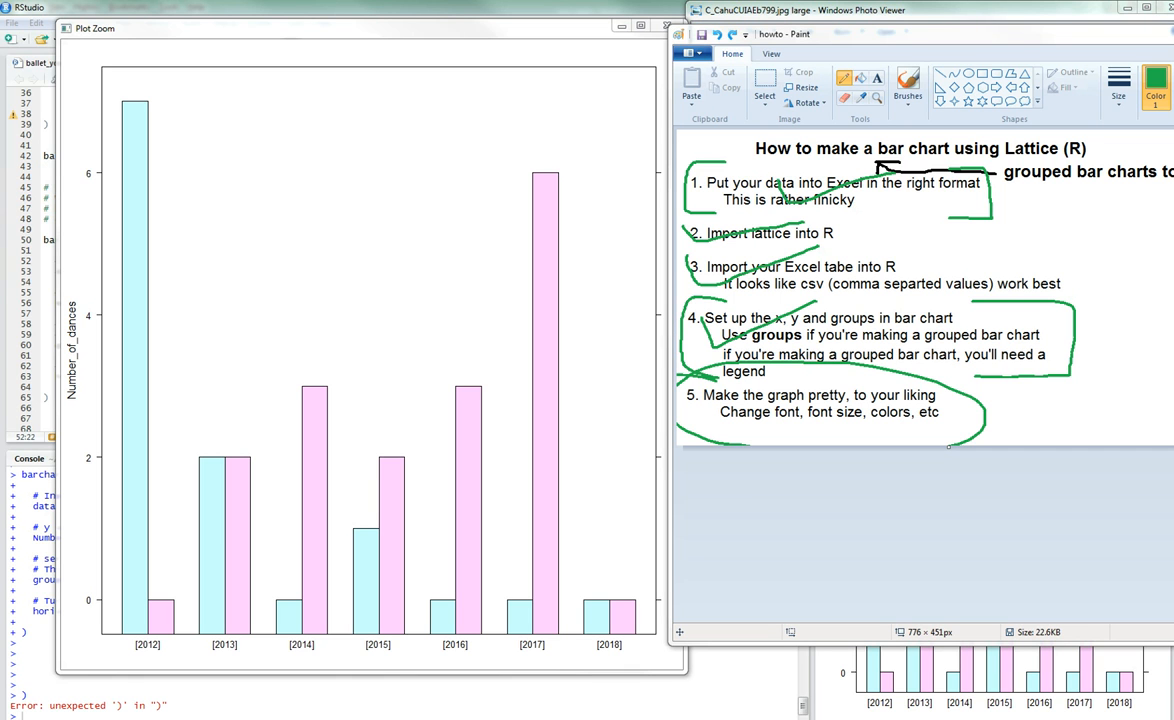
pyautogui.moveTo(728, 424)
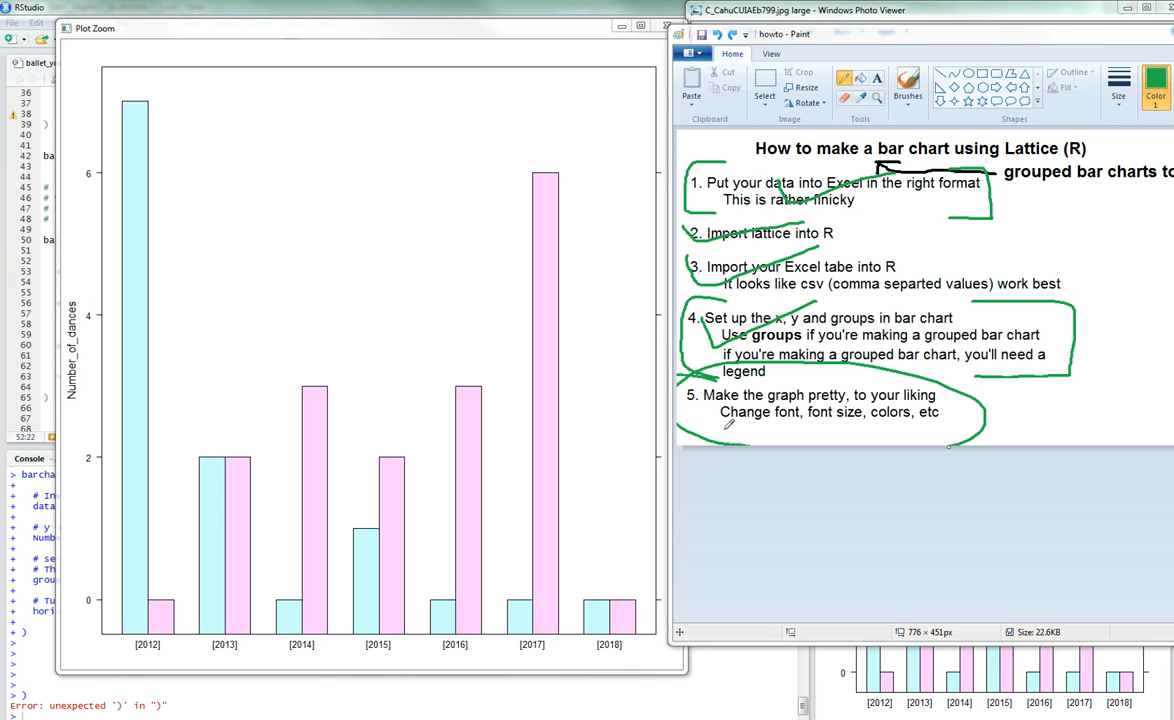
pyautogui.moveTo(547, 427)
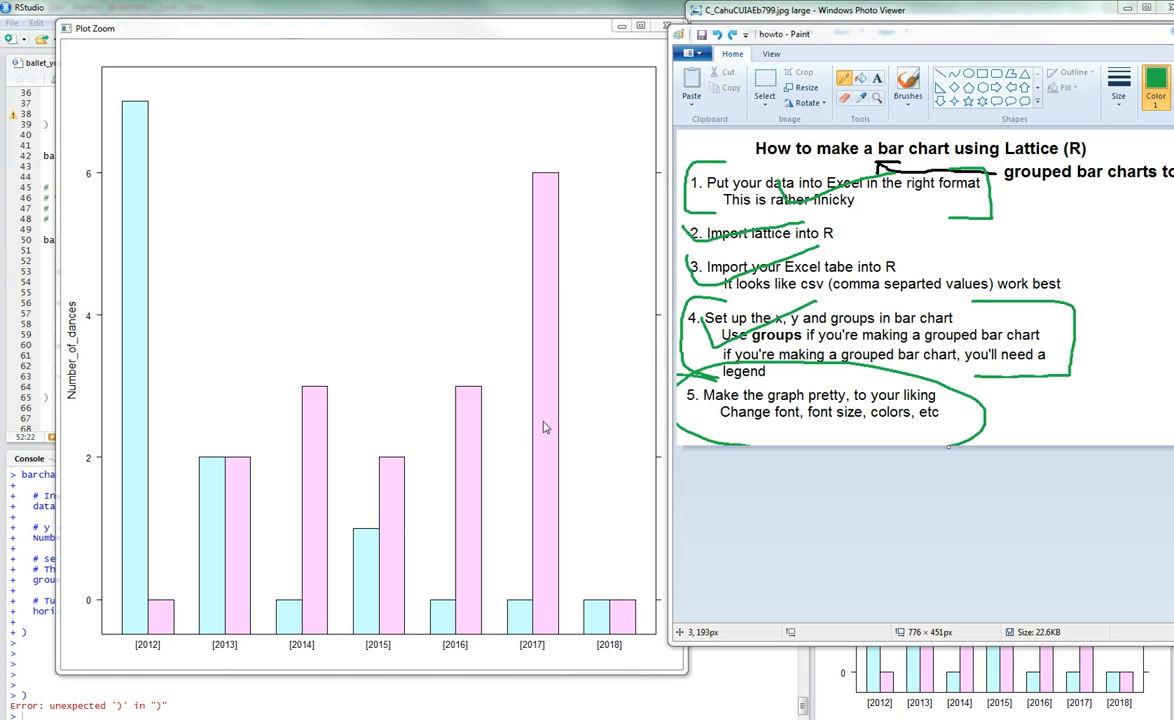
pyautogui.moveTo(627, 182)
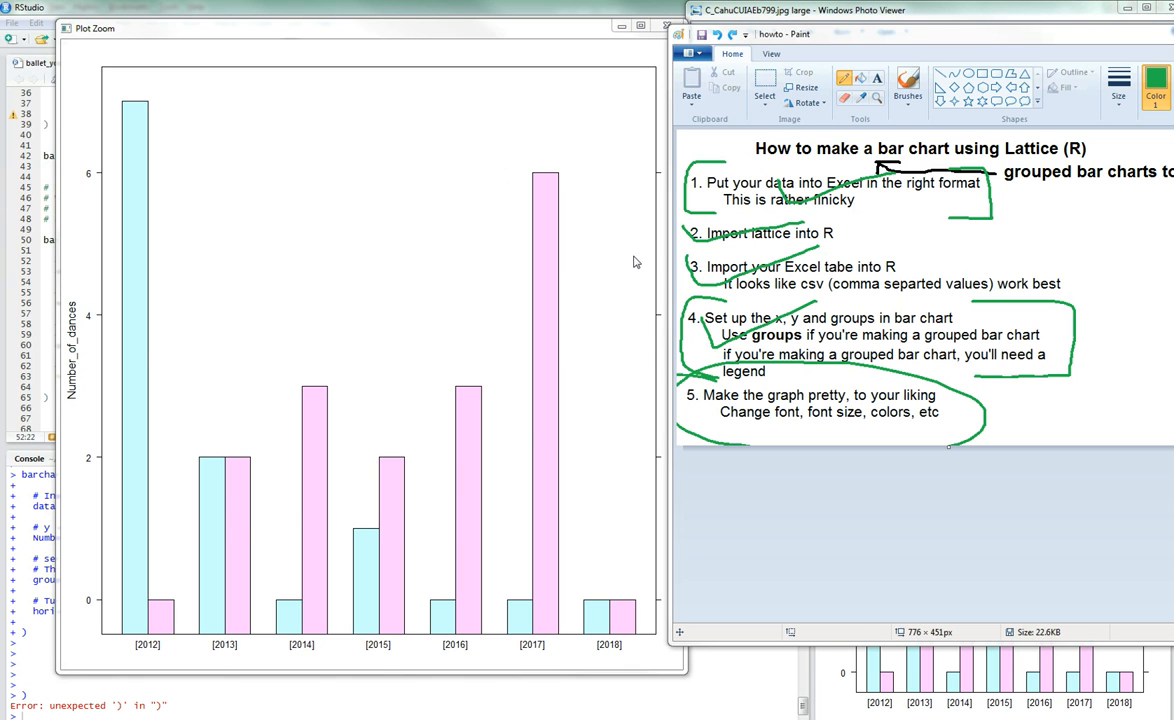
pyautogui.moveTo(862, 210)
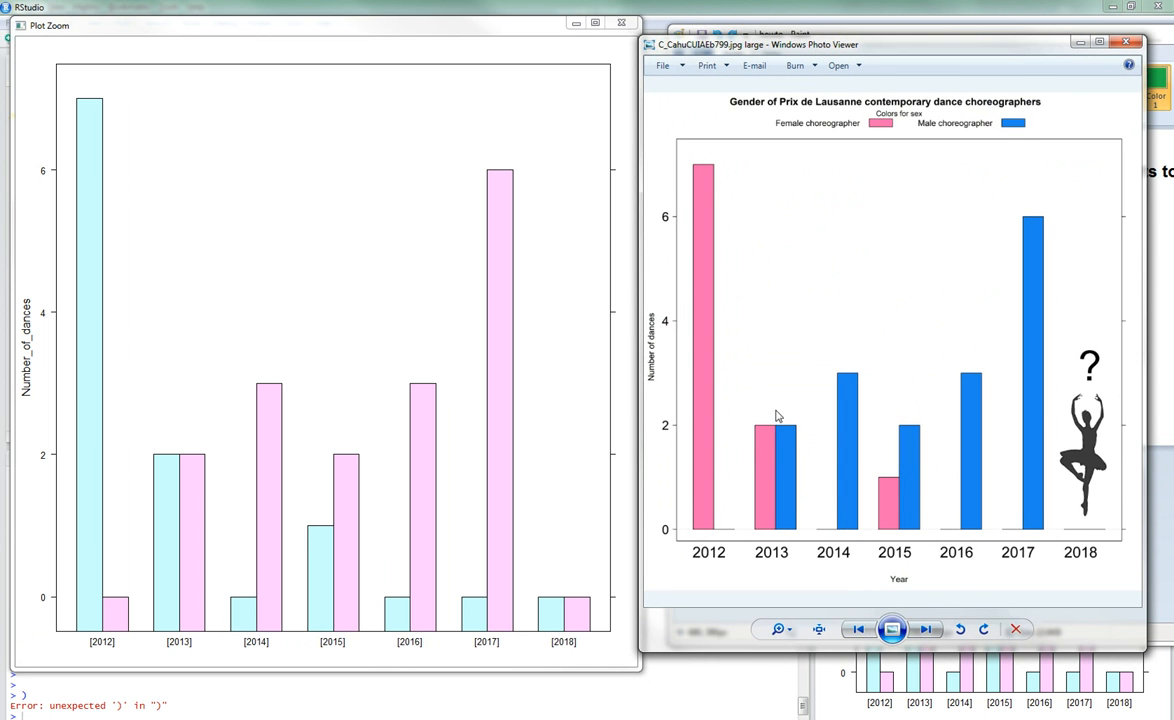
pyautogui.moveTo(878, 514)
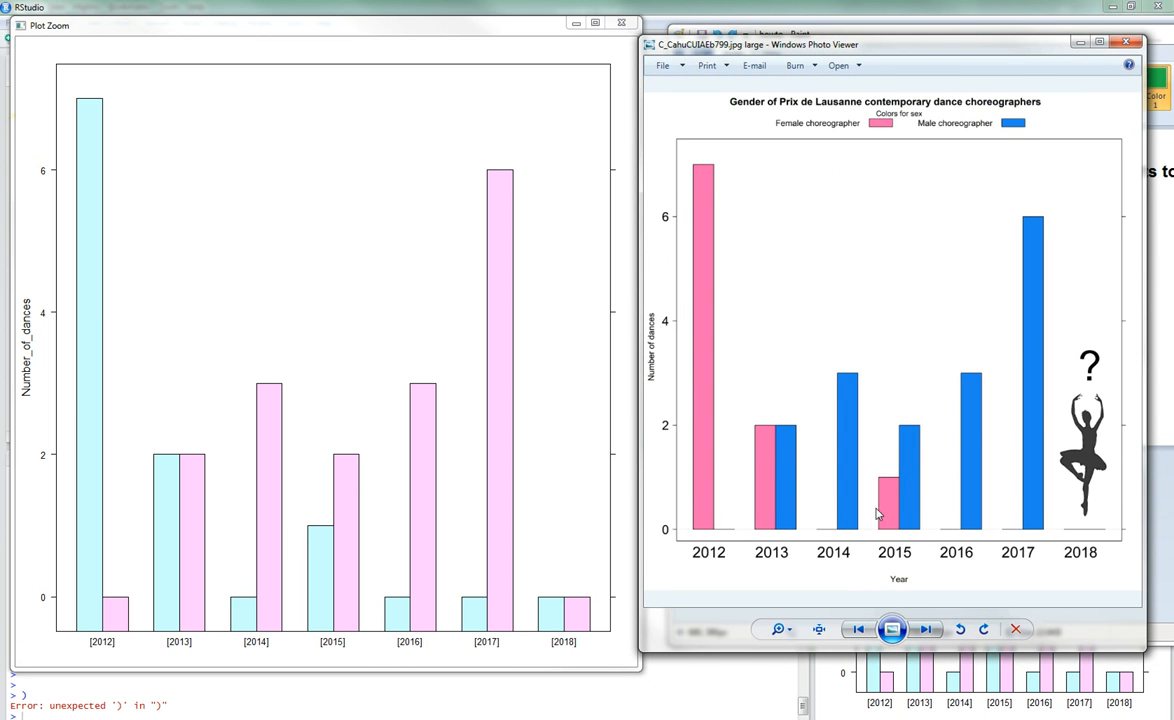
pyautogui.moveTo(852, 541)
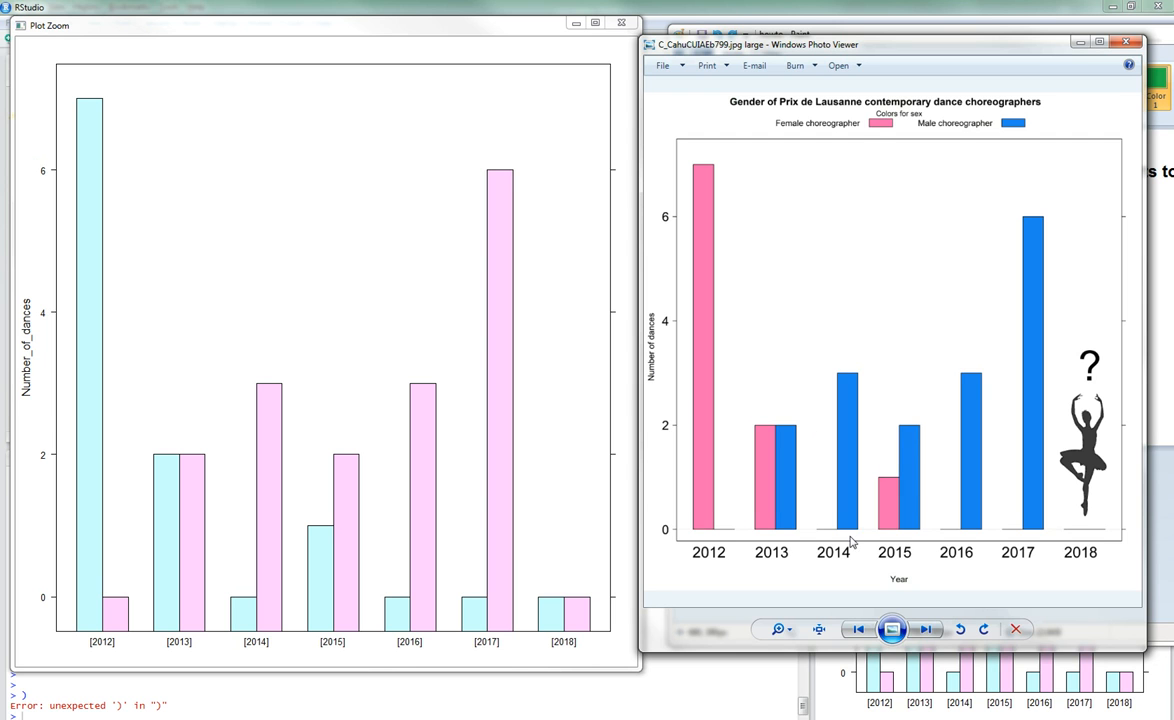
pyautogui.moveTo(128, 621)
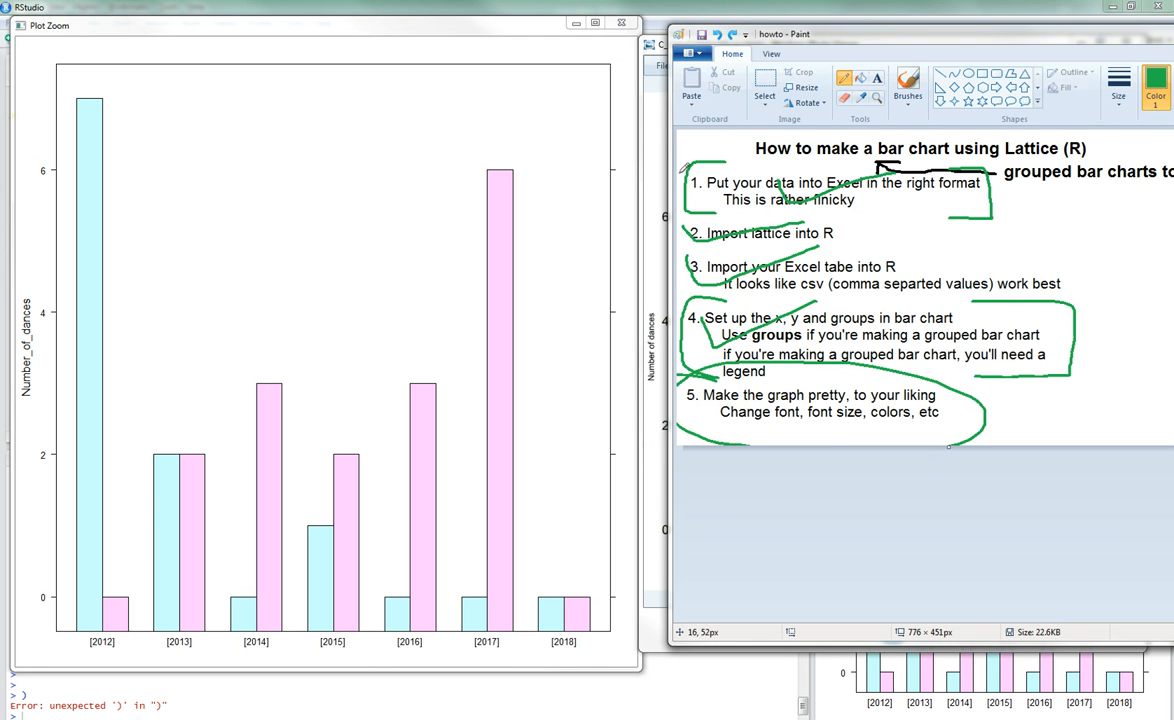
pyautogui.moveTo(800, 330)
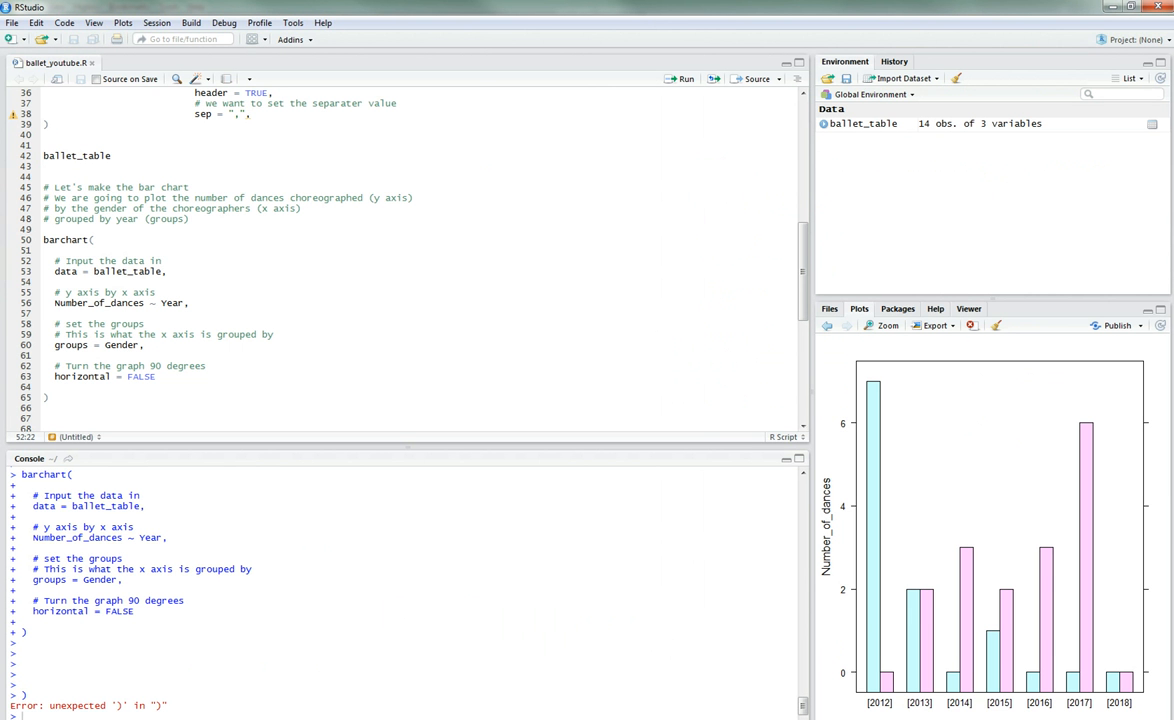
# Step: Close the Plot Zoom window and open blank lines after horizontal = FALSE in barchart()
pyautogui.click(884, 325)
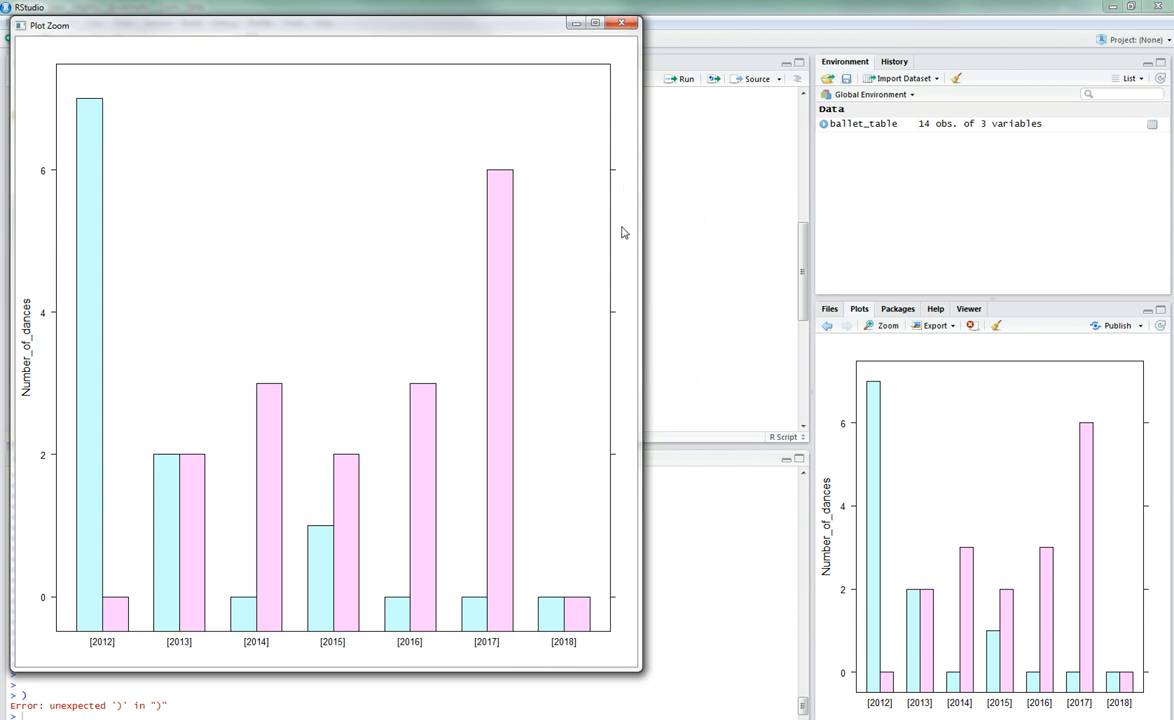
pyautogui.click(621, 22)
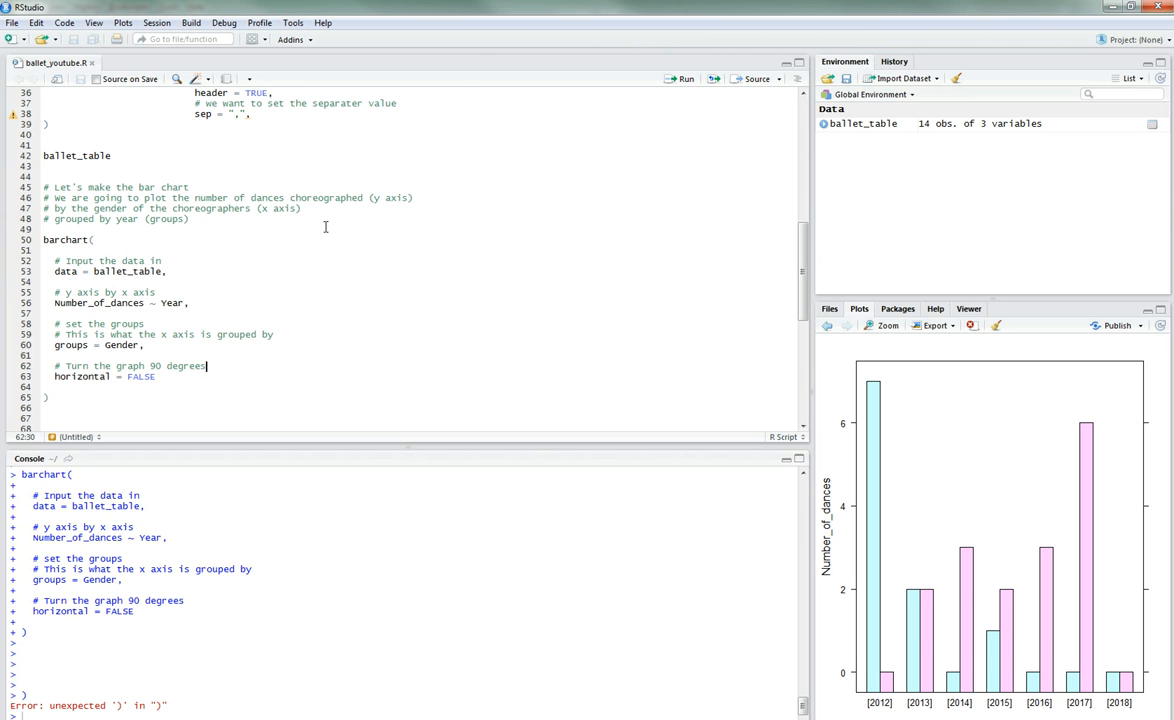
pyautogui.moveTo(946, 425)
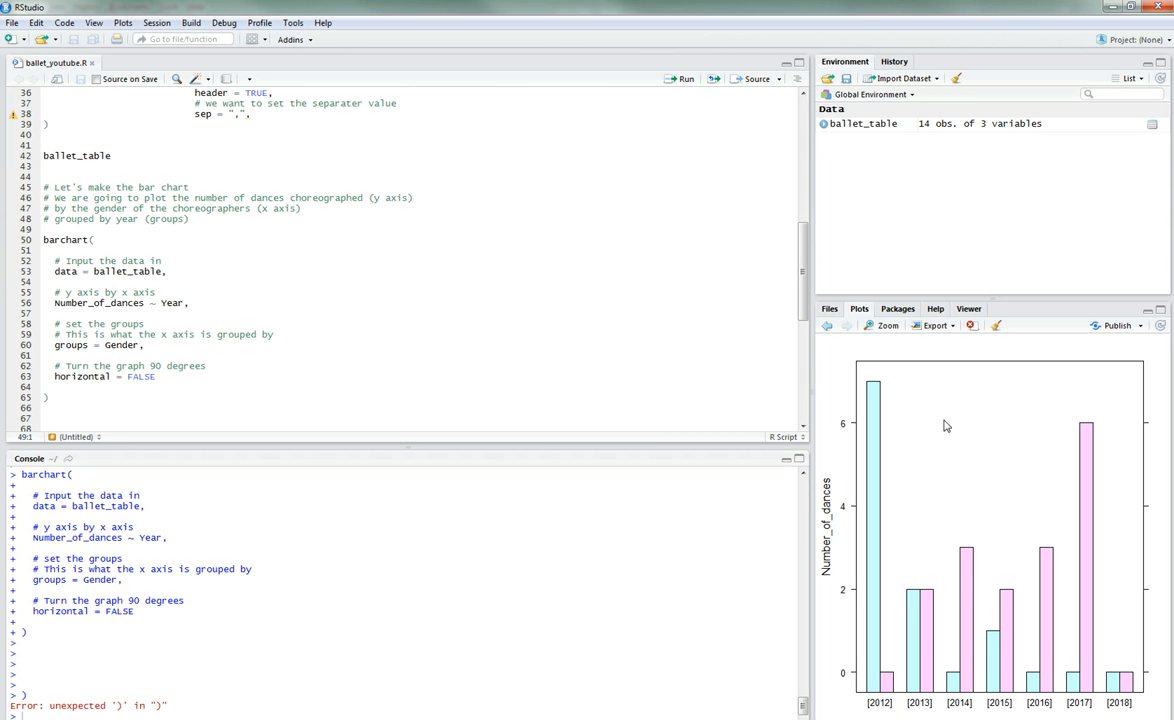
pyautogui.click(200, 377)
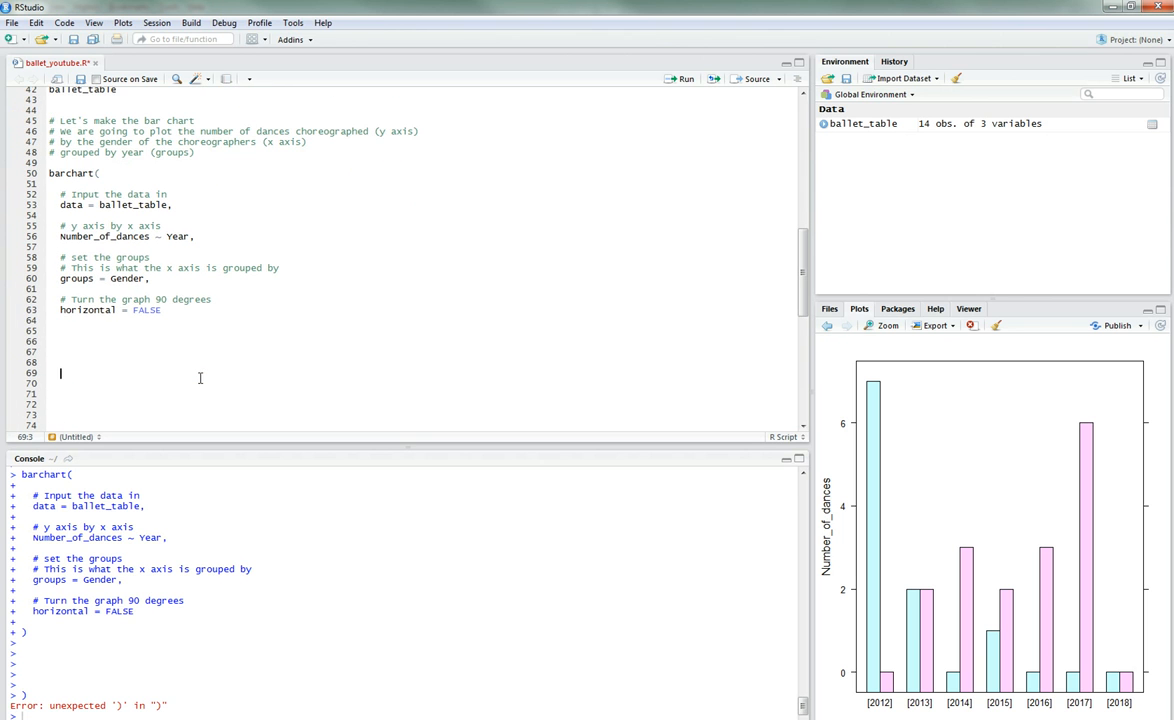
pyautogui.scroll(-3)
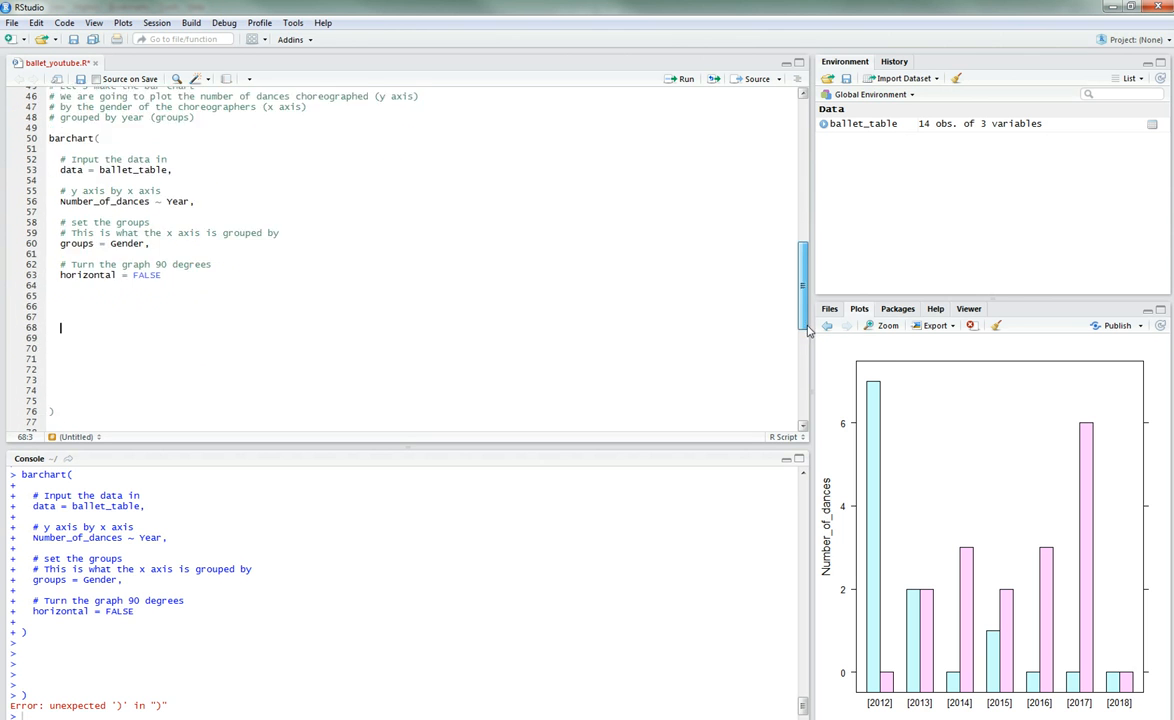
pyautogui.scroll(-3)
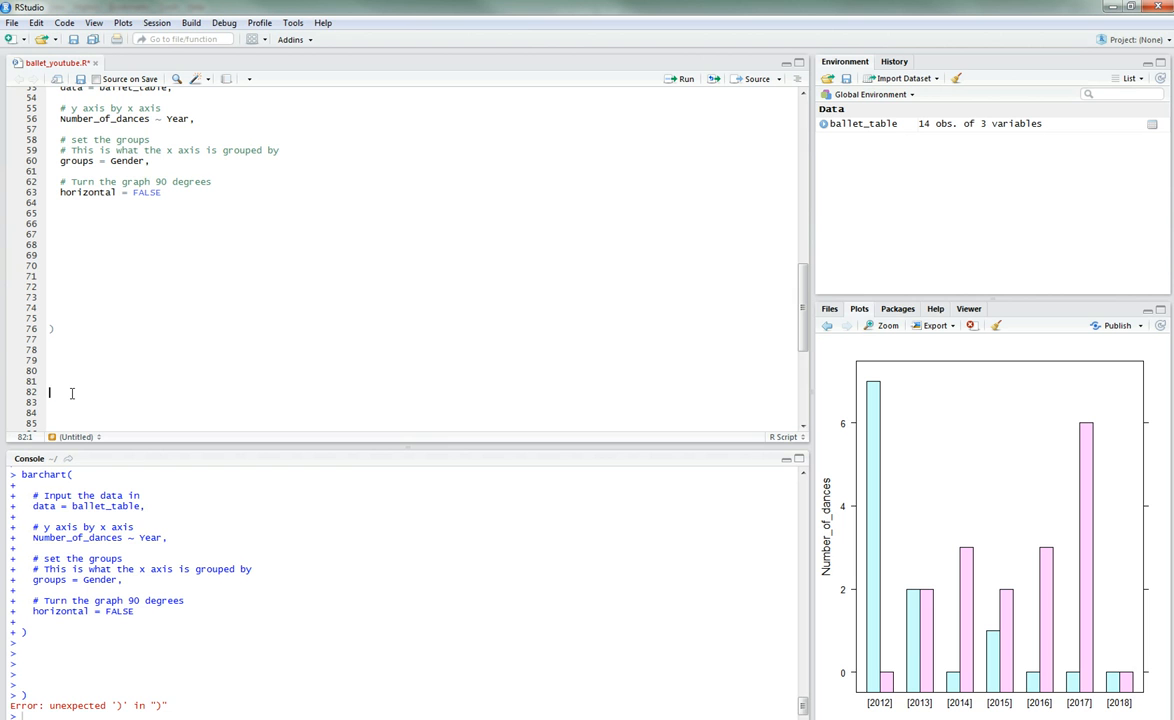
pyautogui.click(49, 349)
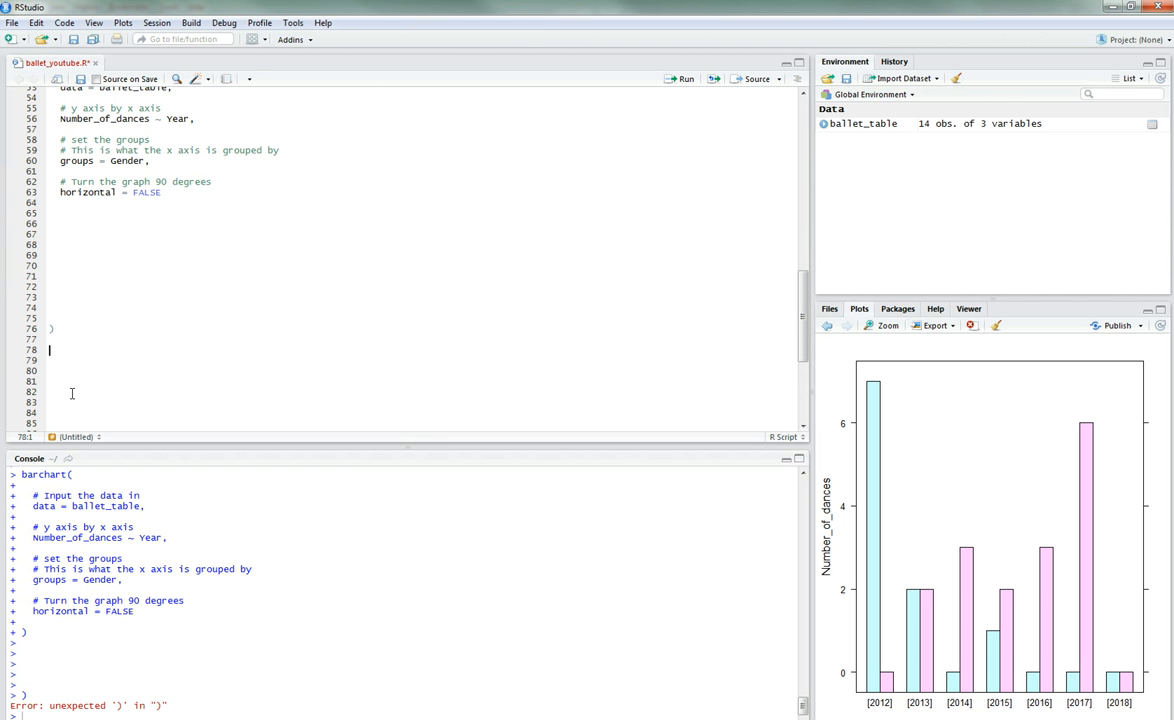
pyautogui.scroll(3)
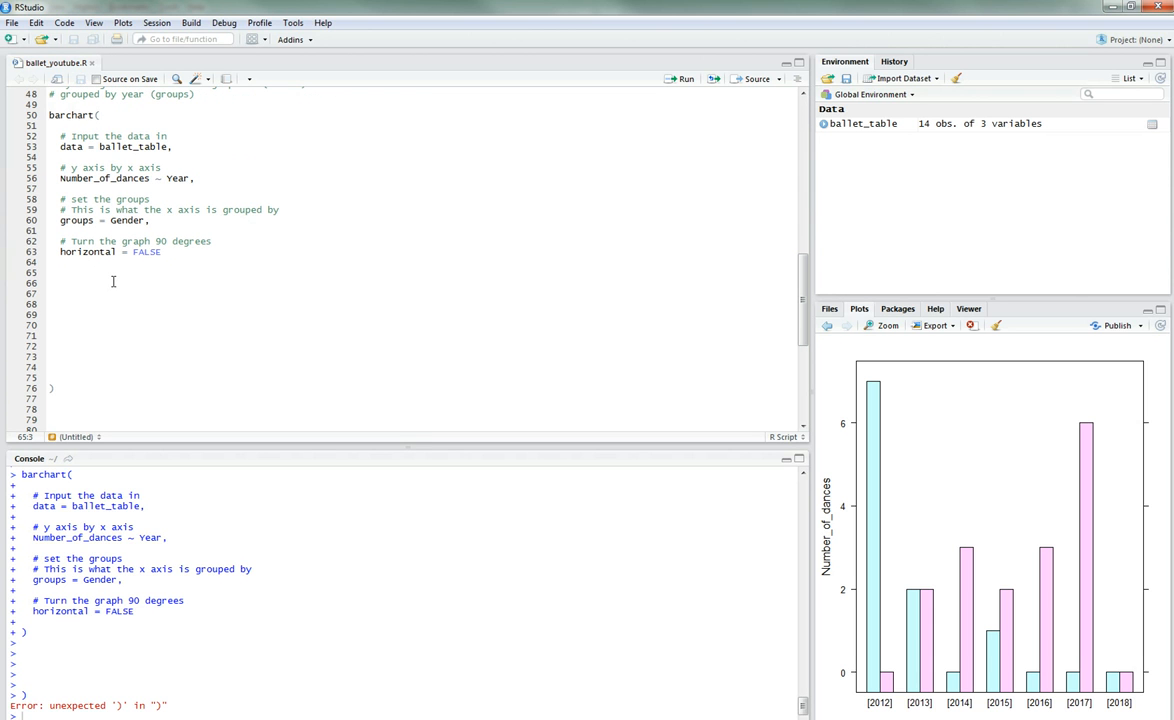
# Step: Add a comment and an empty main = "" title argument to barchart()
pyautogui.write('# Le')
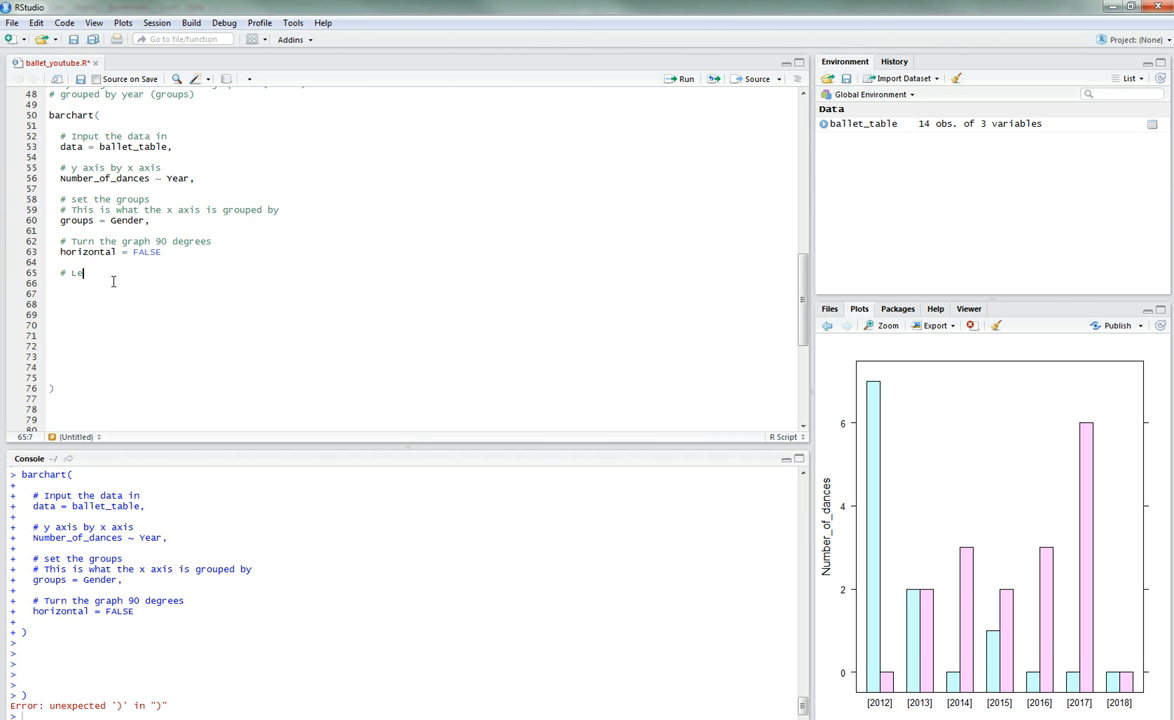
pyautogui.write('dd a title to our graph')
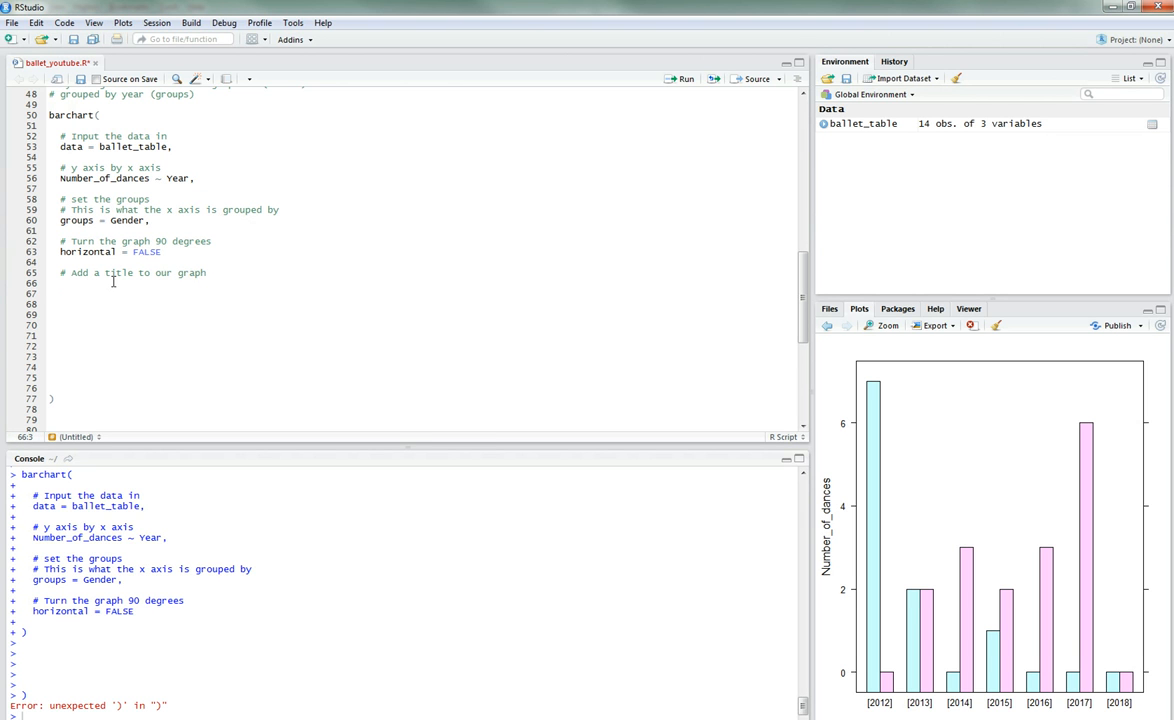
pyautogui.write('main')
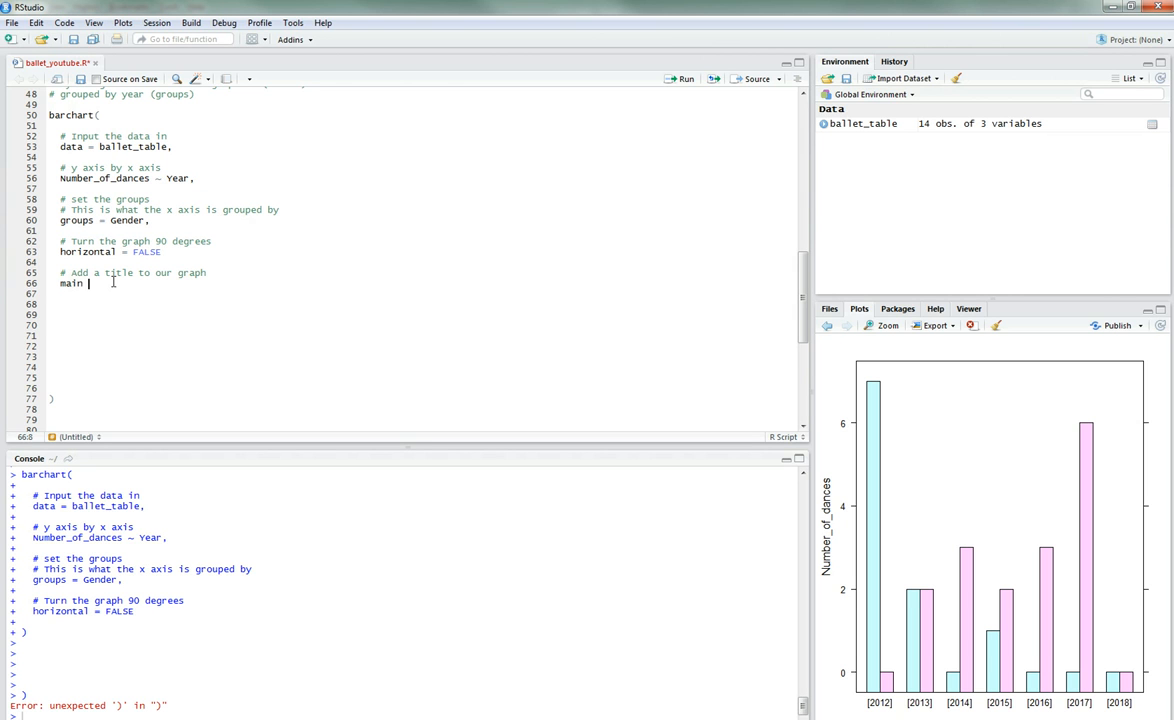
pyautogui.write('= ""')
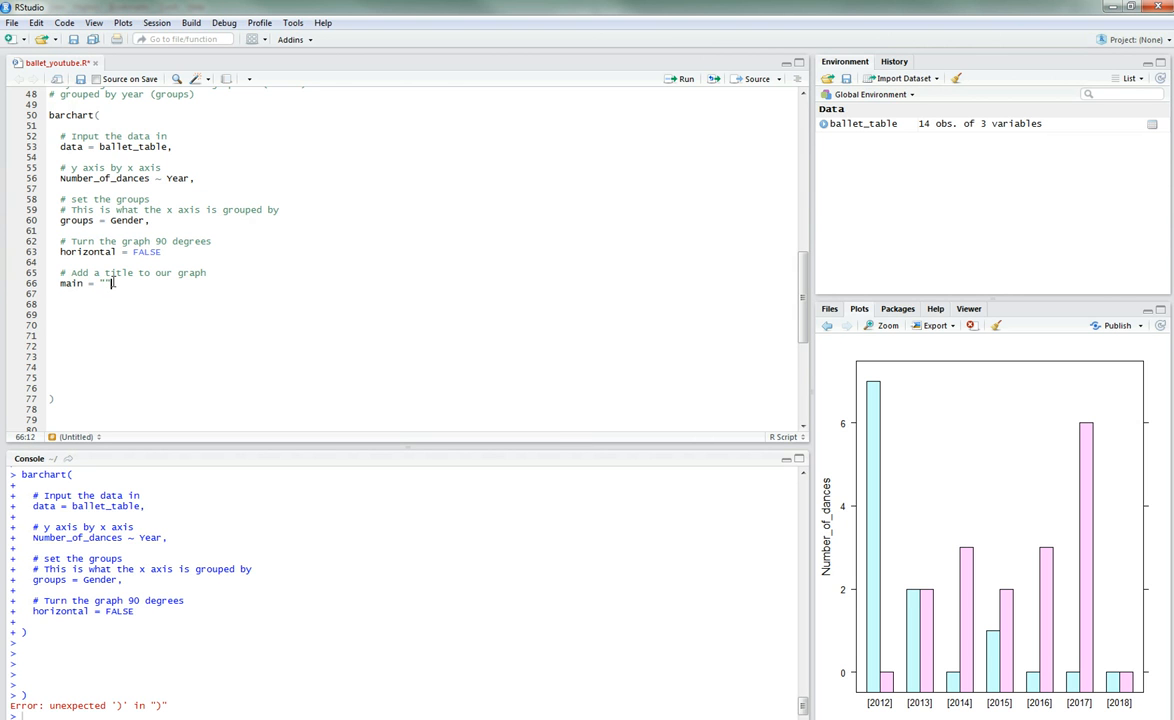
pyautogui.moveTo(231, 239)
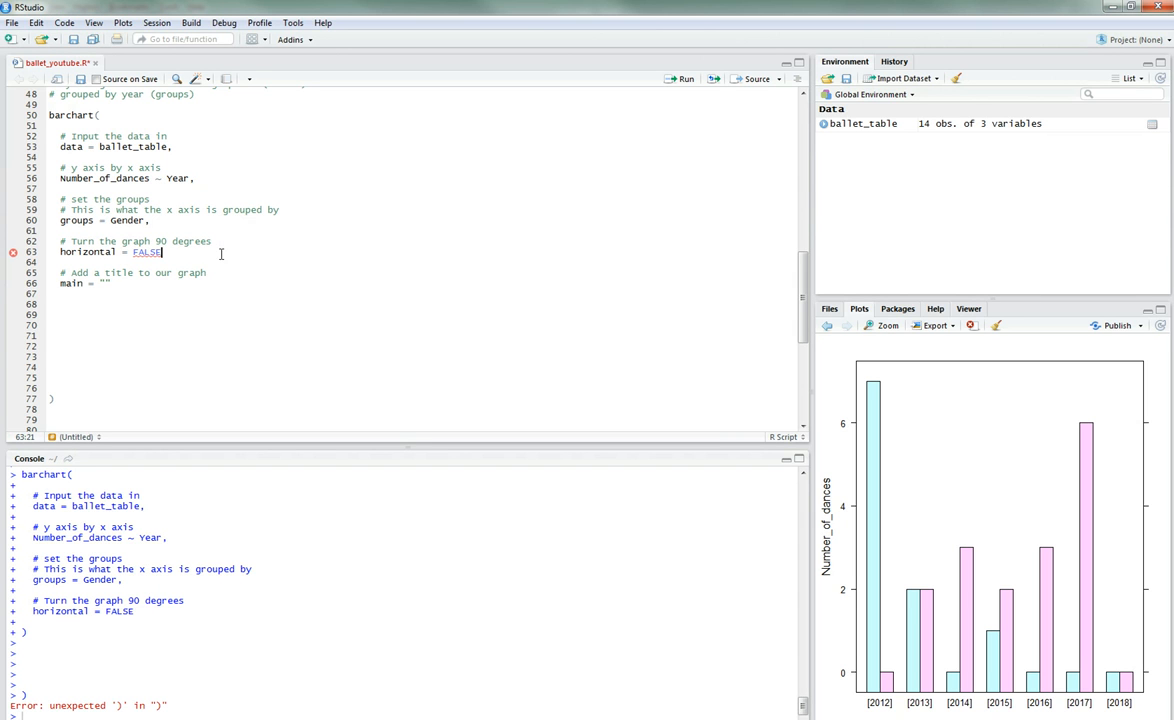
# Step: Type the title comparing dances choreographed by men and women at the Prix de Lausanne ballet competition
pyautogui.click(184, 287)
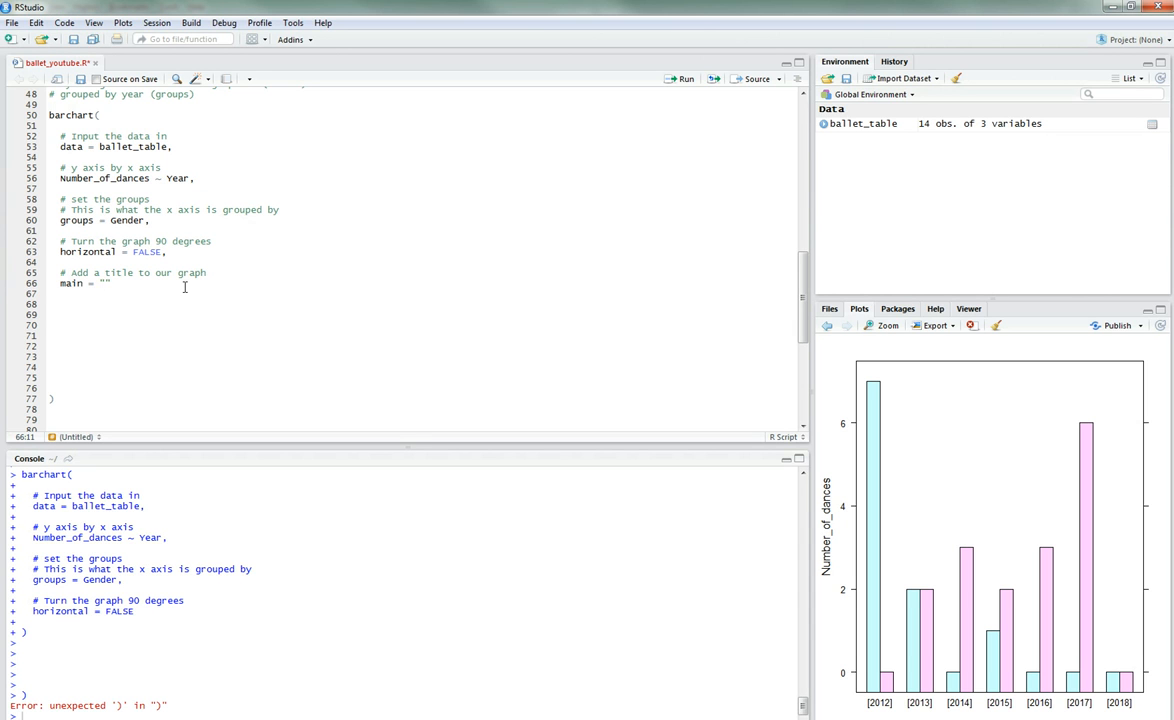
pyautogui.write('Comparison of')
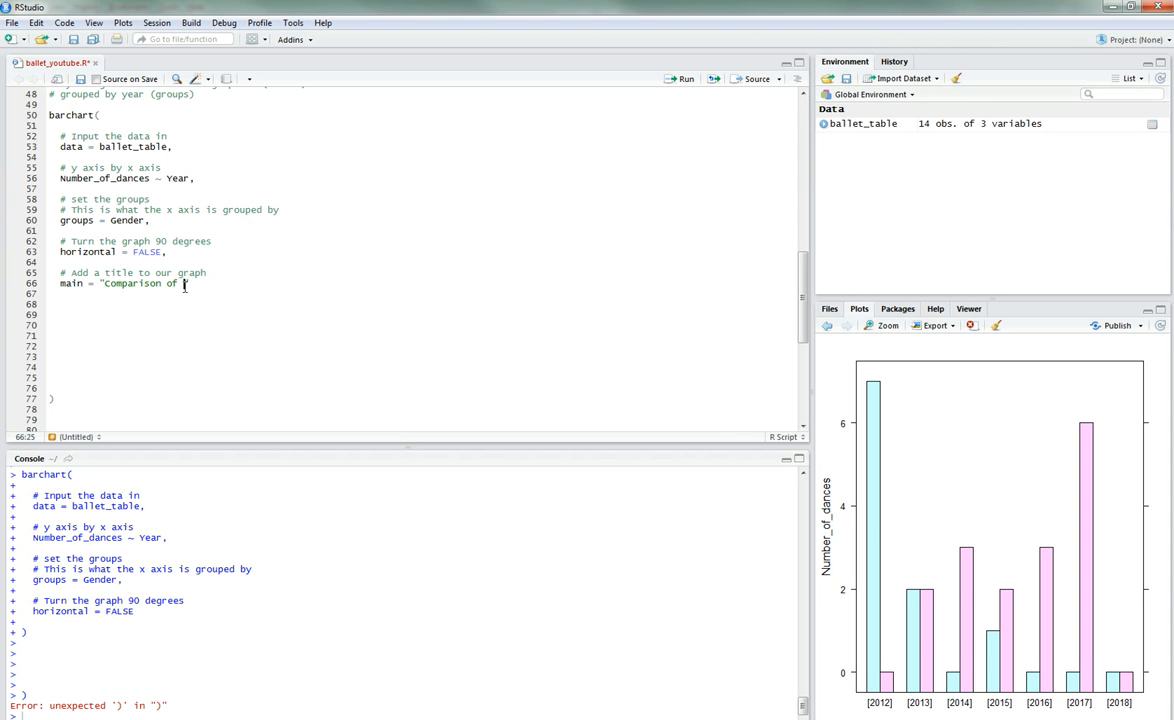
pyautogui.write('dancer')
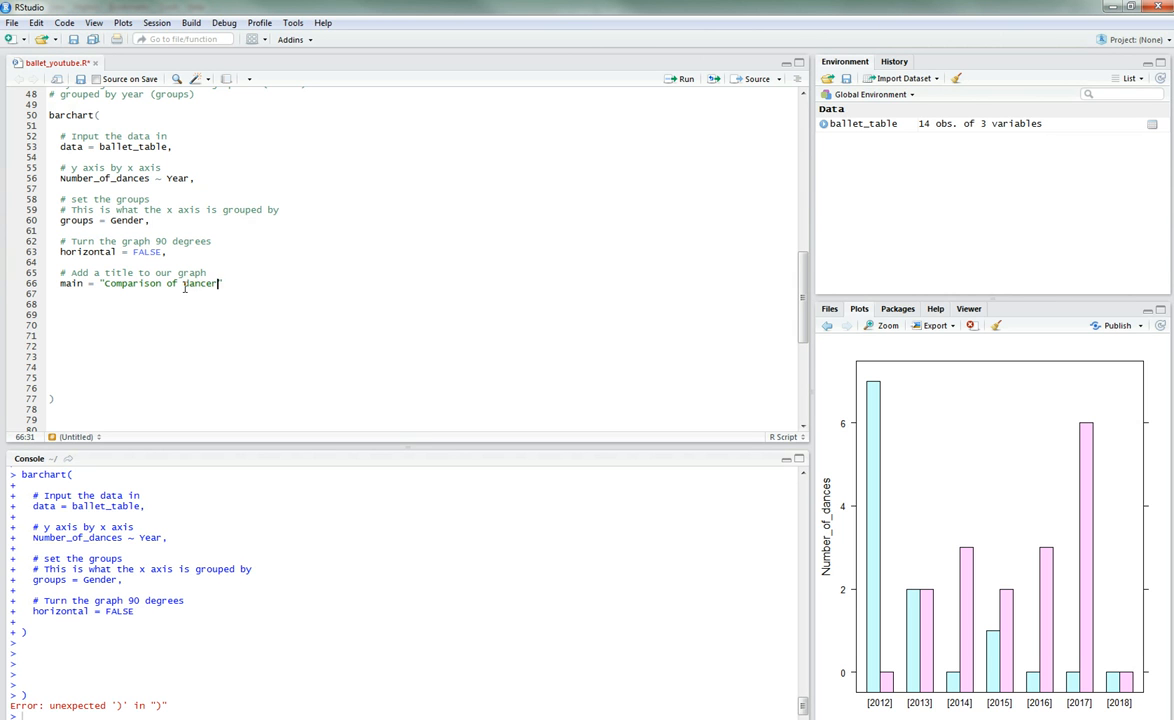
pyautogui.write('ch')
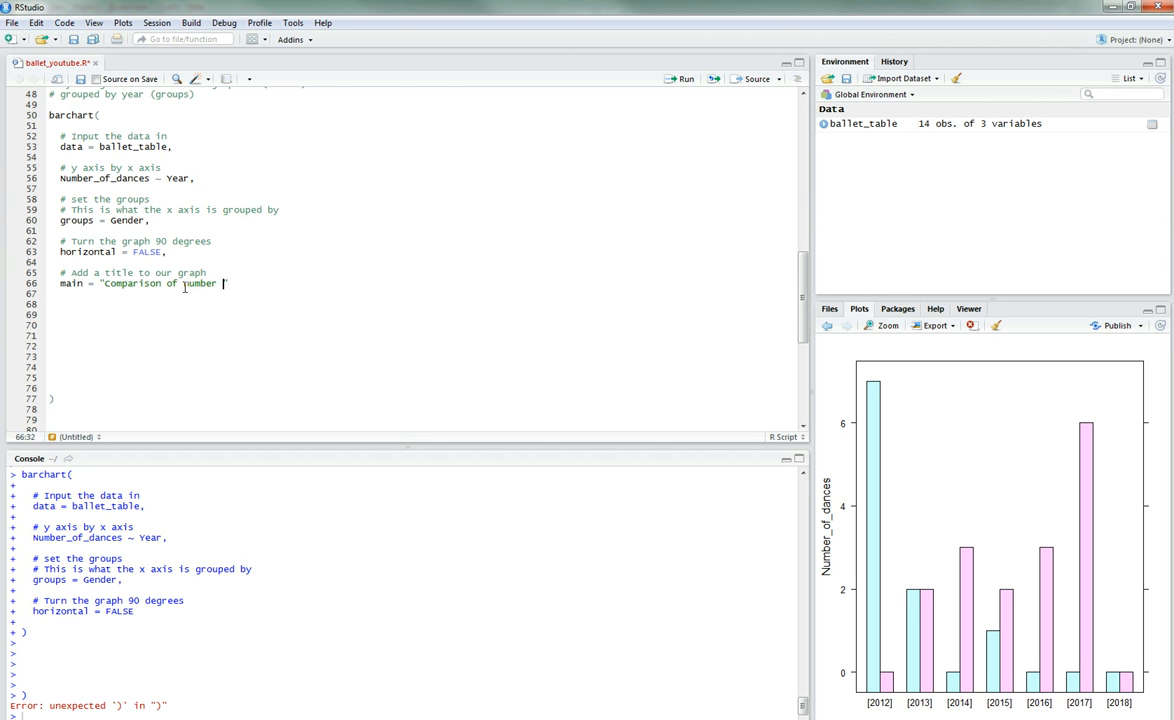
pyautogui.write('of dances choreographe')
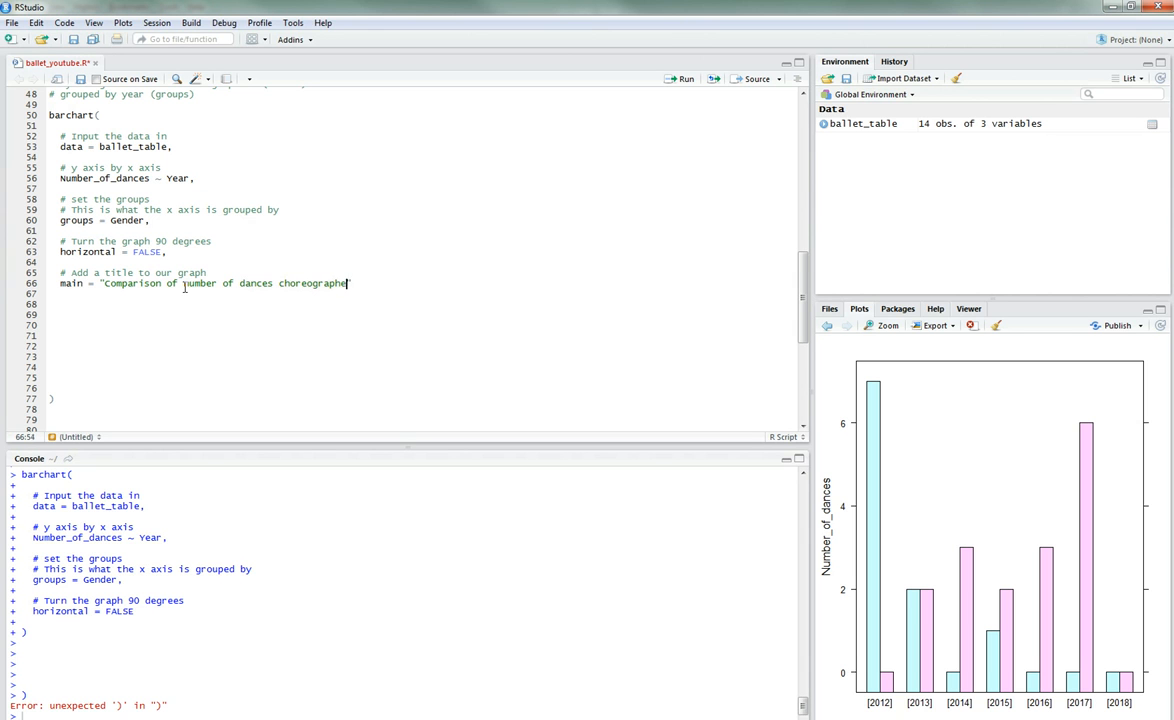
pyautogui.write('by men and')
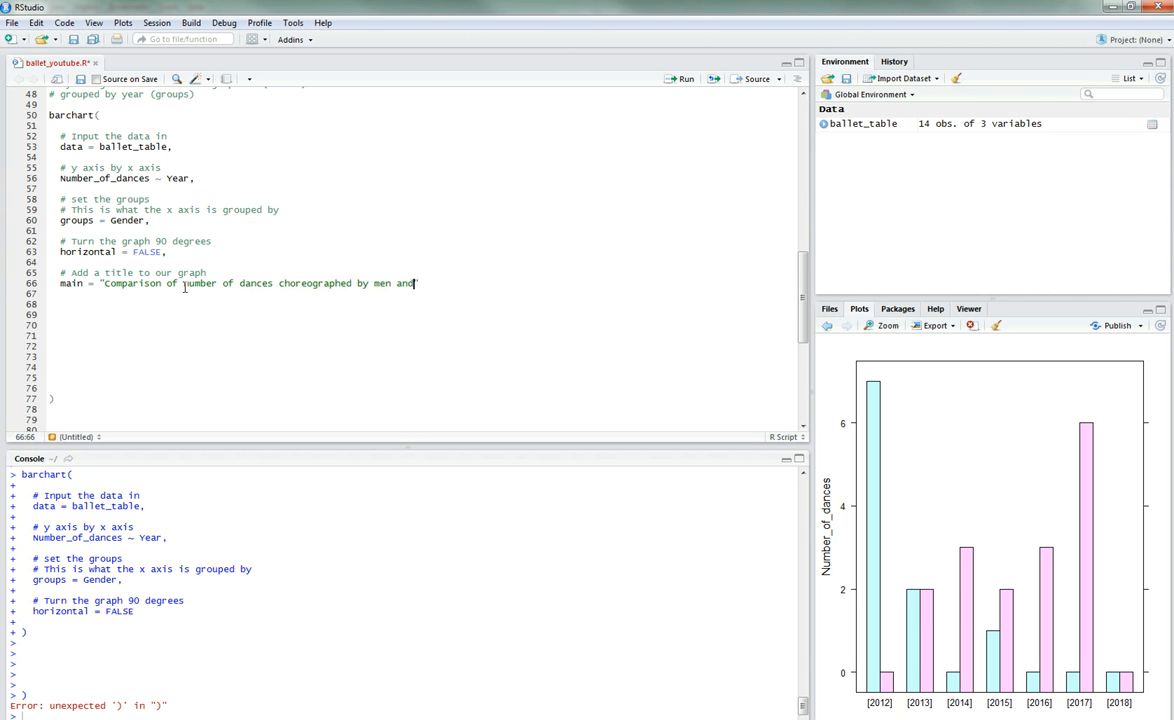
pyautogui.write('women at the')
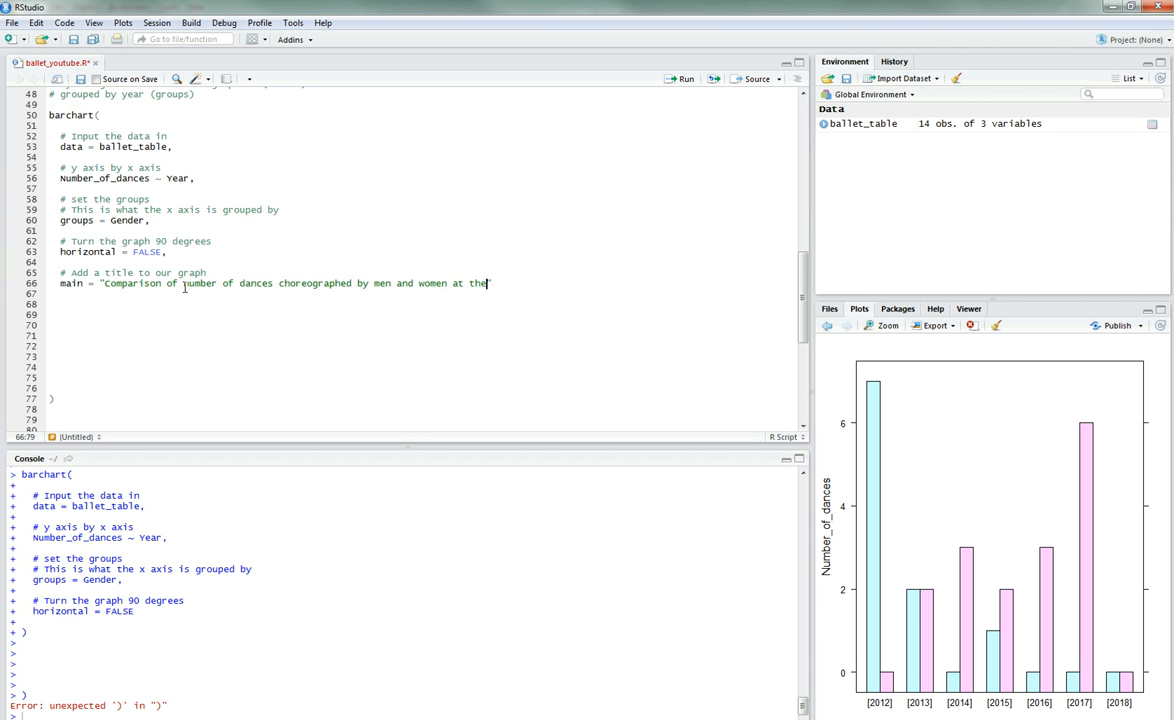
pyautogui.write('Prix de')
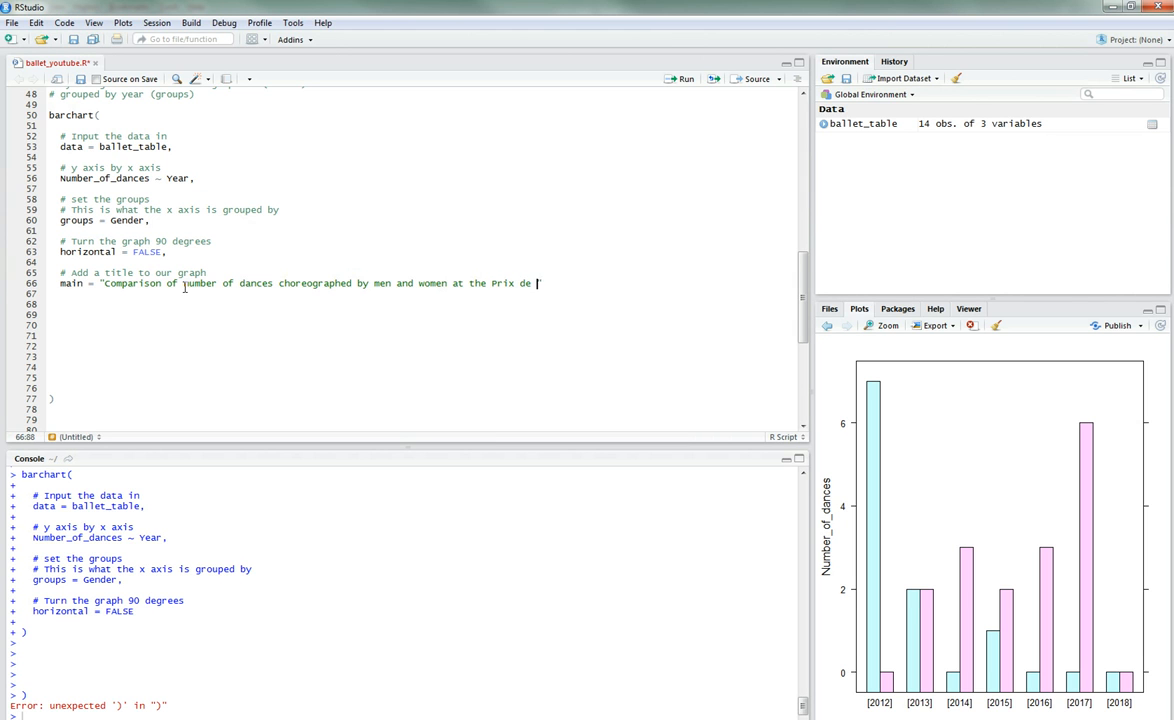
pyautogui.write('L')
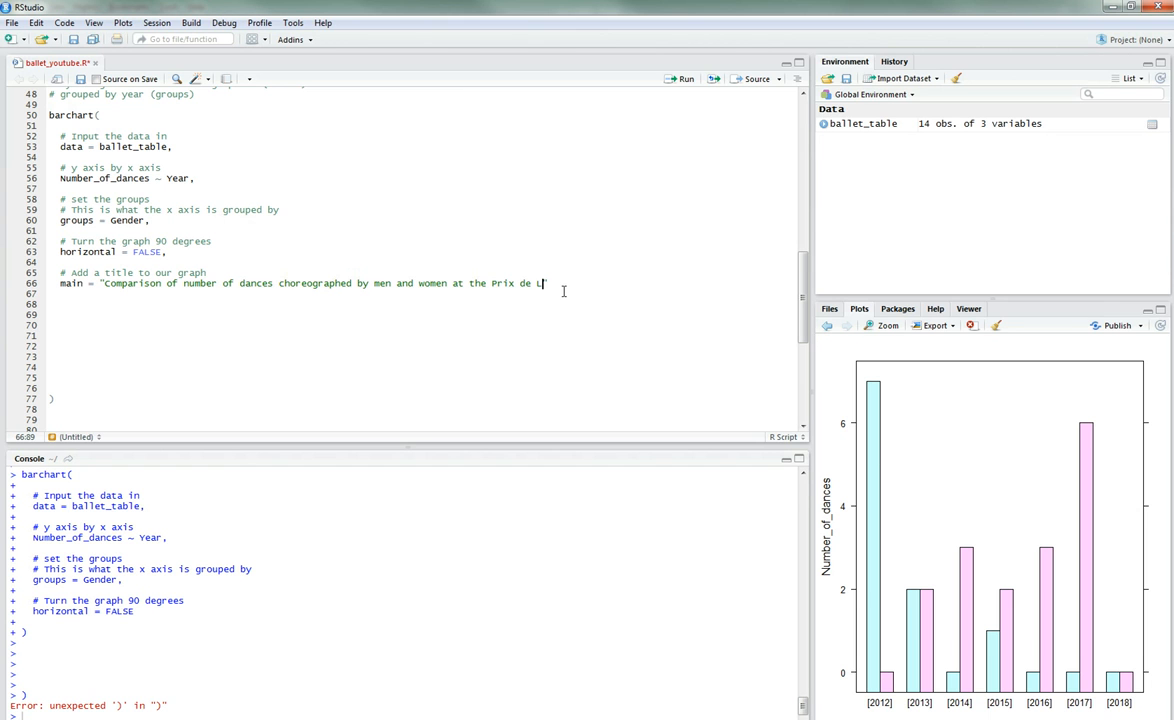
pyautogui.write('usanne"')
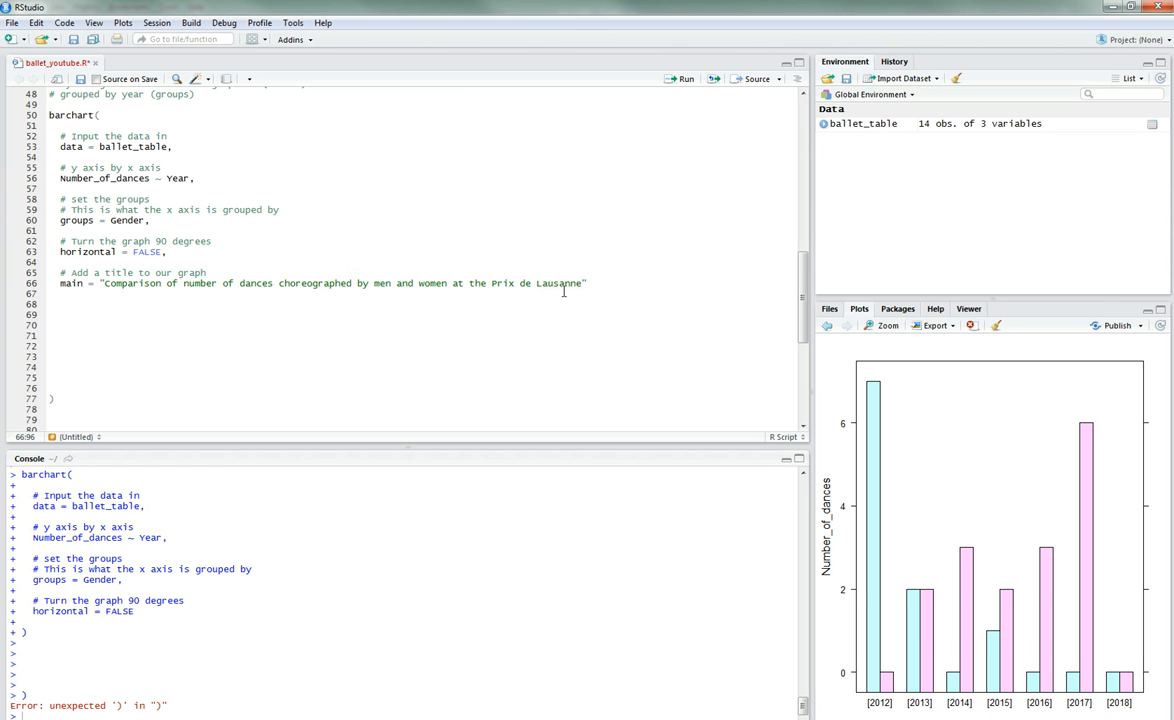
pyautogui.write('ballet competit')
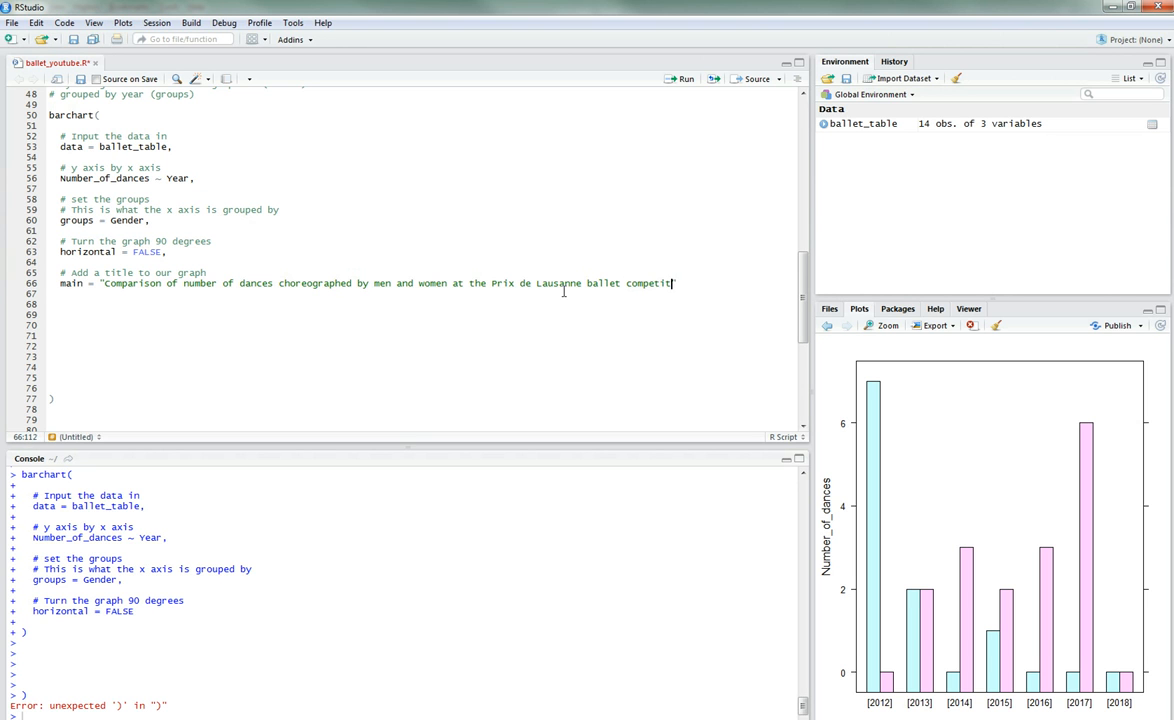
pyautogui.write('ion"')
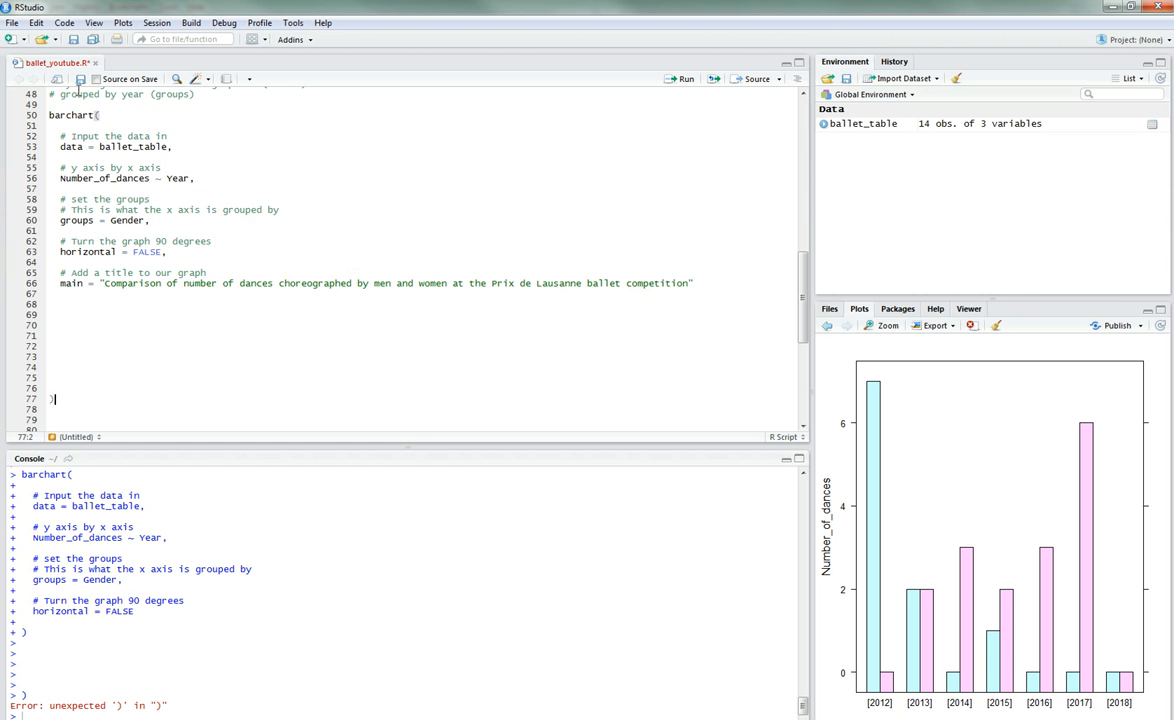
# Step: Rerun the chart, shortening the title to 'Number of dances choreographed by men and women, Prix de Lausanne'
pyautogui.click(684, 79)
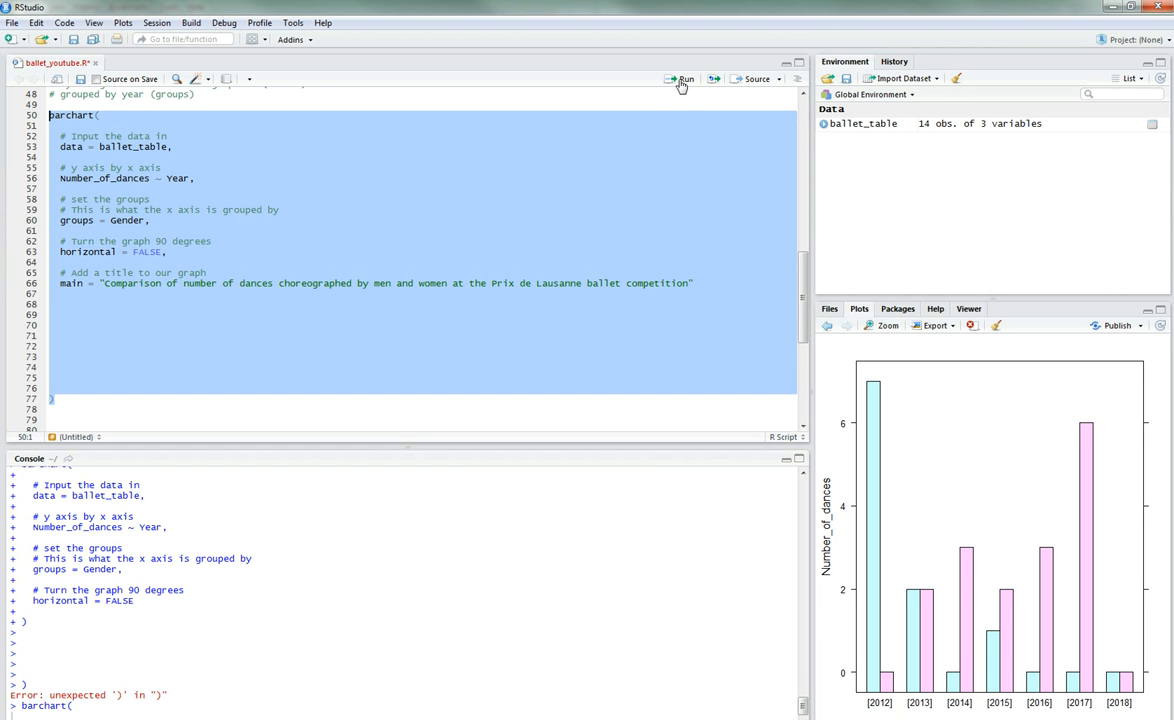
pyautogui.click(684, 79)
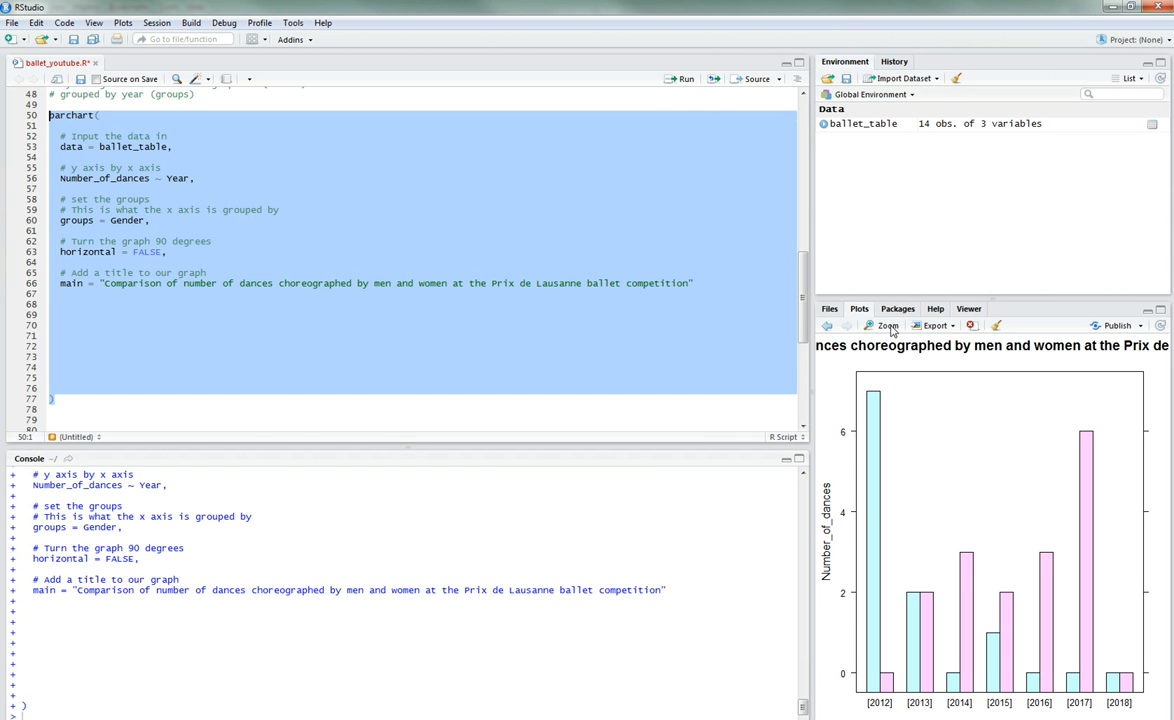
pyautogui.click(882, 325)
pyautogui.write('N')
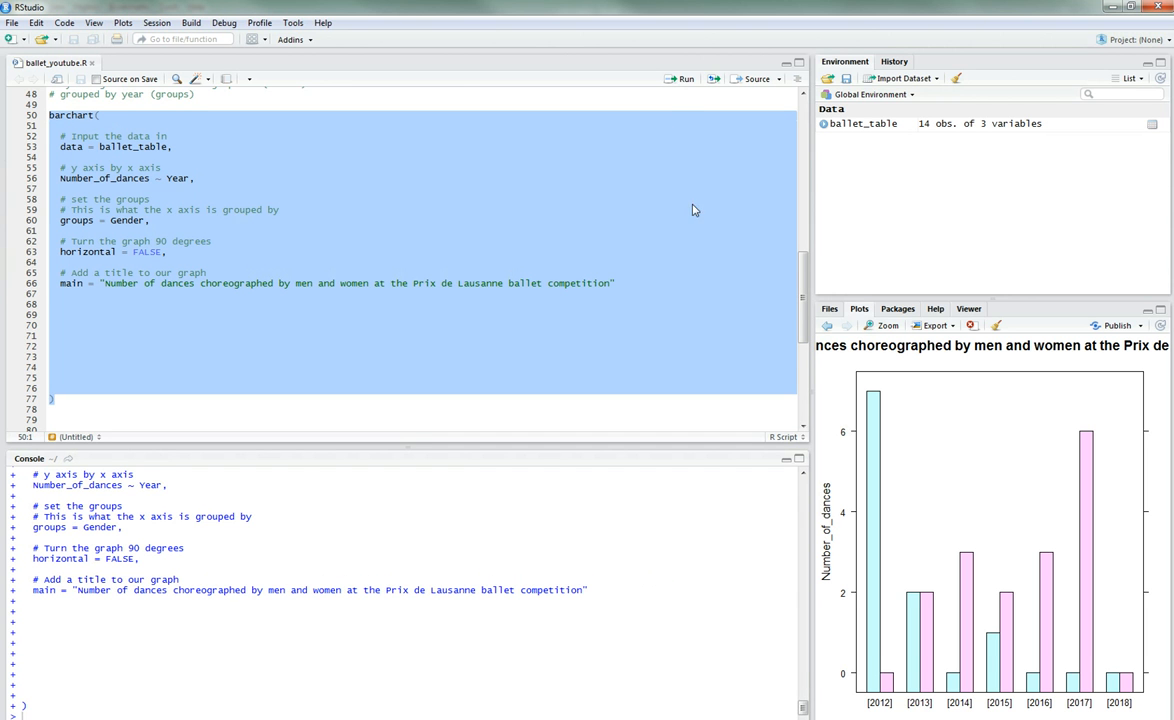
pyautogui.click(886, 325)
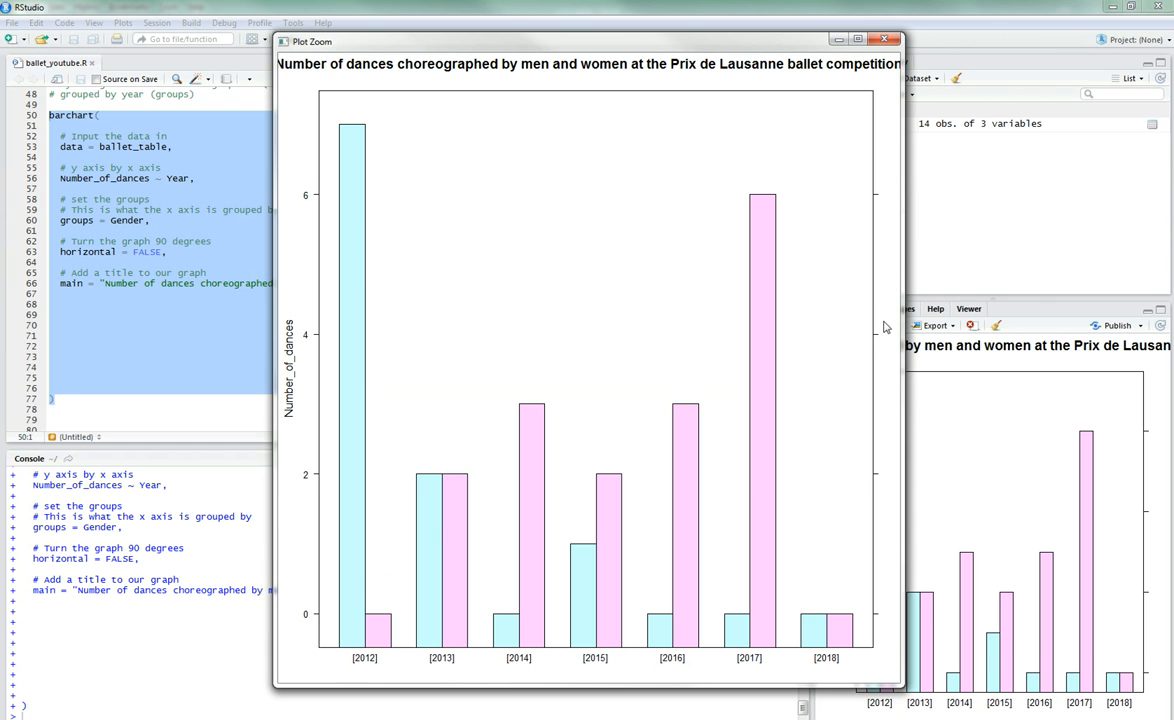
pyautogui.moveTo(944, 126)
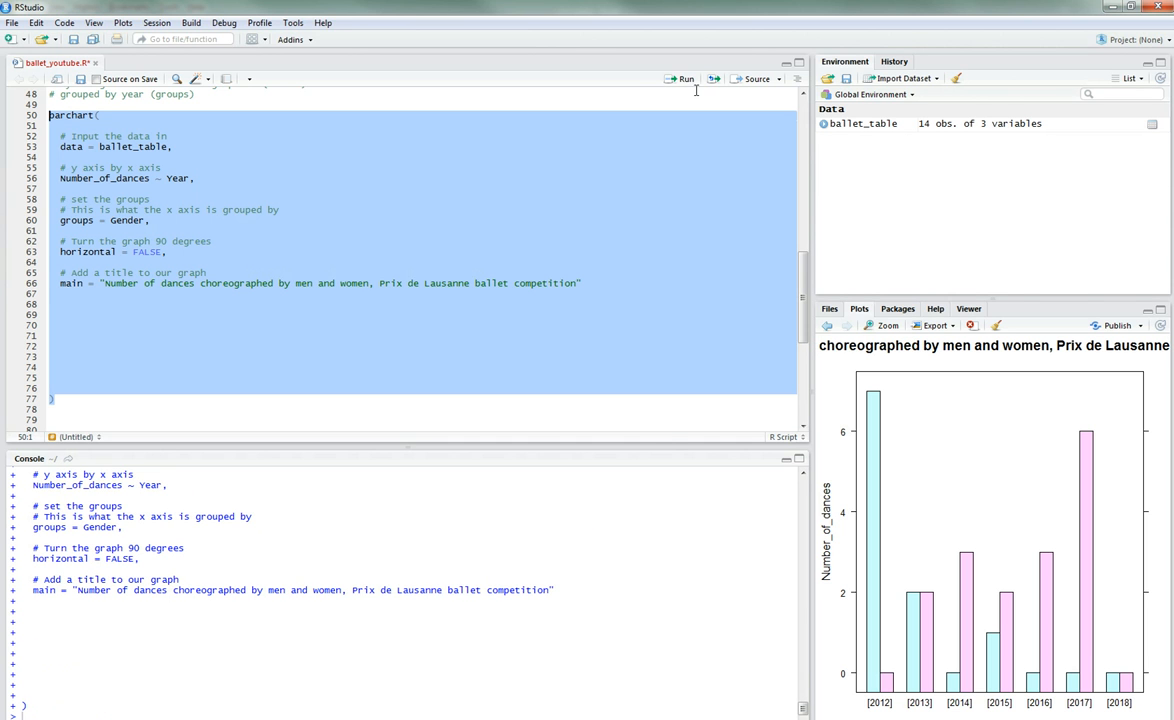
pyautogui.click(886, 325)
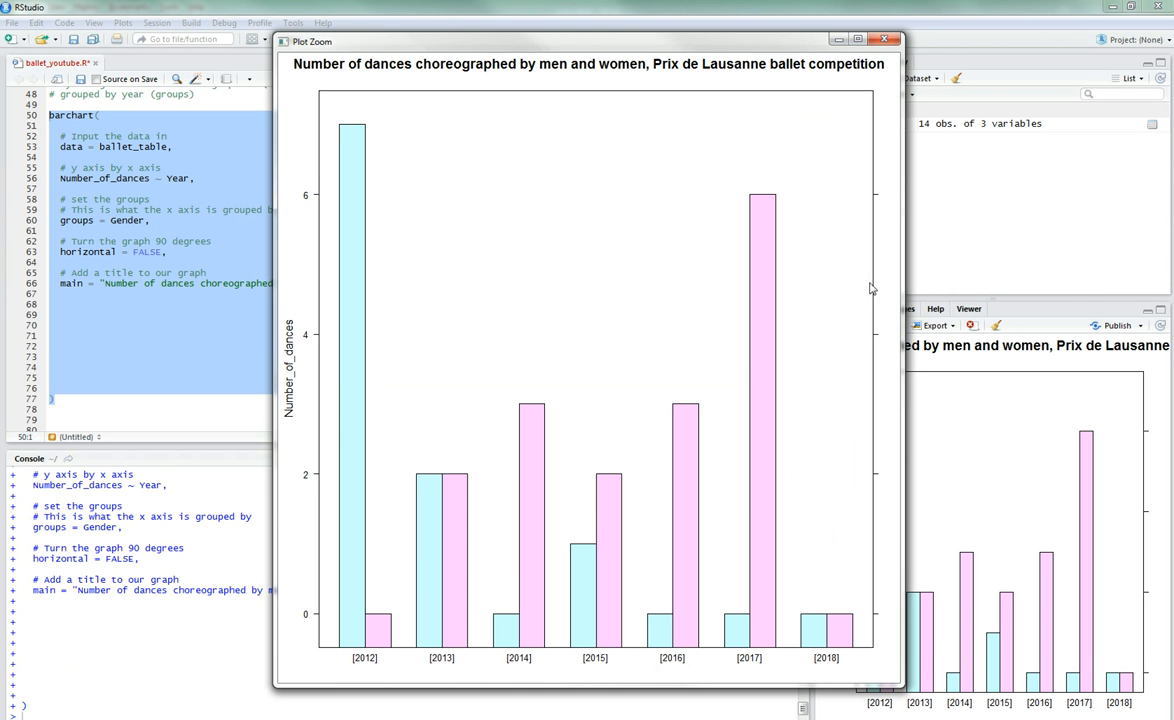
pyautogui.moveTo(744, 91)
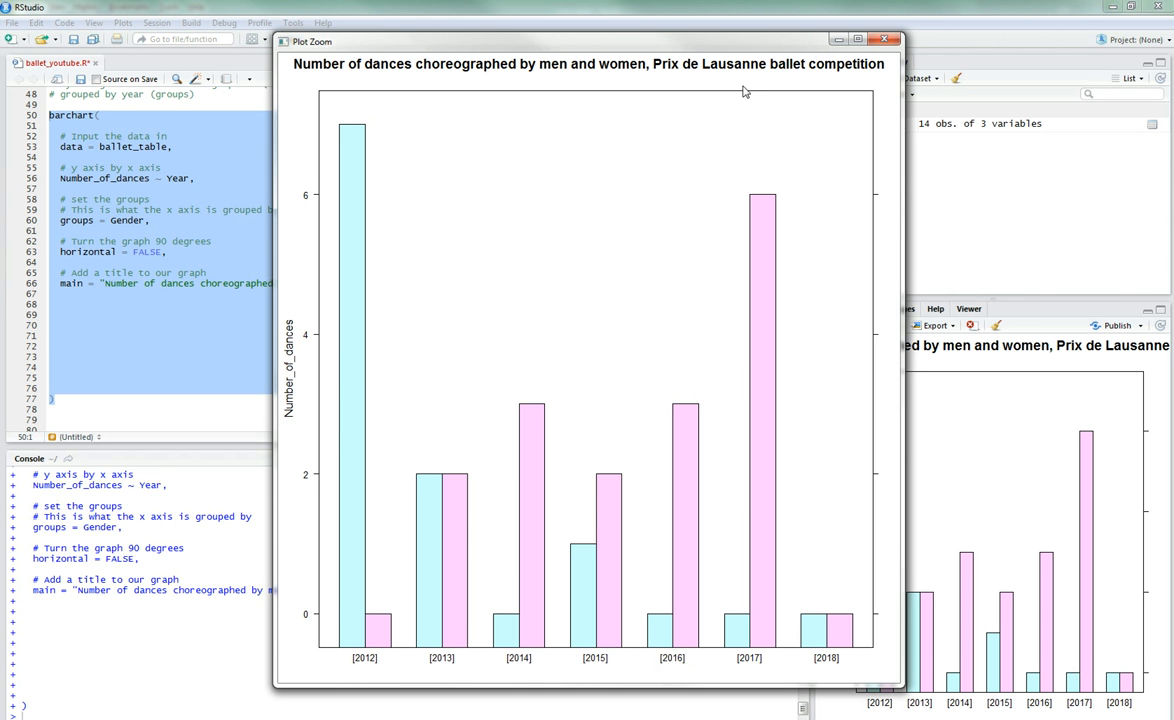
pyautogui.moveTo(790, 148)
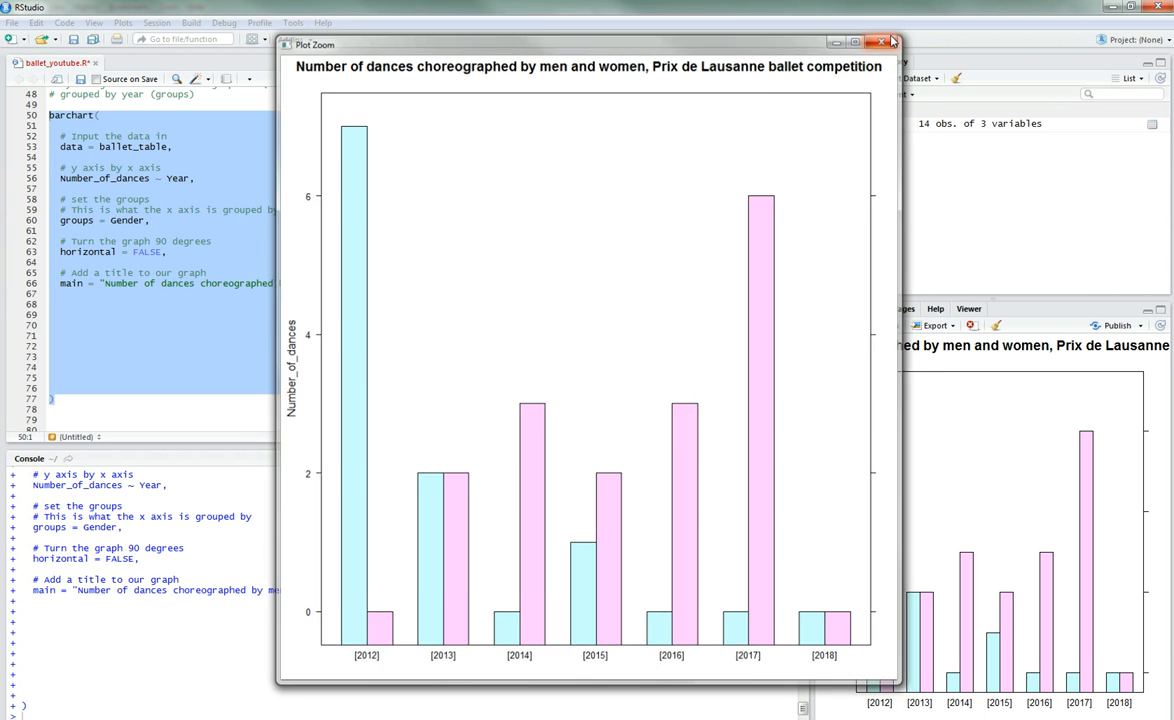
pyautogui.click(891, 42)
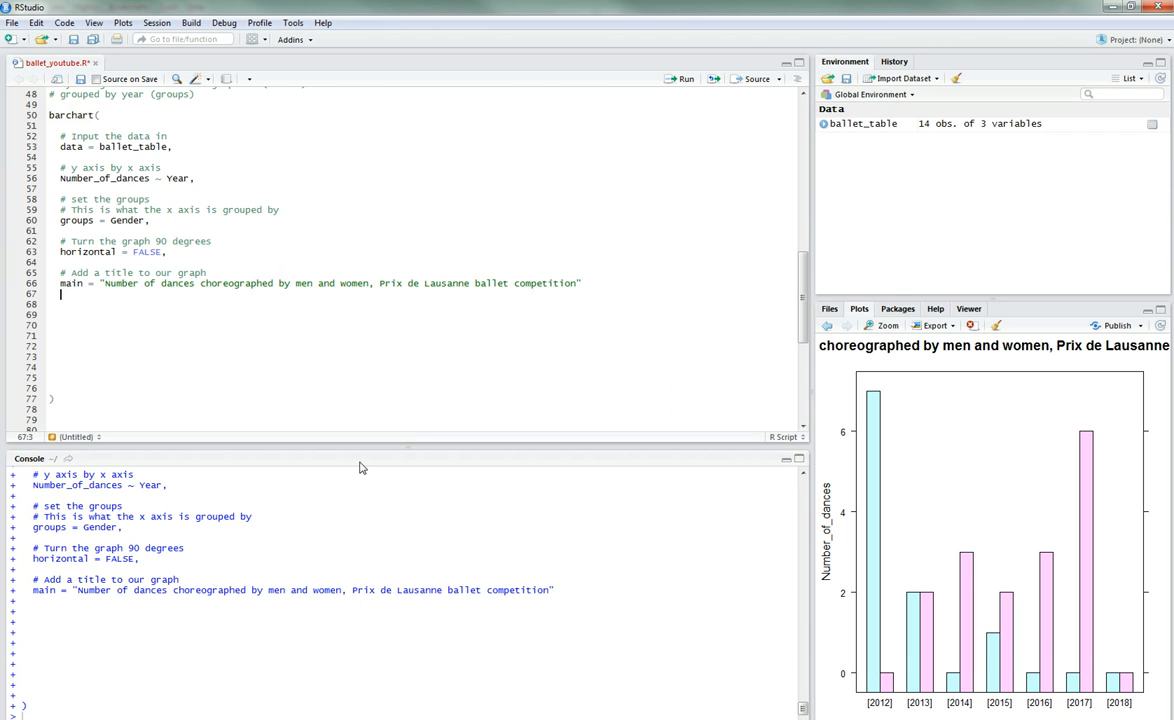
# Step: Add a label comment with xlab = "Years" and ylab = "Number of dances choreographed"
pyautogui.write('# label the x axis')
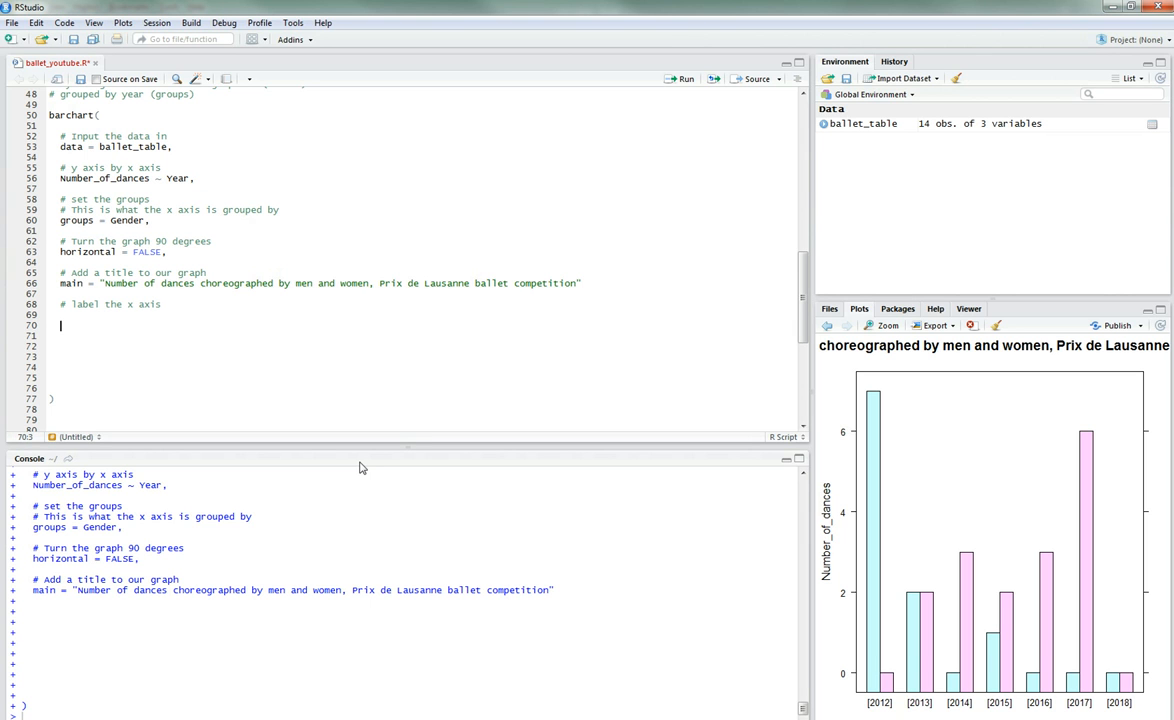
pyautogui.write('# la')
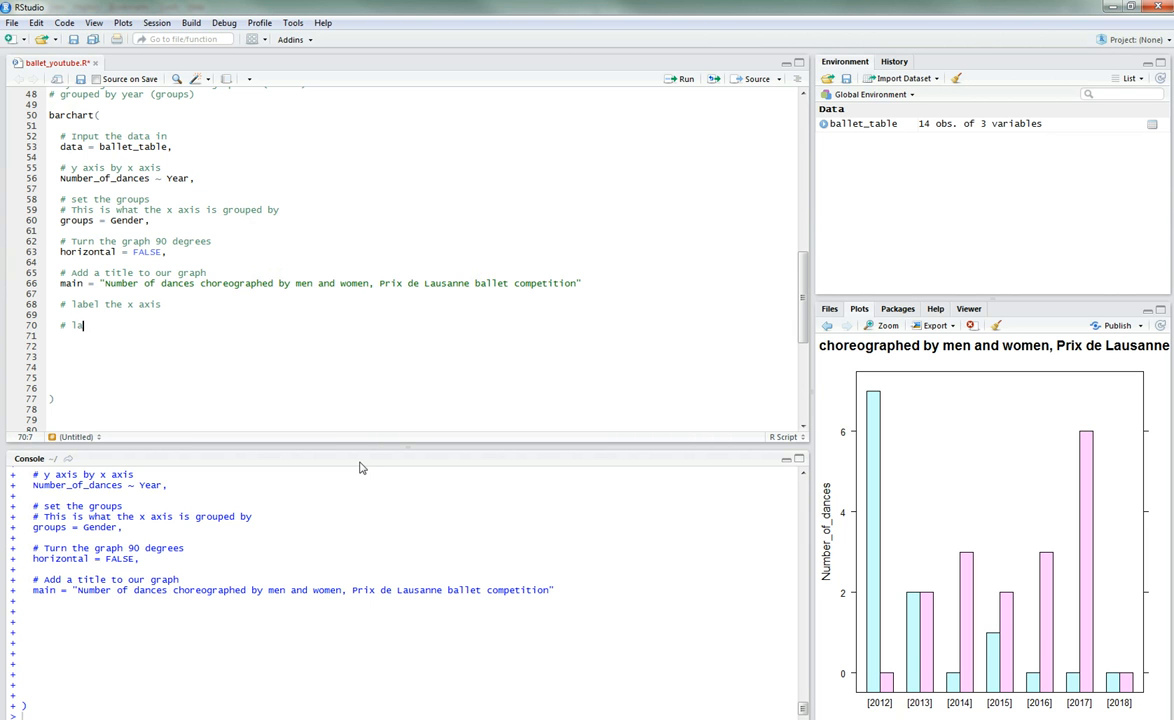
pyautogui.write('bel the y axis')
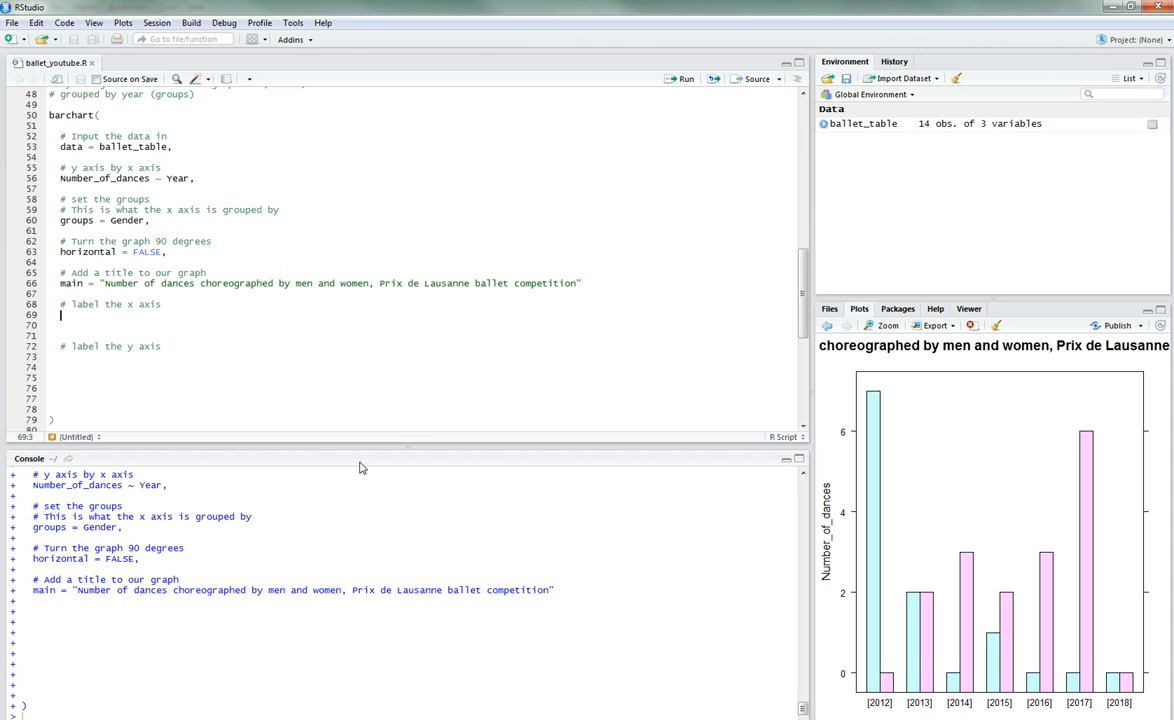
pyautogui.write('xlab = "')
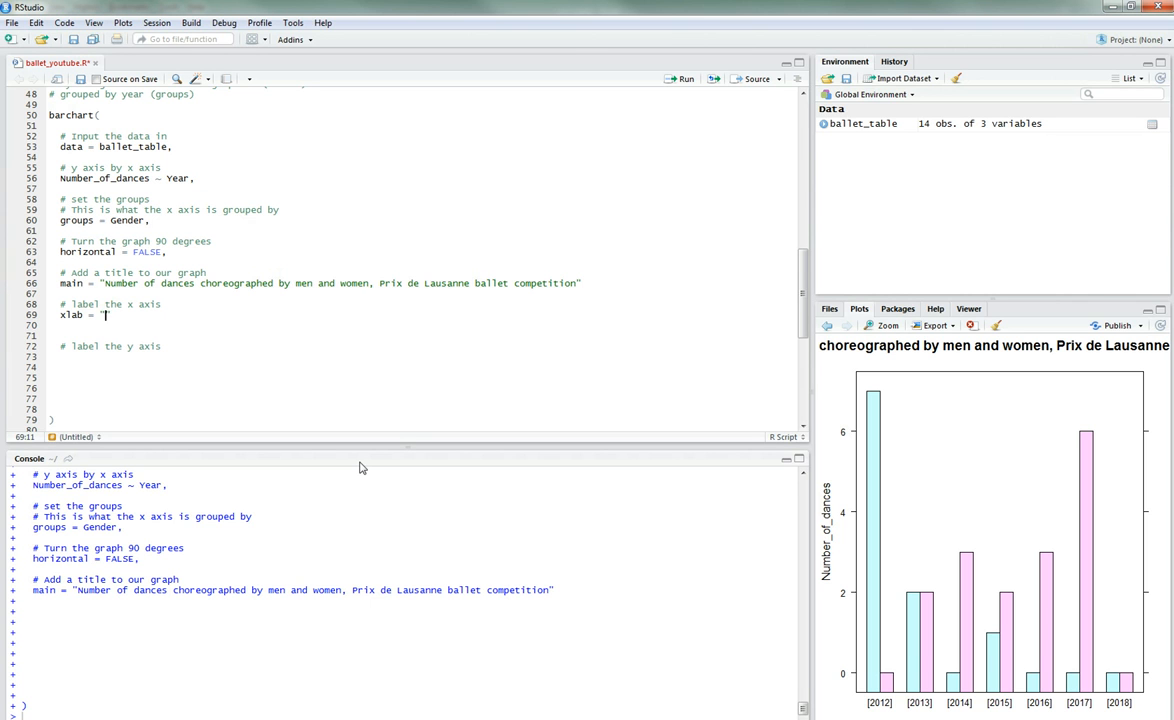
pyautogui.write('Years"')
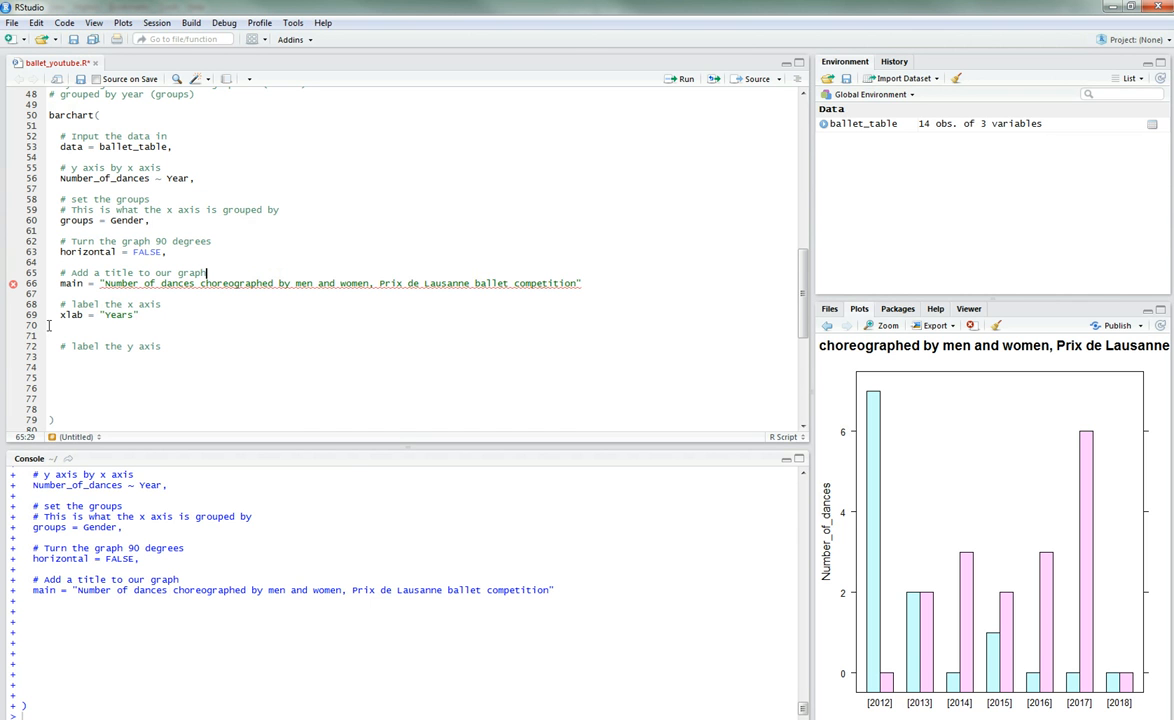
pyautogui.write(',')
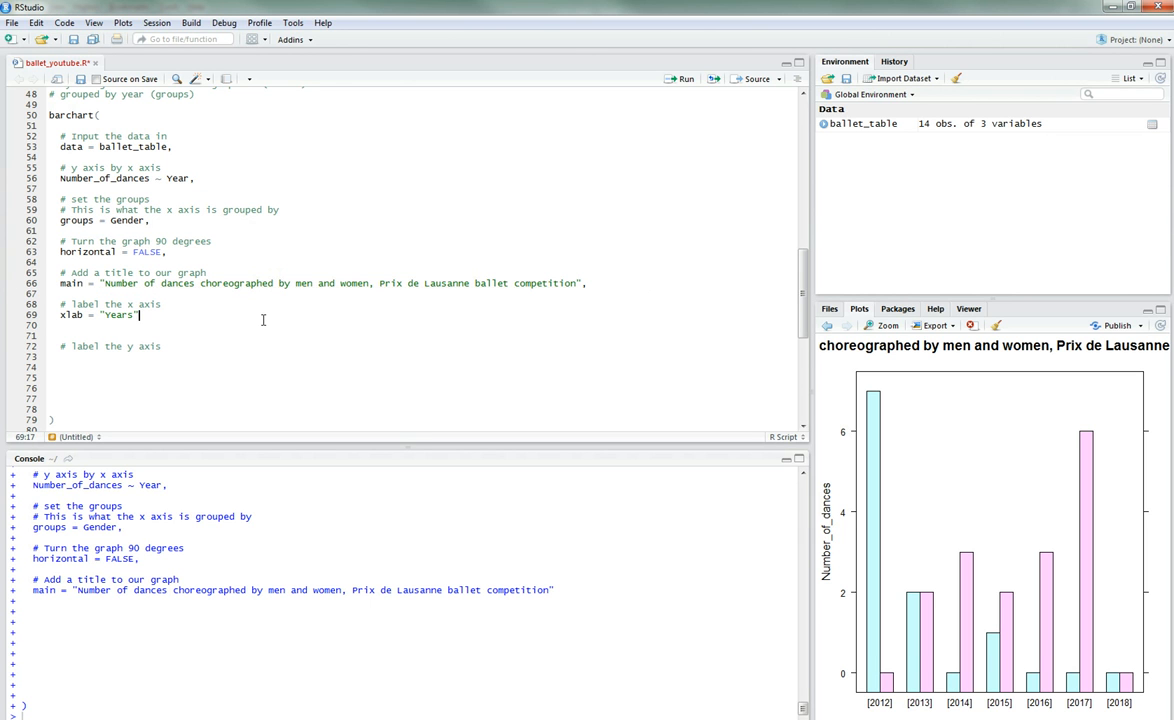
pyautogui.write(',')
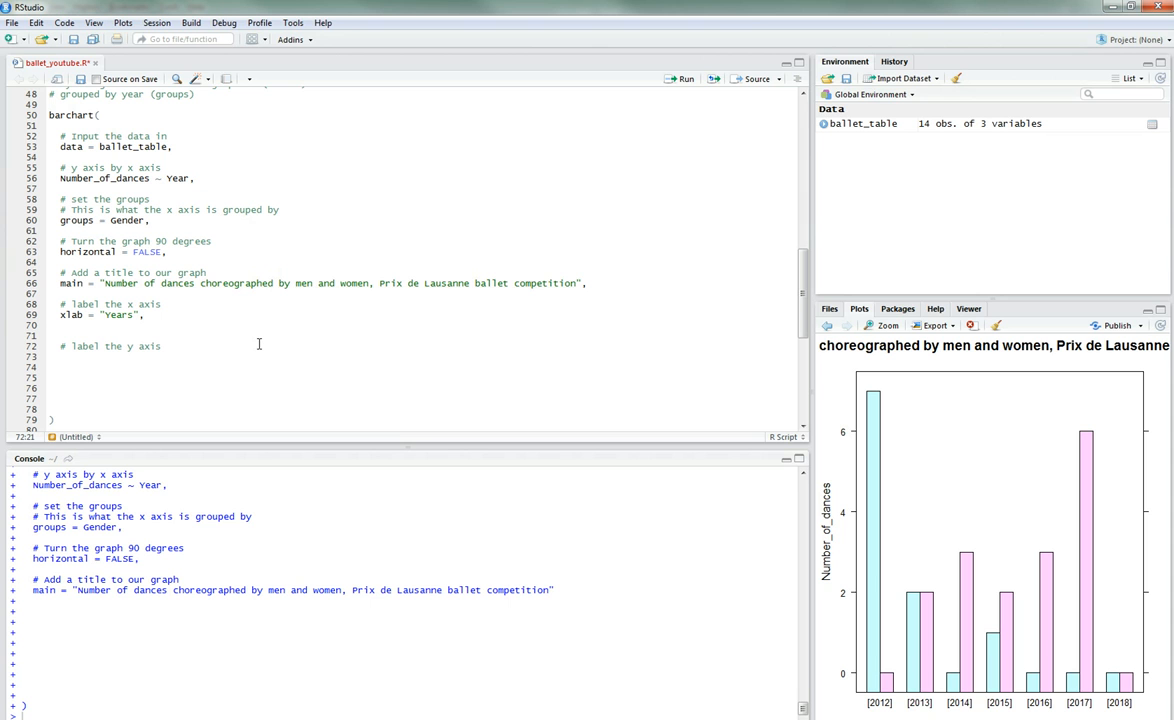
pyautogui.write('y')
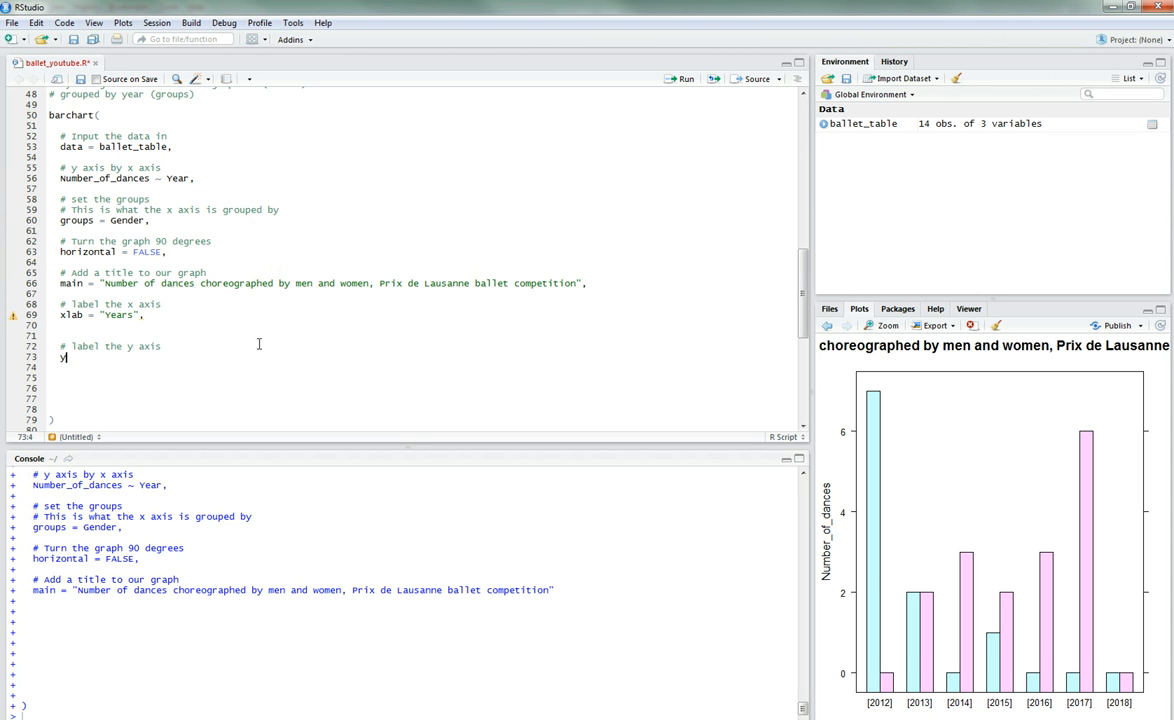
pyautogui.write('ylab = ""')
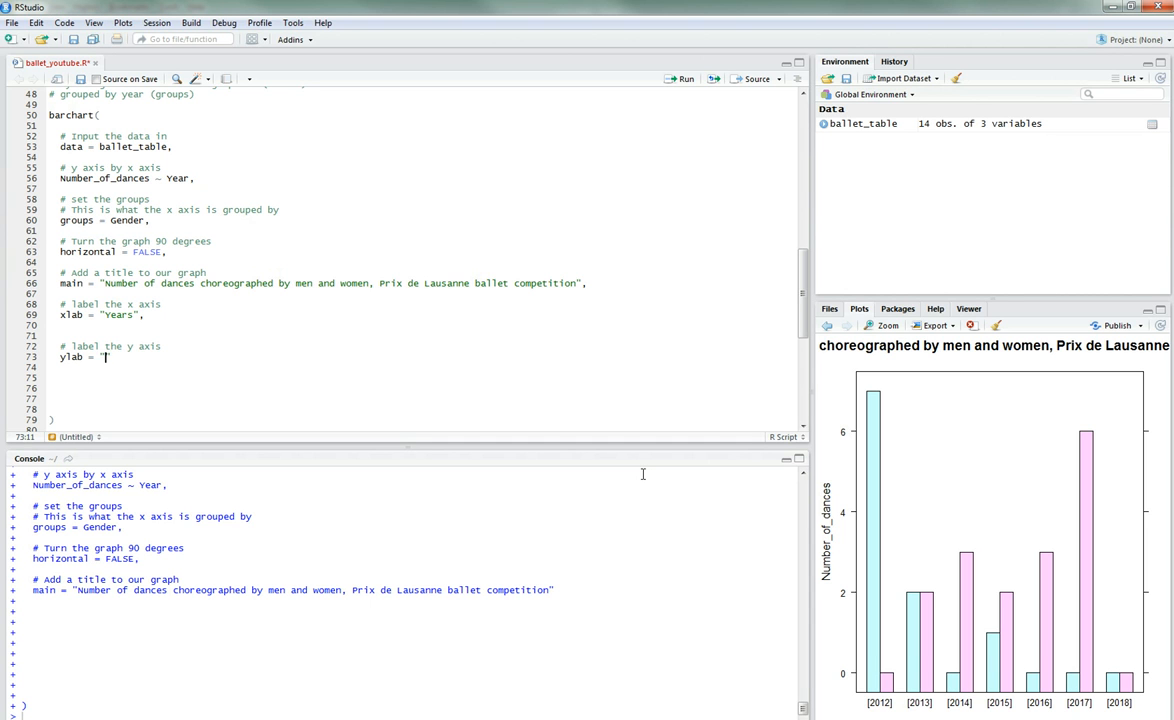
pyautogui.write('Number of dances choreographed')
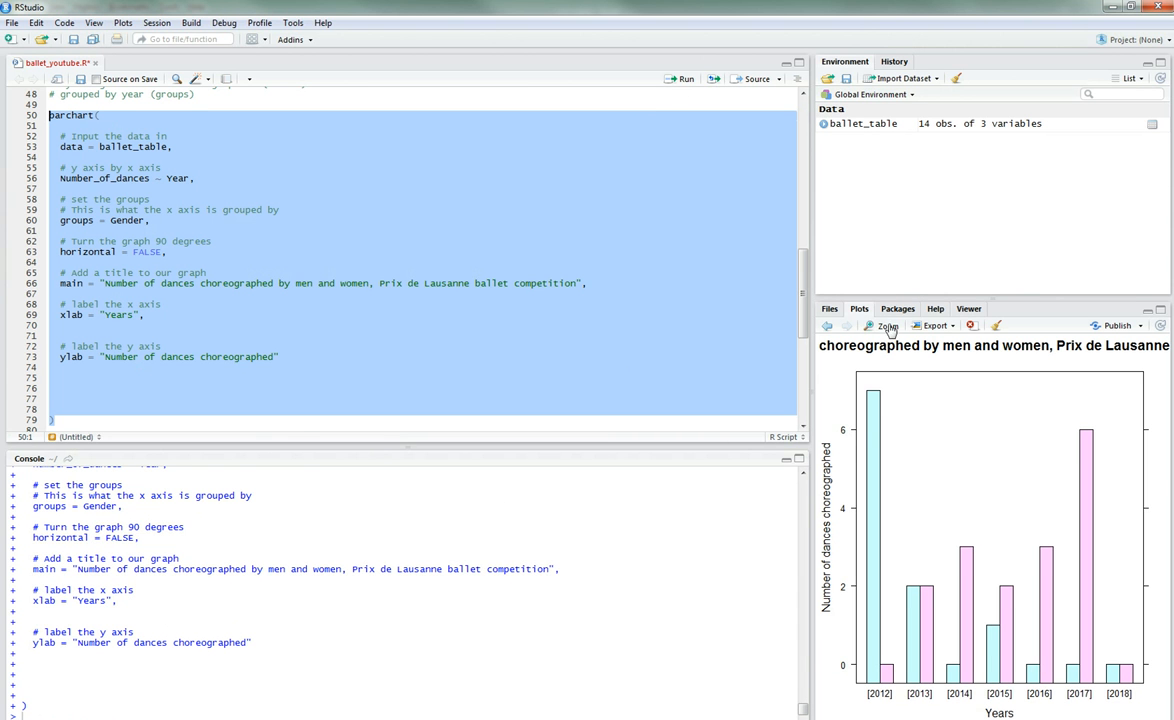
# Step: Open Plot Zoom to check the chart's full title and both axis labels
pyautogui.click(886, 325)
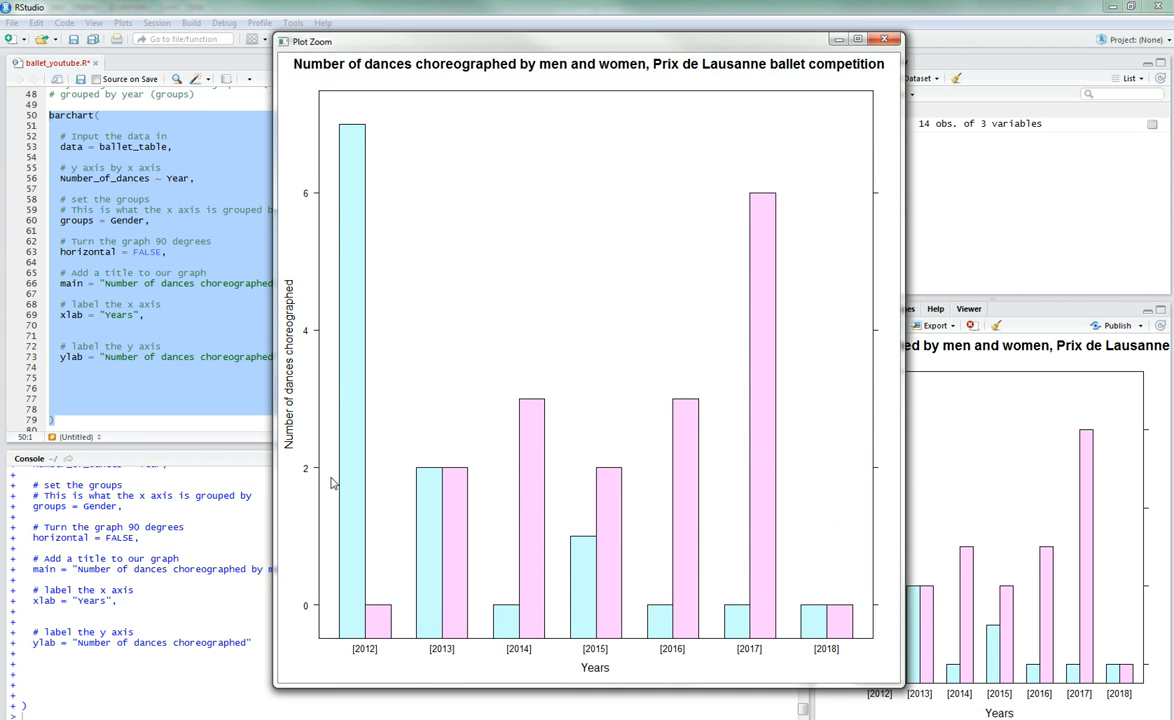
pyautogui.moveTo(333, 348)
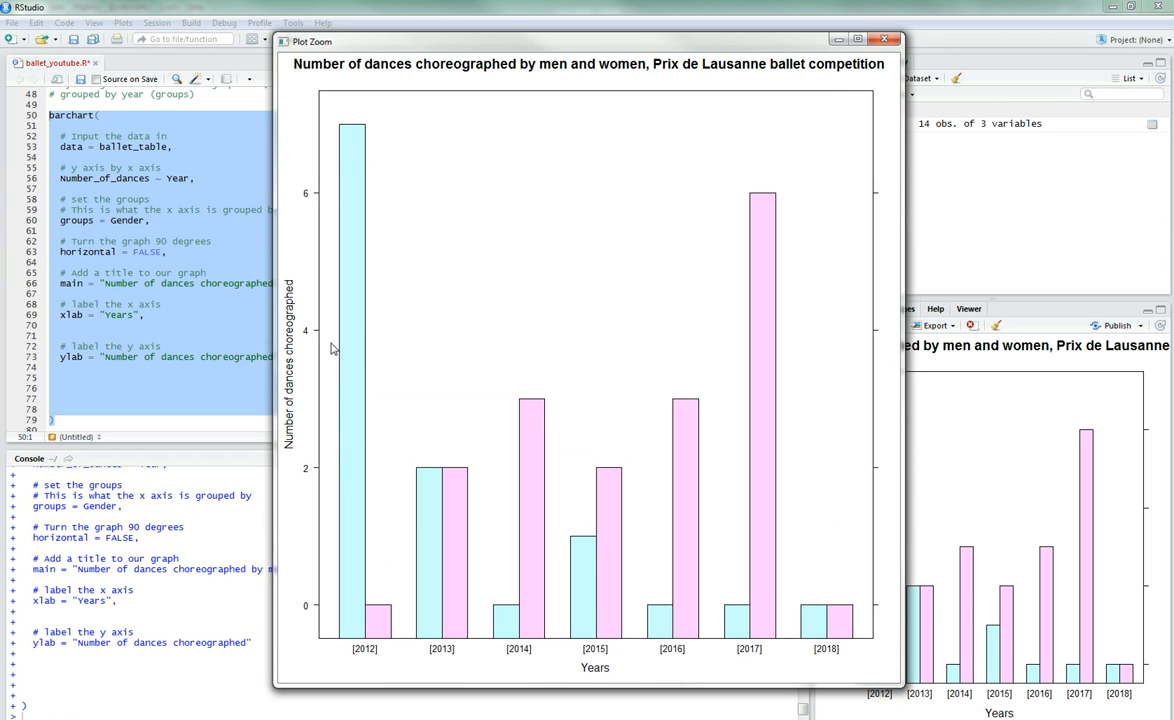
pyautogui.moveTo(598, 651)
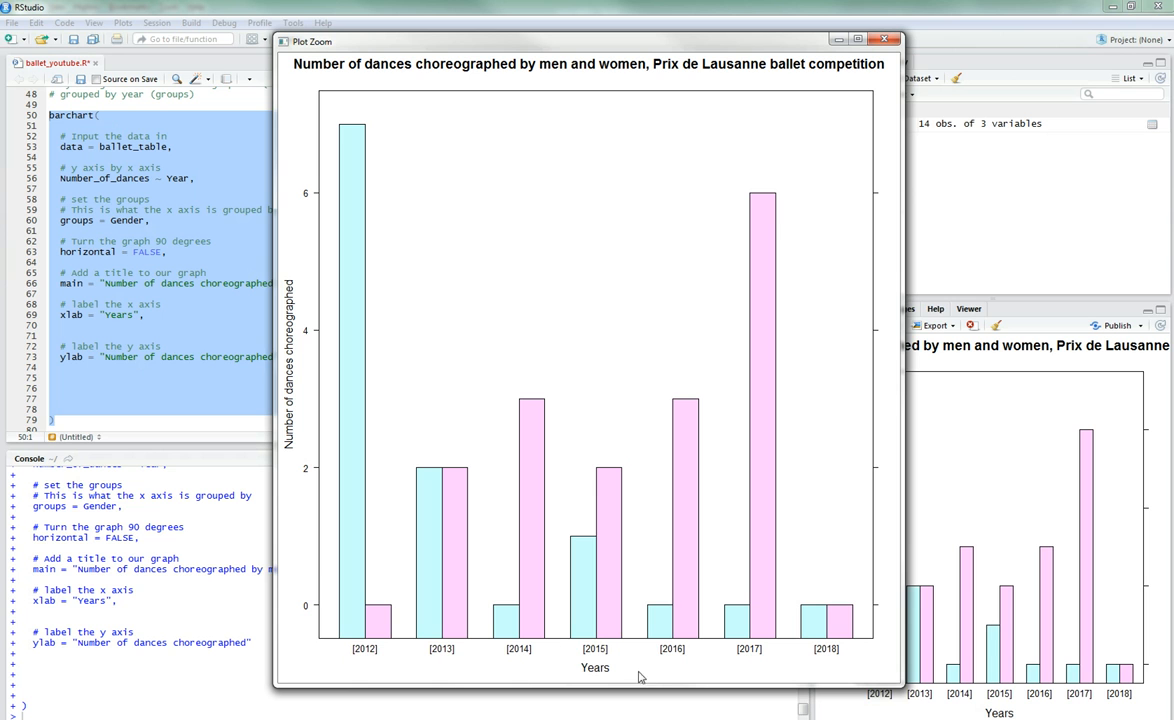
pyautogui.moveTo(850, 220)
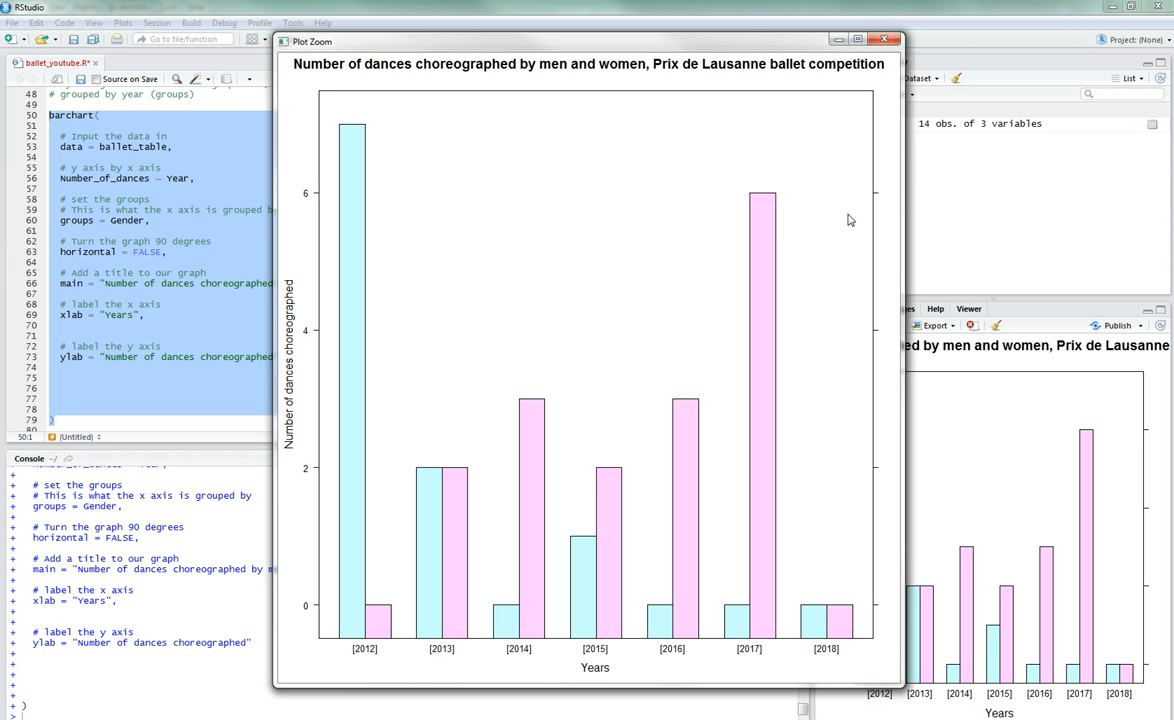
pyautogui.moveTo(889, 260)
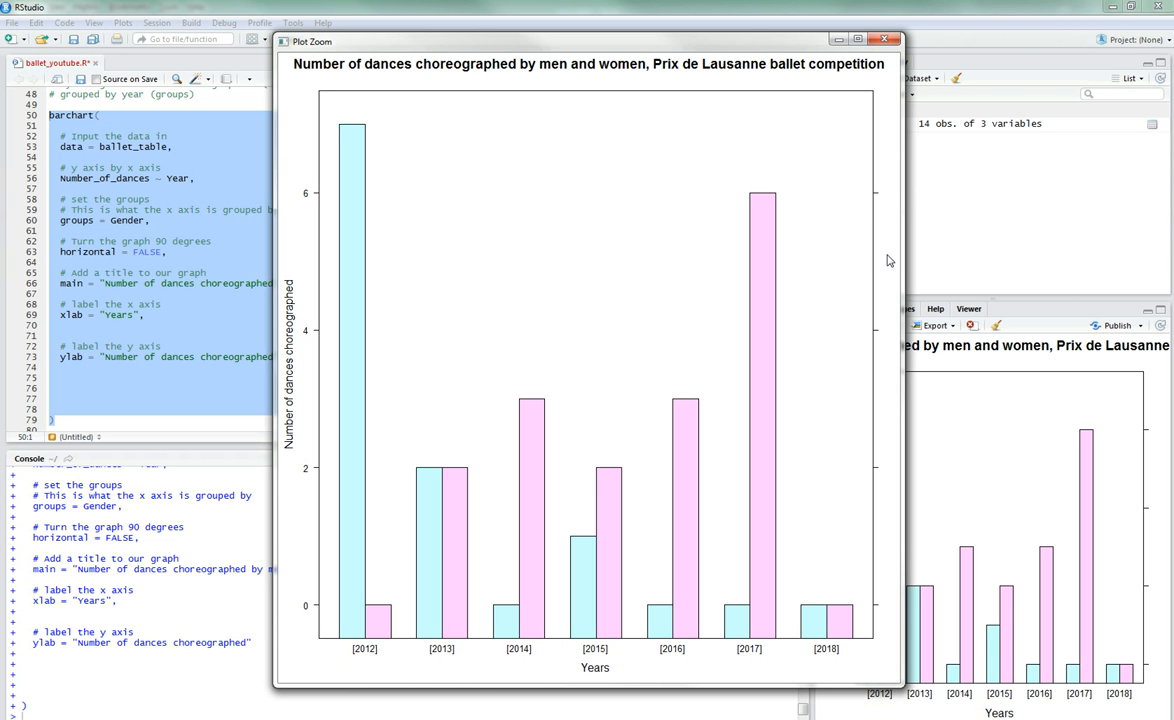
pyautogui.moveTo(353, 95)
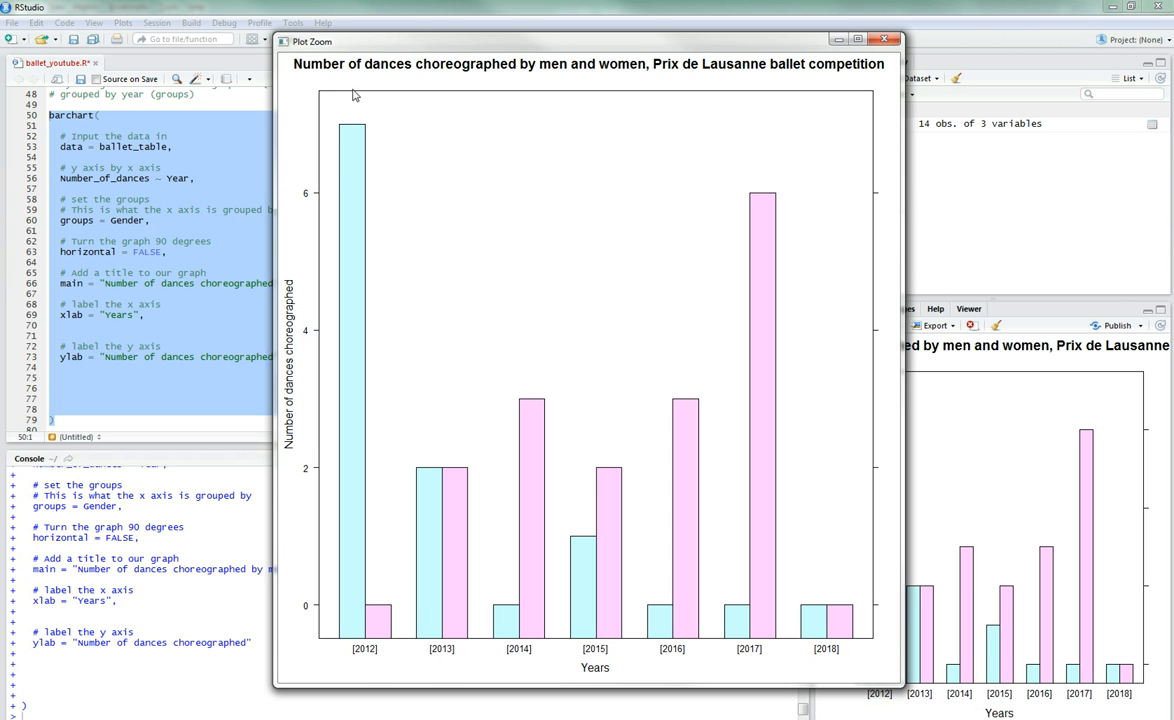
pyautogui.moveTo(478, 469)
pyautogui.write('#')
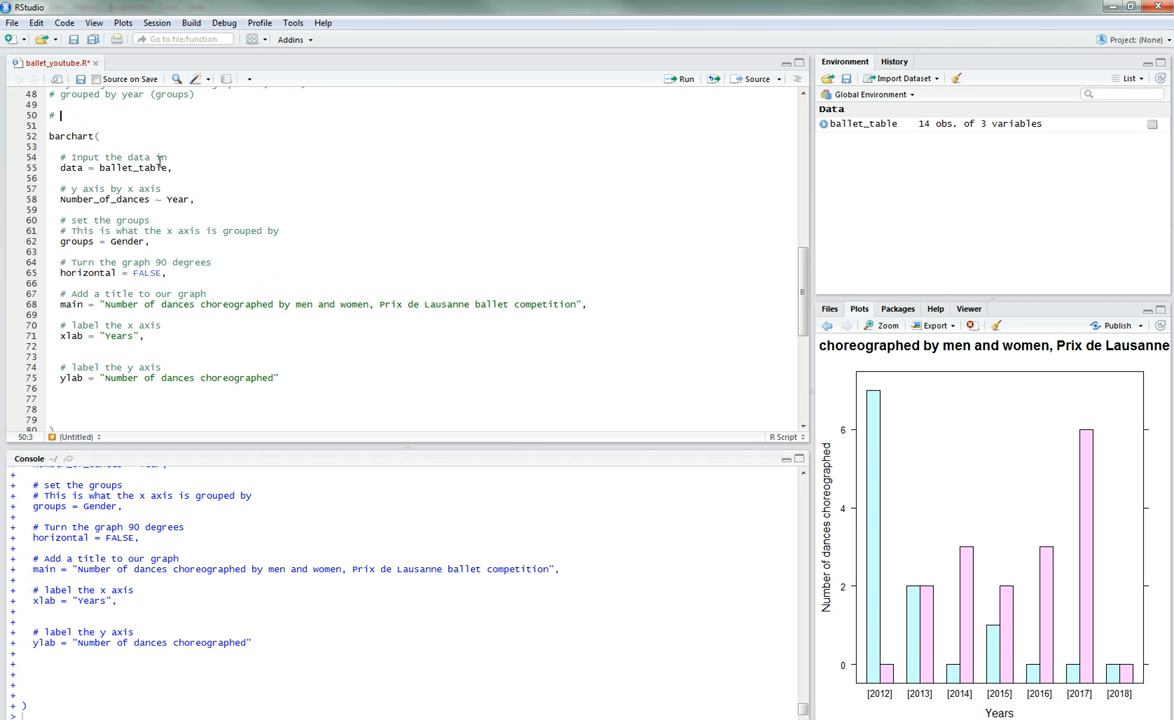
# Step: Write comments explaining lattice needs colours declared outside the barchart call
pyautogui.write('in my')
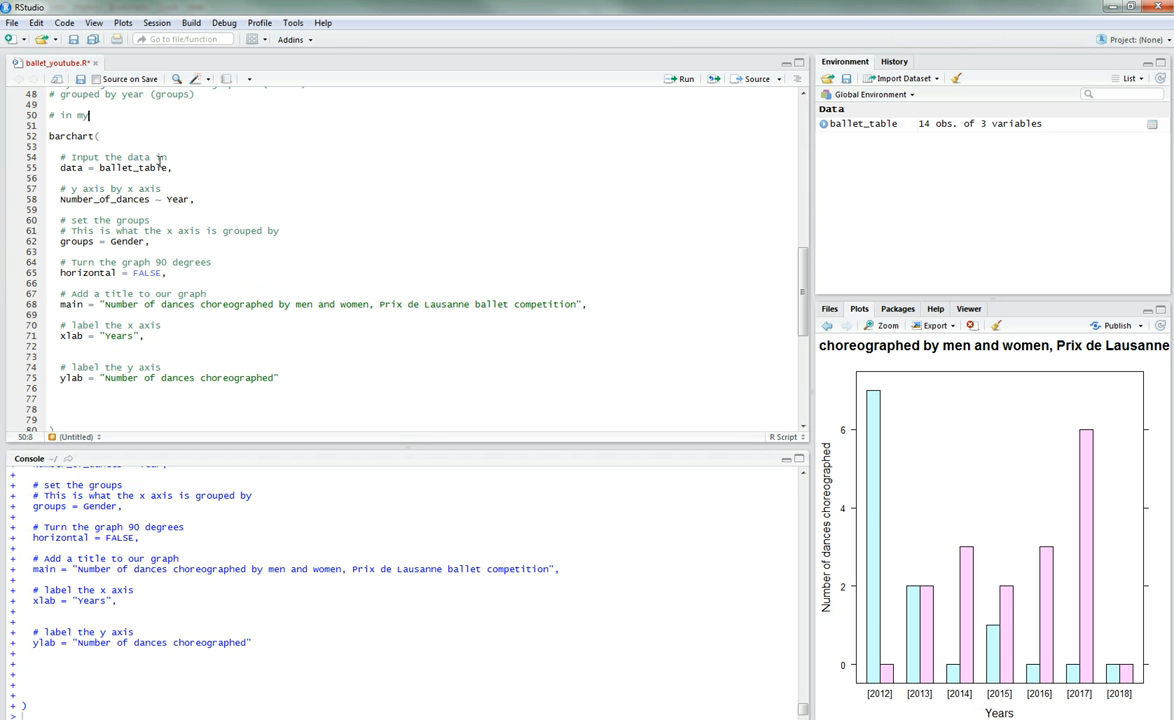
pyautogui.write('experience, lattice')
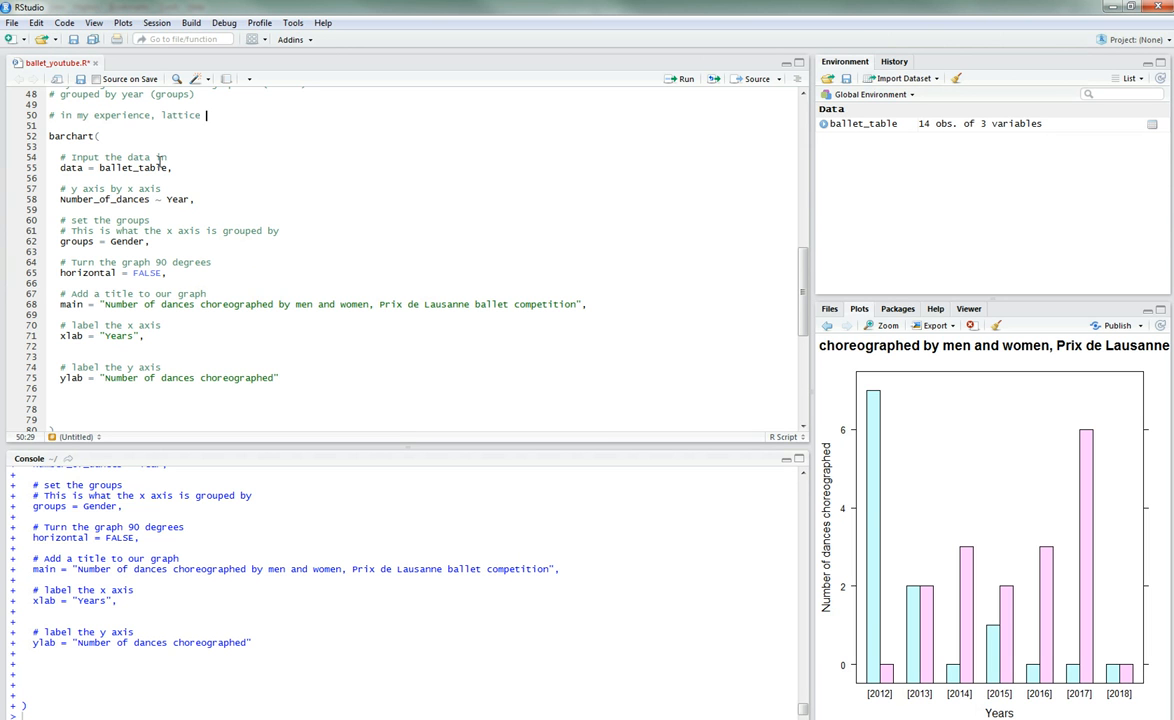
pyautogui.write("doesn't like it when")
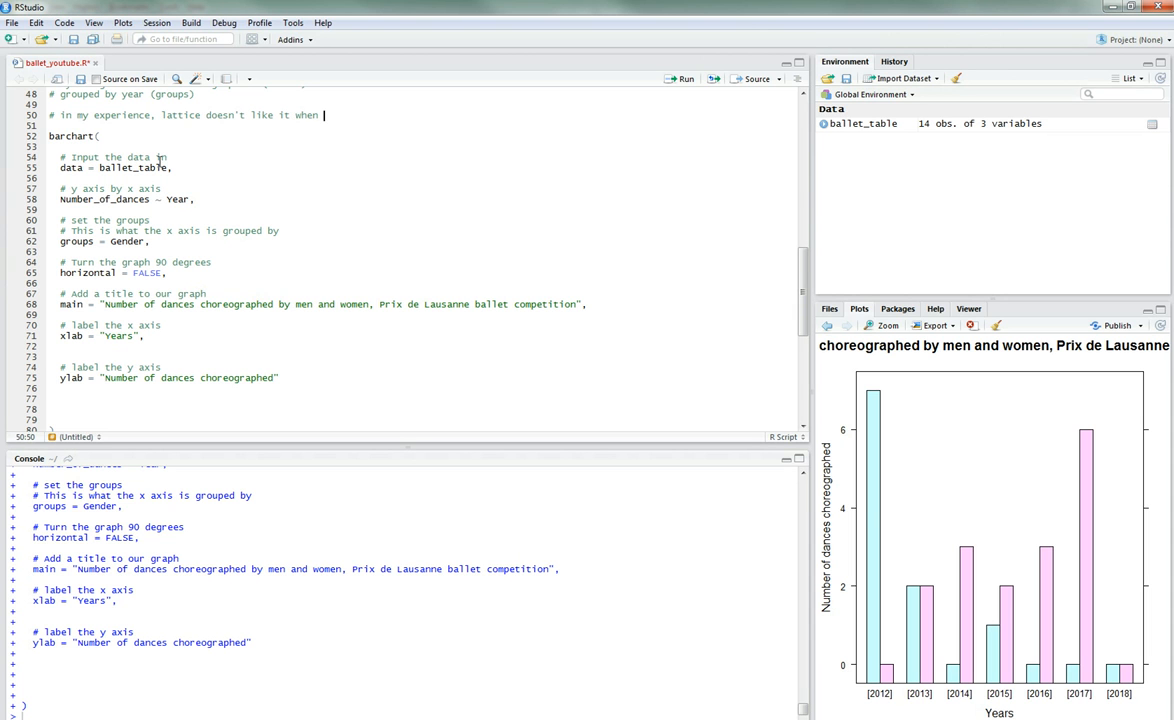
pyautogui.write('you declare')
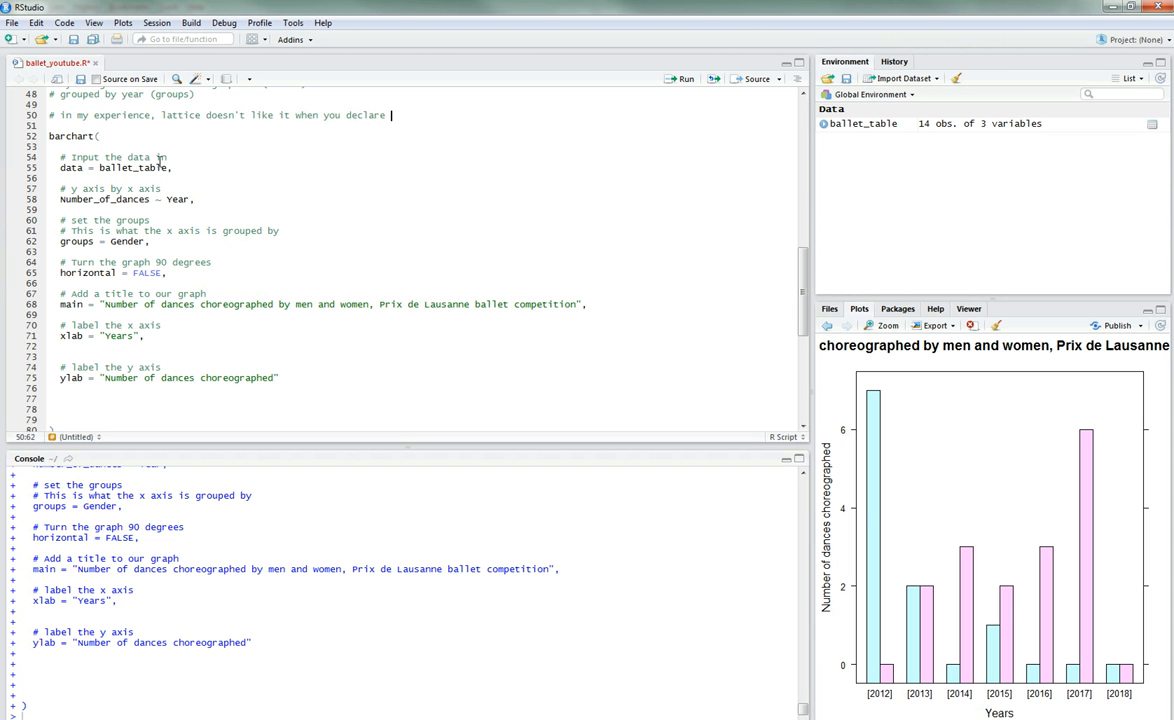
pyautogui.write('color')
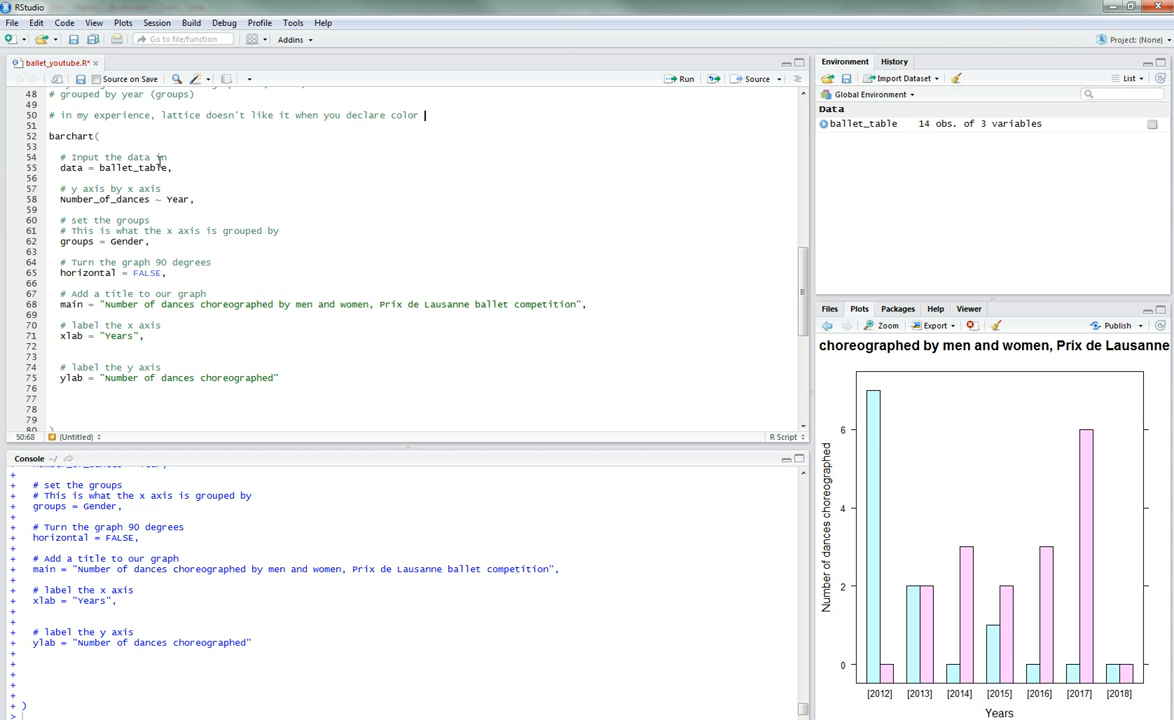
pyautogui.write('in')
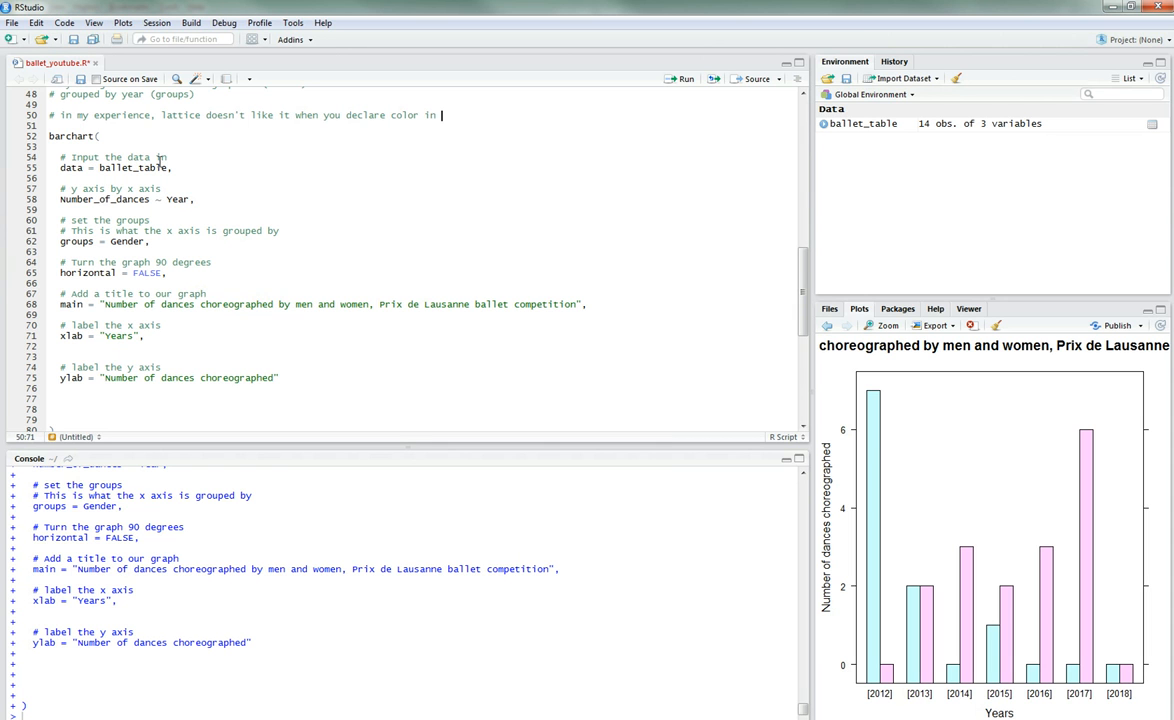
pyautogui.write('side the barplot function')
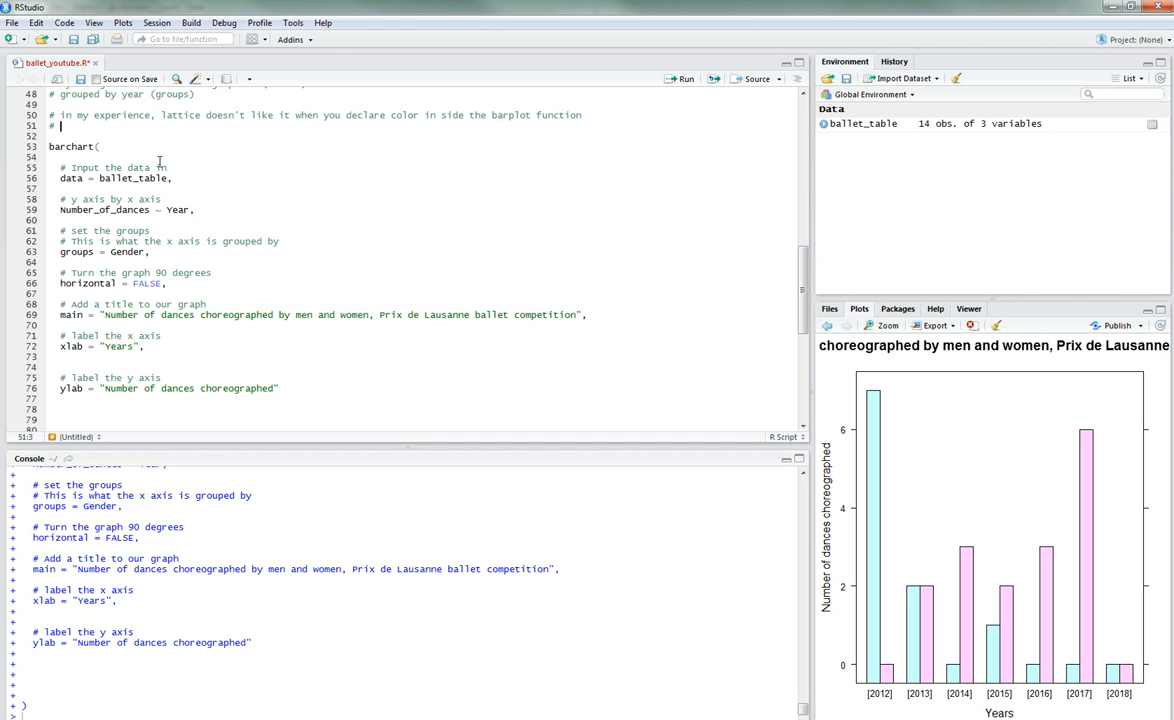
pyautogui.write('so we ga')
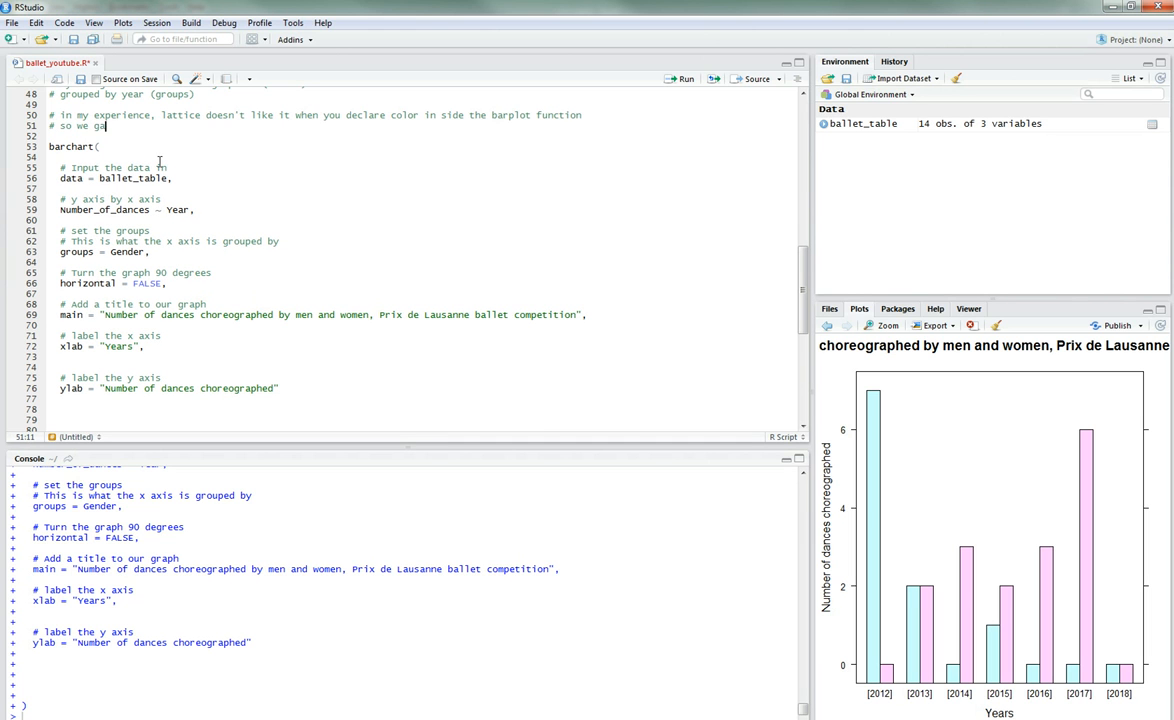
pyautogui.write('have to declare i')
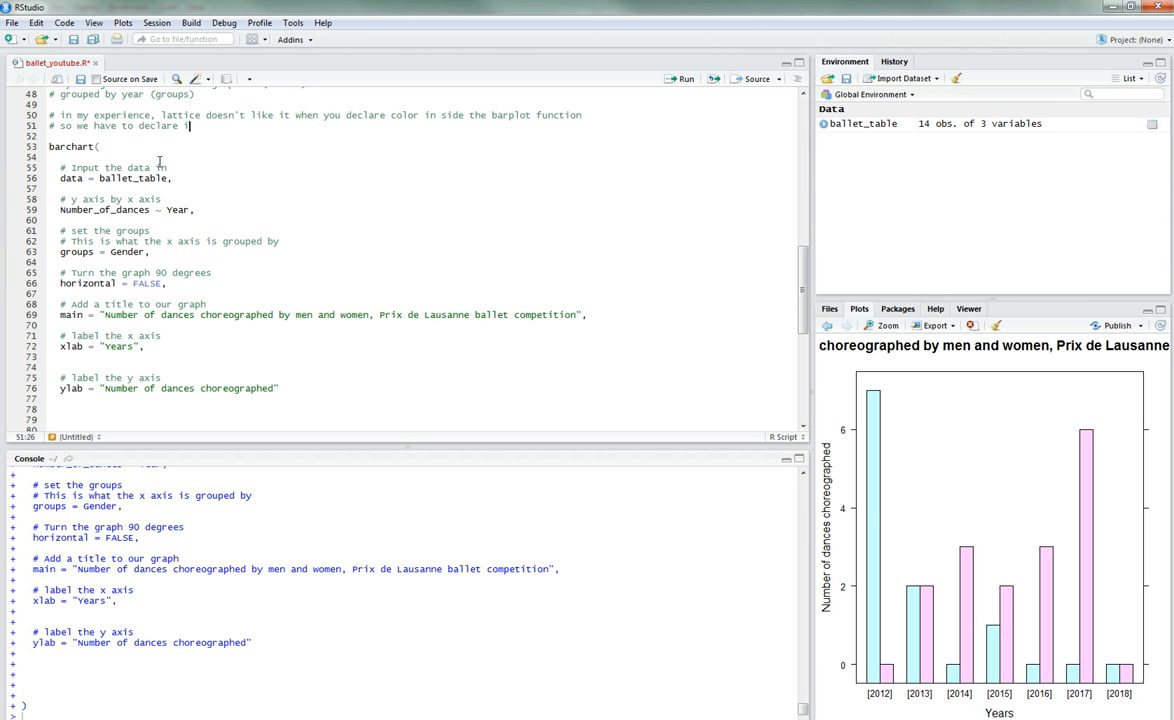
pyautogui.write('outside')
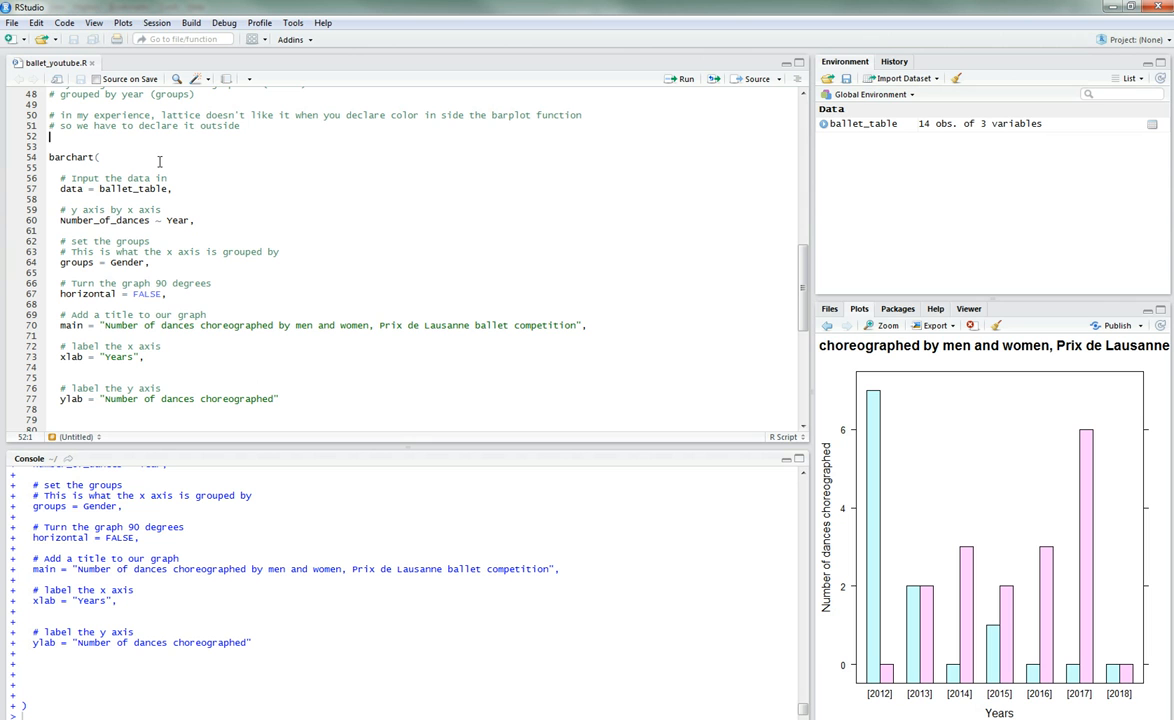
# Step: Define colors = c("pink", "blue") on the line above barchart()
pyautogui.write('colors = c')
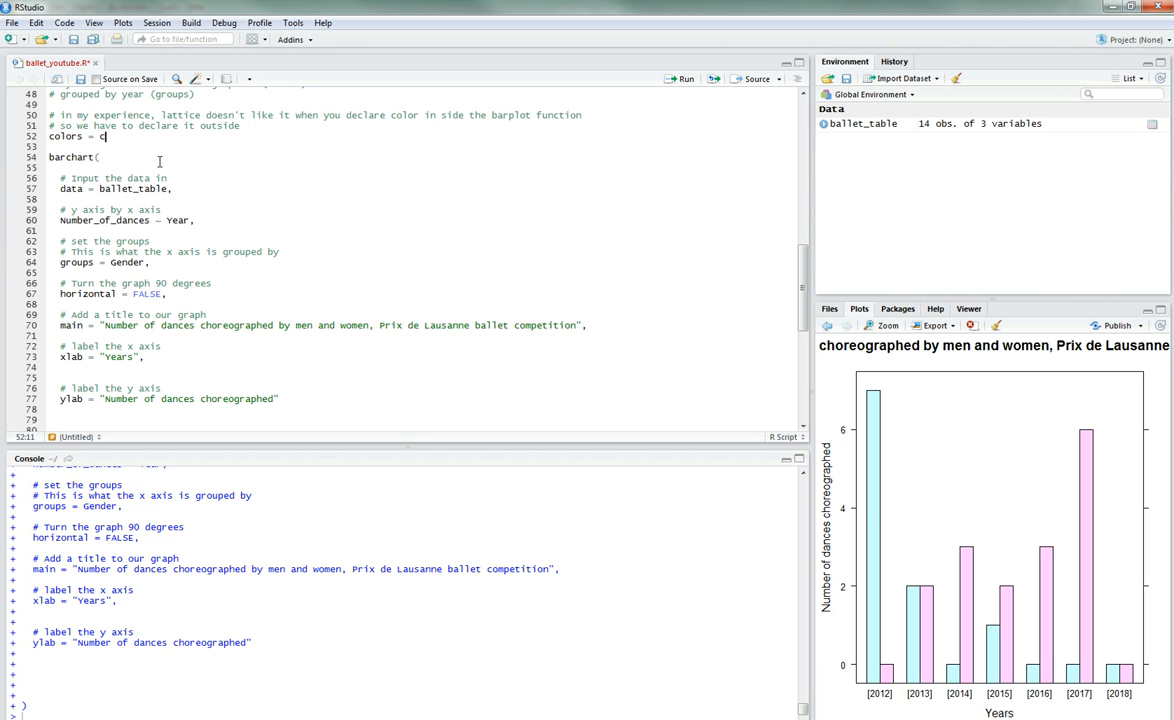
pyautogui.write('()')
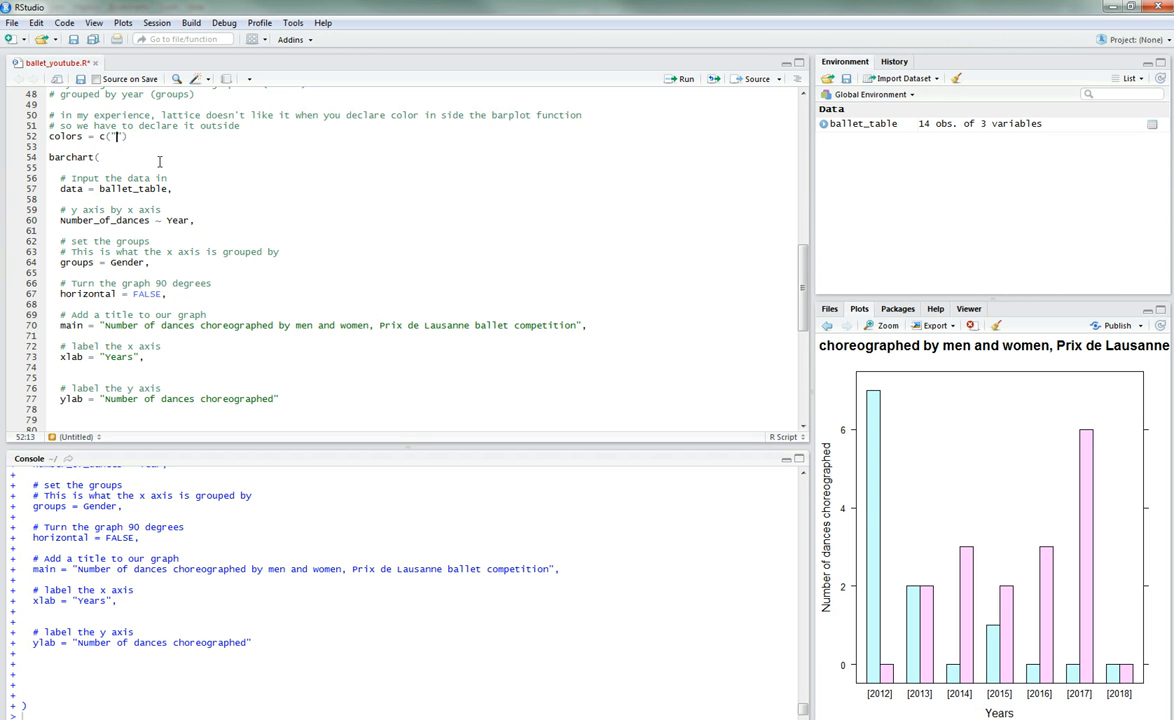
pyautogui.write('pink", "blue')
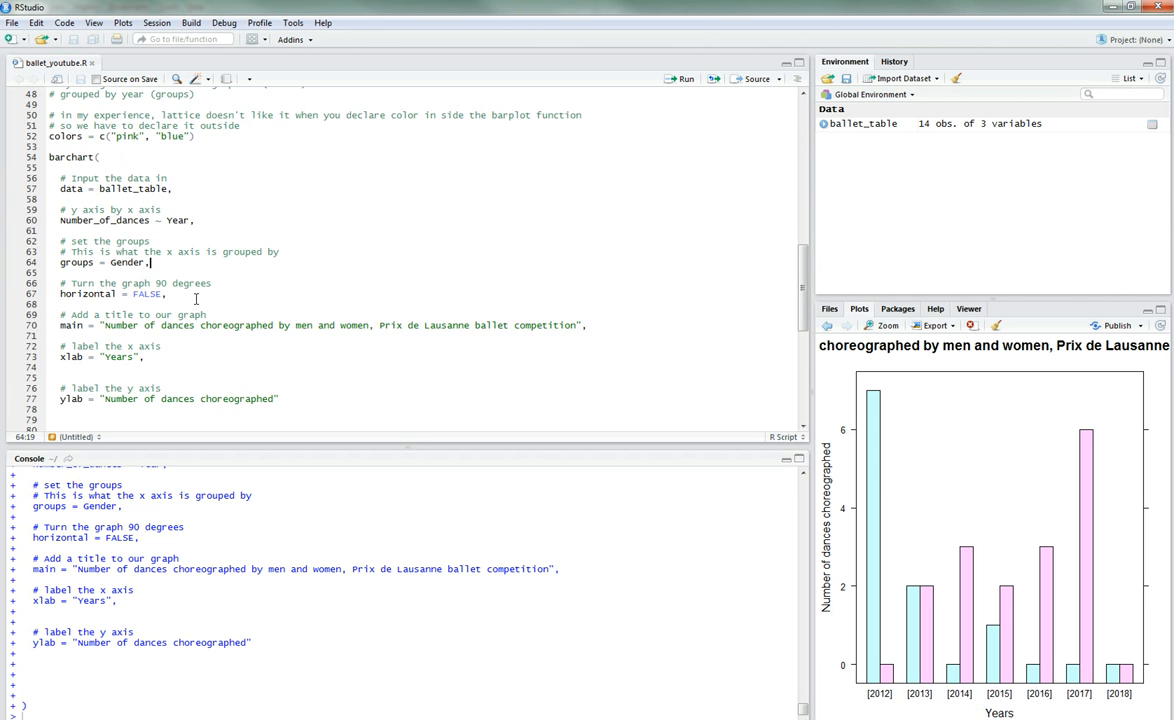
pyautogui.scroll(-3)
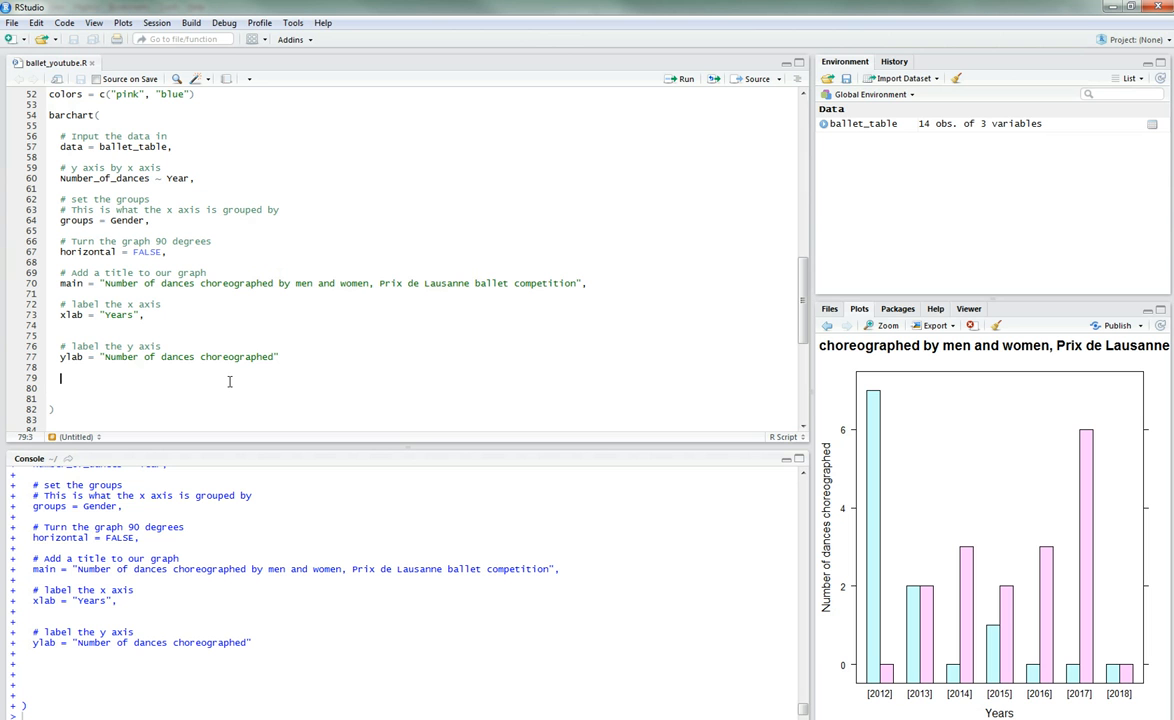
# Step: Add a 'finicky thing by lattice' comment, discarding a half-typed colors assignment
pyautogui.write('#')
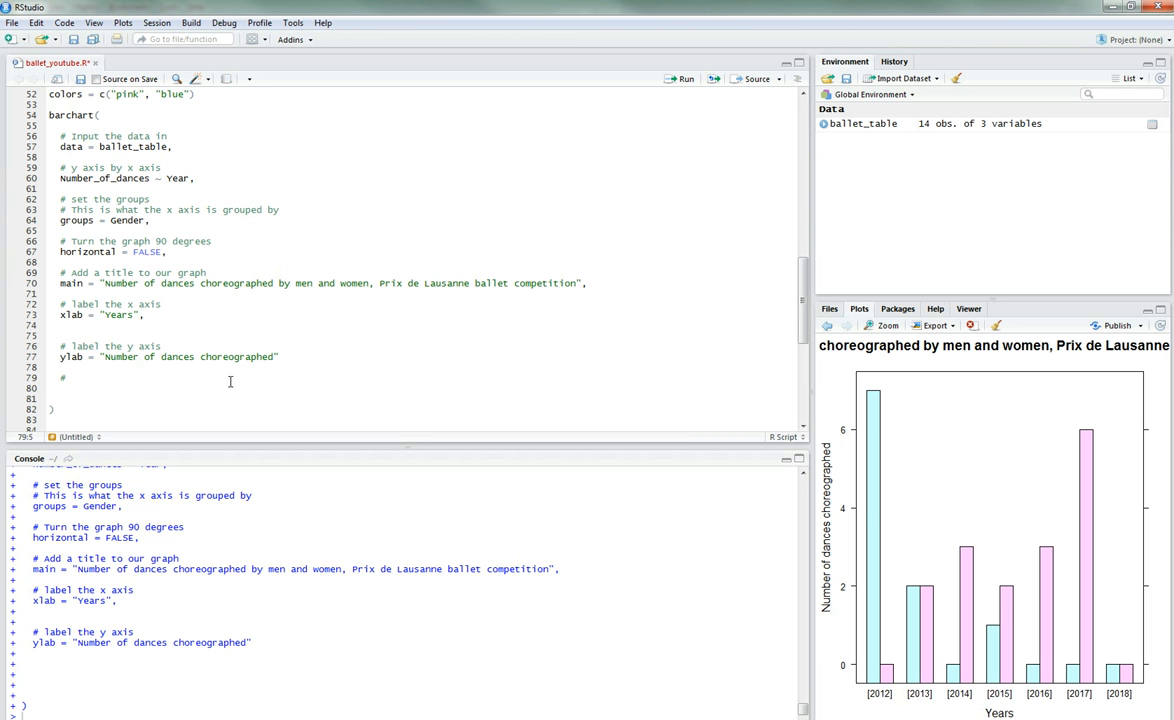
pyautogui.write('a finiky')
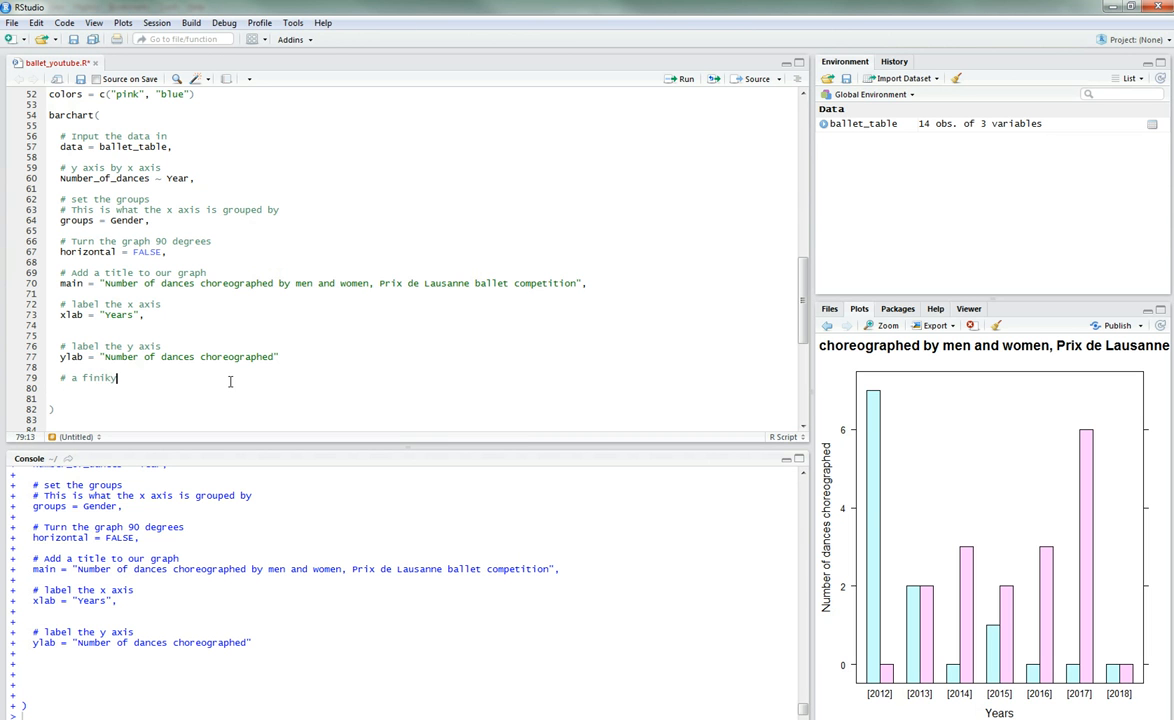
pyautogui.write('cky thing by')
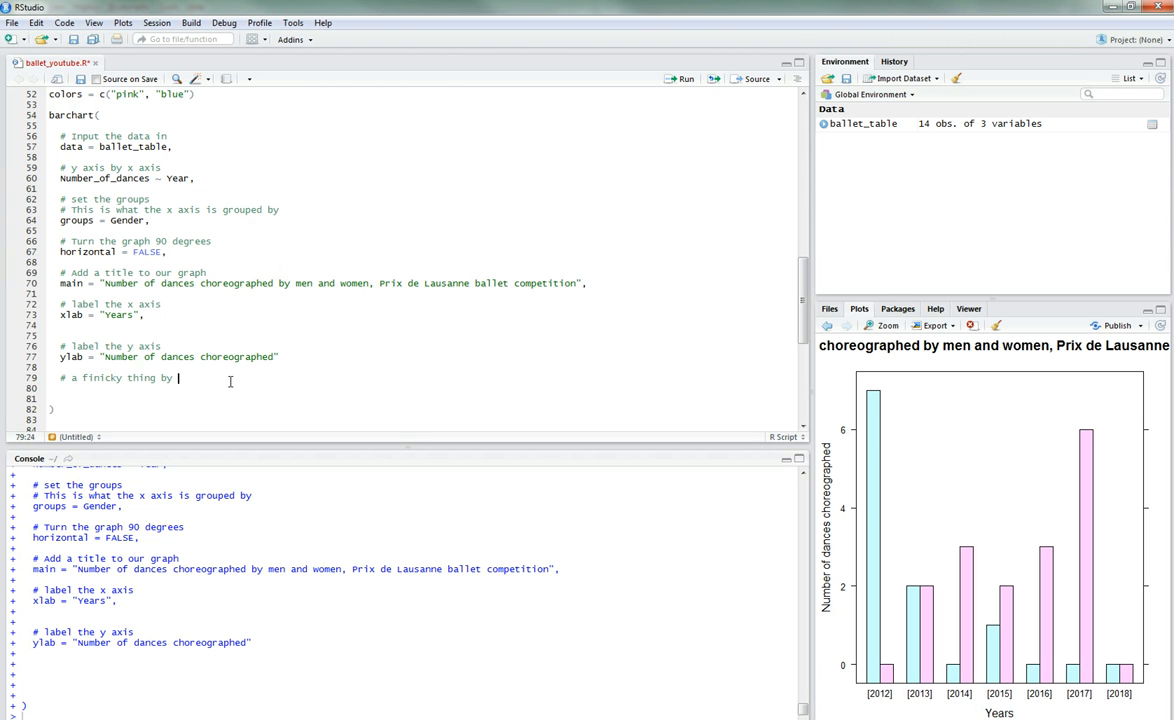
pyautogui.write('lattice')
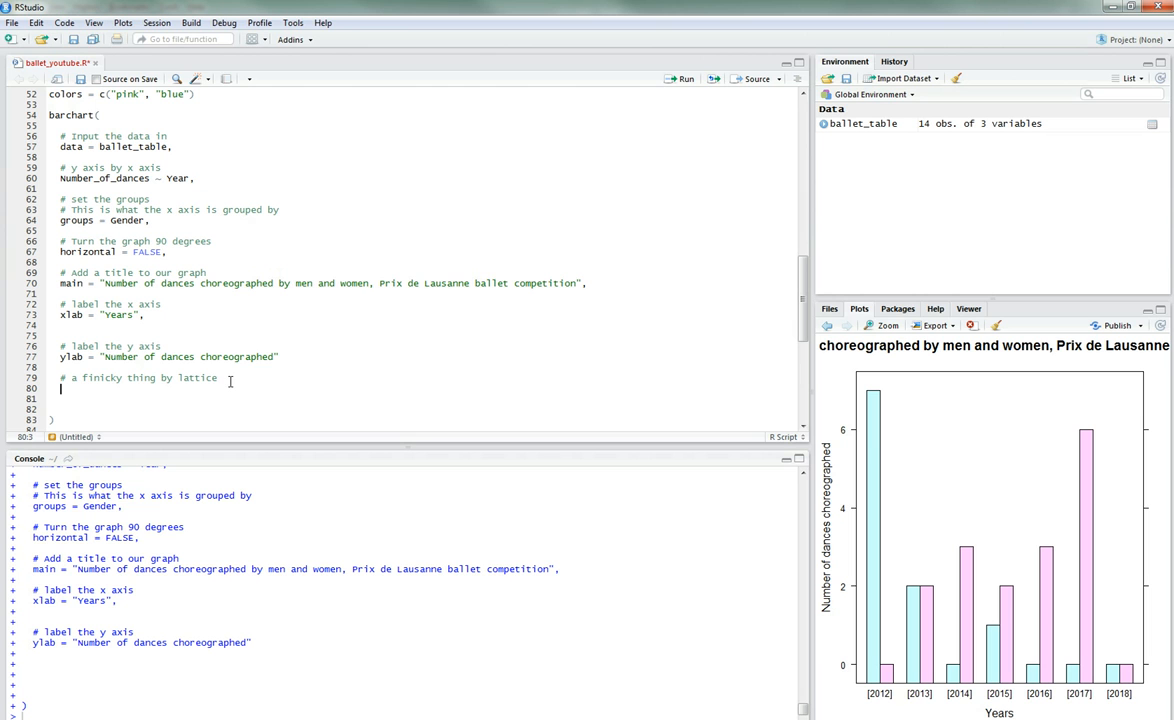
pyautogui.write('colors =')
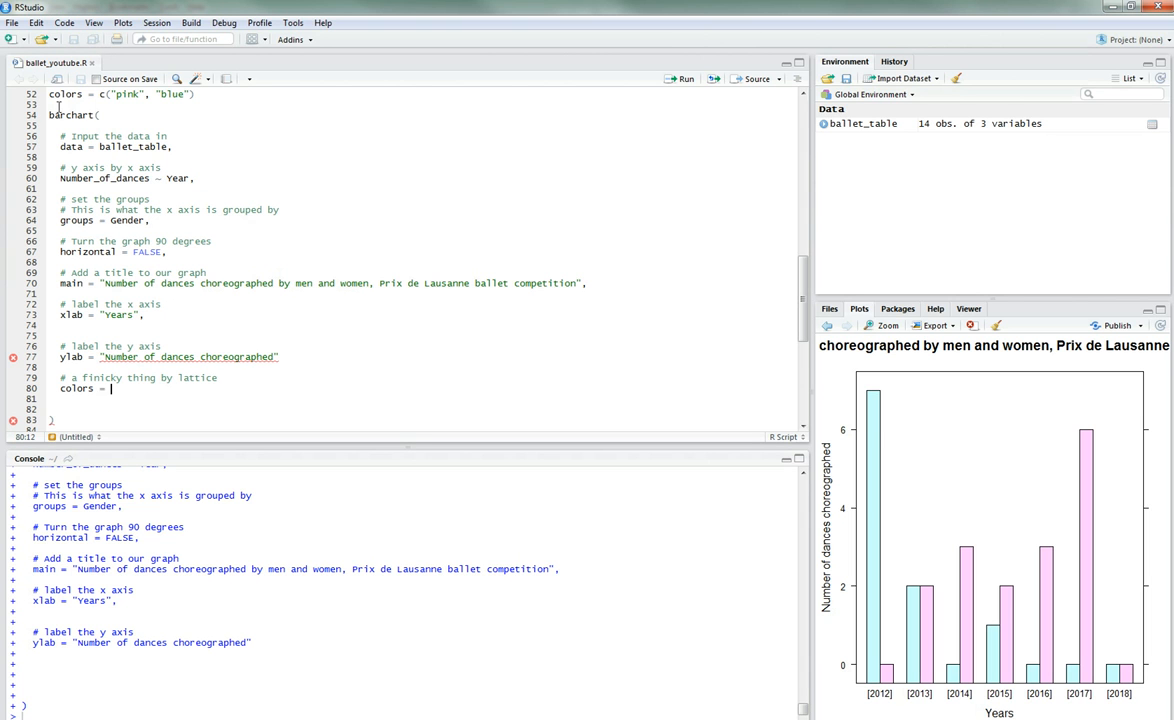
pyautogui.moveTo(205, 357)
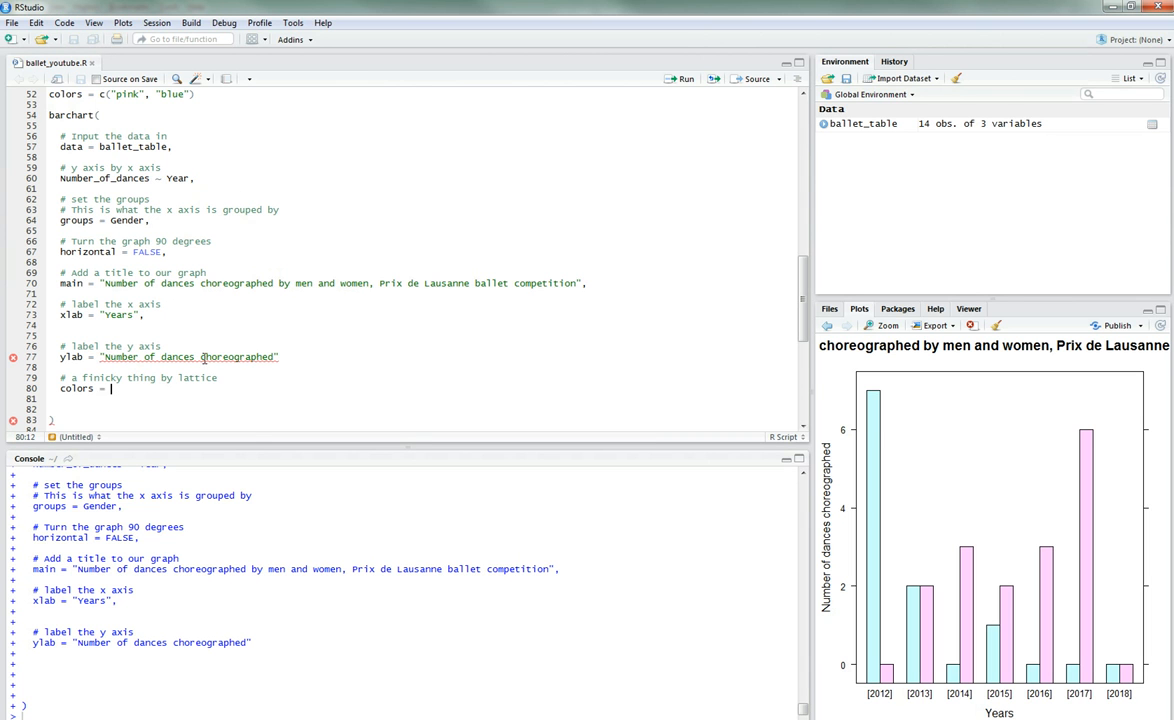
pyautogui.write('=')
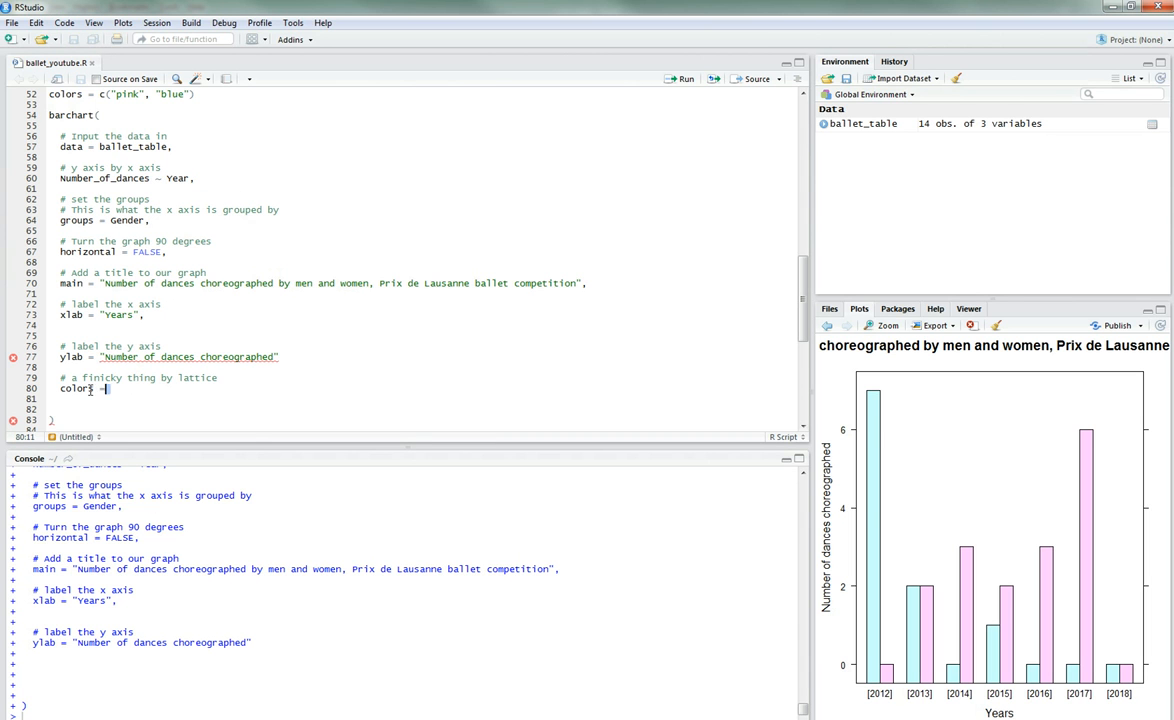
pyautogui.press('BackSpace')
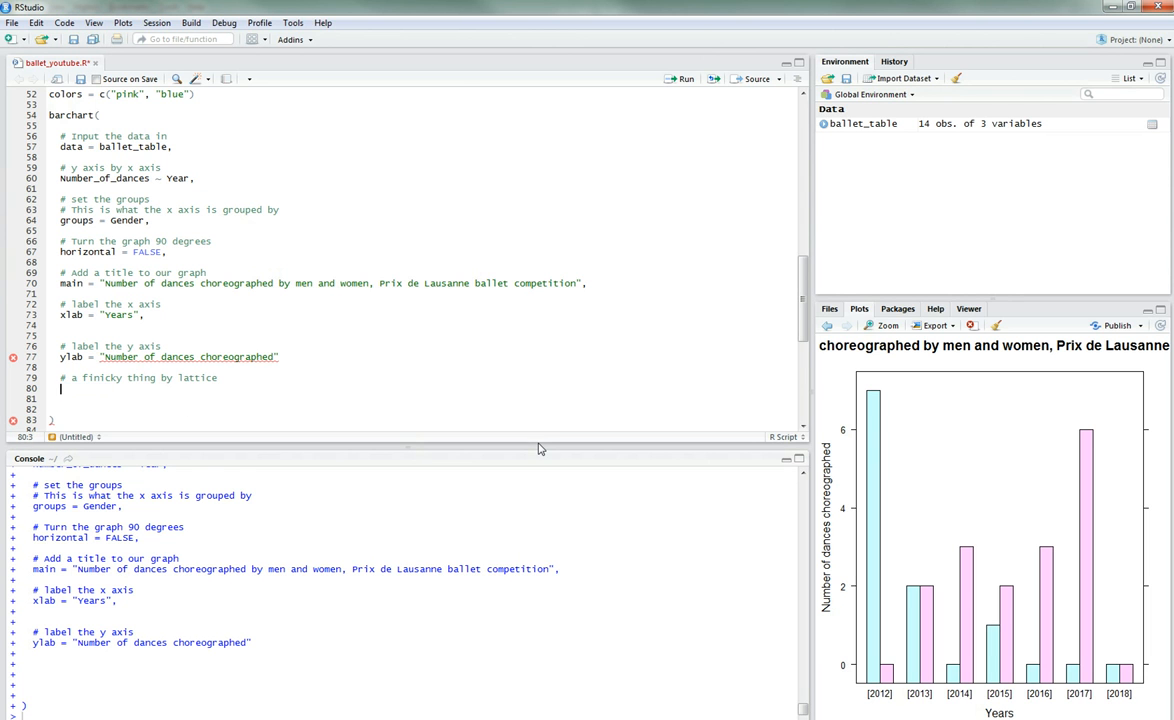
# Step: Add par.settings = list(superpose.polygon = list(col = colors)) to barchart()
pyautogui.write('par.settings =')
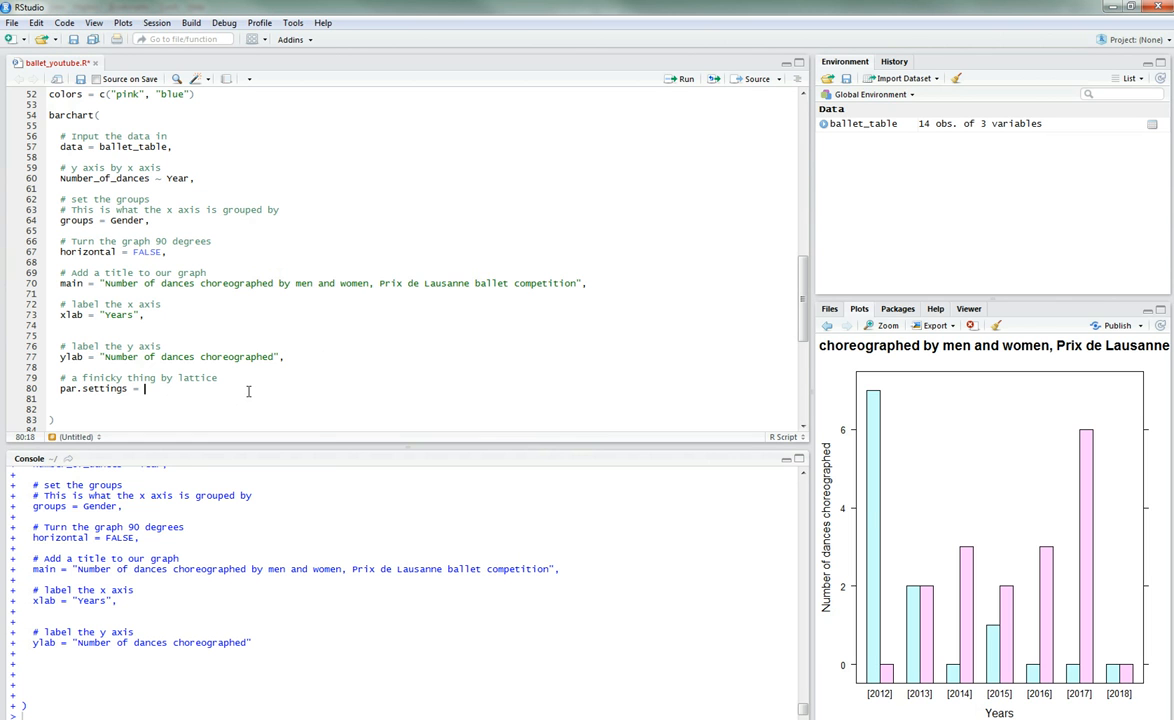
pyautogui.write('list()')
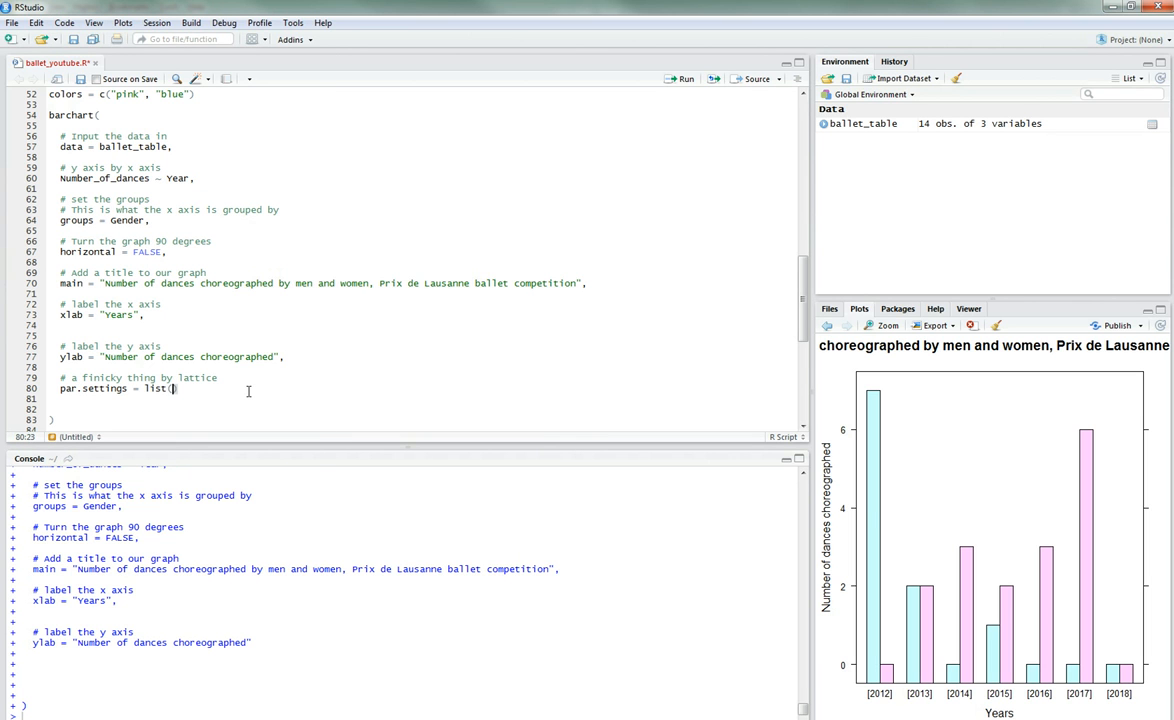
pyautogui.write('superpose.')
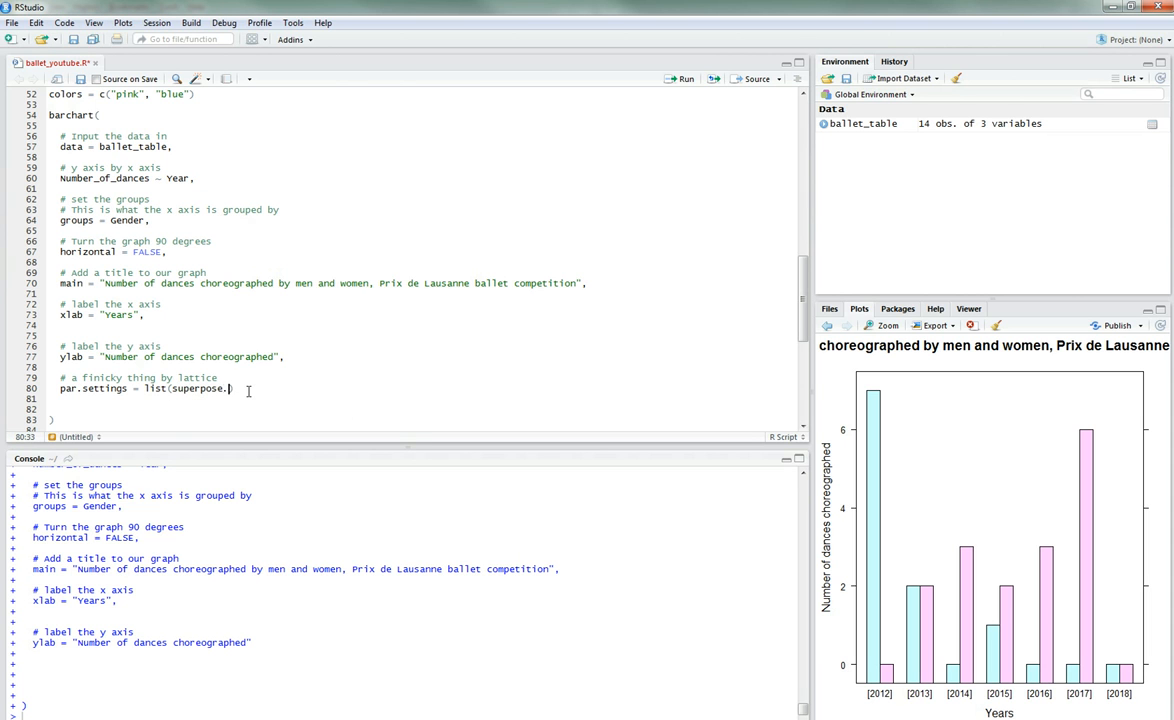
pyautogui.write('polygon')
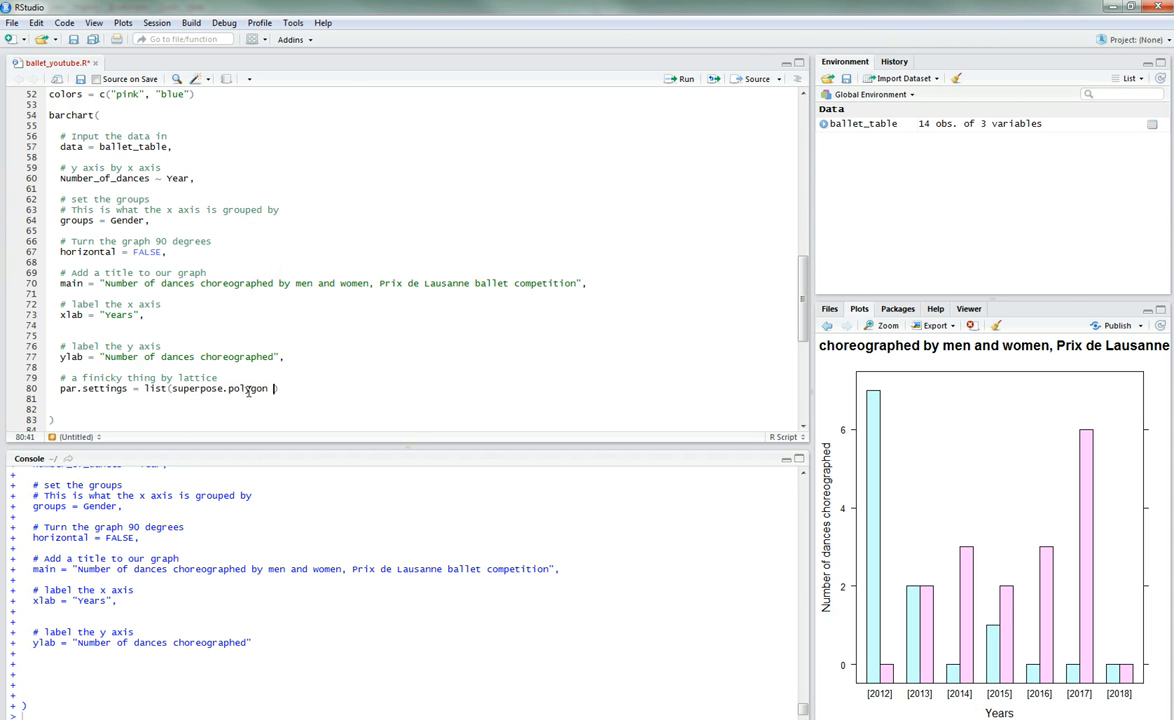
pyautogui.write('list)')
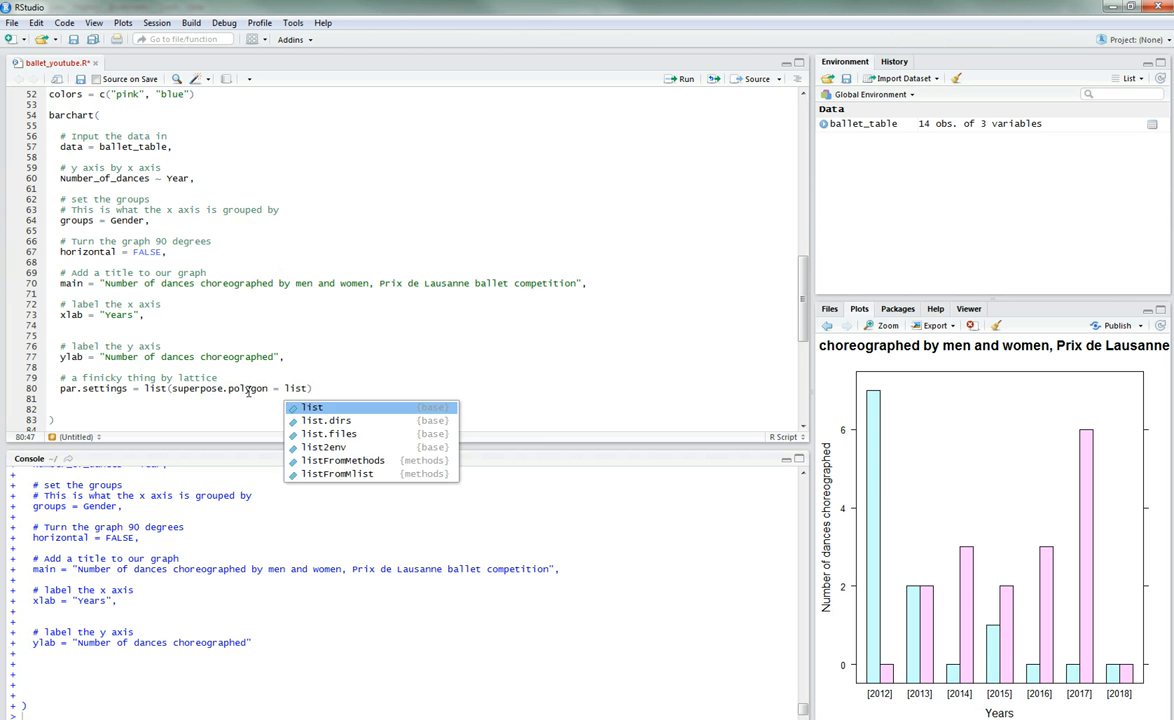
pyautogui.write('col = c')
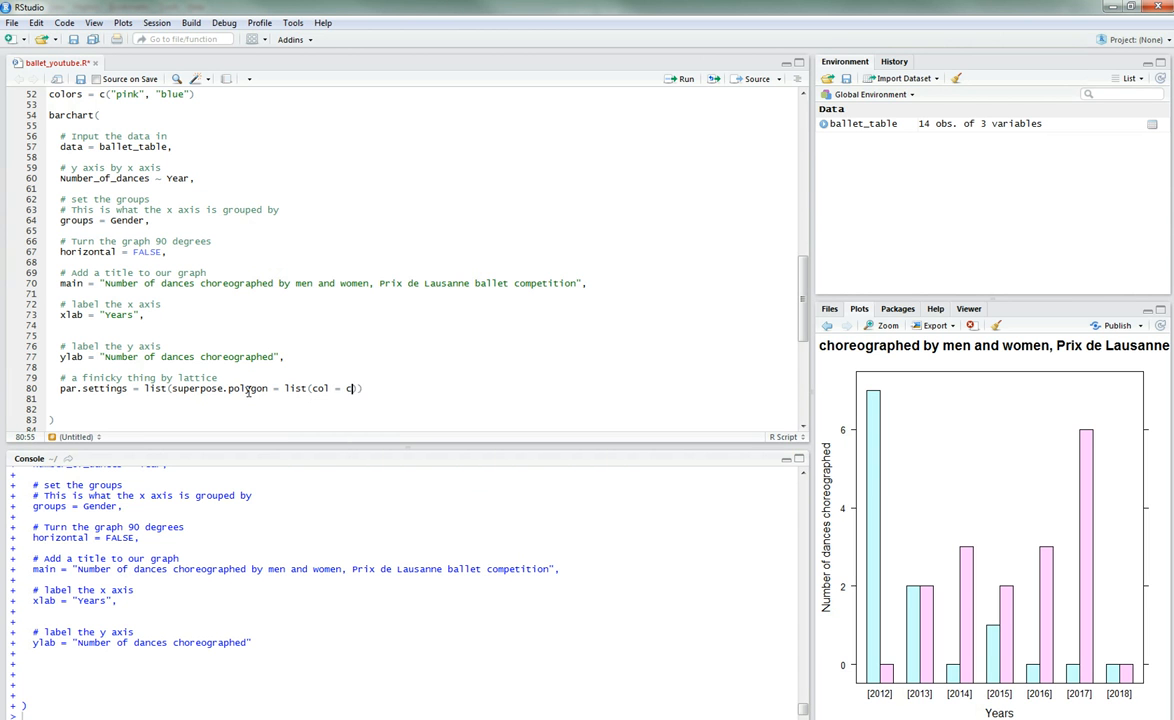
pyautogui.write('olors')
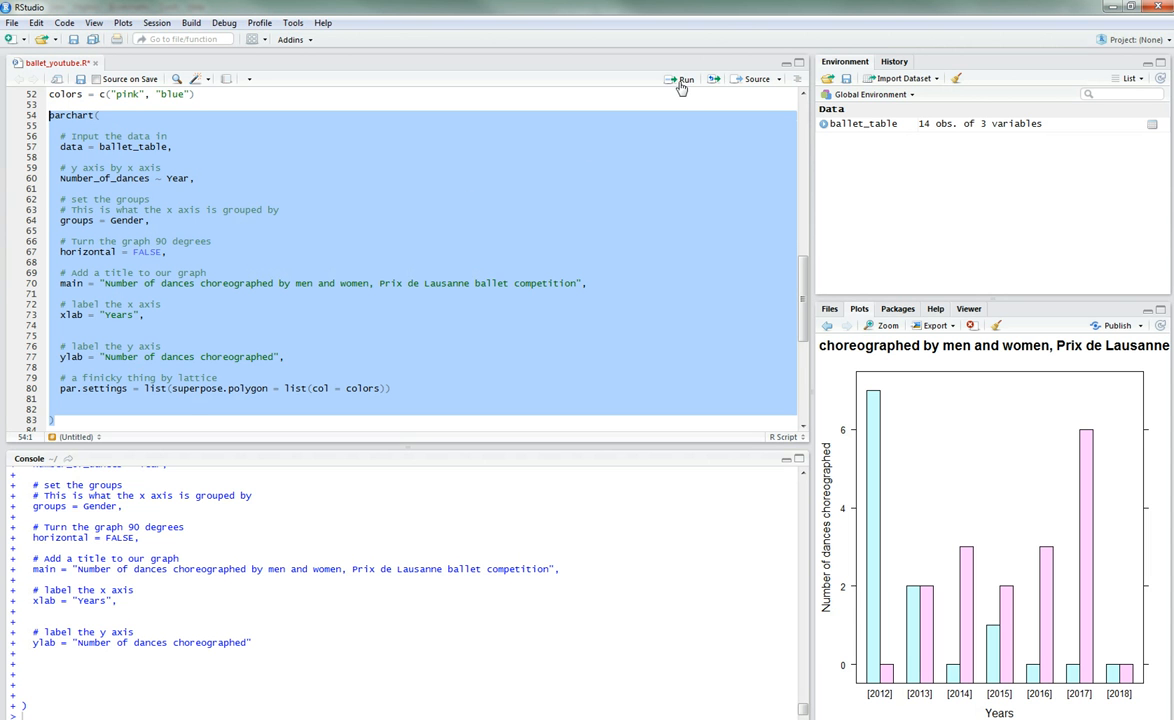
# Step: Run the barchart code, getting a closure replication error, then start a comment after ylab
pyautogui.click(684, 79)
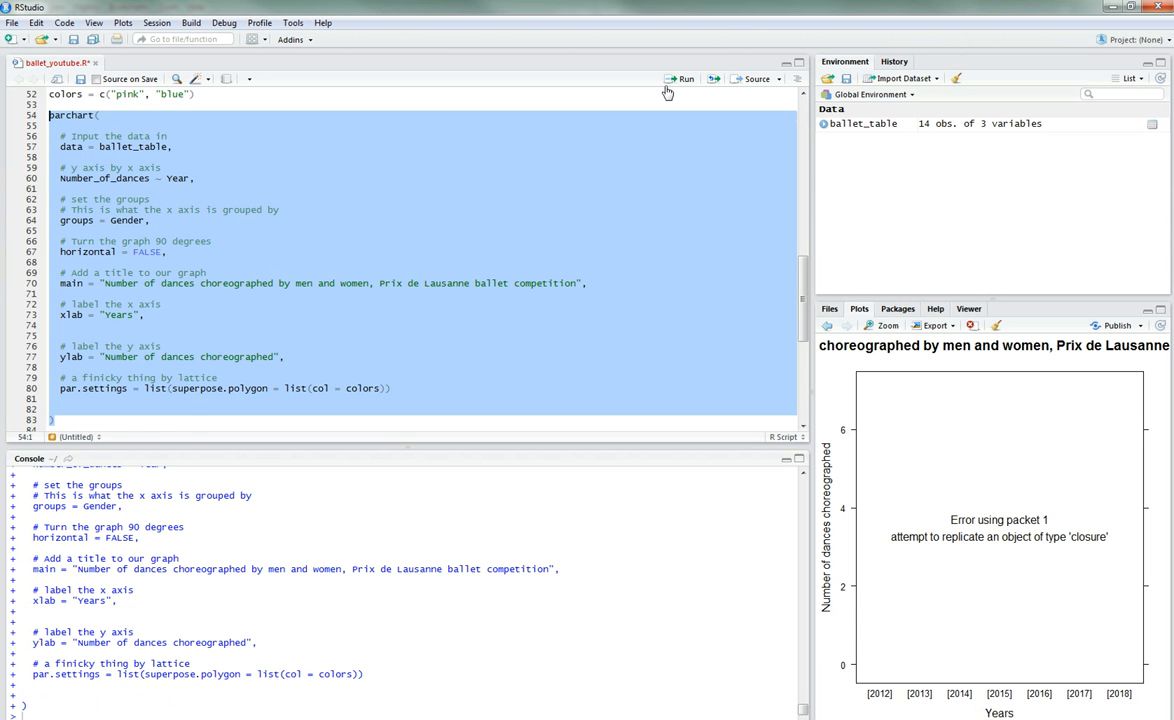
pyautogui.click(408, 379)
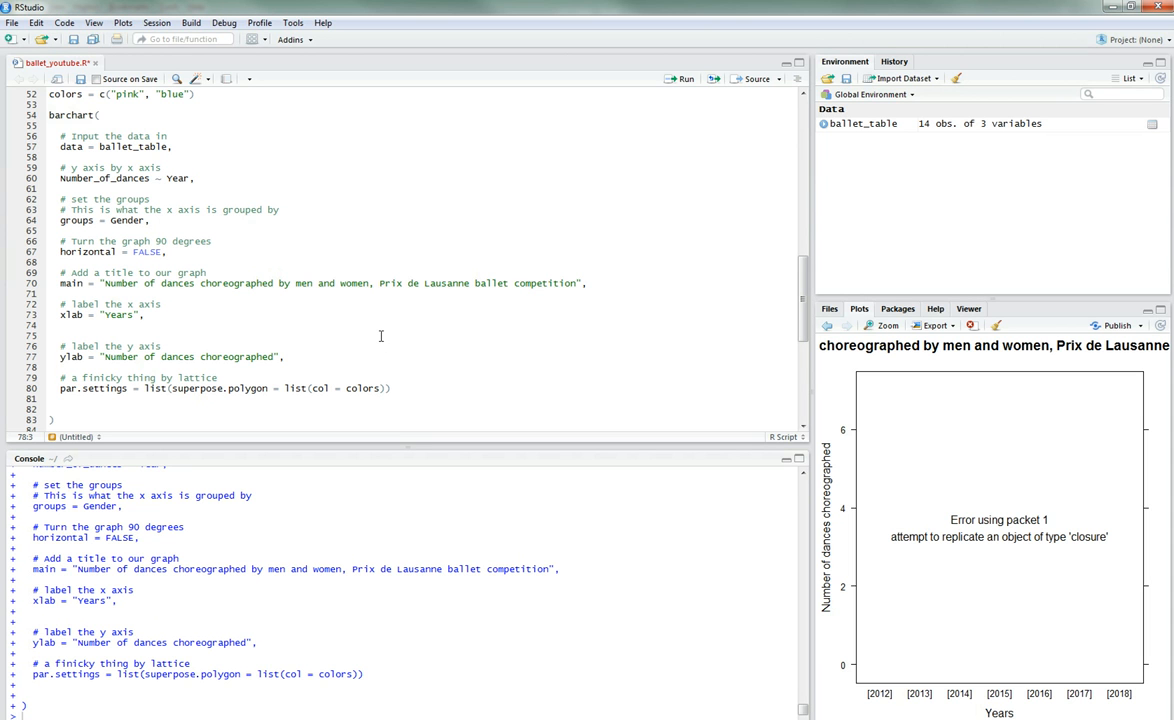
pyautogui.click(63, 377)
pyautogui.write('#')
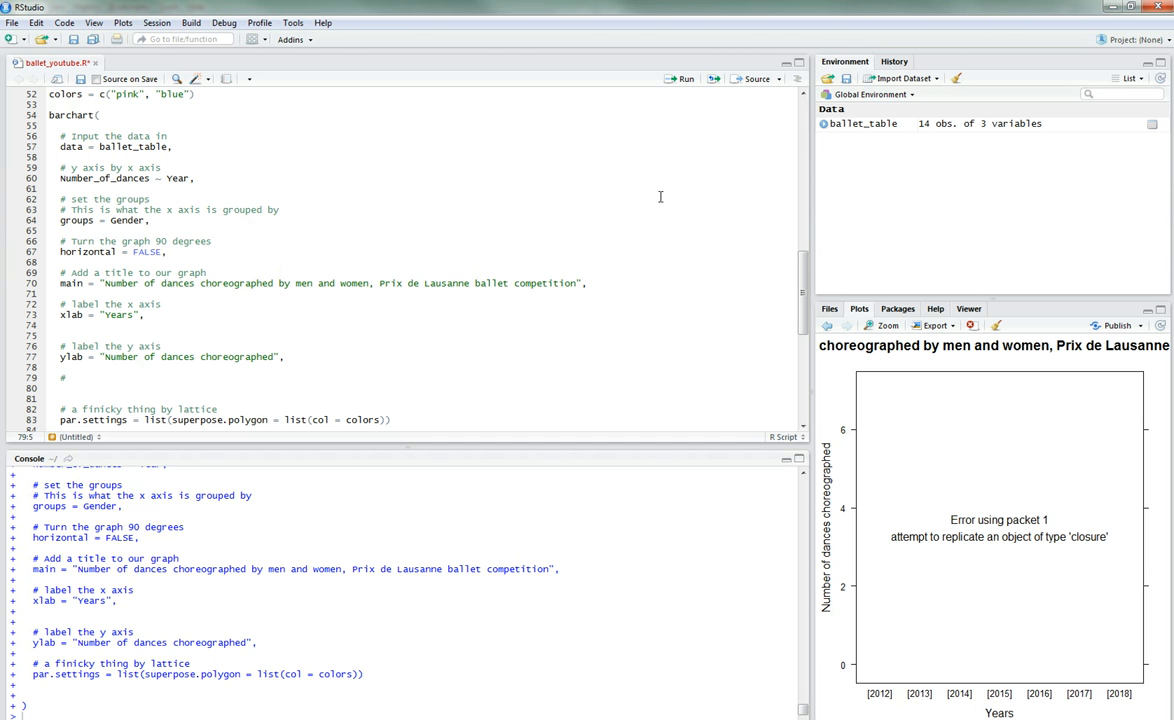
pyautogui.moveTo(787, 512)
pyautogui.write(' add a legend')
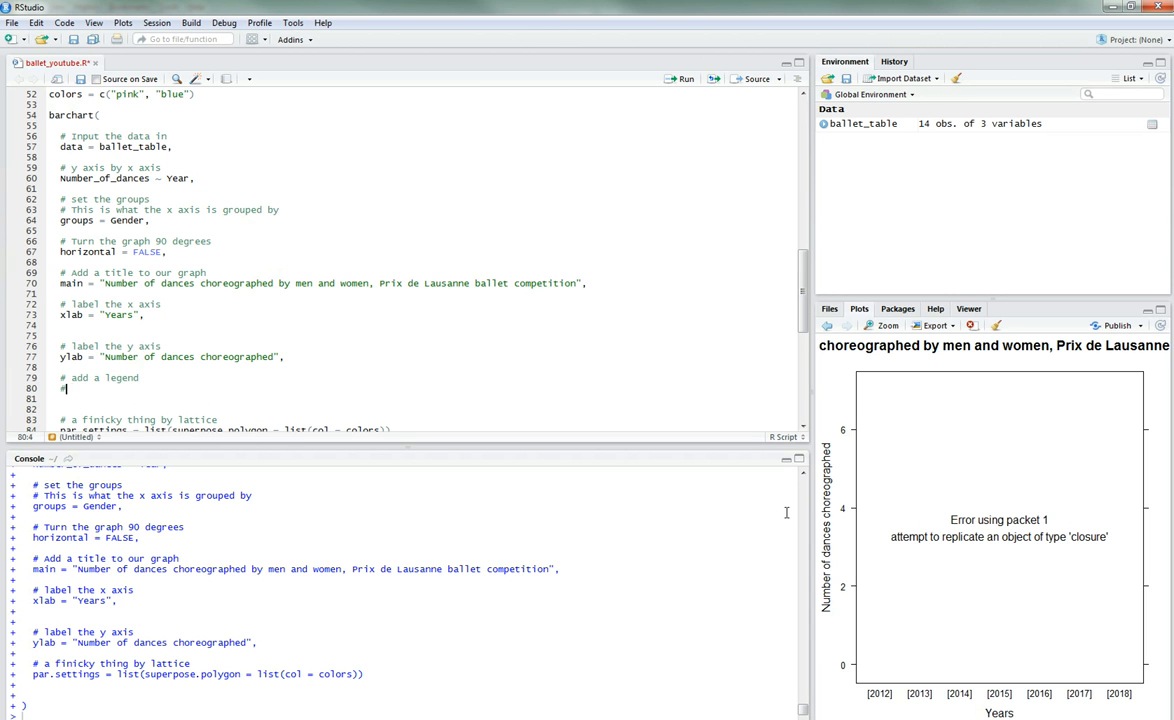
# Step: Run the whole script to draw paired pink and blue bars for 2012–2018
pyautogui.scroll(-3)
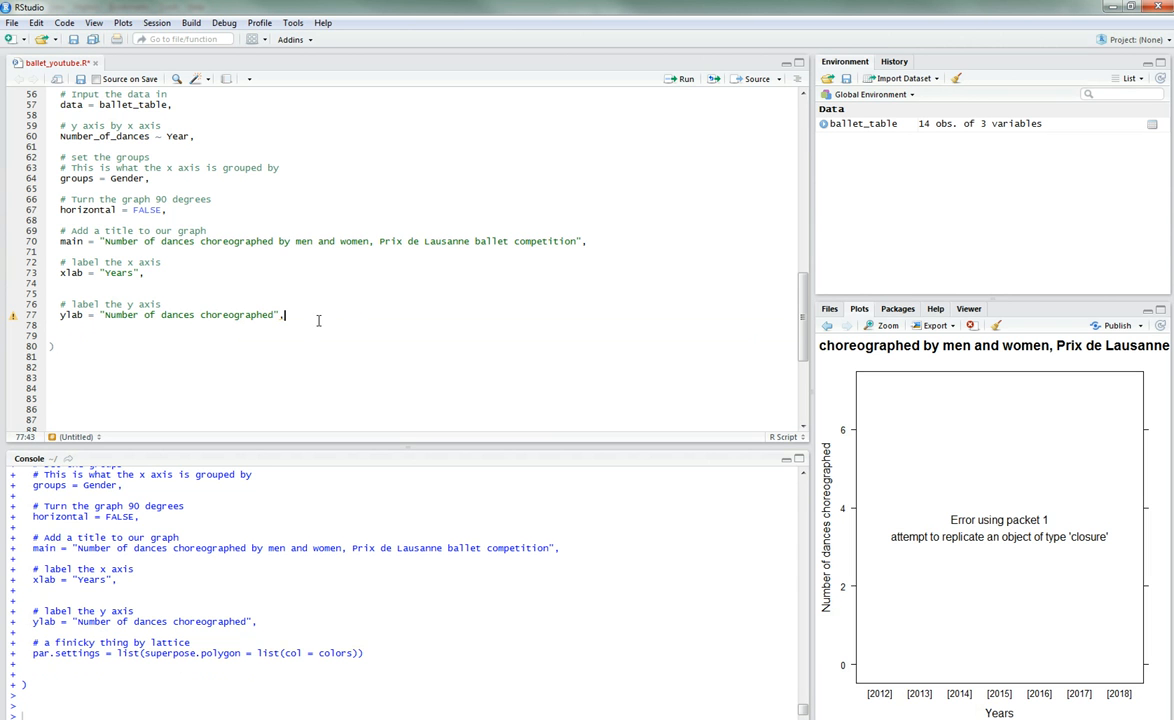
pyautogui.press('ctrl+a')
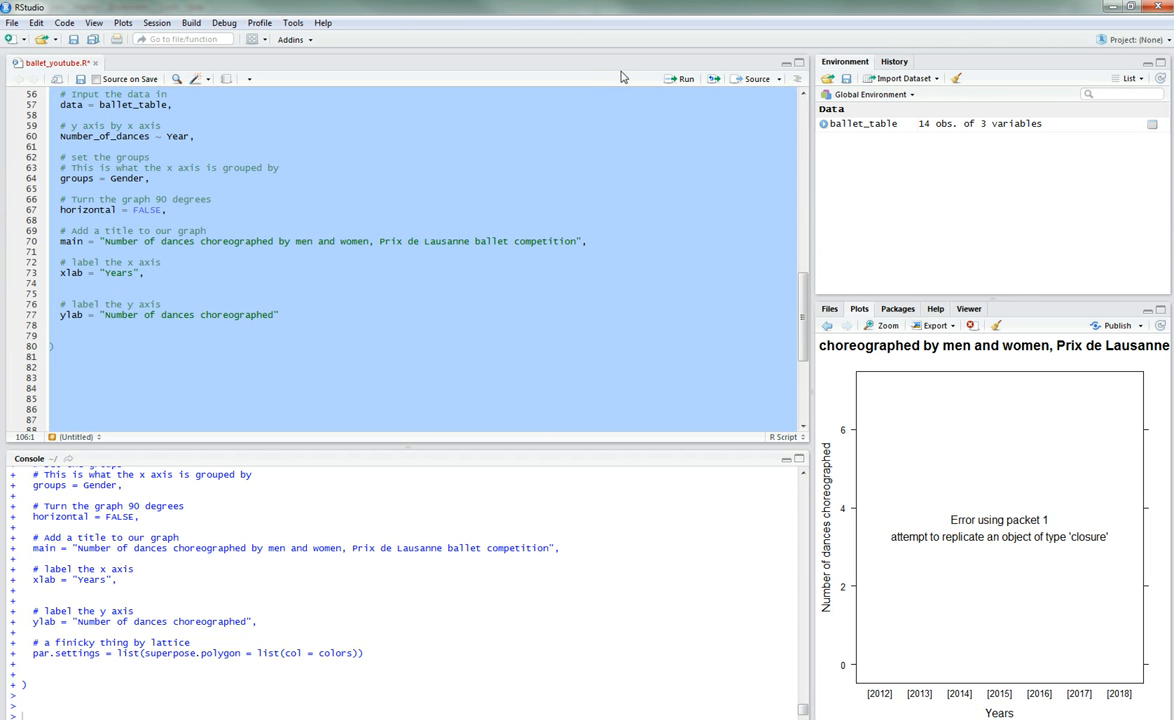
pyautogui.click(686, 78)
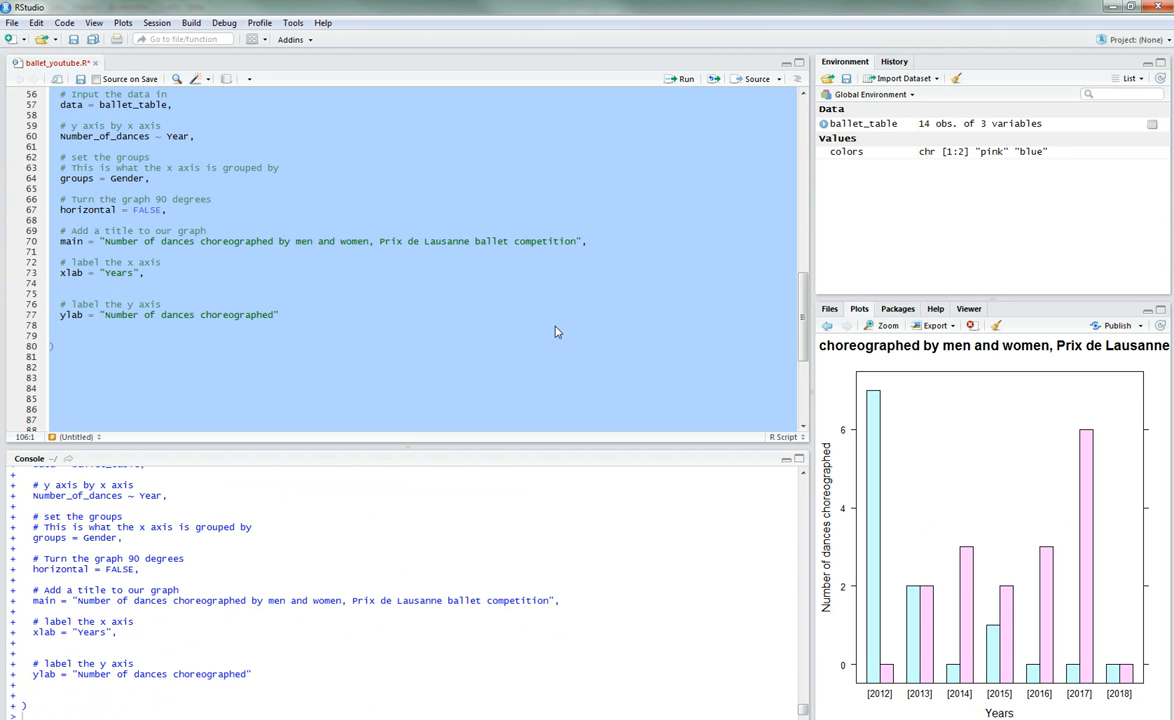
pyautogui.click(882, 325)
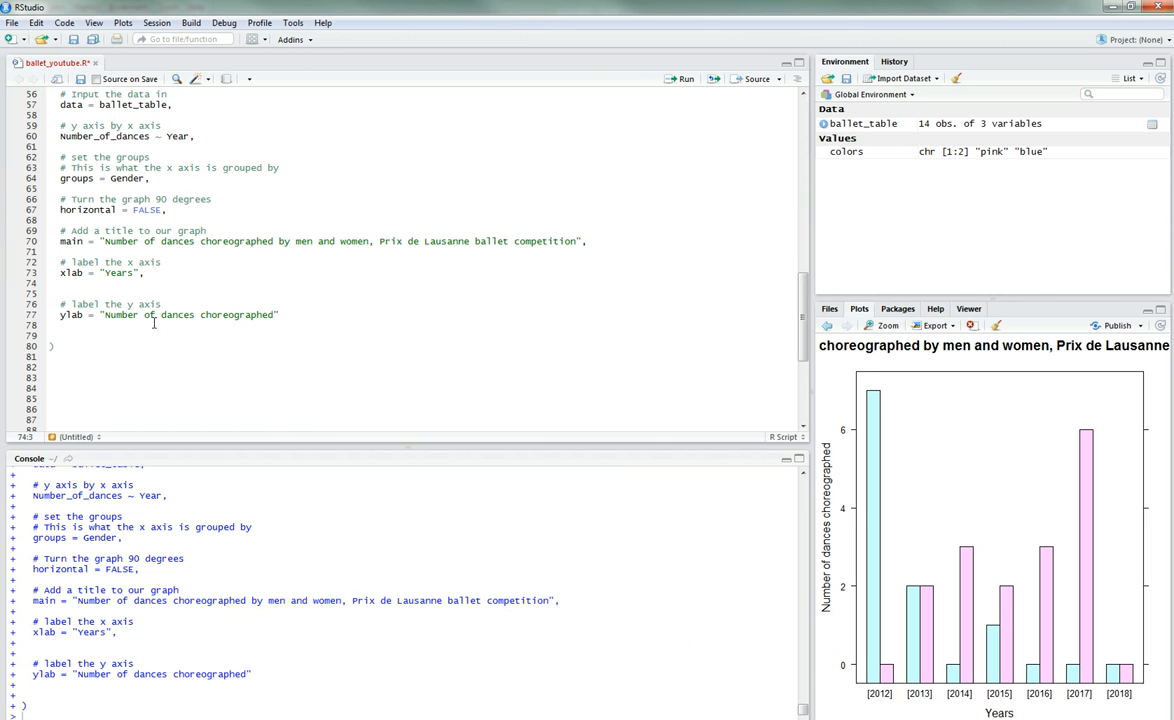
# Step: Remove the extra blank line, add auto.key = TRUE, and put a comma after ylab
pyautogui.click(62, 293)
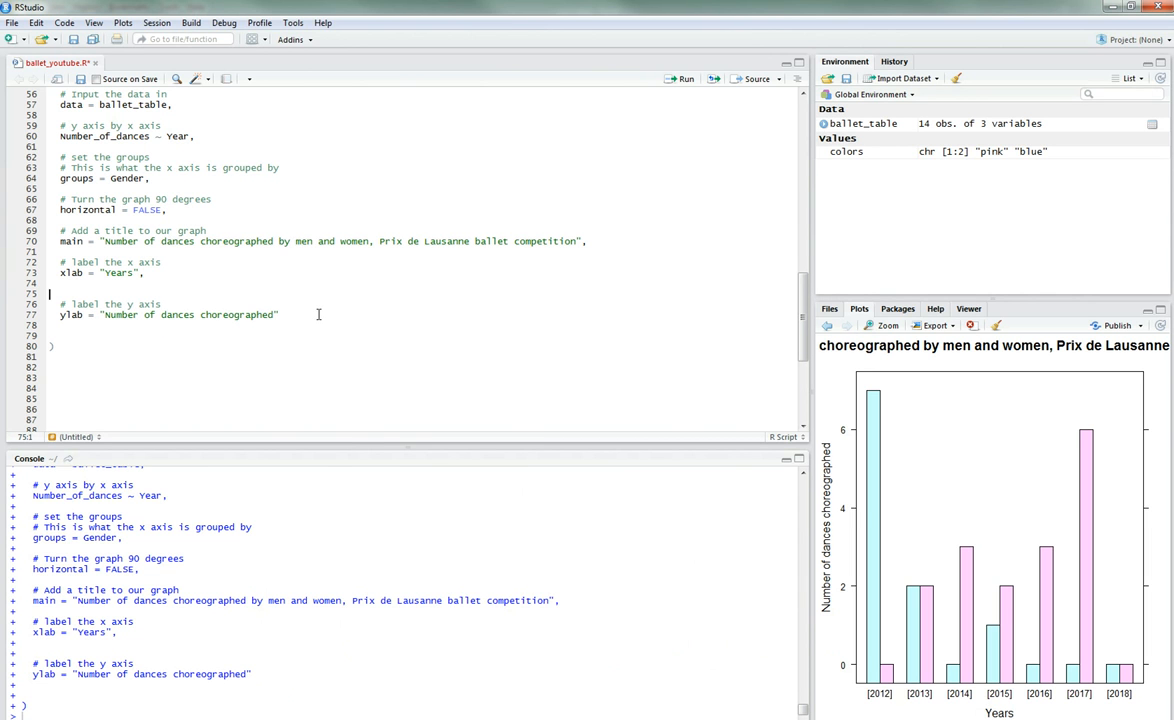
pyautogui.press('Backspace')
pyautogui.write('# add a legend')
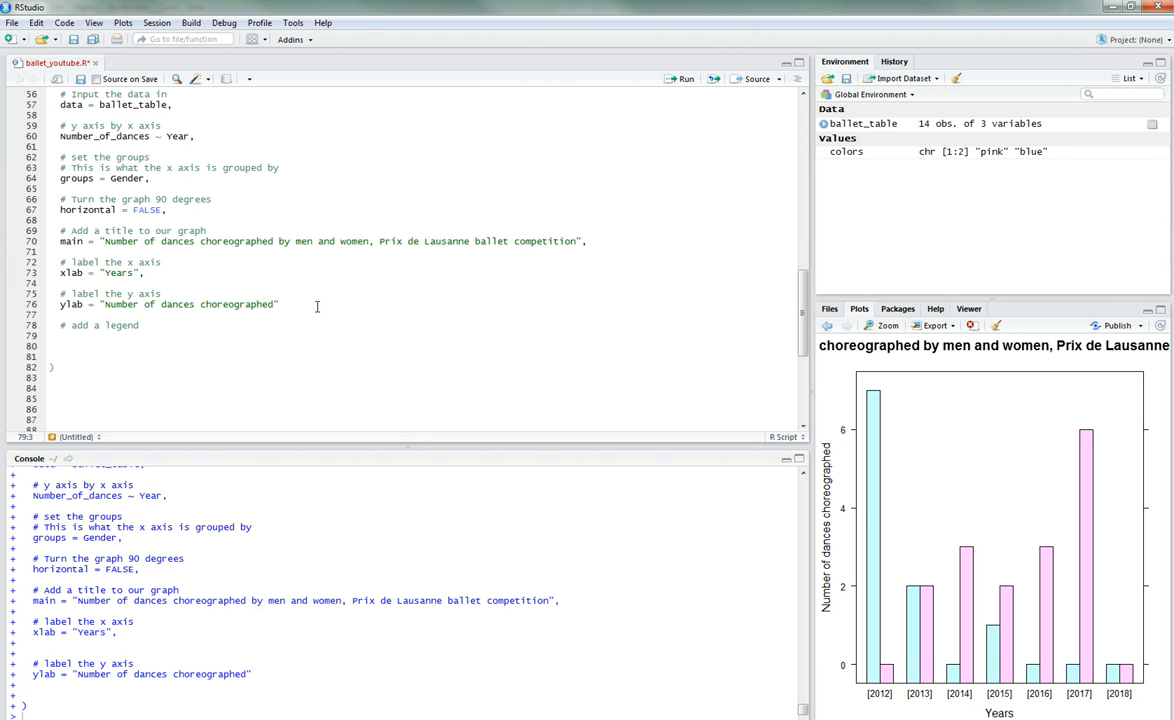
pyautogui.write('aut')
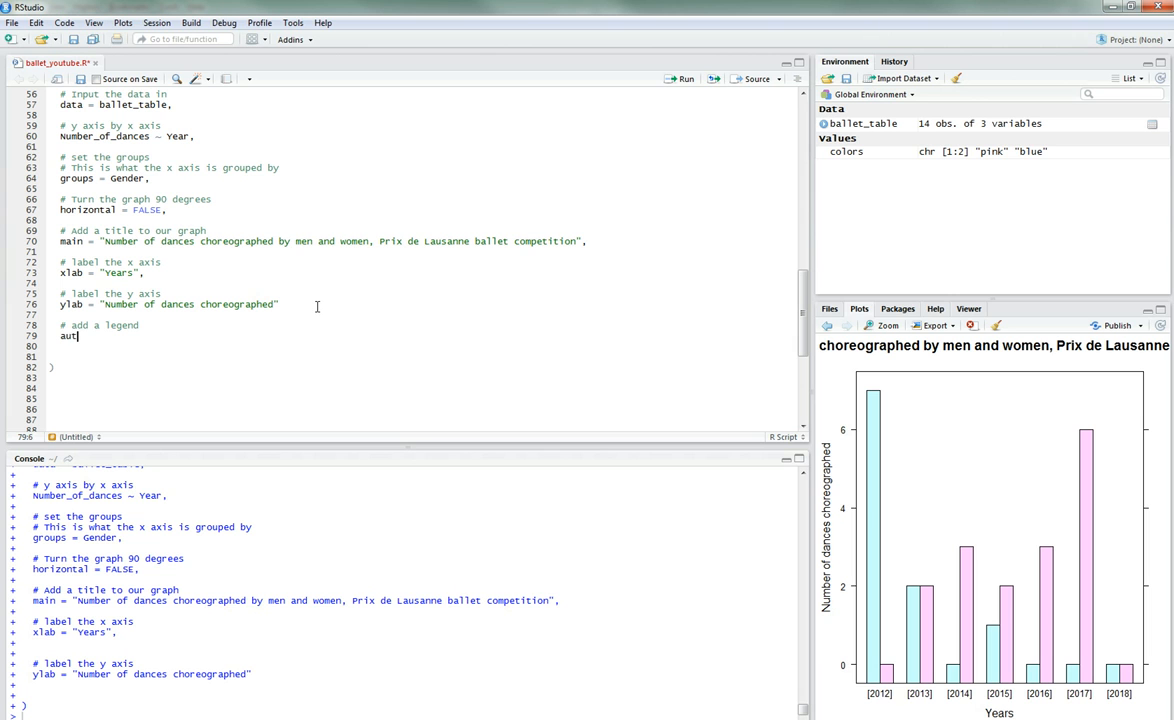
pyautogui.write('o.ley')
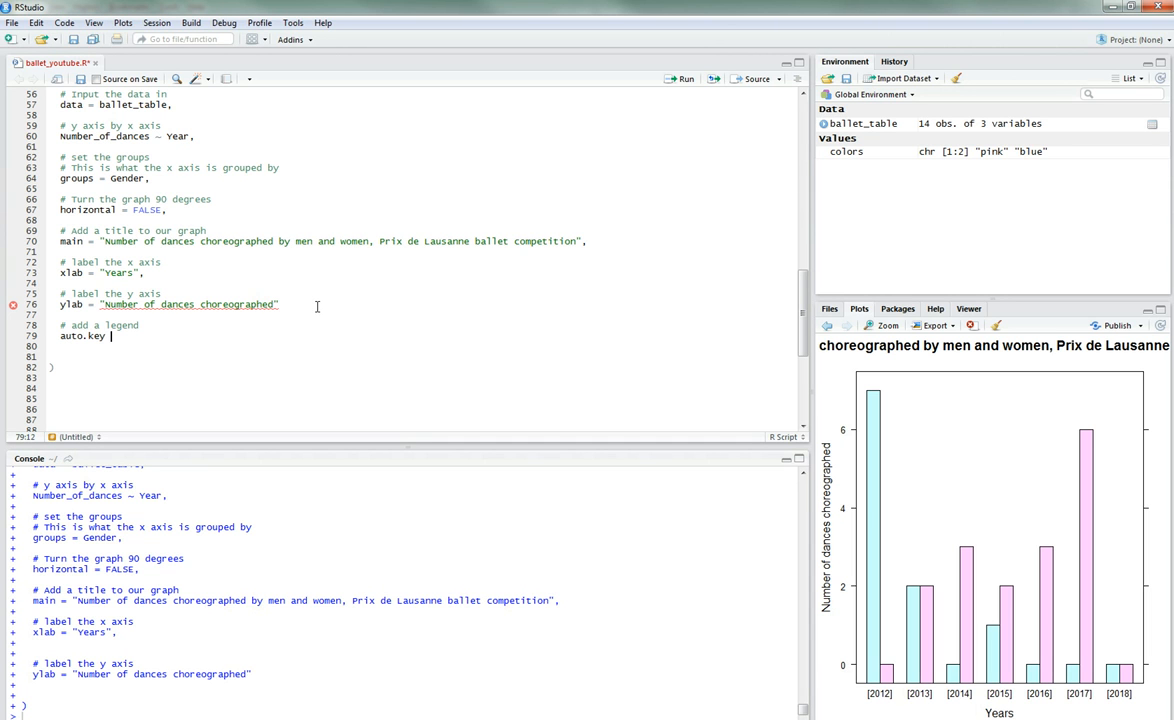
pyautogui.write('=')
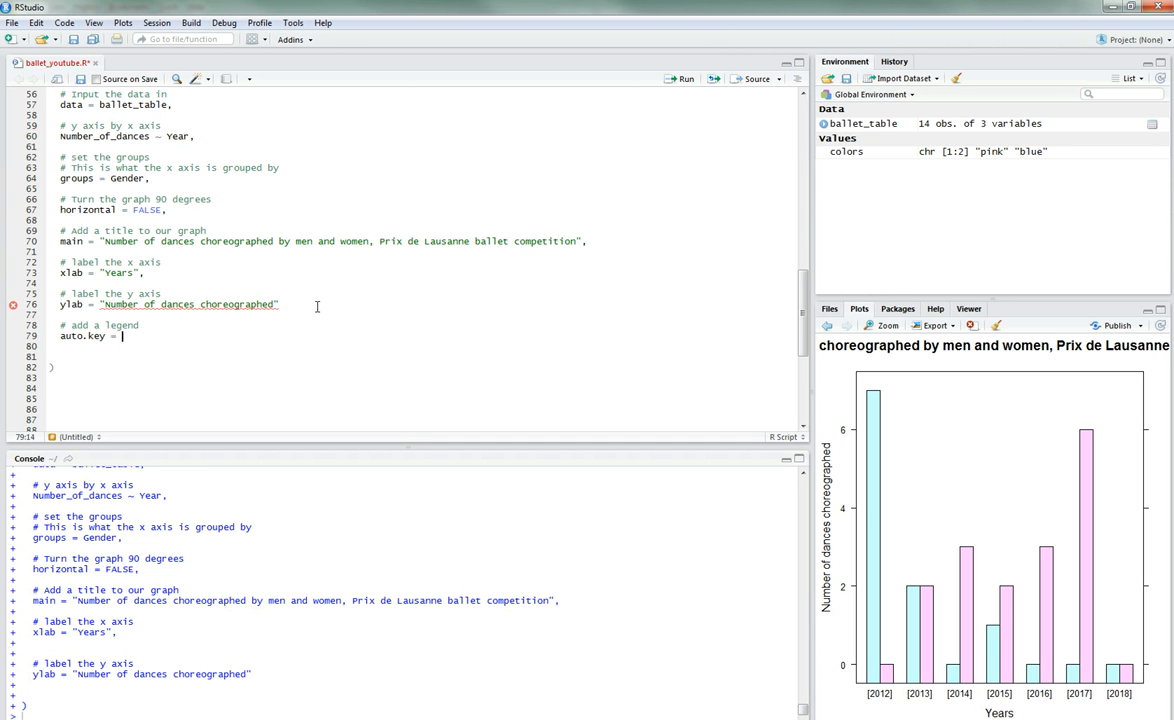
pyautogui.write('TRUE;')
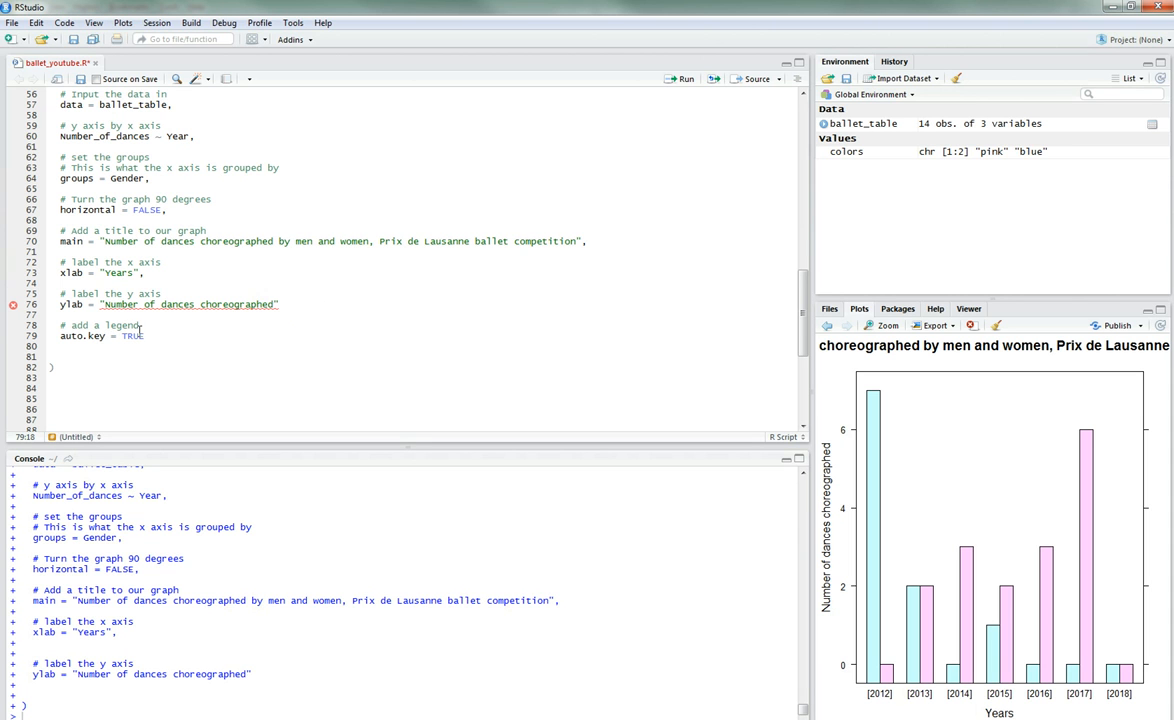
pyautogui.click(99, 361)
pyautogui.write(',')
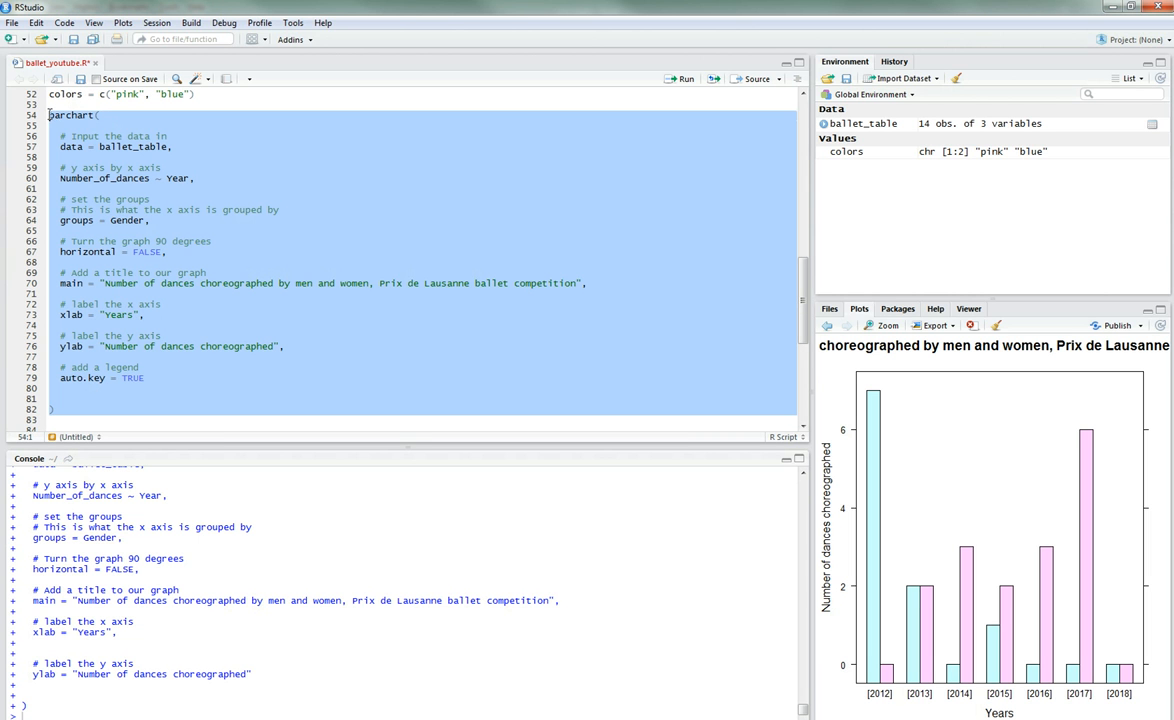
# Step: Rerun the barchart code and inspect the zoomed chart with its Female/Male choreographer legend
pyautogui.click(684, 78)
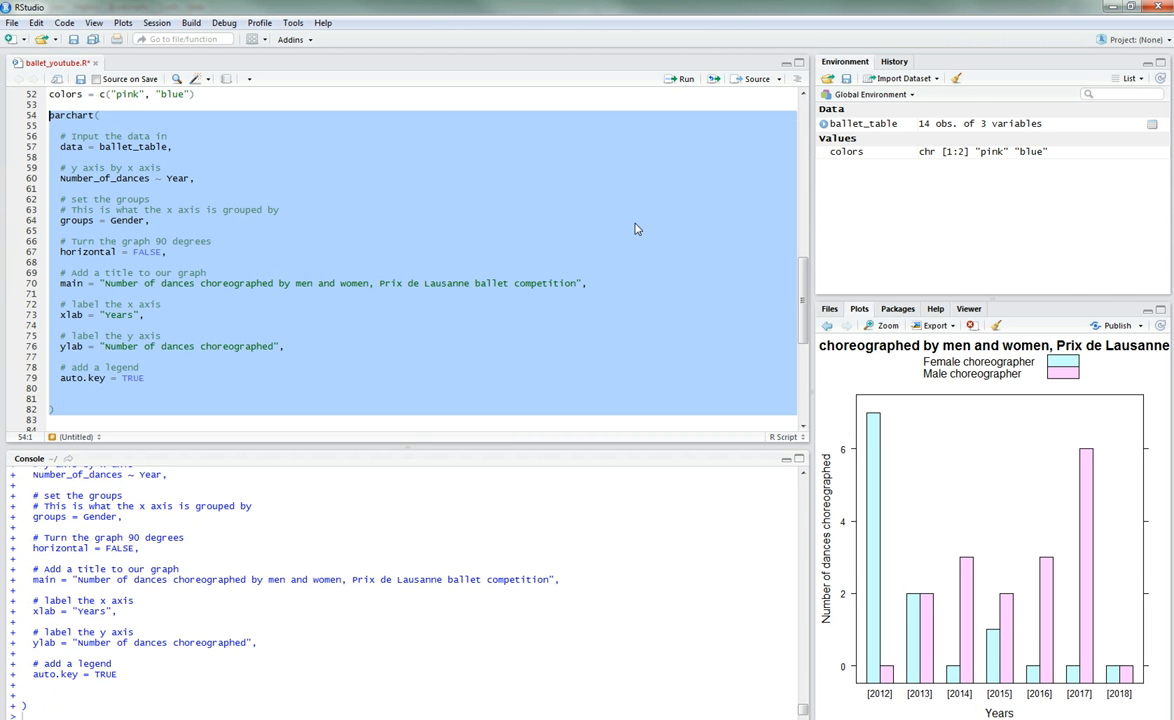
pyautogui.moveTo(890, 334)
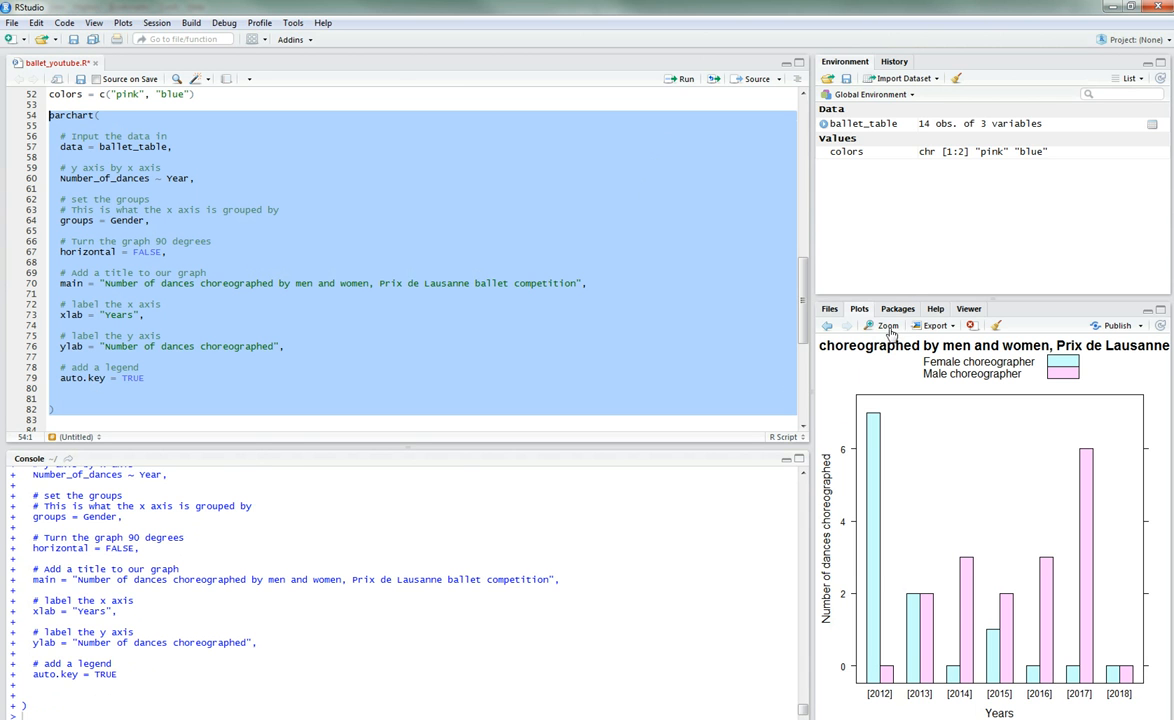
pyautogui.click(884, 325)
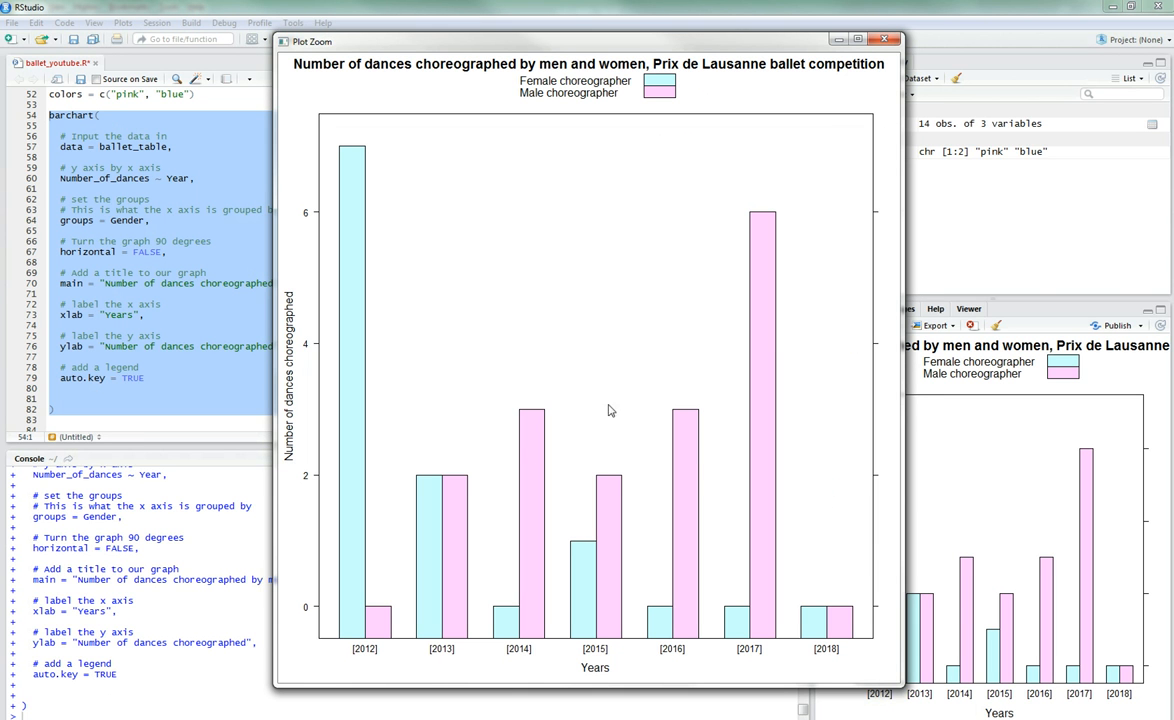
pyautogui.moveTo(503, 170)
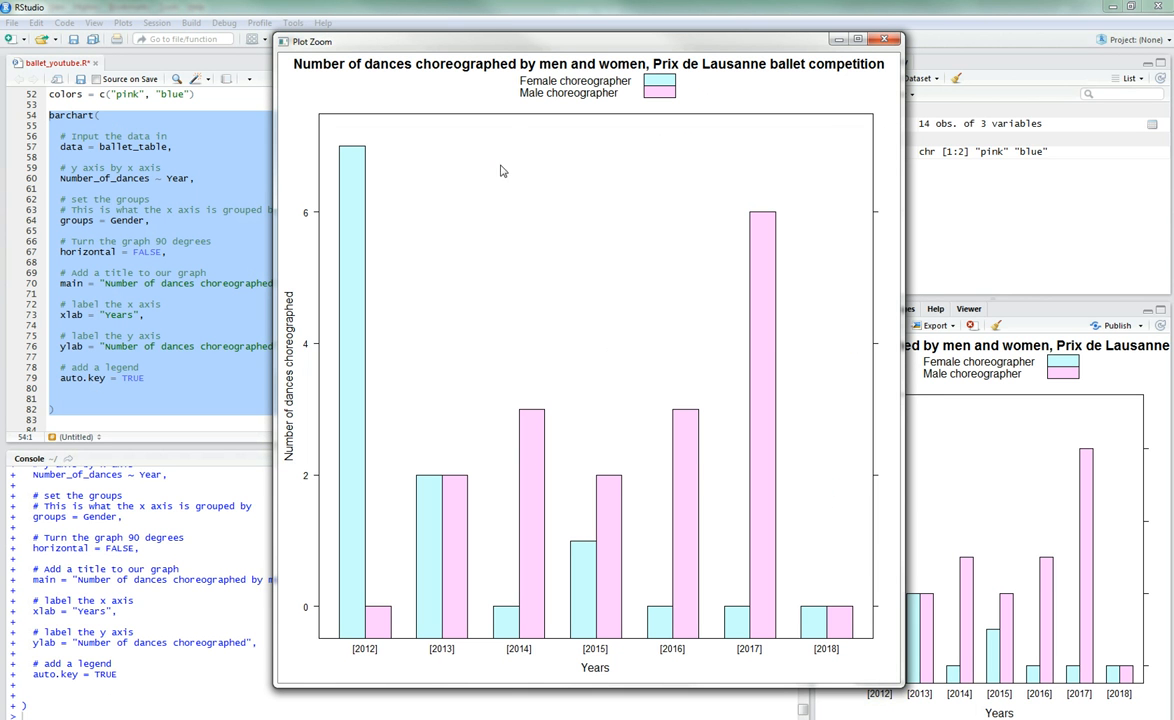
pyautogui.moveTo(659, 218)
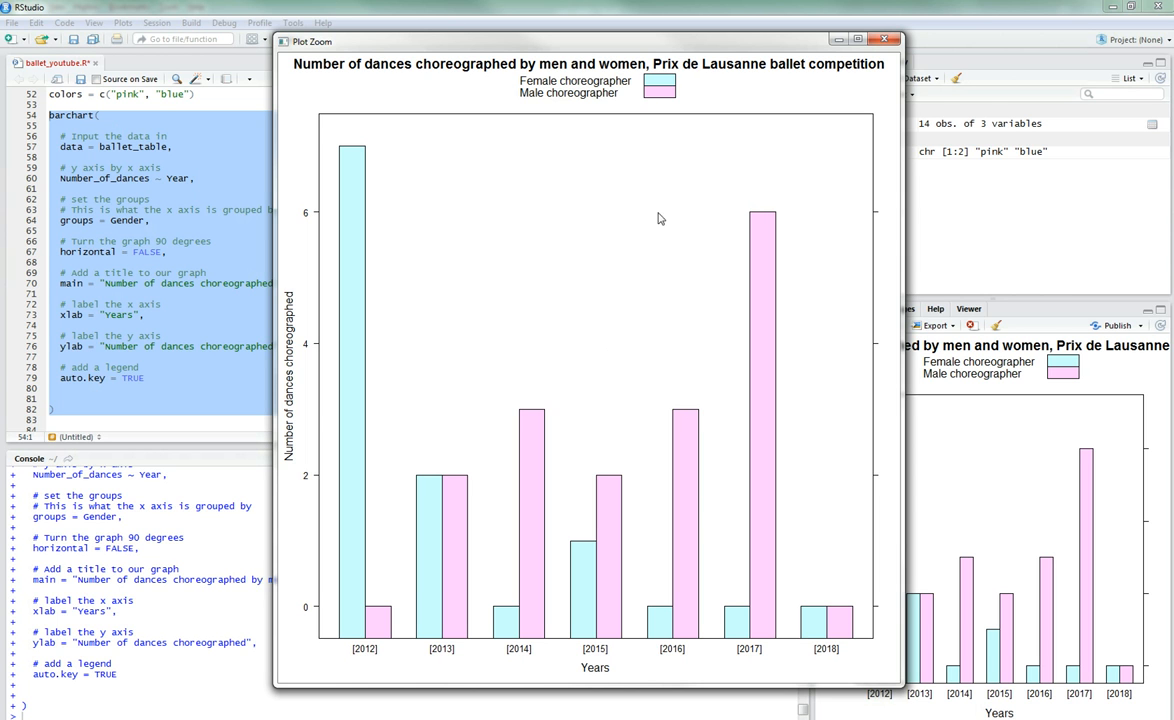
pyautogui.moveTo(737, 82)
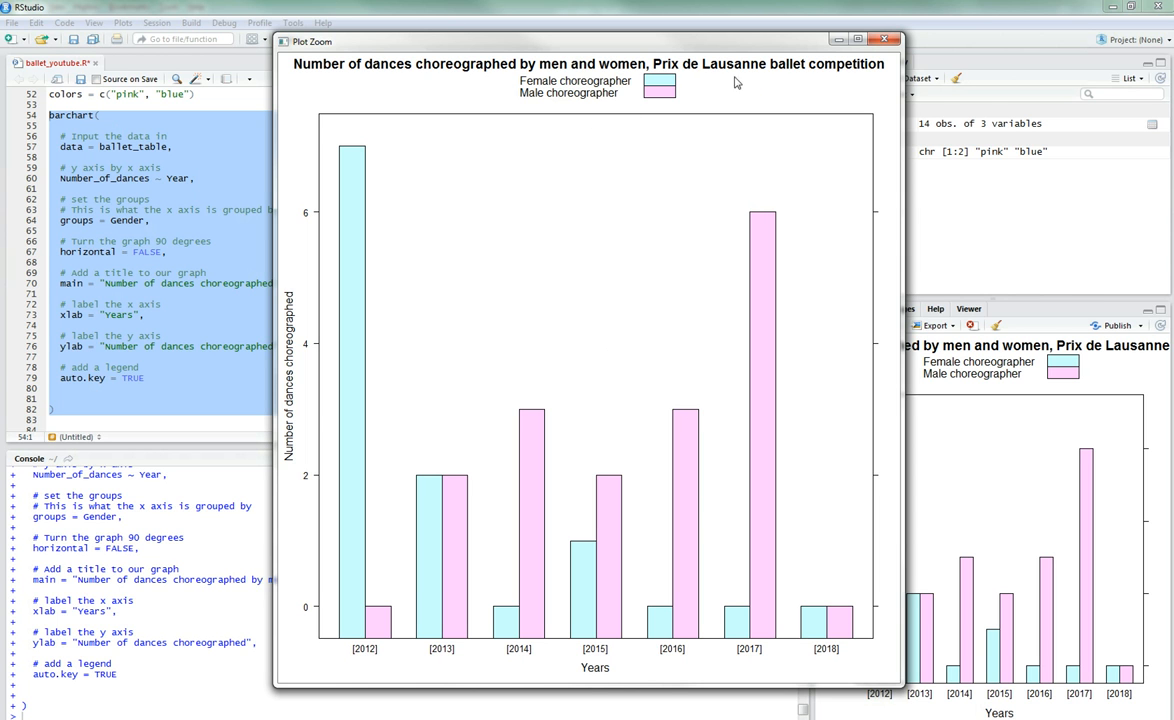
pyautogui.moveTo(578, 584)
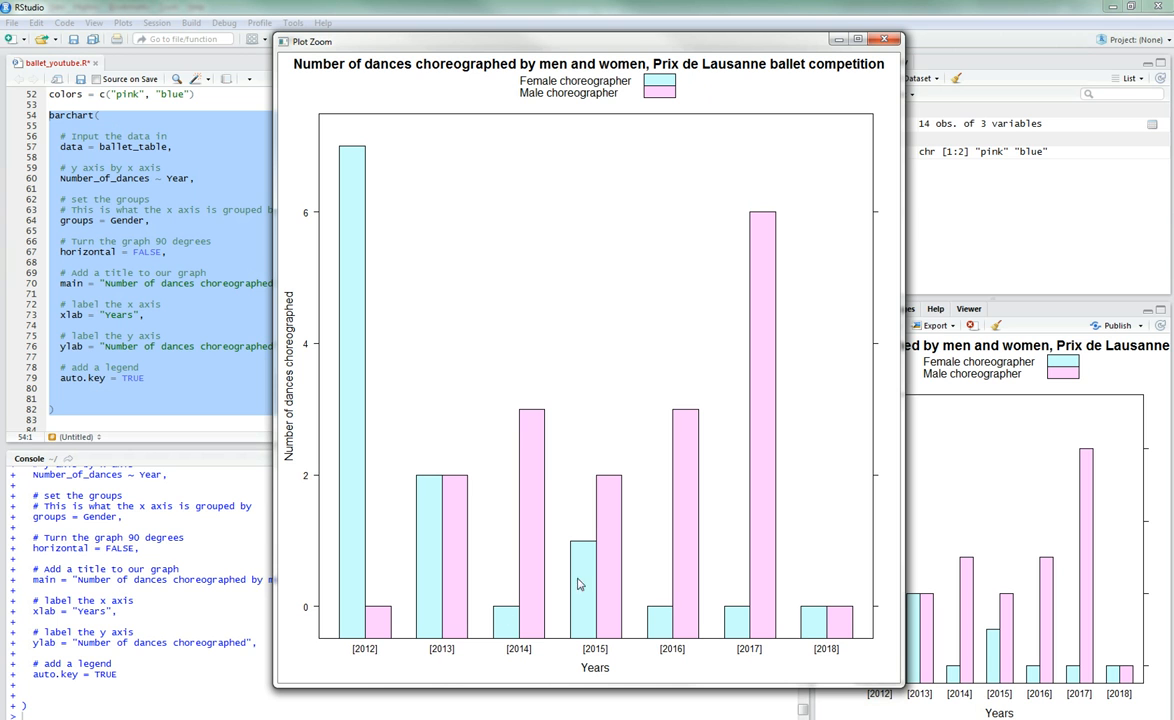
pyautogui.moveTo(560, 223)
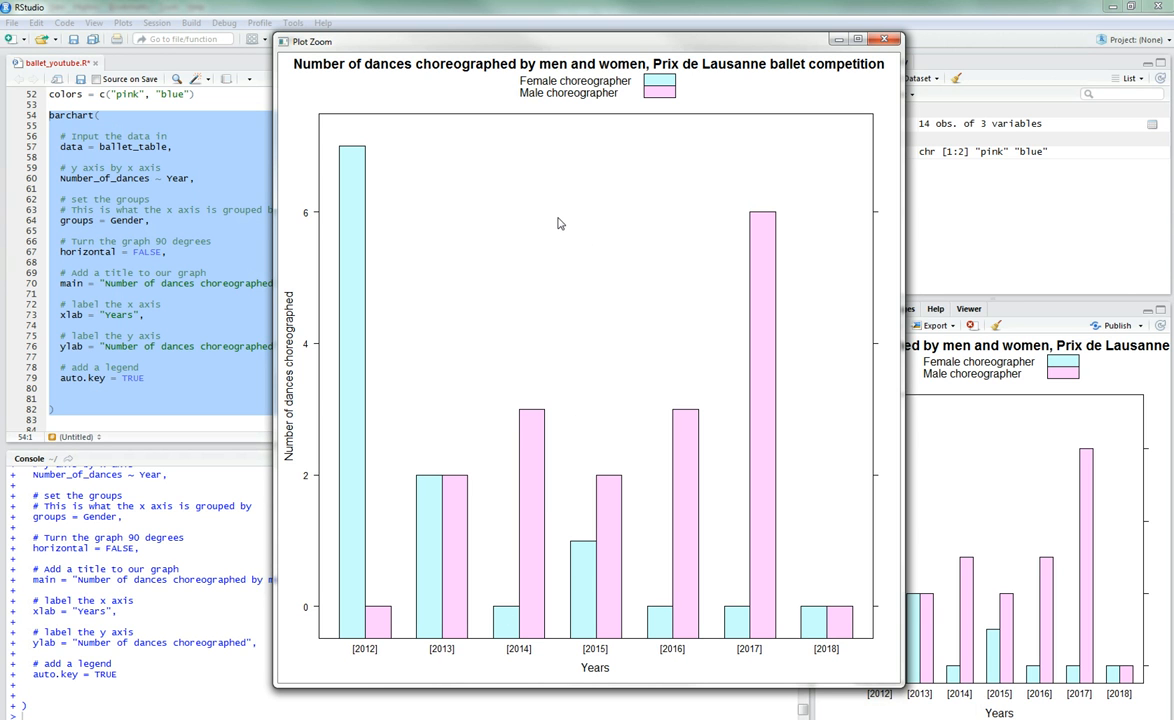
pyautogui.moveTo(555, 214)
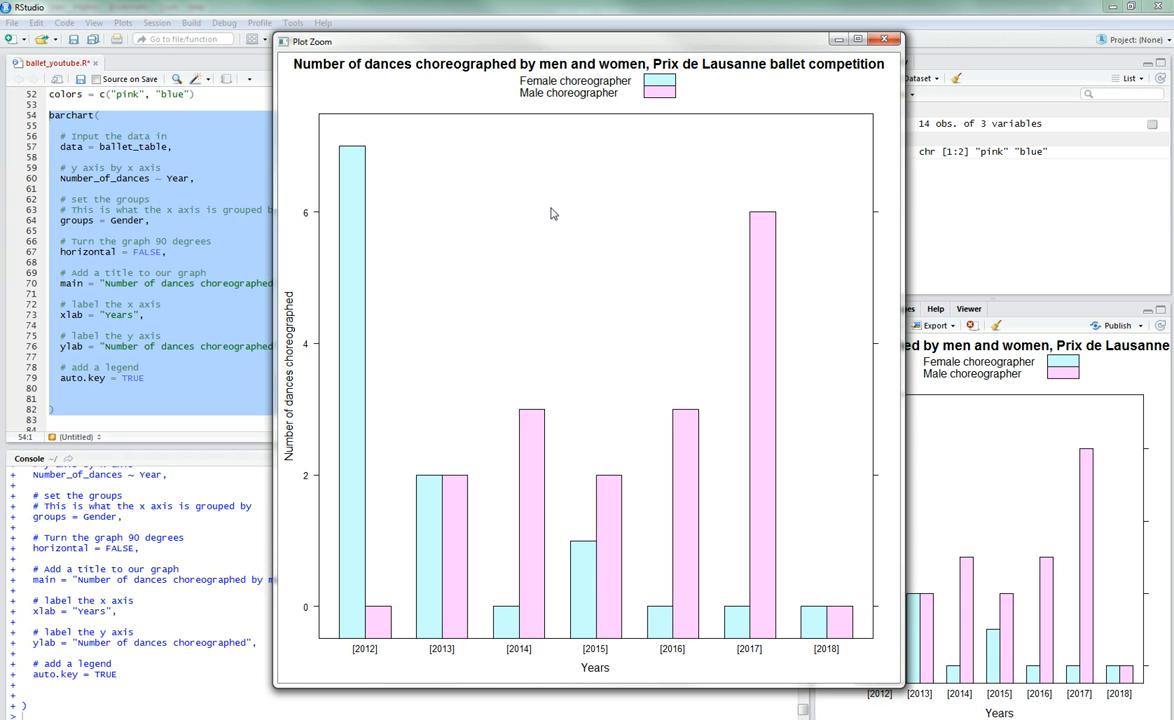
pyautogui.moveTo(849, 61)
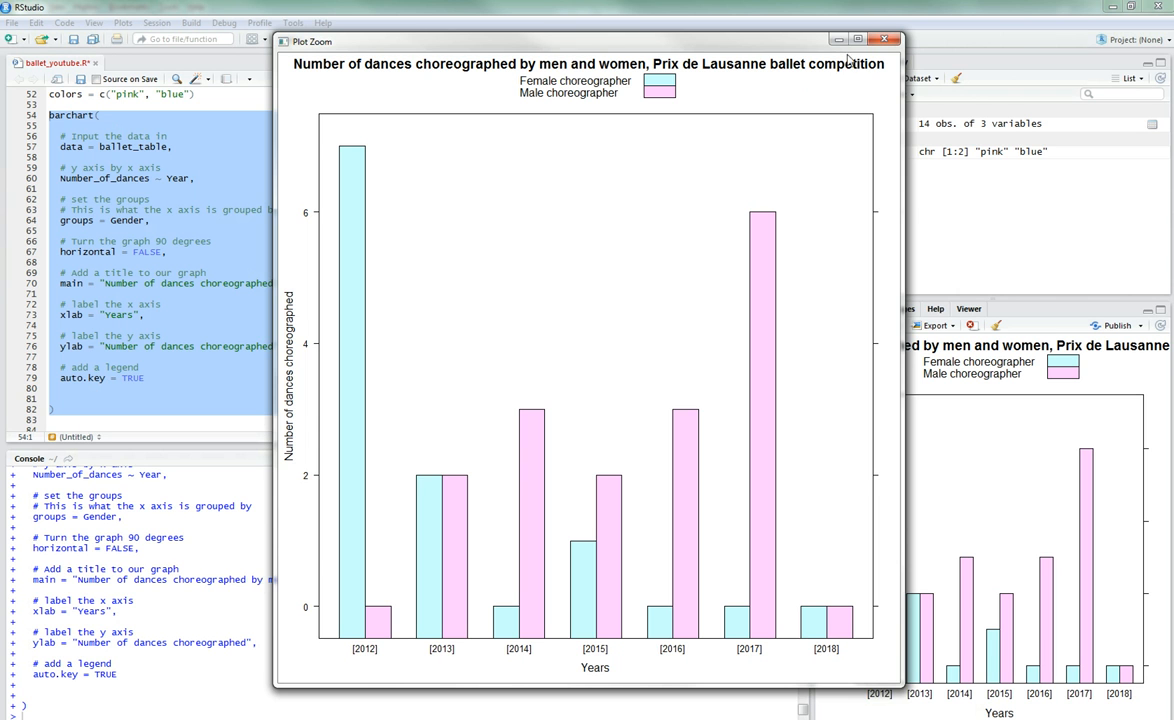
pyautogui.click(884, 38)
pyautogui.write('# set colors')
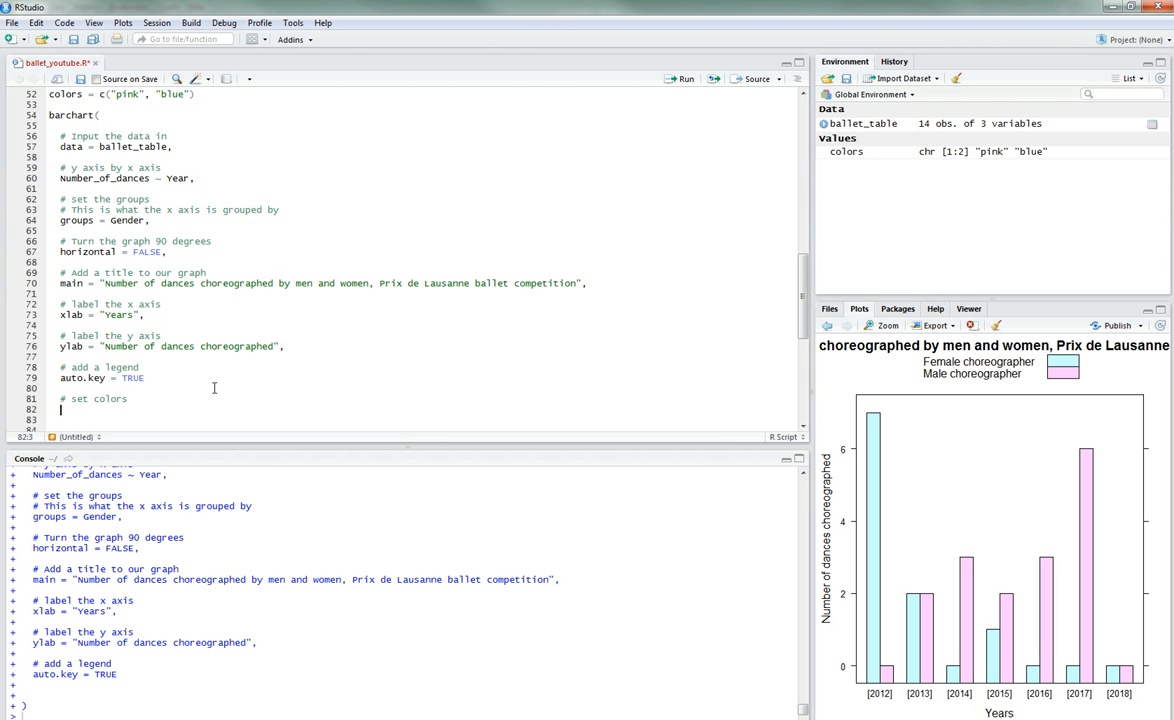
# Step: Add par.settings = list(superpose.polygon = list(col = colors)) and run the chart code
pyautogui.write('par.settings =')
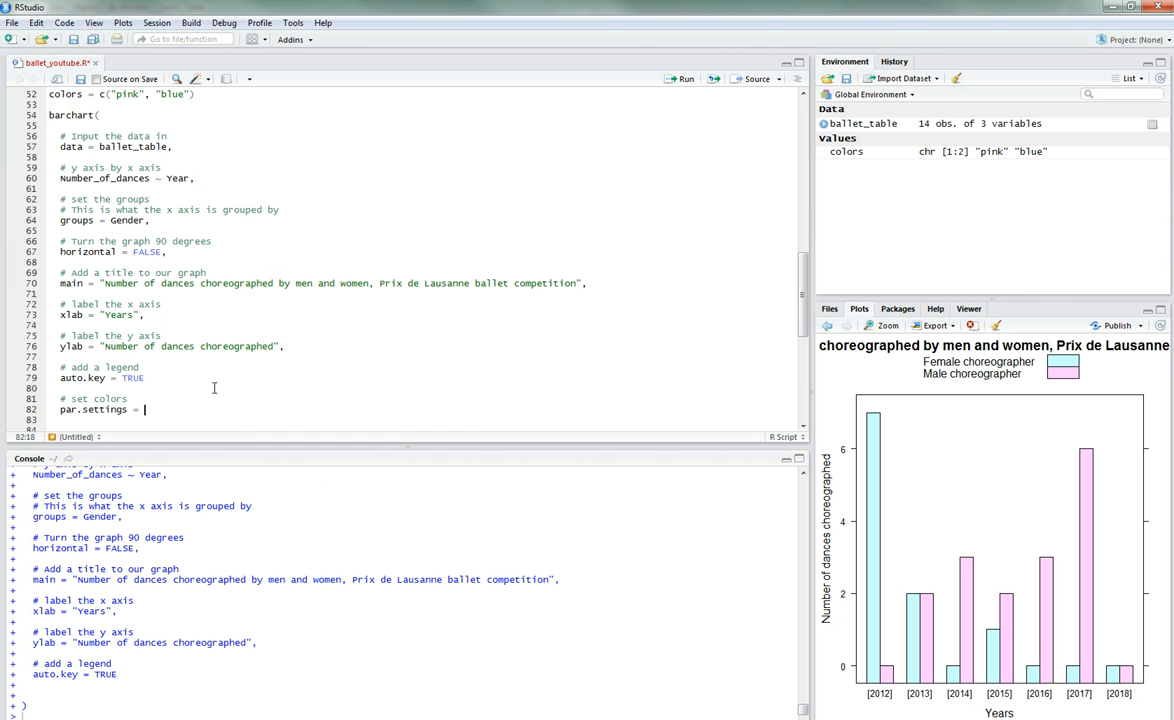
pyautogui.write('list(s')
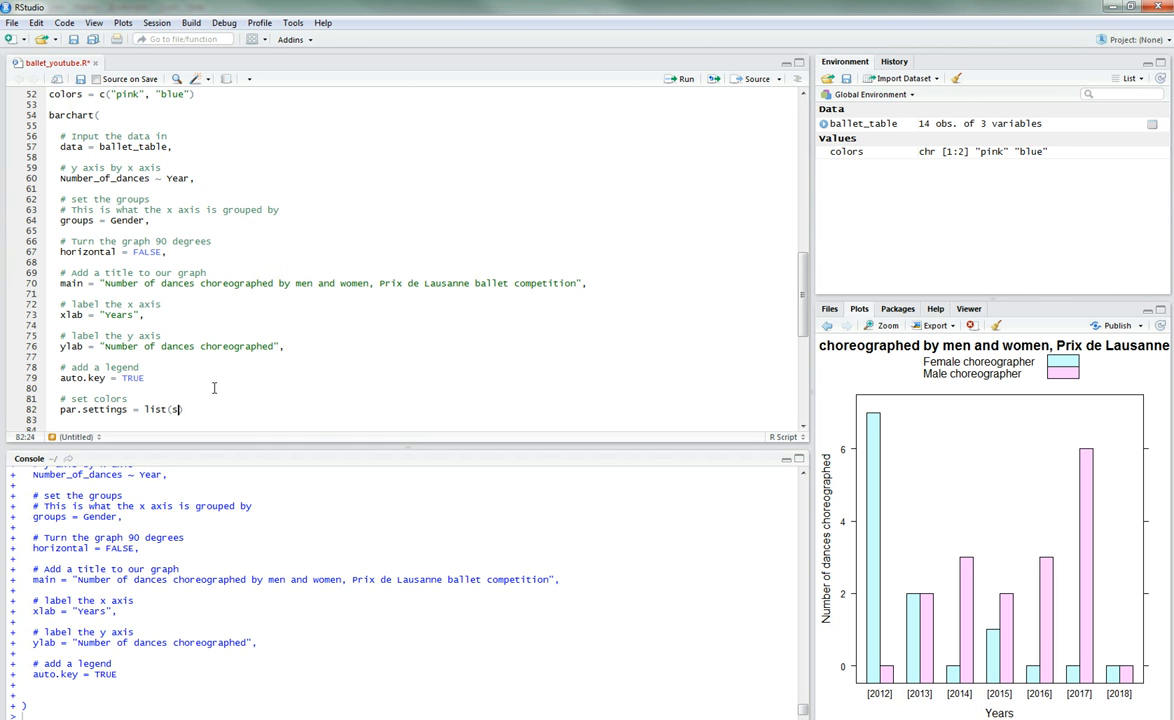
pyautogui.write('uperpose.p')
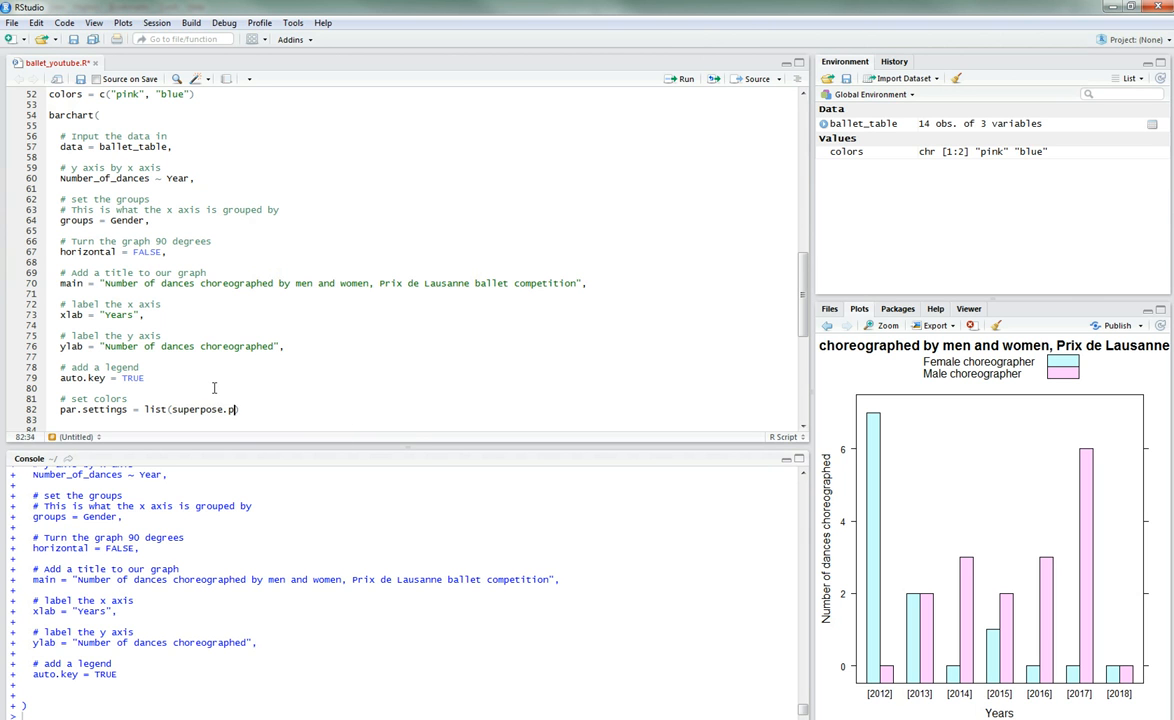
pyautogui.write('olygon = list(')
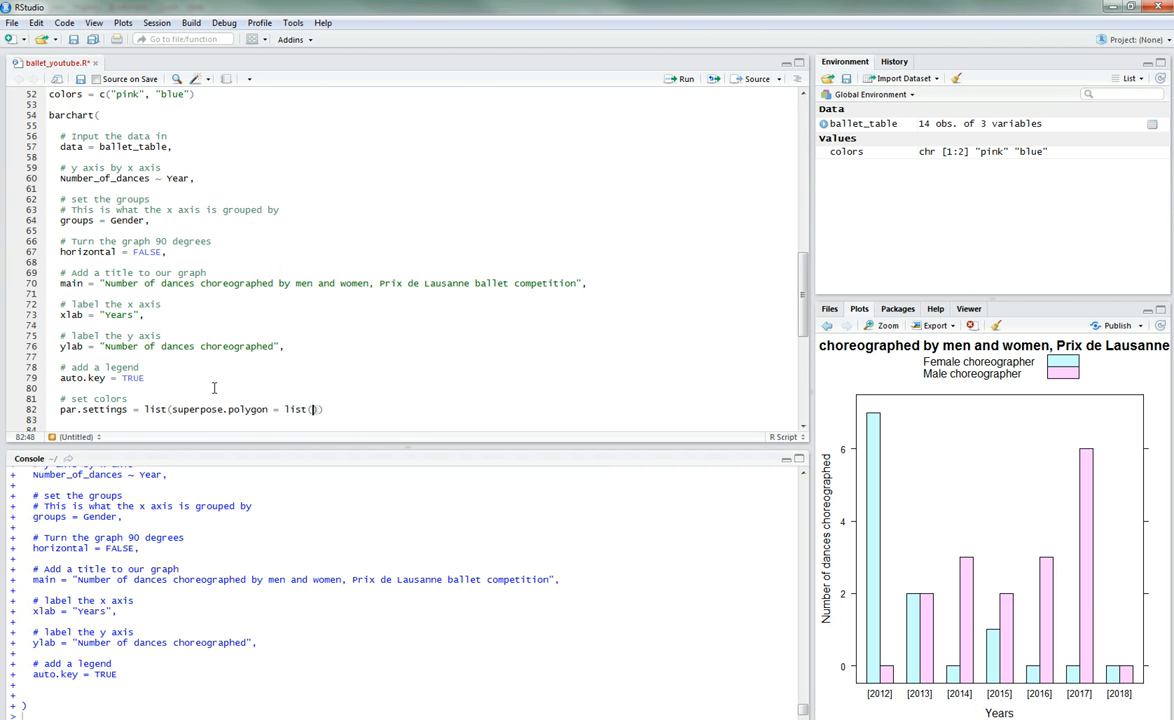
pyautogui.write('col = colors')
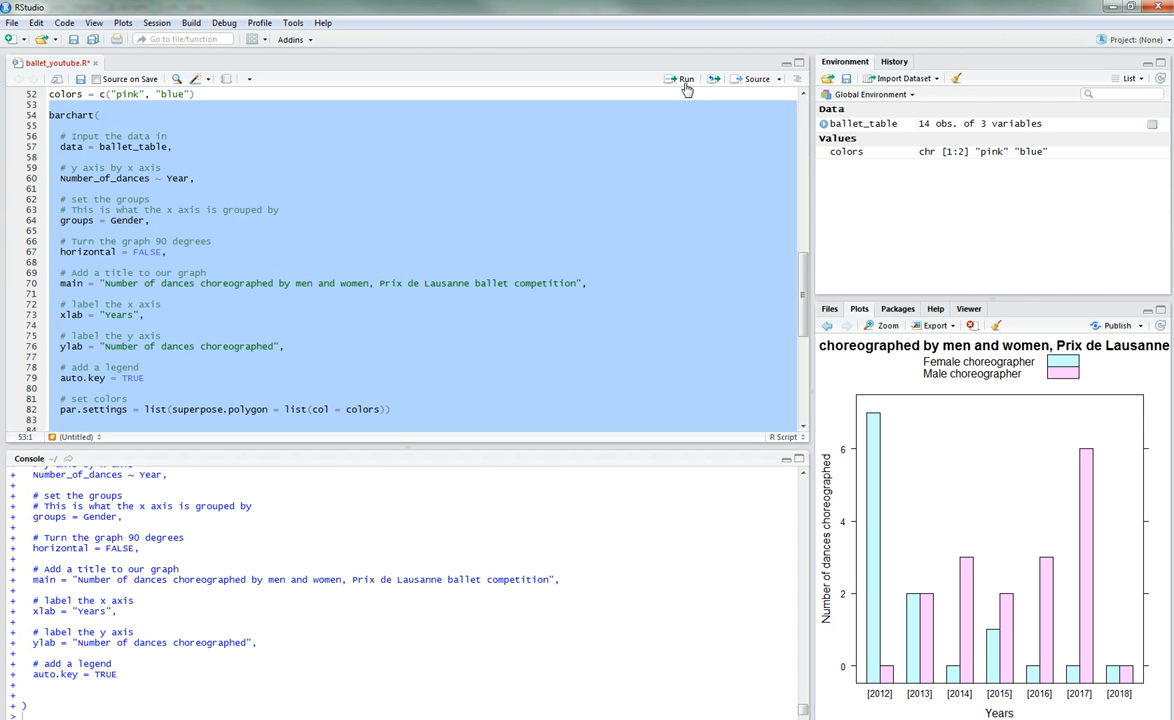
pyautogui.click(683, 78)
pyautogui.write(',')
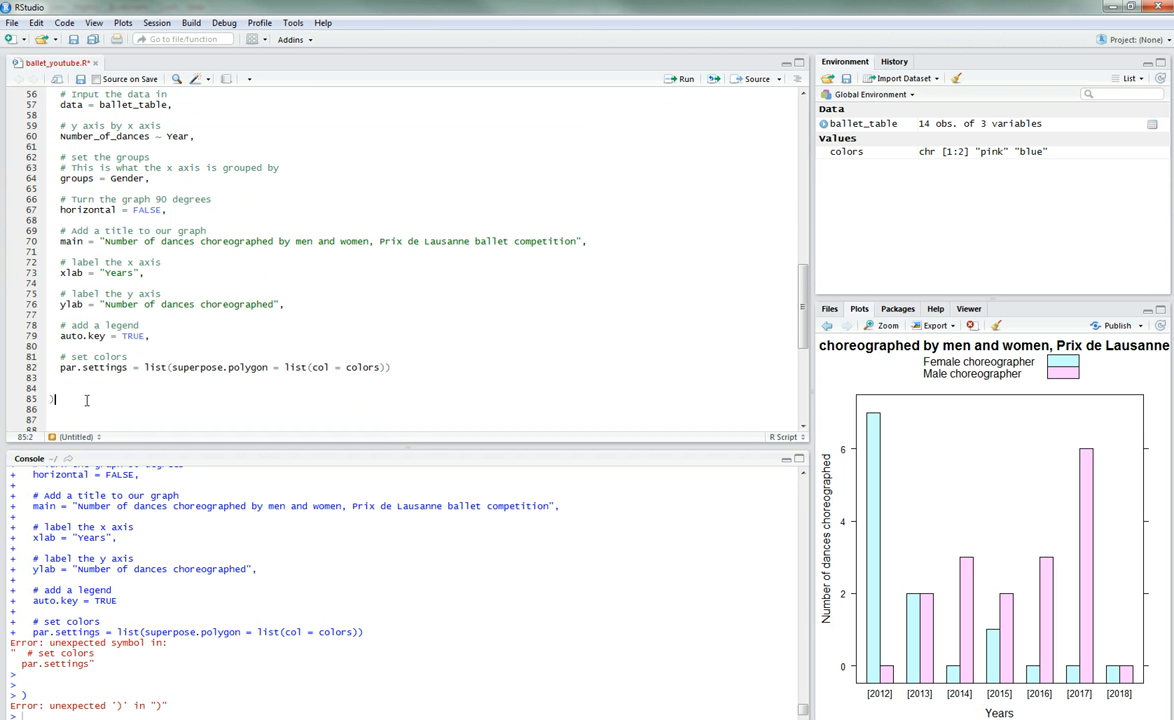
pyautogui.scroll(3)
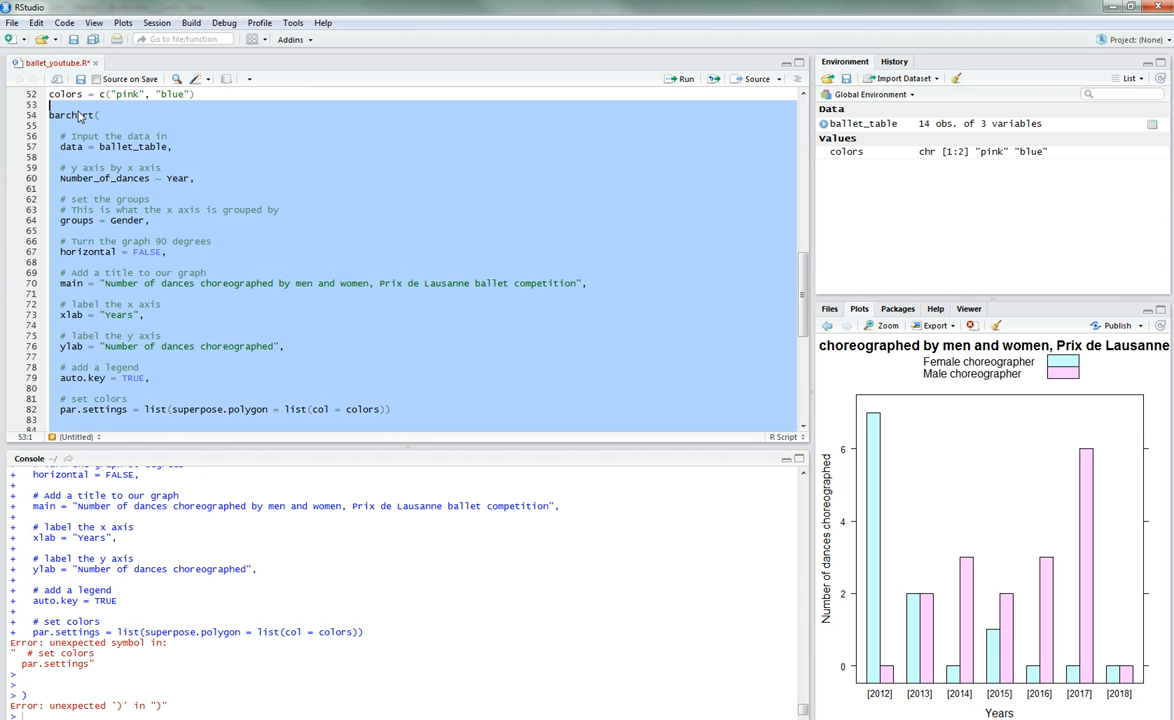
# Step: Rerun the corrected code and check the enlarged pink and blue bar chart
pyautogui.click(684, 79)
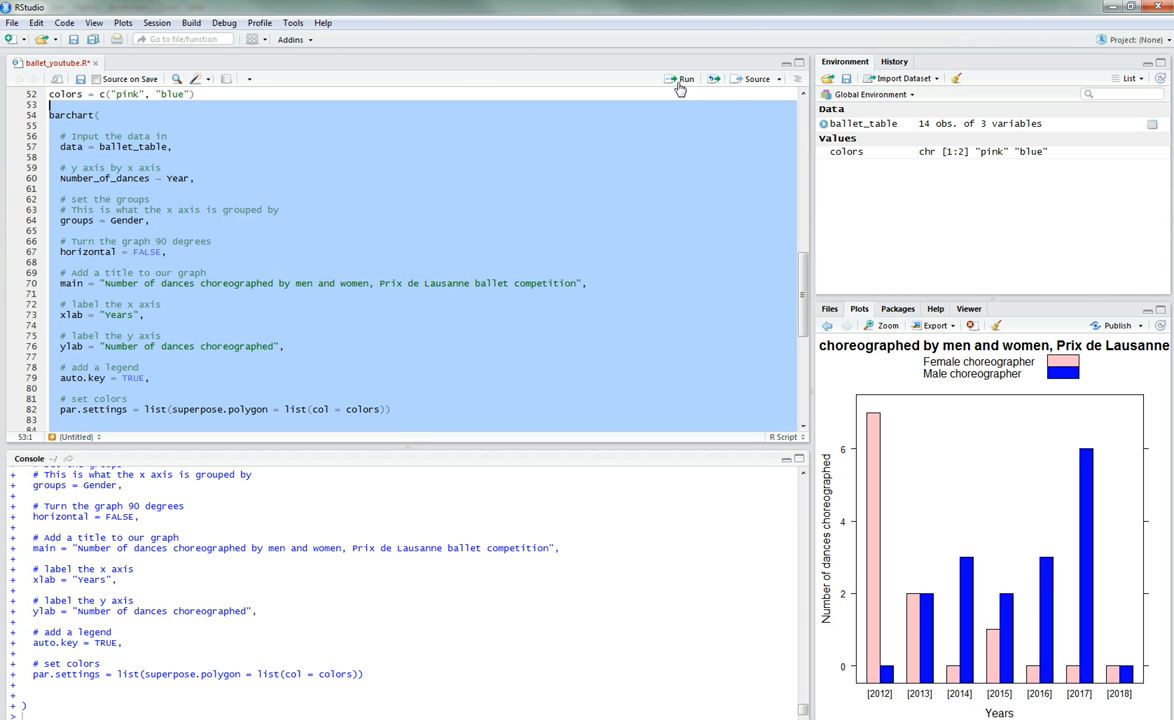
pyautogui.moveTo(899, 330)
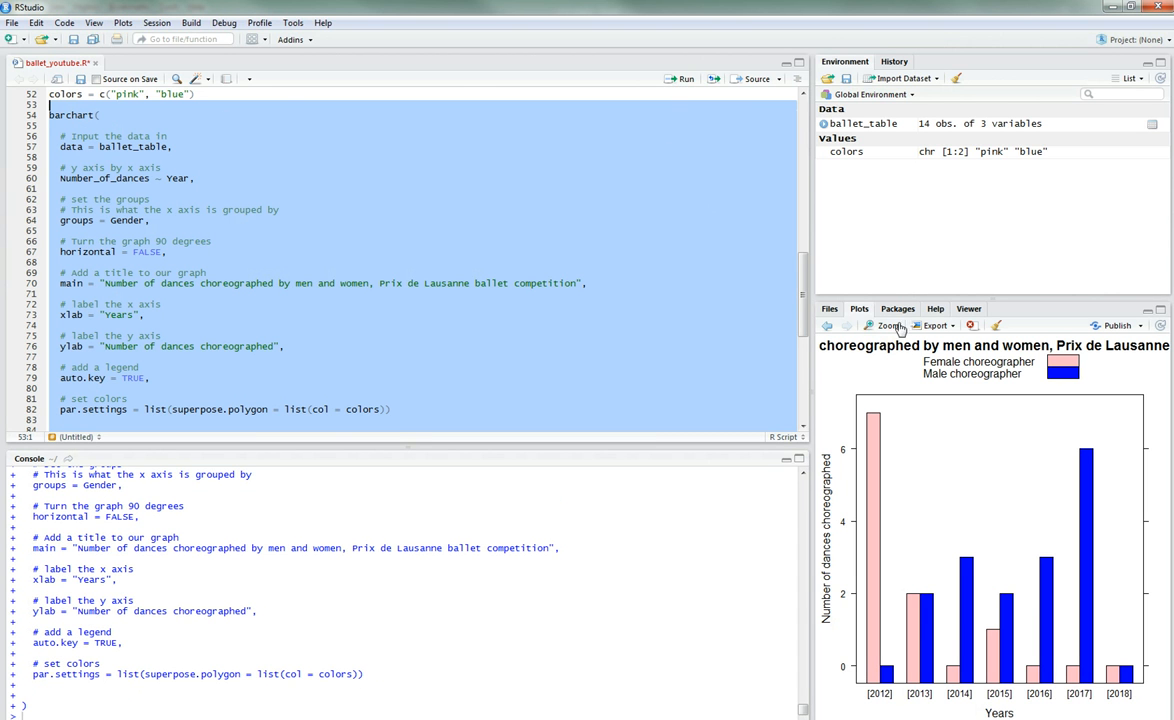
pyautogui.click(884, 325)
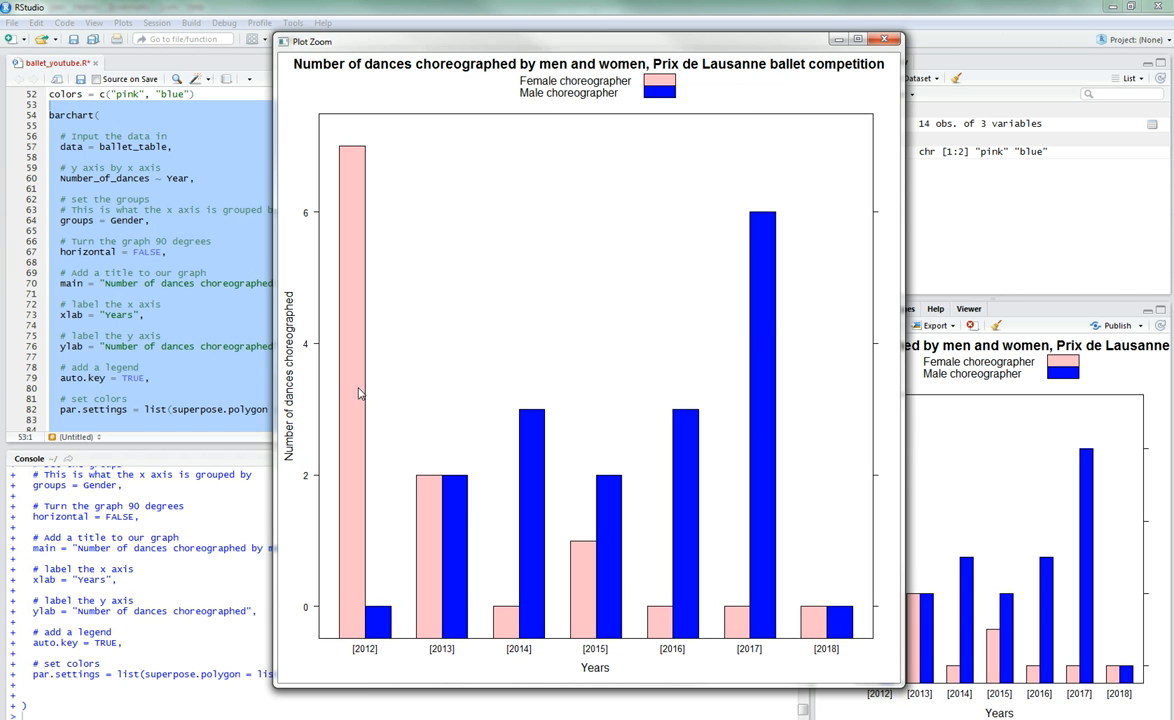
pyautogui.moveTo(760, 250)
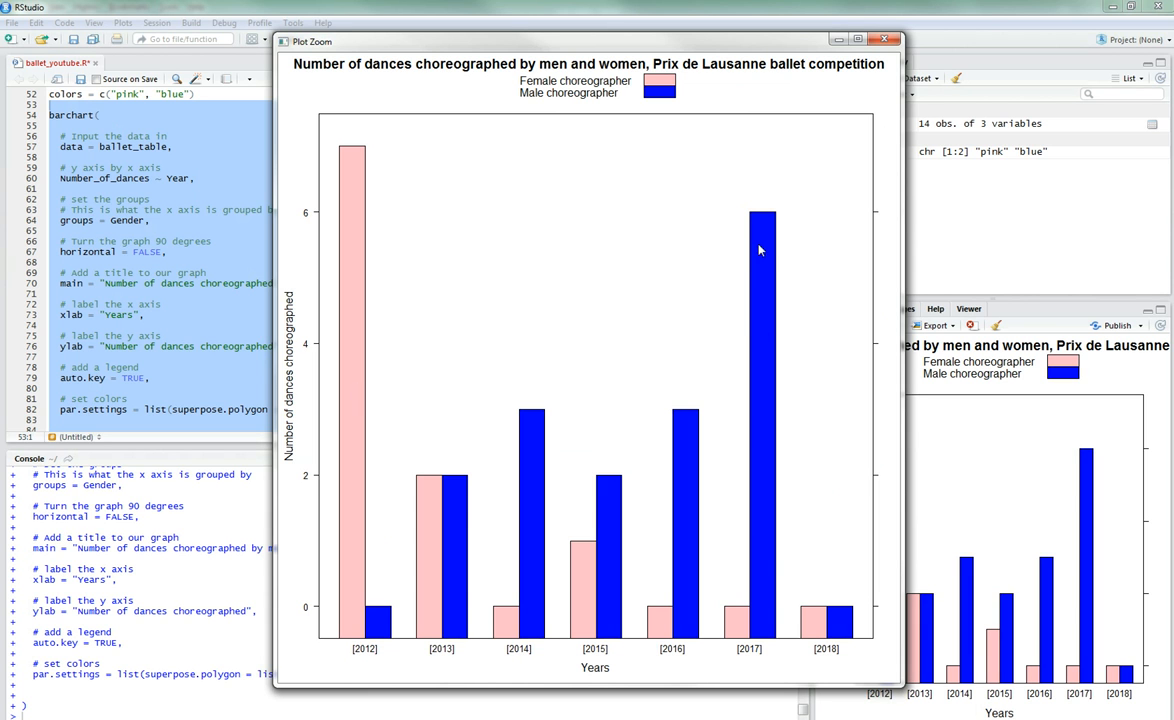
pyautogui.moveTo(534, 170)
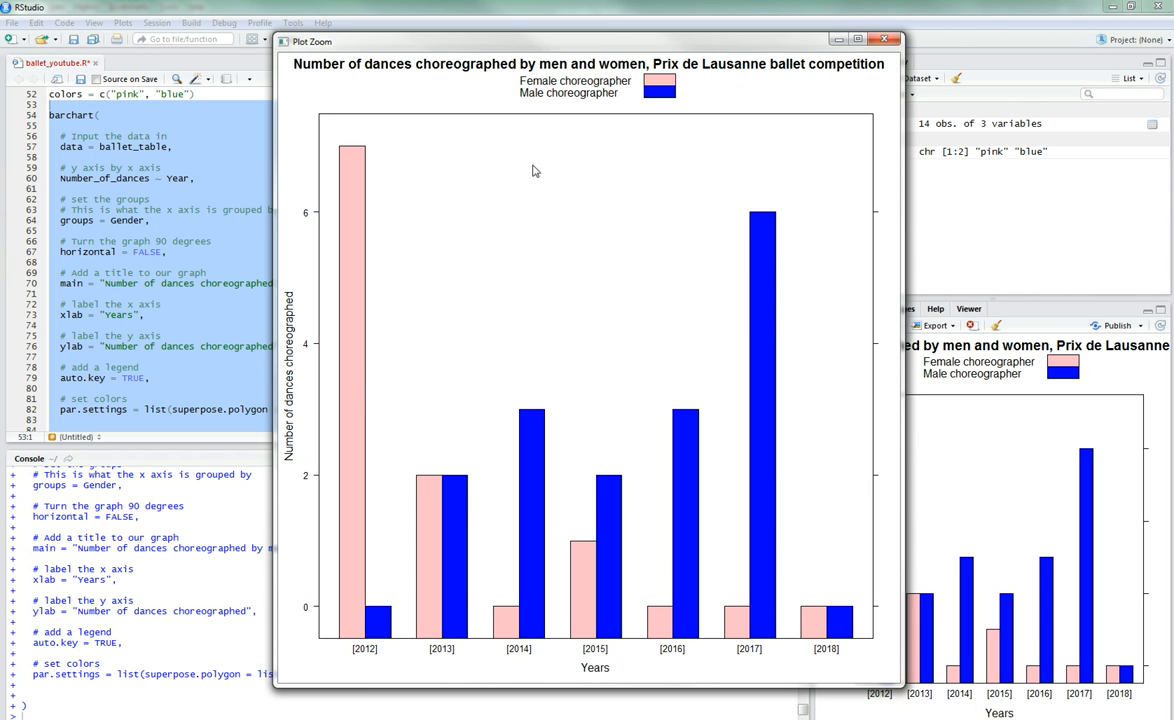
pyautogui.moveTo(645, 433)
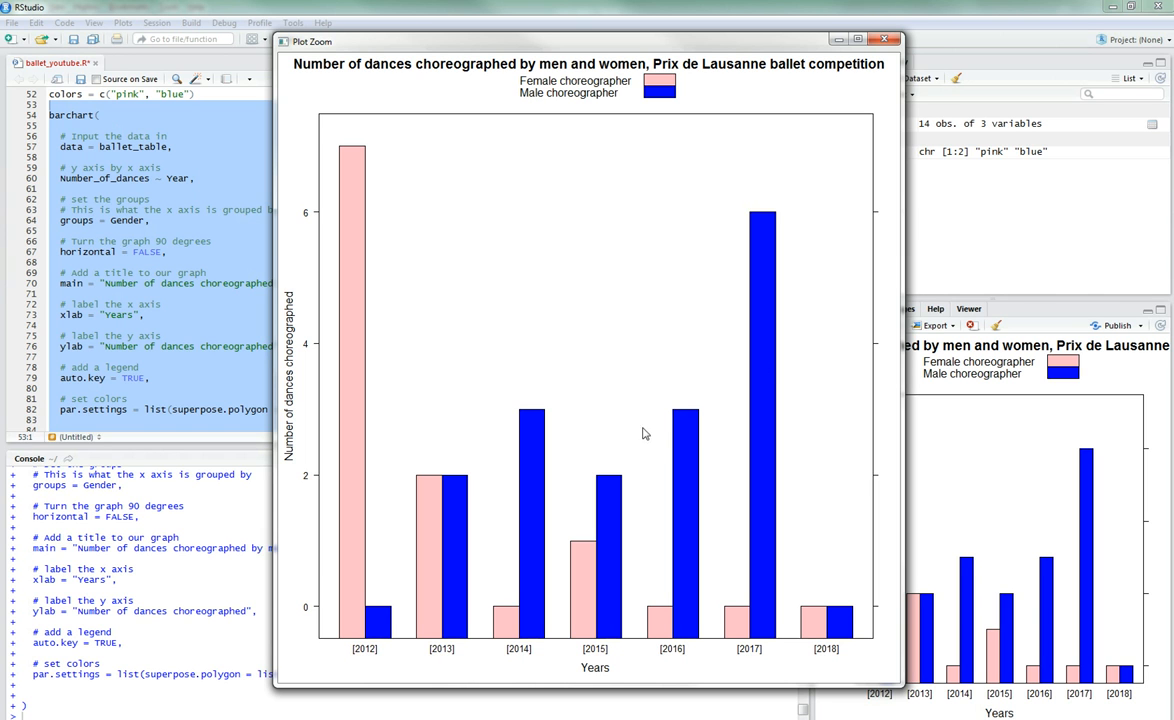
pyautogui.moveTo(791, 147)
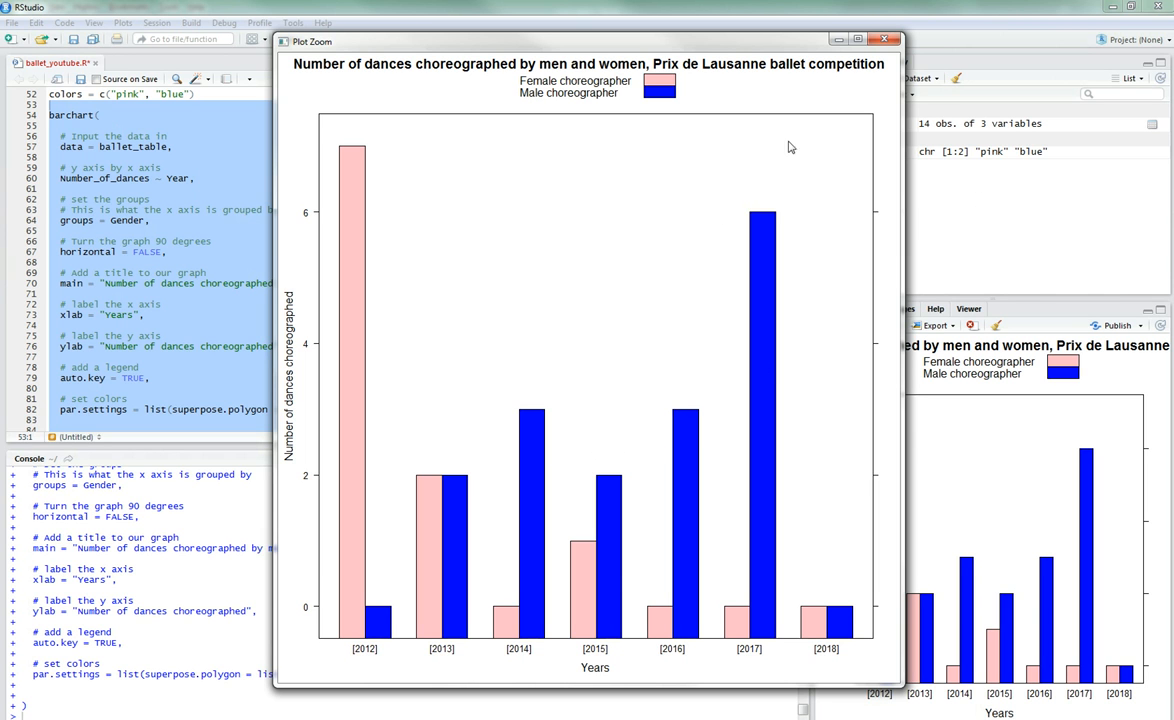
pyautogui.moveTo(884, 39)
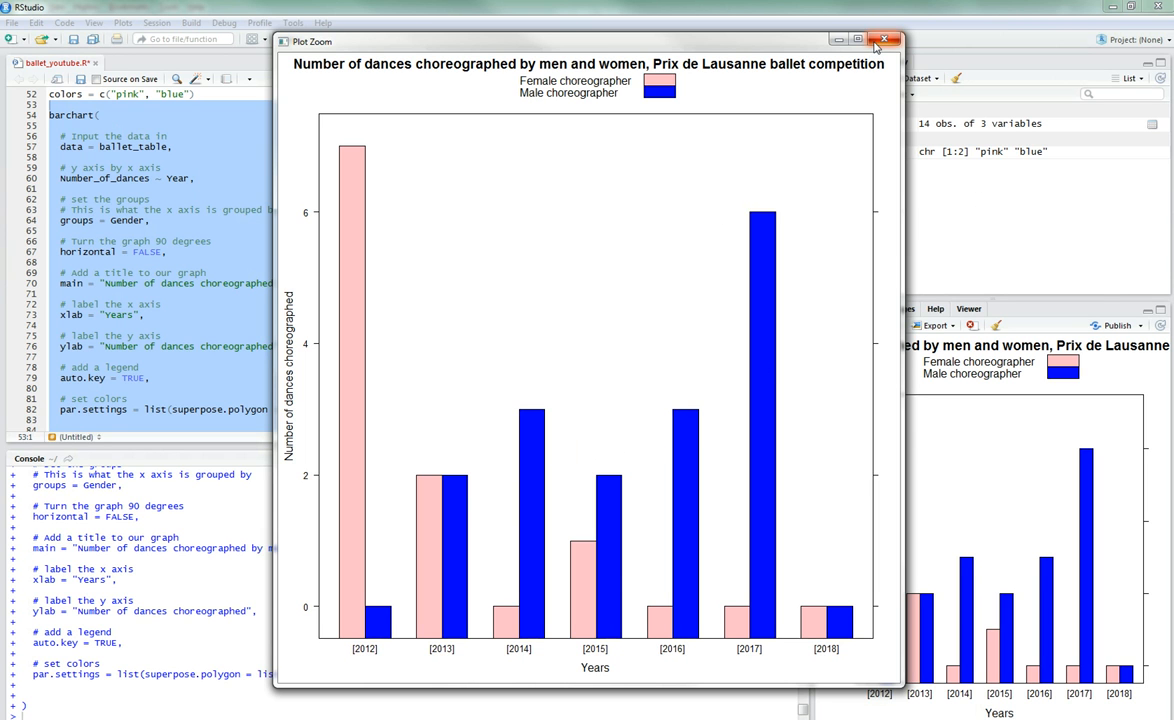
pyautogui.moveTo(884, 41)
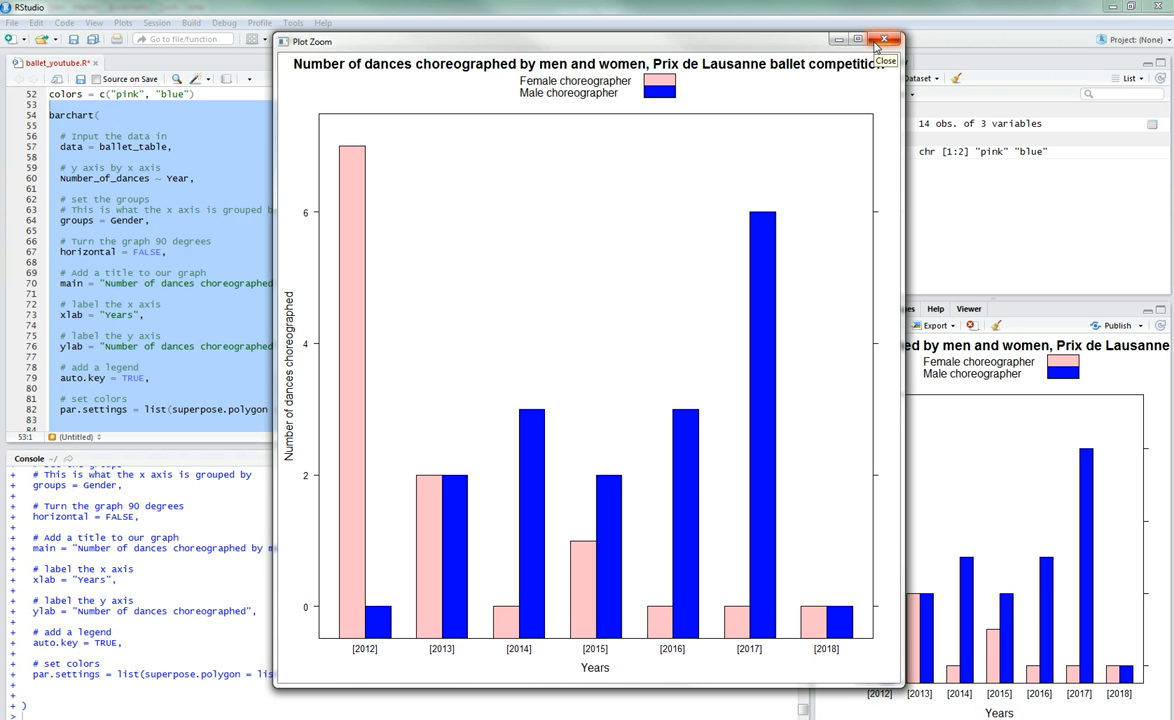
pyautogui.click(884, 39)
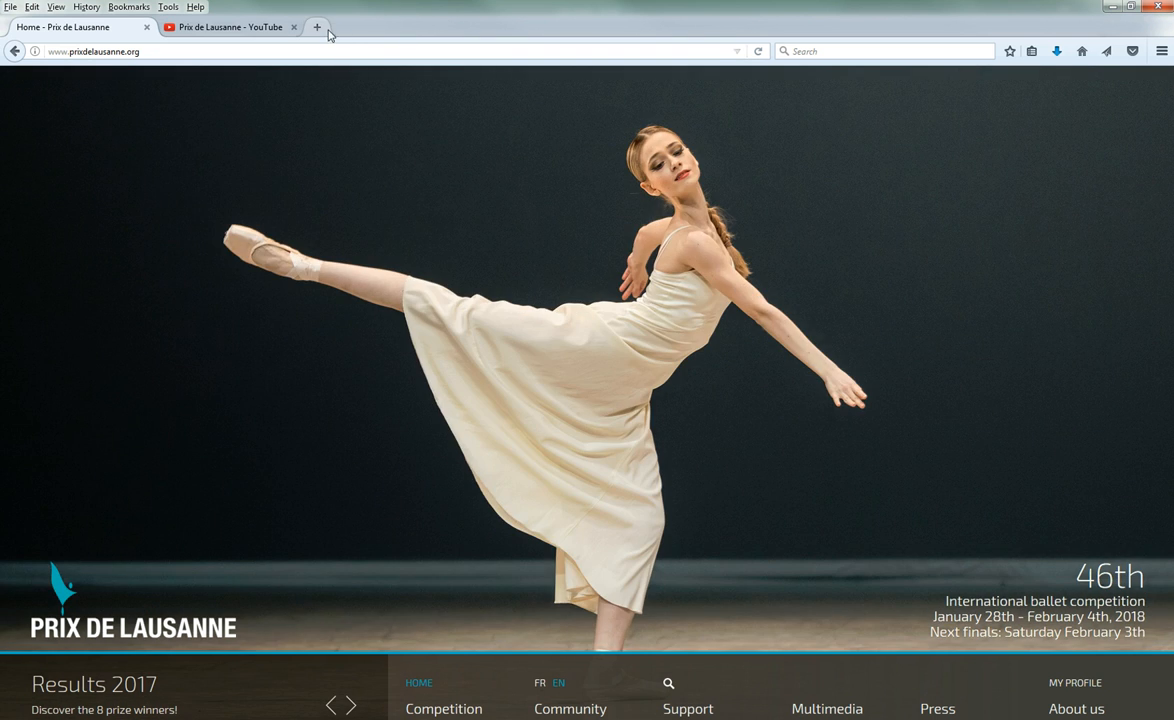
# Step: Search 'r colors' in a new Firefox tab and open the R colours PDF
pyautogui.click(317, 27)
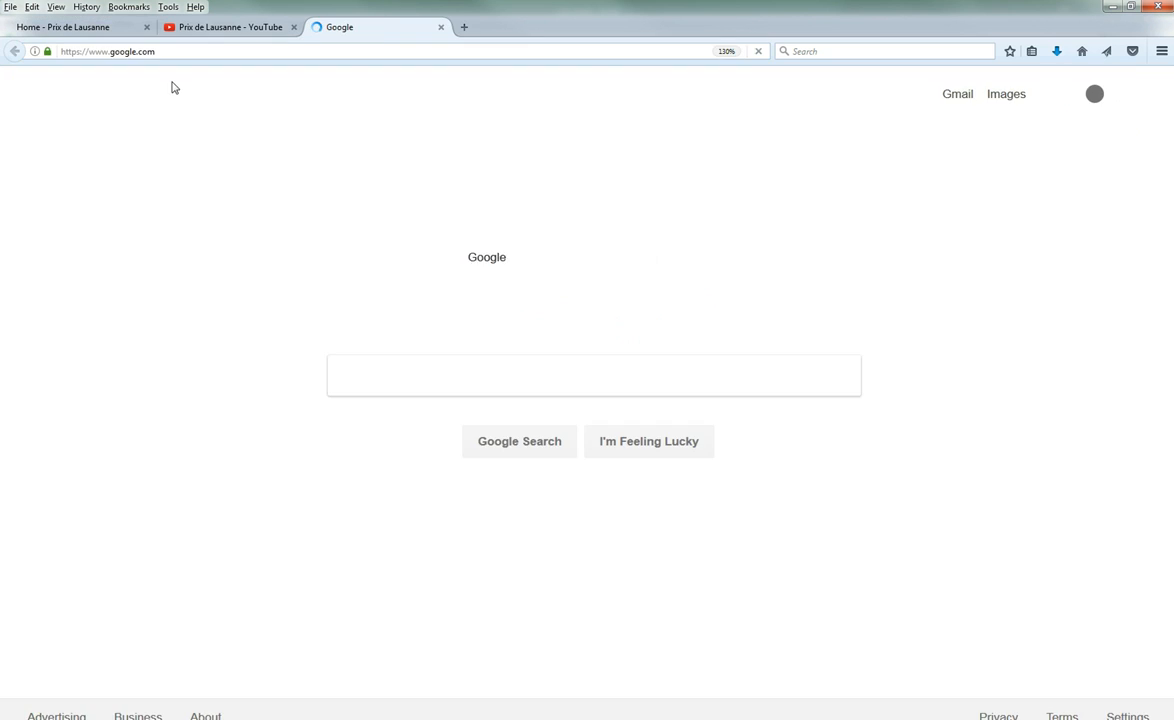
pyautogui.write('r')
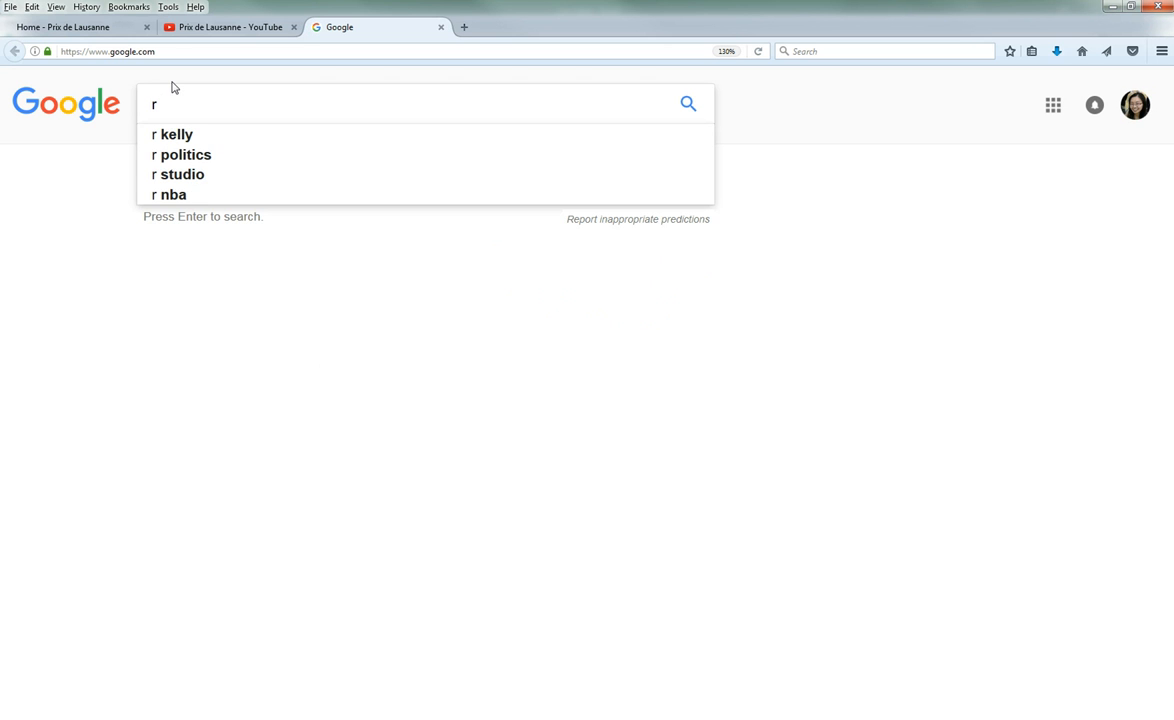
pyautogui.write('colors')
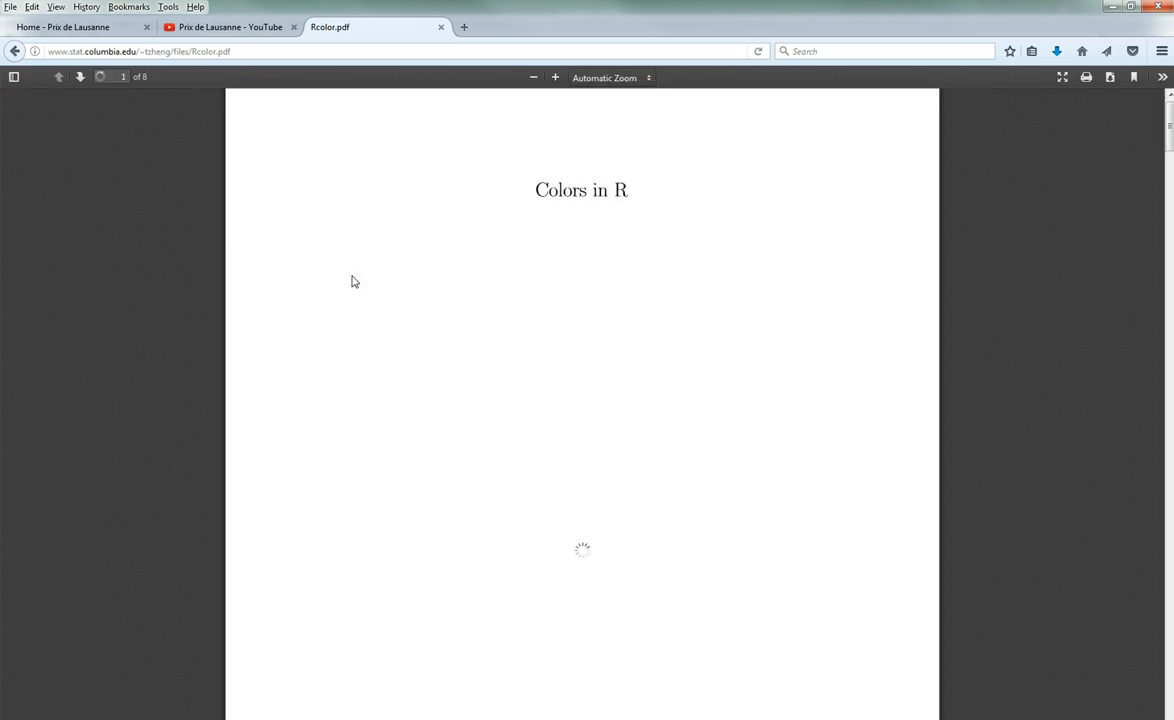
pyautogui.moveTo(437, 276)
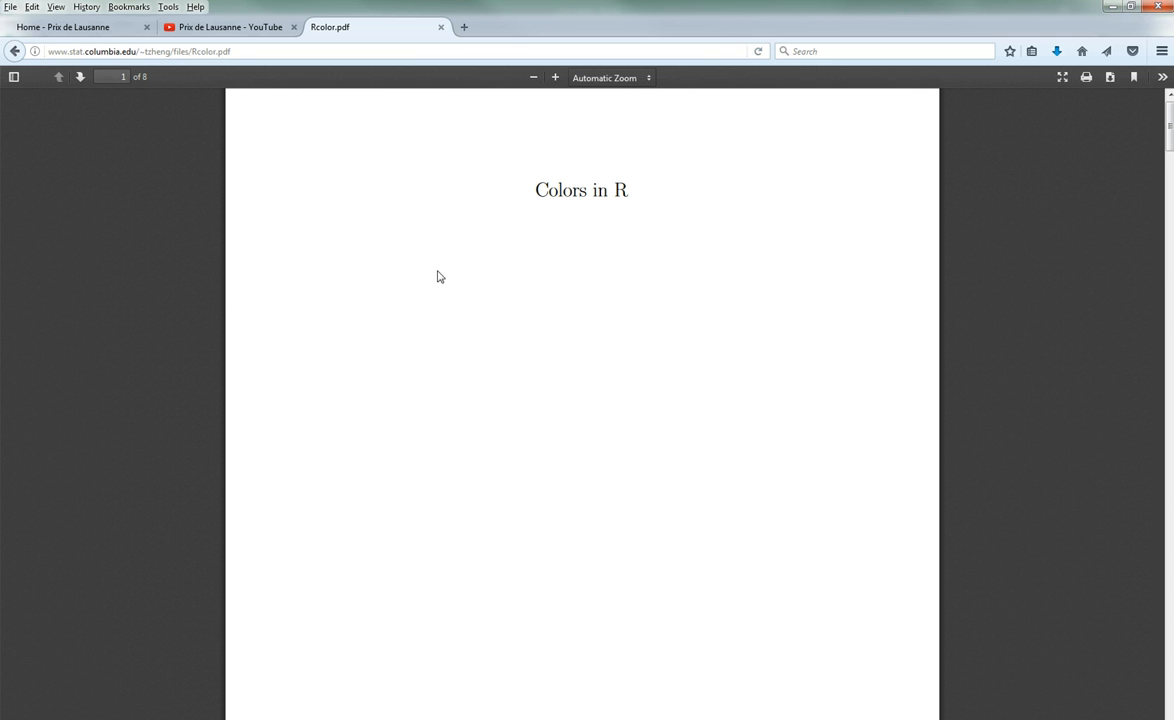
pyautogui.scroll(-3)
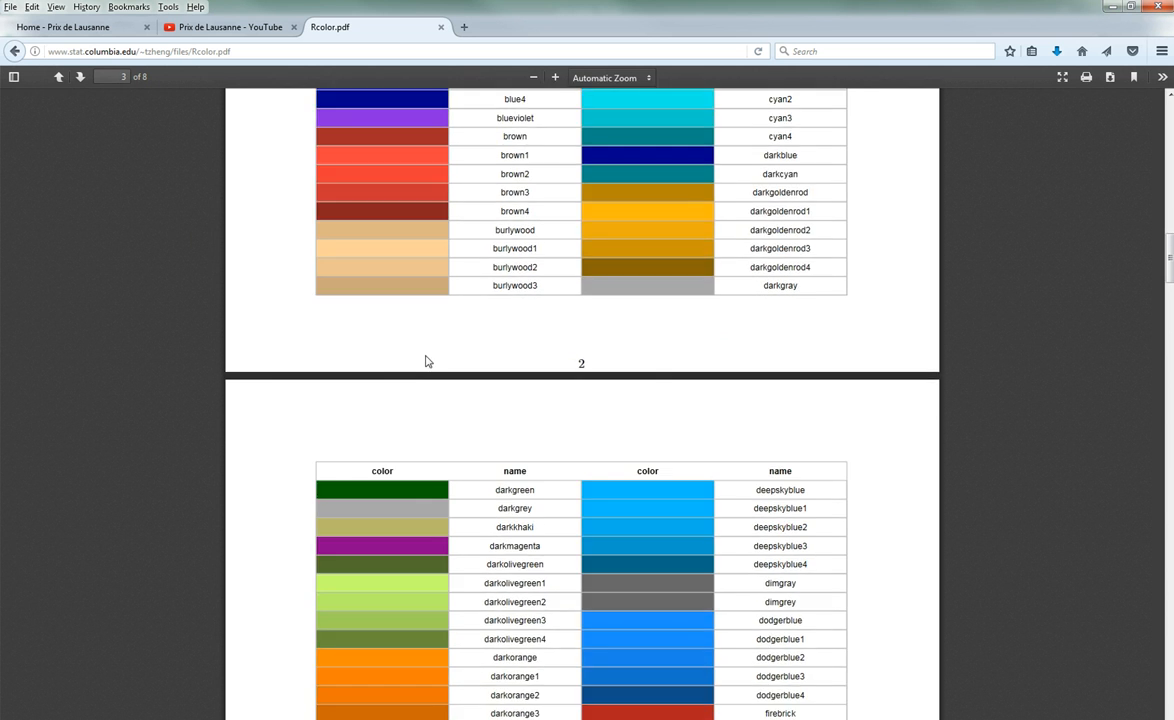
pyautogui.scroll(-3)
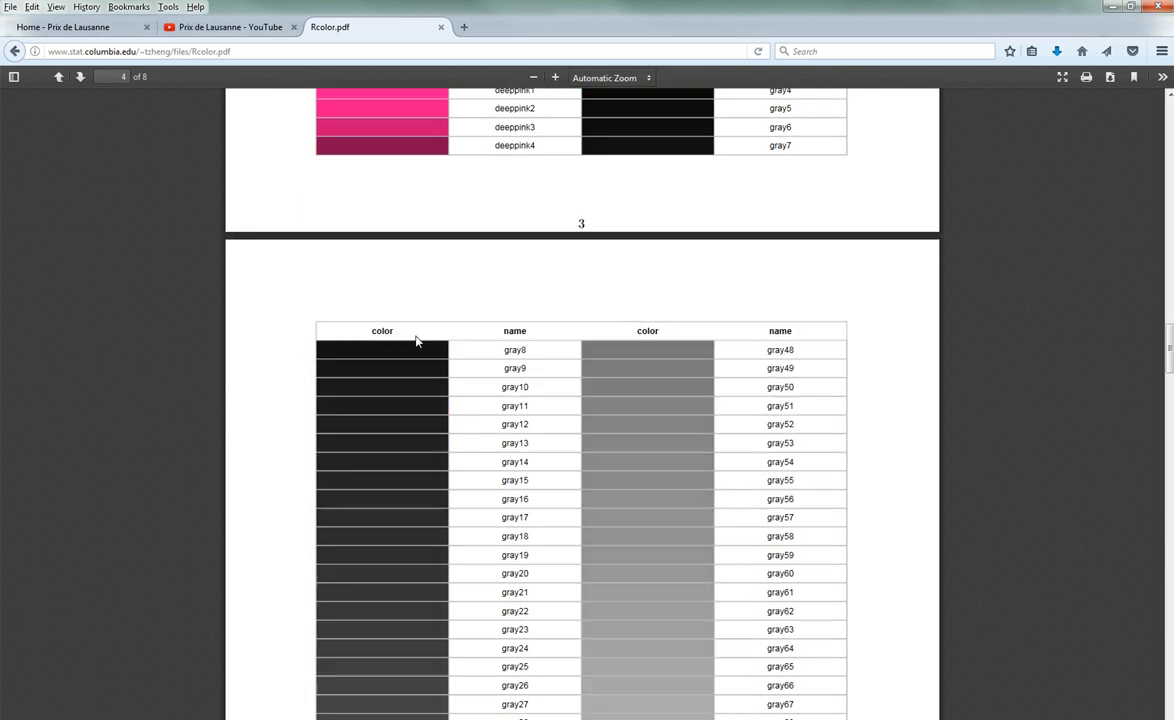
pyautogui.scroll(3)
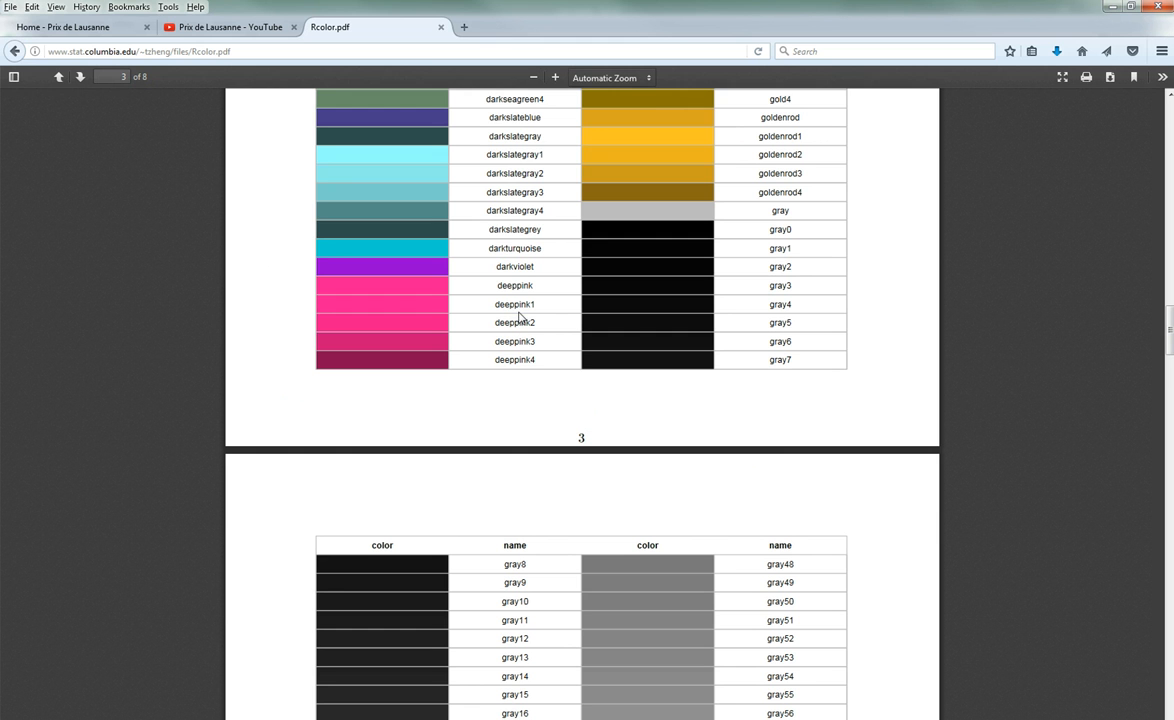
# Step: Pick out the colour names deeppink1 and royalblue2 from the PDF
pyautogui.doubleClick(514, 304)
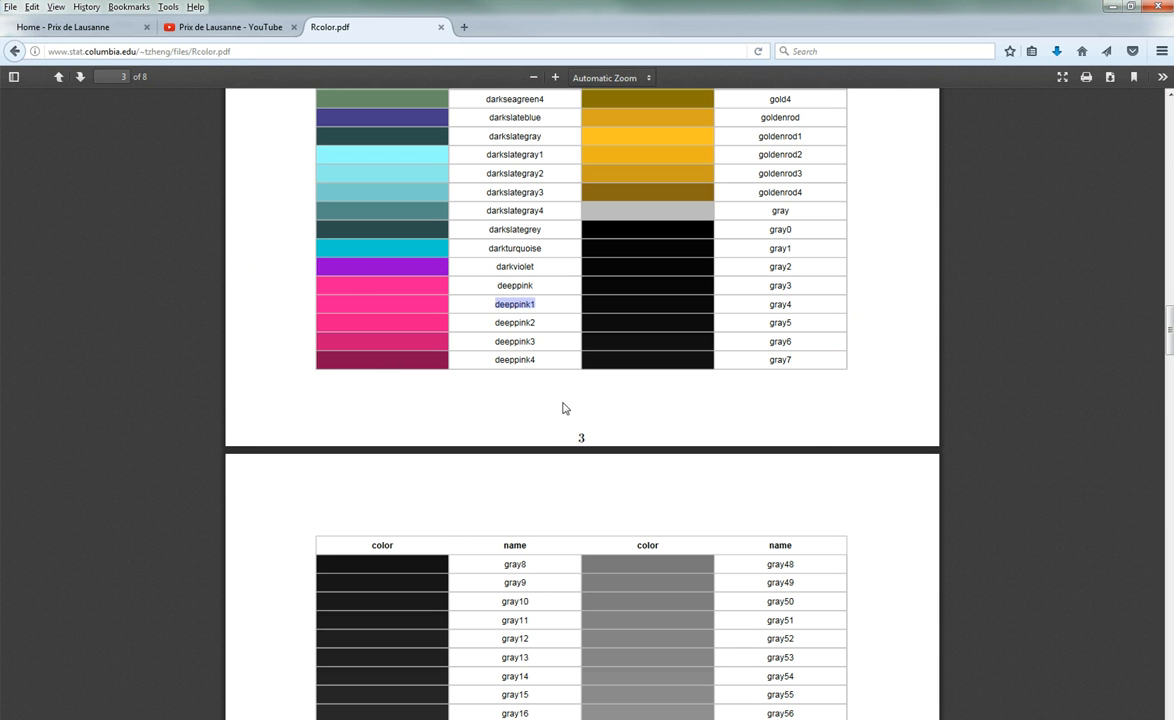
pyautogui.scroll(-3)
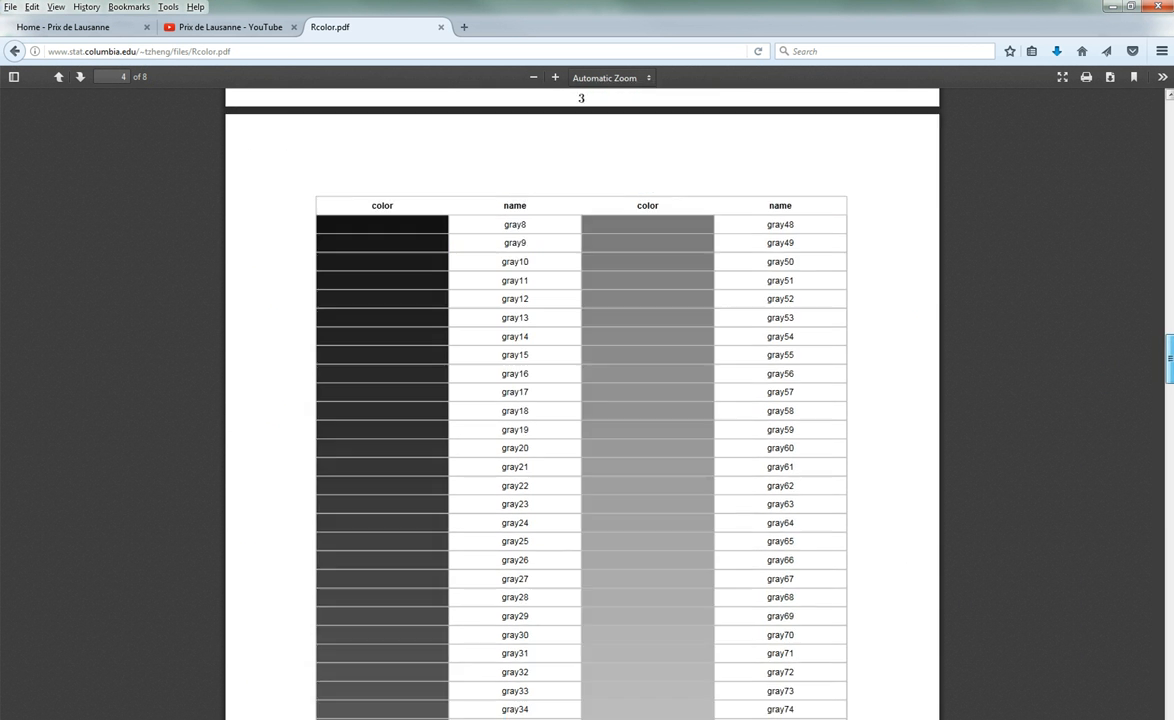
pyautogui.scroll(-3)
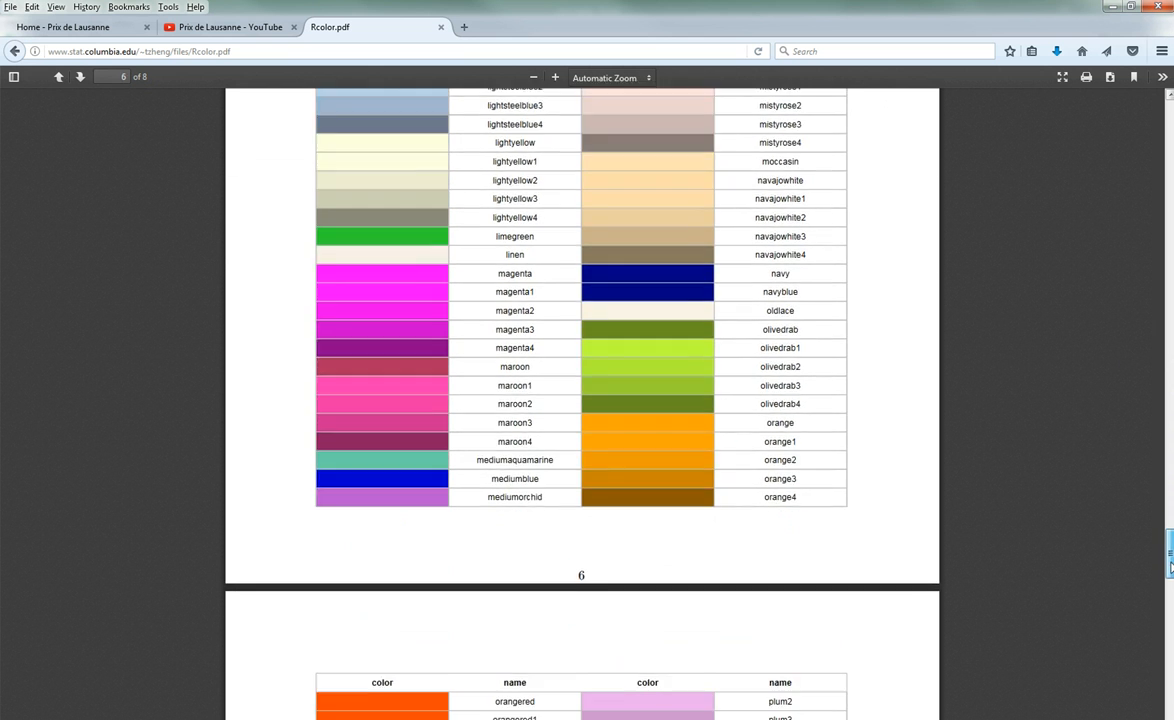
pyautogui.scroll(-3)
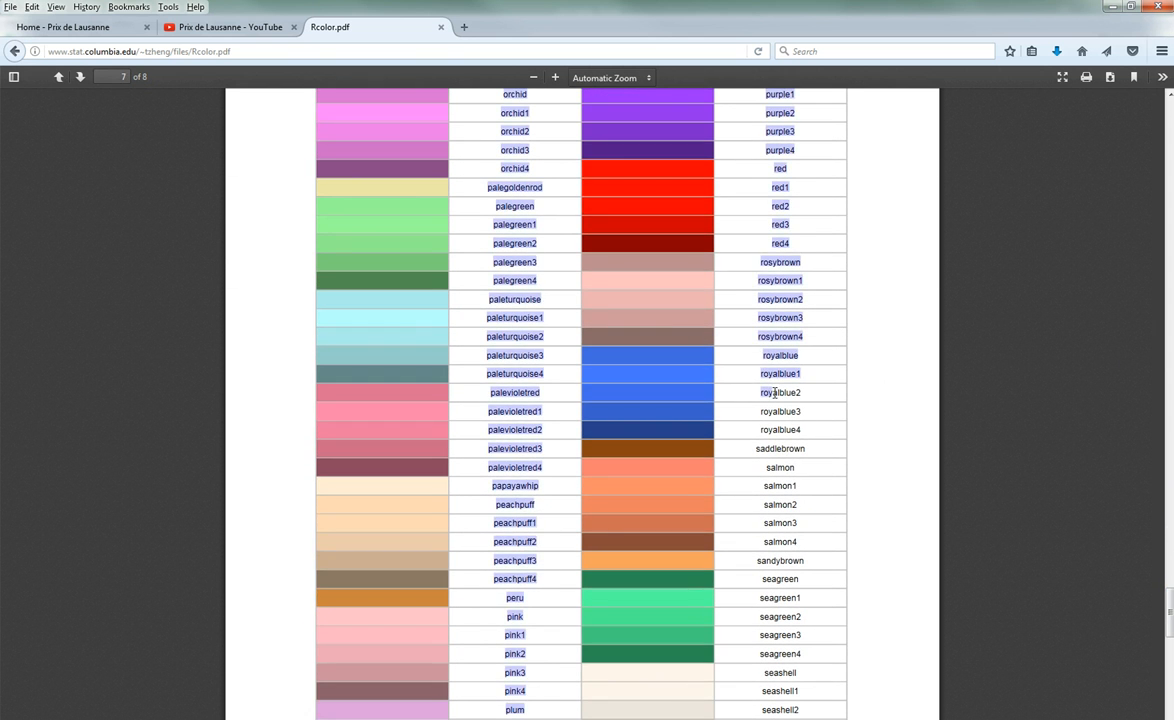
pyautogui.doubleClick(780, 392)
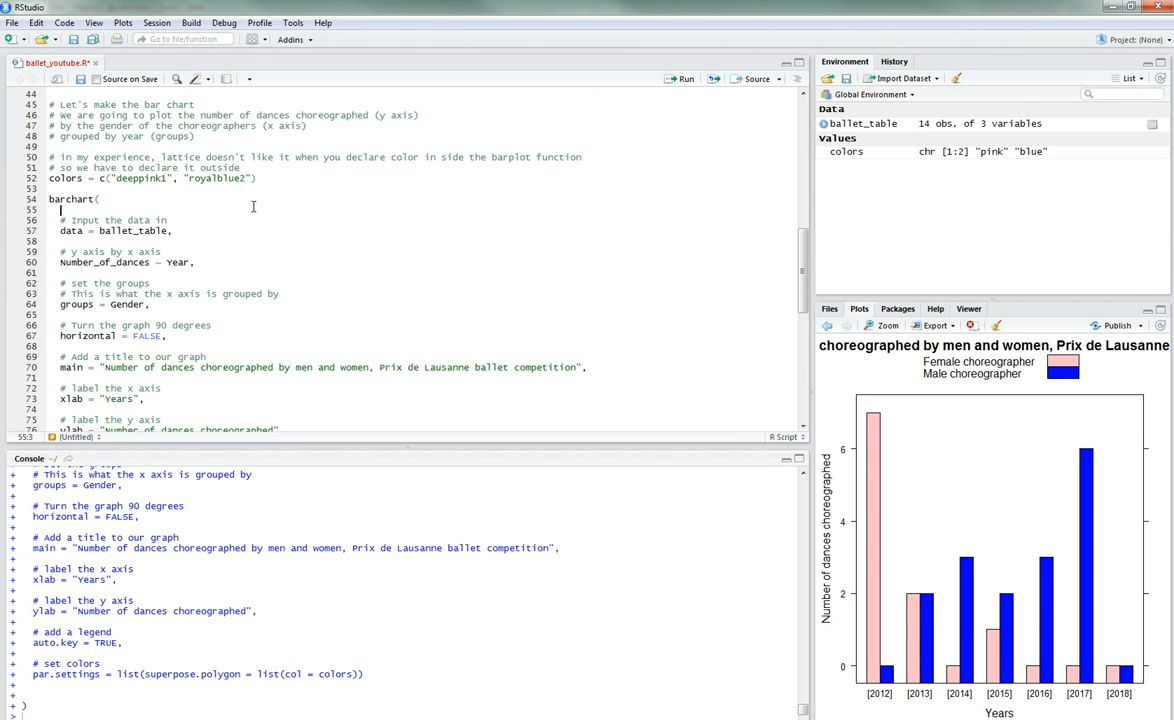
# Step: Draw the chart in deeppink1 and royalblue2, then rerun with palevioletred1 as first colour
pyautogui.click(684, 79)
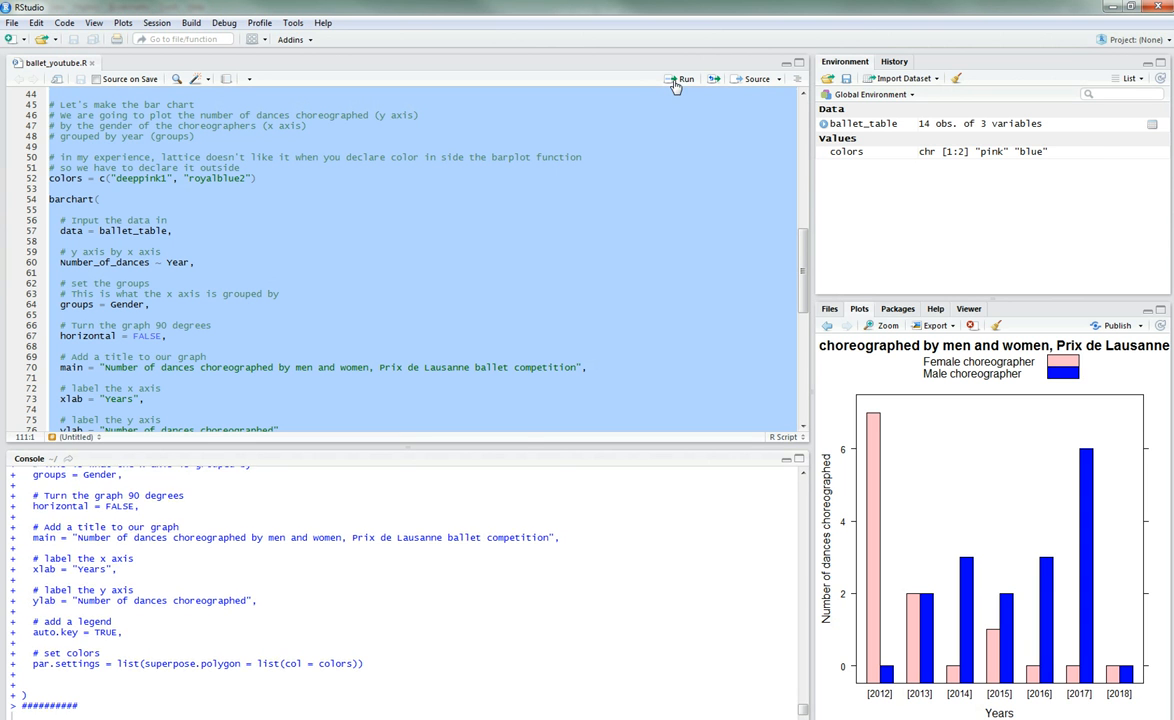
pyautogui.click(684, 78)
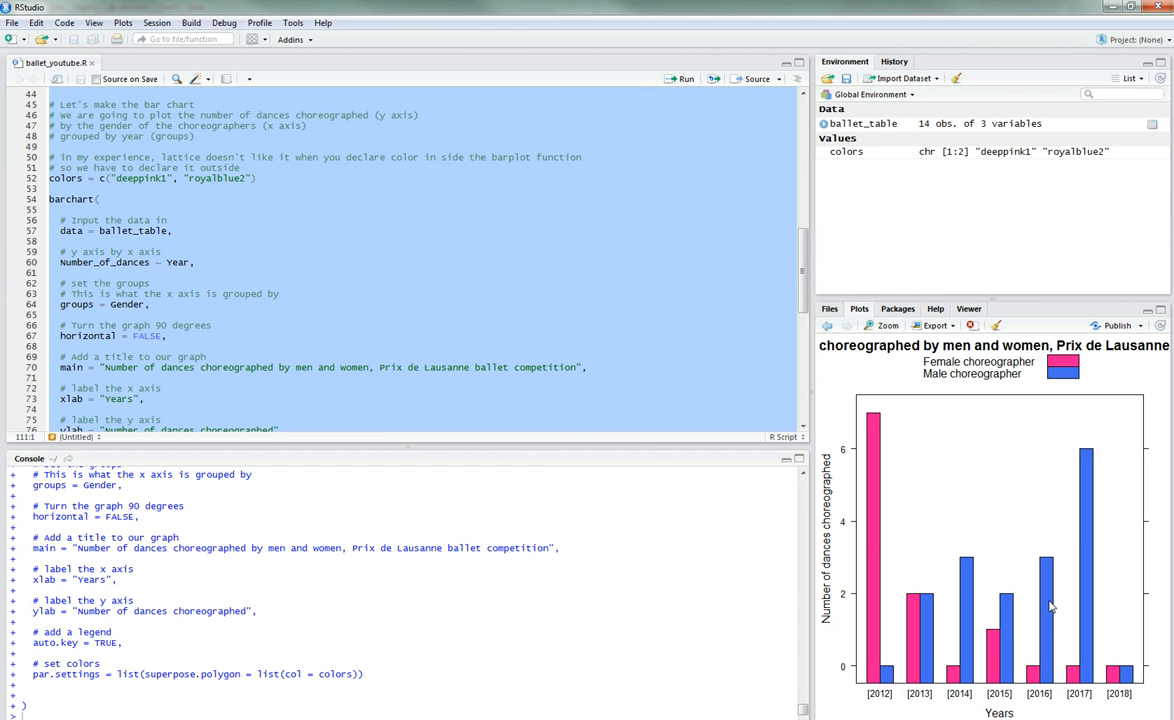
pyautogui.moveTo(1087, 543)
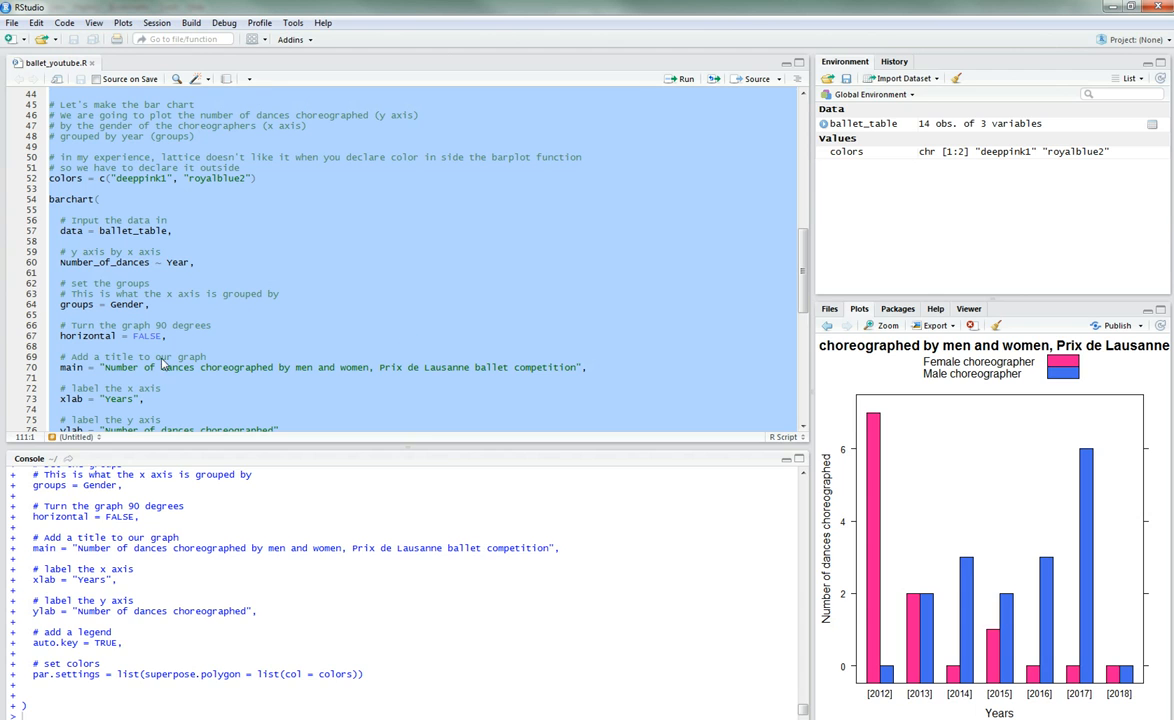
pyautogui.write('palevioletred1')
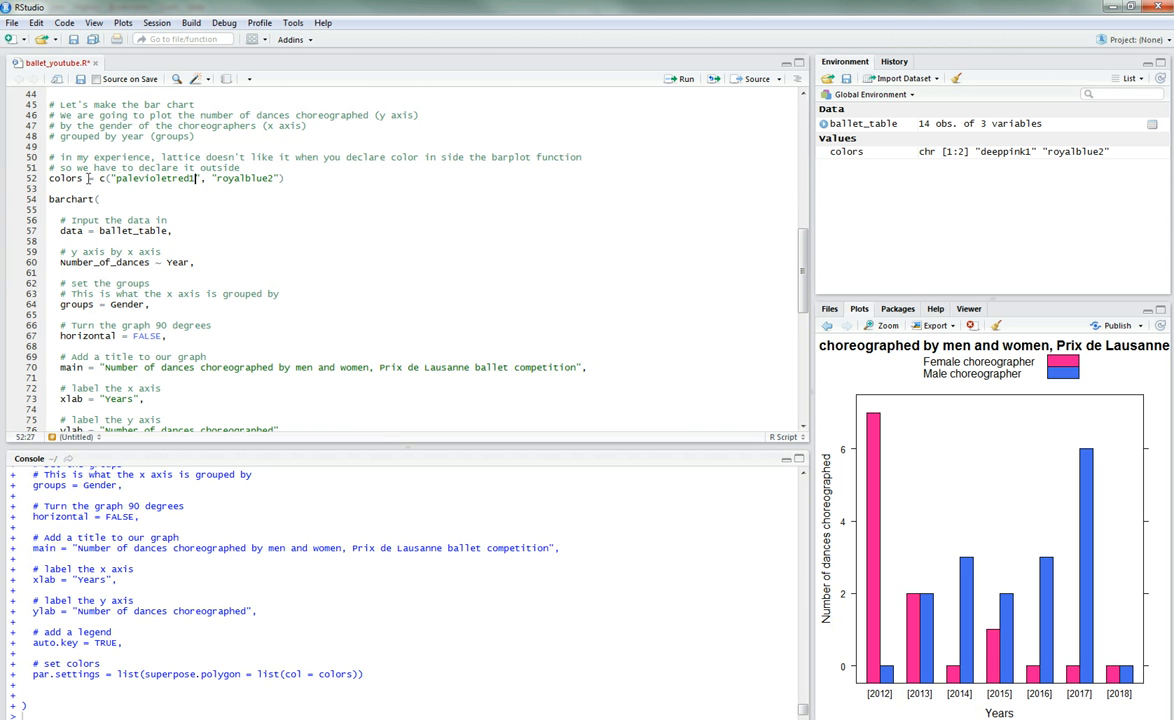
pyautogui.scroll(-3)
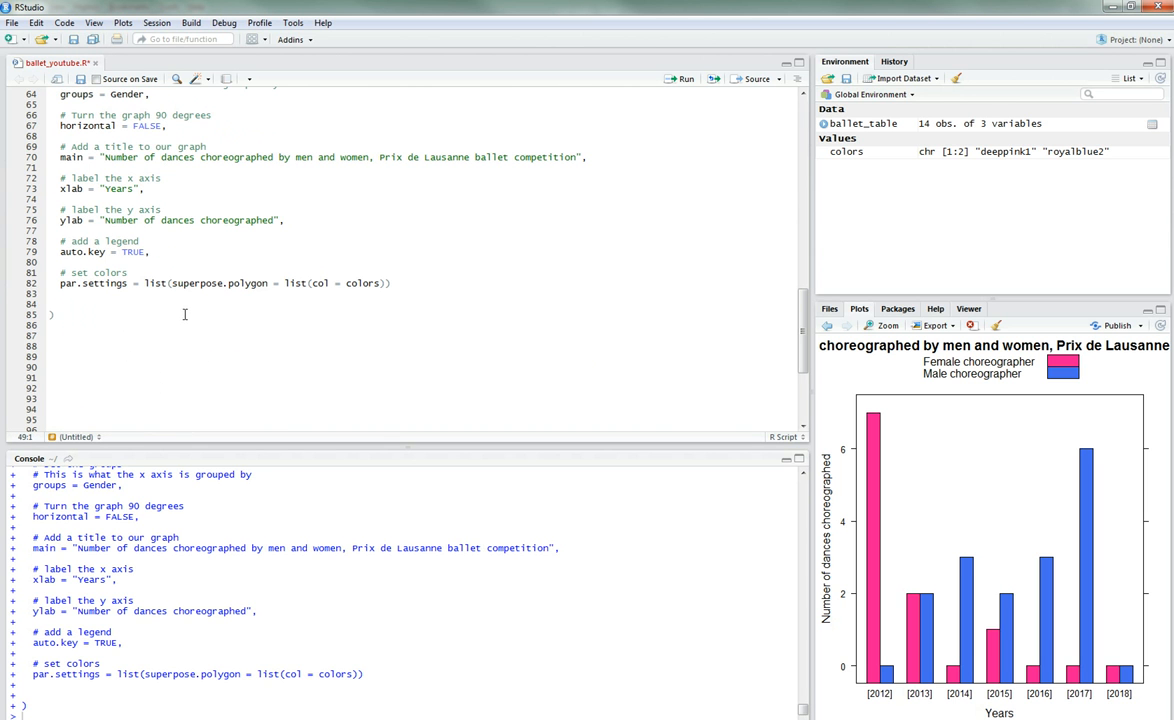
pyautogui.scroll(3)
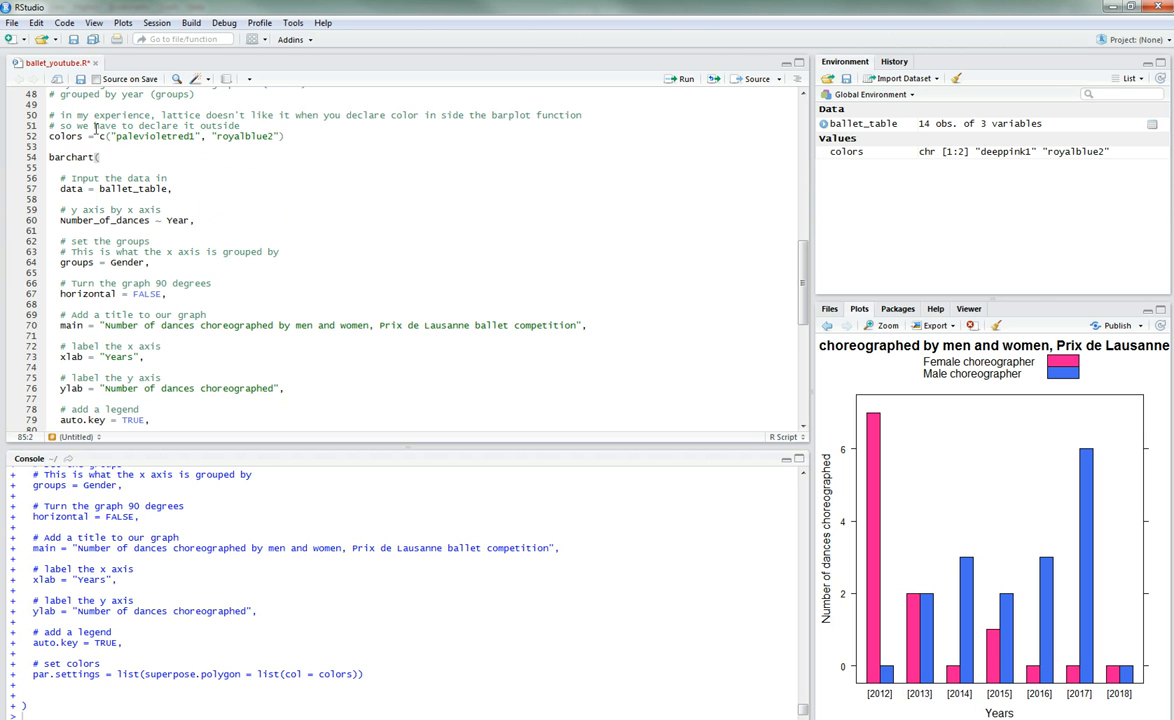
pyautogui.click(683, 79)
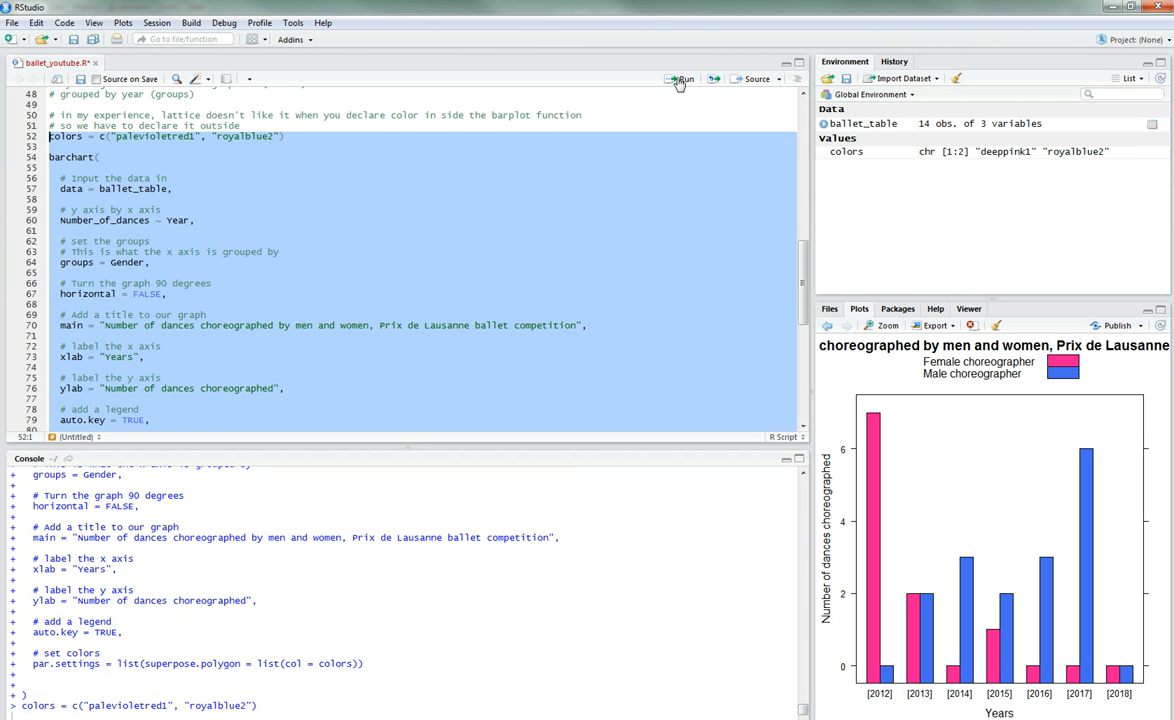
pyautogui.click(683, 78)
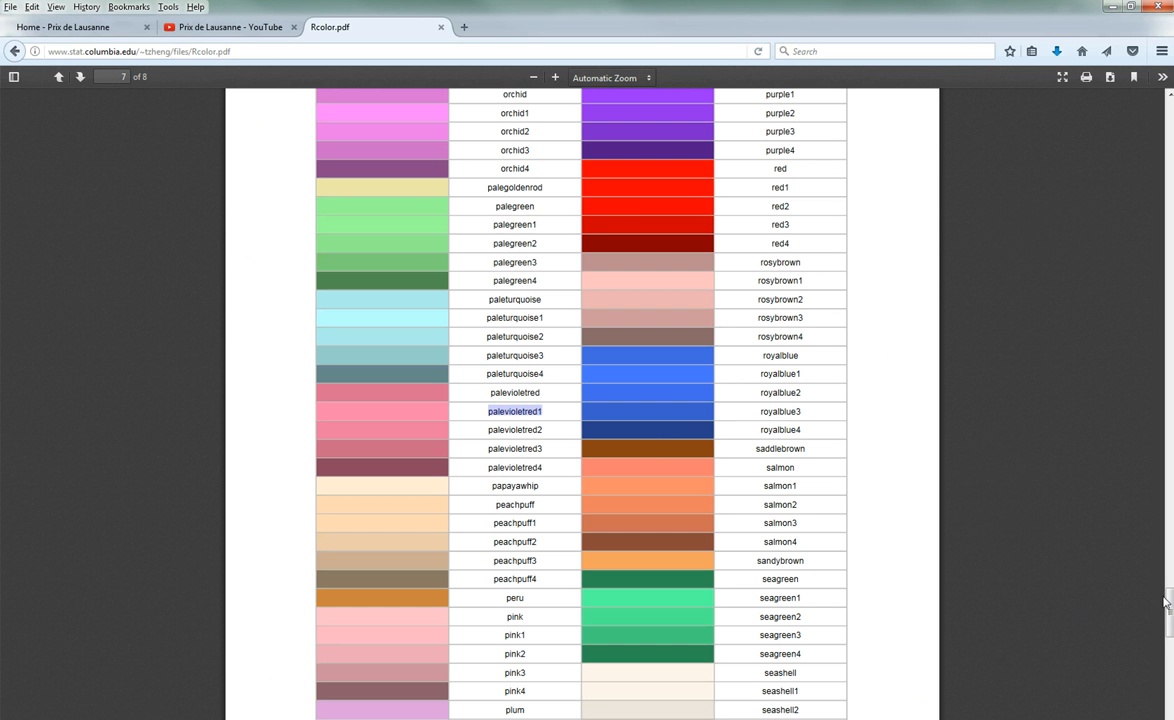
# Step: Run the chart code with maroon1 as the female bar colour
pyautogui.scroll(3)
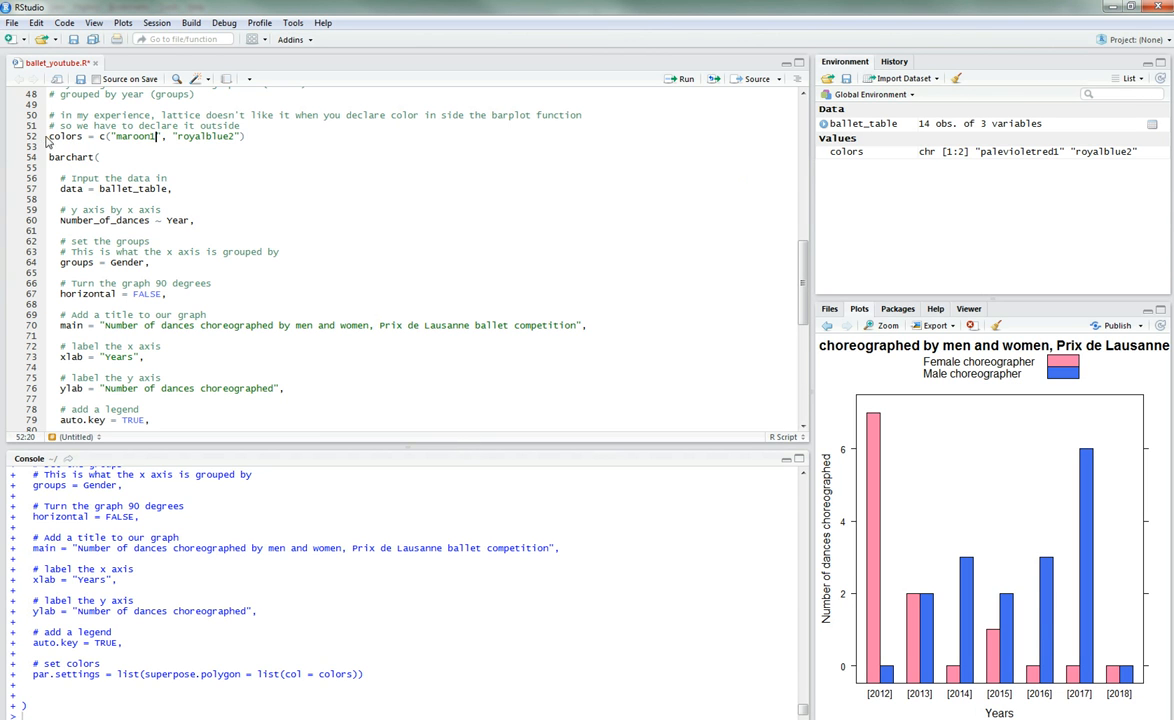
pyautogui.scroll(-3)
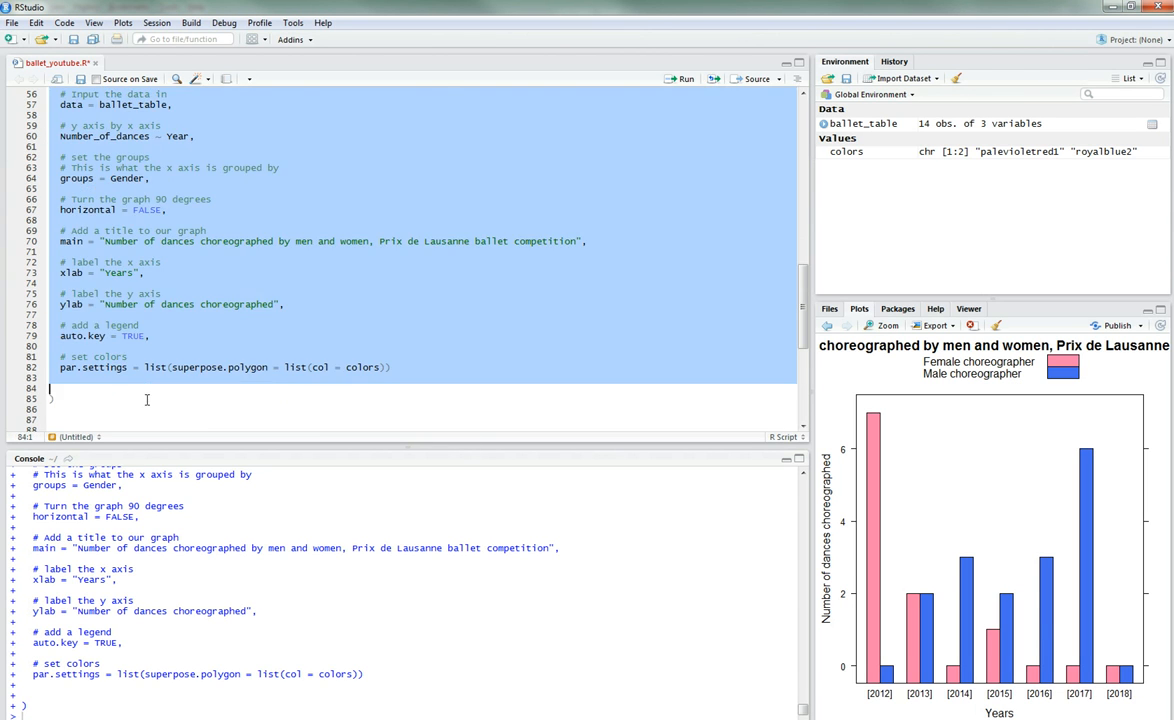
pyautogui.click(684, 78)
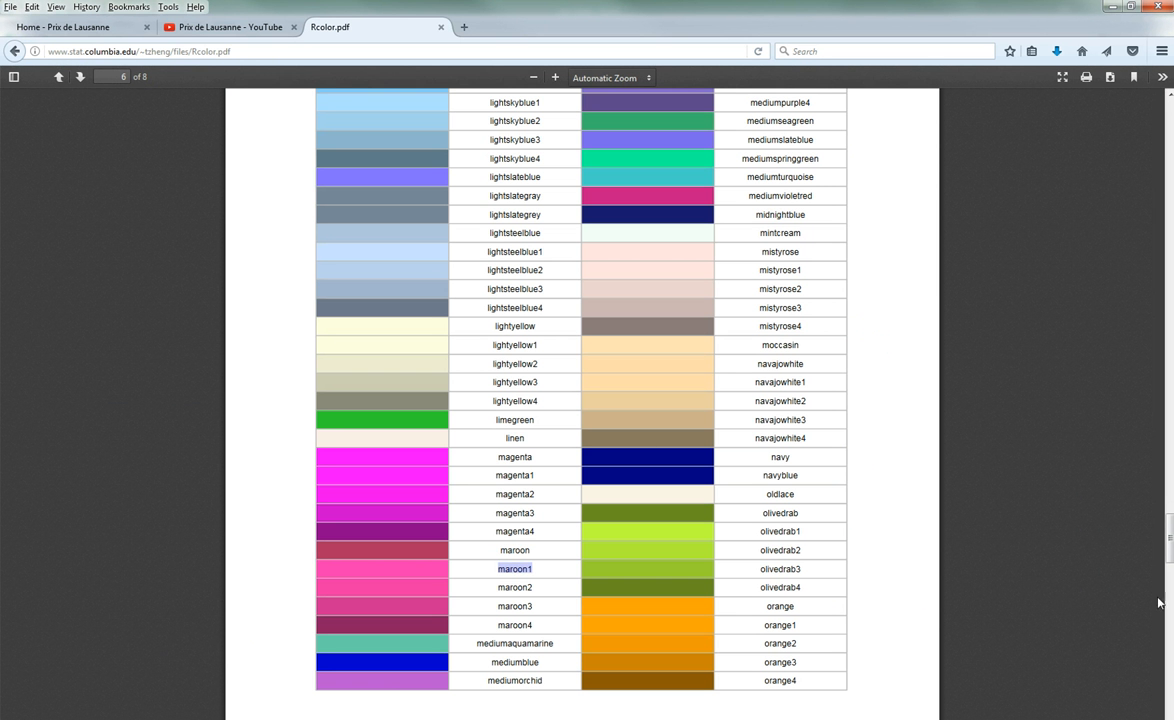
# Step: Replace maroon1 with hotpink in the colors vector and rerun the chart
pyautogui.scroll(3)
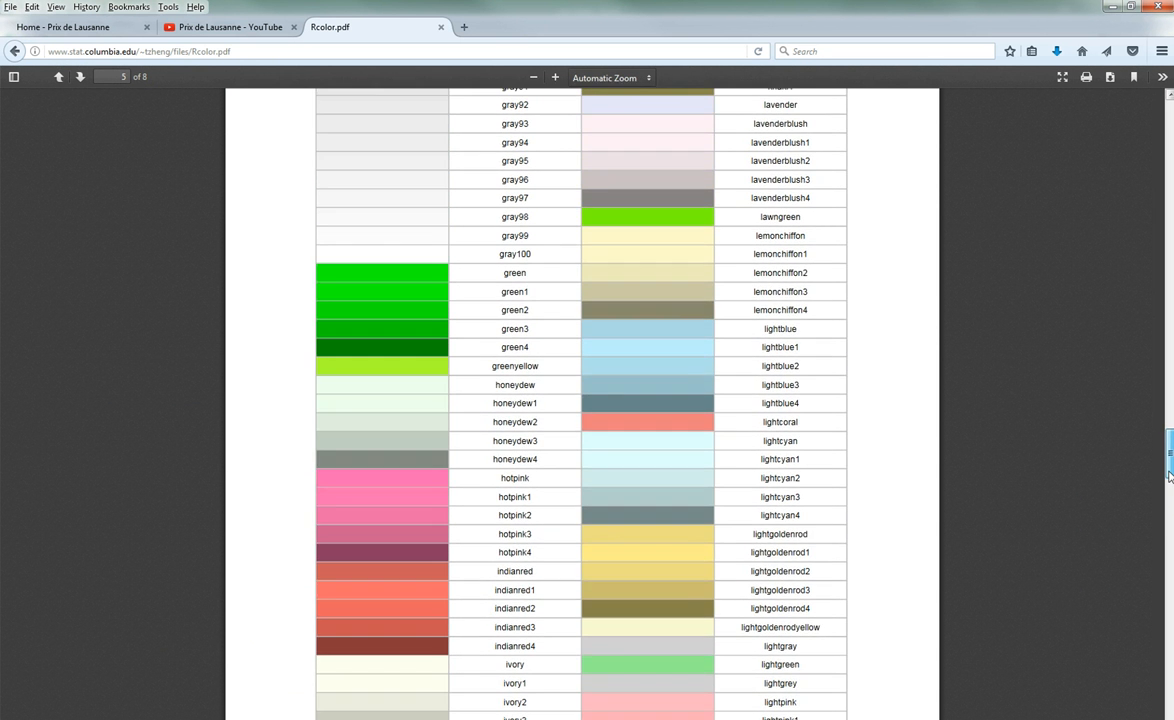
pyautogui.doubleClick(514, 478)
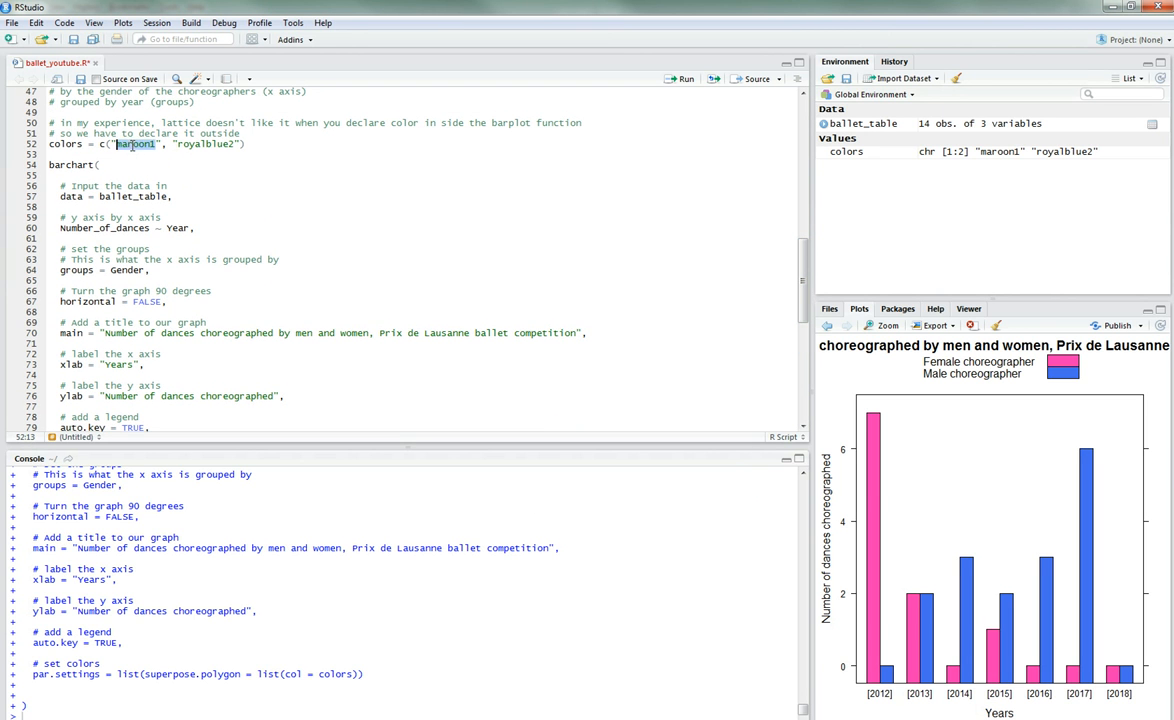
pyautogui.write('hotpink')
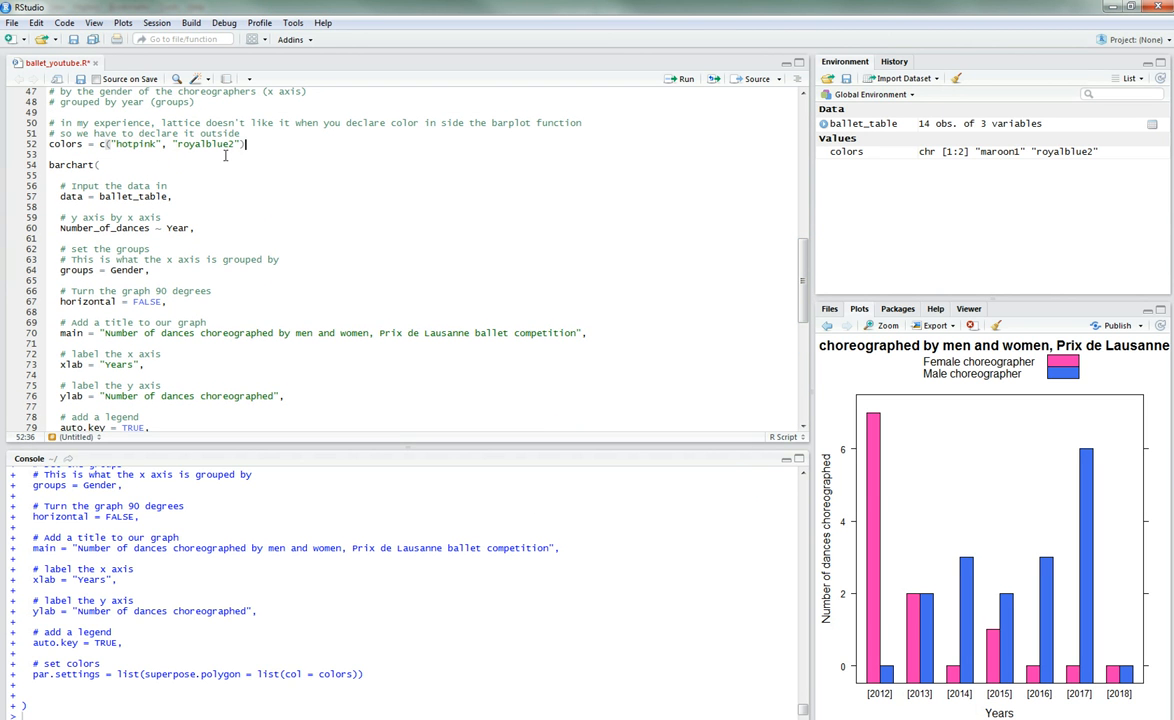
pyautogui.scroll(-3)
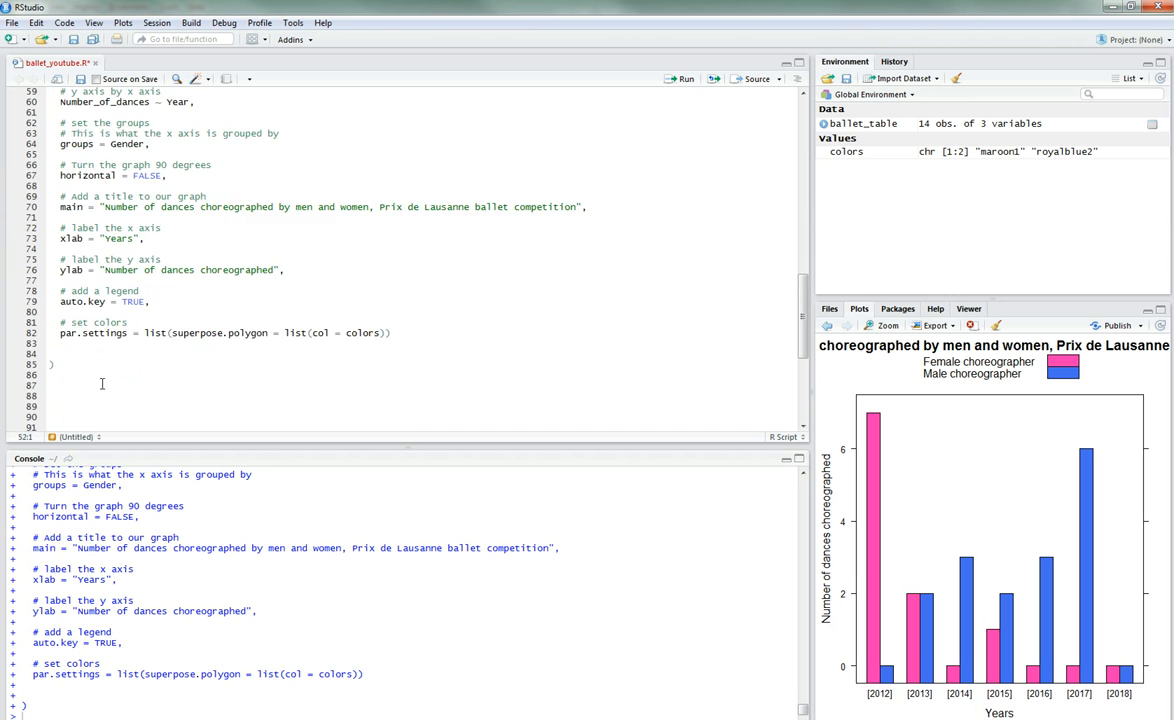
pyautogui.click(684, 79)
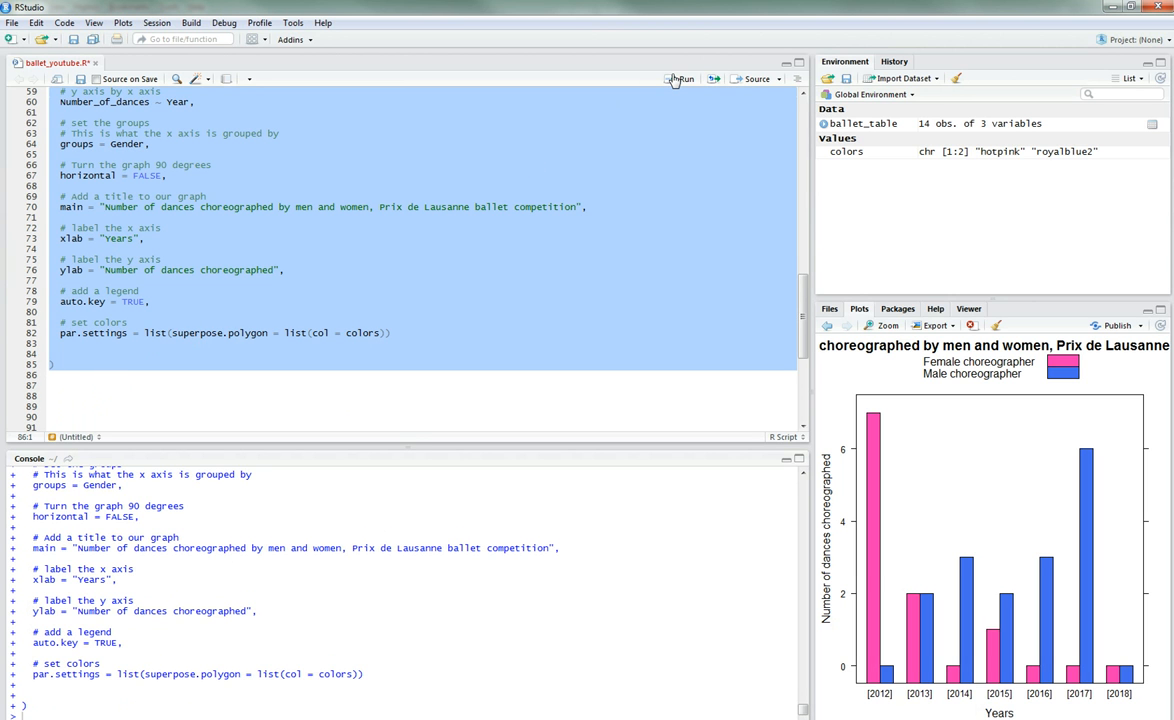
pyautogui.moveTo(447, 277)
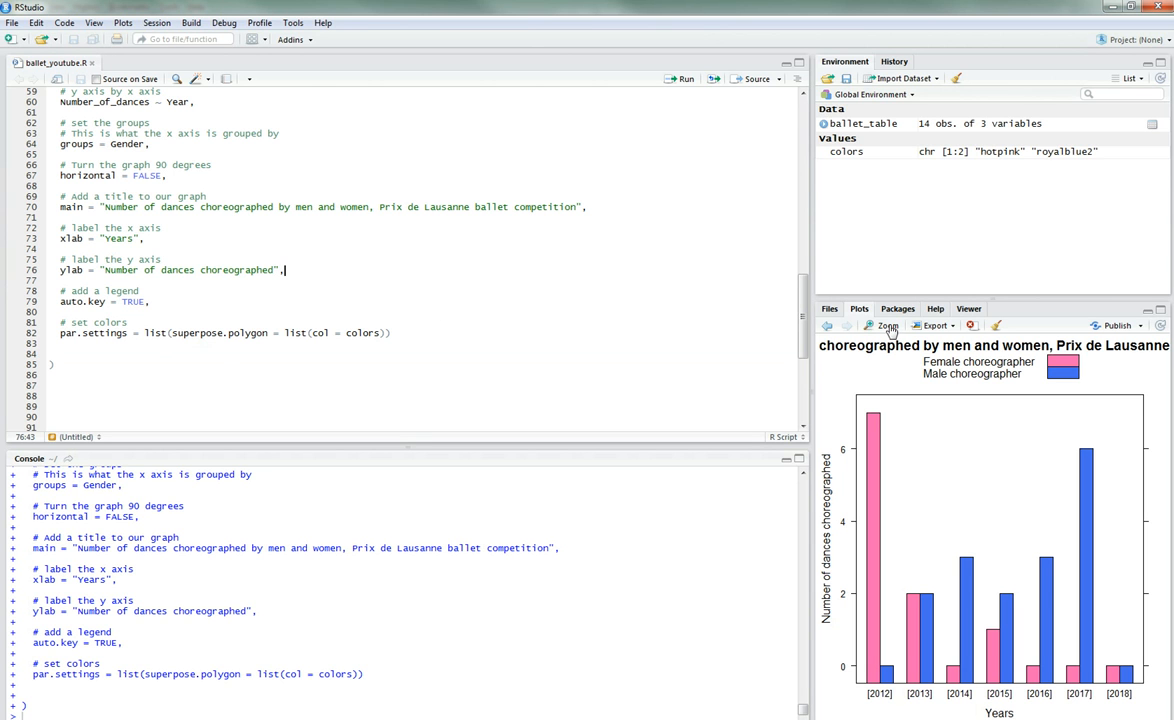
pyautogui.click(886, 325)
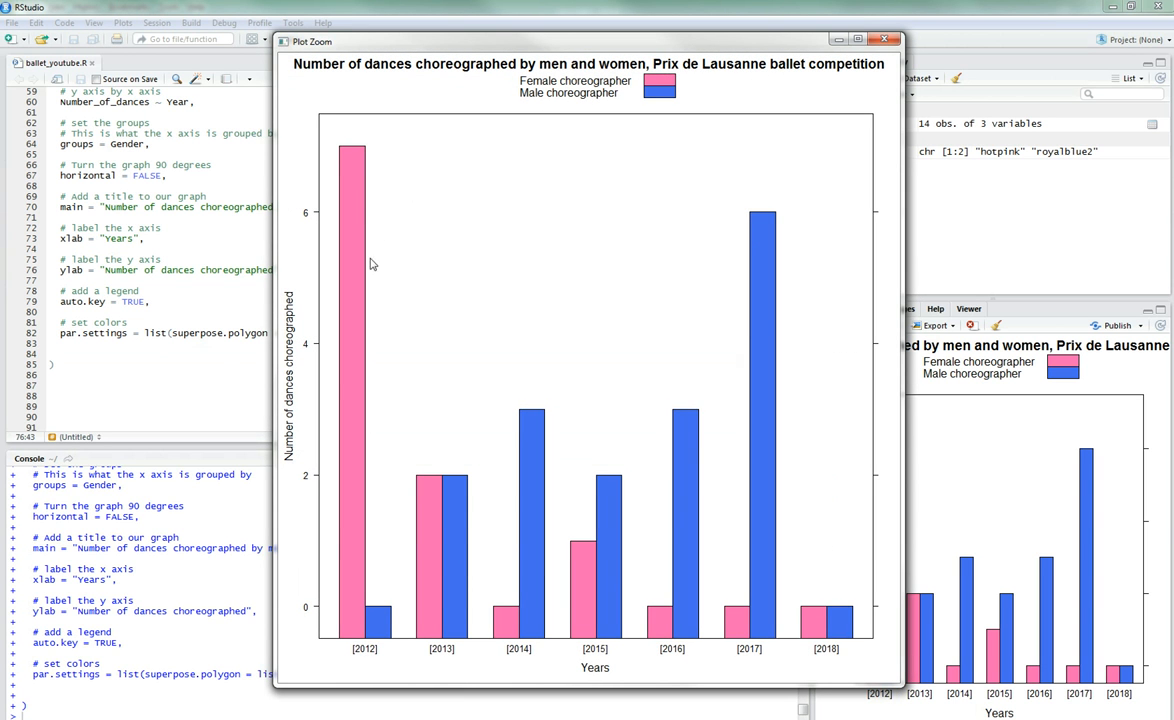
pyautogui.moveTo(756, 411)
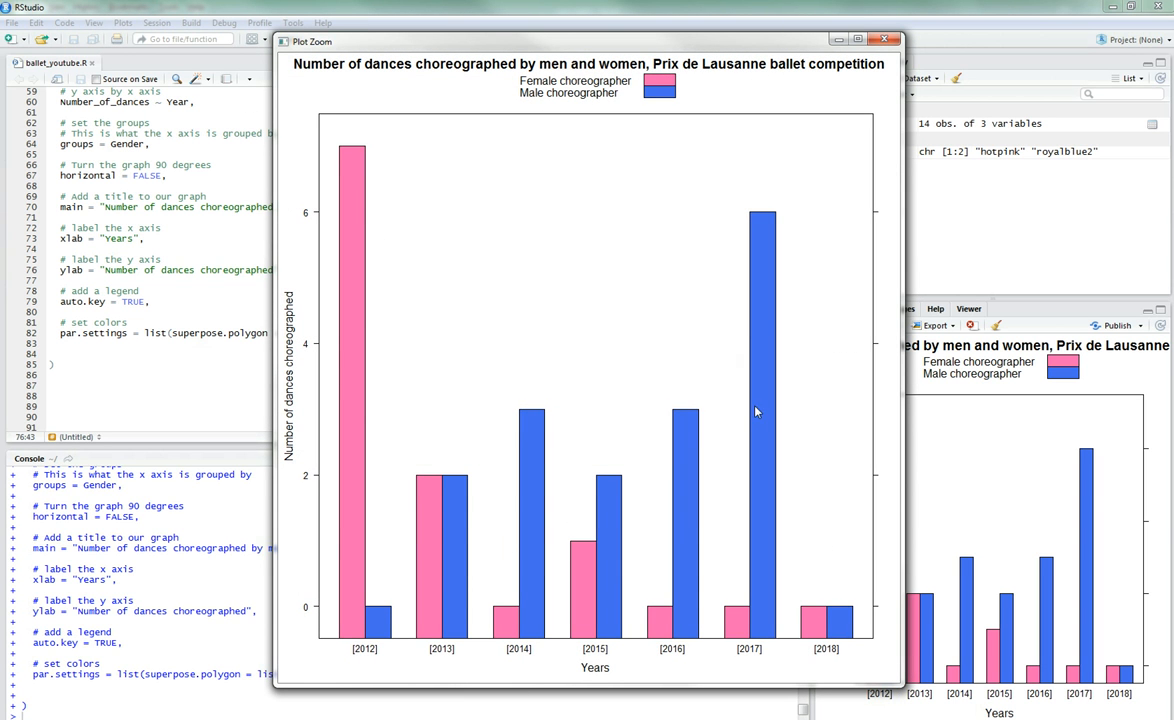
pyautogui.moveTo(869, 387)
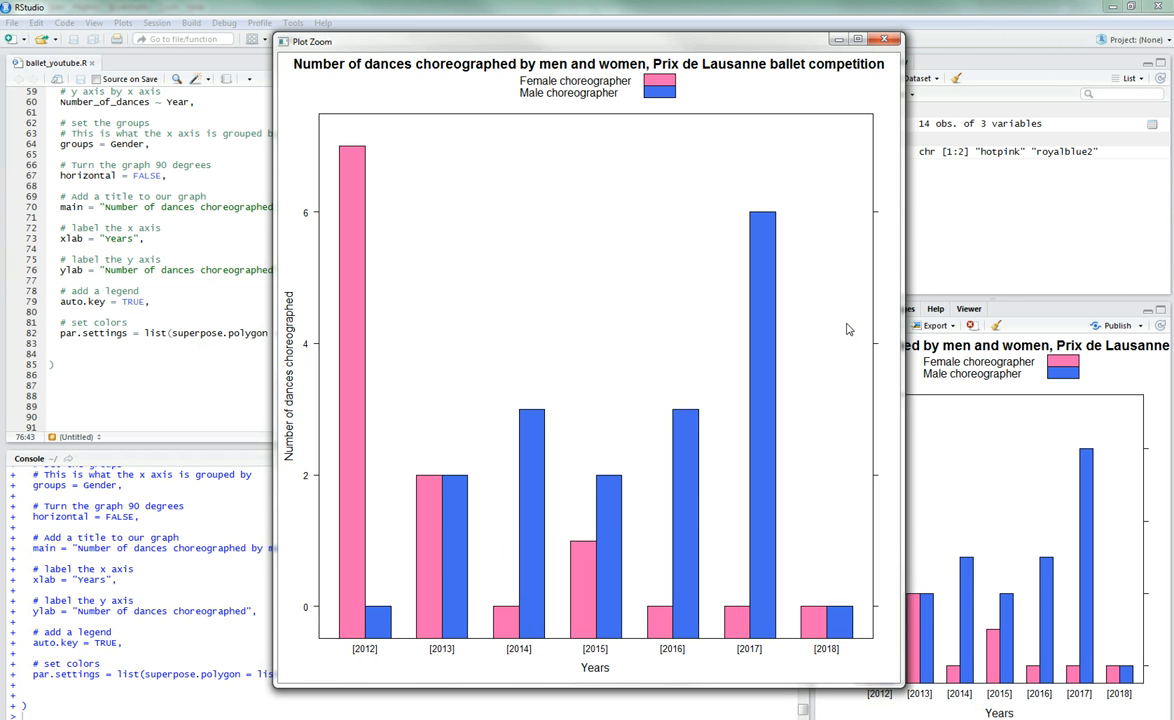
pyautogui.moveTo(837, 326)
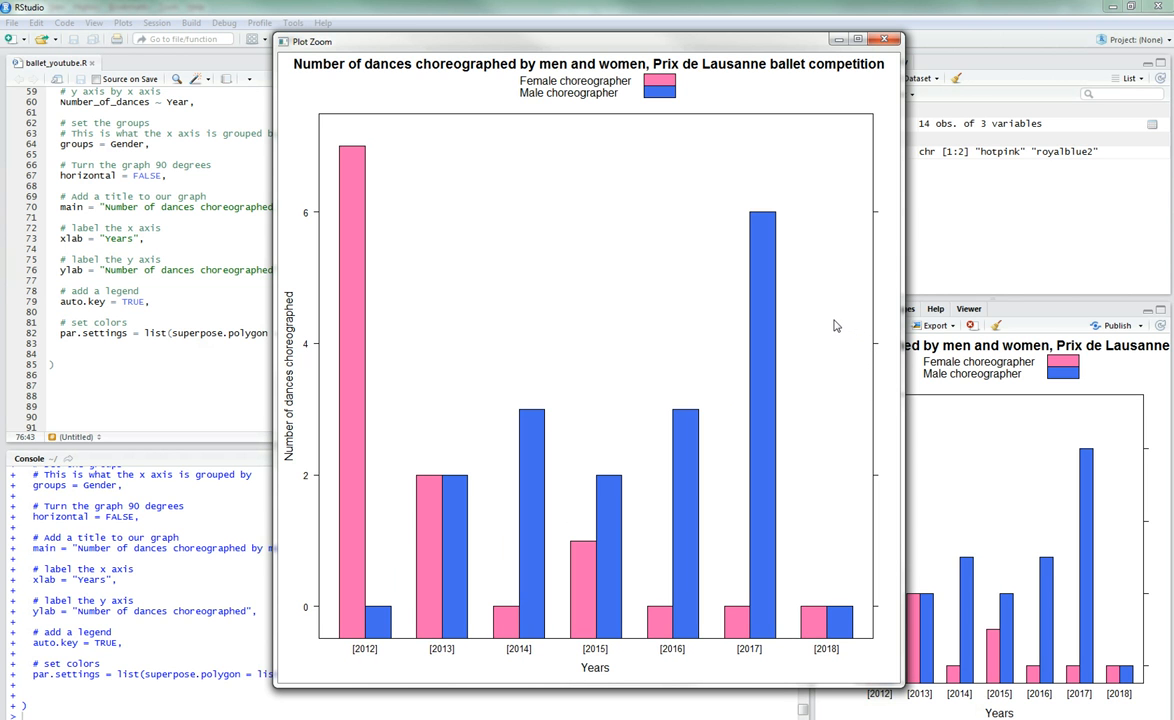
pyautogui.moveTo(585, 165)
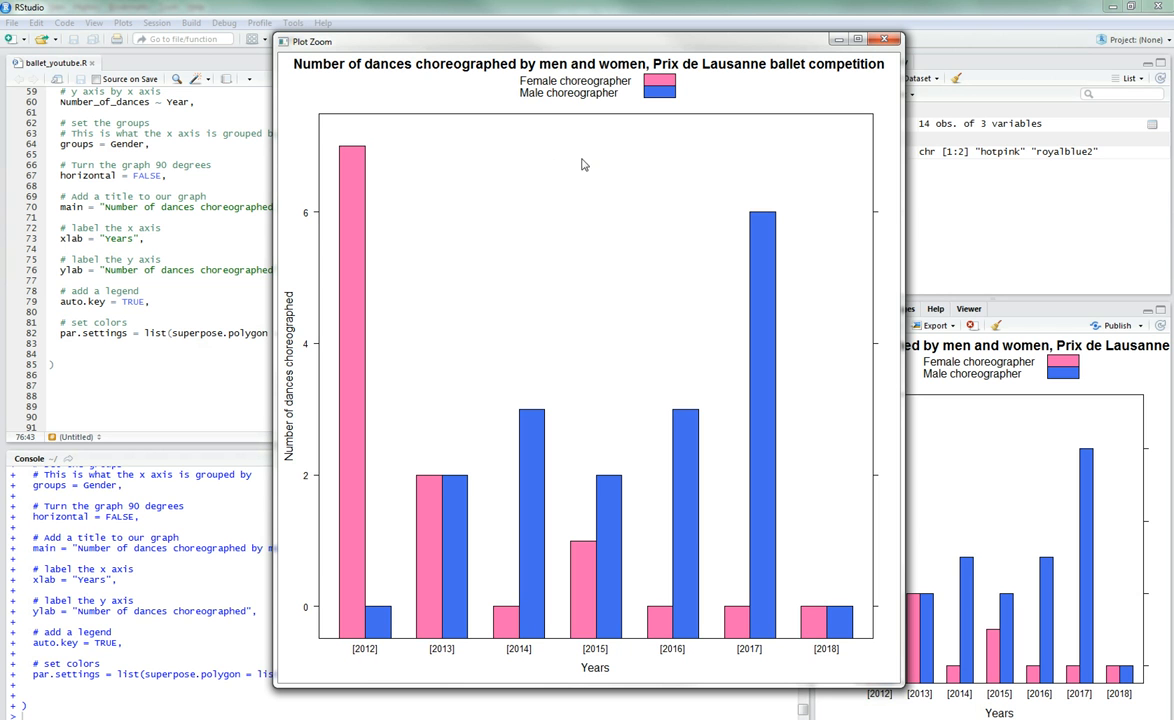
pyautogui.moveTo(695, 108)
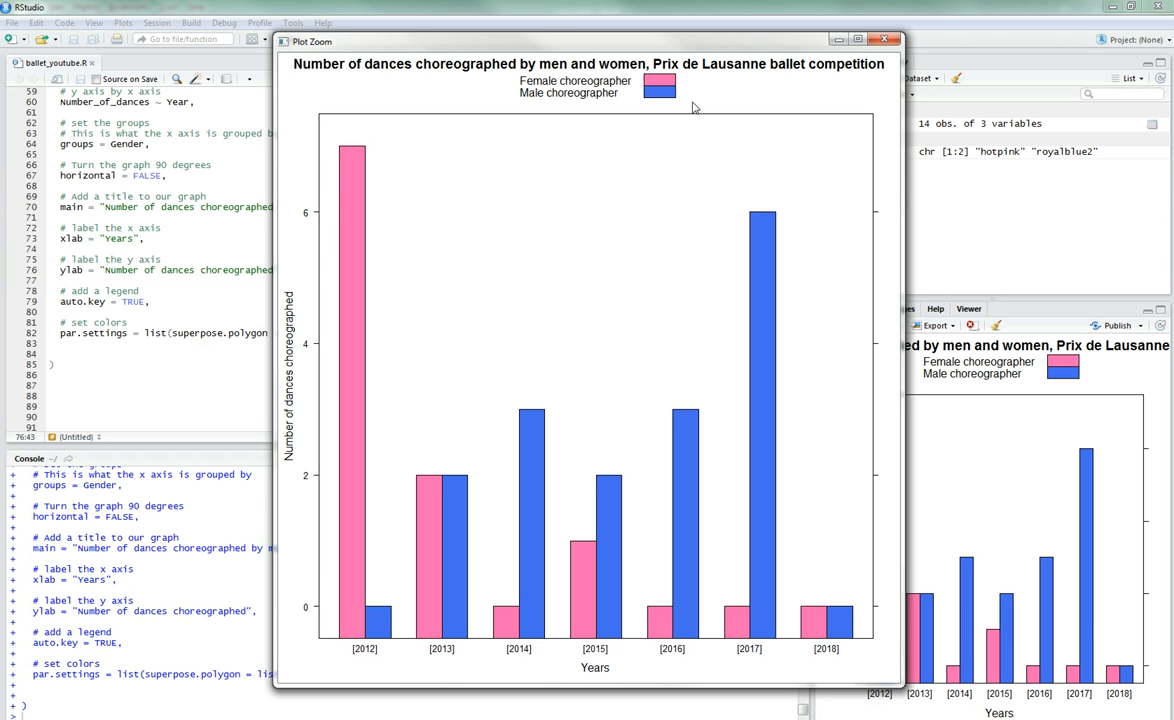
pyautogui.moveTo(894, 90)
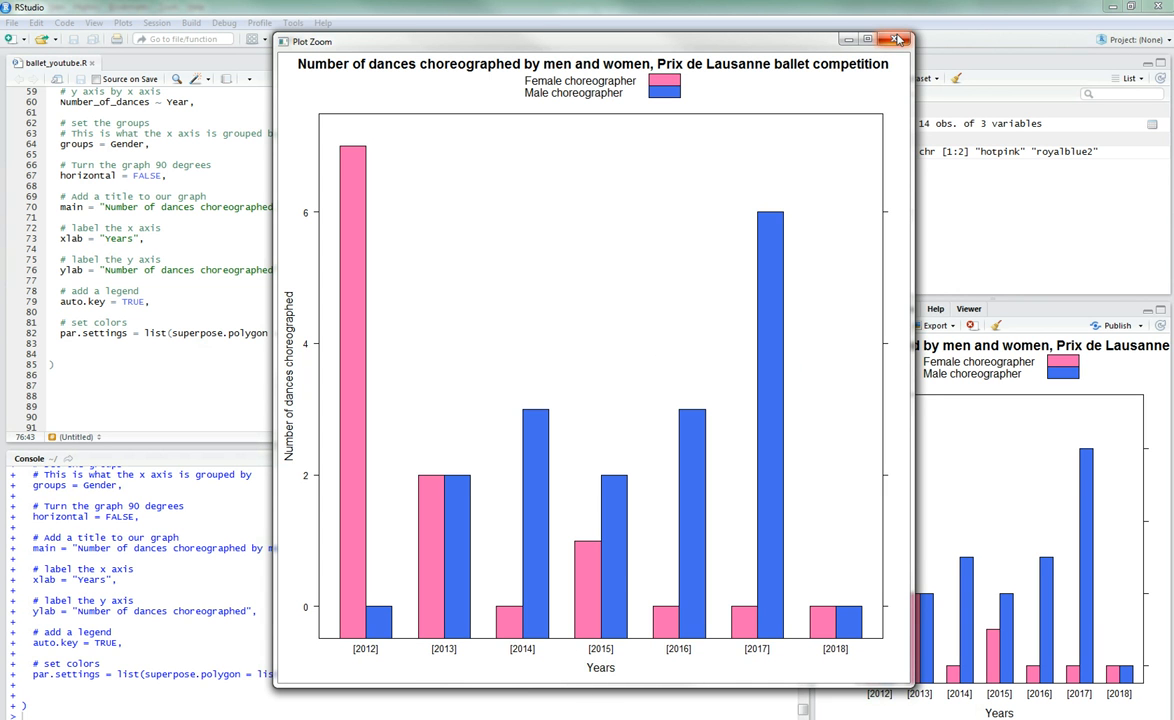
pyautogui.click(896, 38)
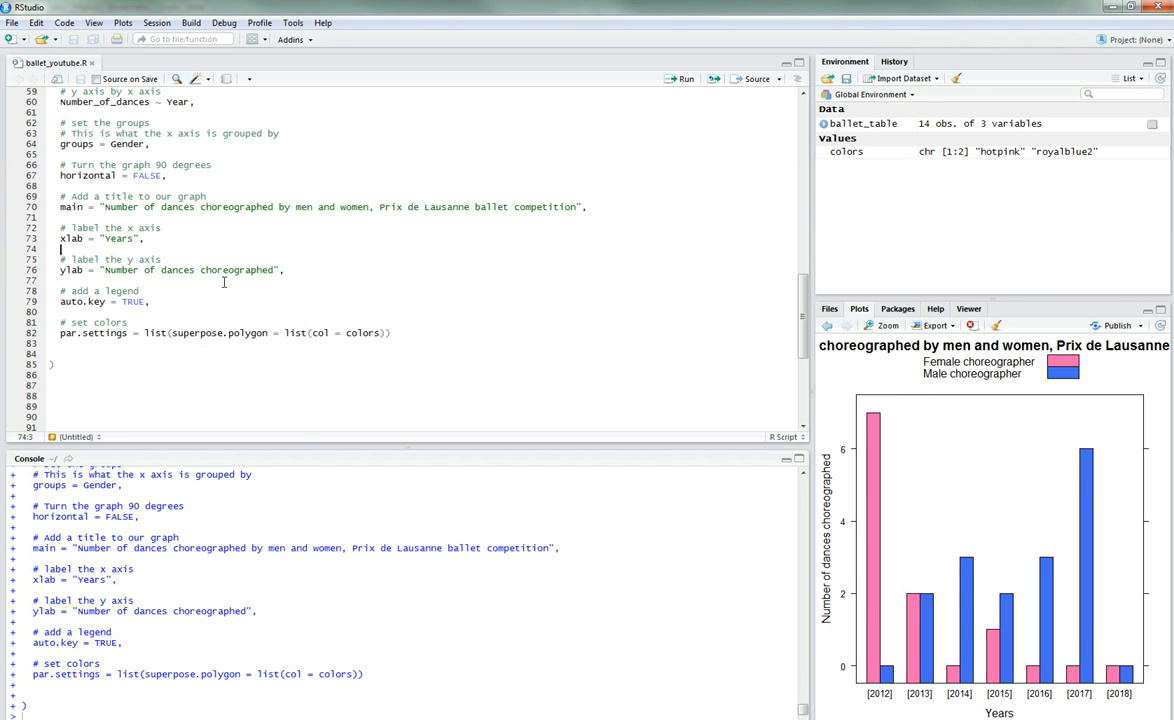
# Step: Wrap the title text in list() and add the comment 'I want the font to be bigger'
pyautogui.scroll(3)
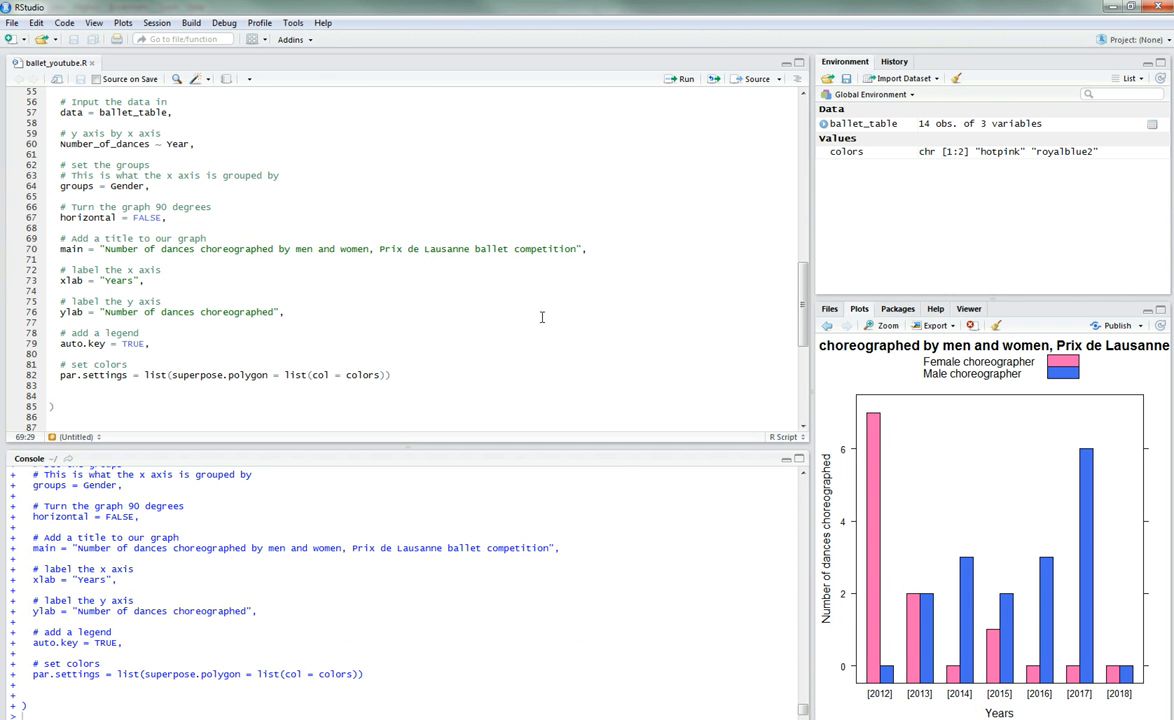
pyautogui.moveTo(133, 264)
pyautogui.write('c(')
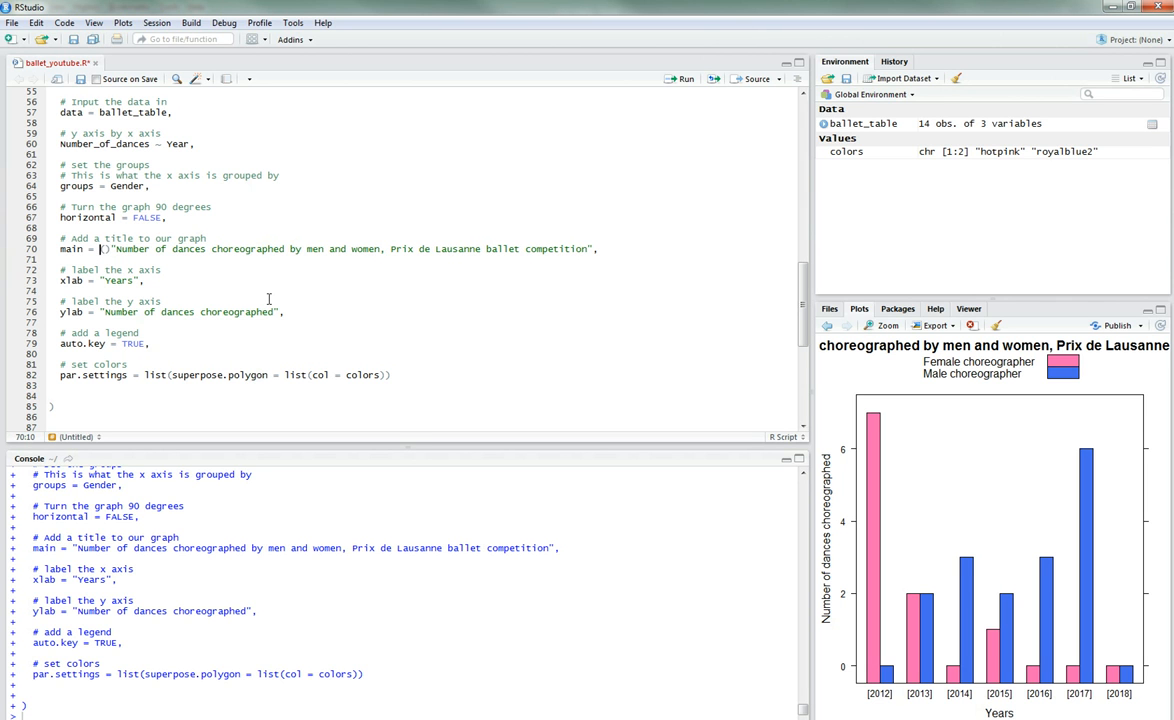
pyautogui.write('list(')
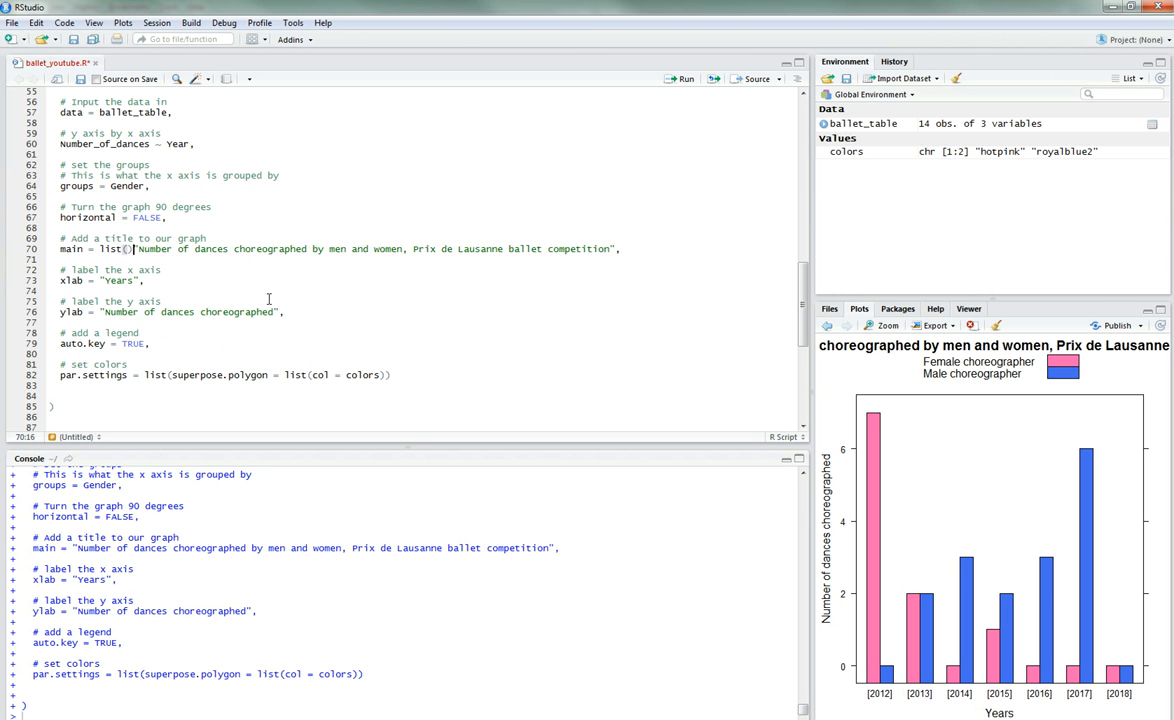
pyautogui.press('Return')
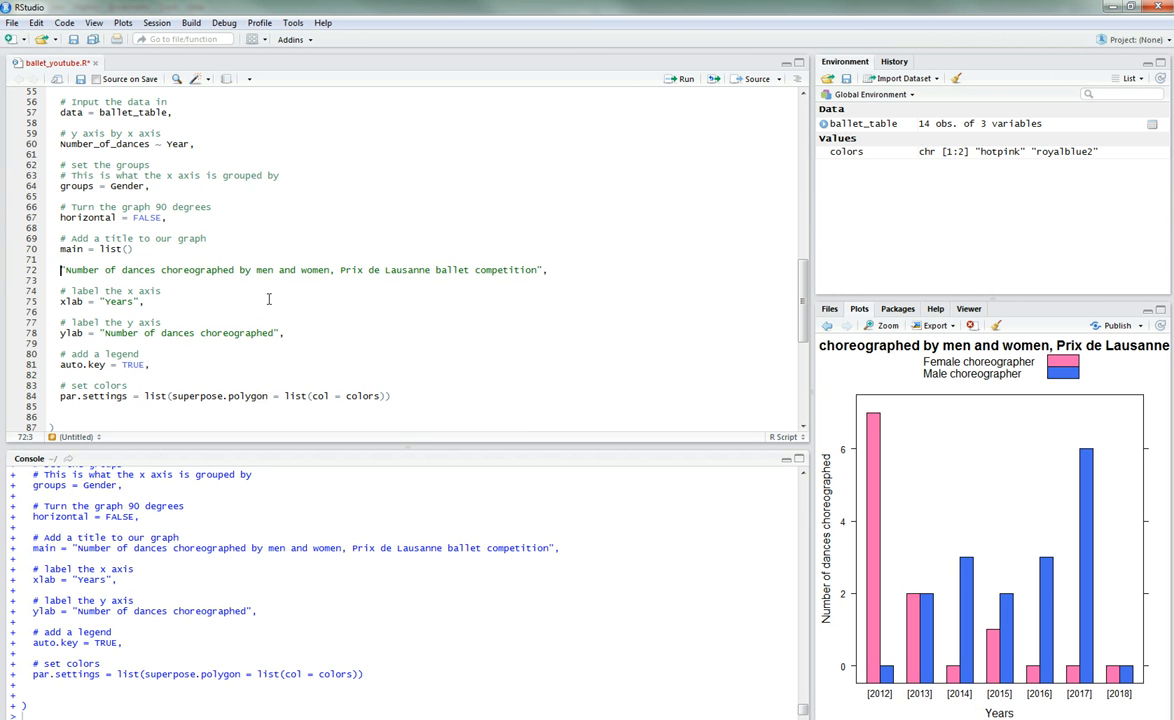
pyautogui.write('title = ')
pyautogui.press('Return')
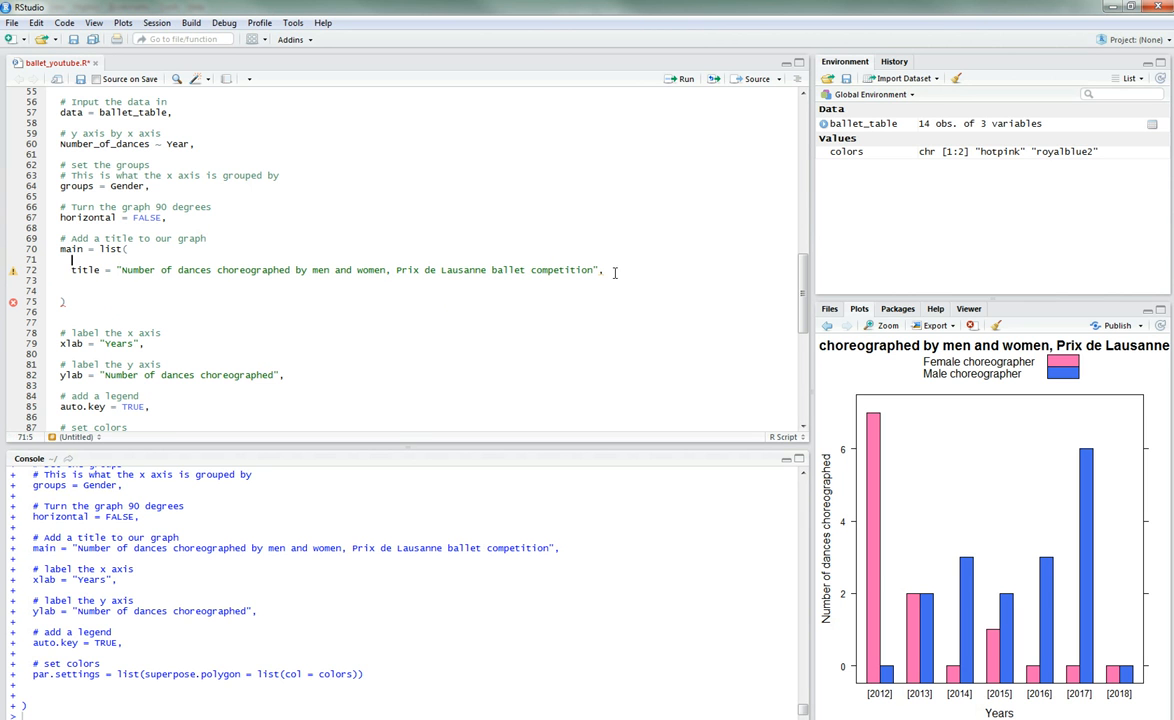
pyautogui.doubleClick(192, 238)
pyautogui.write('#')
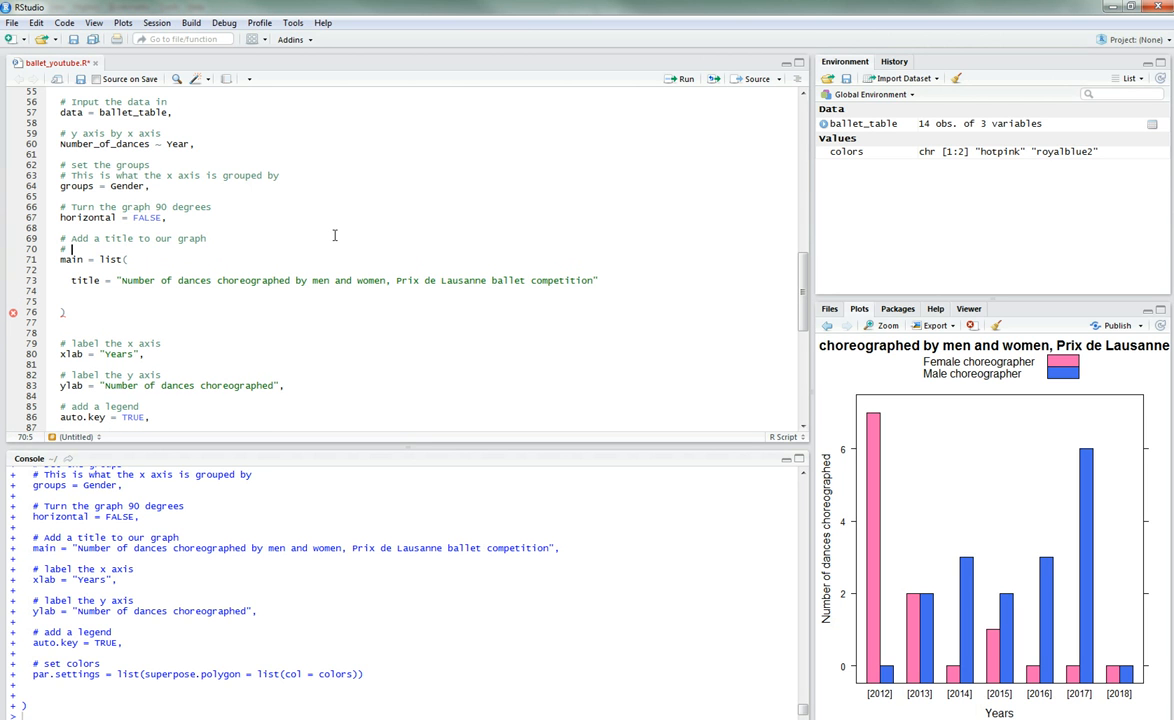
pyautogui.write('I want the font of the title')
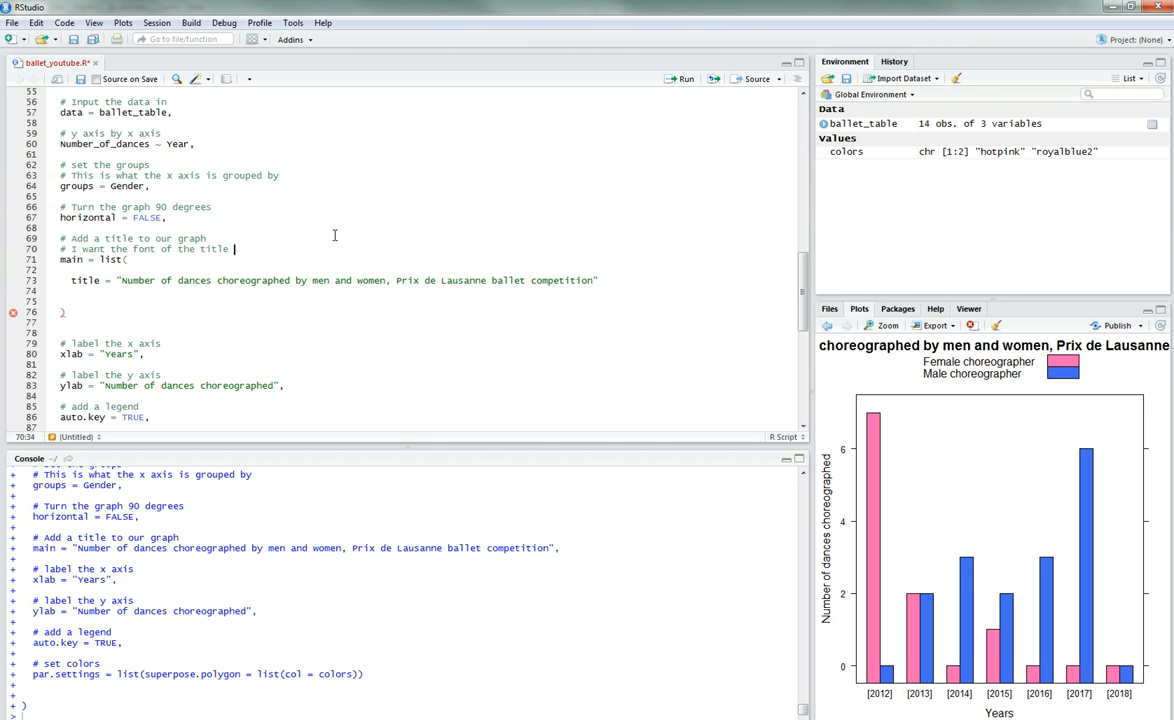
pyautogui.write('to be bigger')
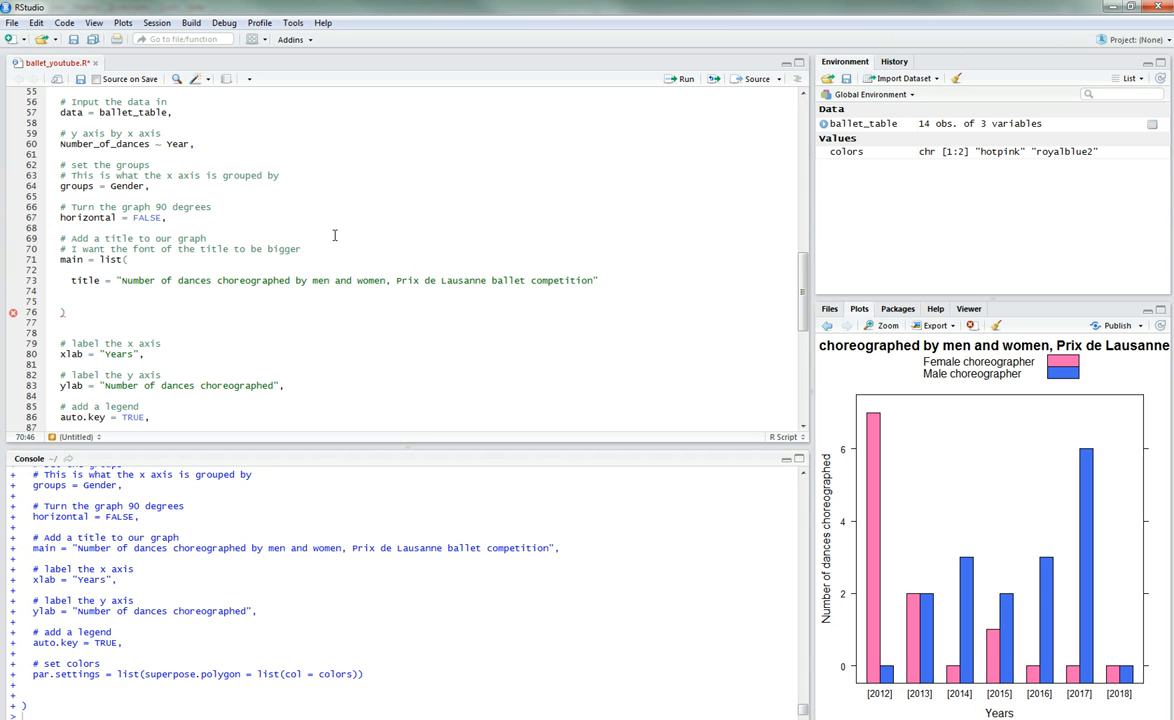
# Step: Give the title list cex = 2.5 and rerun the chart code
pyautogui.click(130, 261)
pyautogui.write(',')
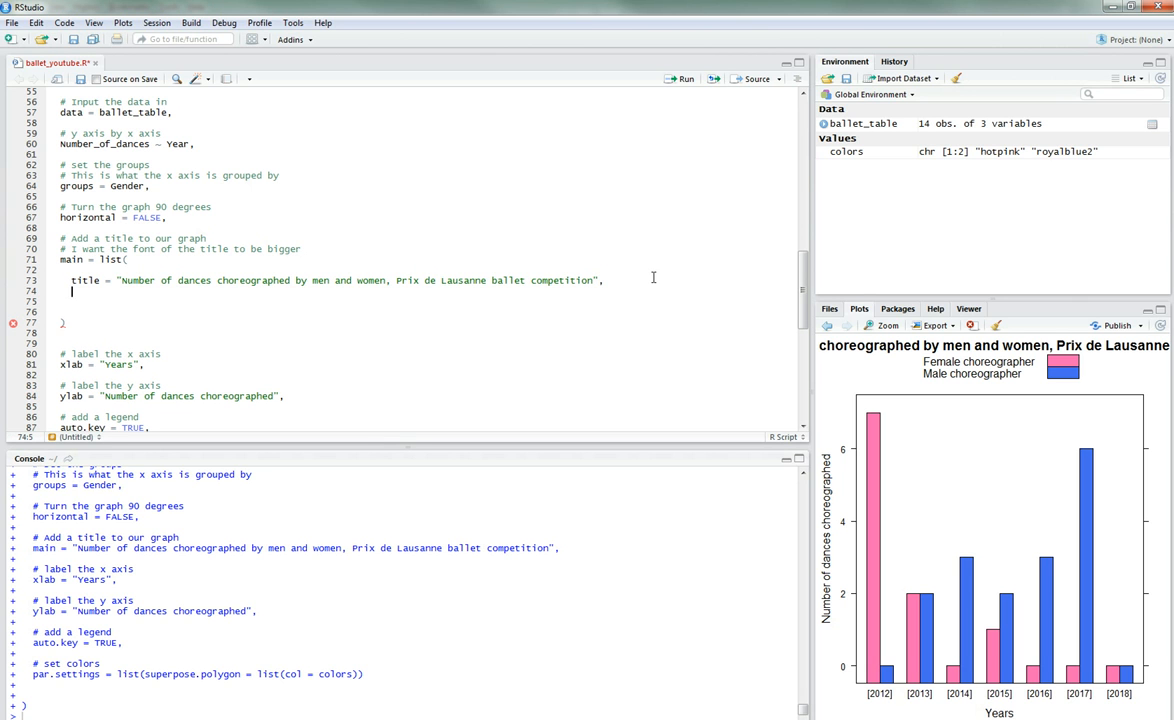
pyautogui.write('ce')
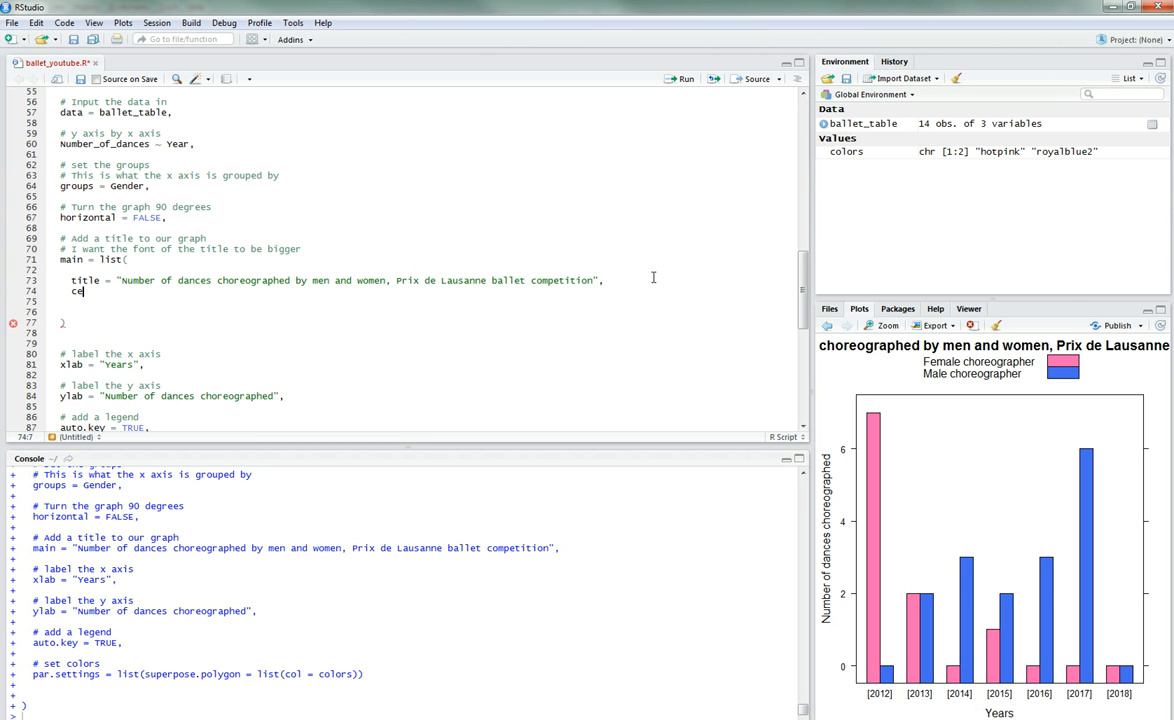
pyautogui.write('x =')
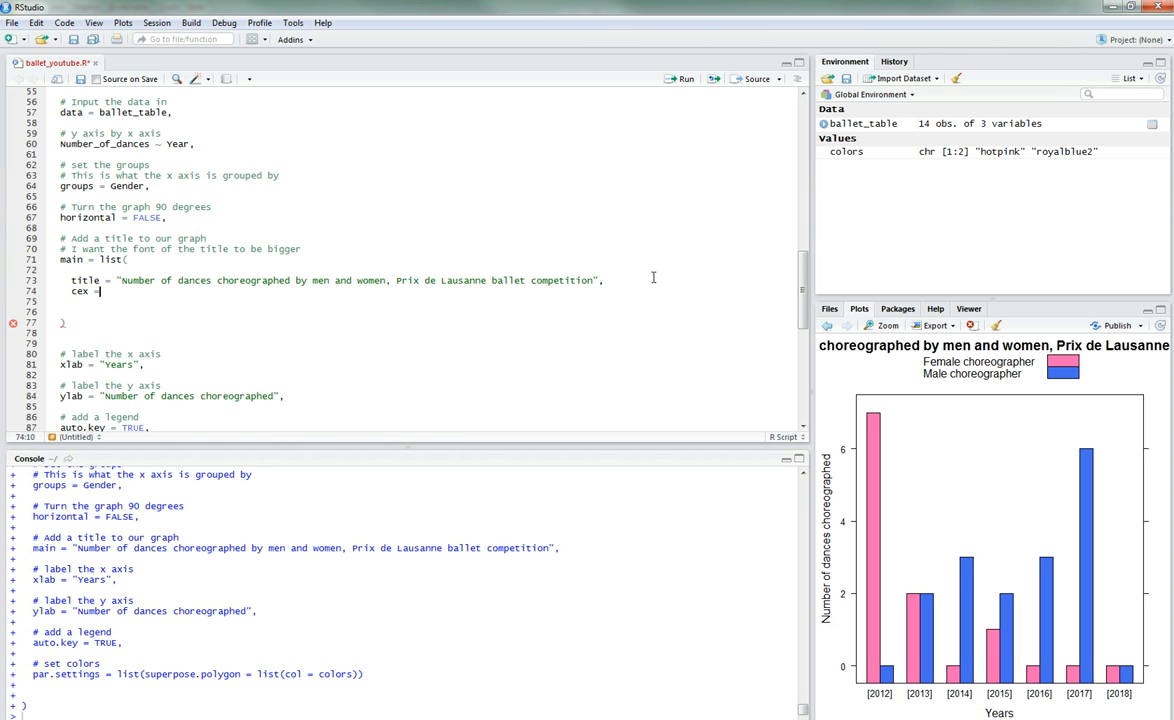
pyautogui.click(100, 321)
pyautogui.write(',')
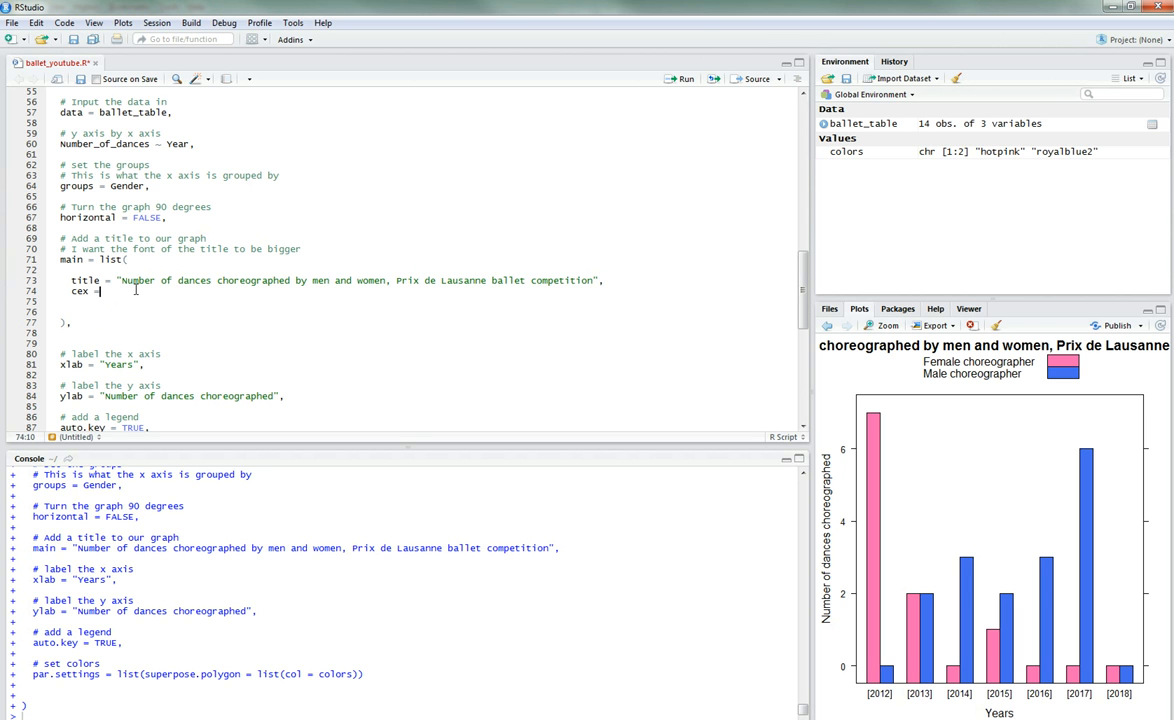
pyautogui.write('2.5')
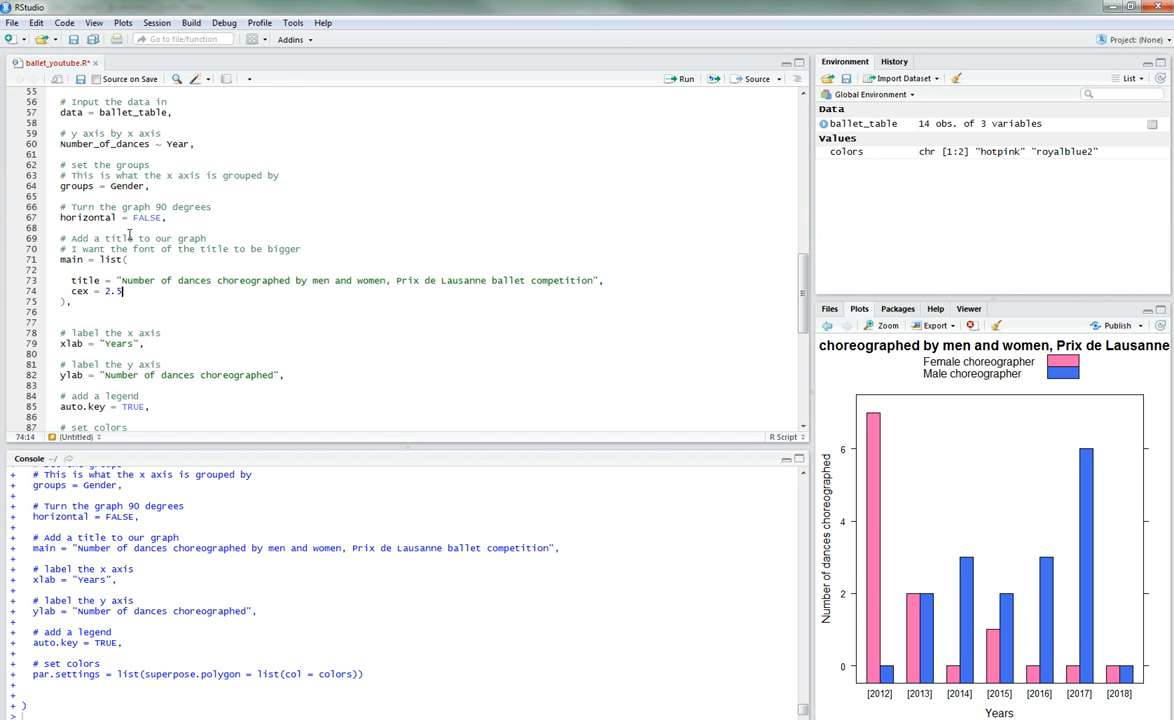
pyautogui.scroll(-3)
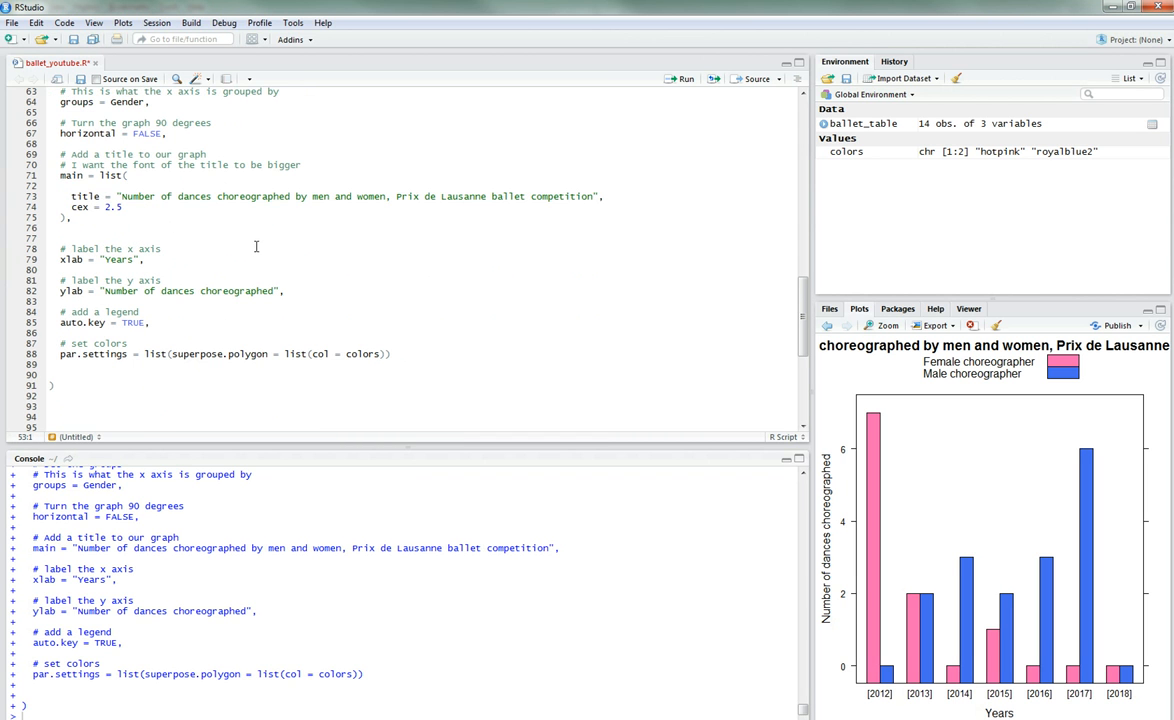
pyautogui.click(684, 79)
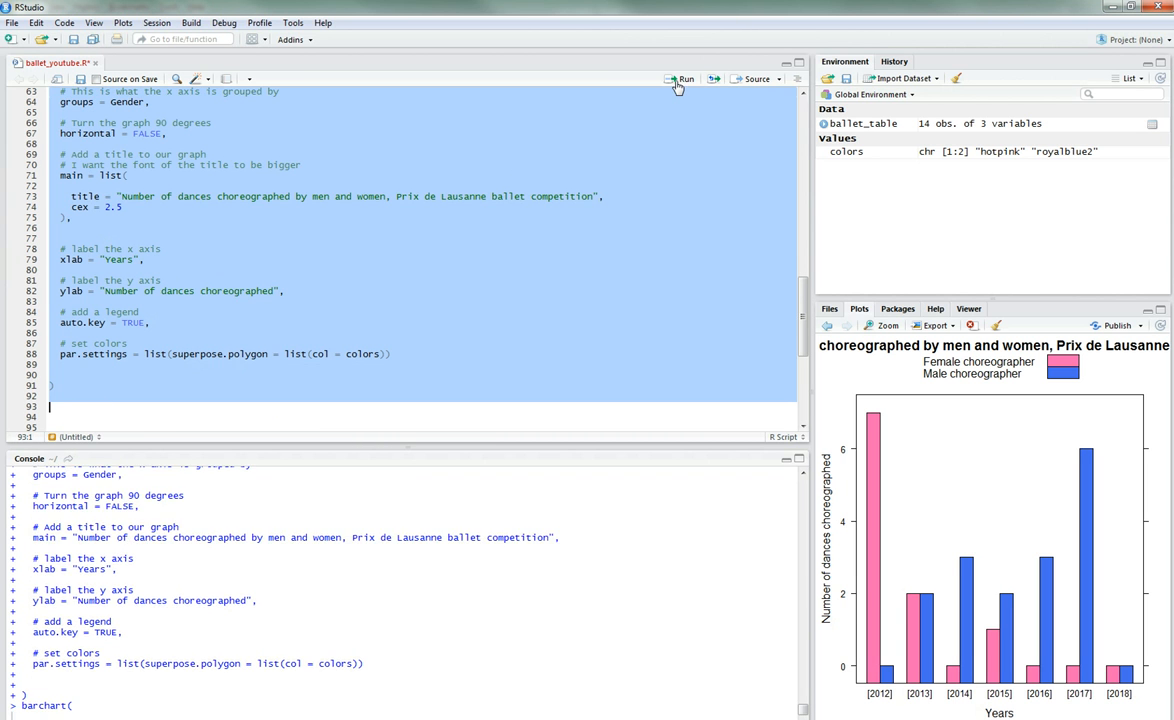
# Step: Run the chart, view it zoomed, and change the title size to cex = 1.0
pyautogui.click(684, 78)
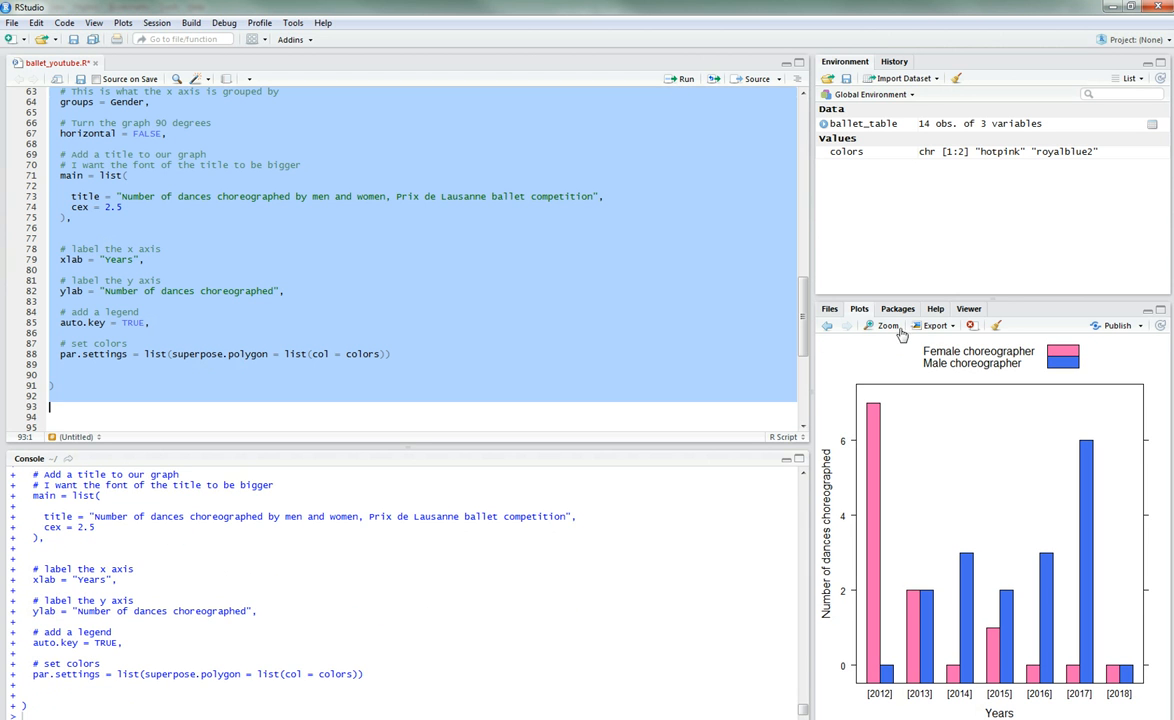
pyautogui.click(884, 325)
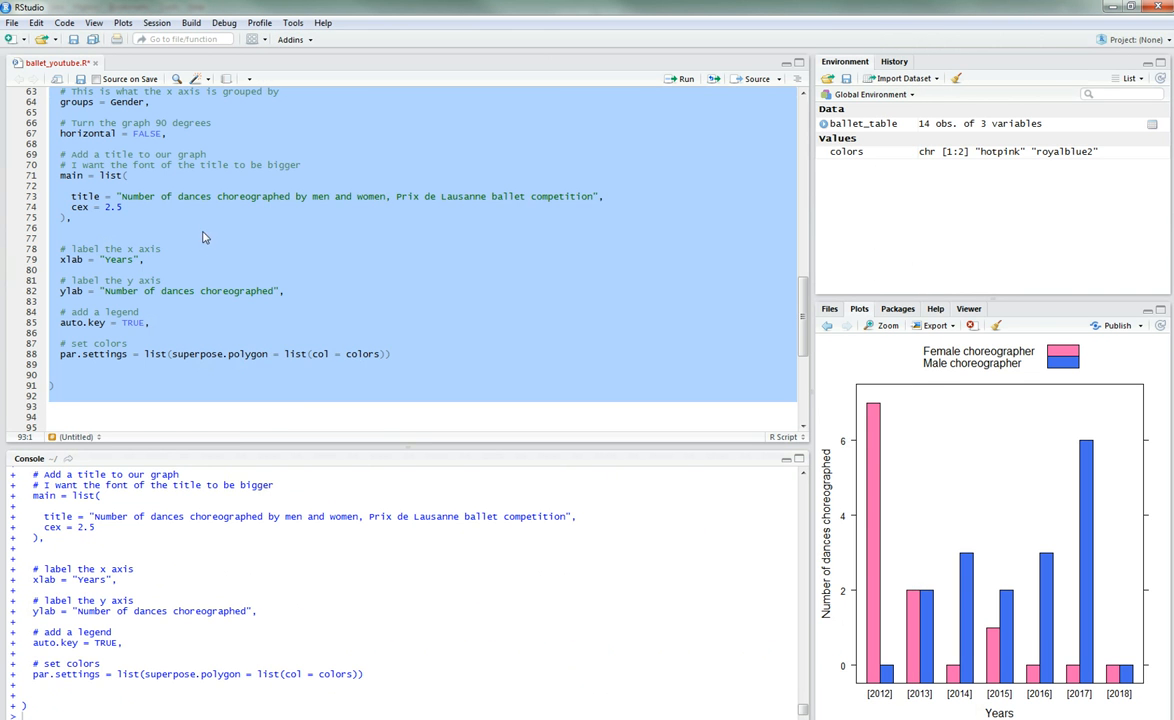
pyautogui.click(235, 212)
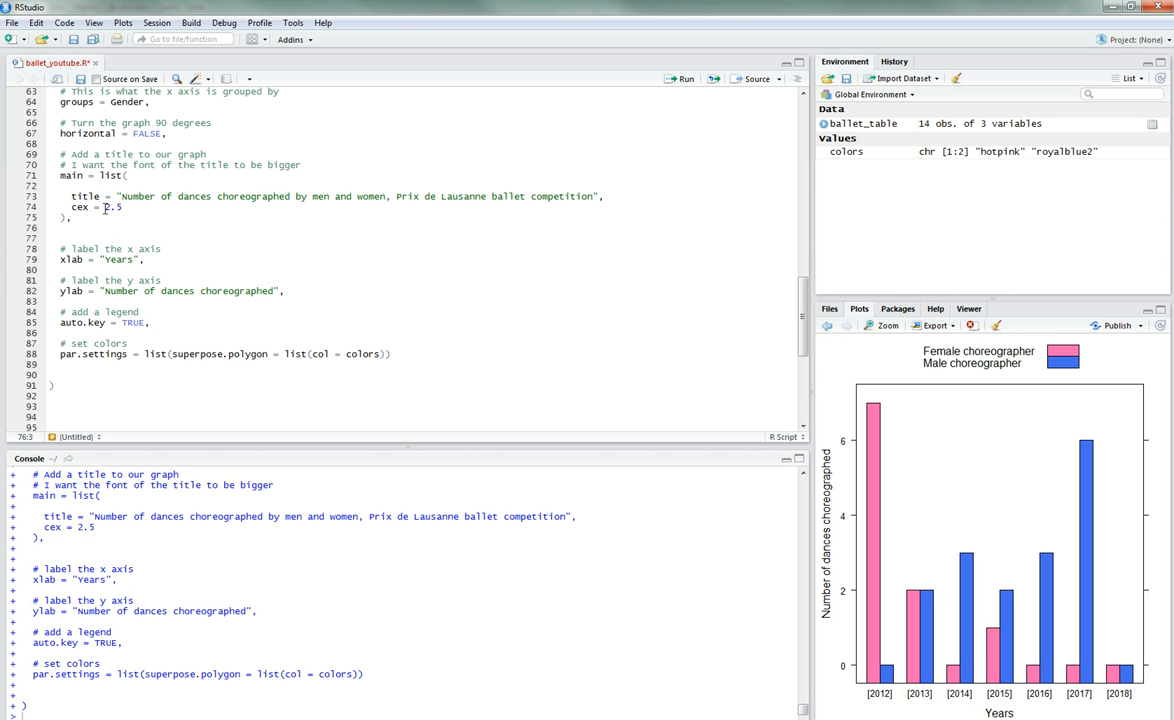
pyautogui.write('1.0')
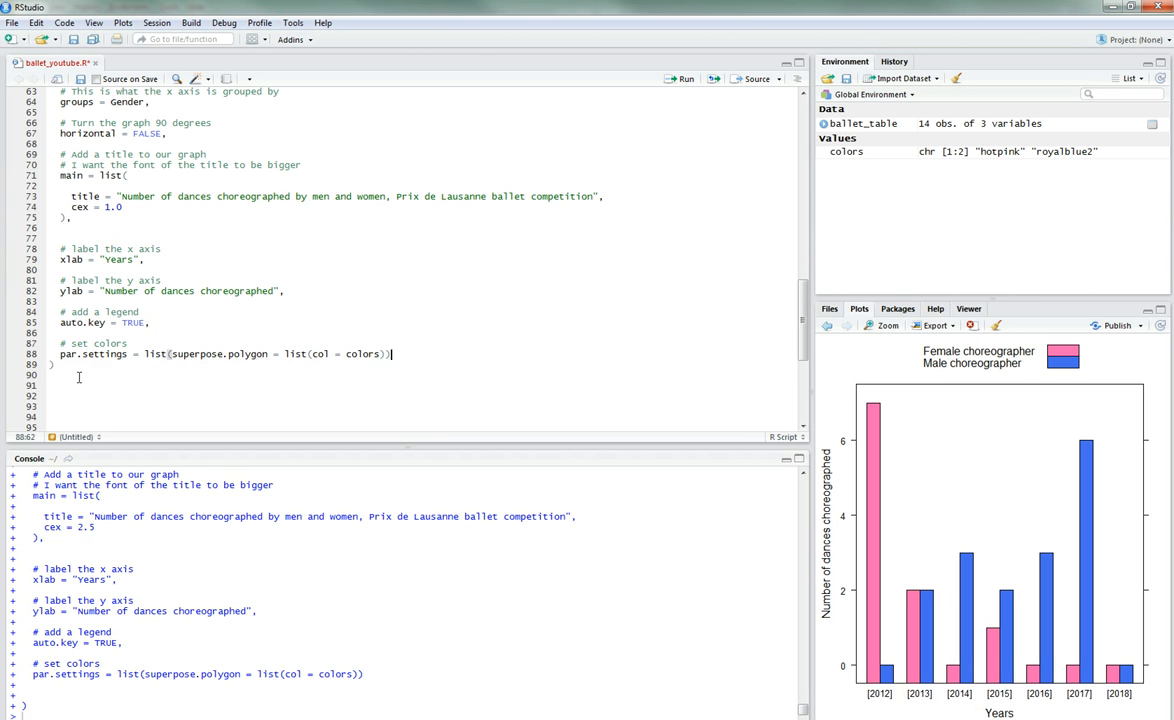
pyautogui.scroll(3)
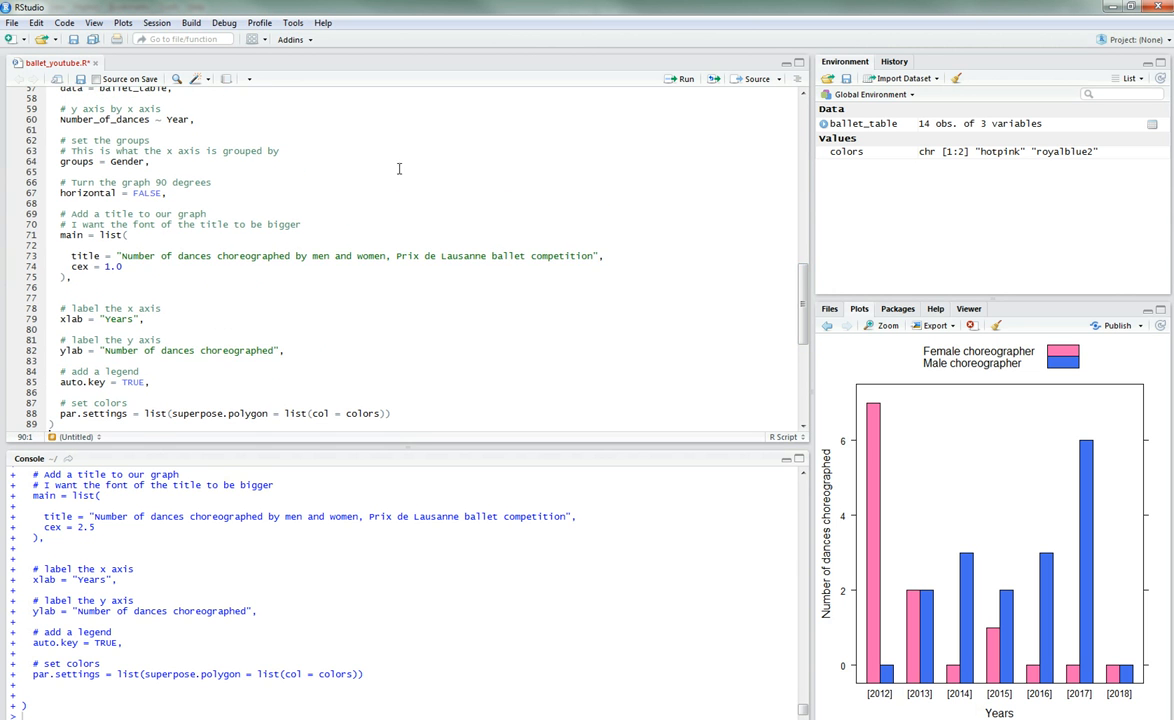
pyautogui.scroll(3)
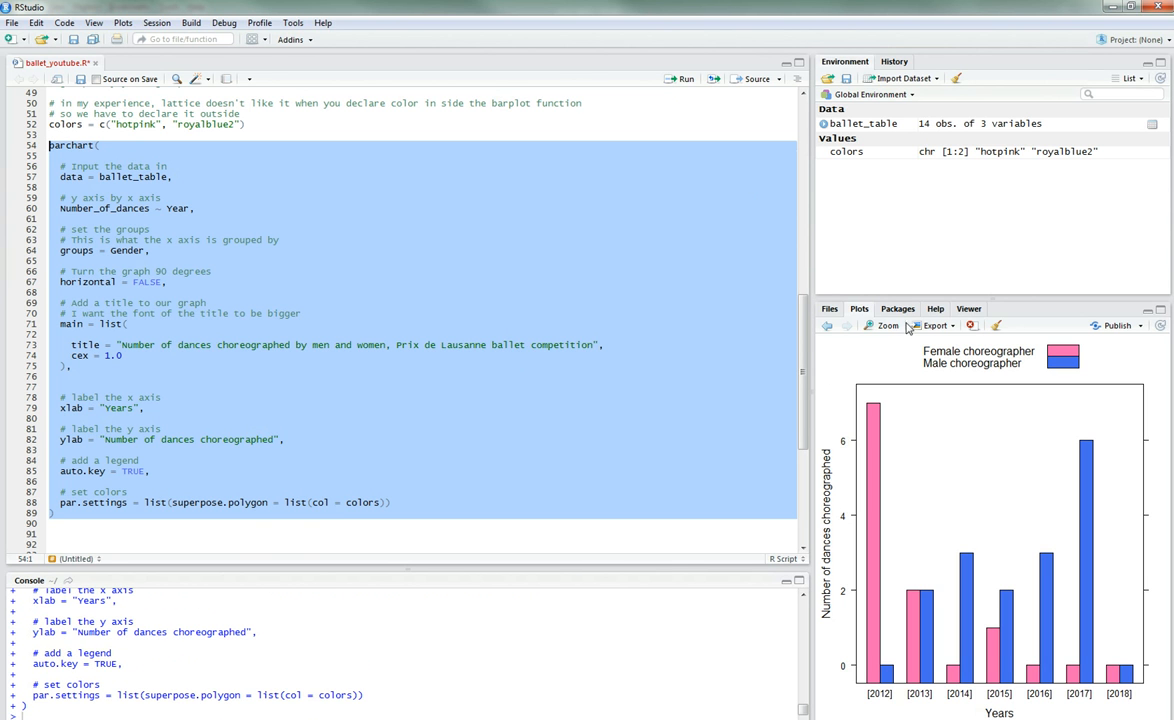
pyautogui.click(884, 325)
pyautogui.write('#')
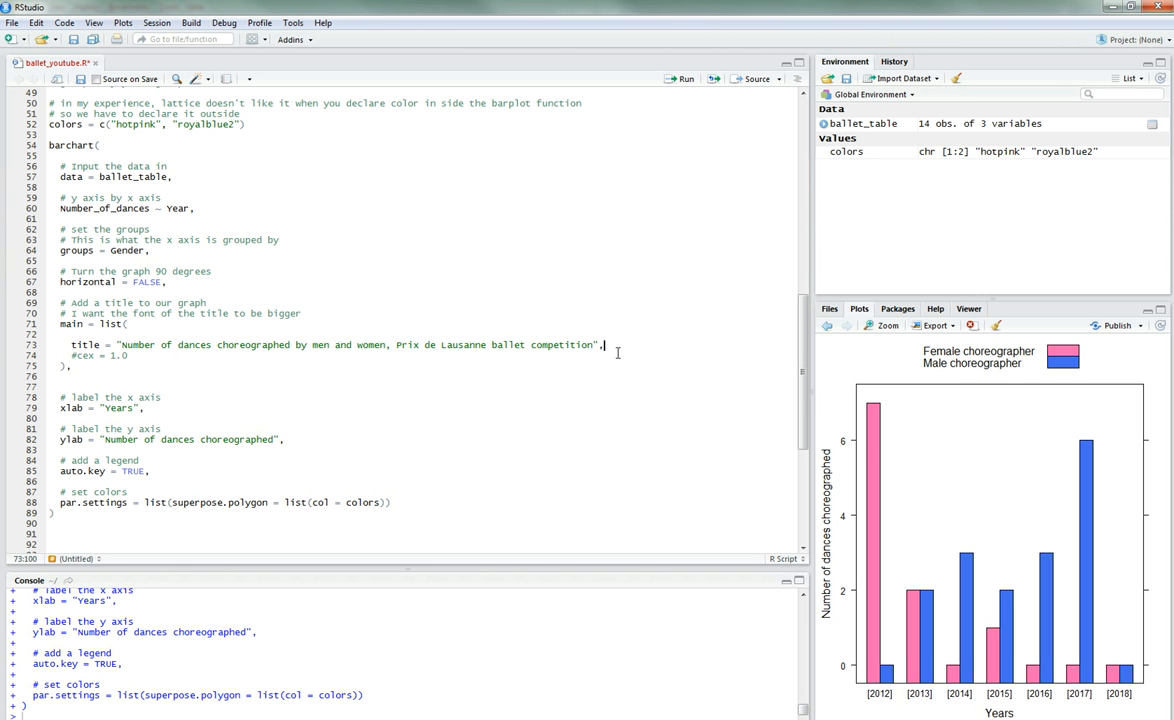
# Step: Rerun the selected title and barchart lines and check the zoomed chart, still untitled
pyautogui.moveTo(604, 345); pyautogui.dragTo(60, 313)
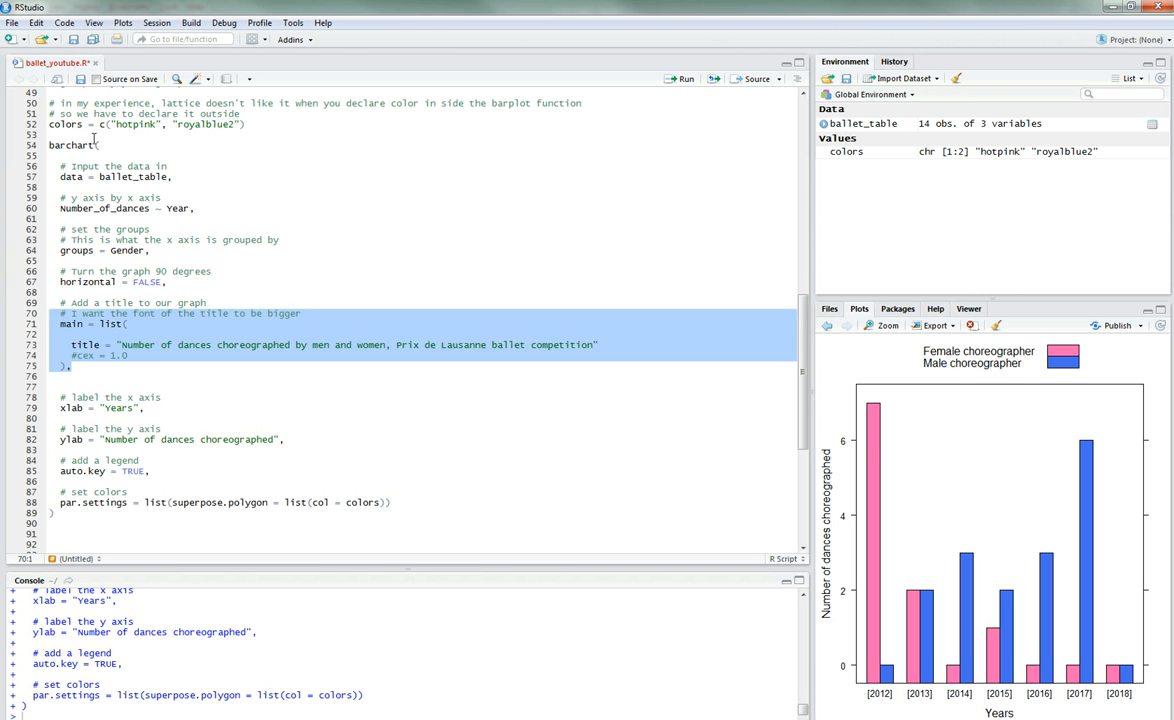
pyautogui.click(684, 79)
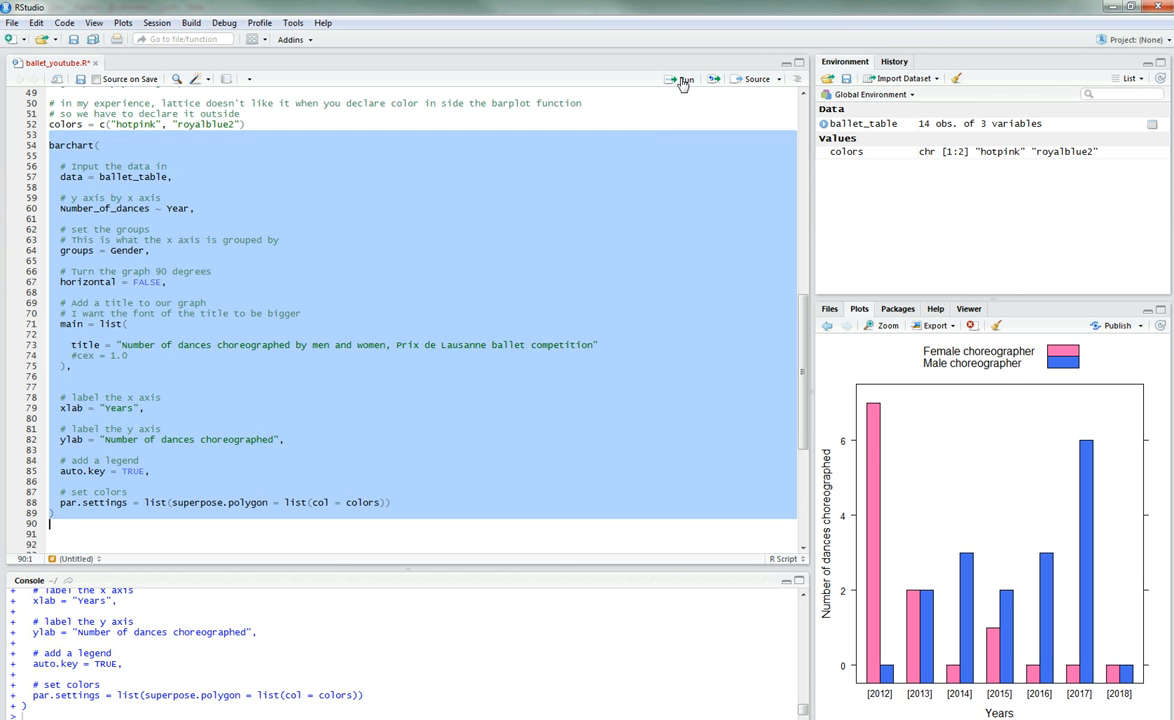
pyautogui.moveTo(884, 352)
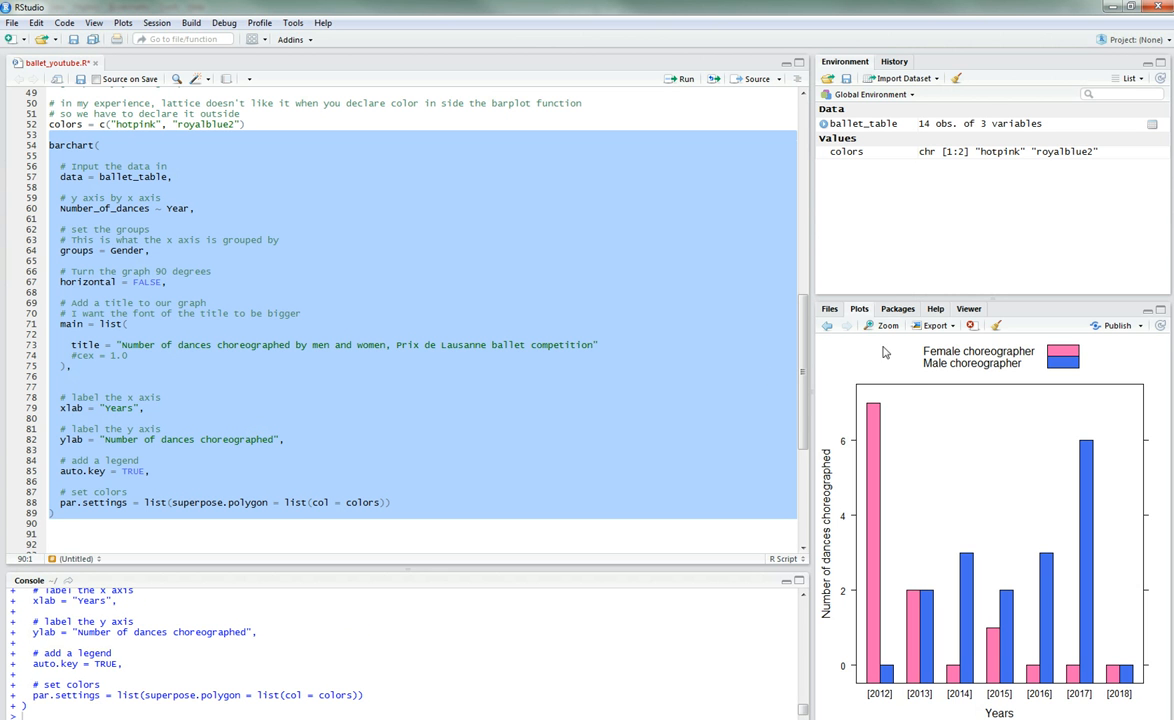
pyautogui.click(888, 325)
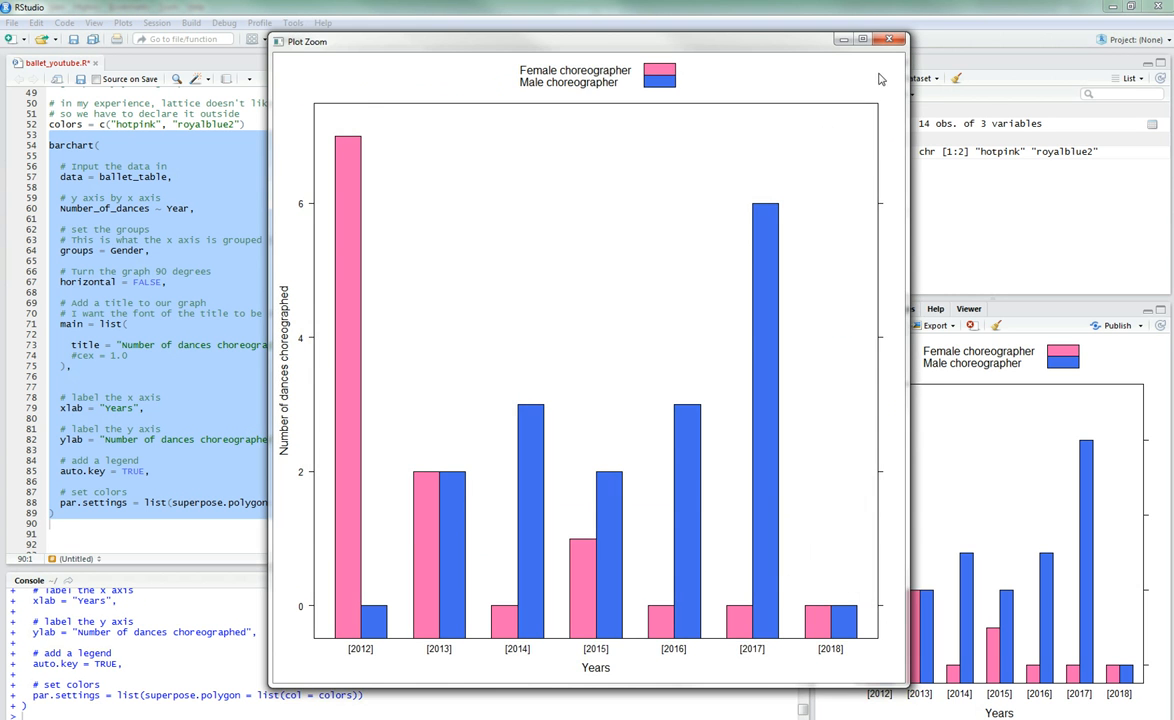
pyautogui.click(888, 40)
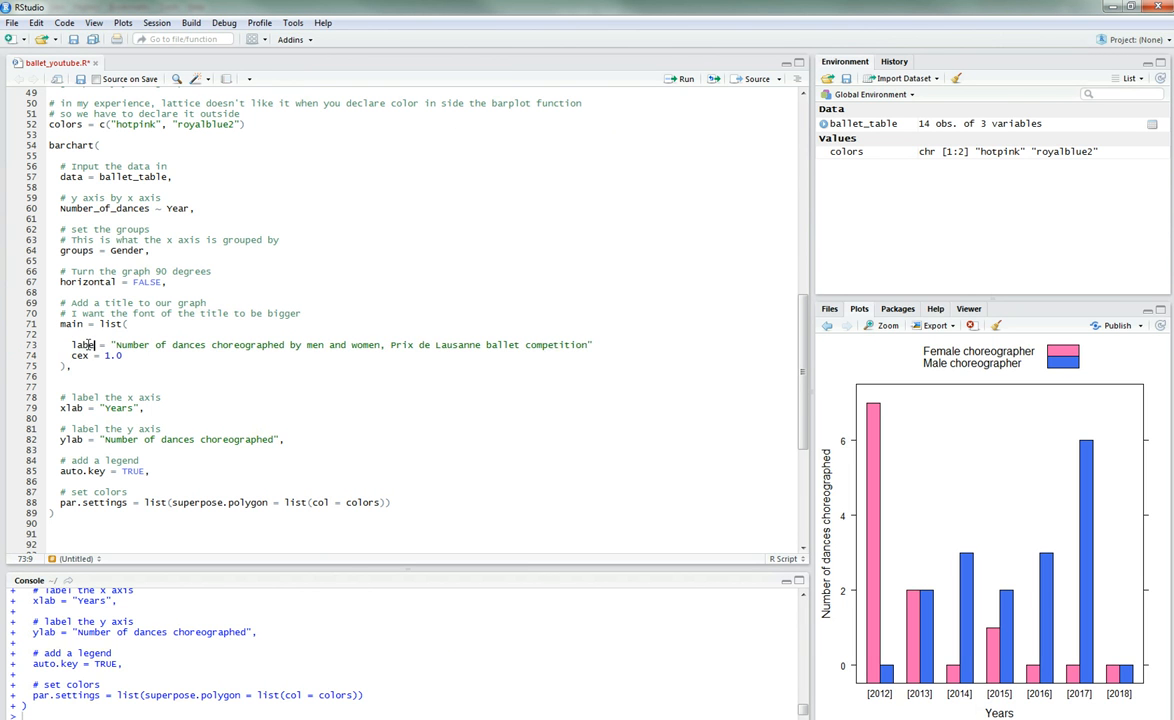
# Step: Set cex to 2.5, rerun the barchart call, and zoom on the oversized clipped title
pyautogui.click(108, 355)
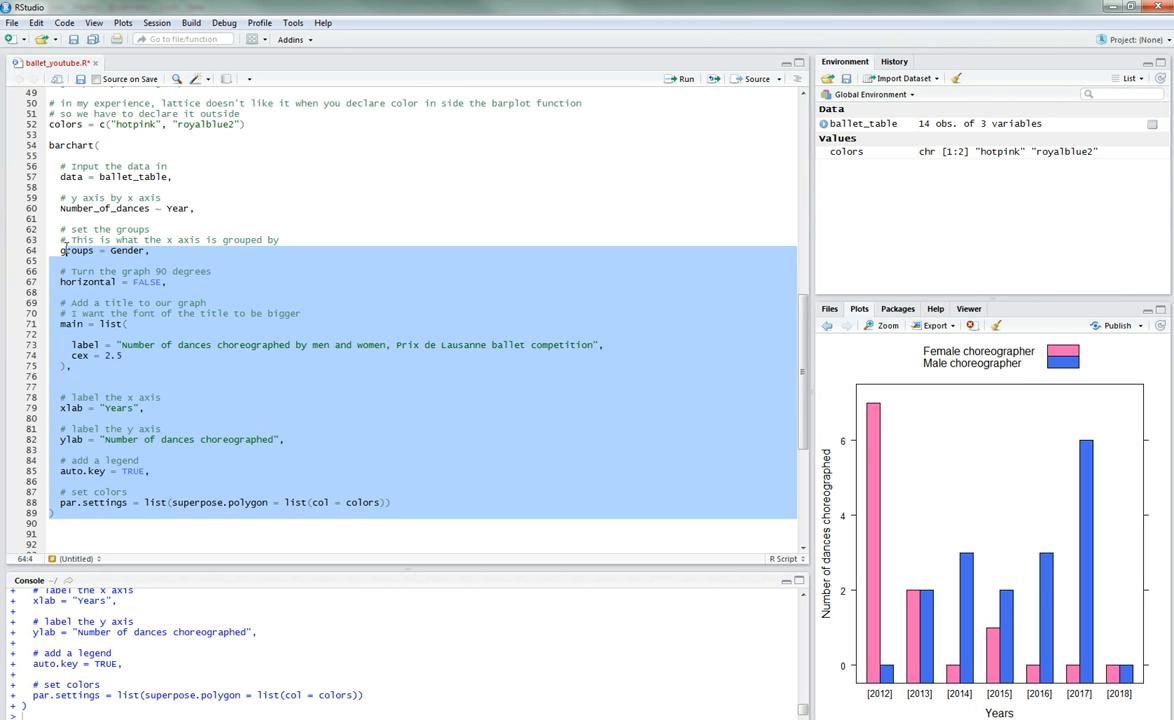
pyautogui.click(684, 79)
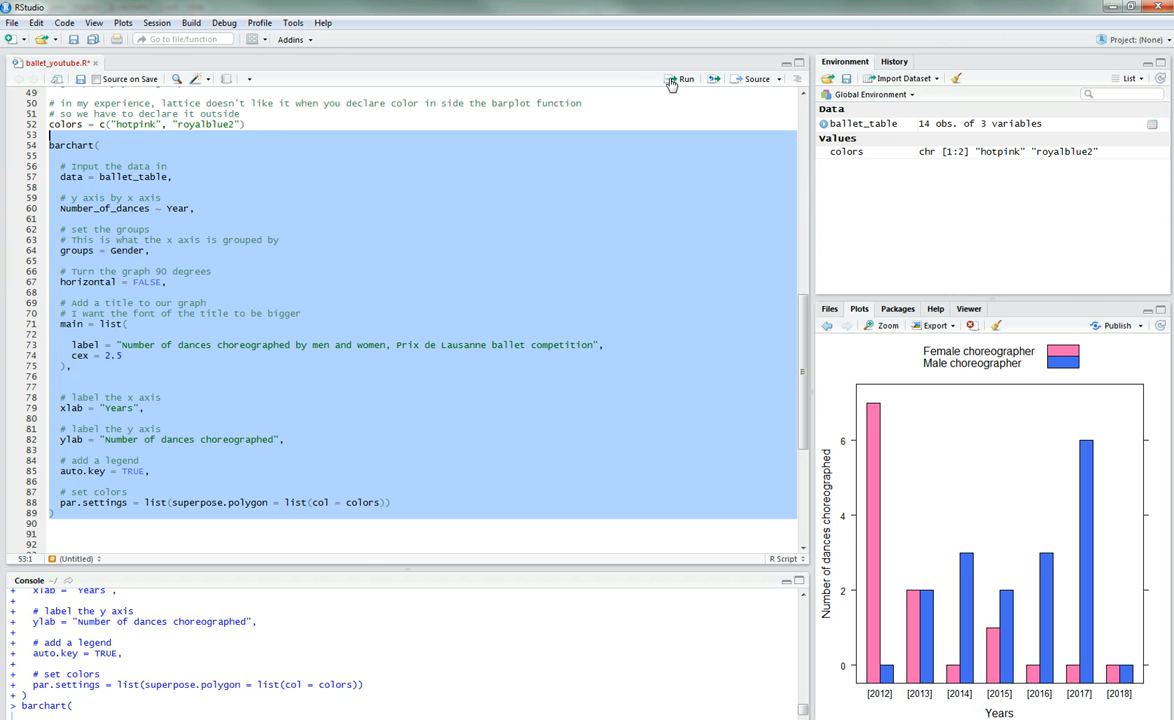
pyautogui.click(686, 78)
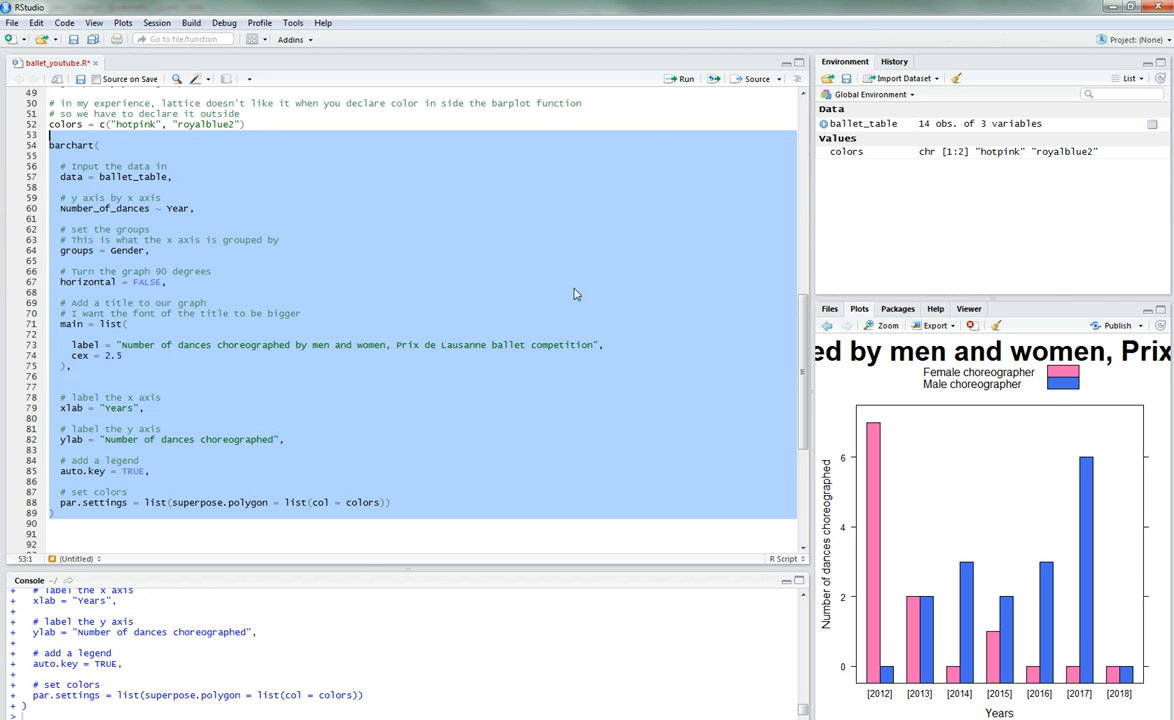
pyautogui.click(884, 325)
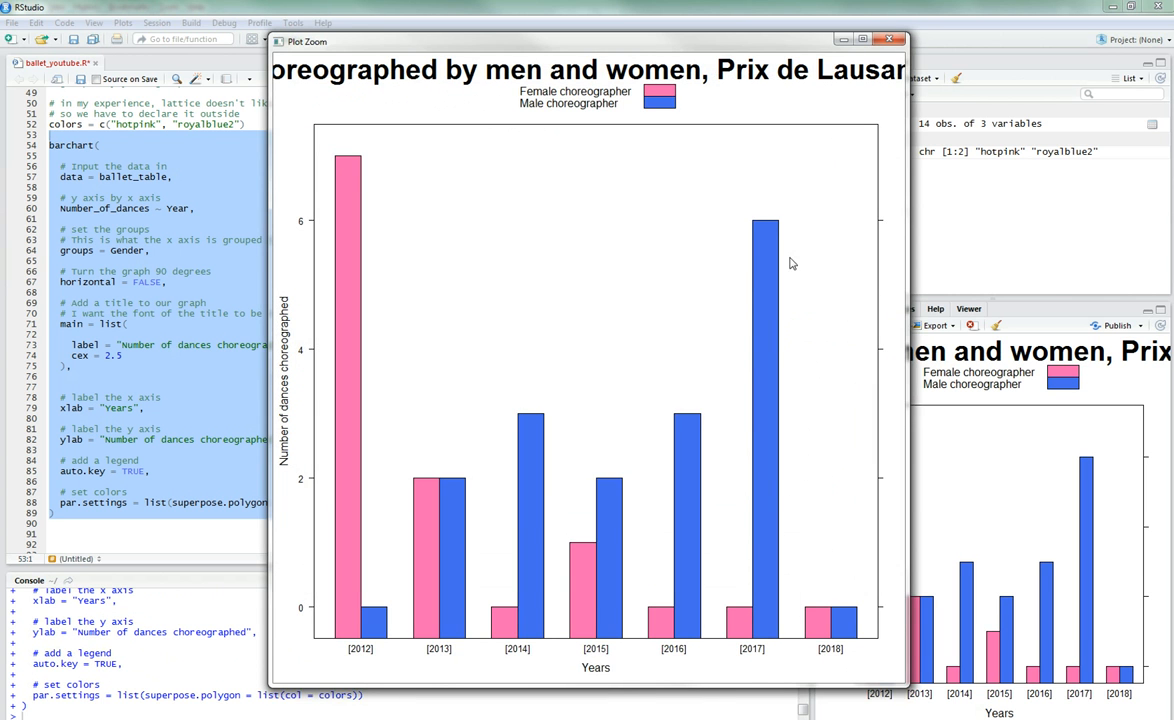
pyautogui.moveTo(735, 215)
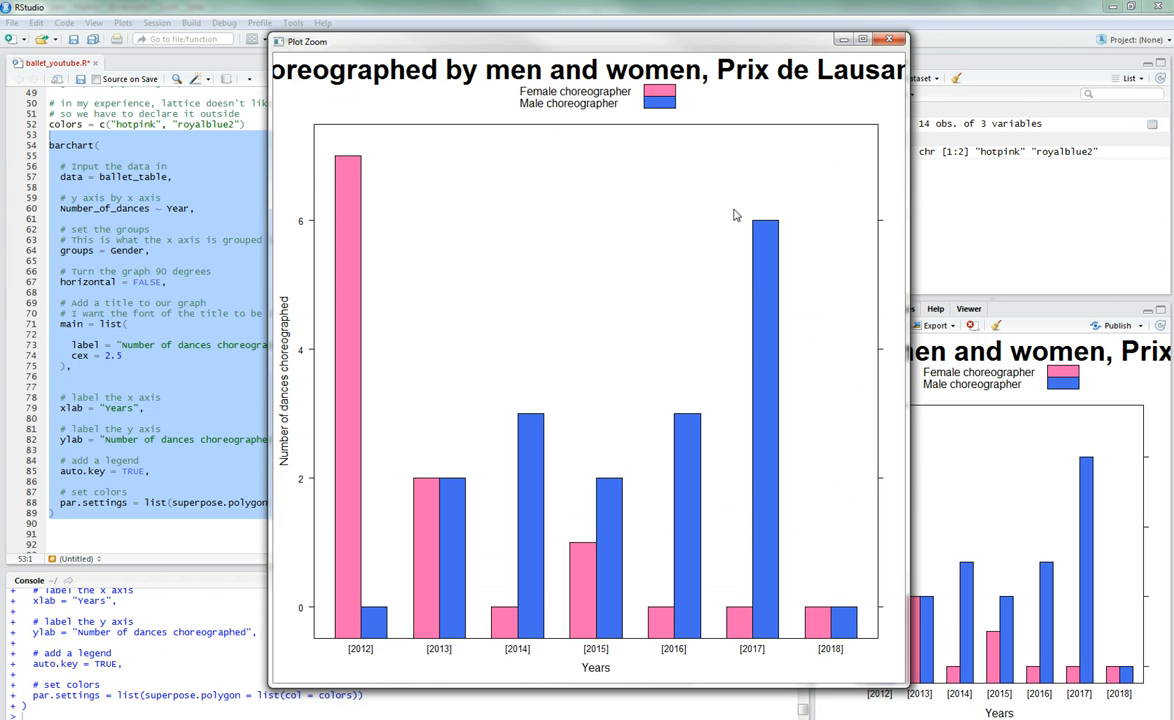
pyautogui.moveTo(808, 60)
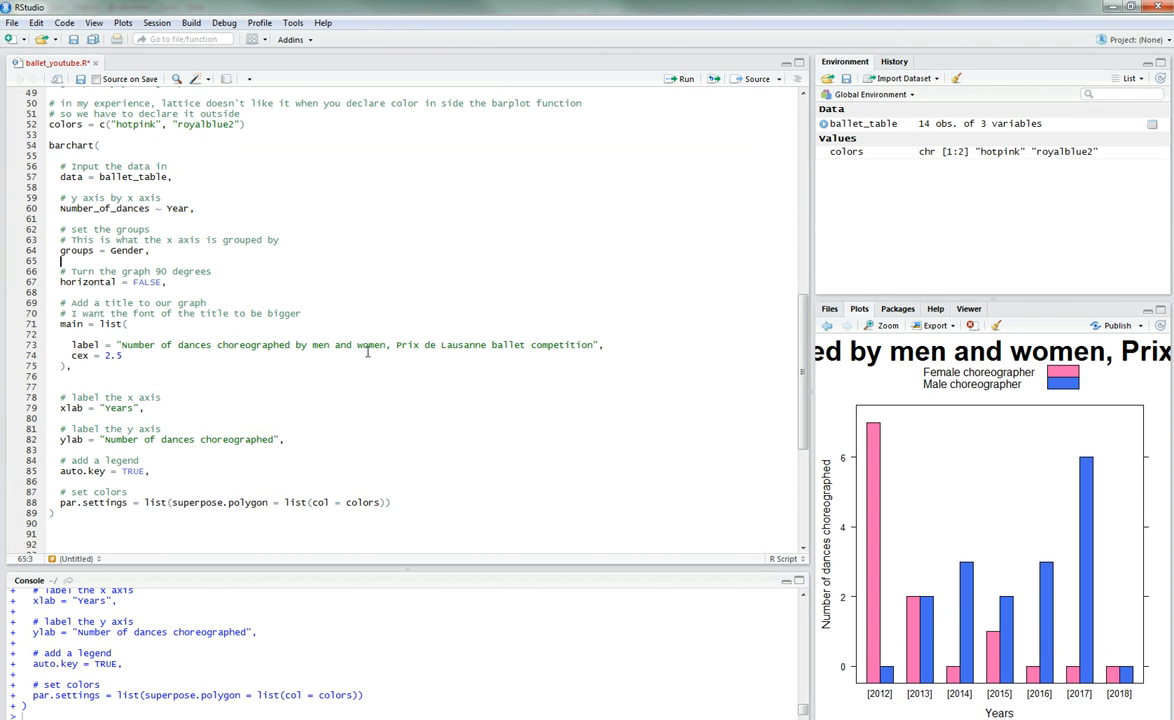
# Step: Try a columns argument, set cex to 2.0, and zoom into the redrawn chart
pyautogui.click(605, 344)
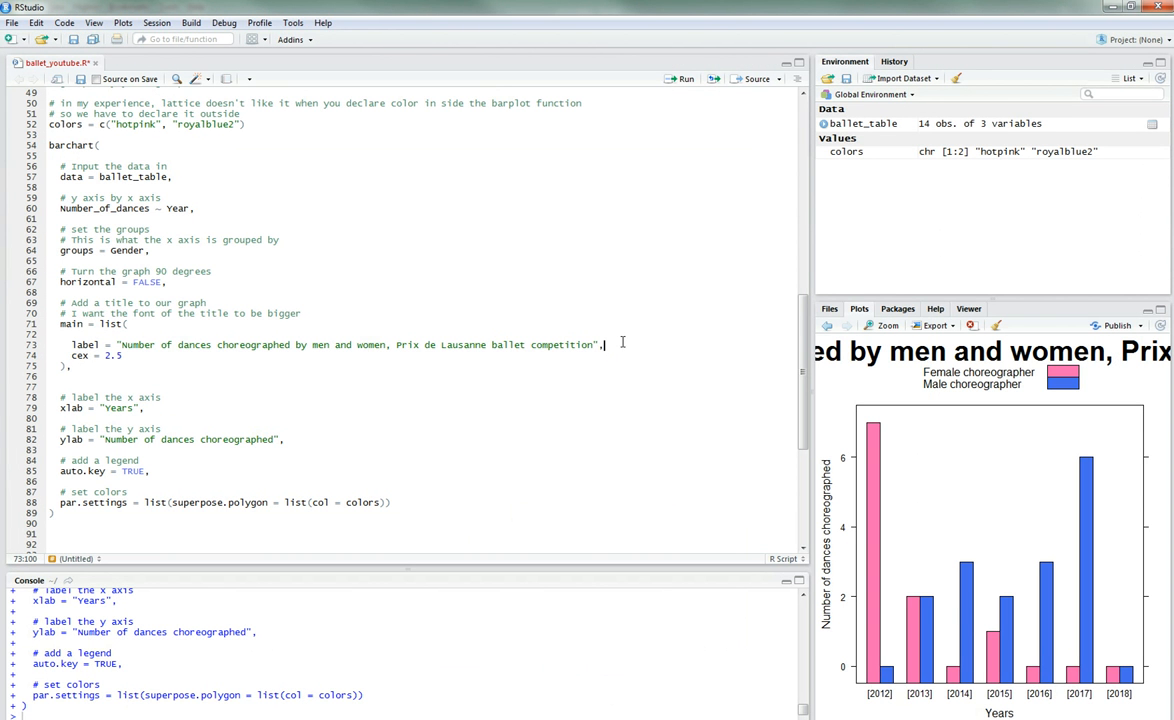
pyautogui.write('columns = 2,')
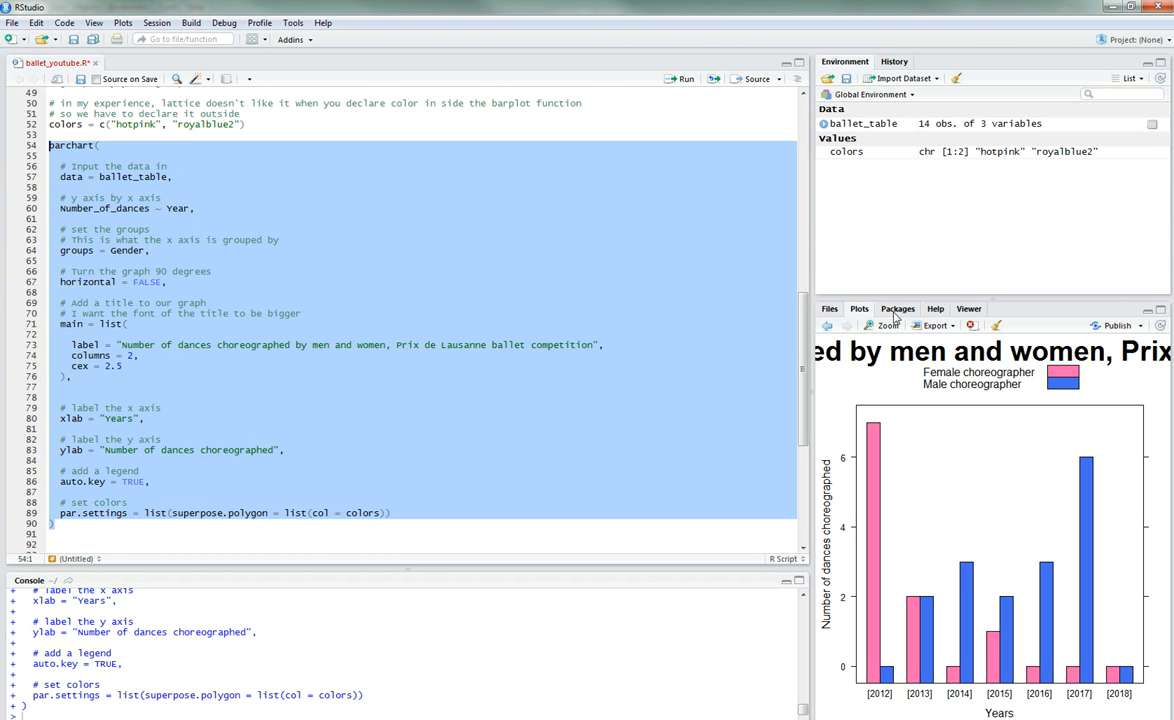
pyautogui.moveTo(240, 158)
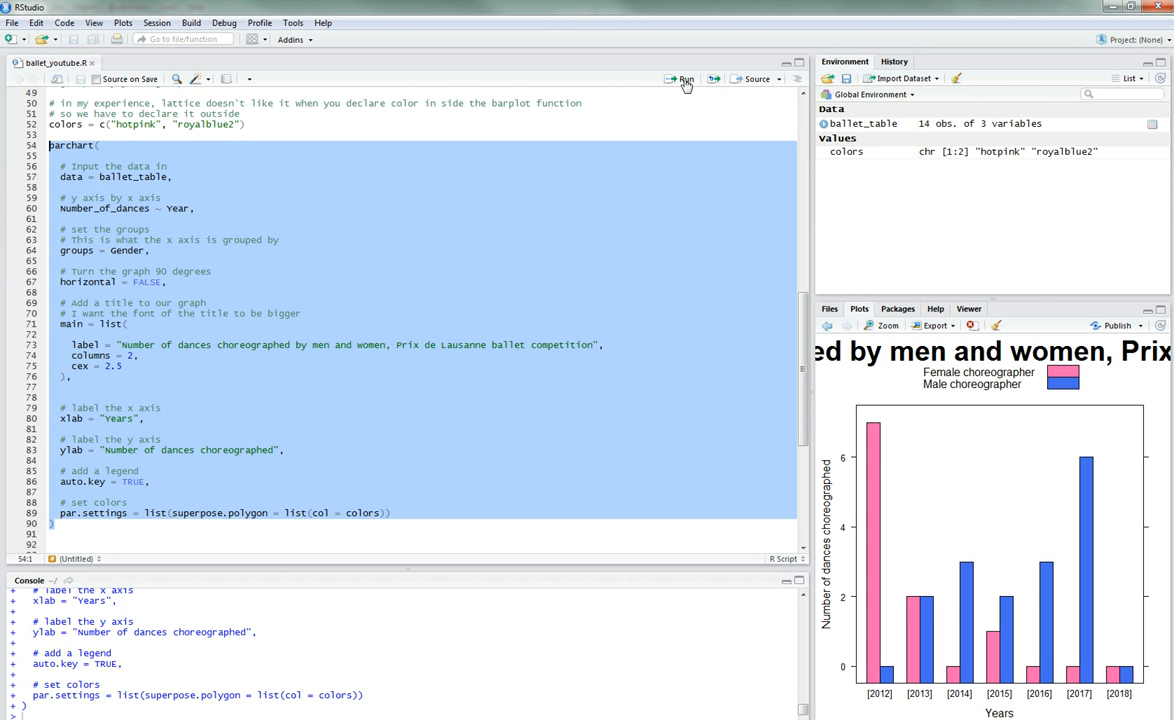
pyautogui.moveTo(866, 343)
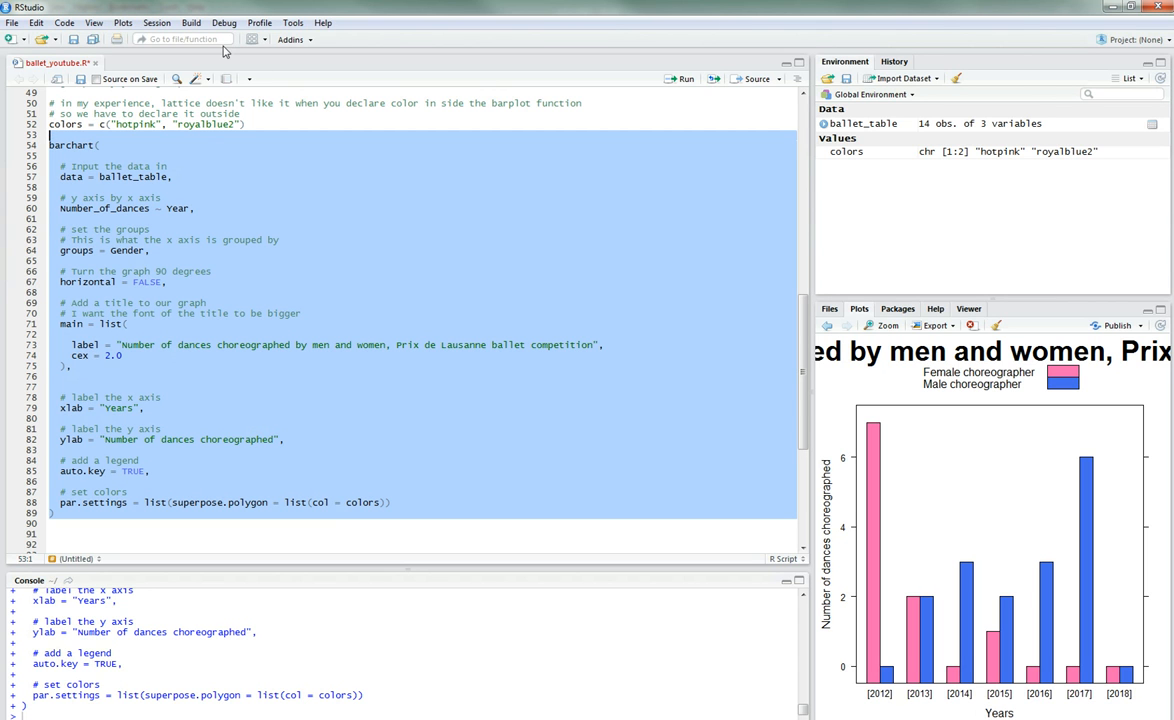
pyautogui.moveTo(883, 332)
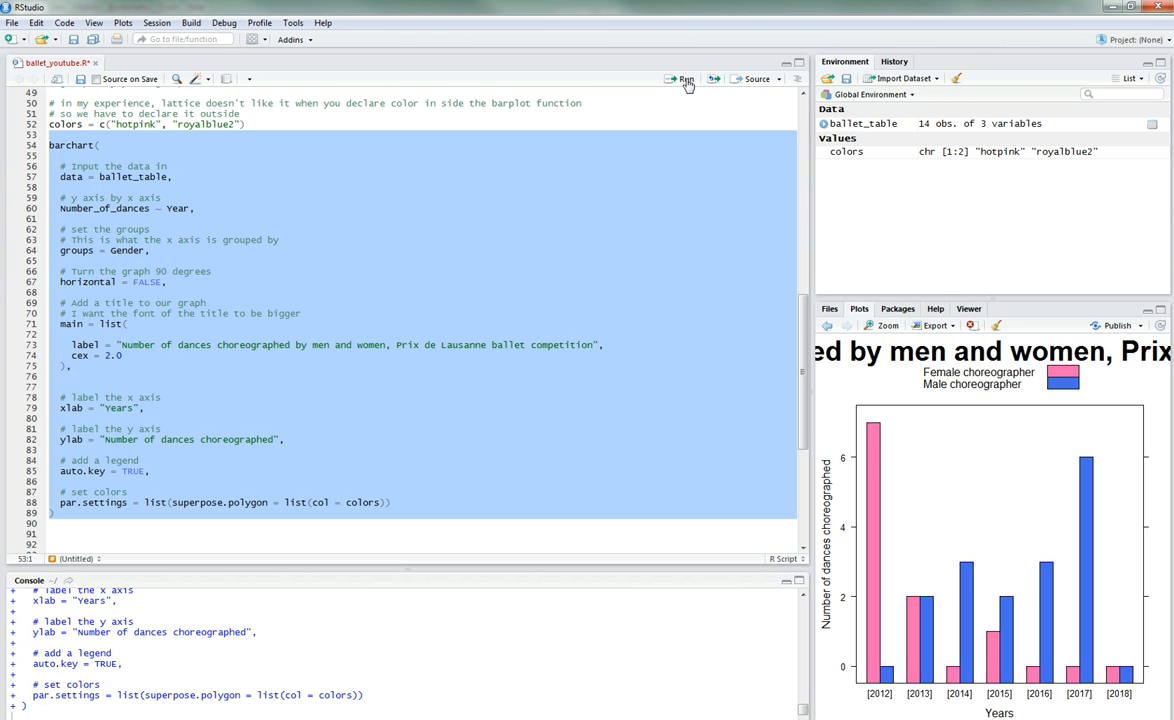
pyautogui.moveTo(888, 327)
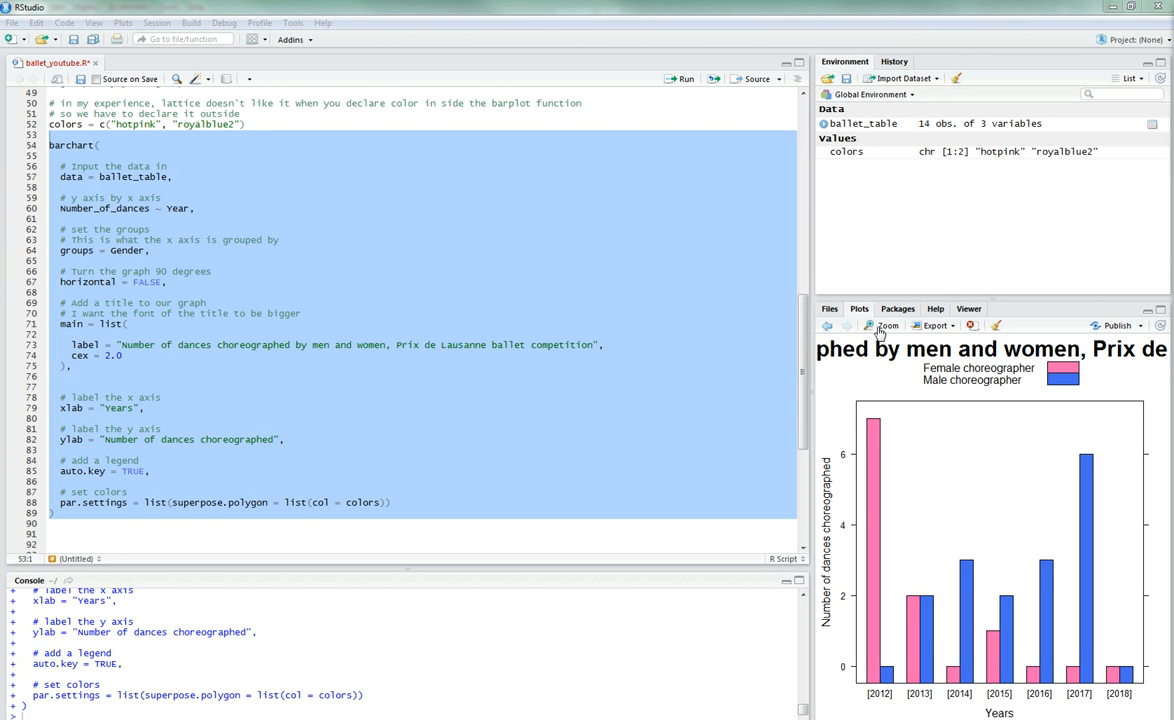
pyautogui.click(884, 326)
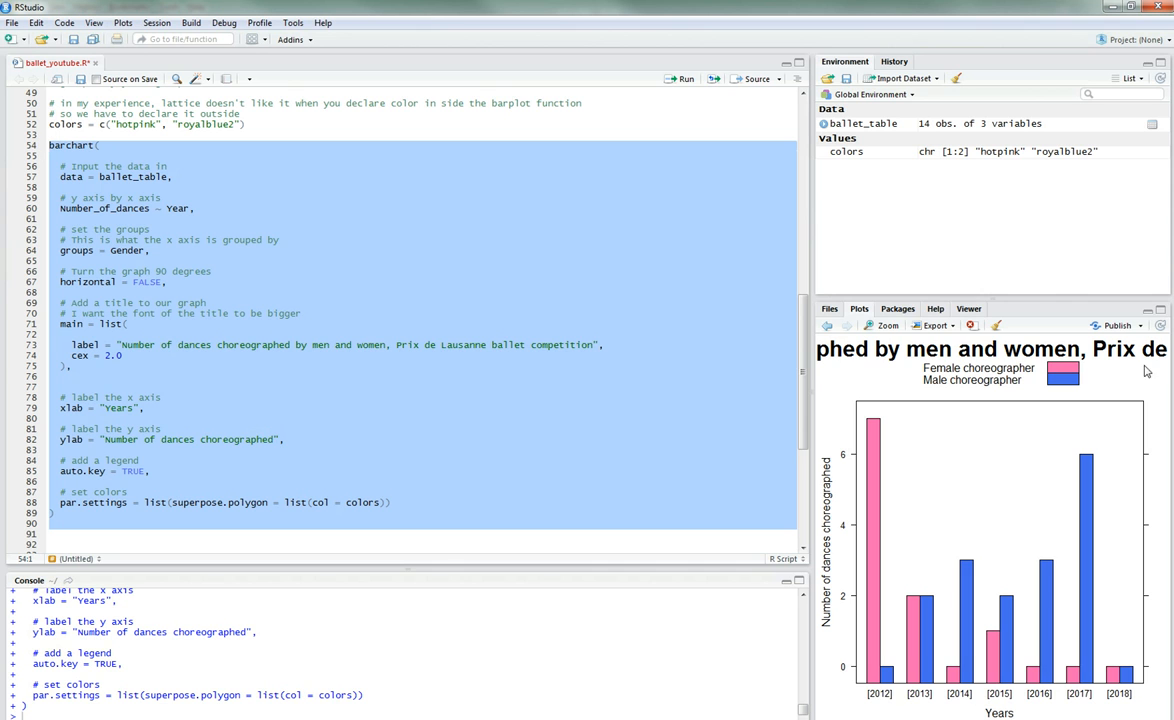
pyautogui.moveTo(948, 331)
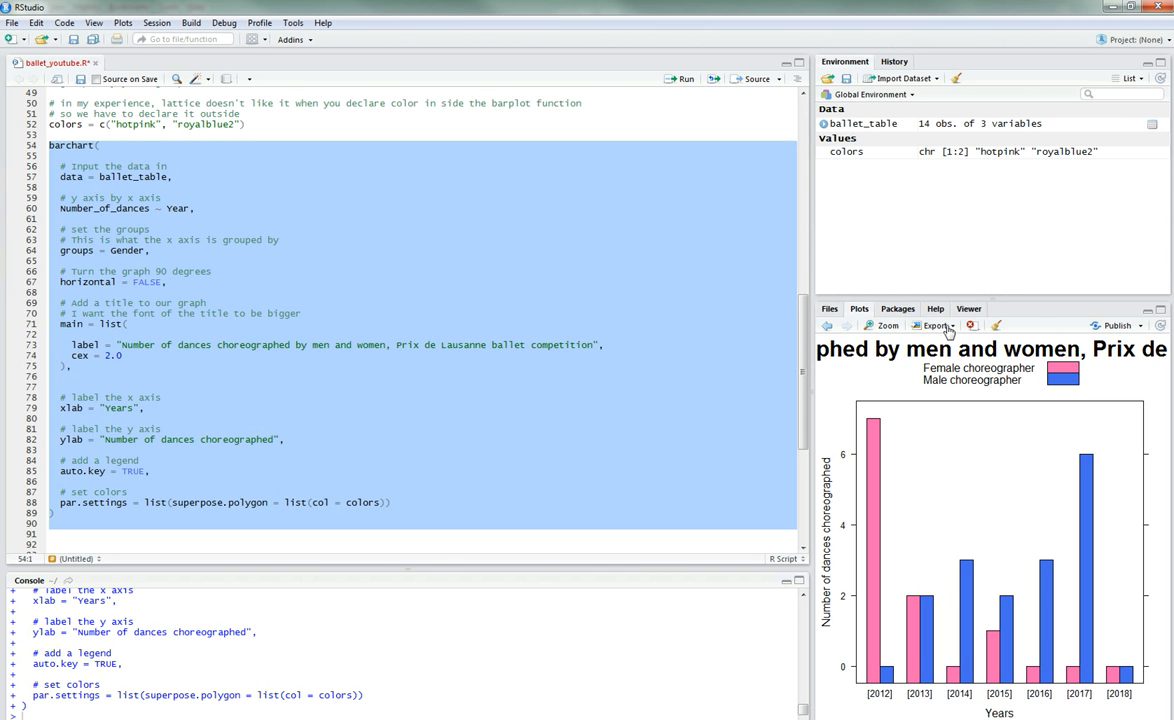
pyautogui.moveTo(969, 325)
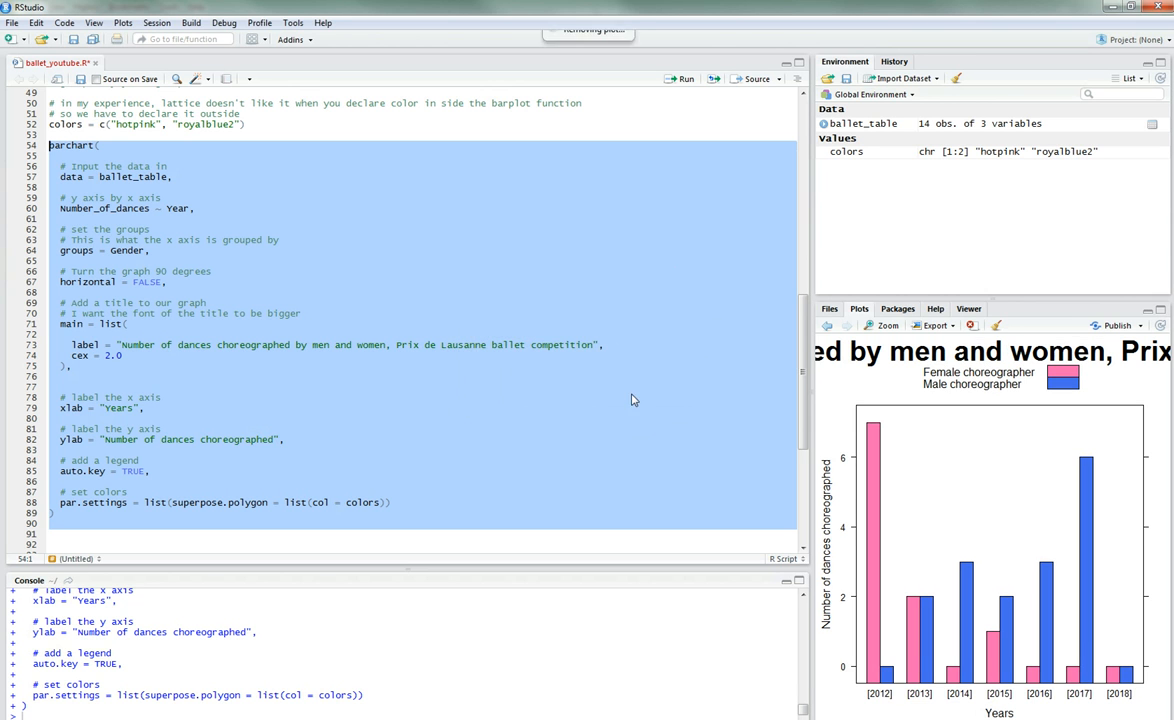
# Step: Remove the old bar charts from the Plots pane history
pyautogui.click(970, 325)
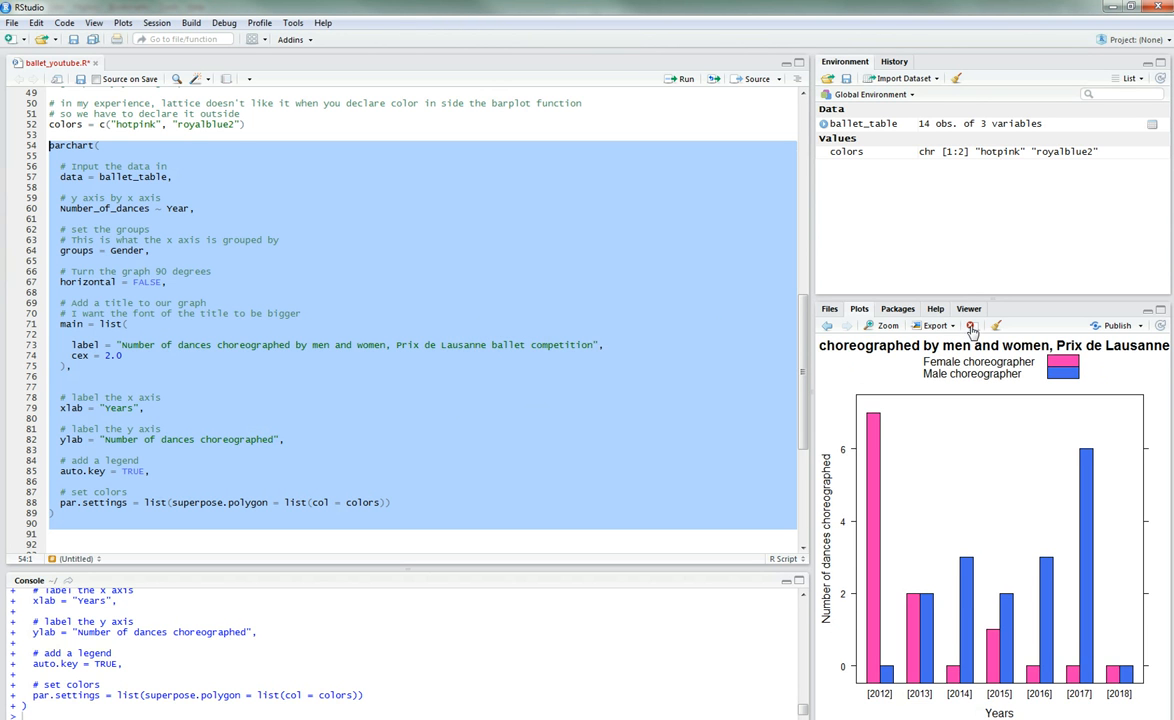
pyautogui.click(996, 325)
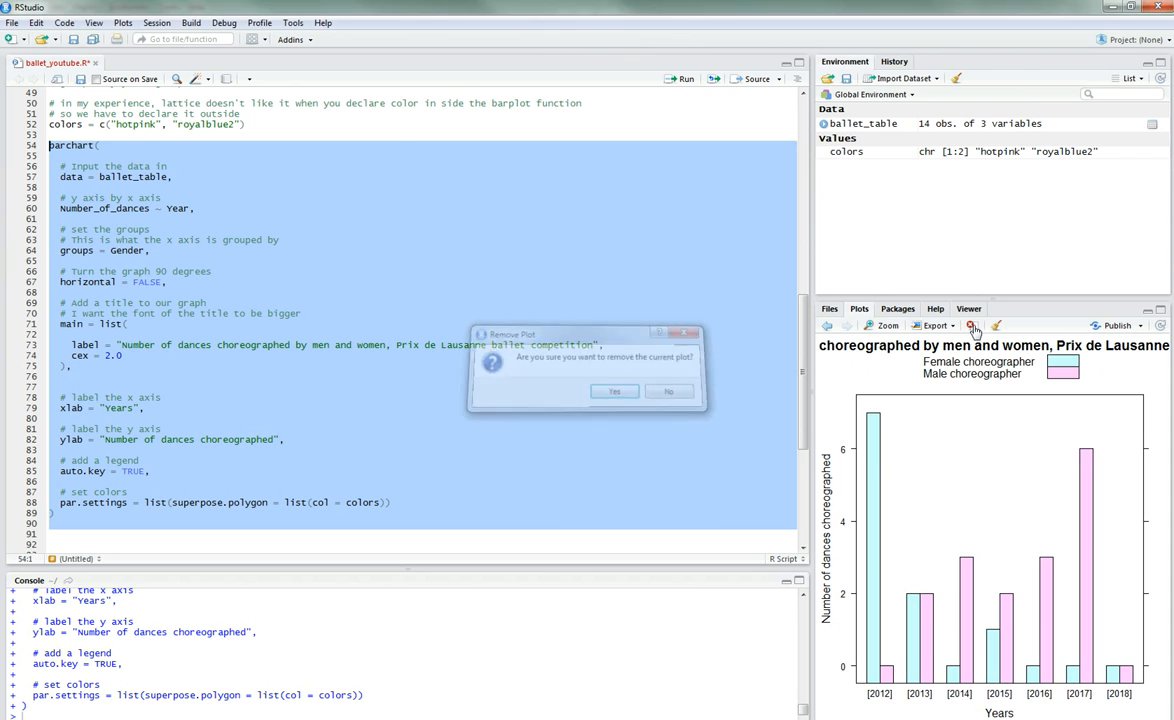
pyautogui.click(614, 391)
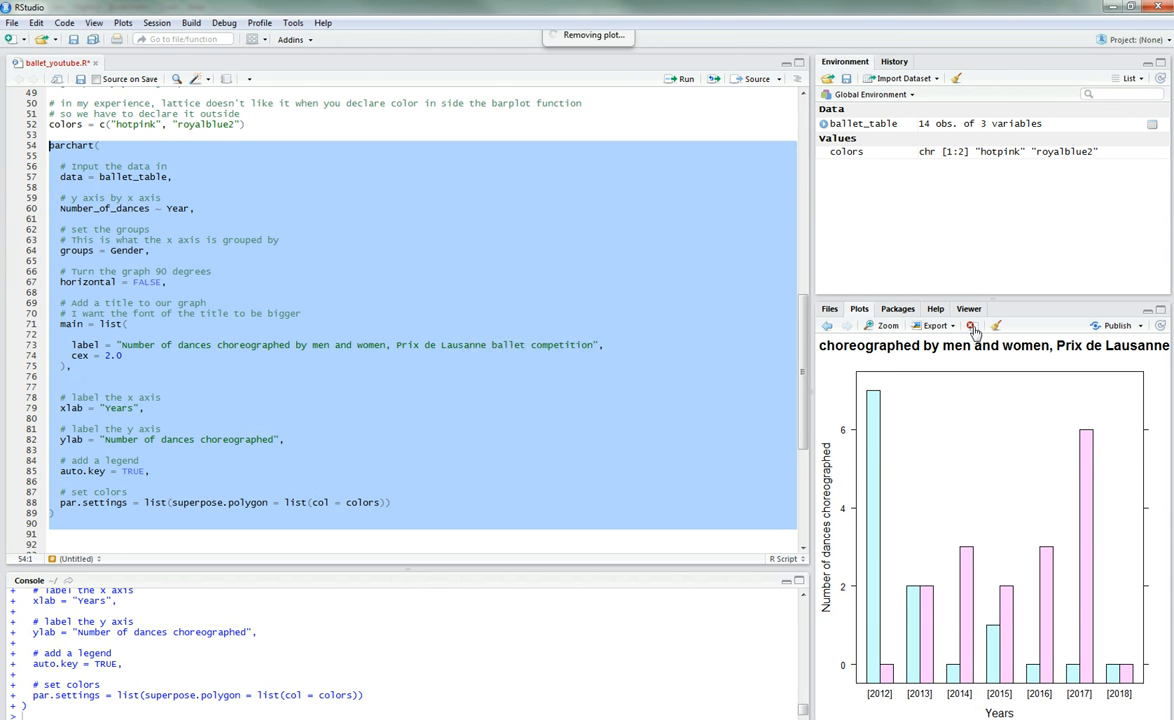
pyautogui.click(970, 325)
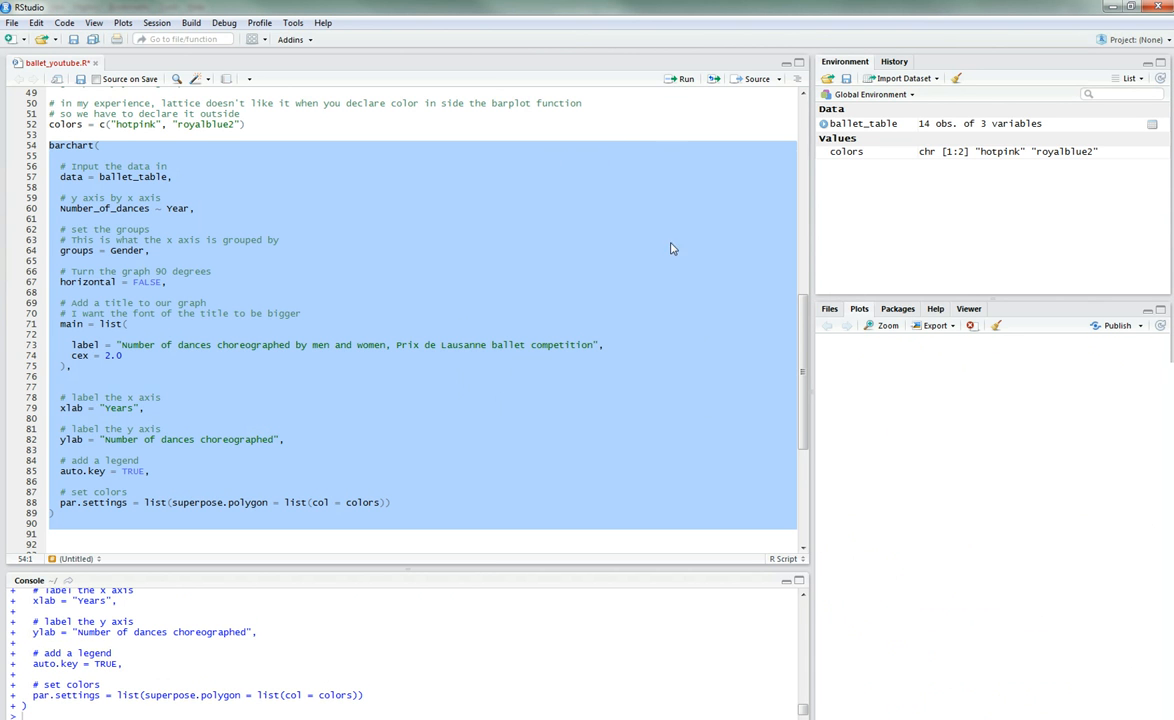
# Step: Close the Plot Zoom window and place the caret after the title settings
pyautogui.click(933, 325)
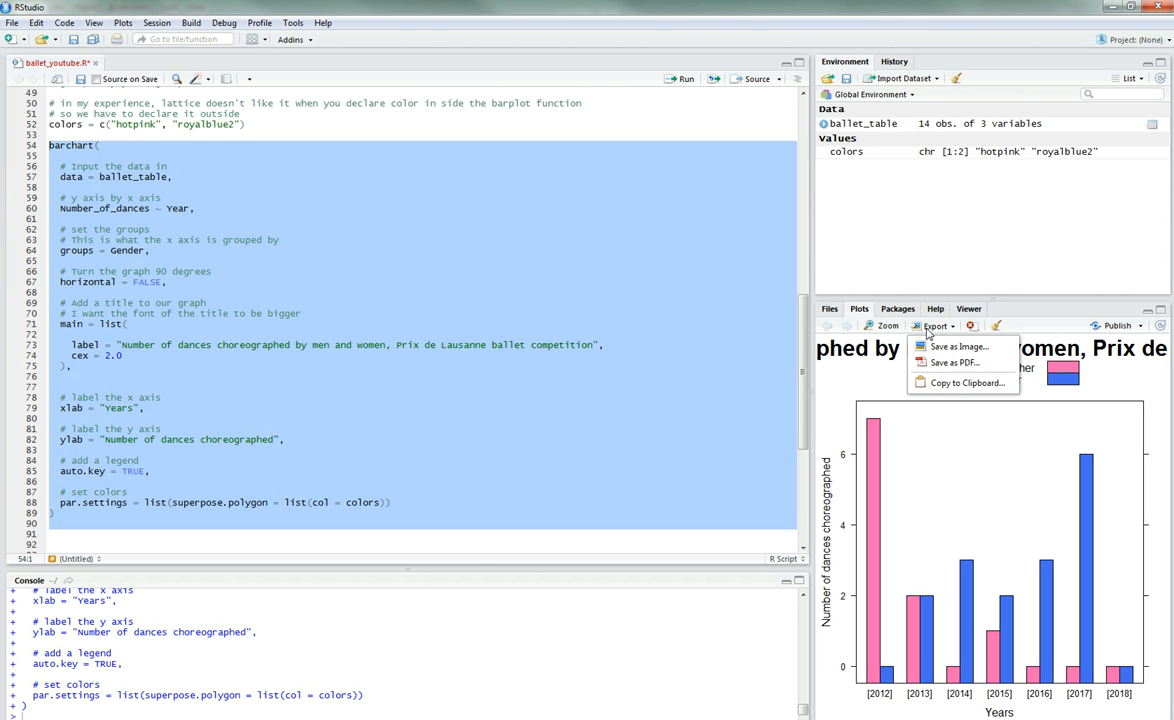
pyautogui.moveTo(955, 362)
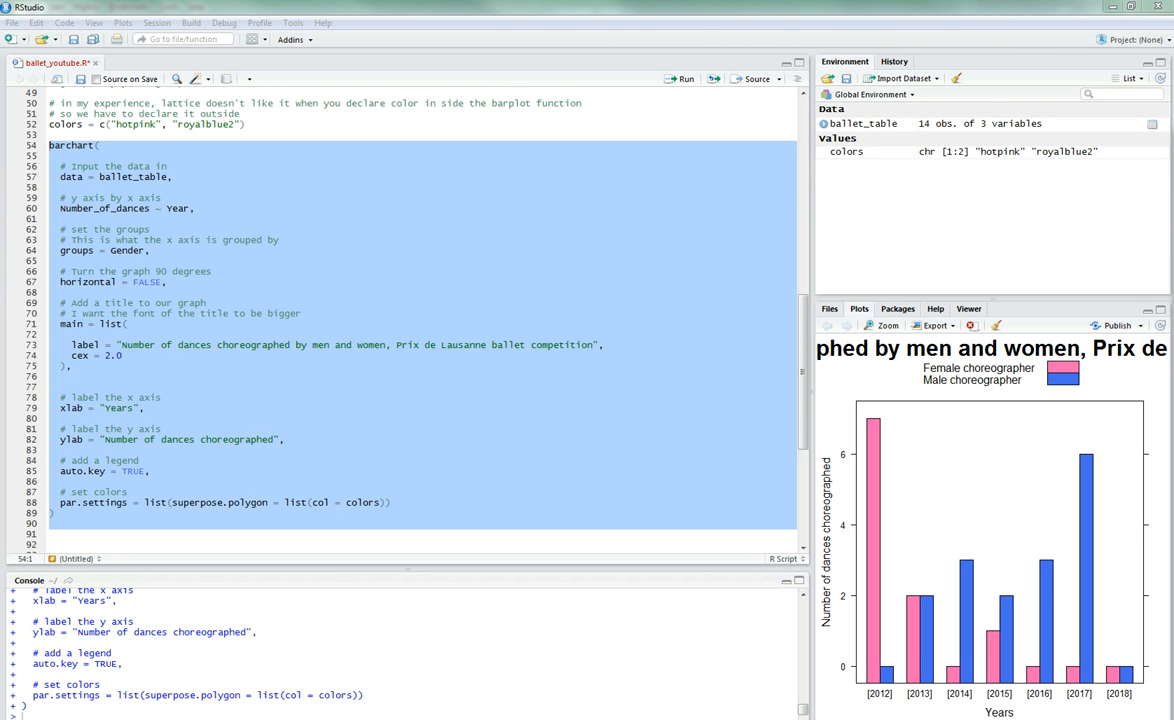
pyautogui.click(884, 325)
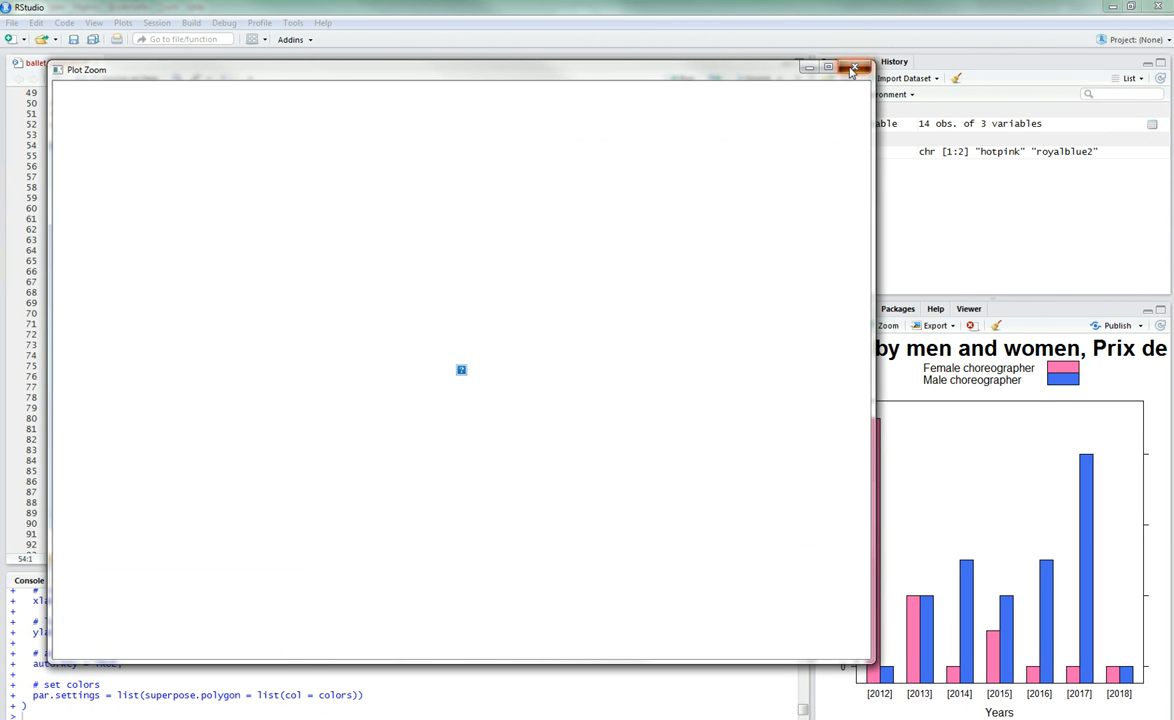
pyautogui.click(853, 67)
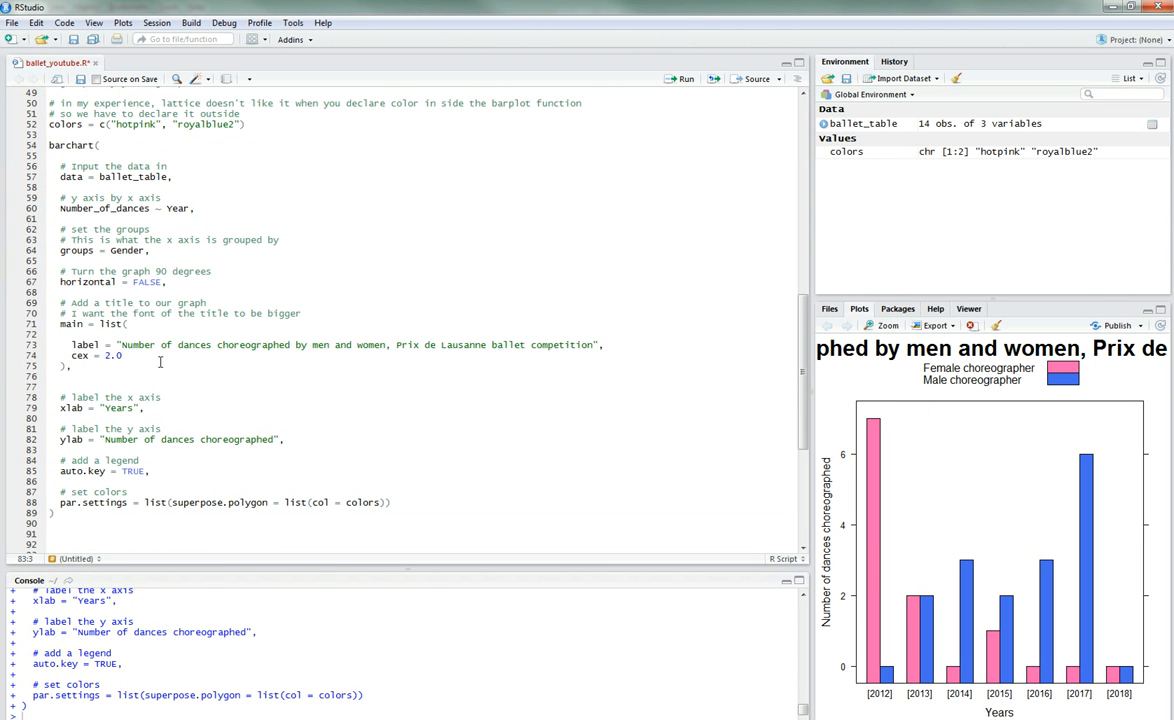
pyautogui.click(183, 366)
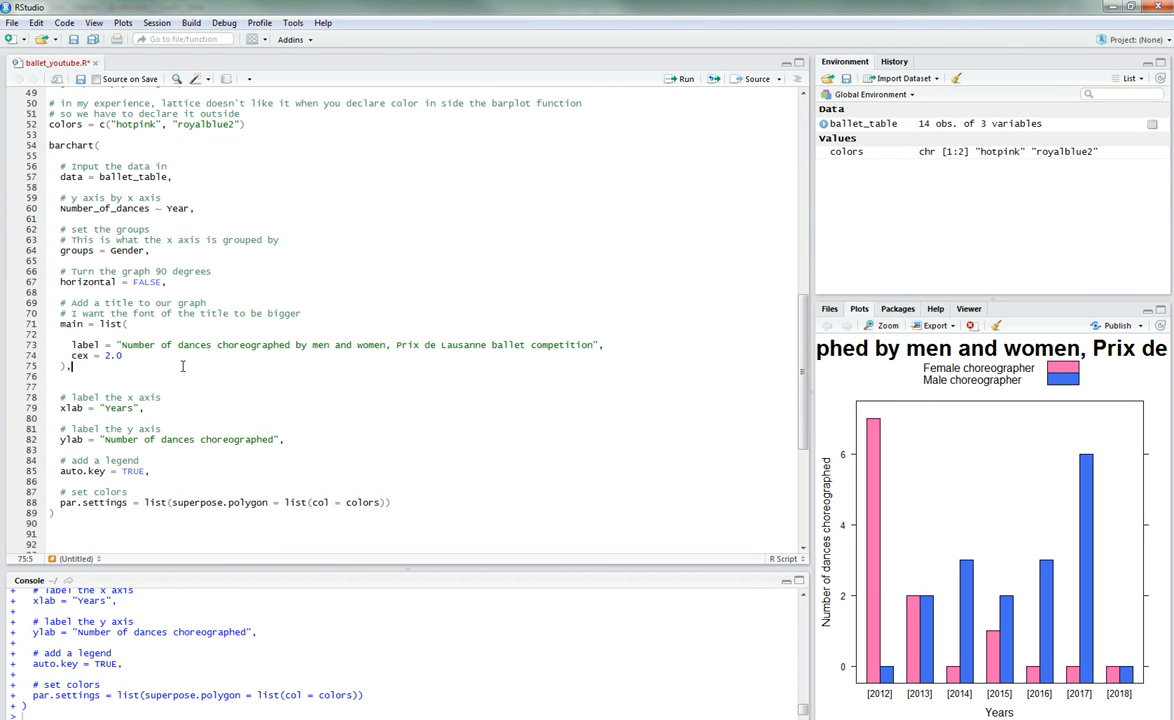
pyautogui.rightClick(962, 414)
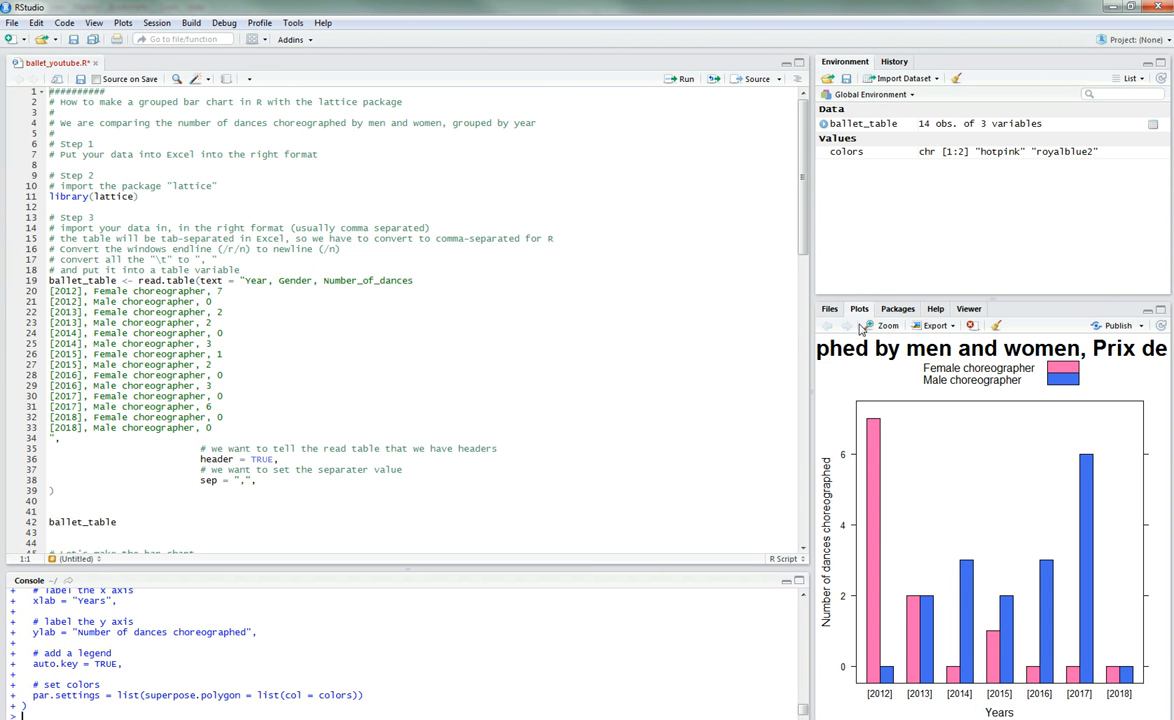
# Step: Shorten the title to 'Number of dances choreographed by men and women', rerun, and verify it when zoomed
pyautogui.click(389, 469)
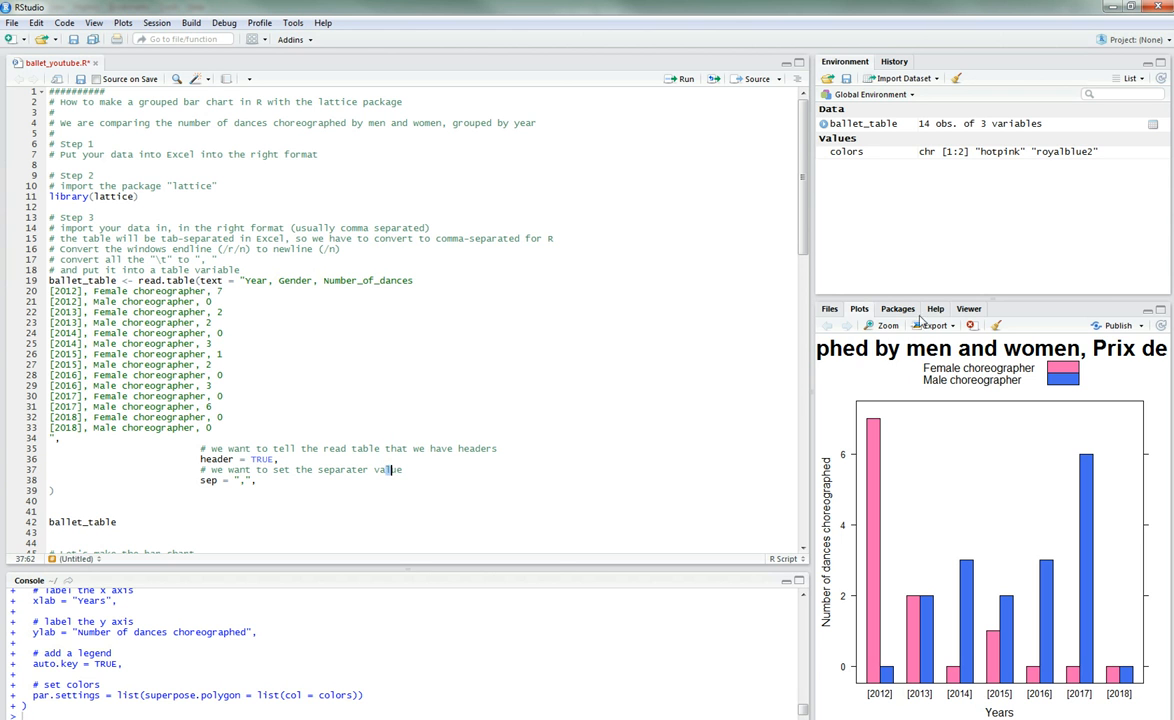
pyautogui.click(884, 325)
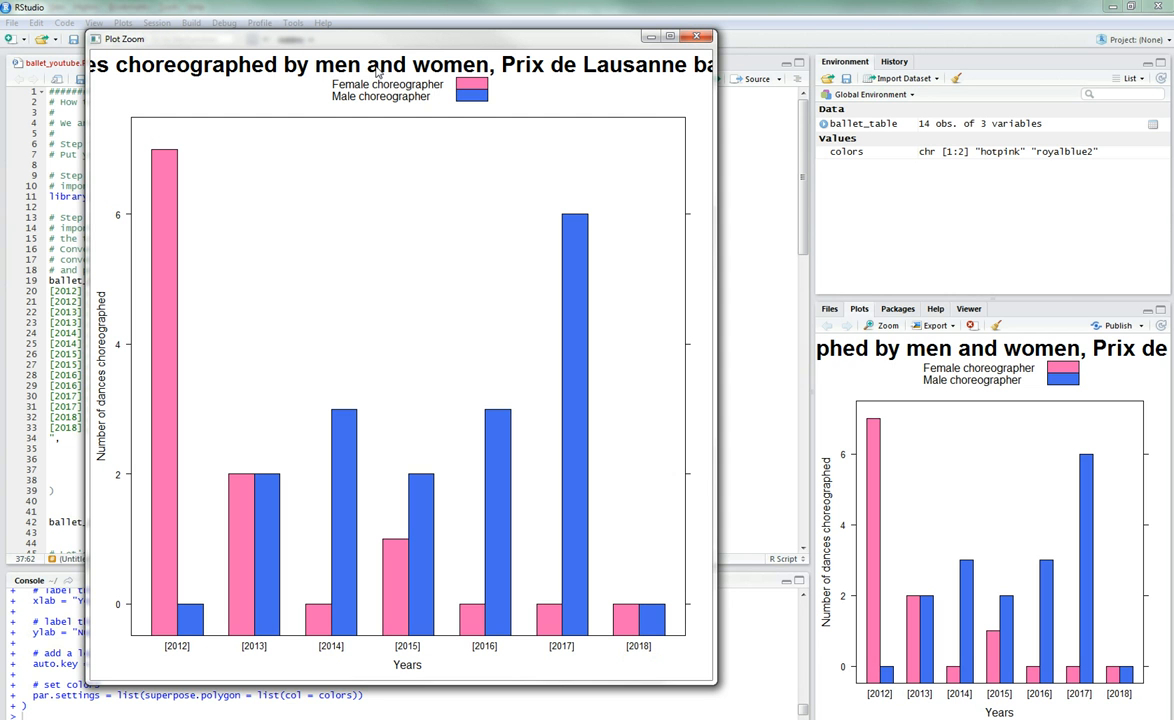
pyautogui.moveTo(515, 11)
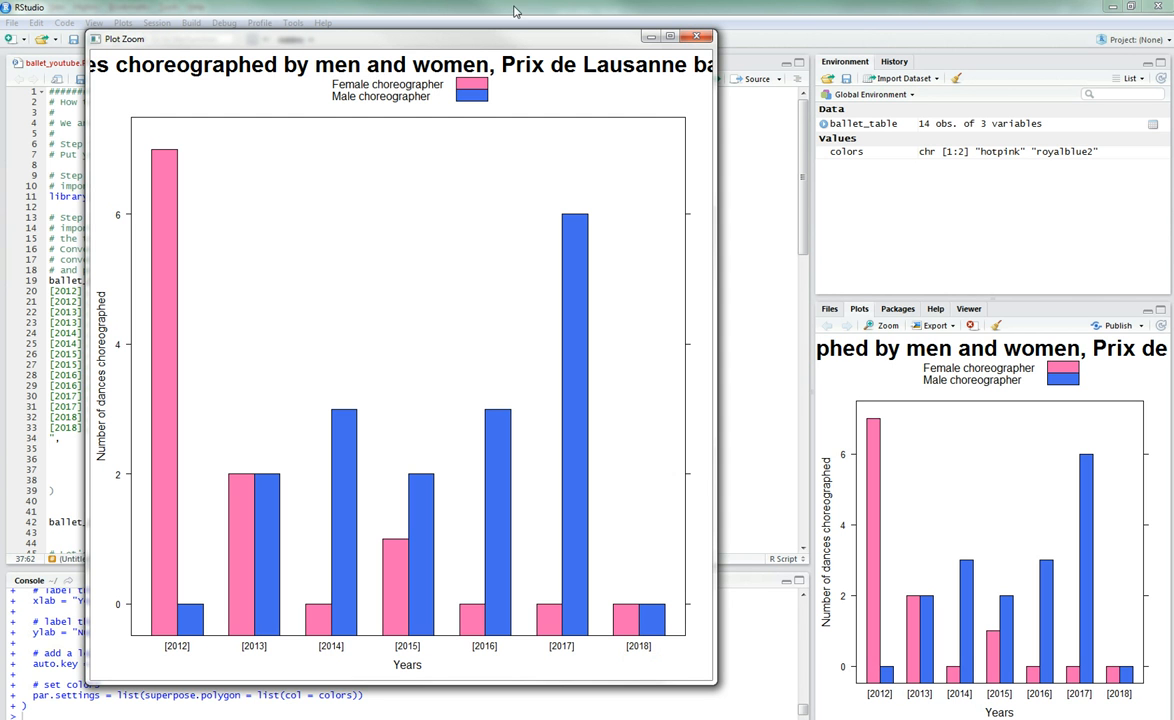
pyautogui.click(695, 38)
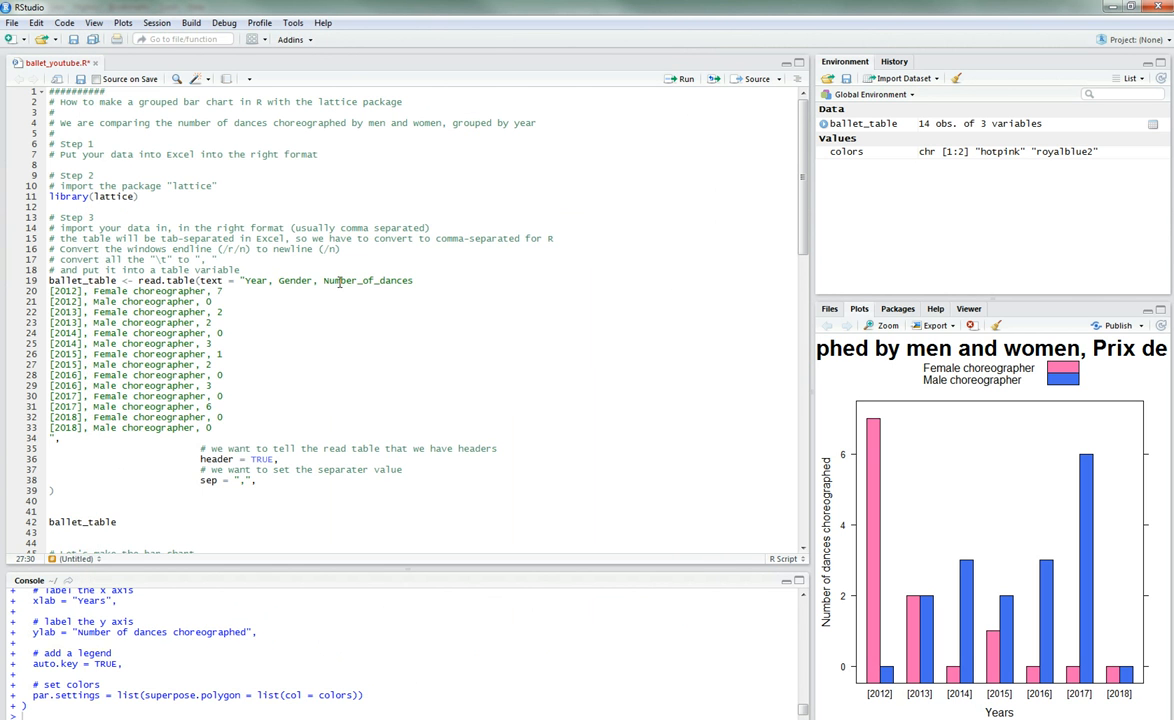
pyautogui.scroll(-3)
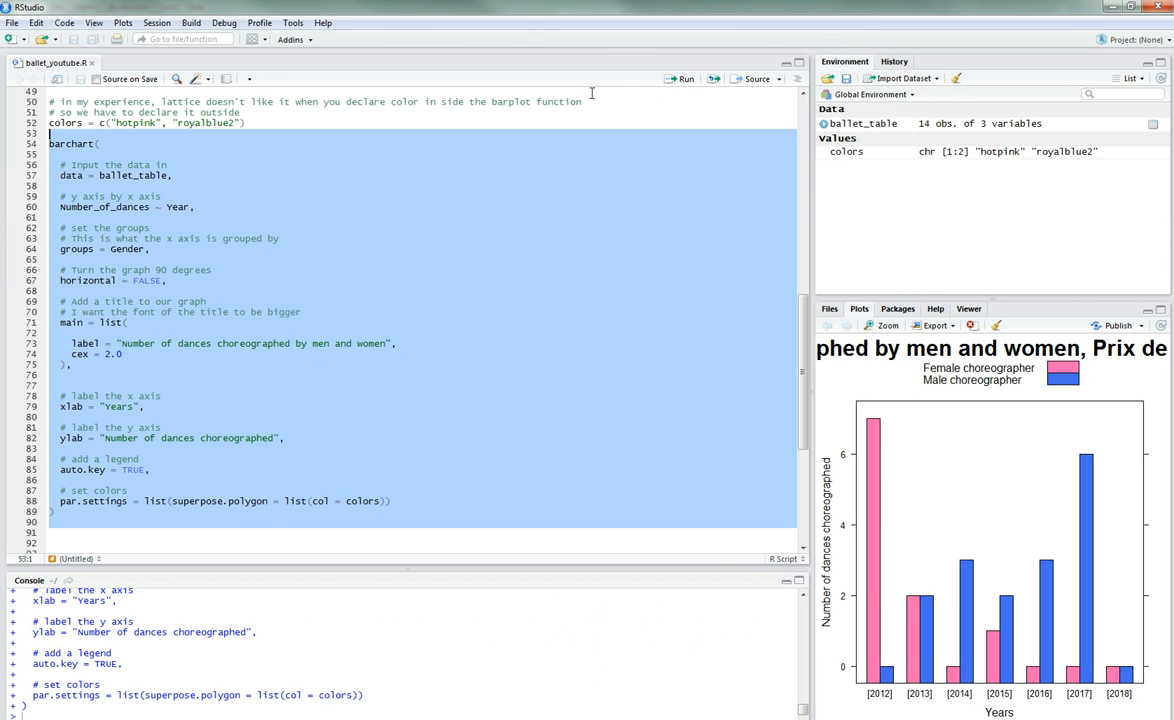
pyautogui.moveTo(975, 413)
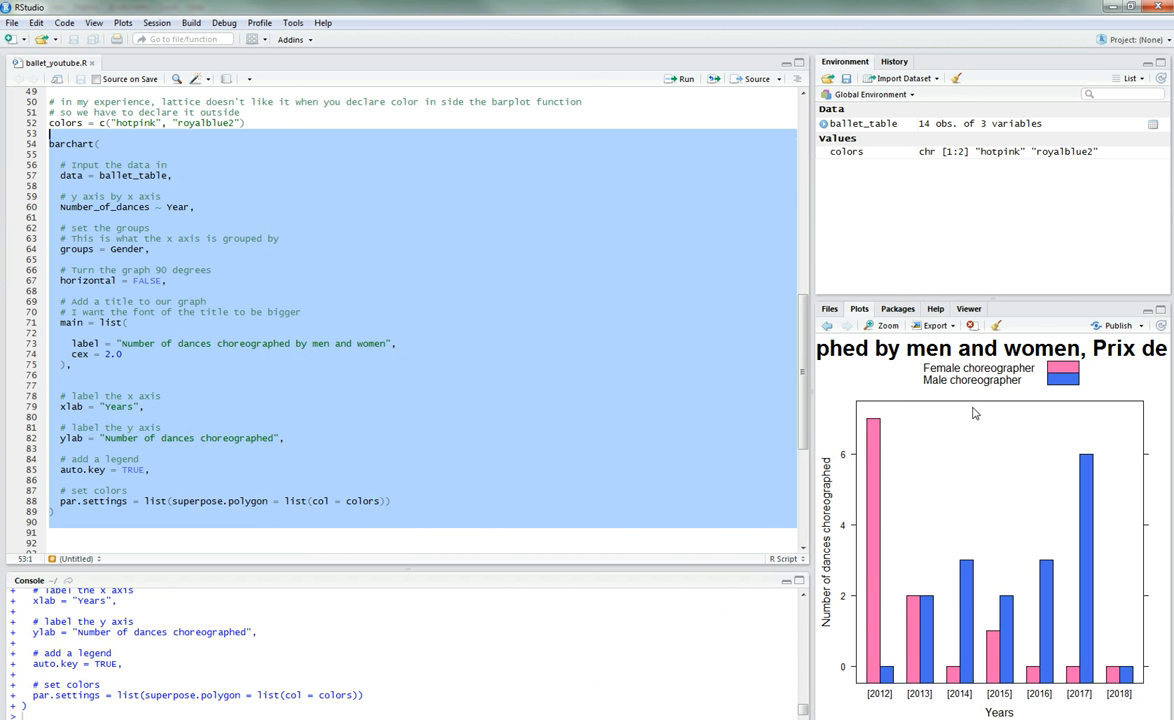
pyautogui.click(884, 325)
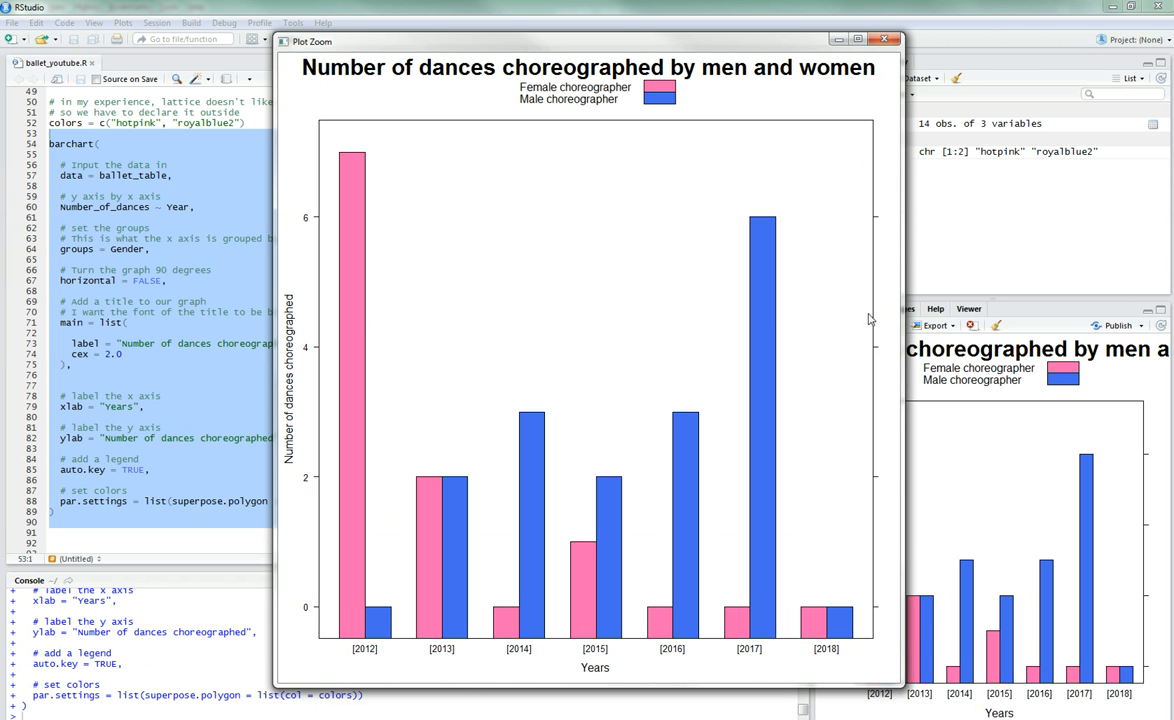
pyautogui.moveTo(895, 50)
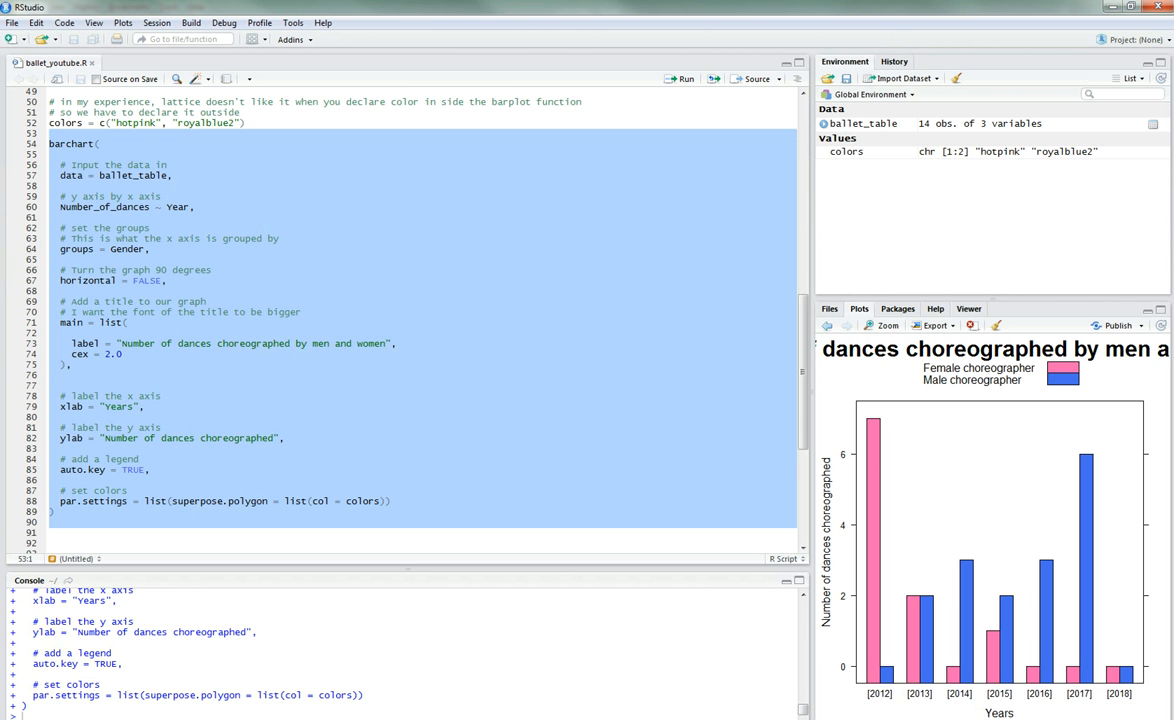
pyautogui.click(452, 349)
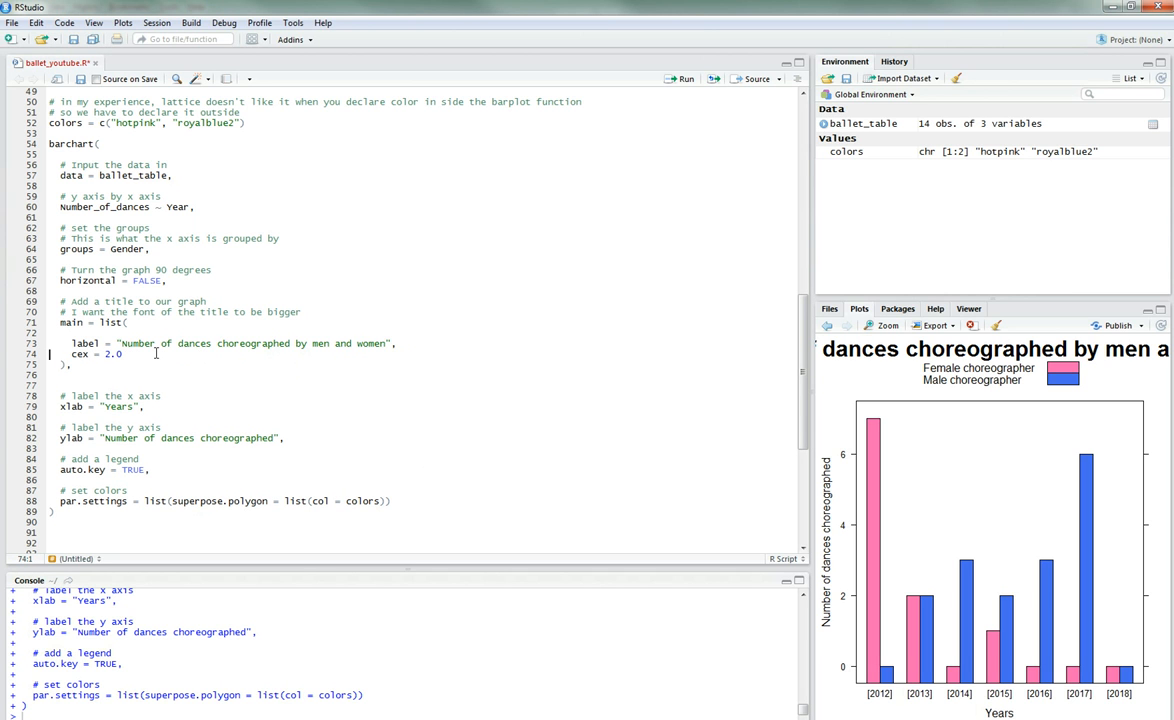
pyautogui.moveTo(627, 344)
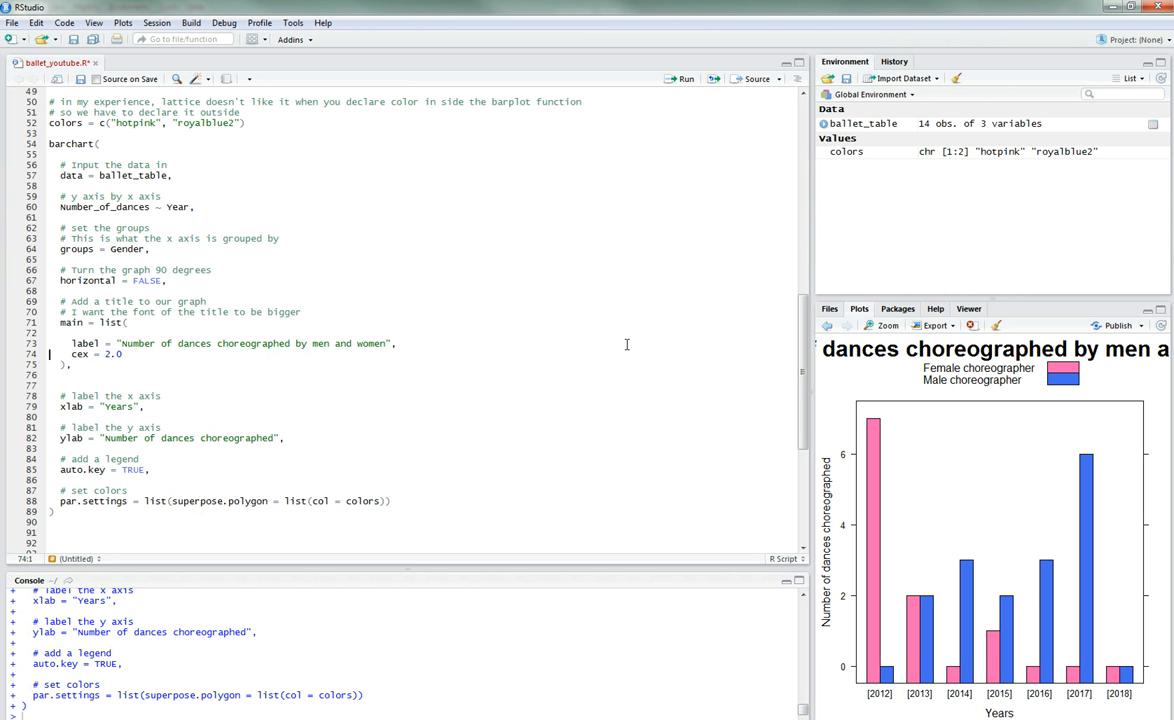
pyautogui.moveTo(185, 370)
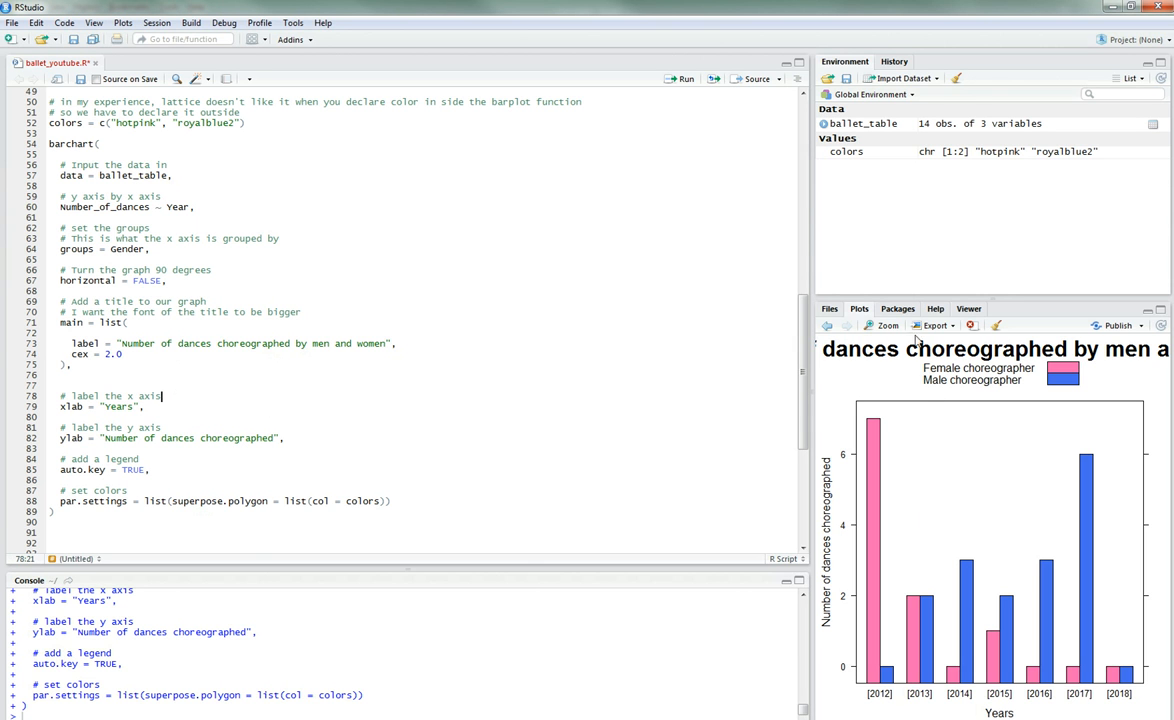
# Step: Rewrite xlab as list(label = "Years", cex = 1.5)
pyautogui.click(884, 325)
pyautogui.write(' list')
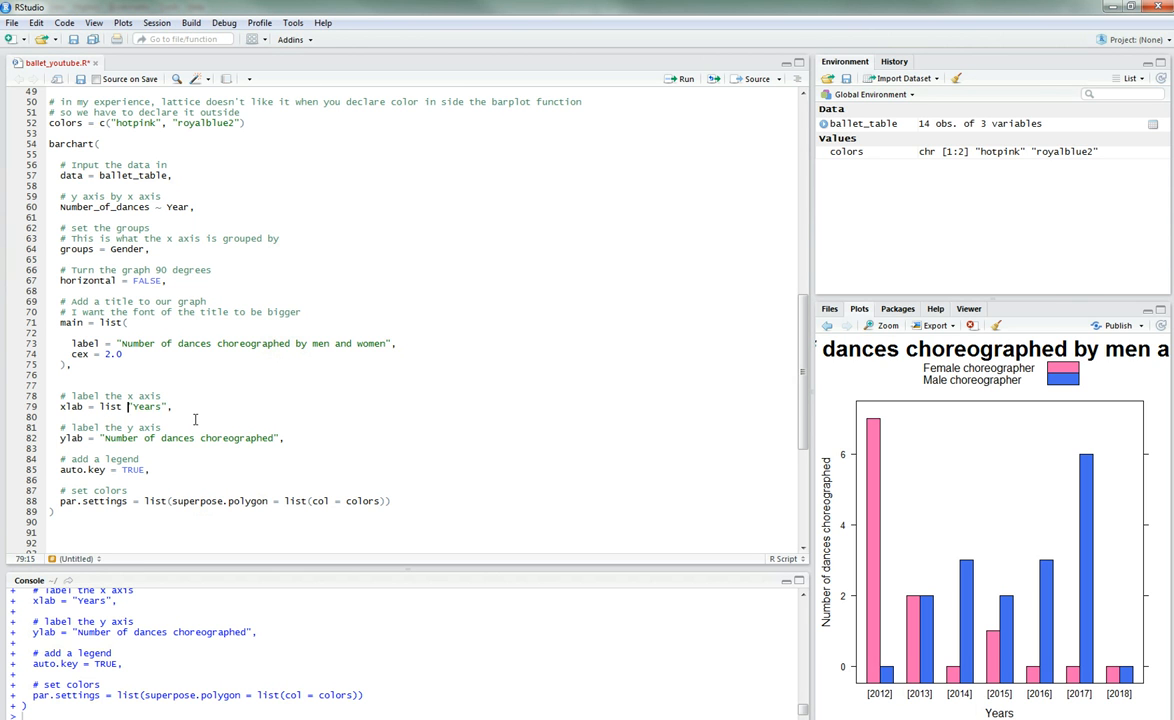
pyautogui.write('(')
pyautogui.press('Enter')
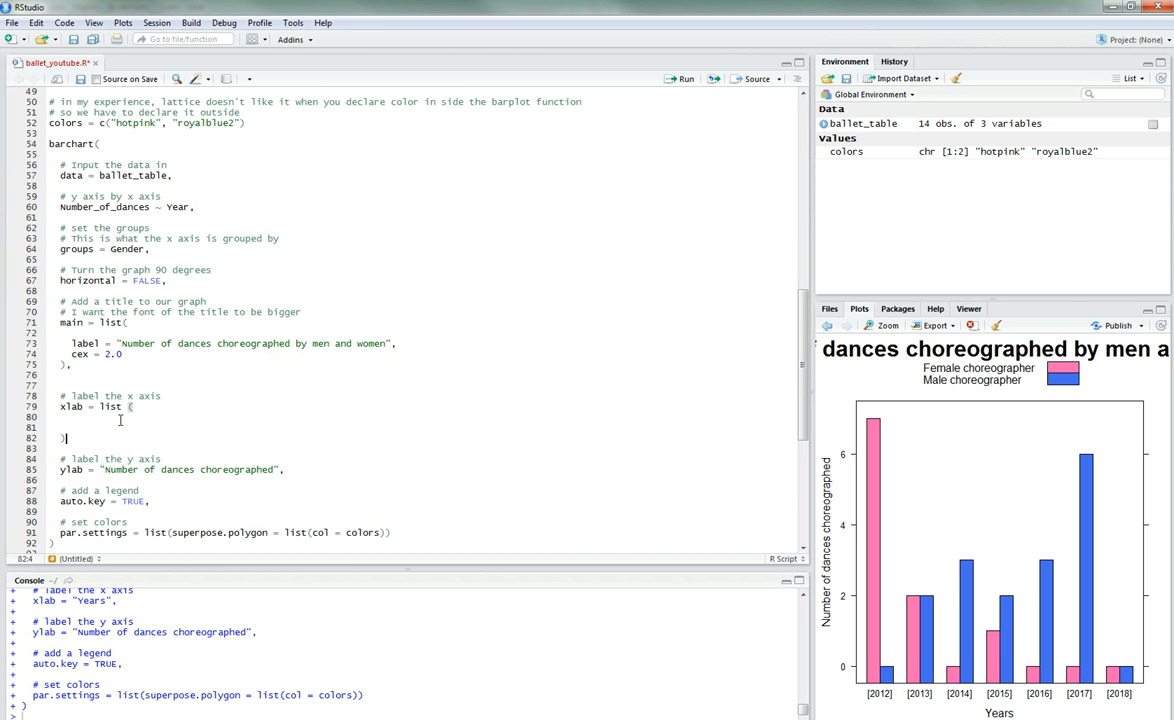
pyautogui.write('"Years",')
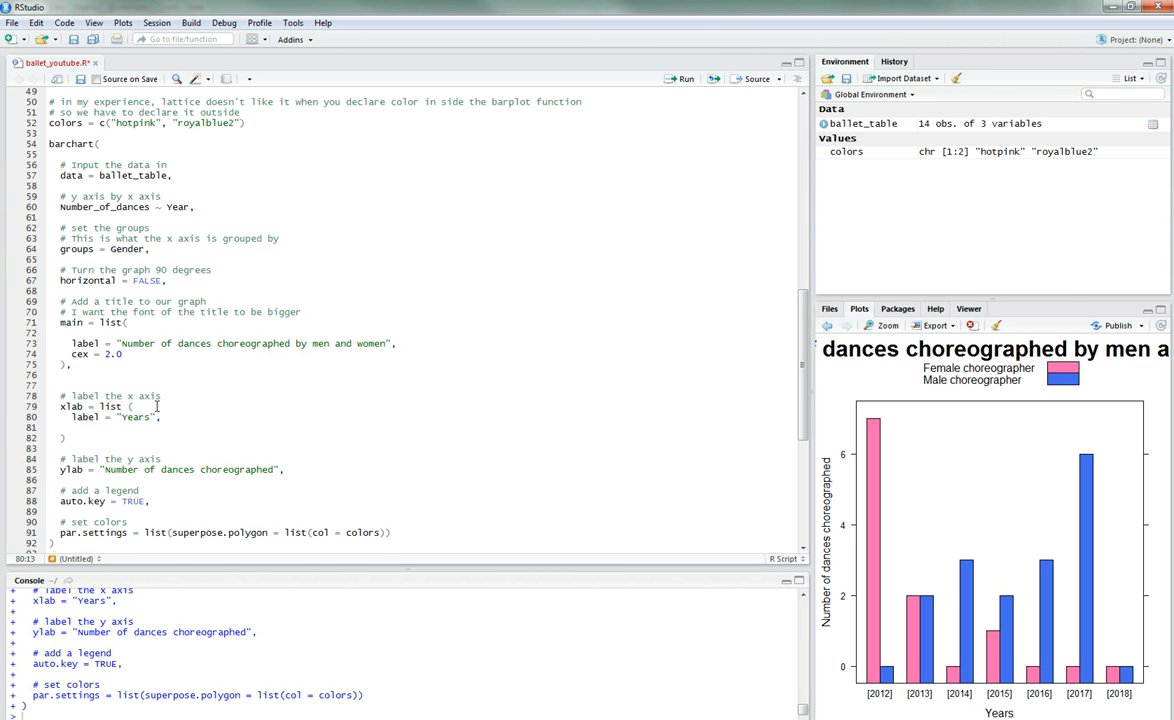
pyautogui.write('cex')
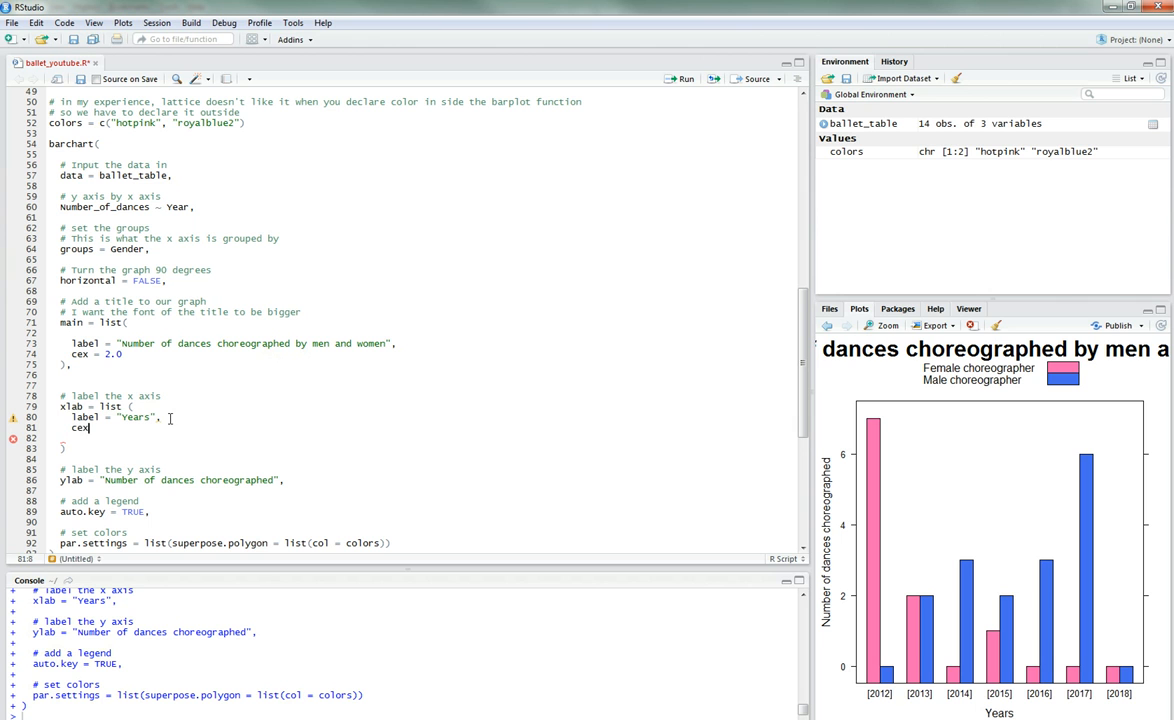
pyautogui.press('Backspace')
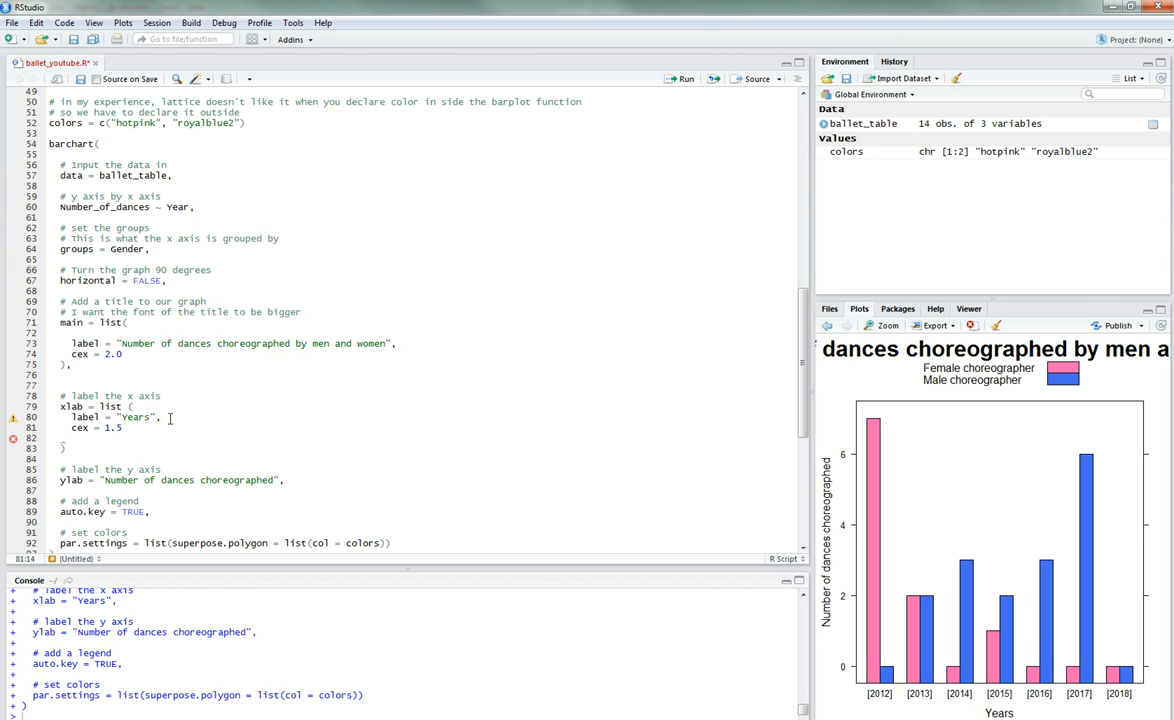
pyautogui.click(119, 443)
pyautogui.write(',')
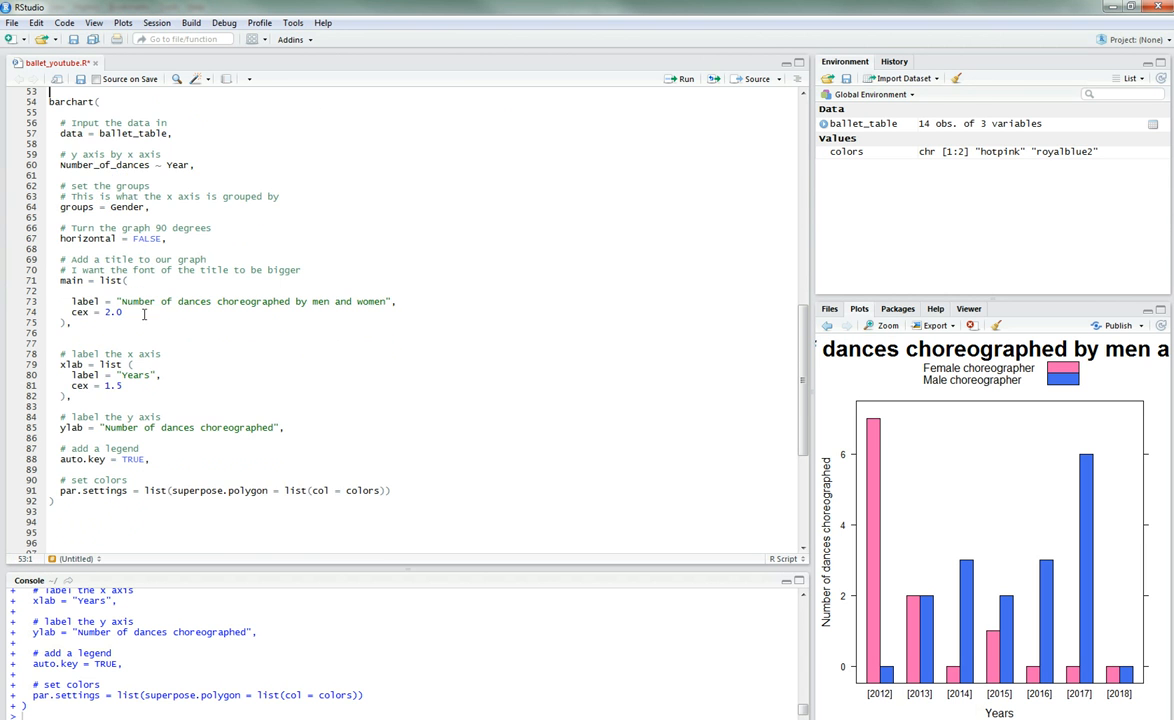
# Step: Rerun the barchart code and confirm the larger Years label in the zoomed chart
pyautogui.click(684, 79)
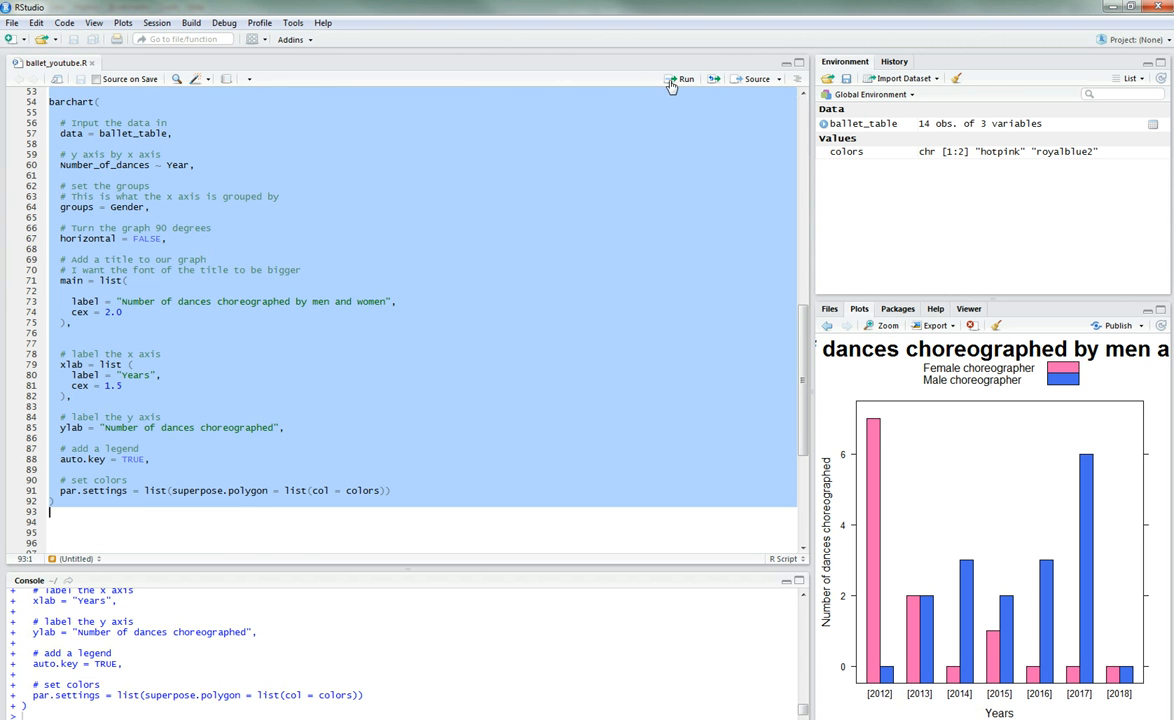
pyautogui.click(685, 78)
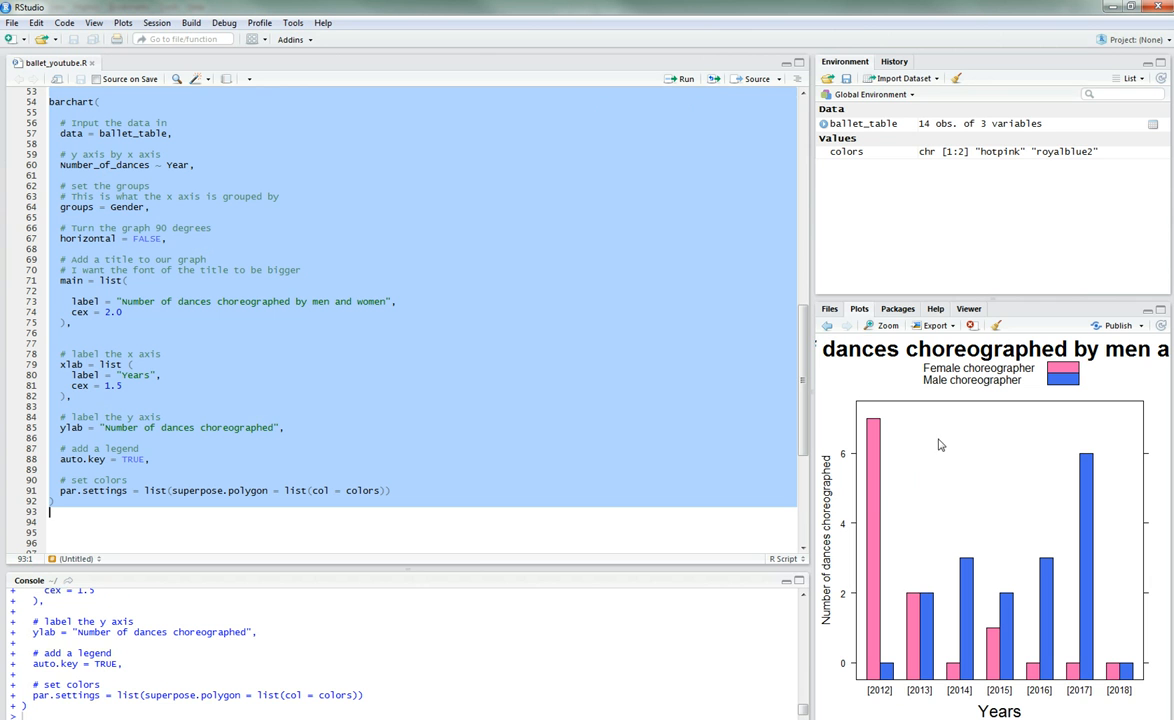
pyautogui.click(884, 325)
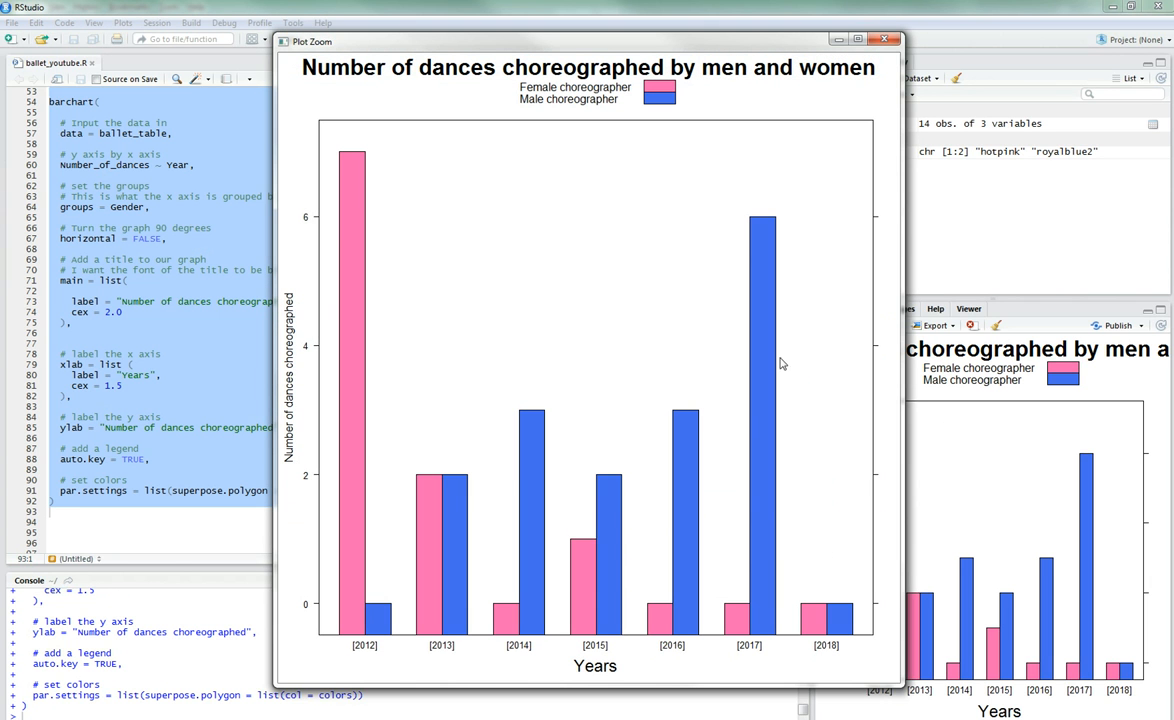
pyautogui.moveTo(916, 494)
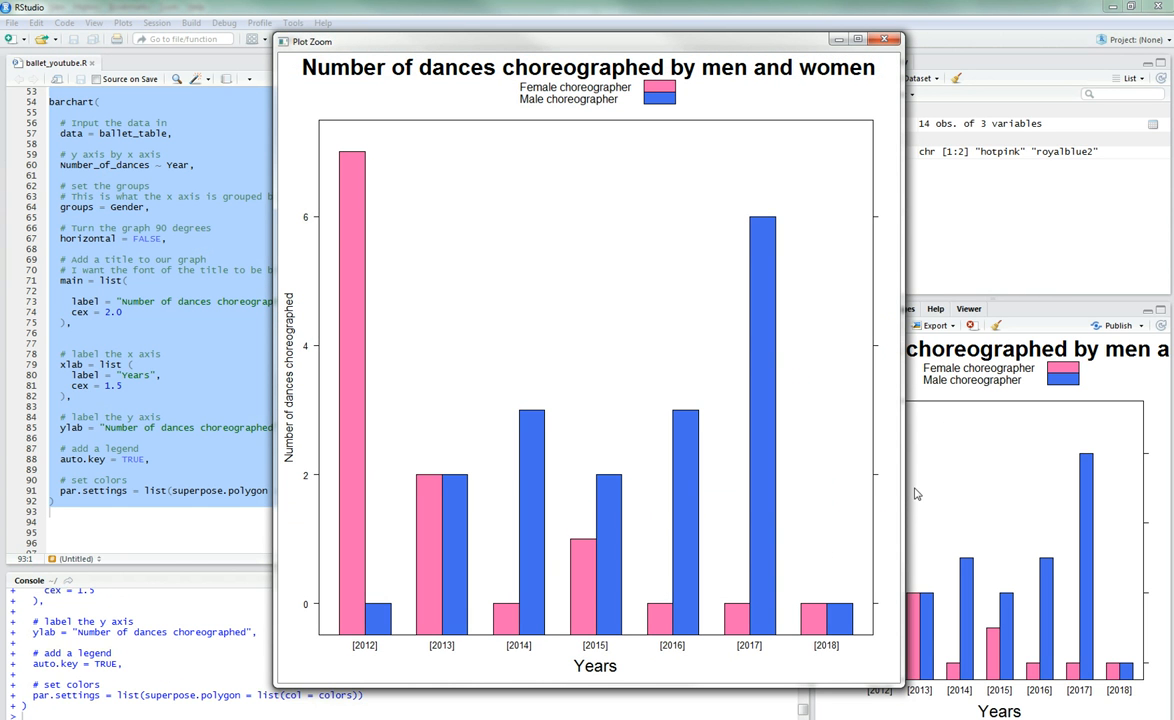
pyautogui.click(884, 38)
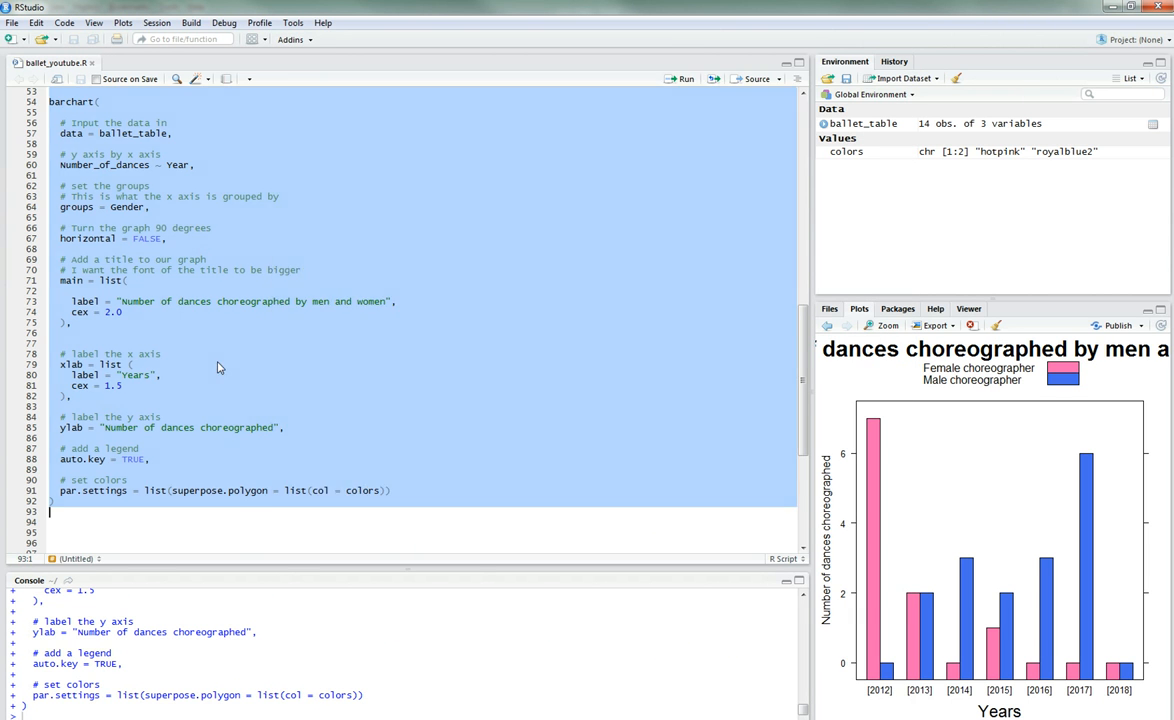
pyautogui.click(130, 364)
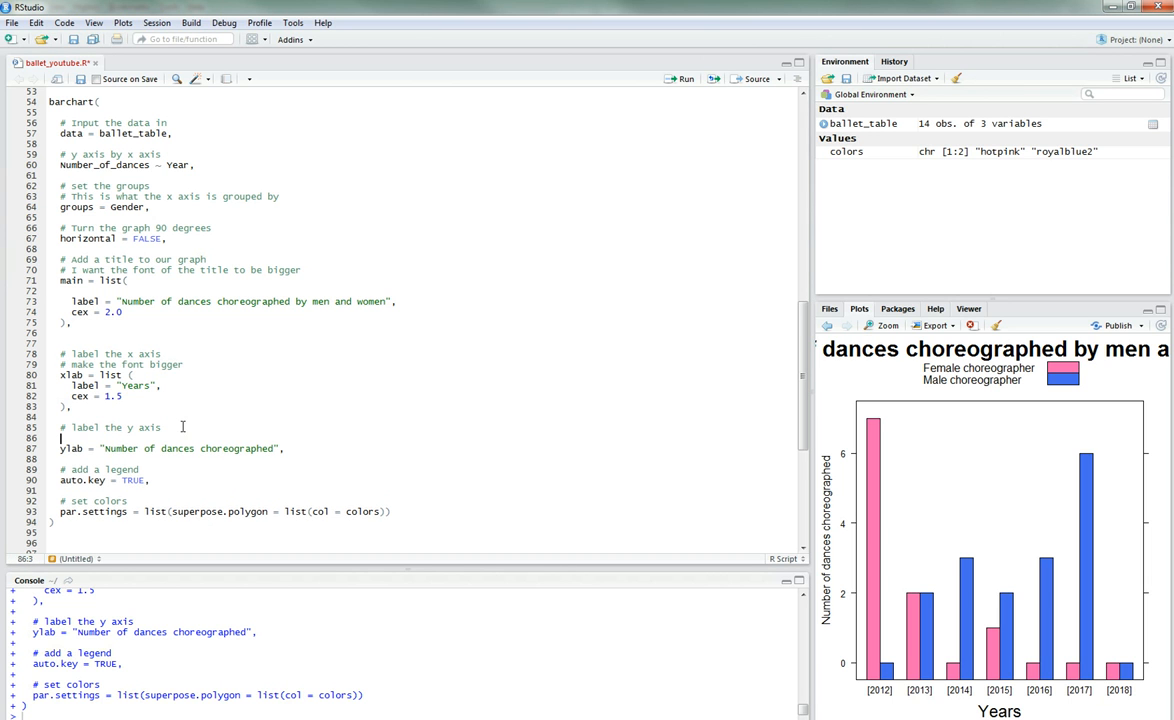
# Step: Add a '# make the font bigger' comment and give the ylab list cex = 1.5, ending with a comma
pyautogui.write('# make the font bigger')
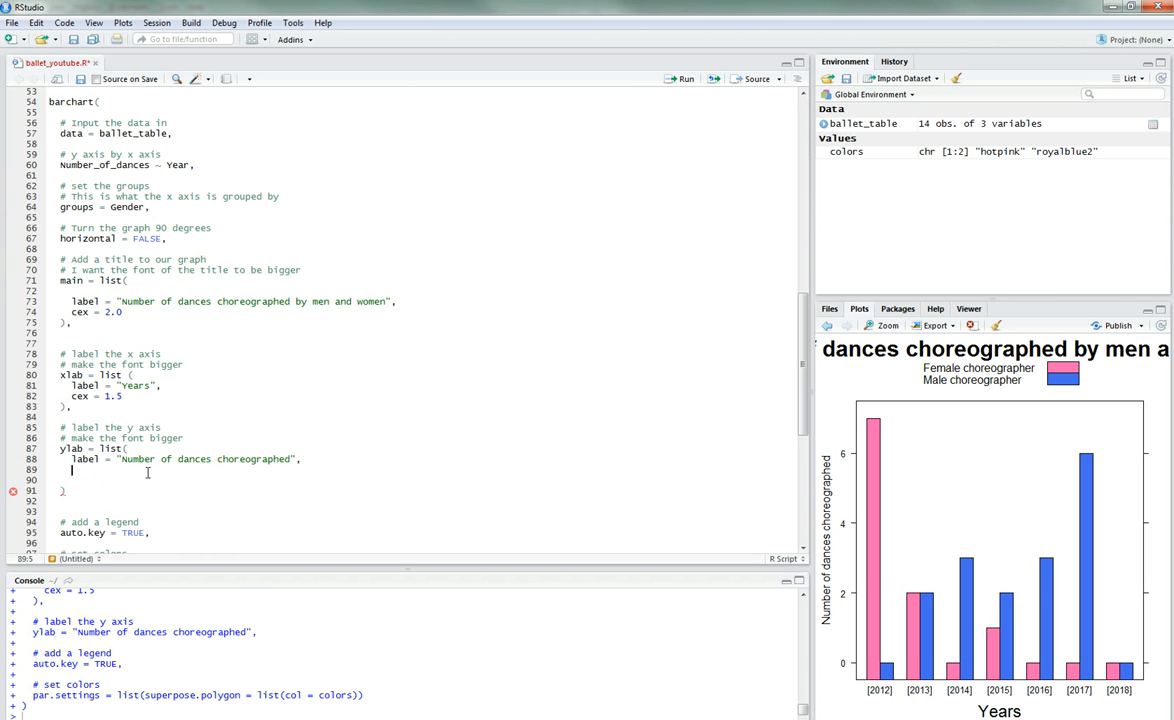
pyautogui.write('c')
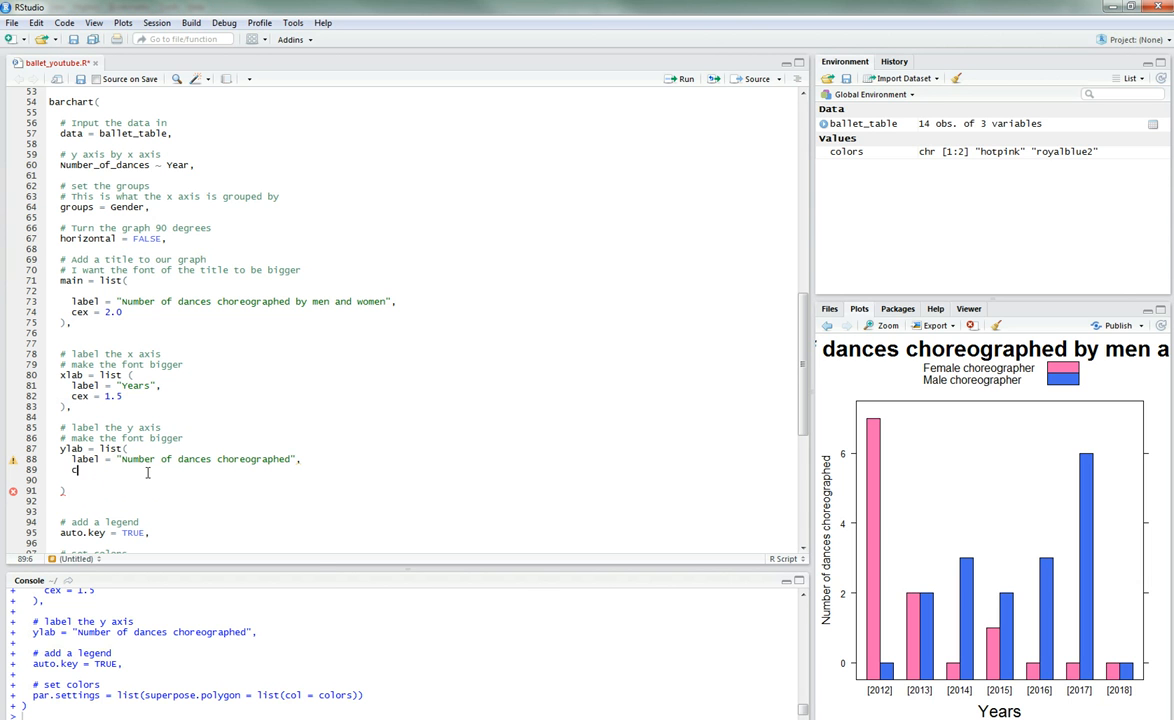
pyautogui.write('cex =1.')
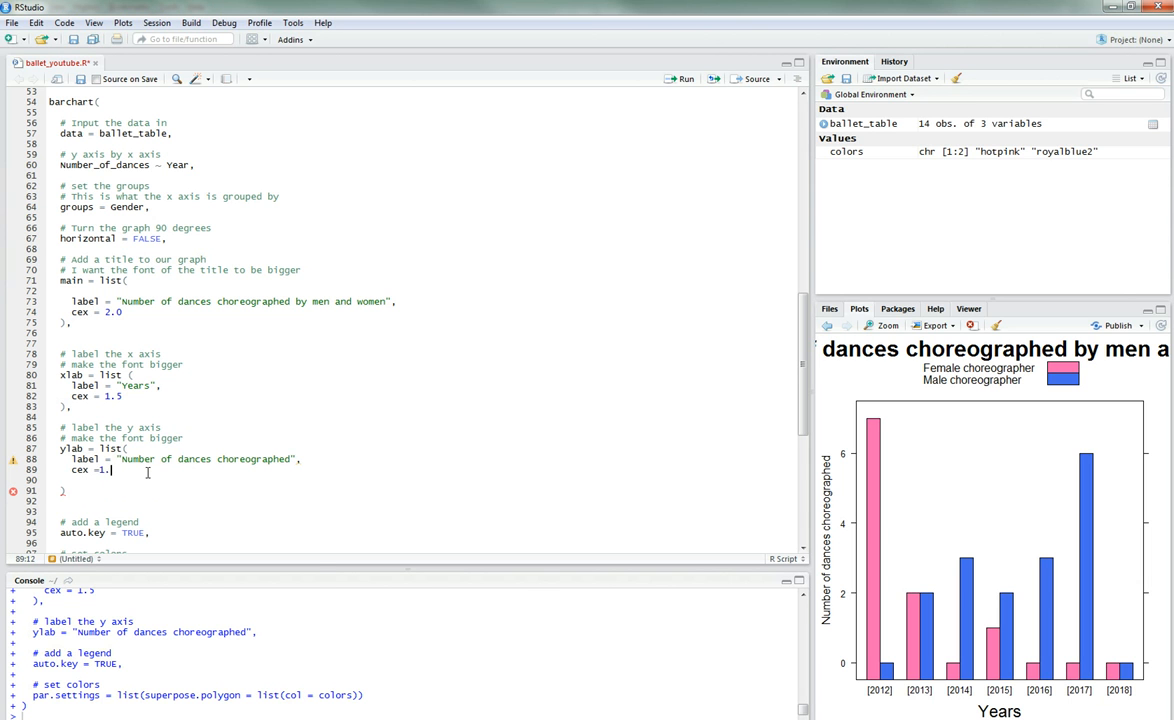
pyautogui.write('5')
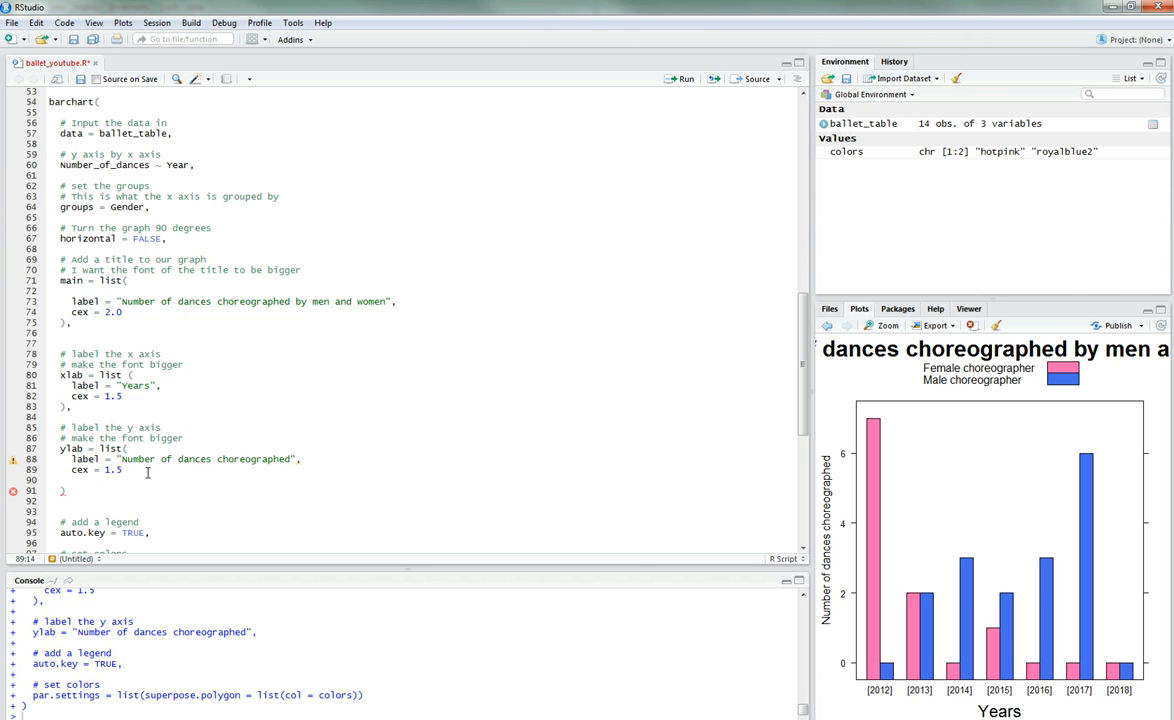
pyautogui.press('Delete')
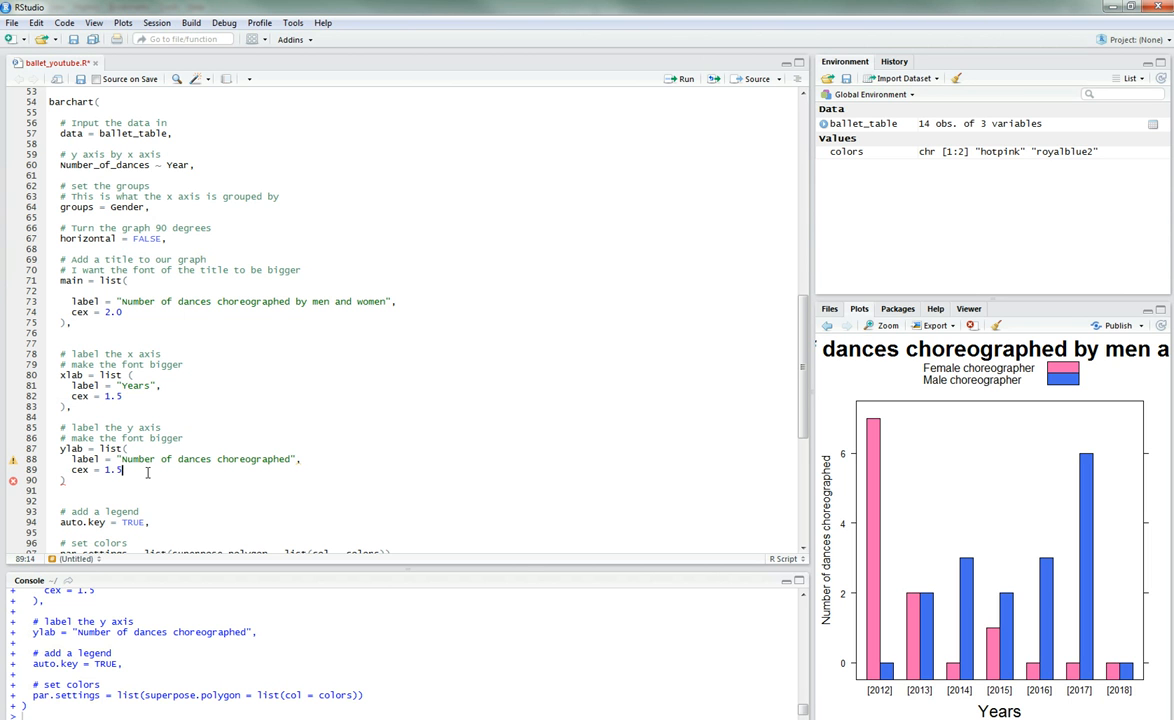
pyautogui.write(',')
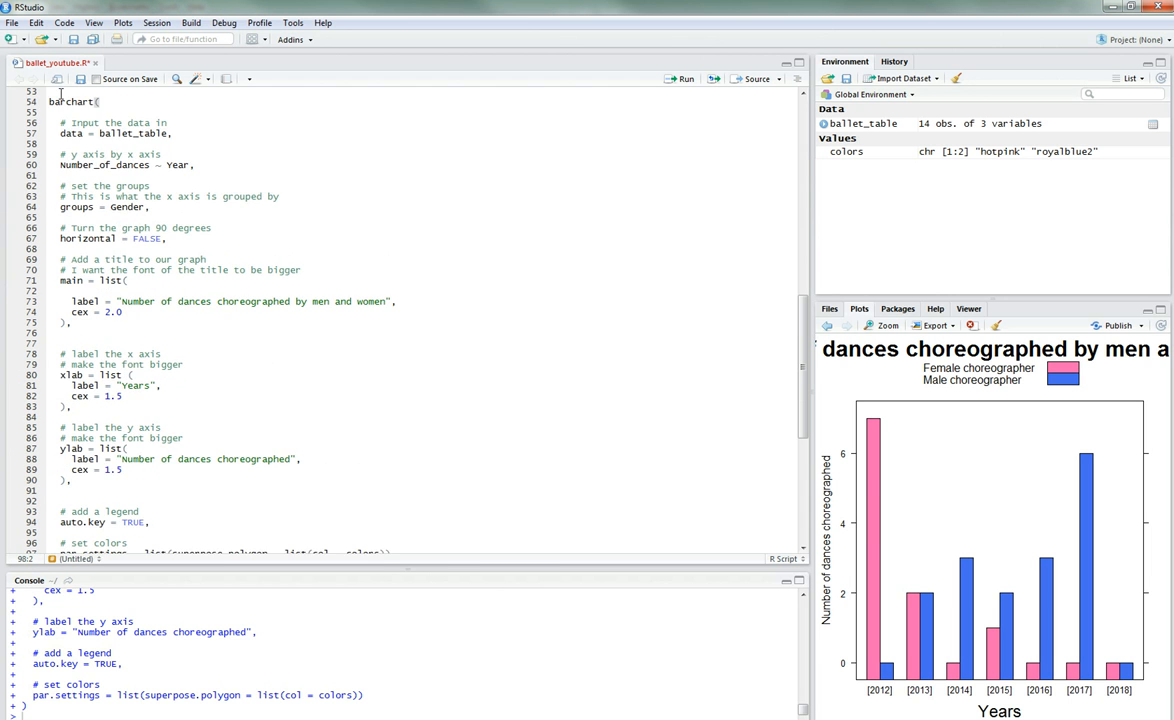
# Step: Rerun the barchart call and inspect the enlarged y-axis label in the zoom window
pyautogui.click(684, 79)
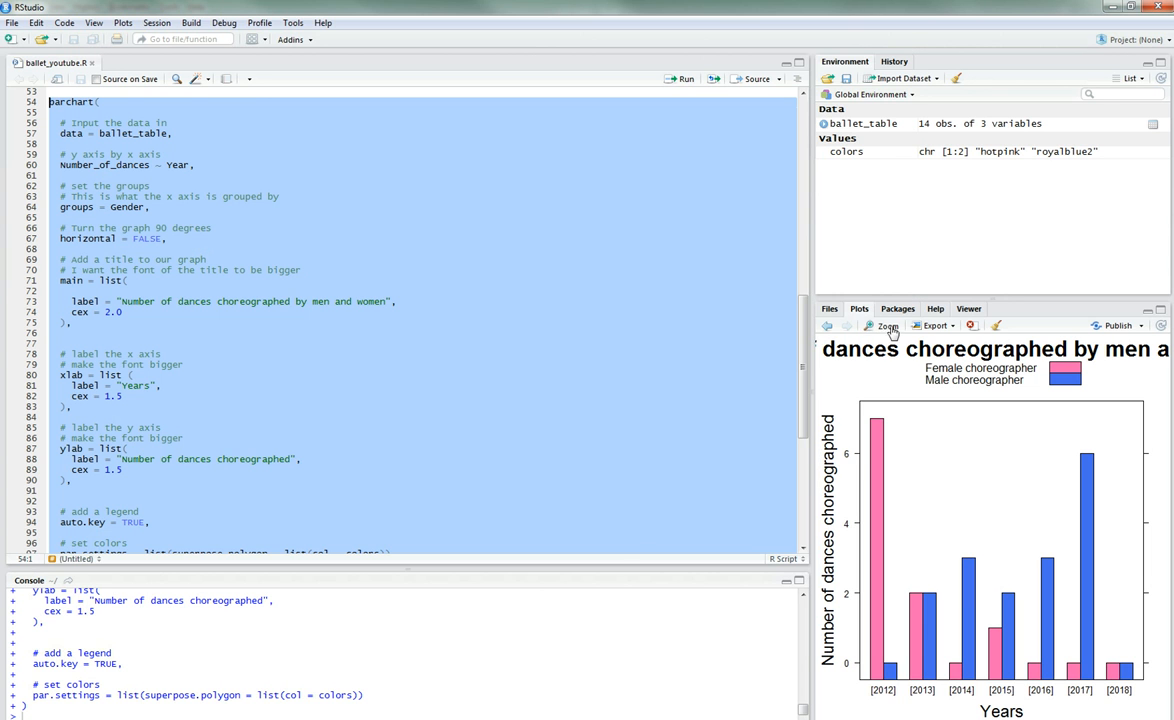
pyautogui.click(884, 326)
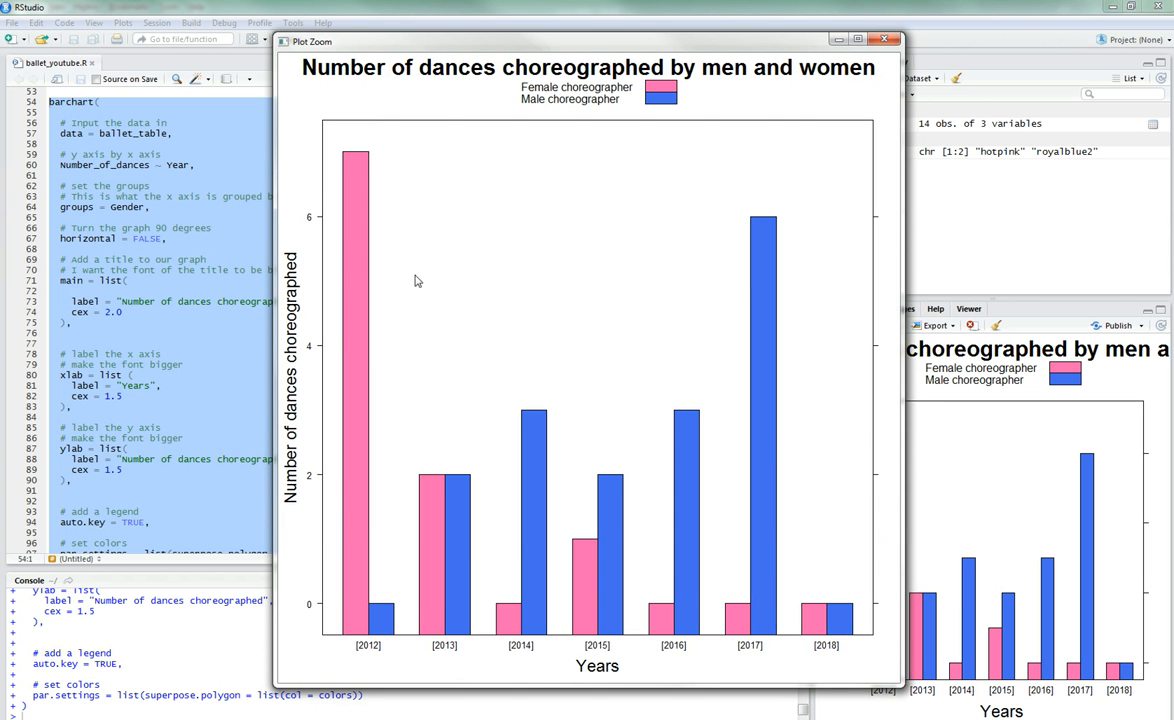
pyautogui.moveTo(674, 130)
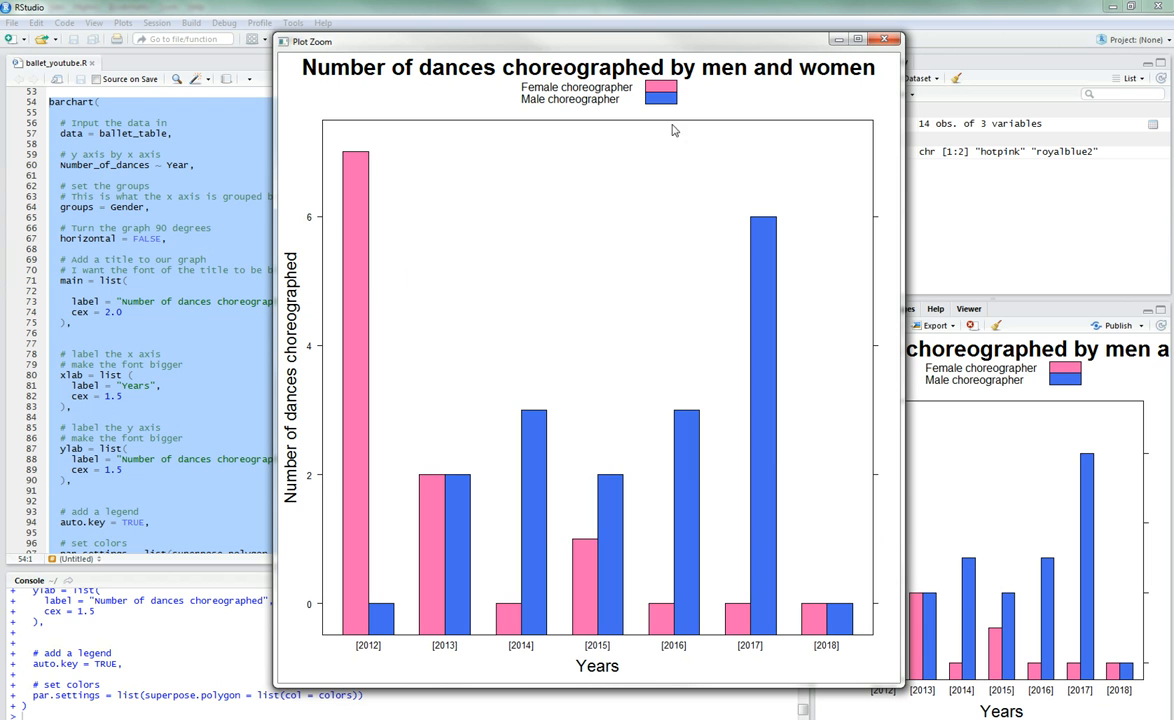
pyautogui.moveTo(588, 517)
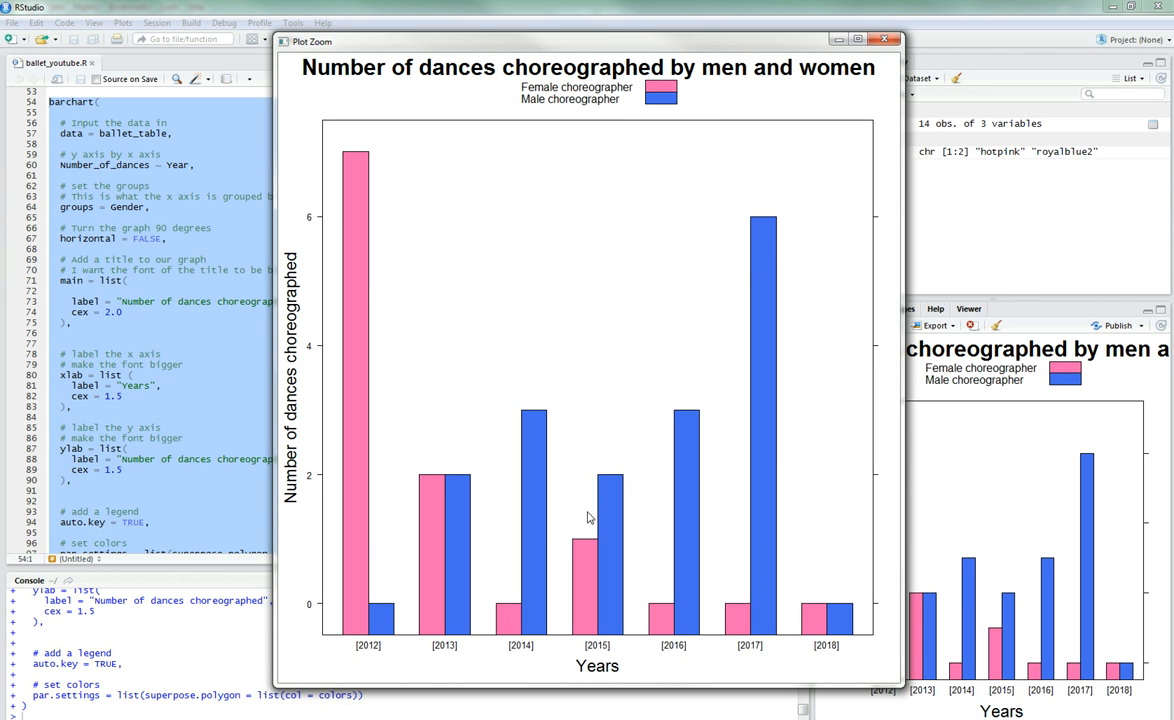
pyautogui.moveTo(338, 348)
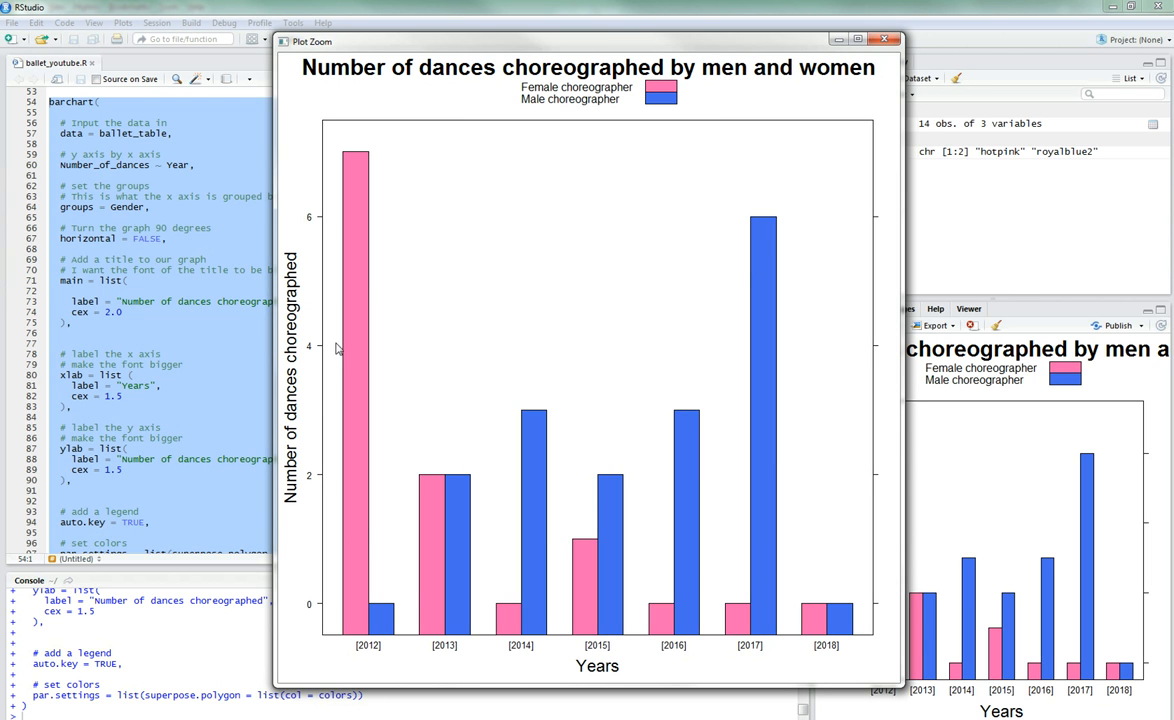
pyautogui.moveTo(329, 343)
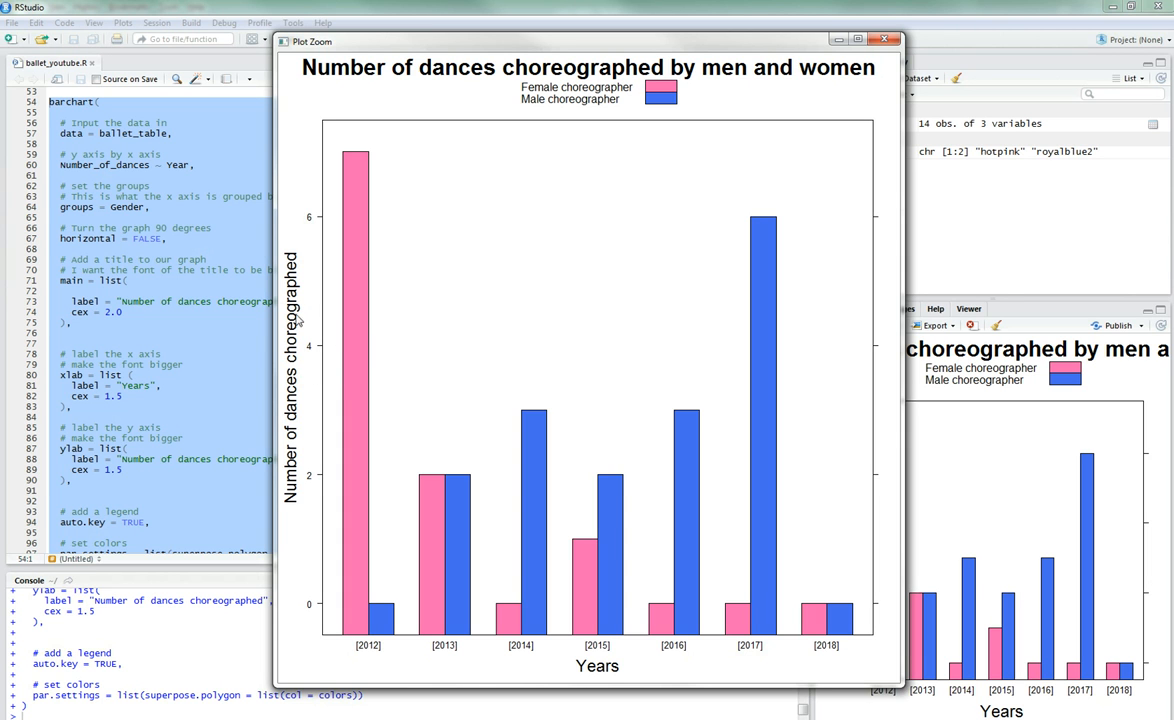
pyautogui.moveTo(913, 44)
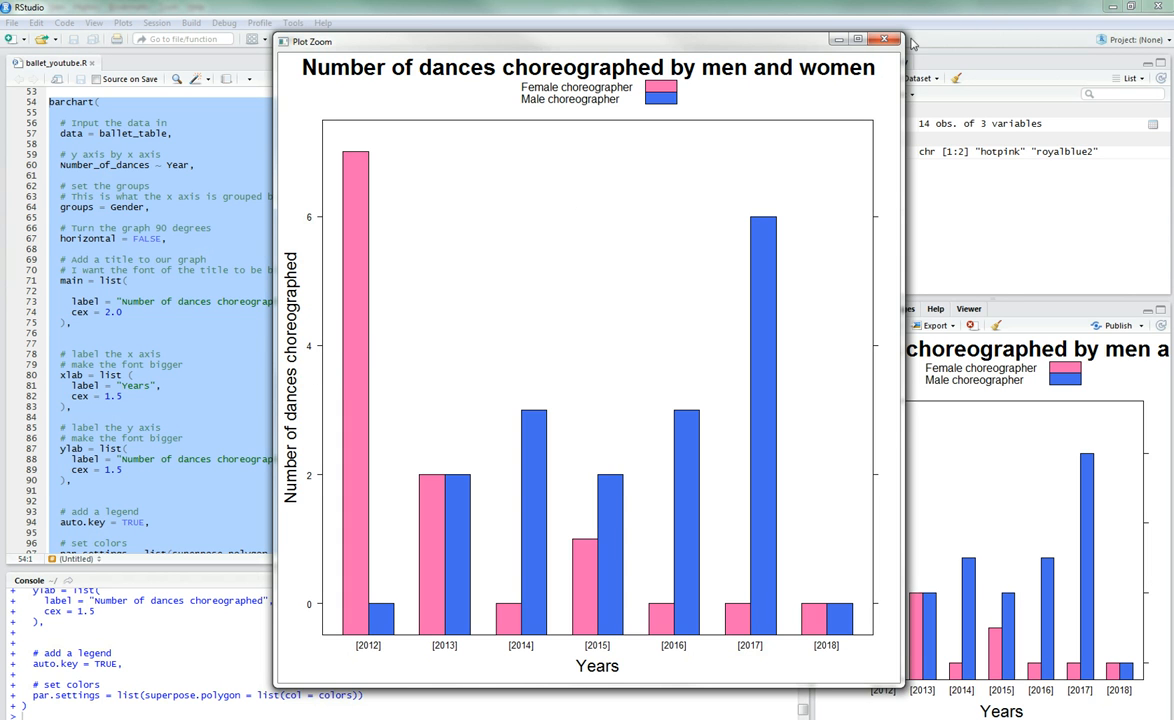
pyautogui.click(884, 40)
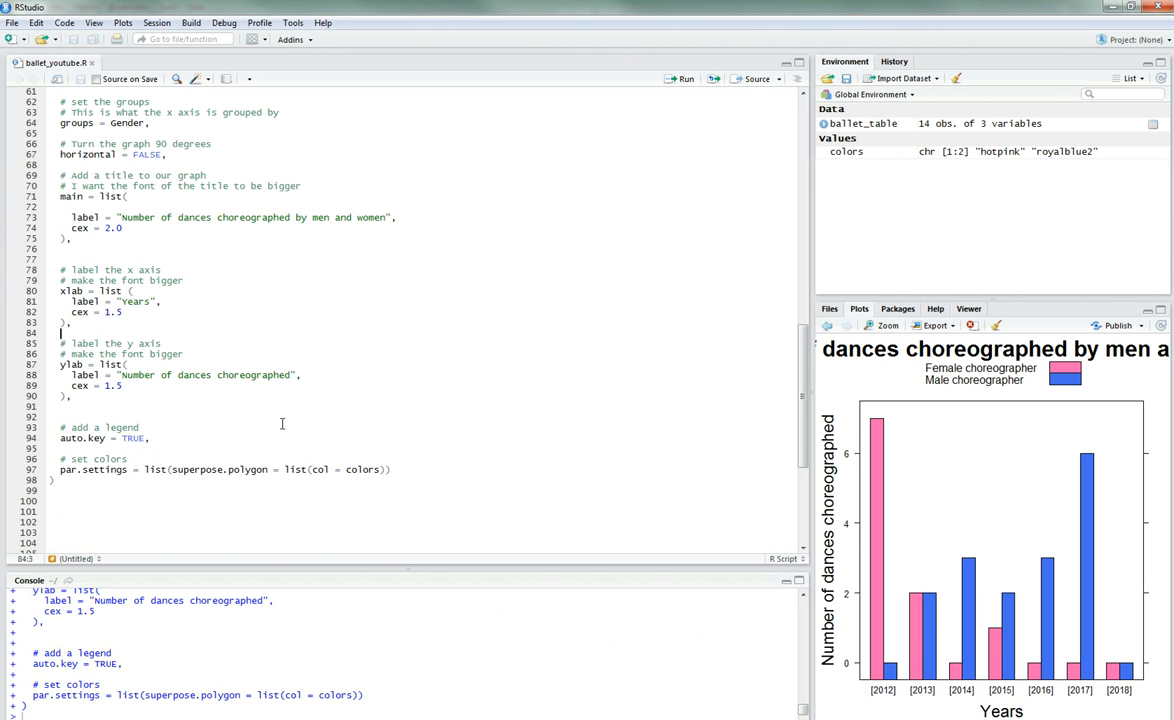
# Step: Add comments '# x and y axis marks' and '# we want to make their font a little bigger'
pyautogui.doubleClick(133, 438)
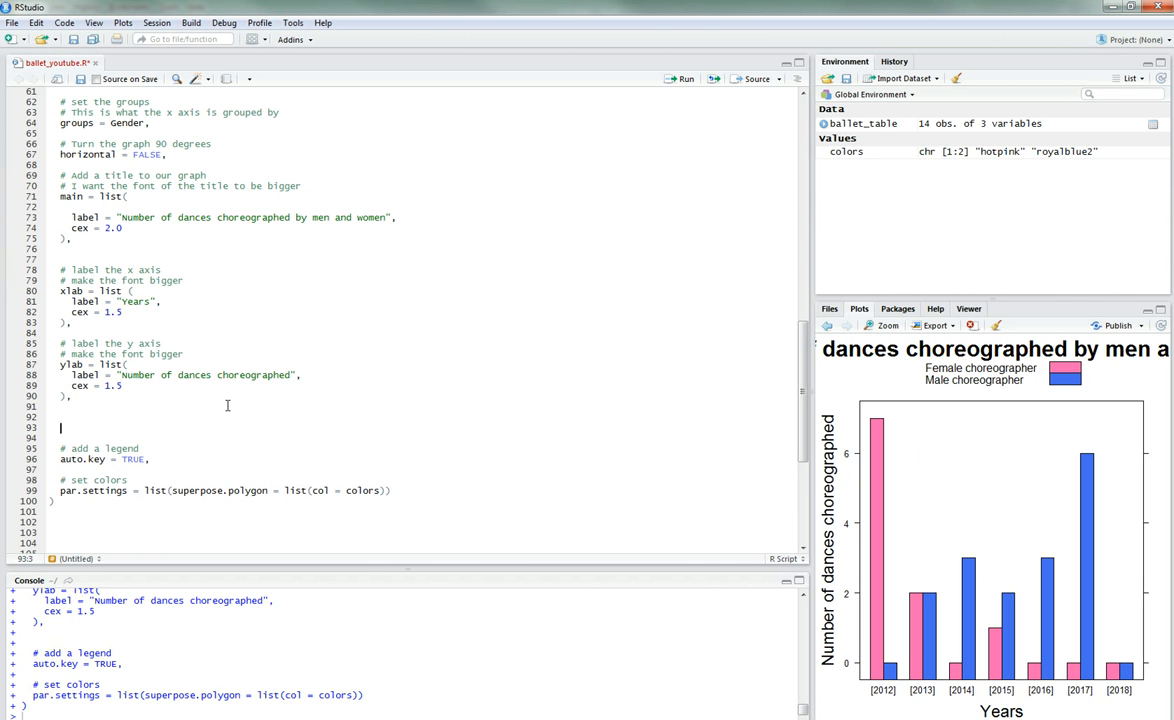
pyautogui.write('#')
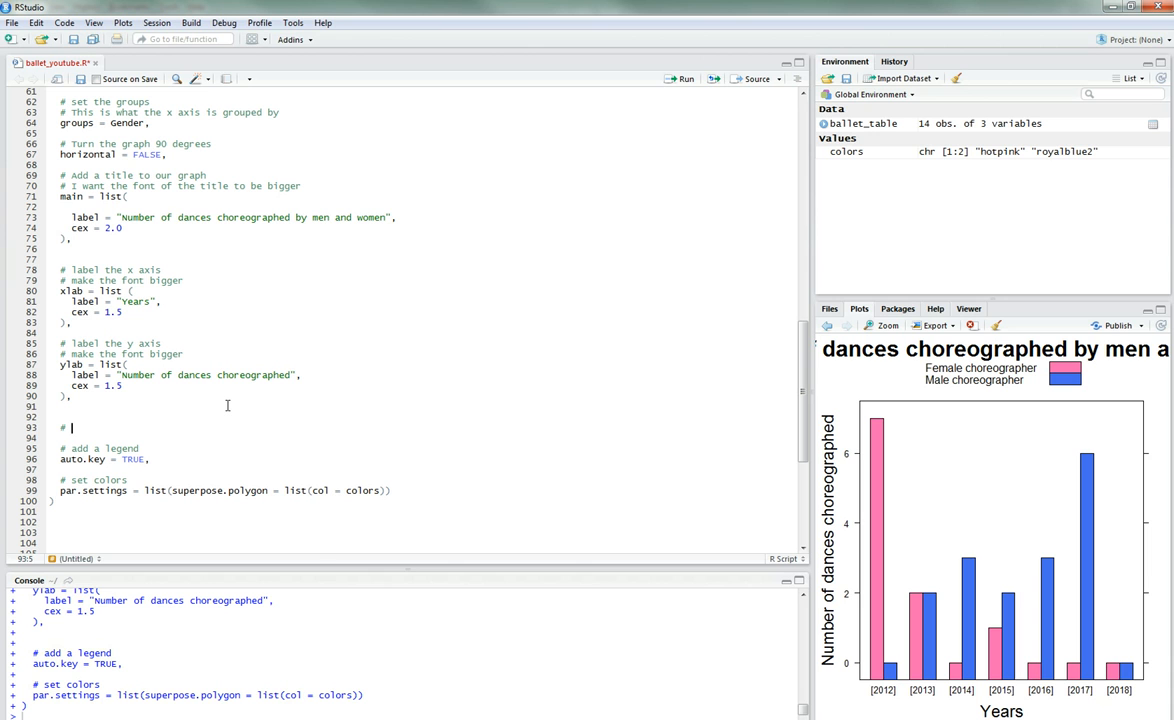
pyautogui.write('x and y')
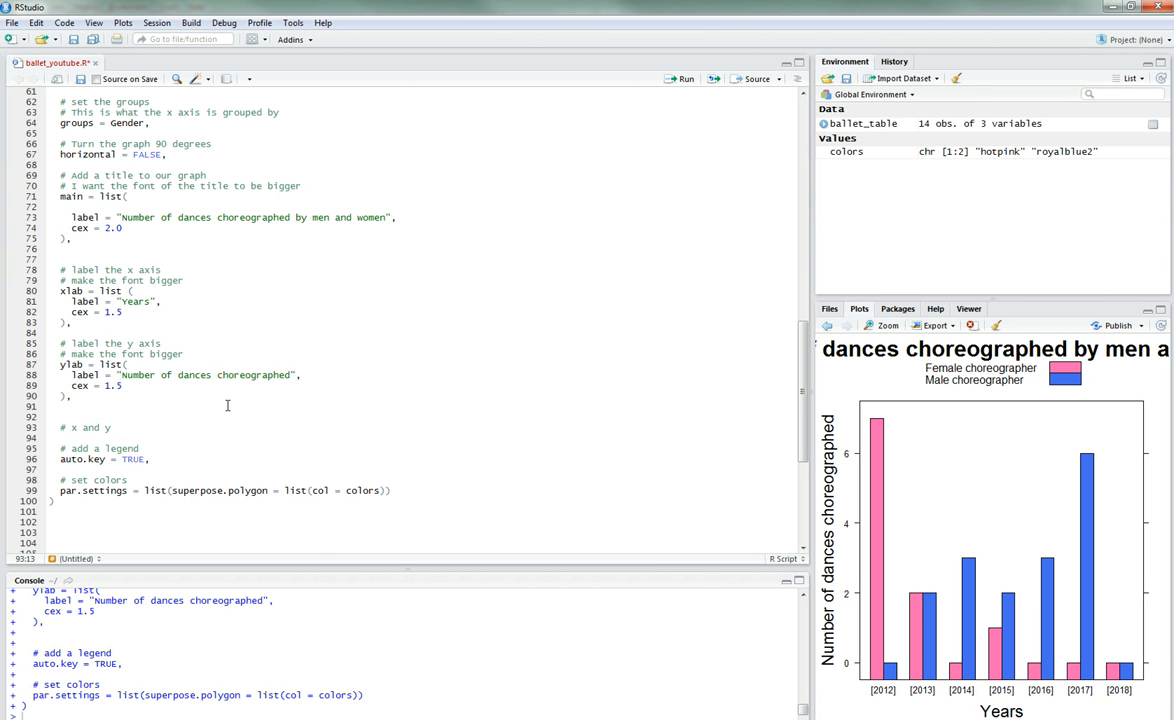
pyautogui.write('axis marks')
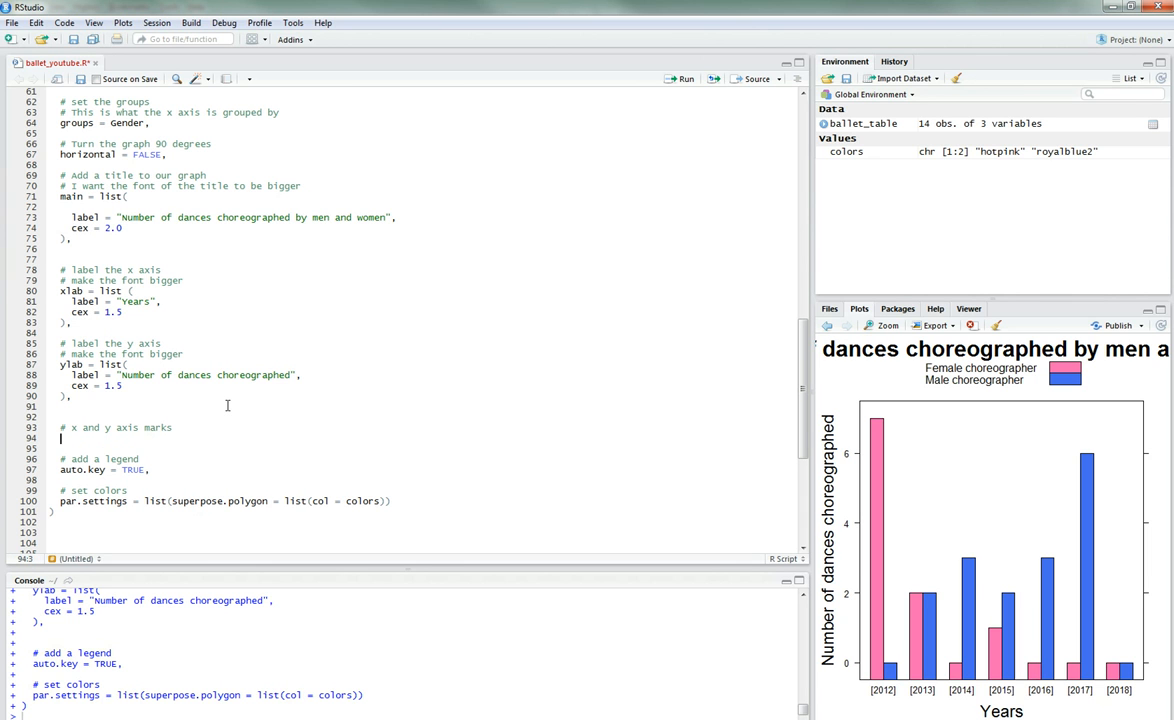
pyautogui.write('# we want to')
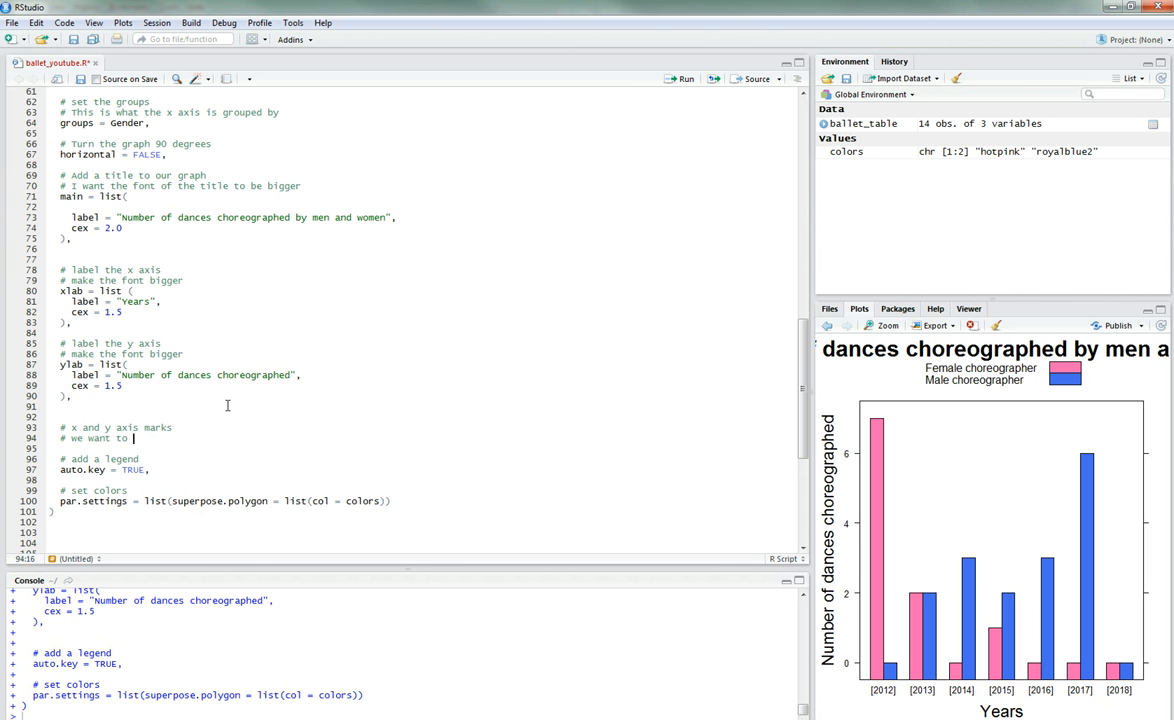
pyautogui.write('make their f')
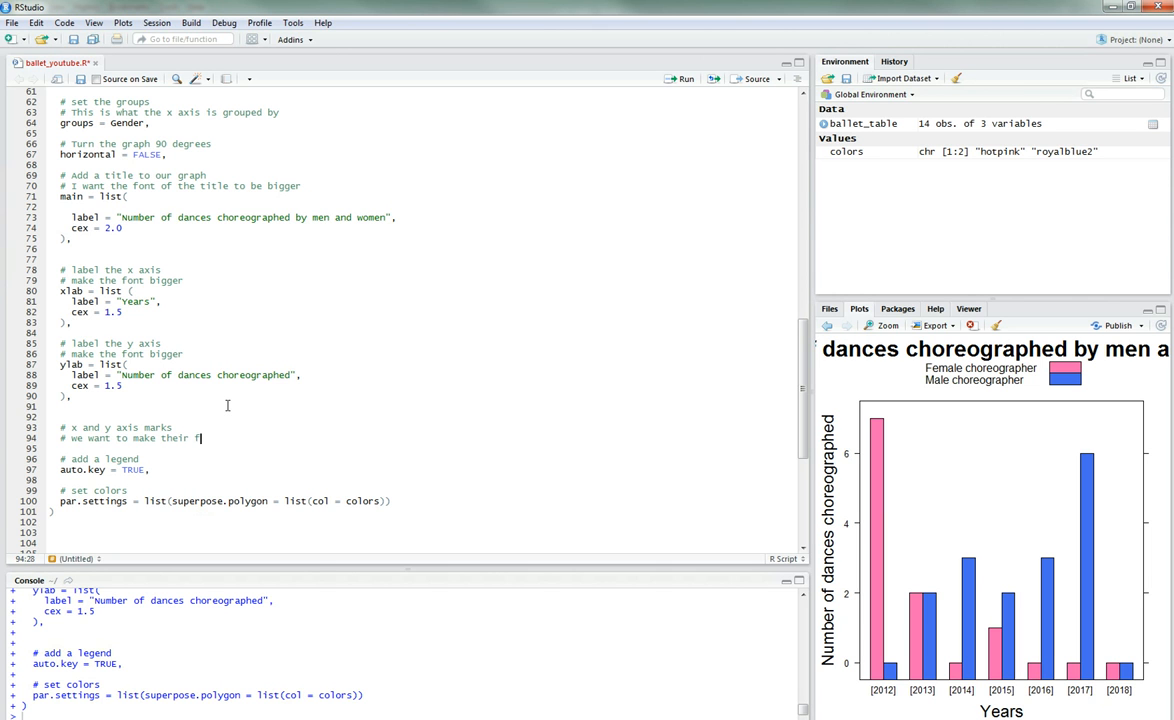
pyautogui.write('ont a little bigg')
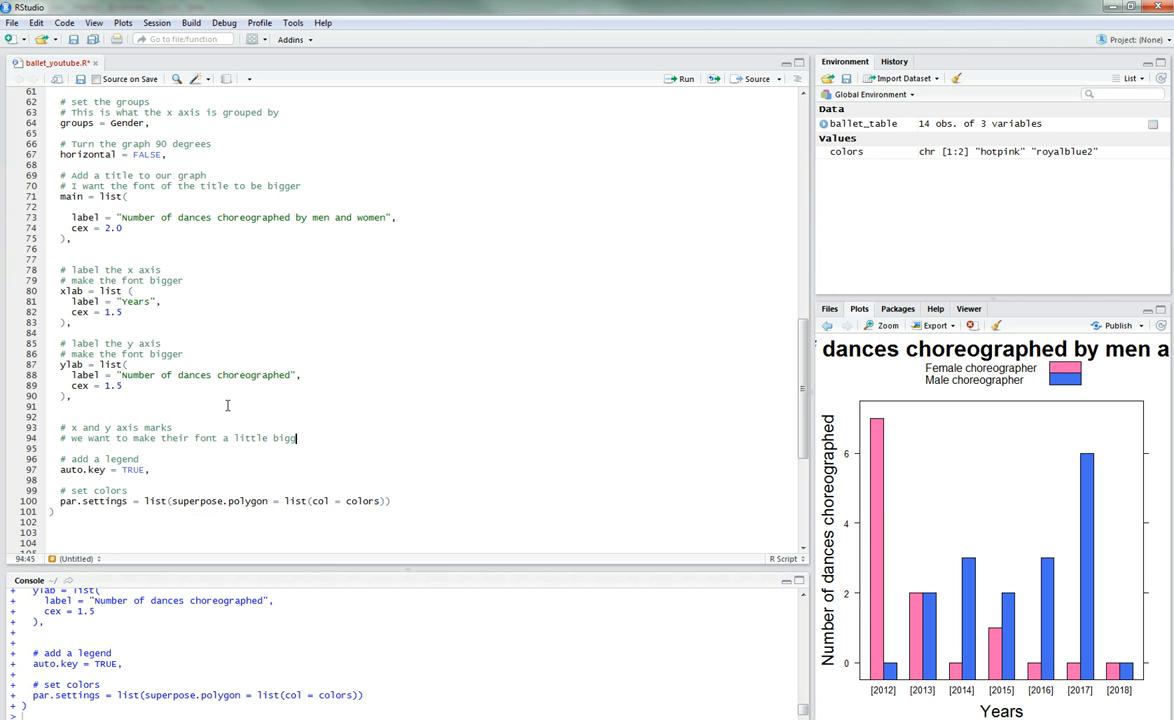
pyautogui.click(884, 325)
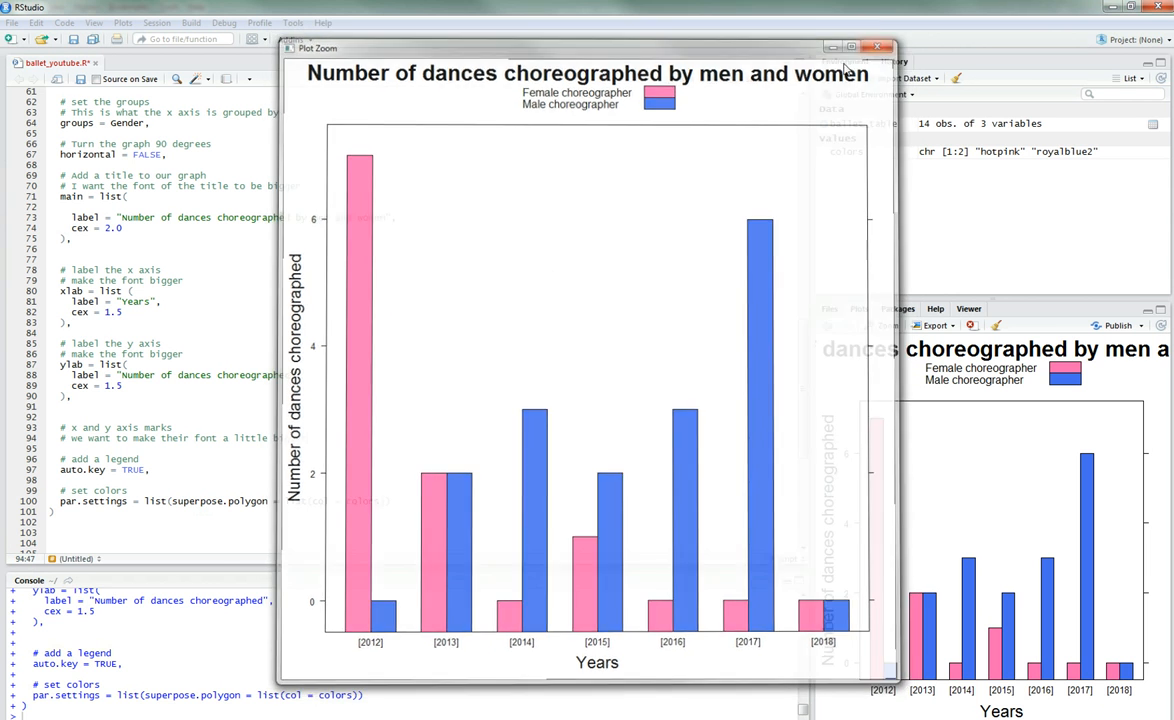
pyautogui.click(878, 46)
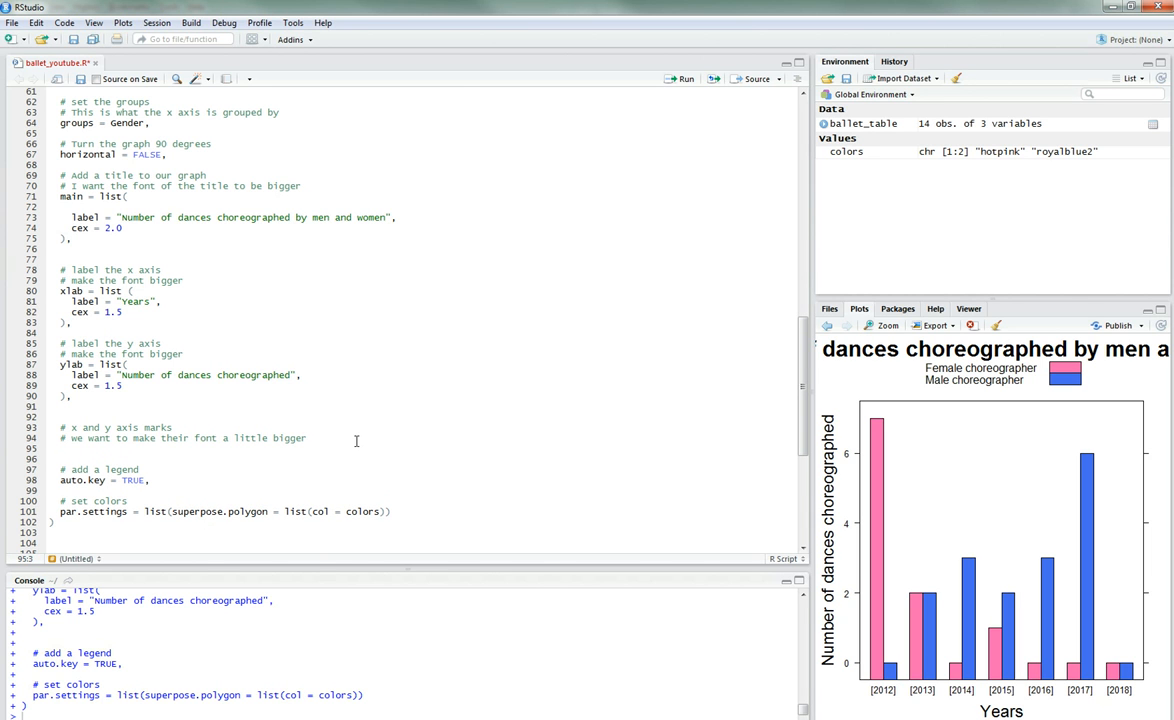
# Step: Write an x = list( block with a commented-out rot = 90 and cex = 1.0
pyautogui.write('x')
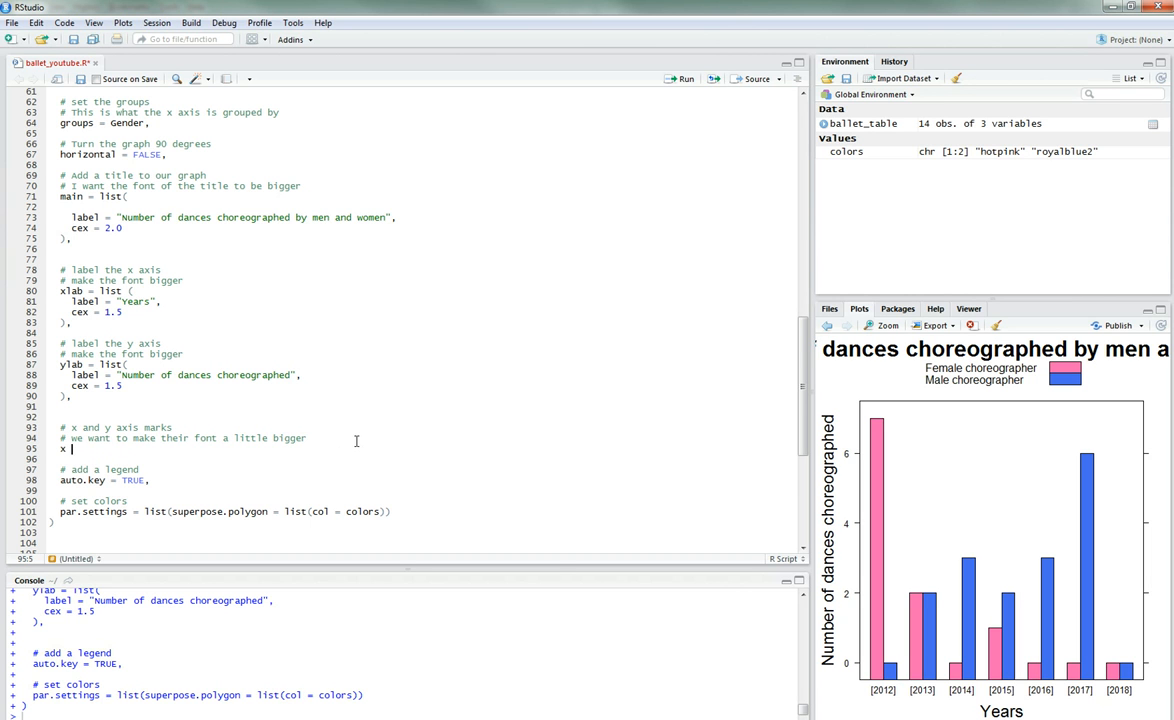
pyautogui.write('=')
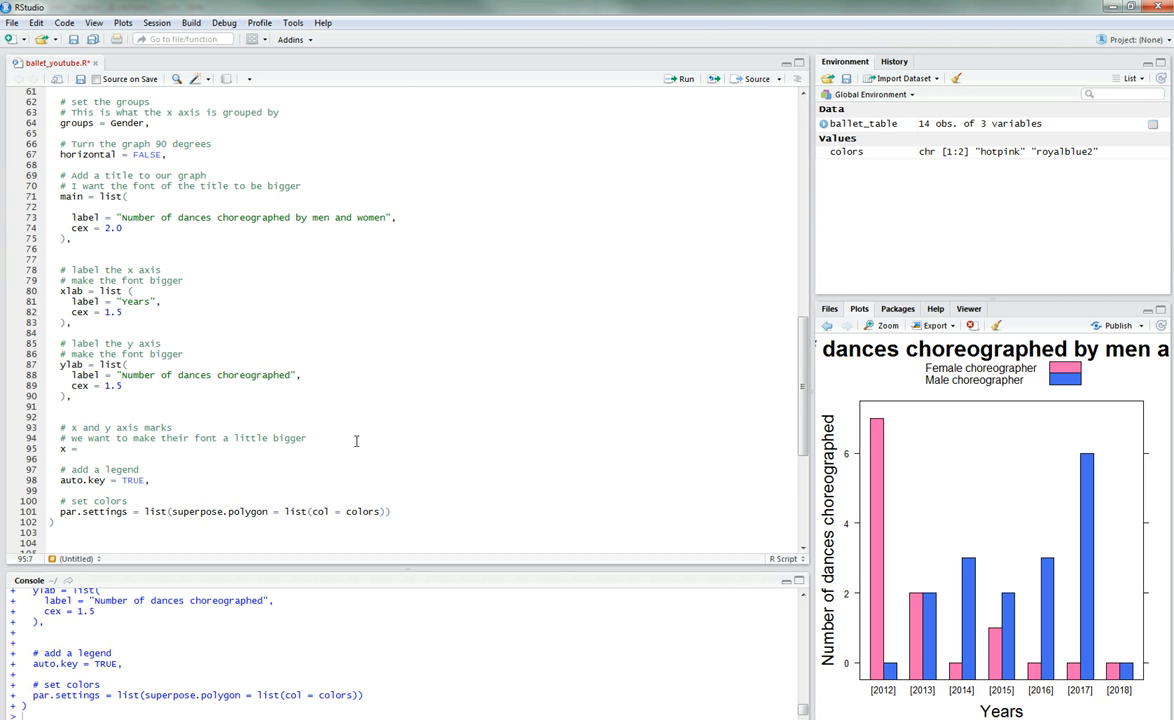
pyautogui.write('list (')
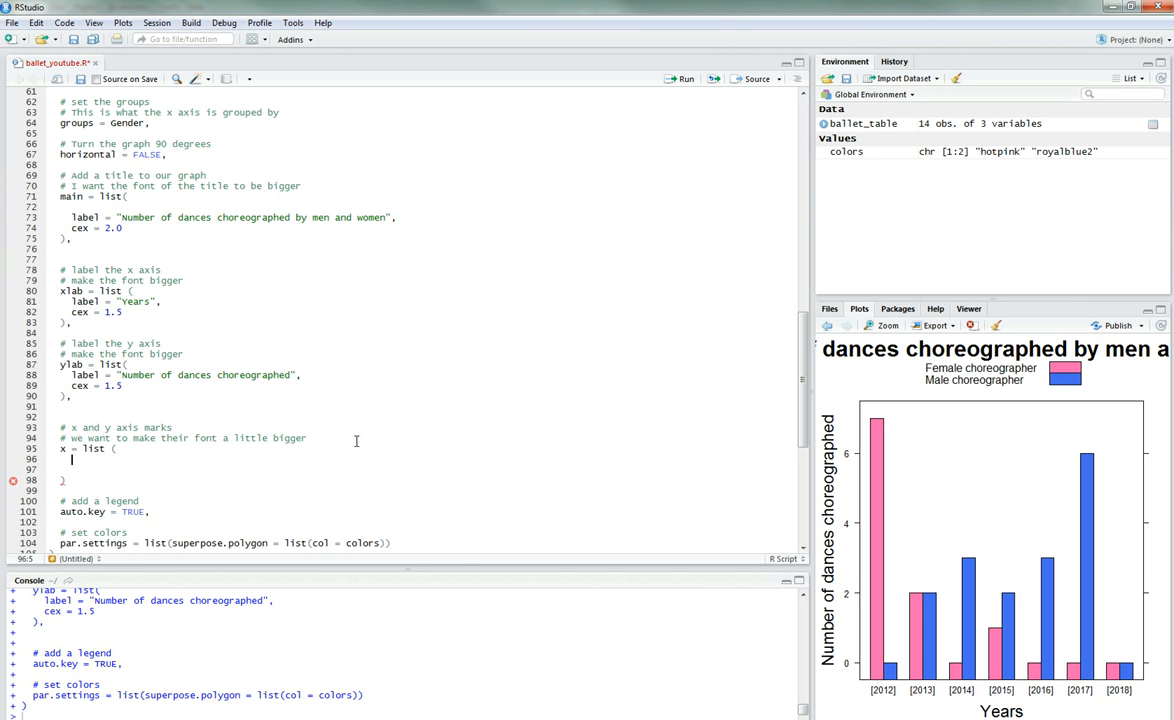
pyautogui.write('# if you want to rotate')
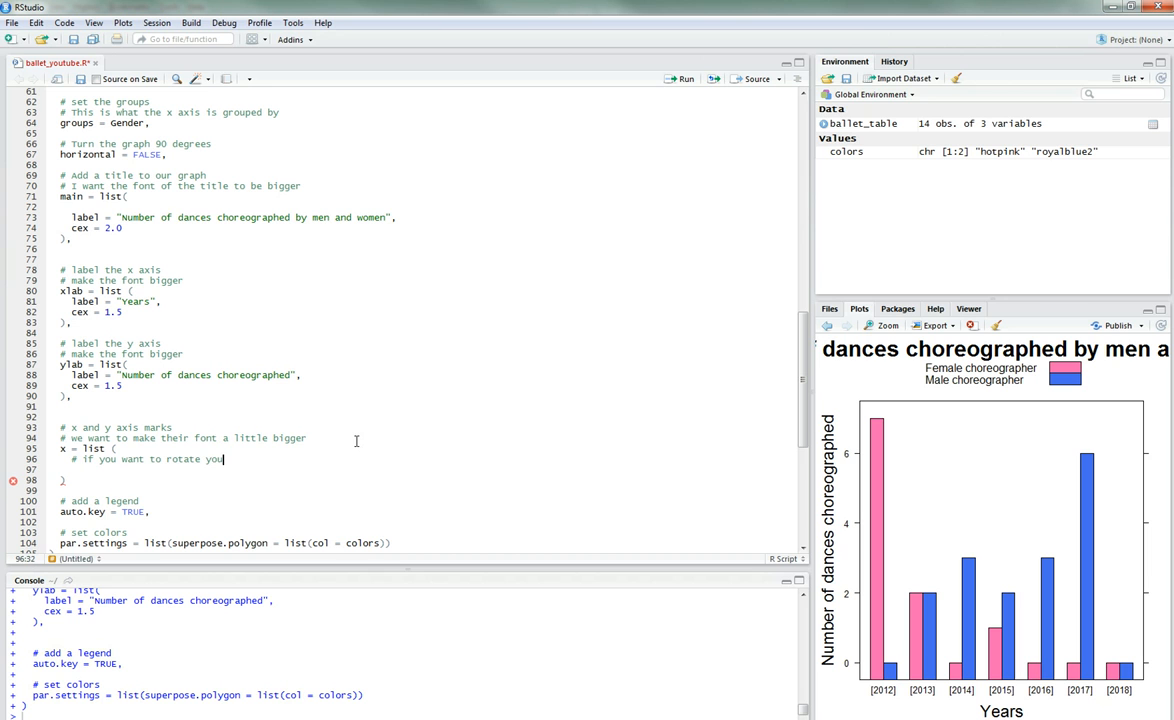
pyautogui.write('your values')
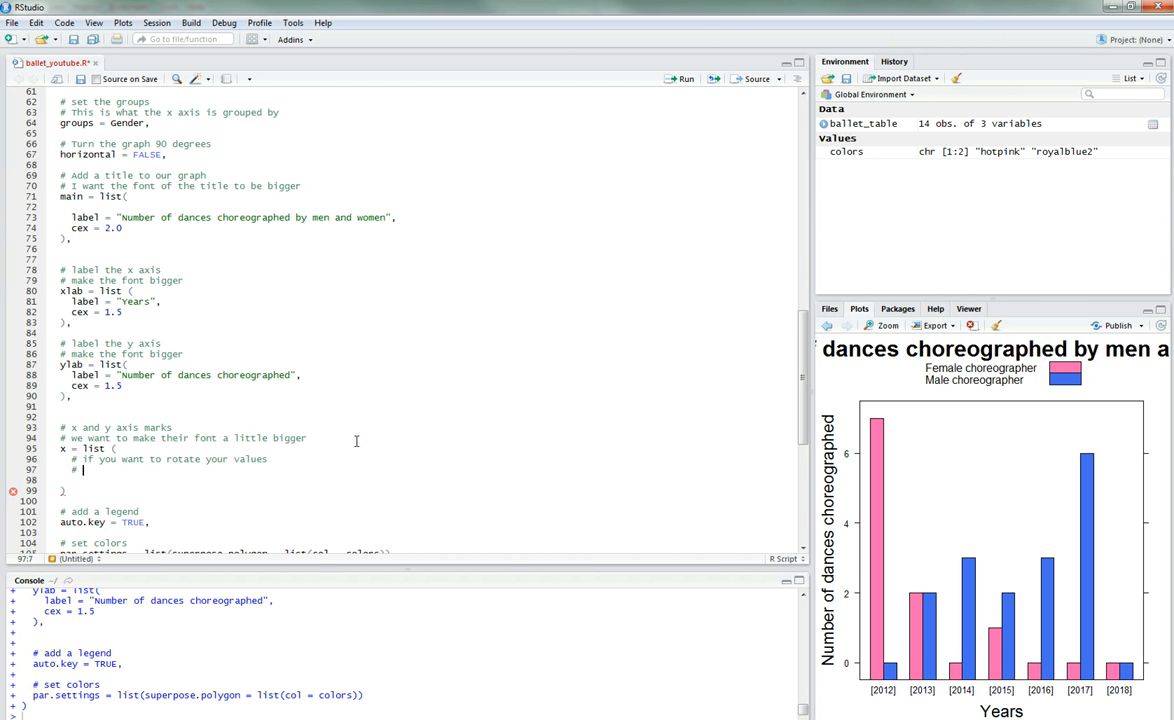
pyautogui.write('rot = 90')
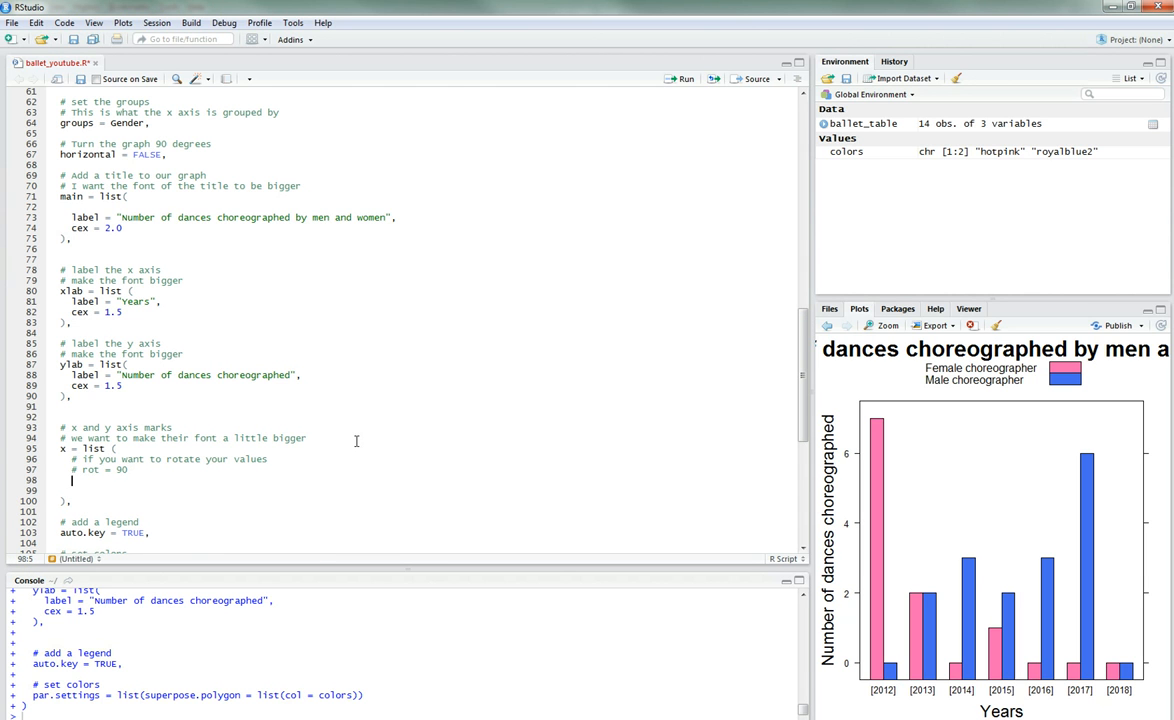
pyautogui.write('cex')
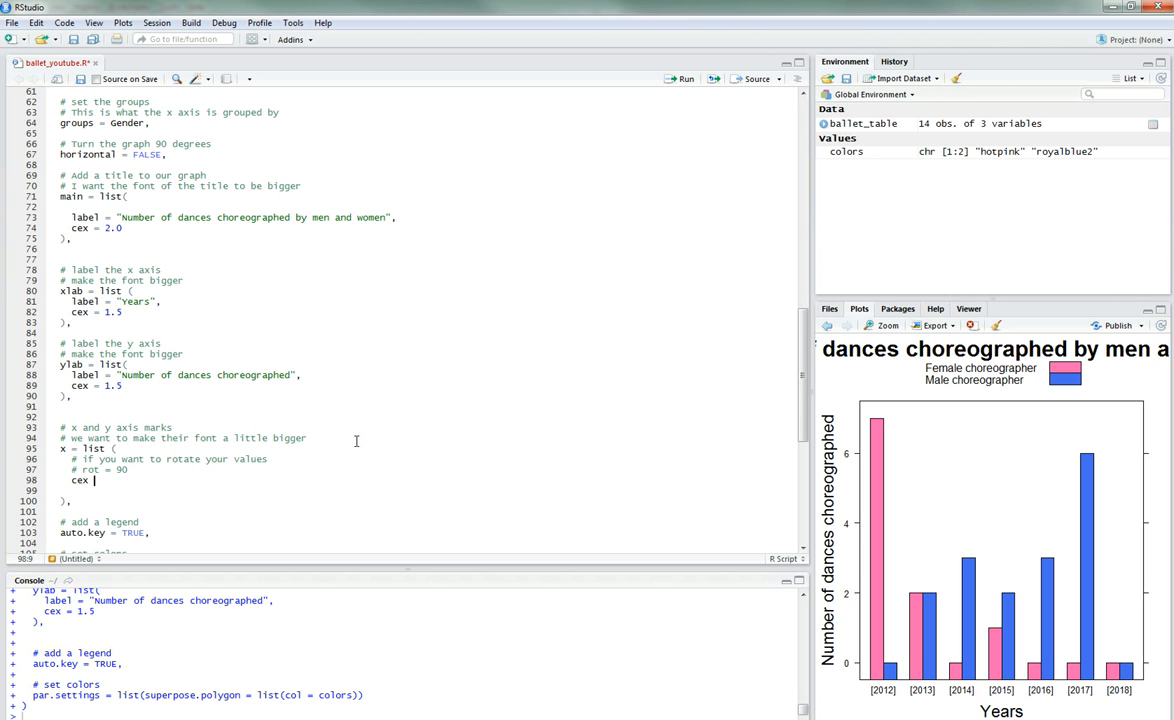
pyautogui.write('= 1')
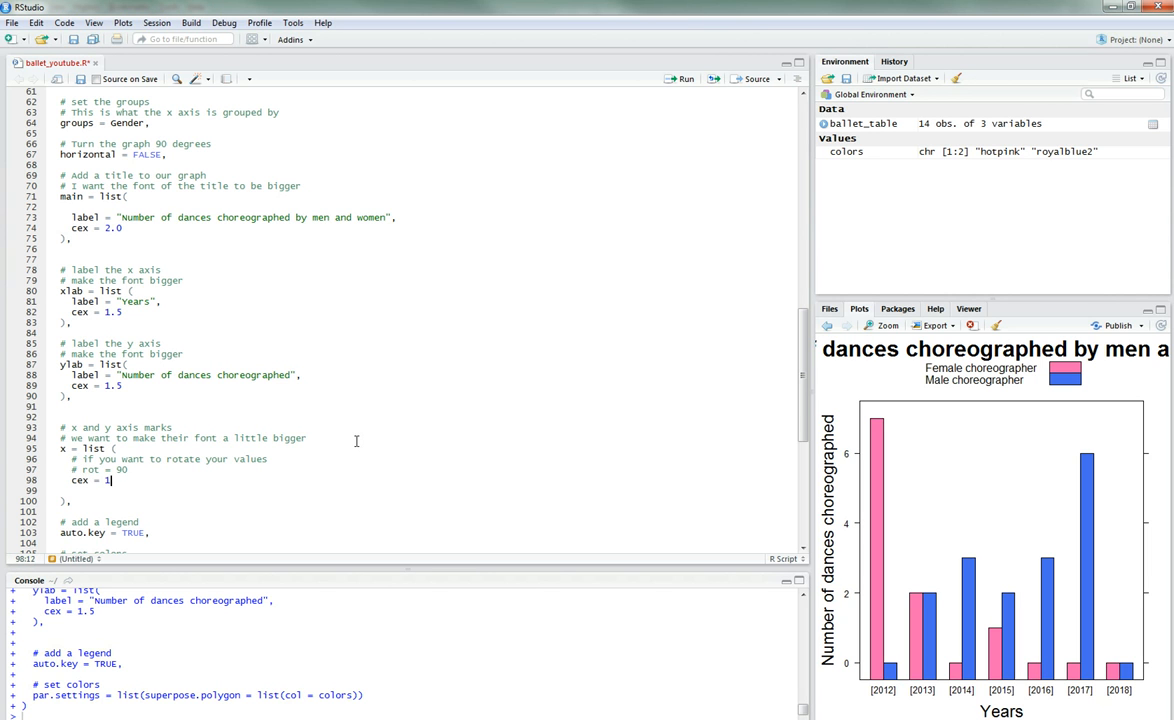
pyautogui.write('.0')
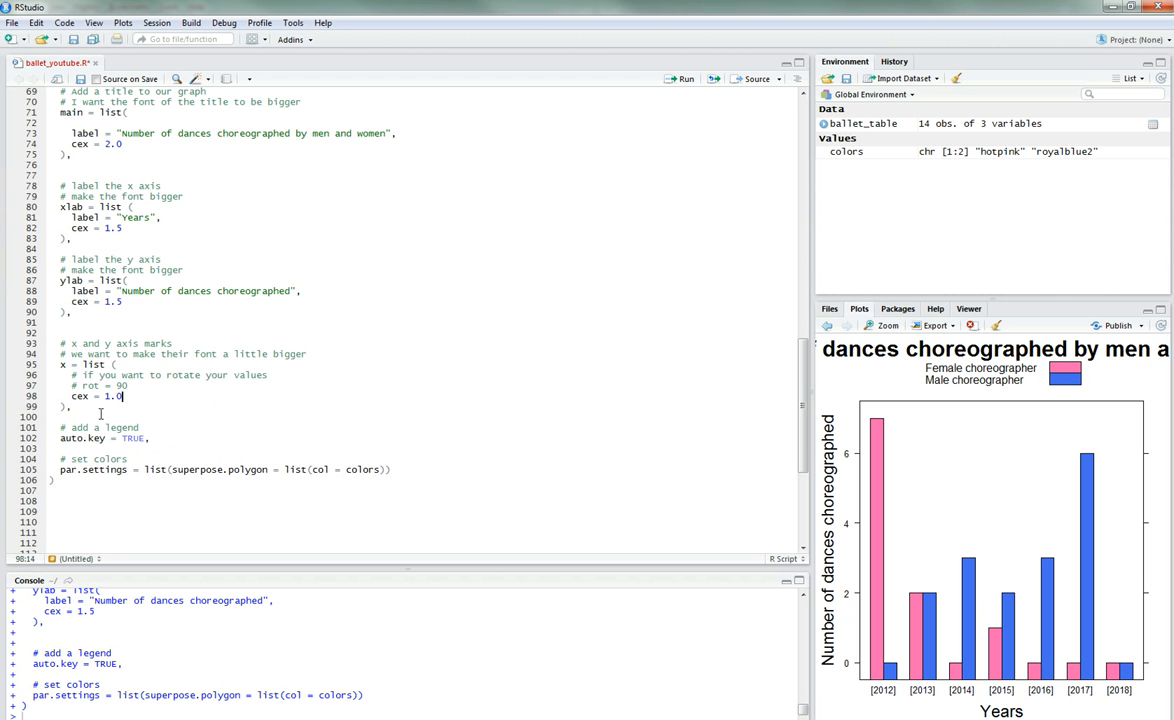
pyautogui.scroll(3)
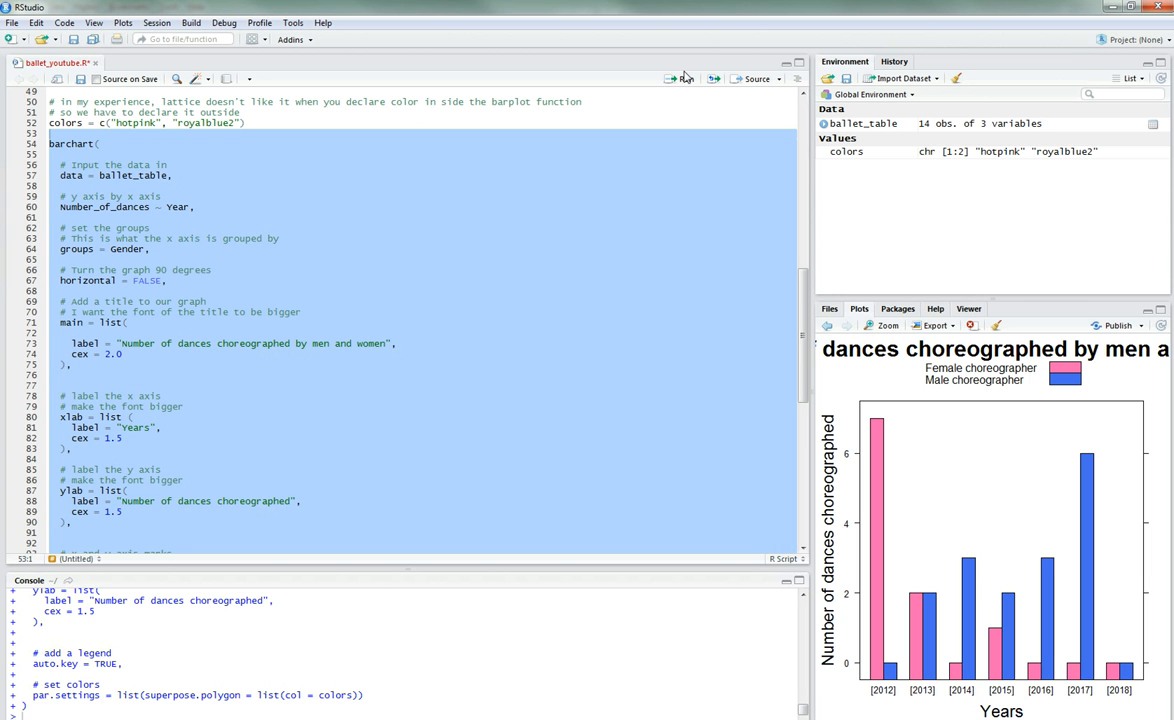
# Step: Run the barchart code, view the zoomed chart, then edit the axis-marks x list
pyautogui.click(684, 78)
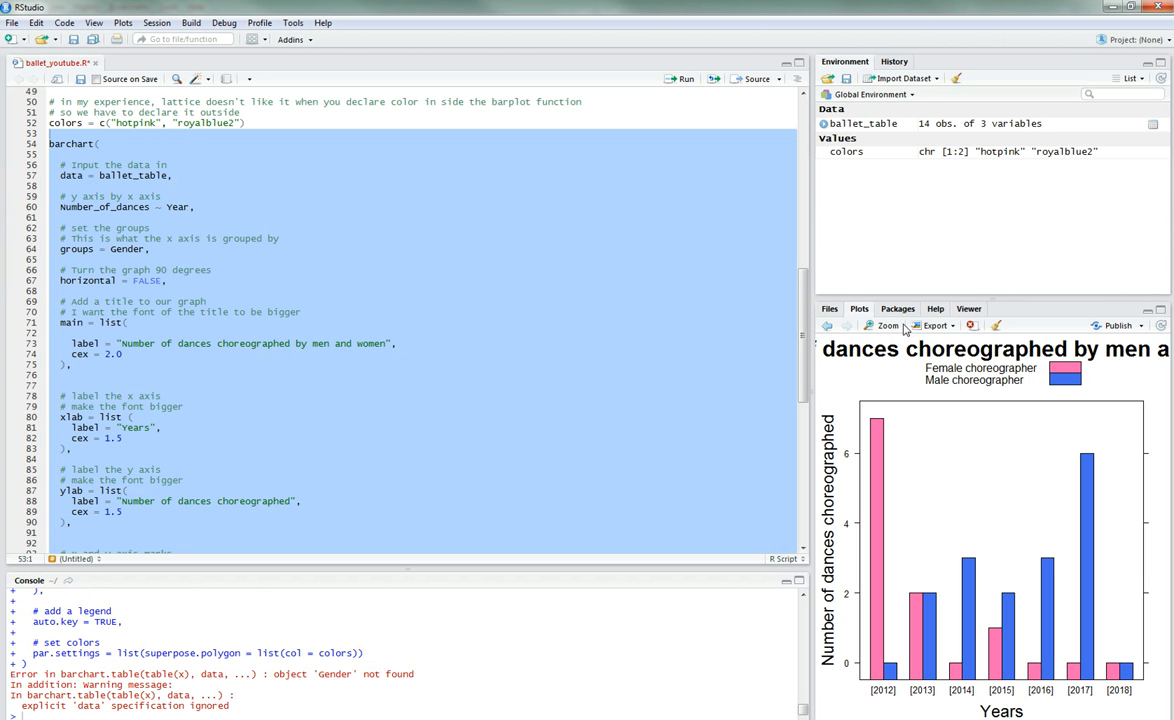
pyautogui.click(884, 325)
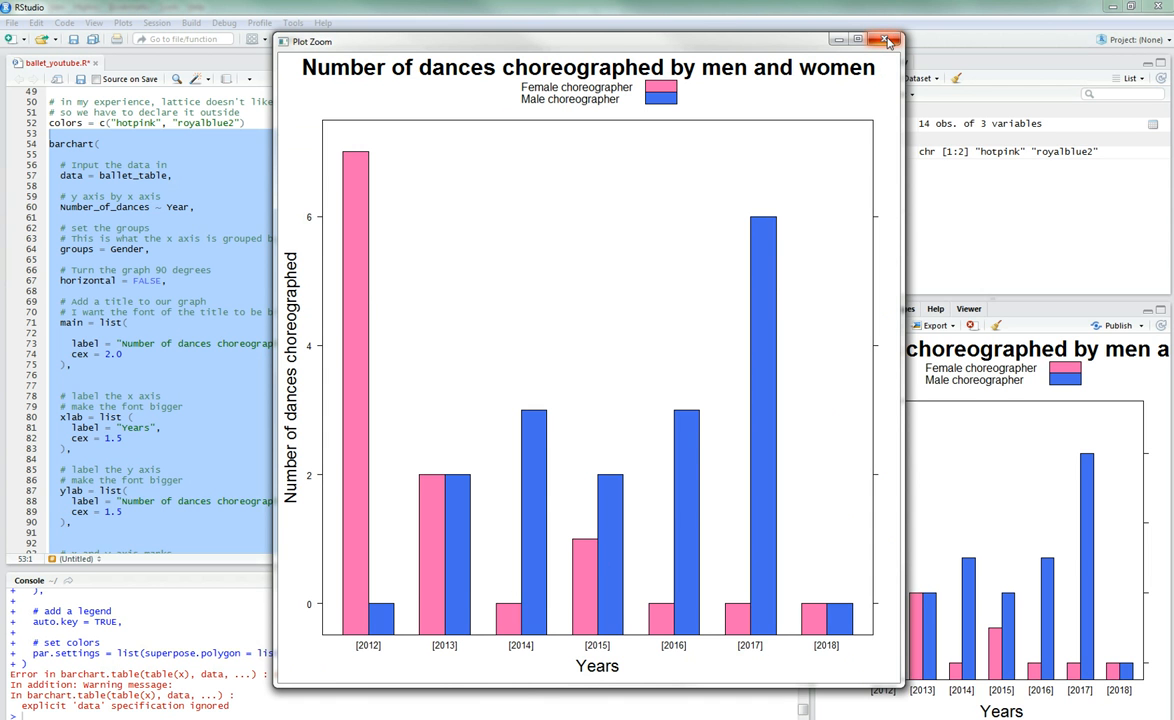
pyautogui.click(884, 40)
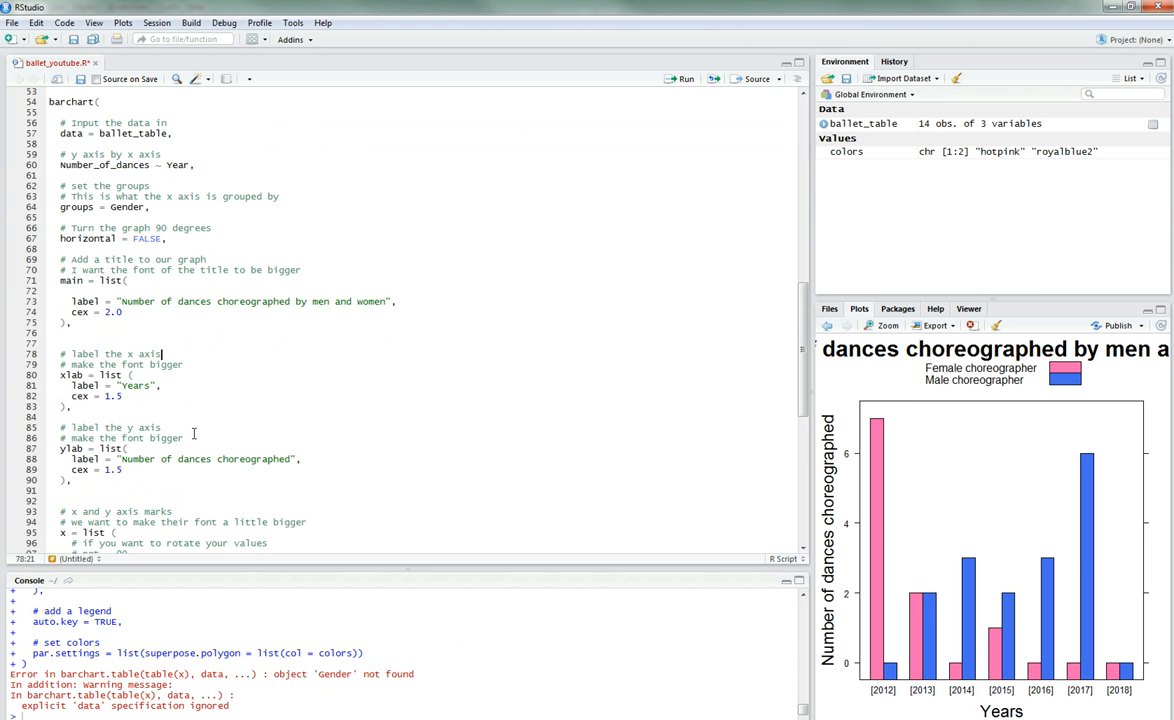
pyautogui.scroll(-3)
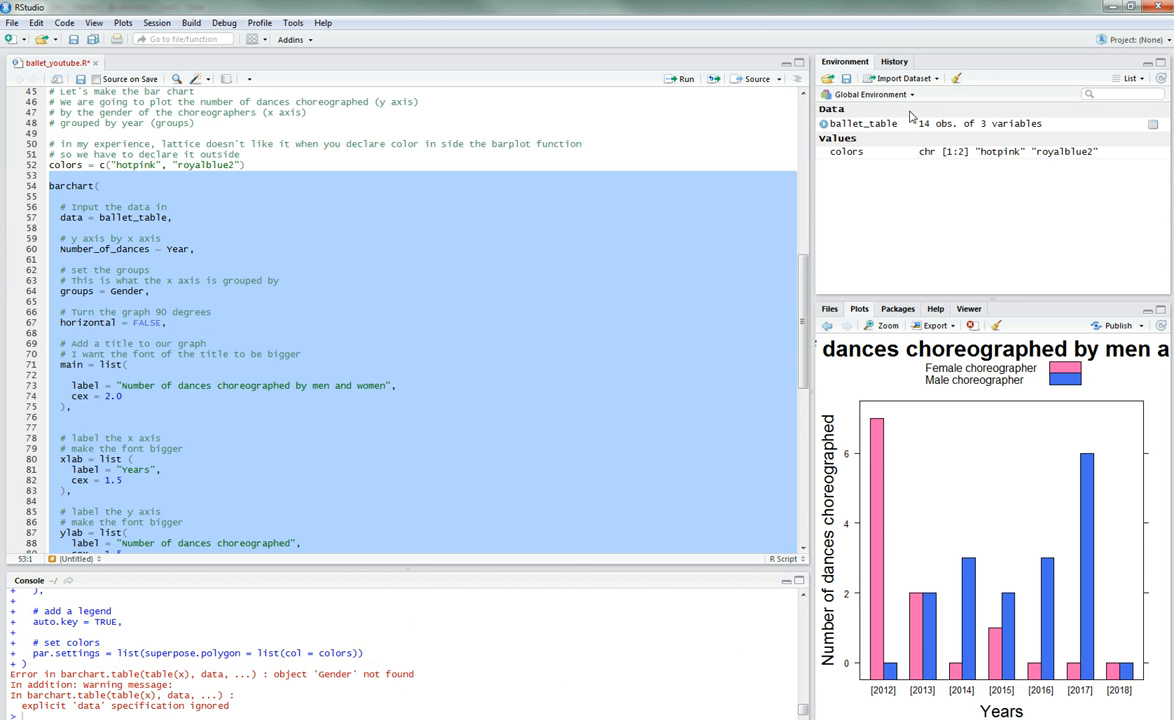
pyautogui.moveTo(669, 94)
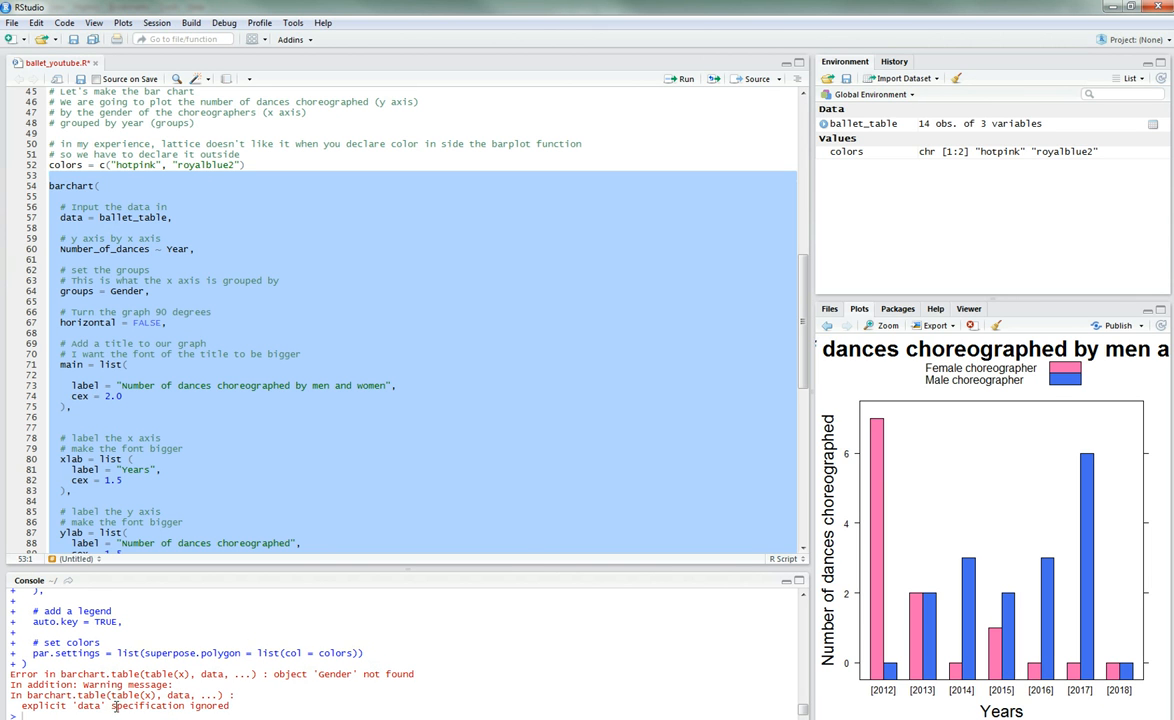
pyautogui.doubleClick(146, 705)
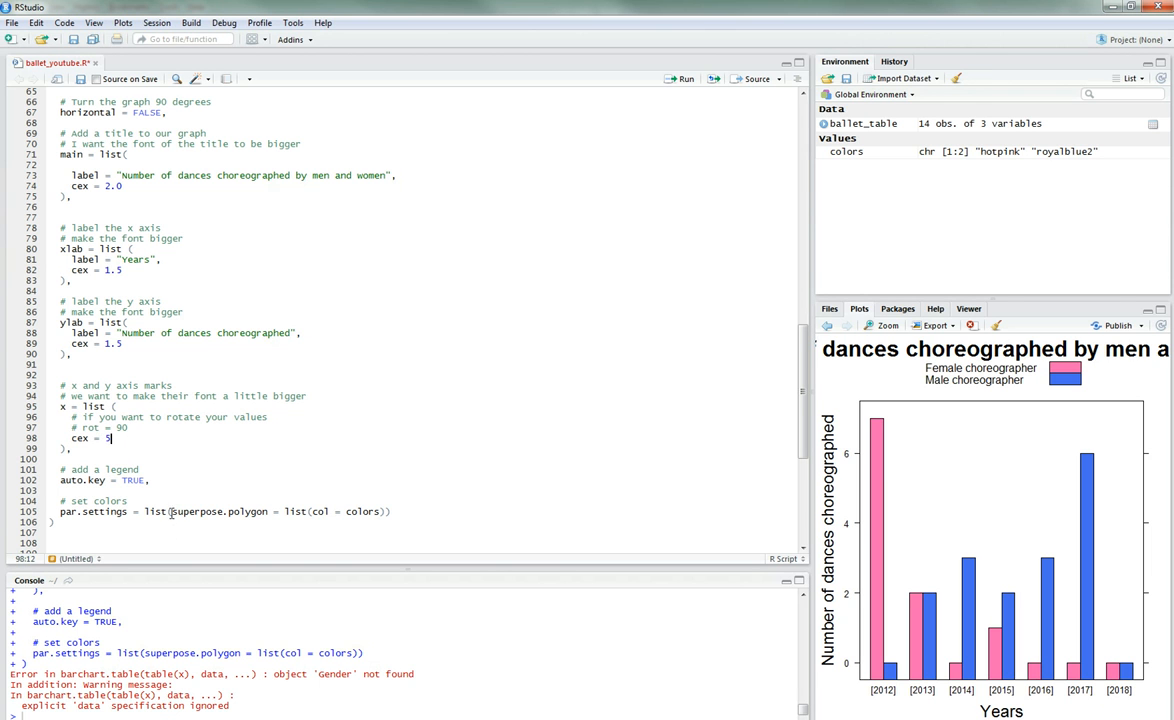
pyautogui.moveTo(237, 452)
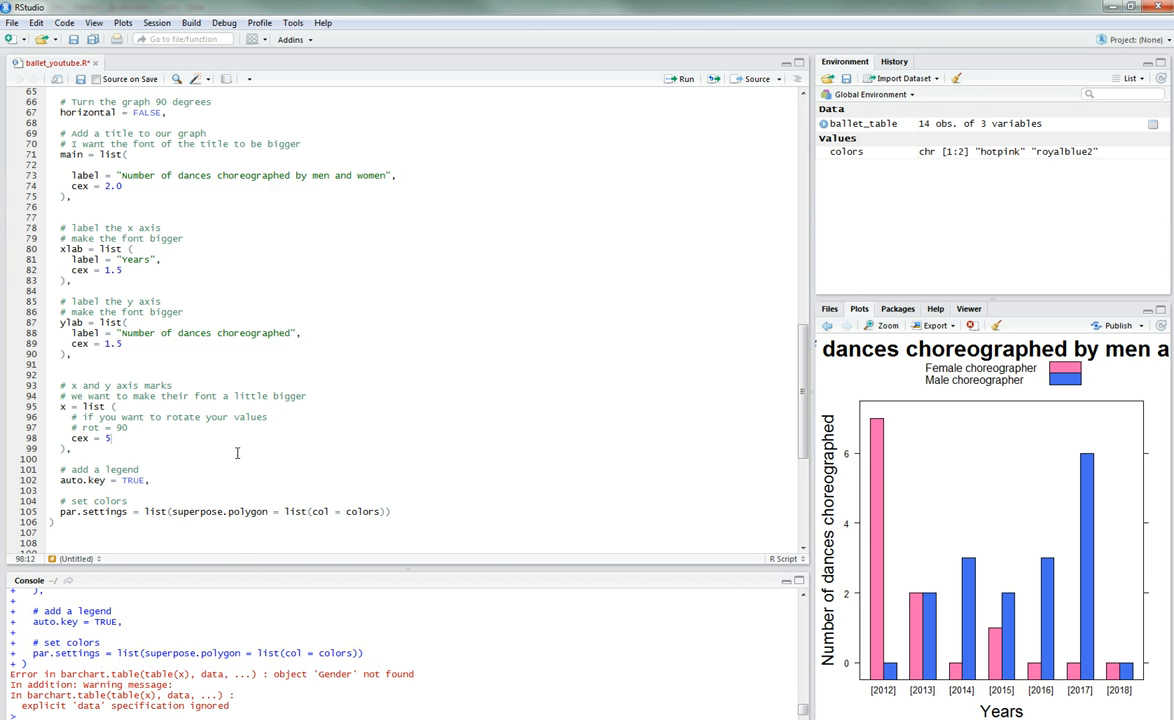
# Step: Rerun the barchart code and restore the axis-marks x list with cex = 5
pyautogui.scroll(3)
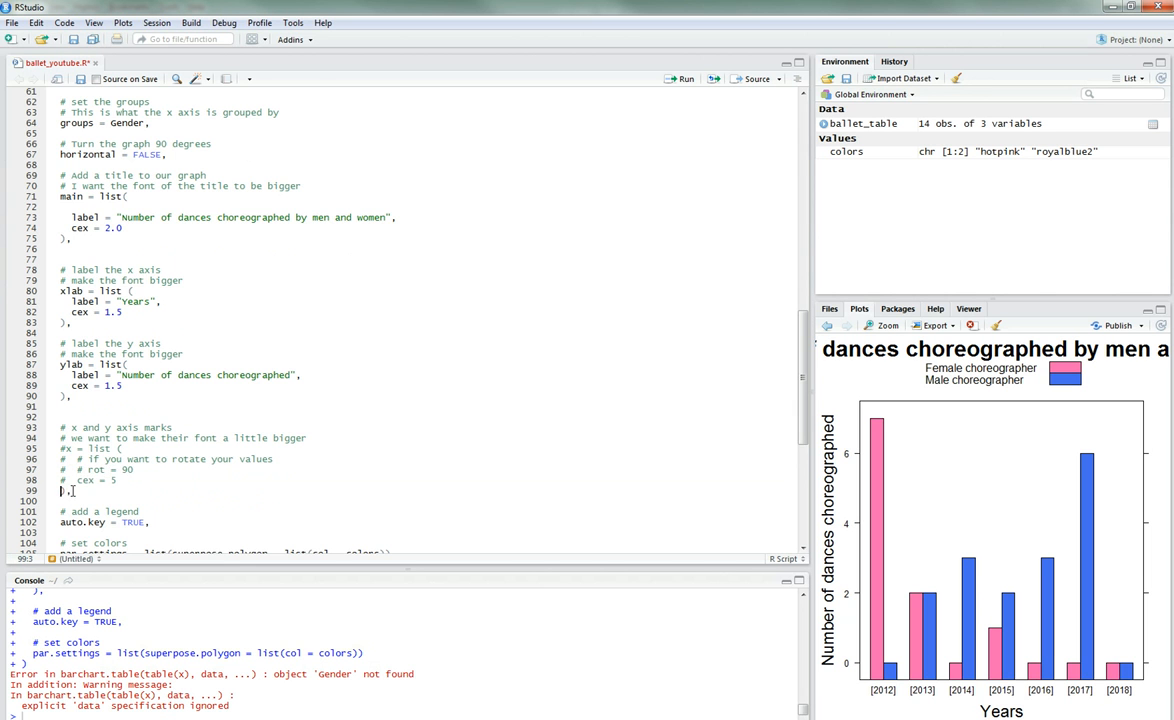
pyautogui.scroll(3)
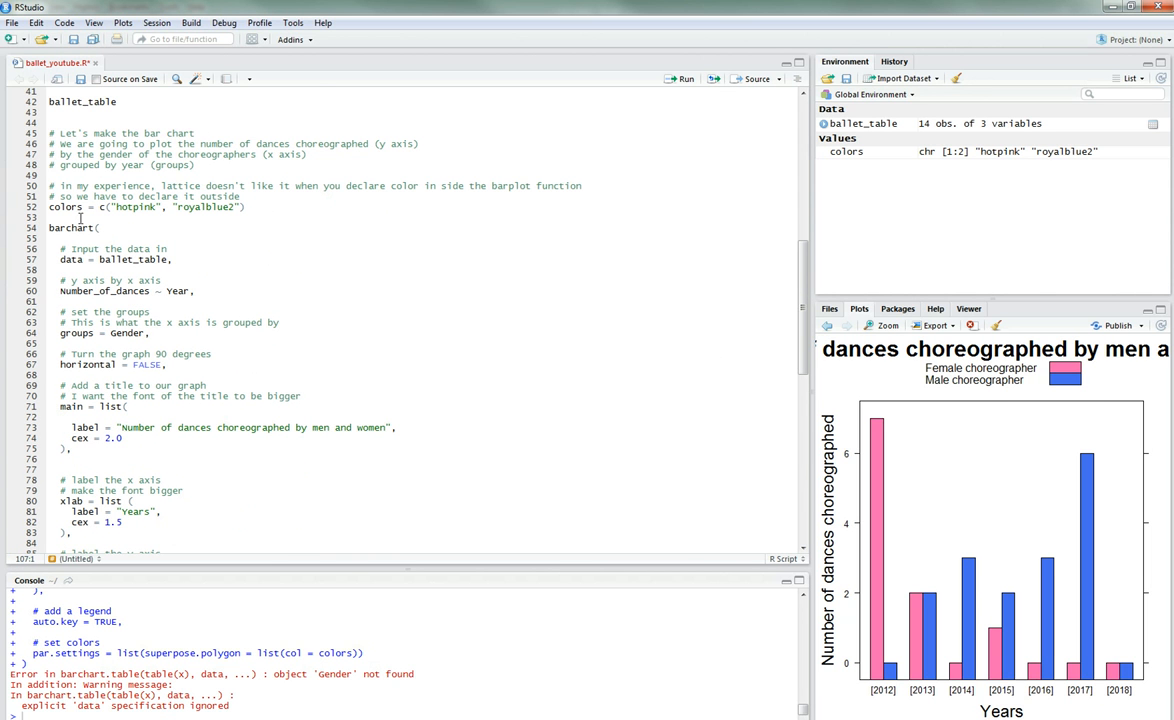
pyautogui.click(684, 79)
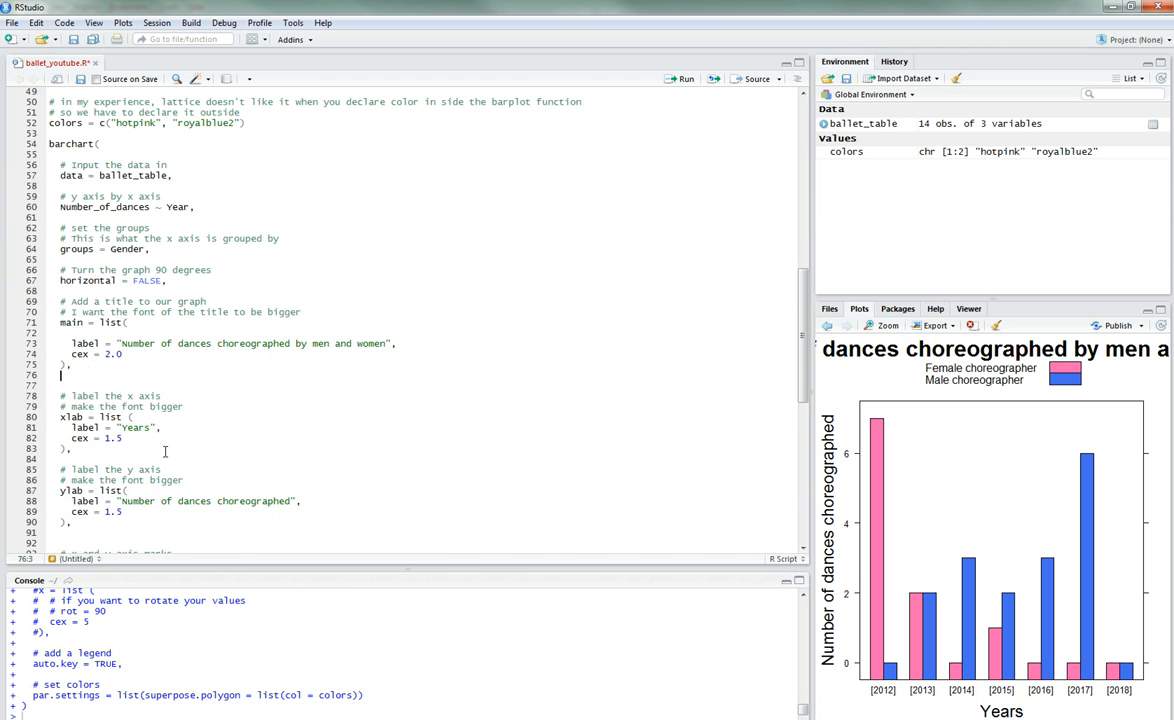
pyautogui.scroll(-3)
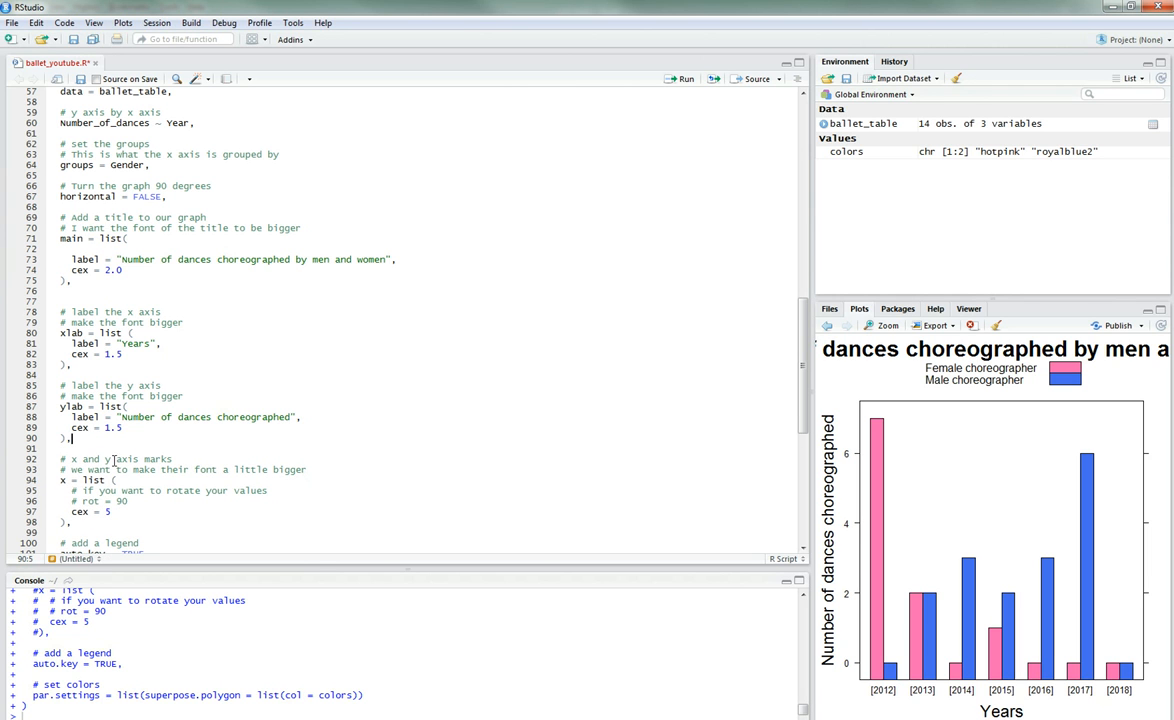
pyautogui.scroll(-3)
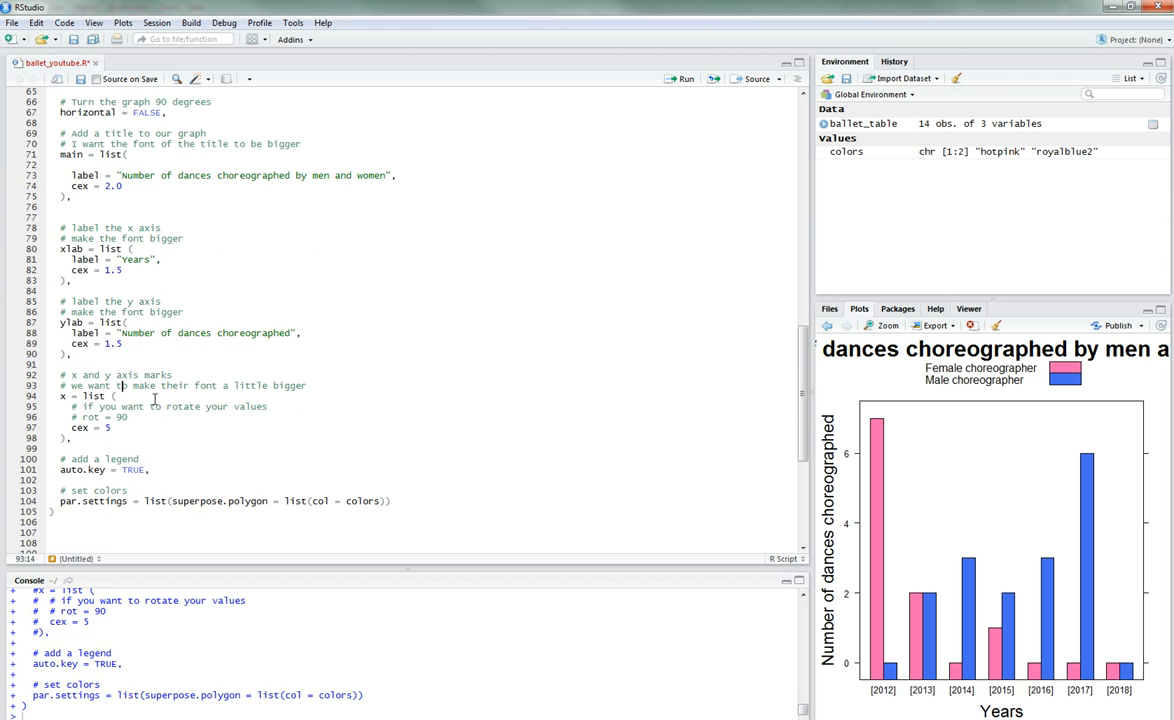
pyautogui.moveTo(195, 364)
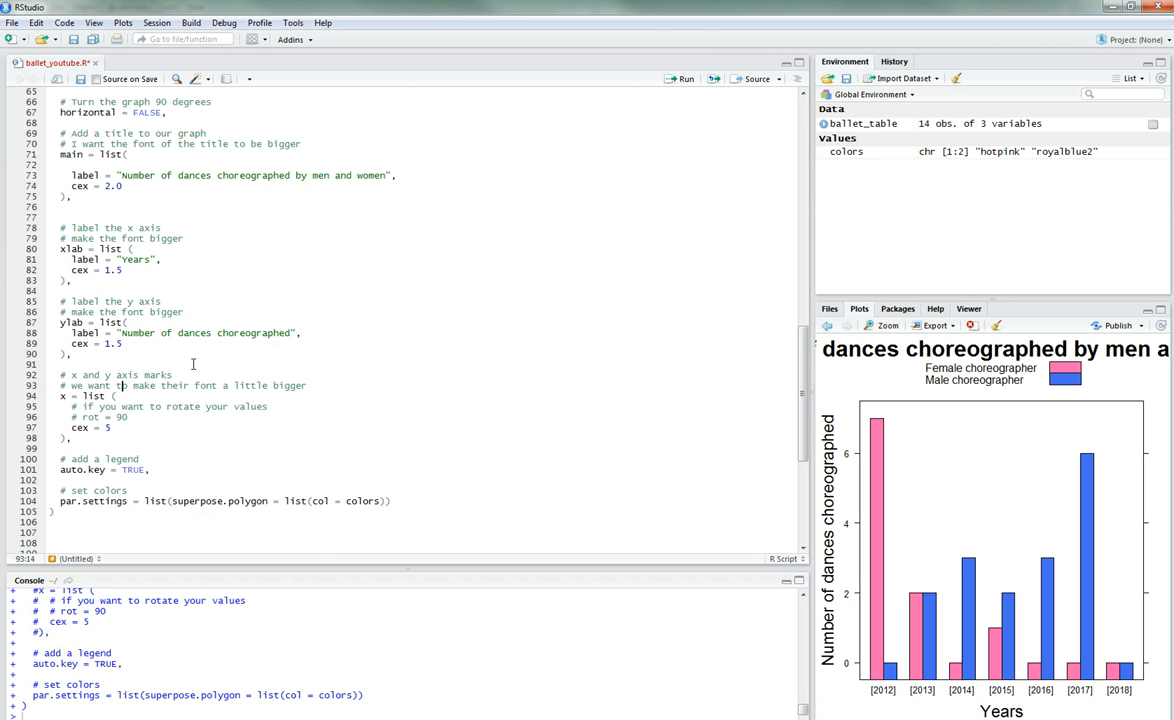
pyautogui.click(63, 395)
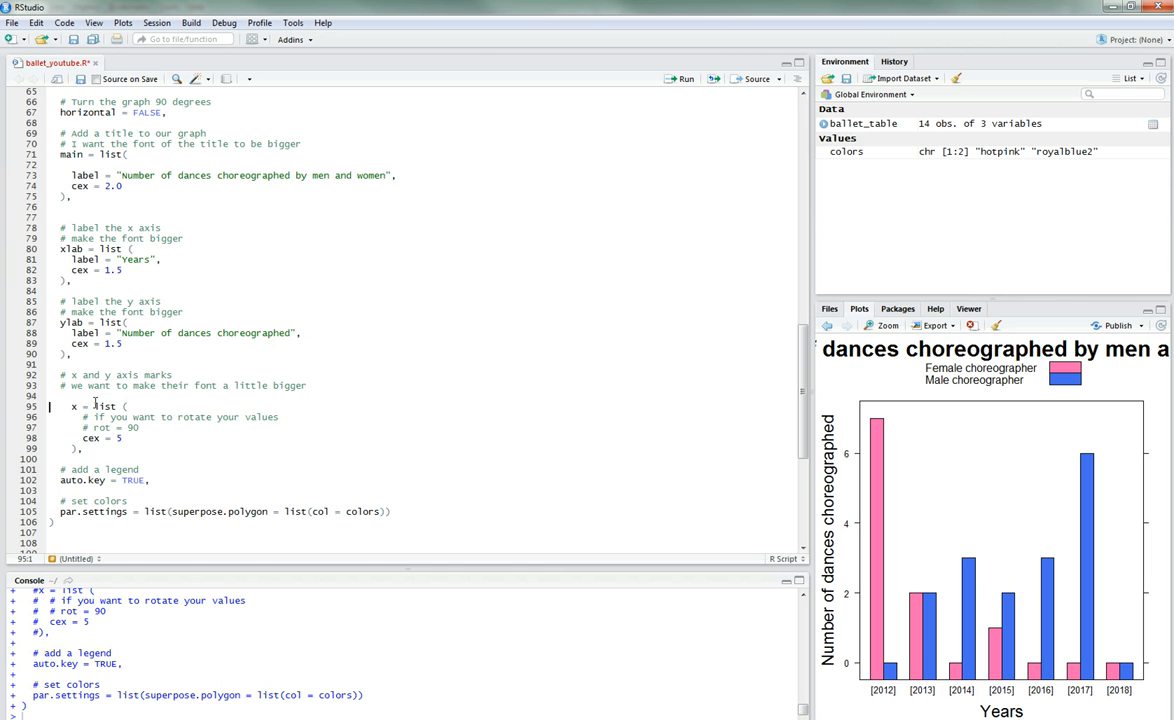
# Step: Wrap the x list in scales = list(...) under a comment about the scale tick marks font
pyautogui.write('scales = l')
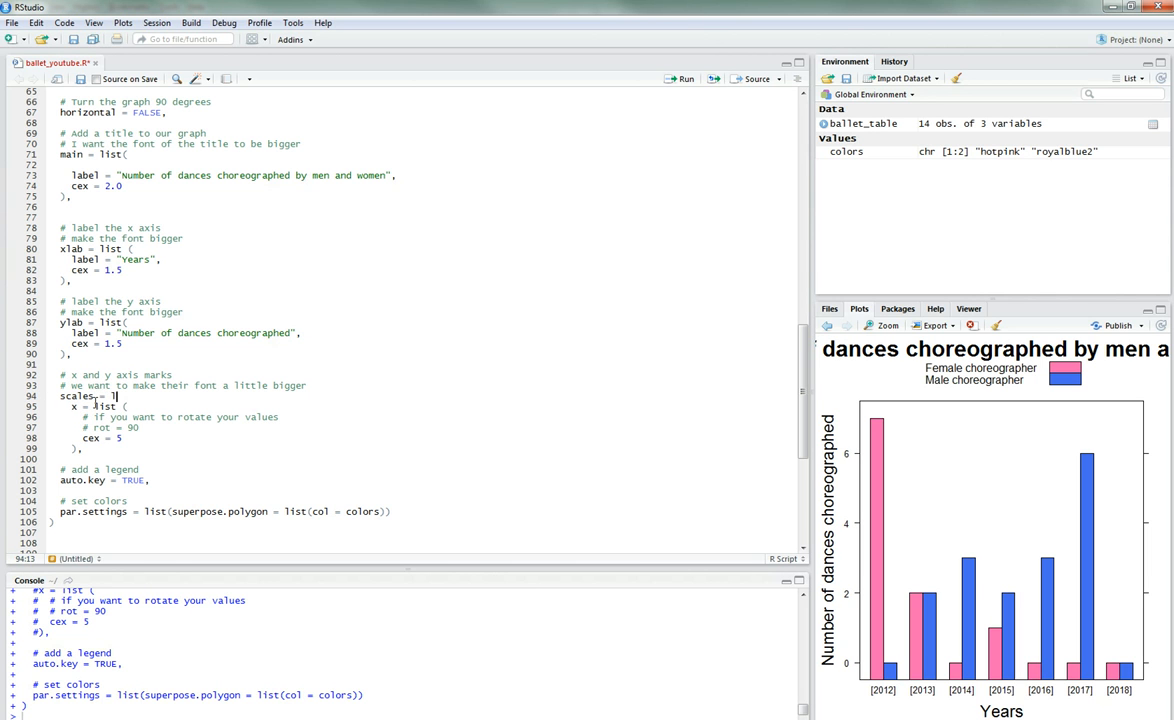
pyautogui.write('(')
pyautogui.click(427, 459)
pyautogui.write('),')
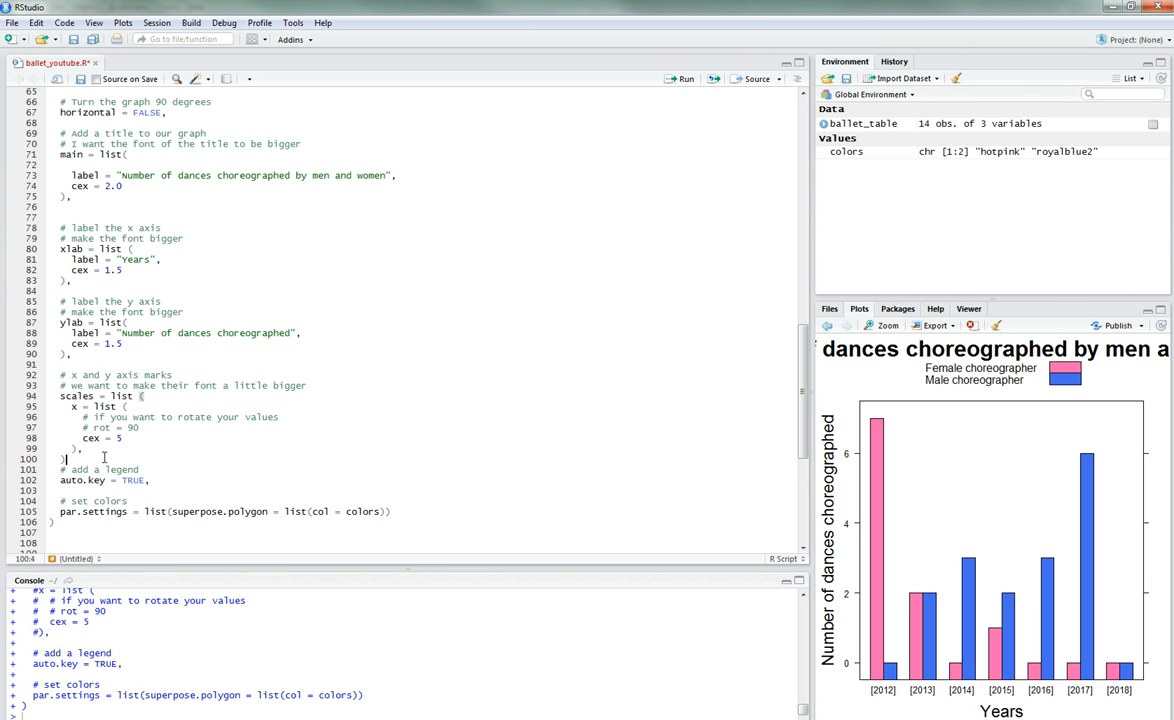
pyautogui.click(136, 438)
pyautogui.write(',')
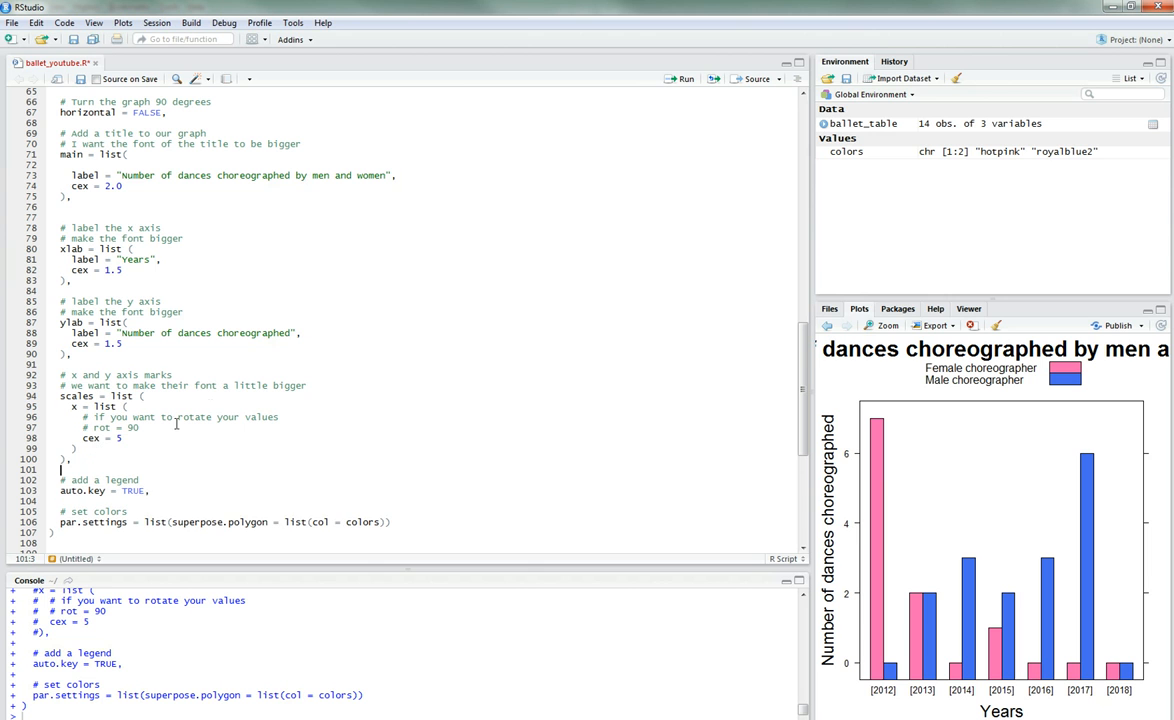
pyautogui.click(70, 374)
pyautogui.write("# Let's change")
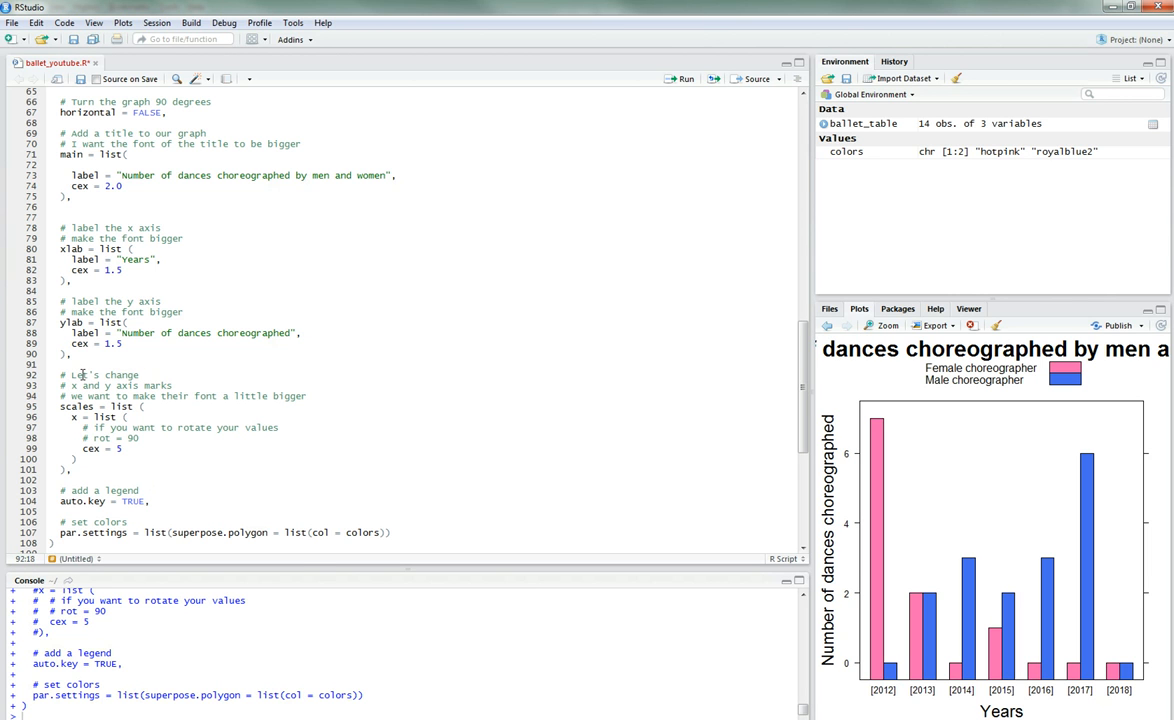
pyautogui.write('the scale')
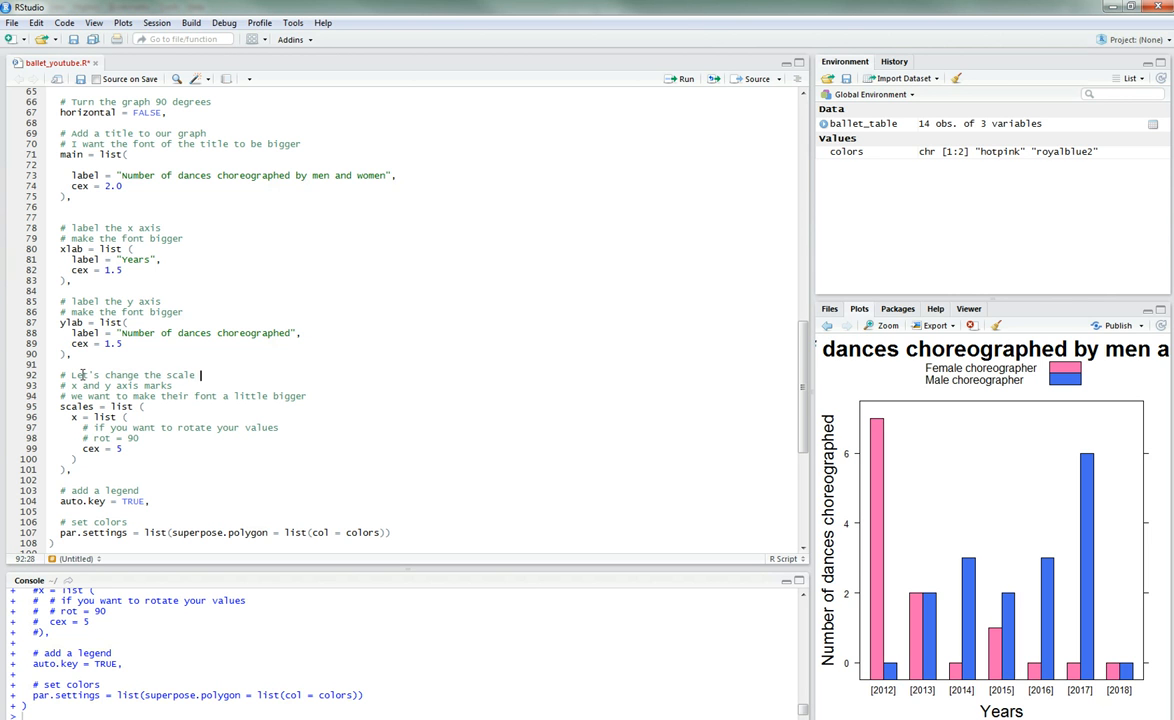
pyautogui.write('tick marks')
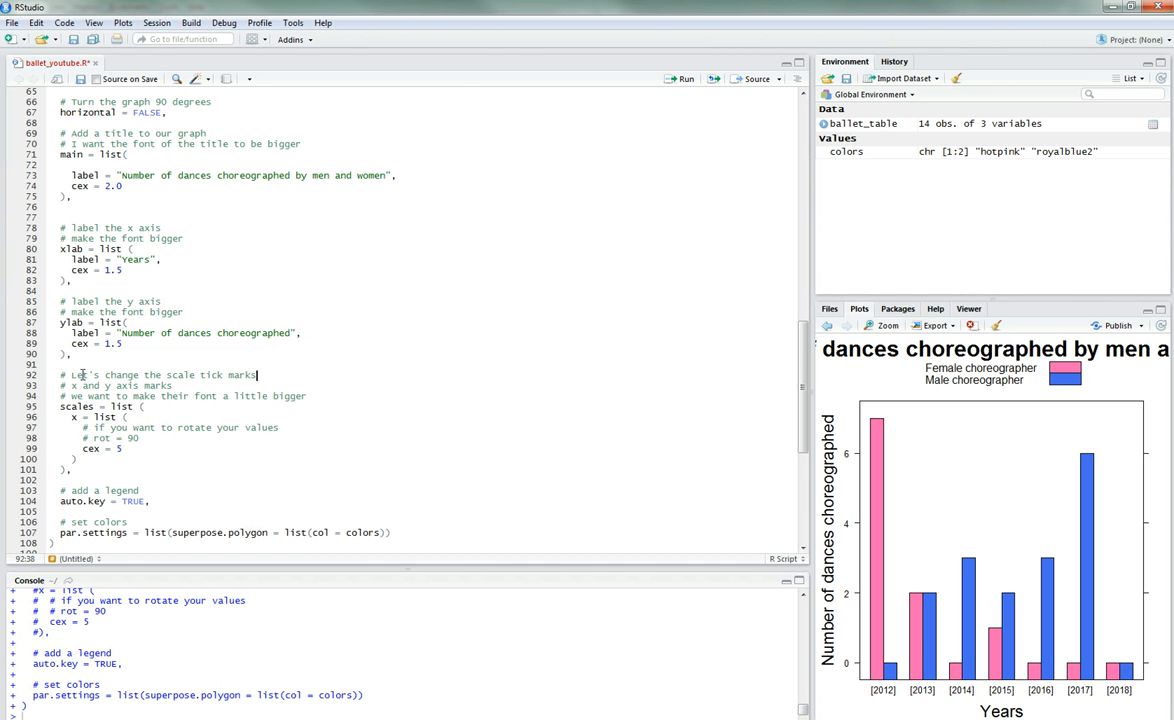
pyautogui.write('font')
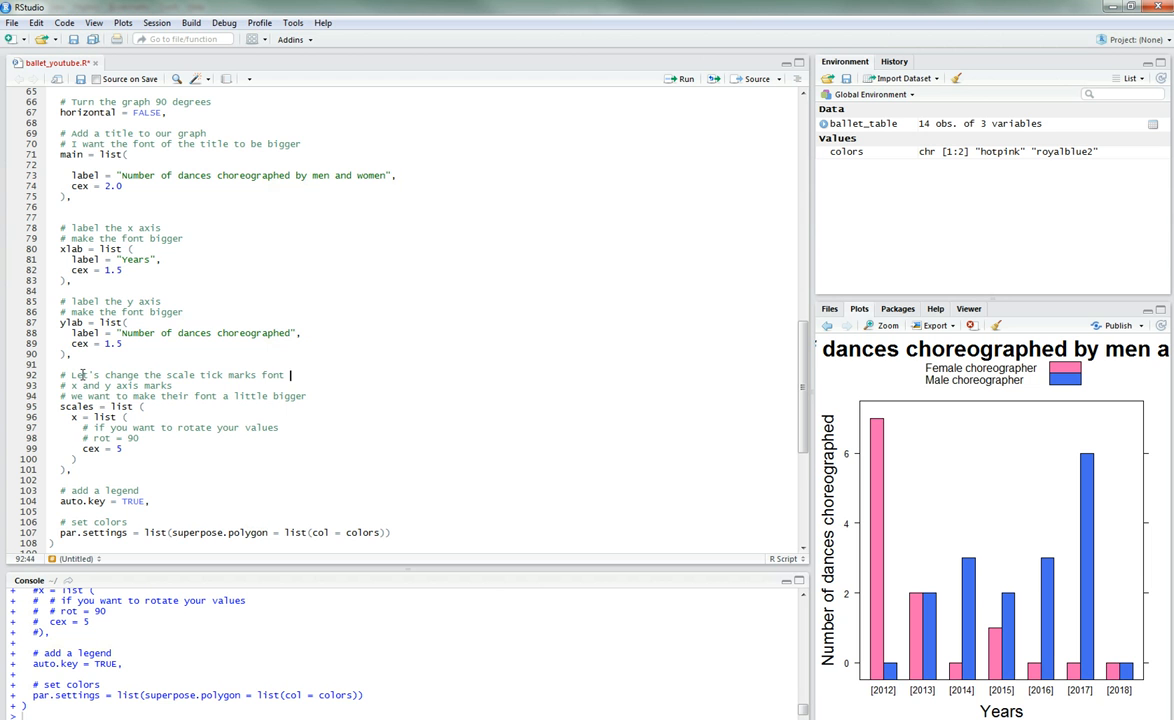
pyautogui.scroll(3)
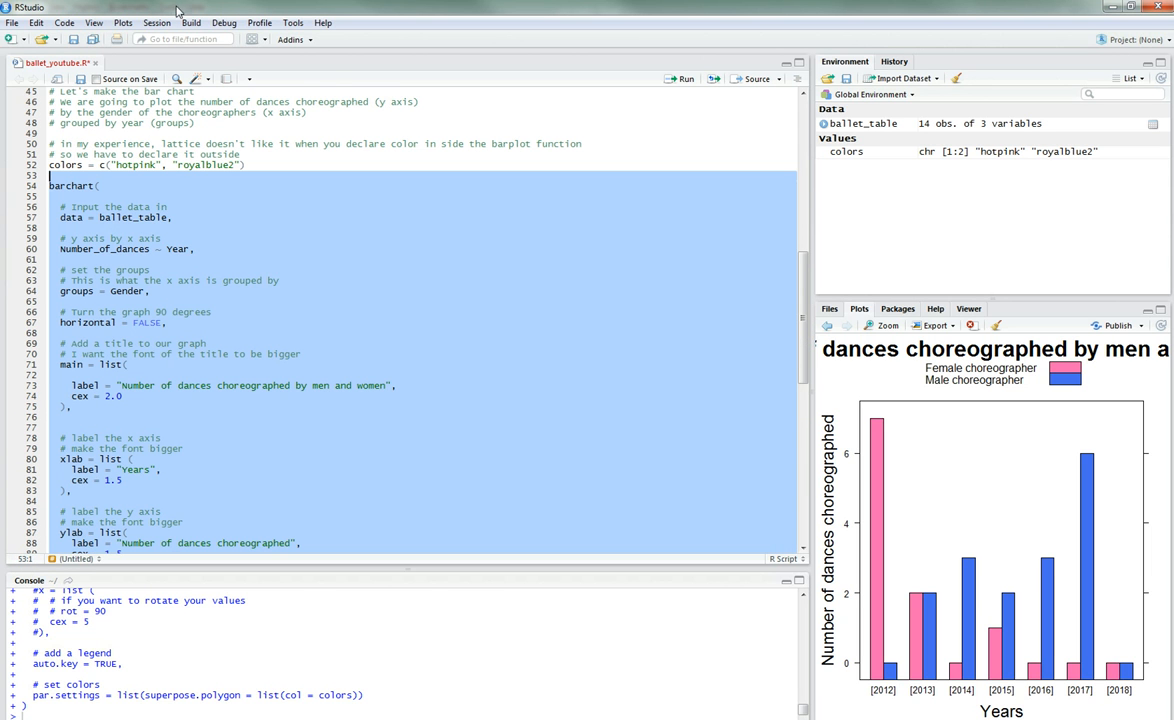
# Step: Shrink the x-axis tick labels from cex 5 to 1.2 (trying 1.0 first) and rerun the chart
pyautogui.click(684, 79)
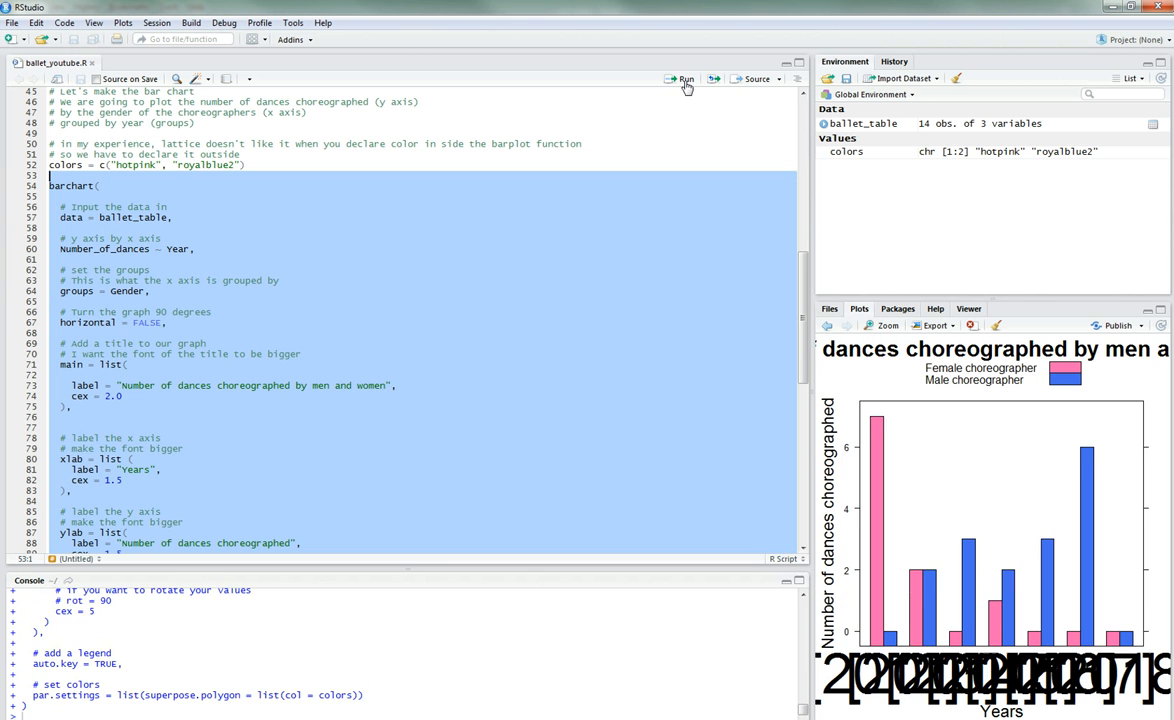
pyautogui.moveTo(896, 331)
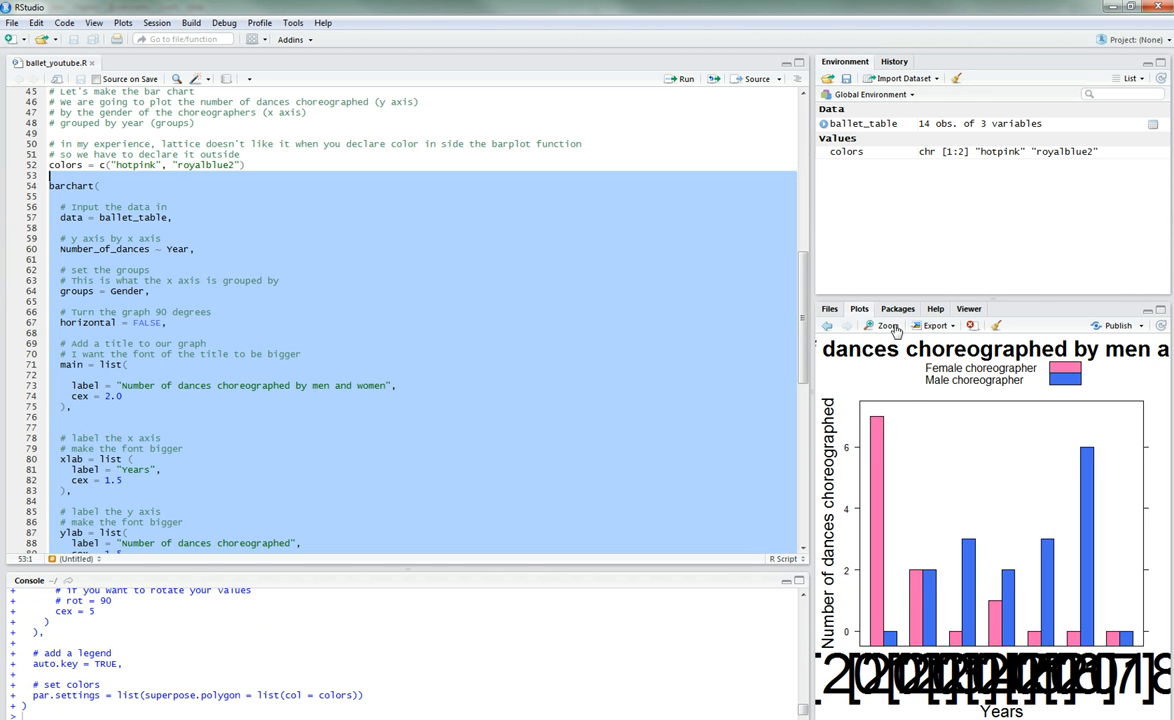
pyautogui.click(884, 325)
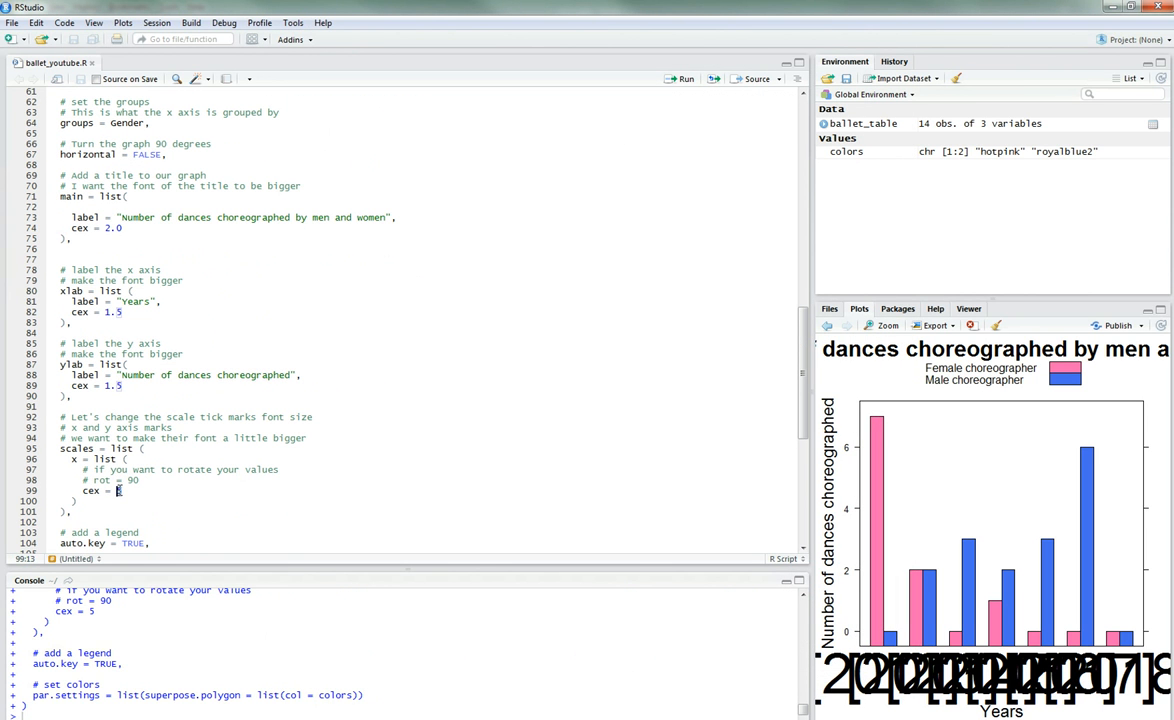
pyautogui.write('1.0')
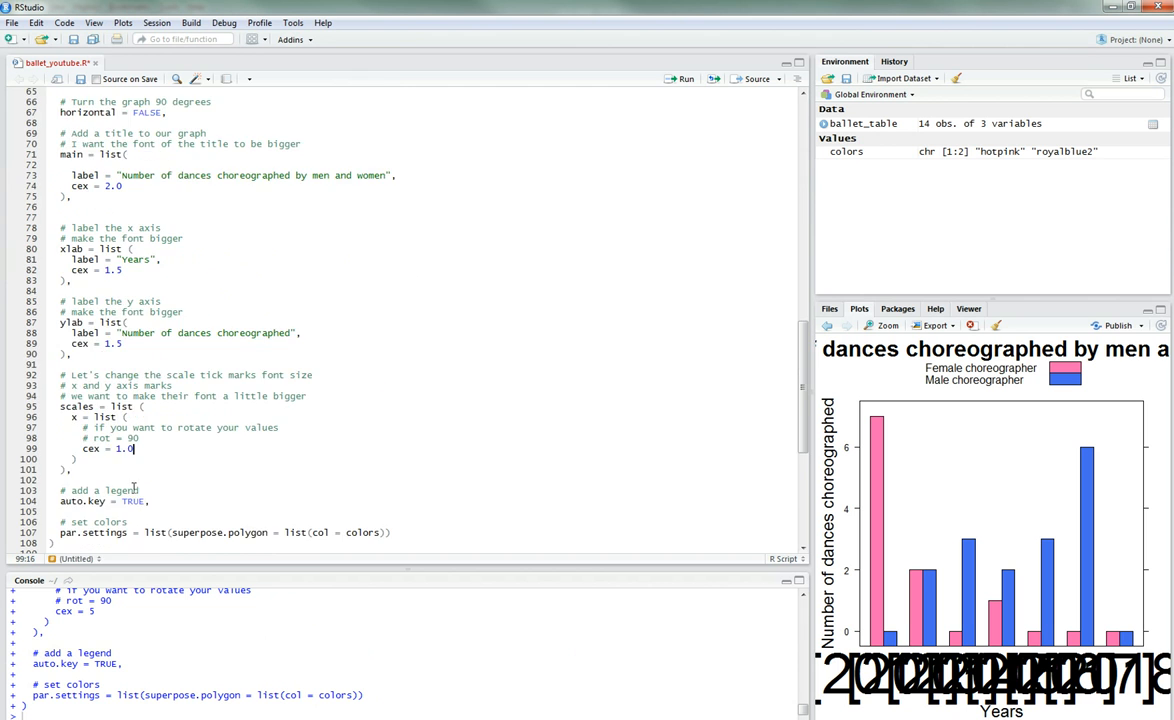
pyautogui.scroll(3)
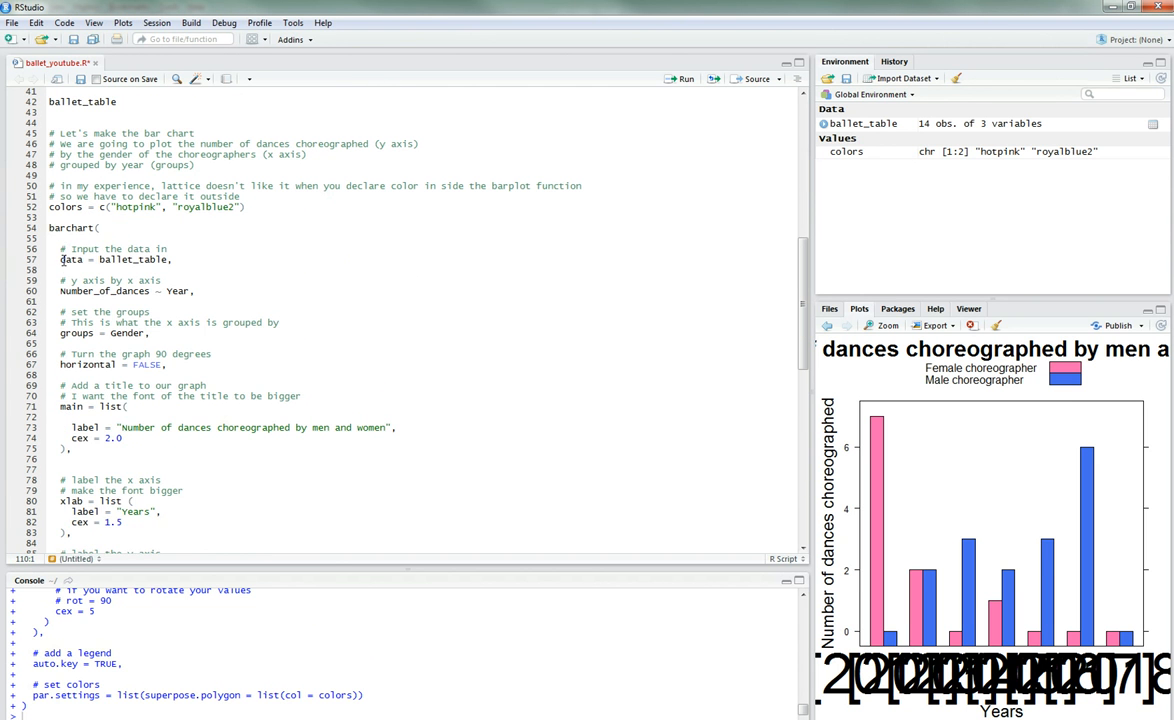
pyautogui.click(684, 79)
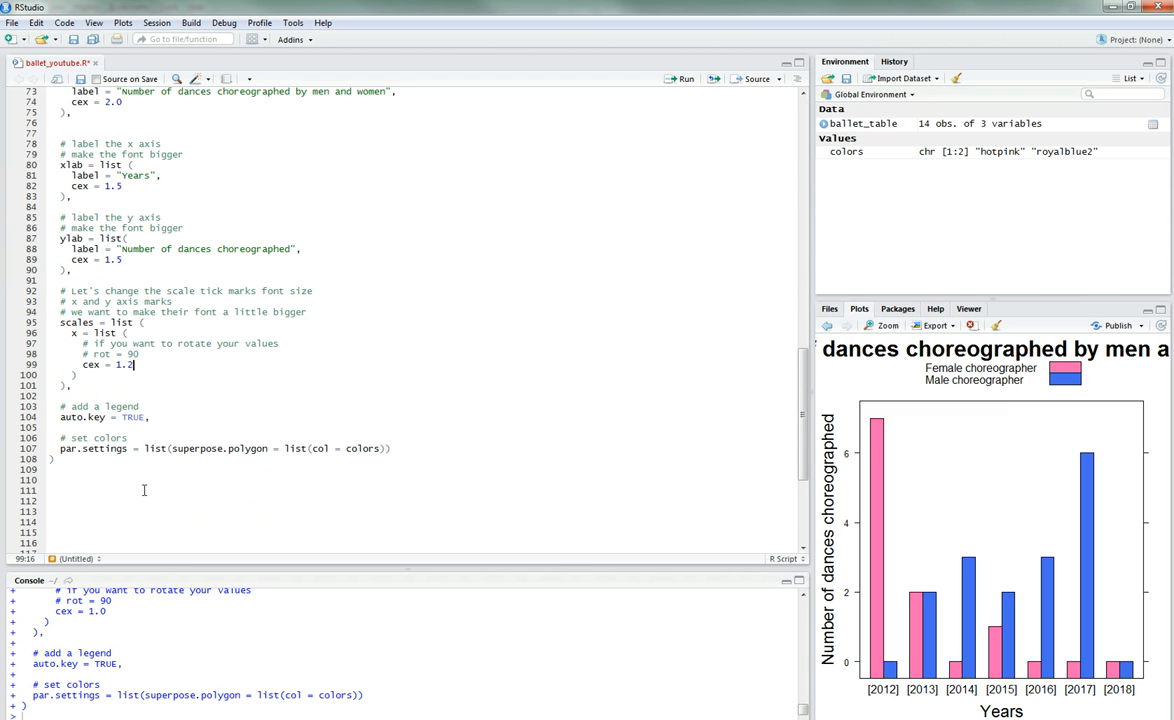
pyautogui.scroll(3)
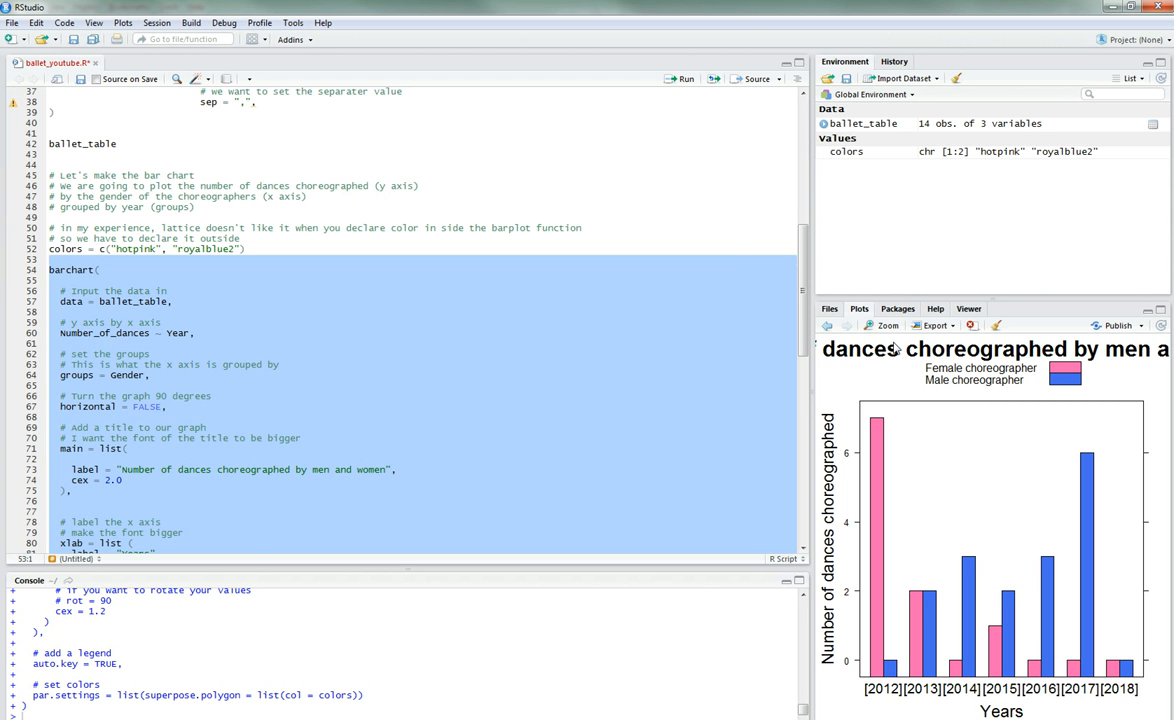
# Step: Set the title cex to 2.2, add y = list(cex = 1.2) to scales, and rerun
pyautogui.click(888, 325)
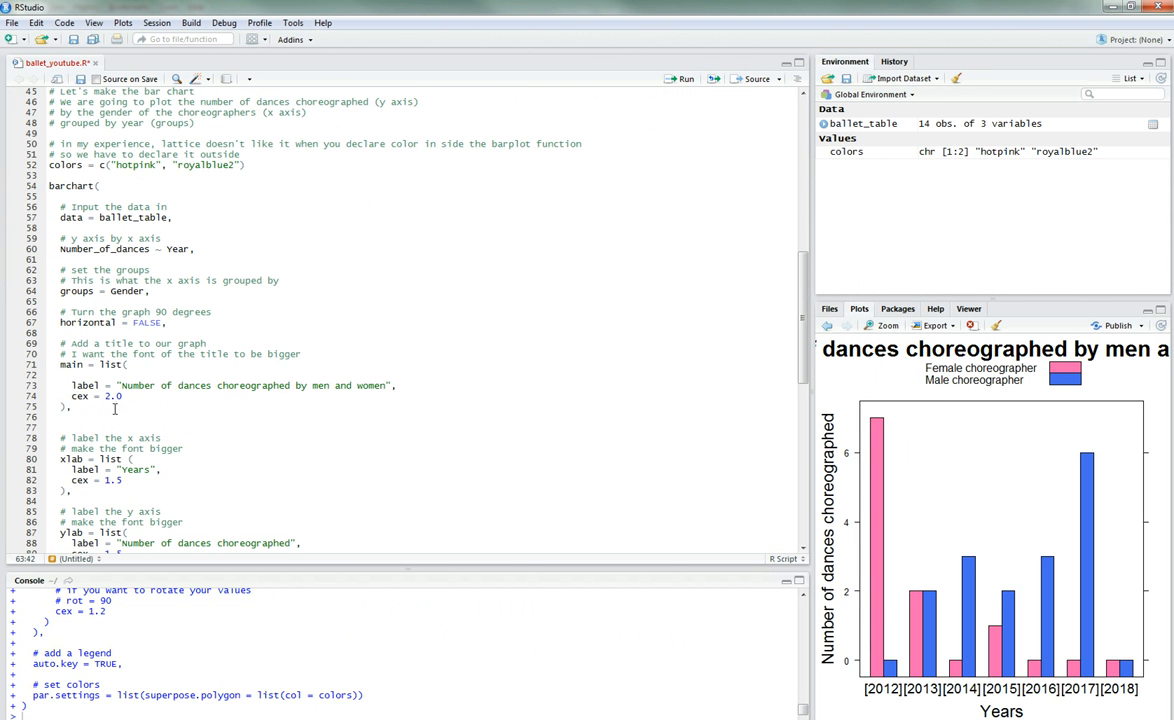
pyautogui.scroll(-3)
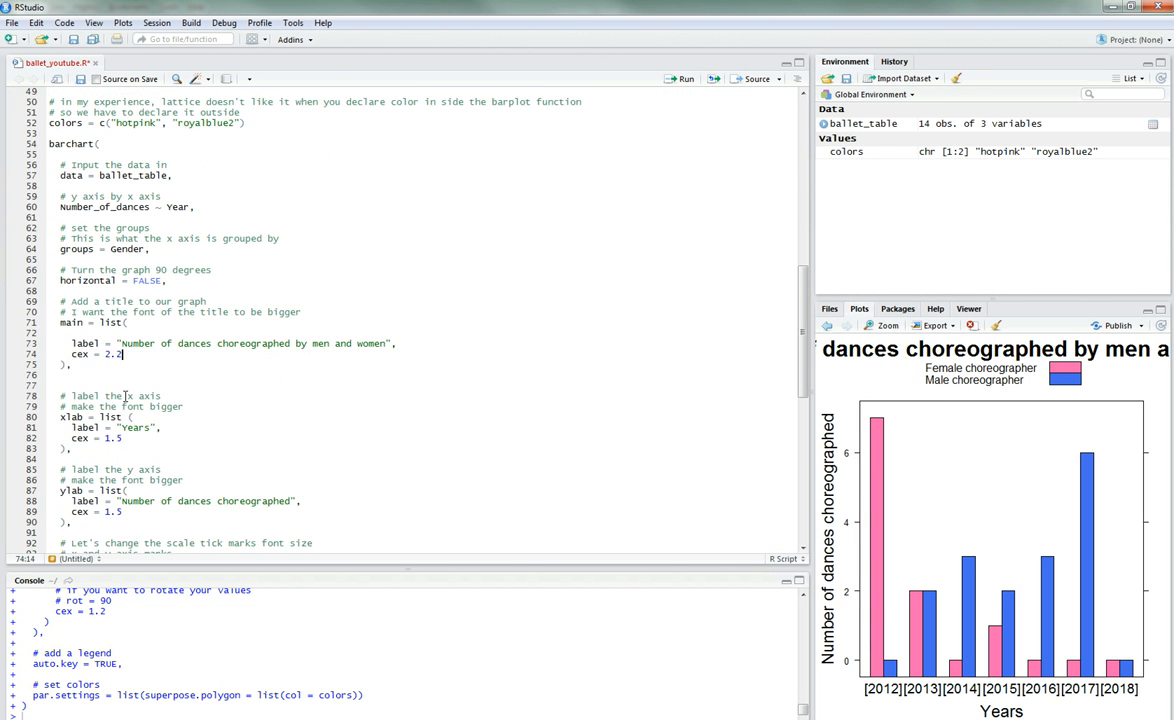
pyautogui.scroll(-3)
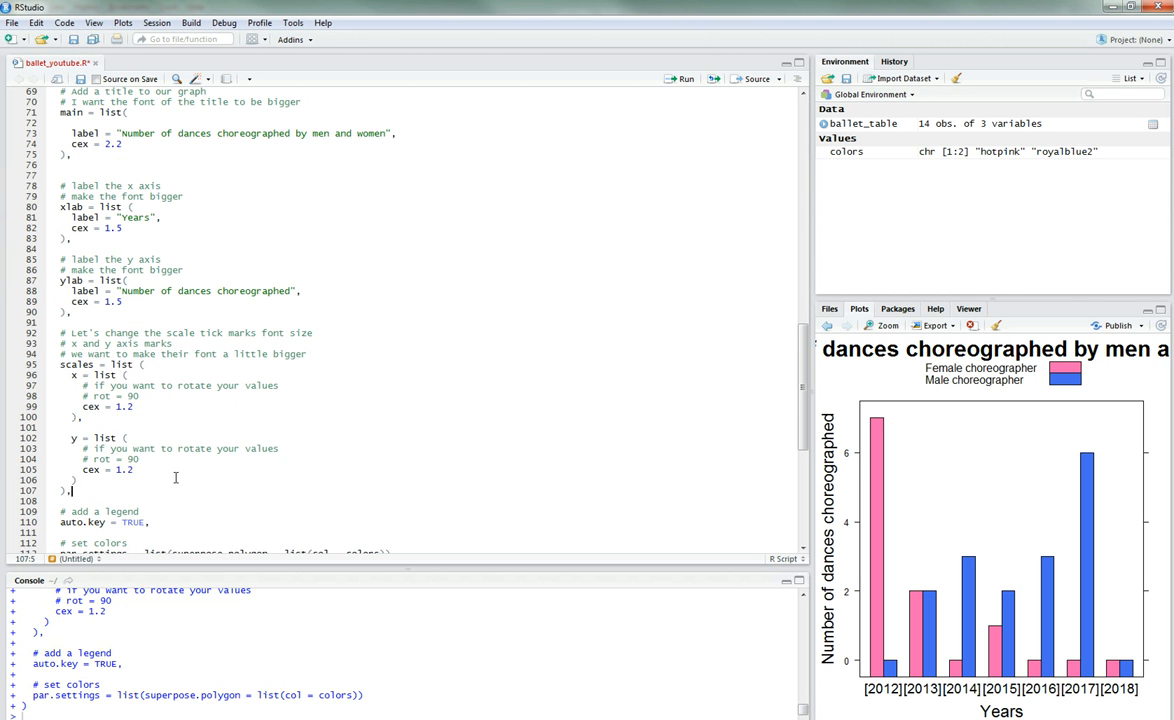
pyautogui.scroll(3)
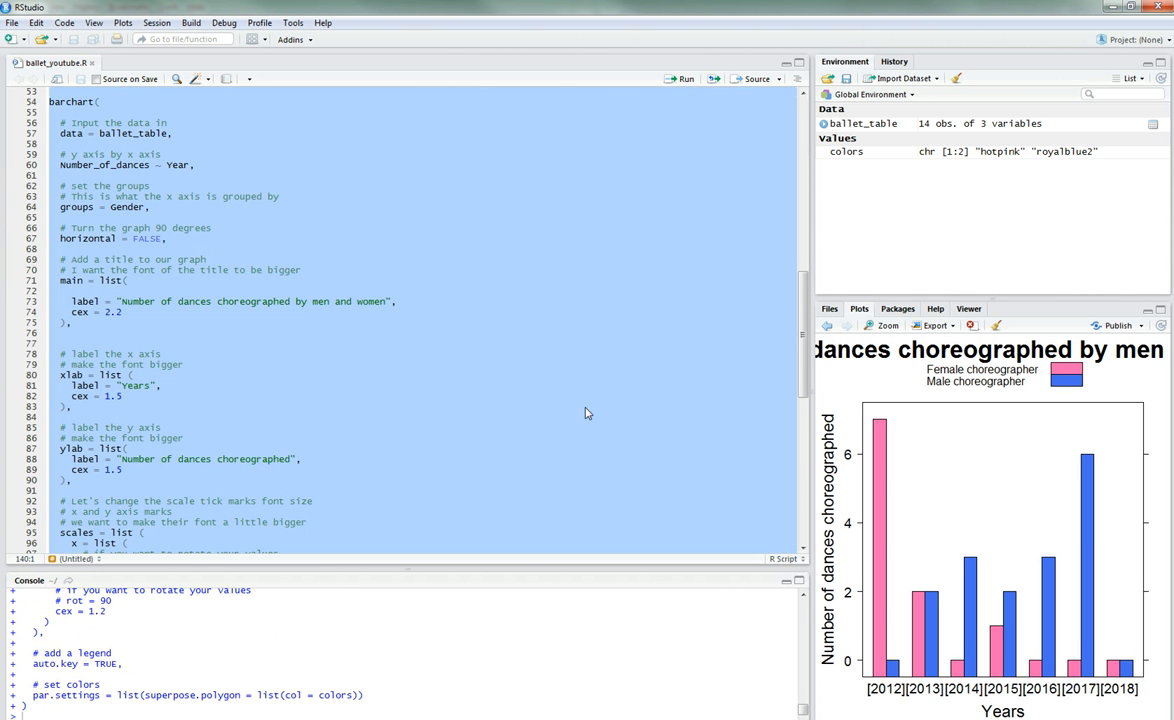
# Step: Close the enlarged chart window and return to the main title line
pyautogui.click(884, 325)
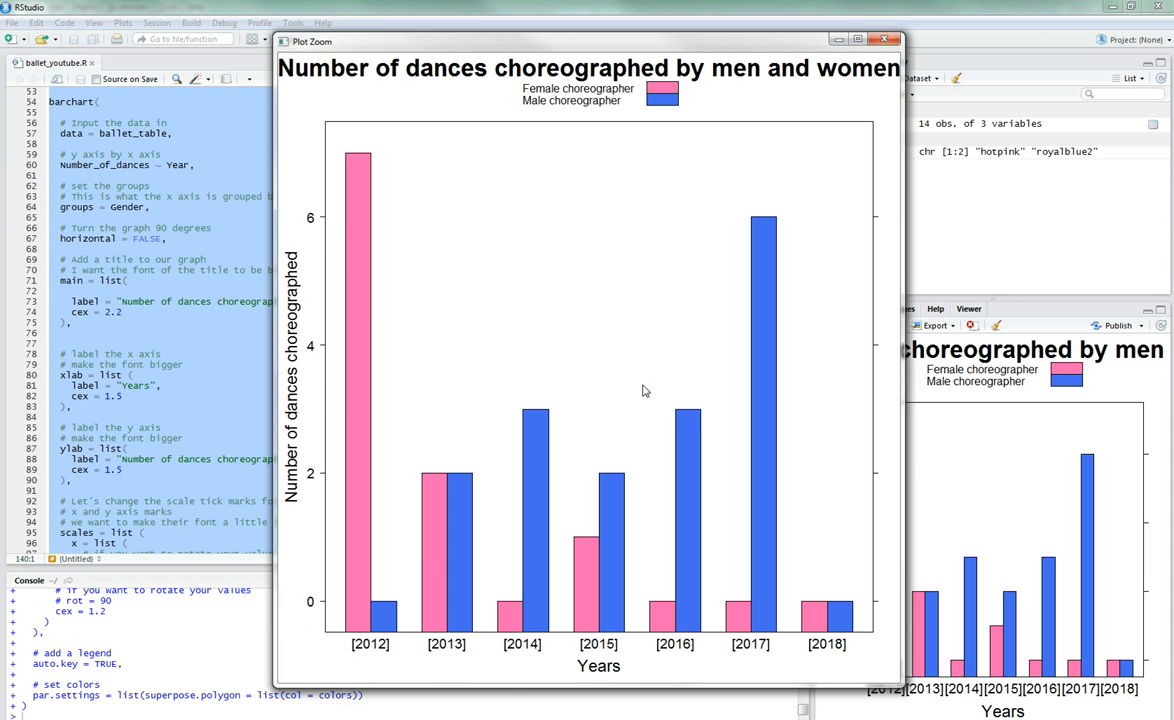
pyautogui.moveTo(367, 448)
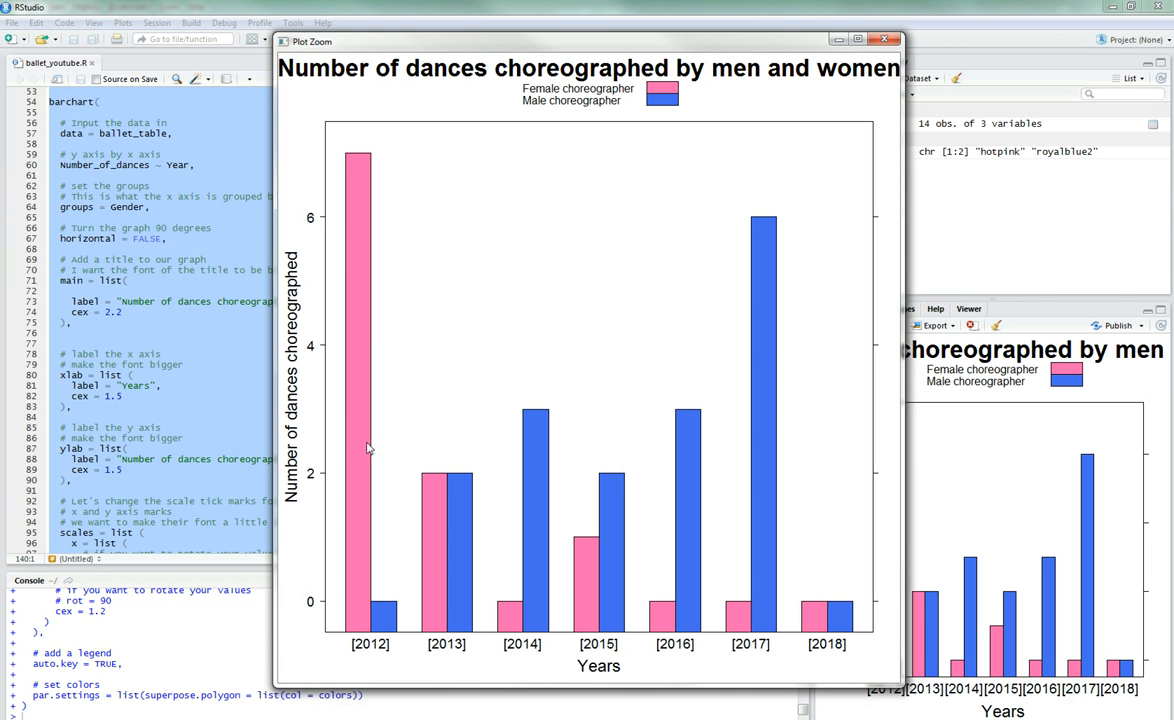
pyautogui.moveTo(273, 311)
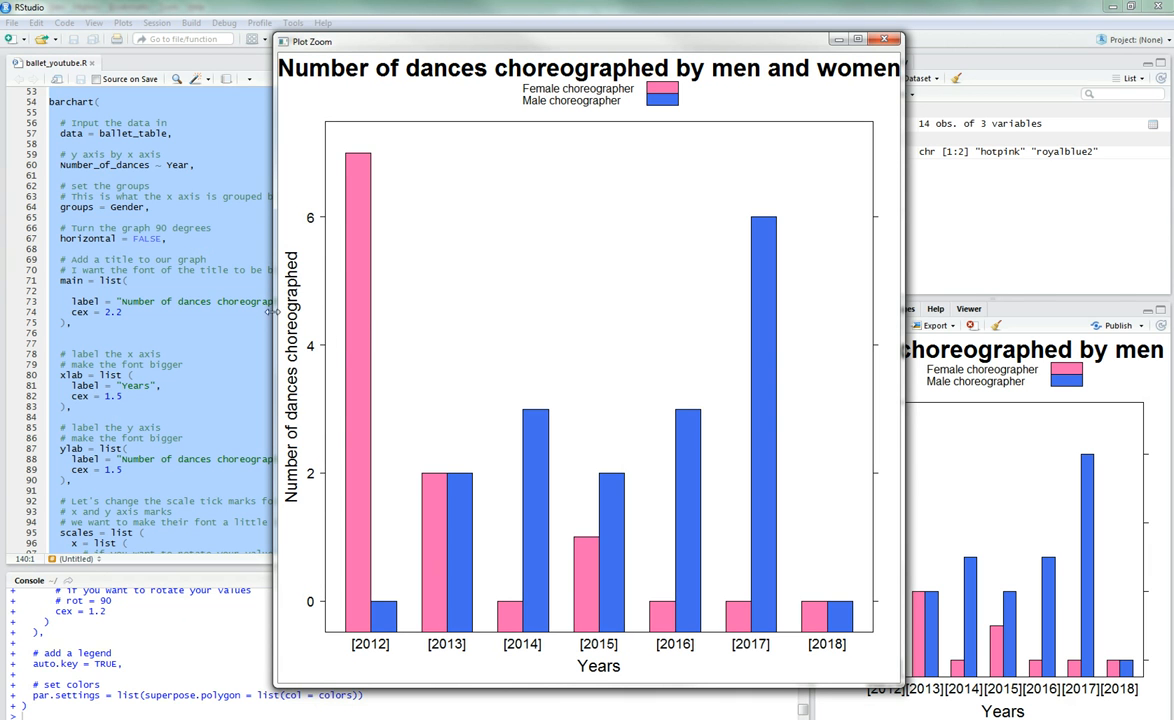
pyautogui.moveTo(570, 668)
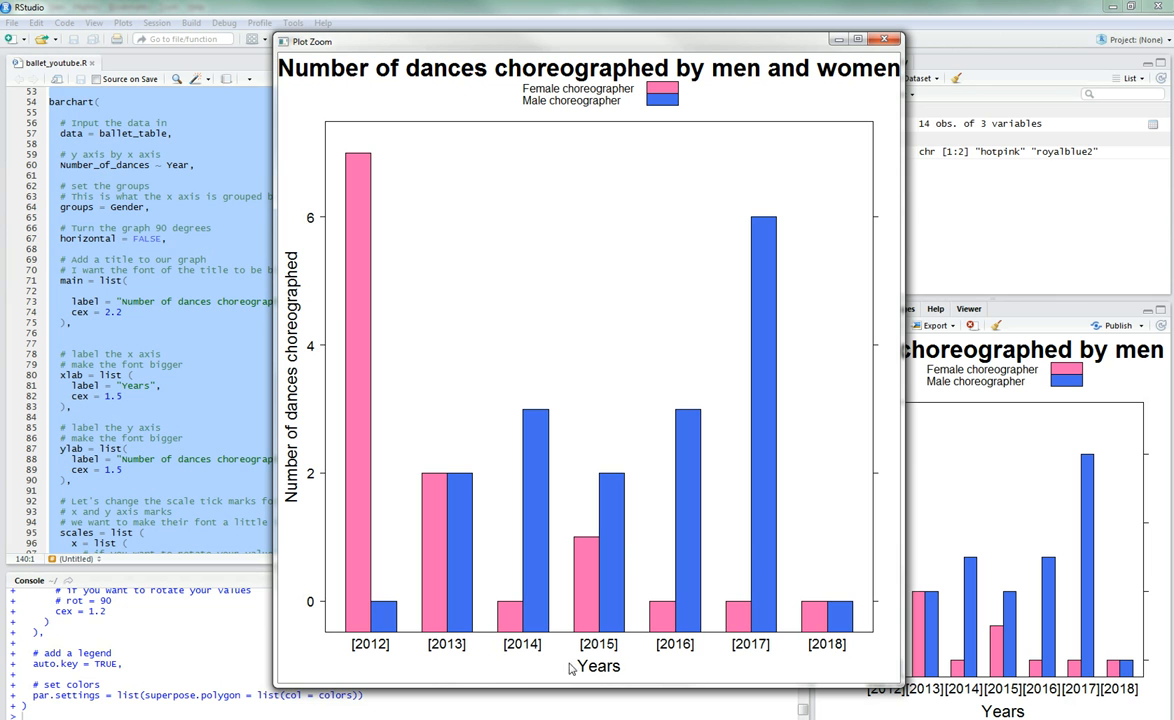
pyautogui.moveTo(669, 251)
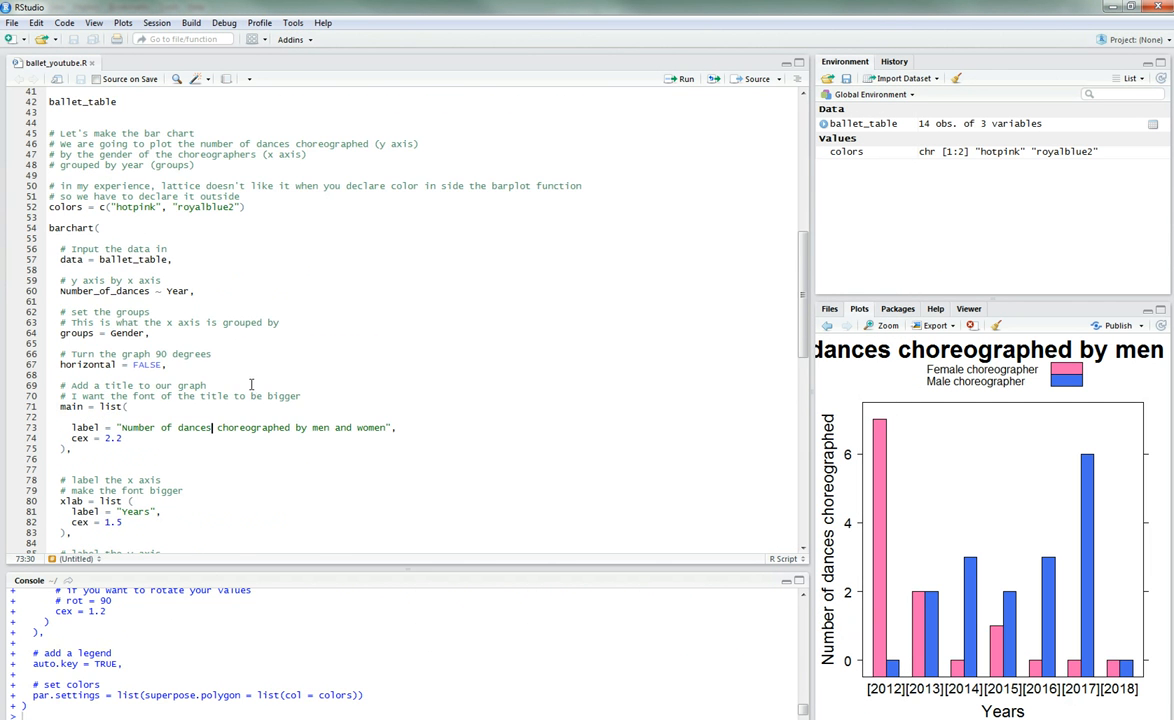
# Step: Append ', Prix de Lausanne' to the main title string and rerun the barchart code
pyautogui.scroll(-3)
pyautogui.write(', Prix de Lausanne')
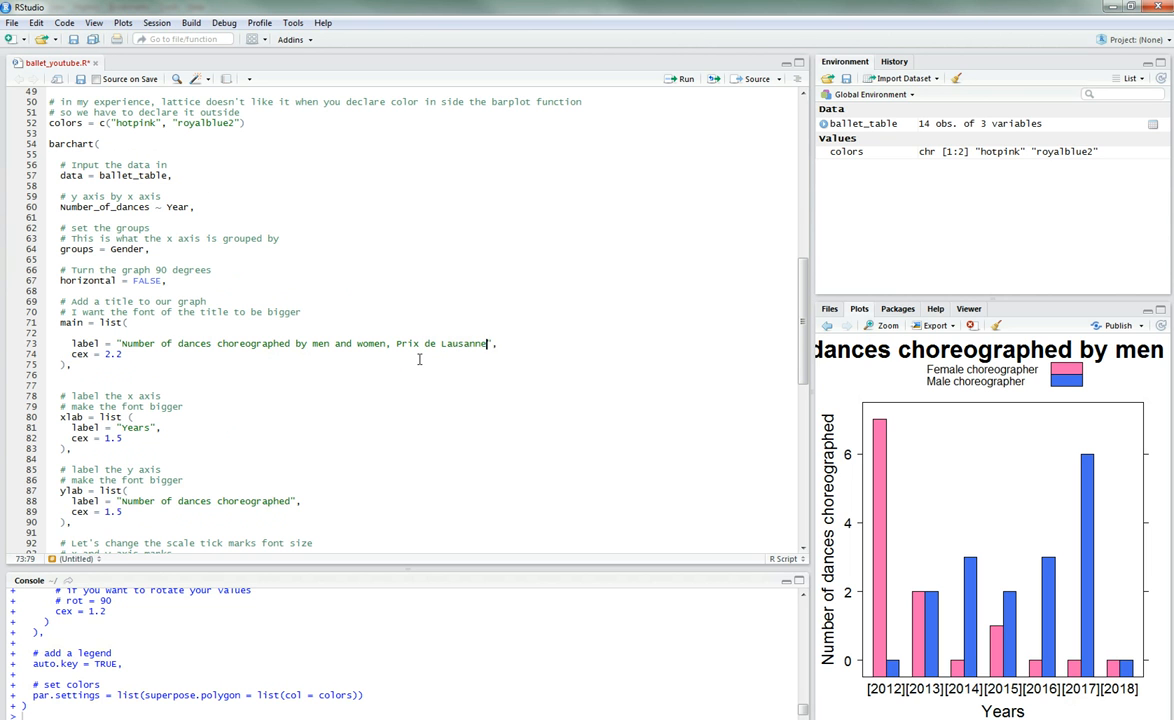
pyautogui.moveTo(887, 330)
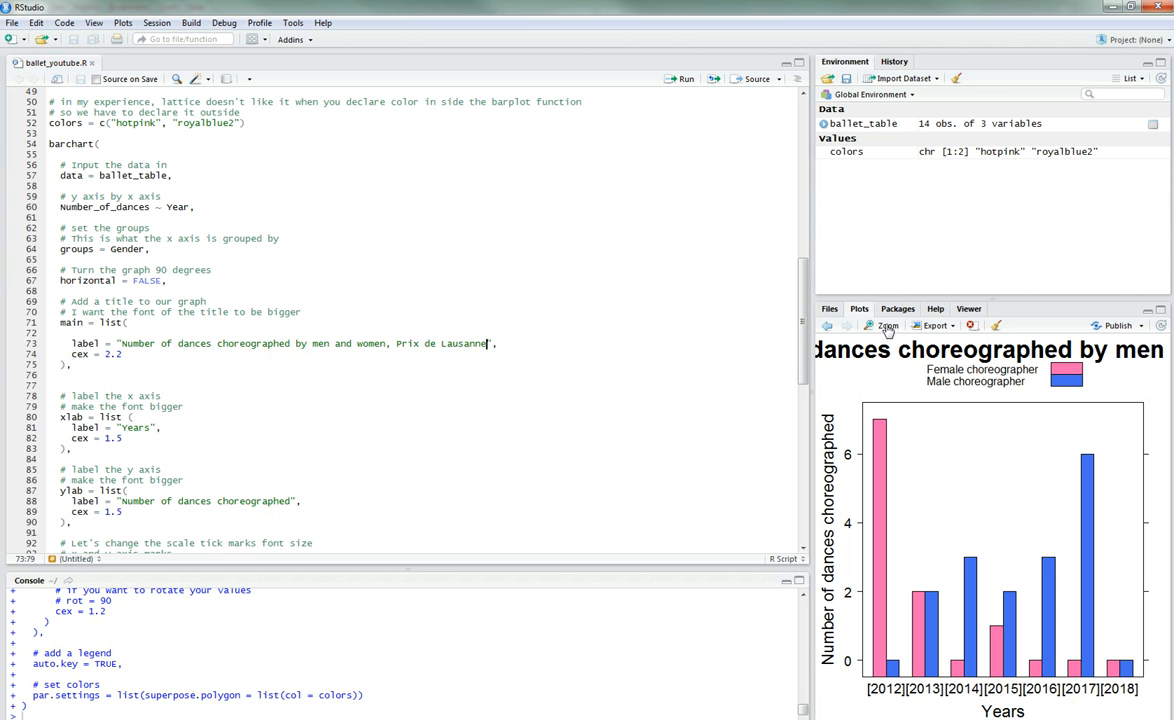
pyautogui.click(695, 371)
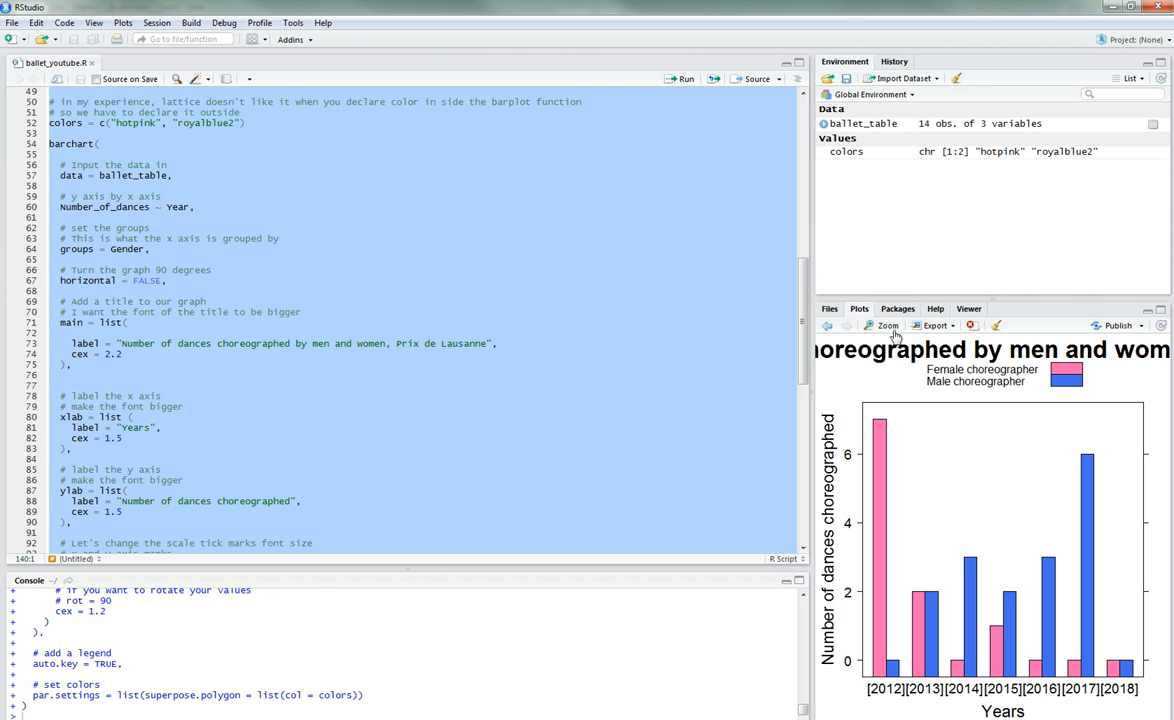
pyautogui.click(884, 325)
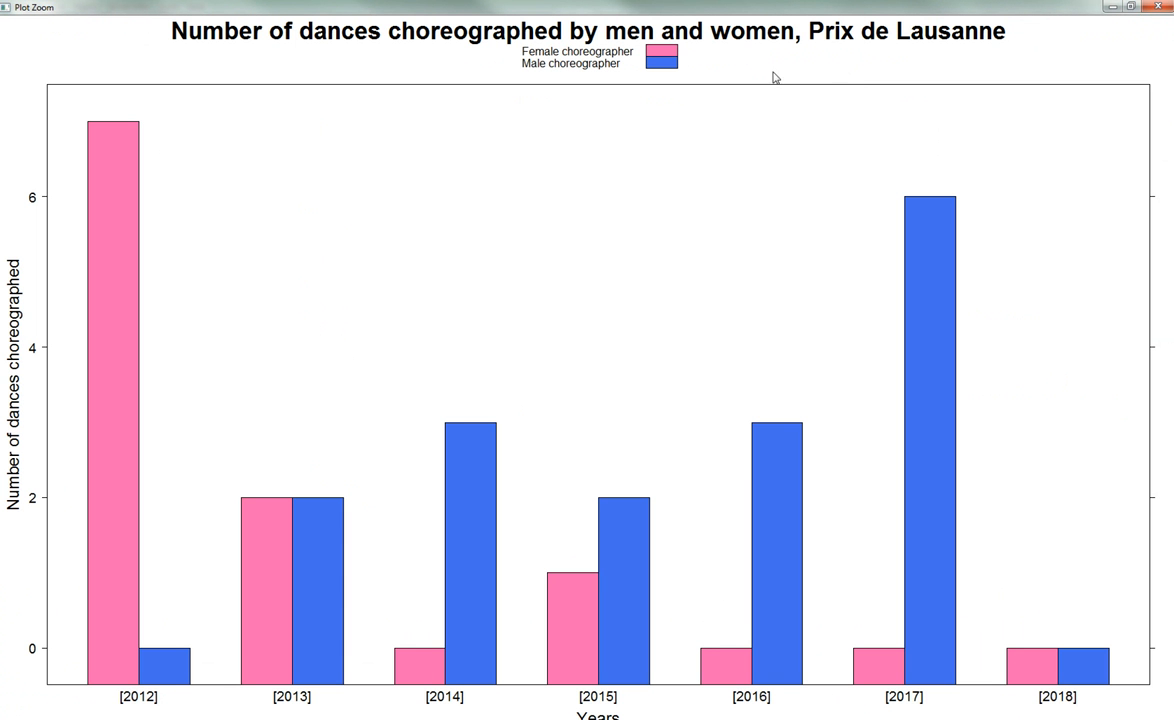
pyautogui.moveTo(540, 602)
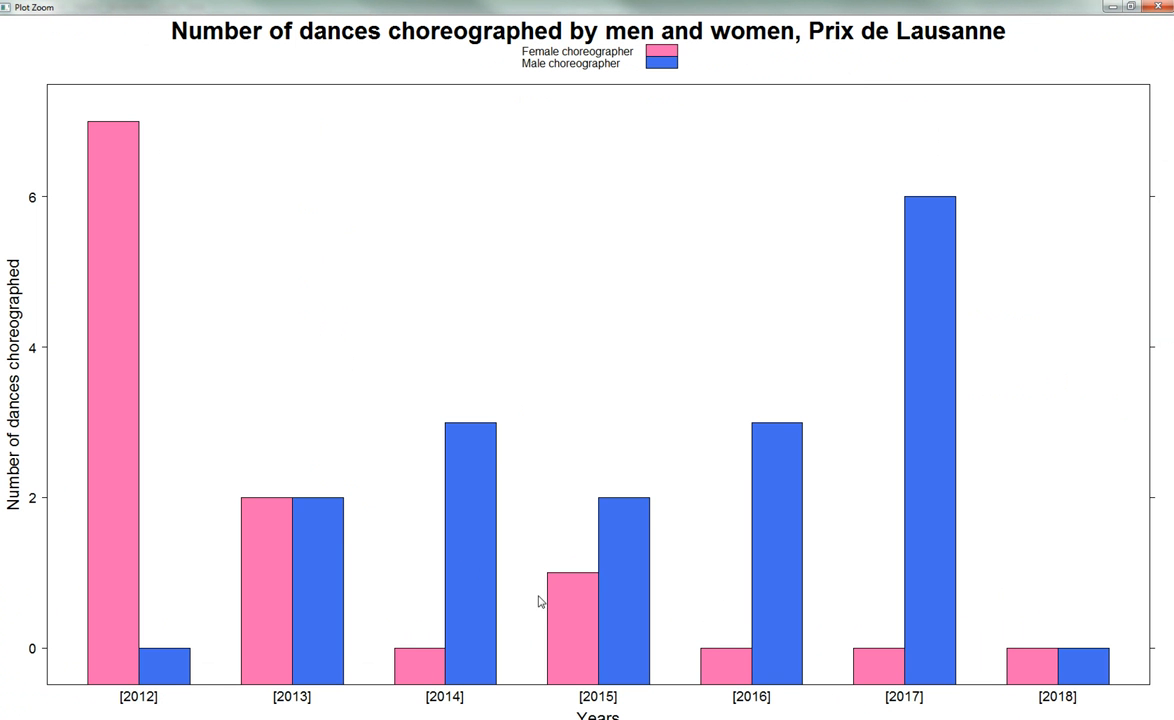
pyautogui.moveTo(775, 386)
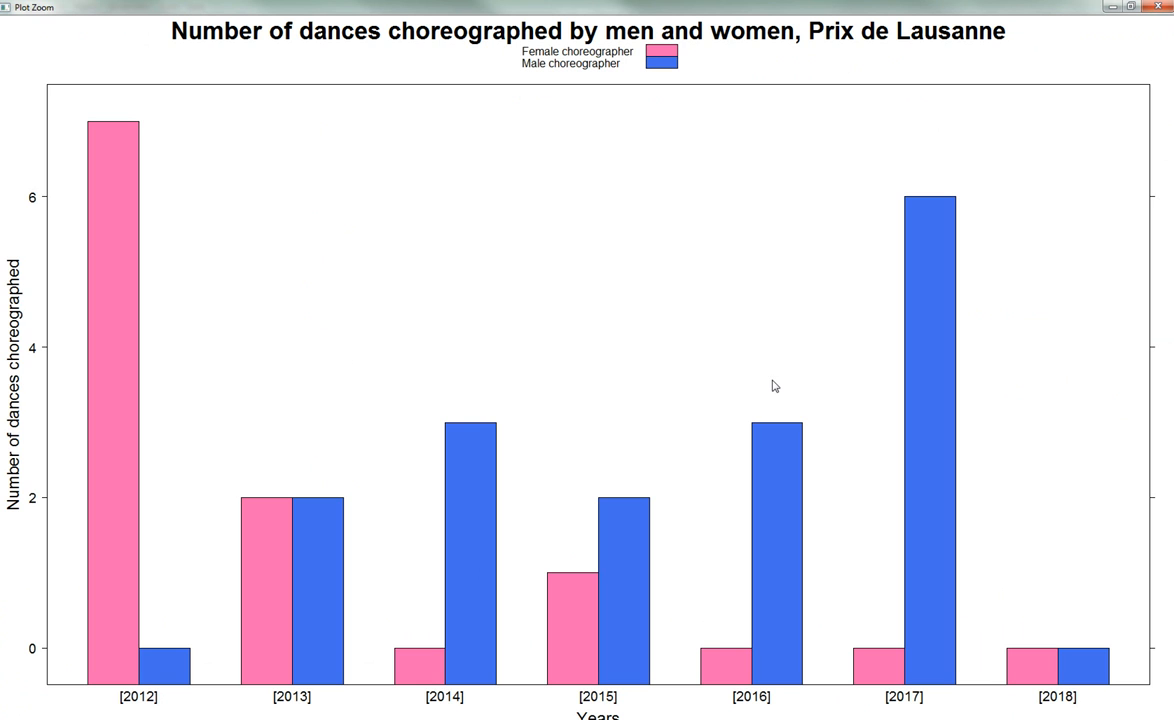
pyautogui.moveTo(878, 301)
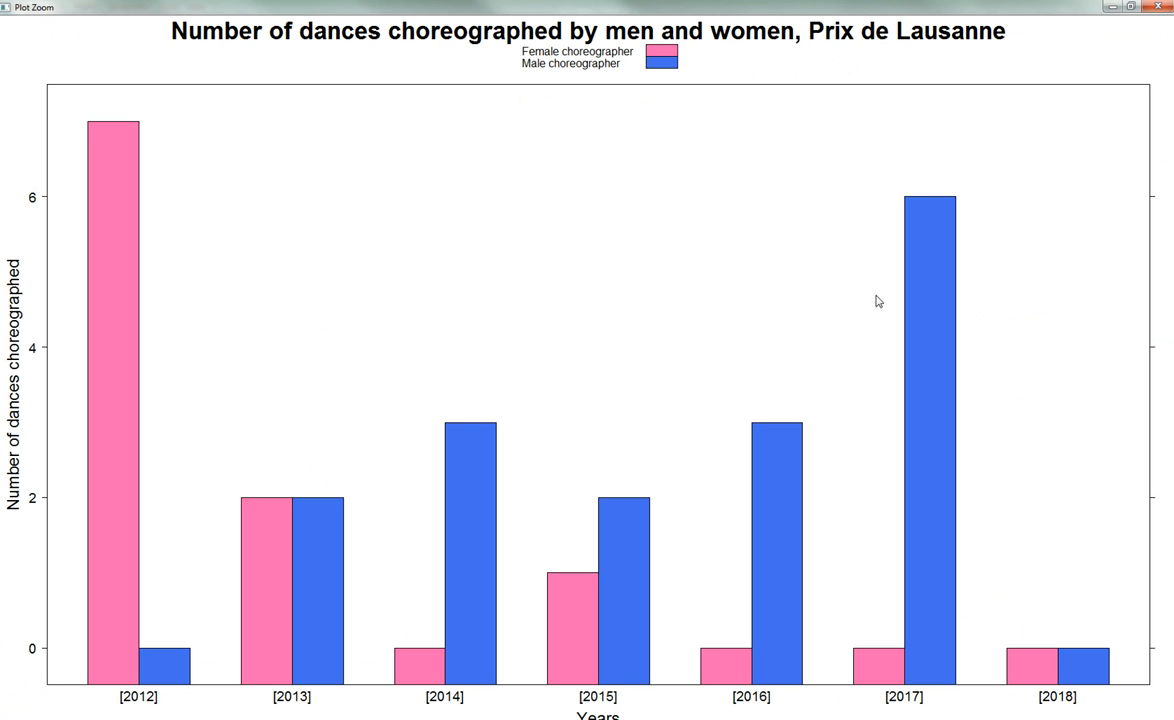
pyautogui.moveTo(607, 707)
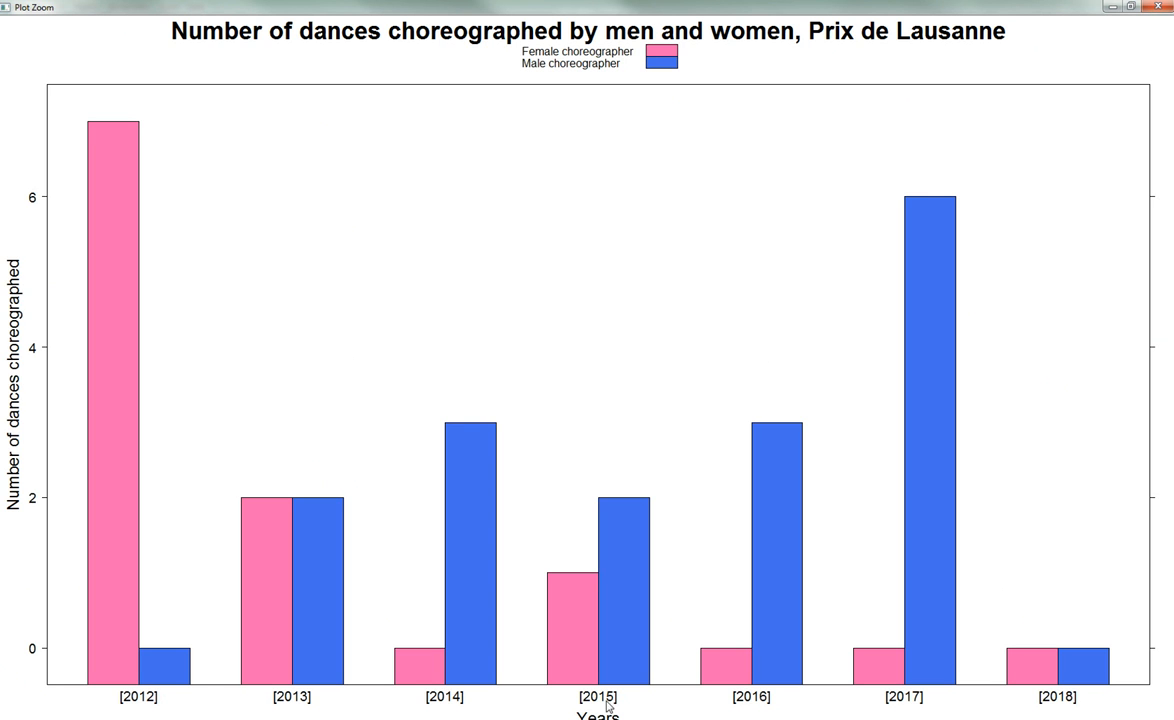
pyautogui.moveTo(813, 78)
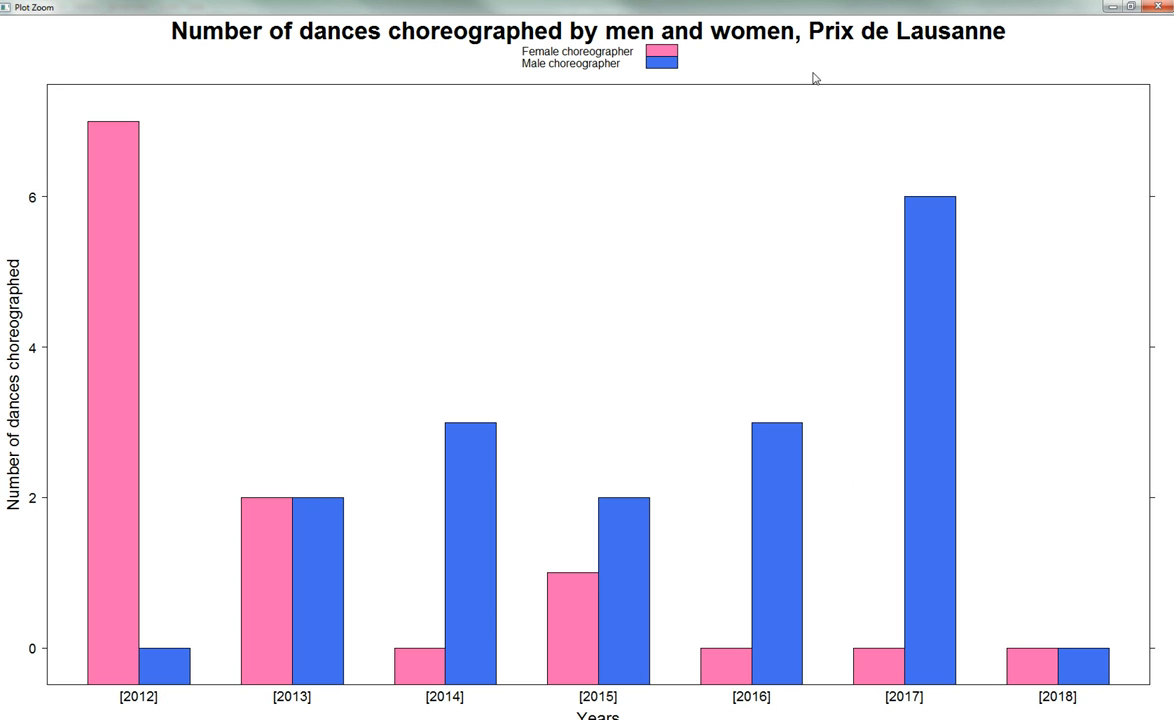
pyautogui.moveTo(478, 71)
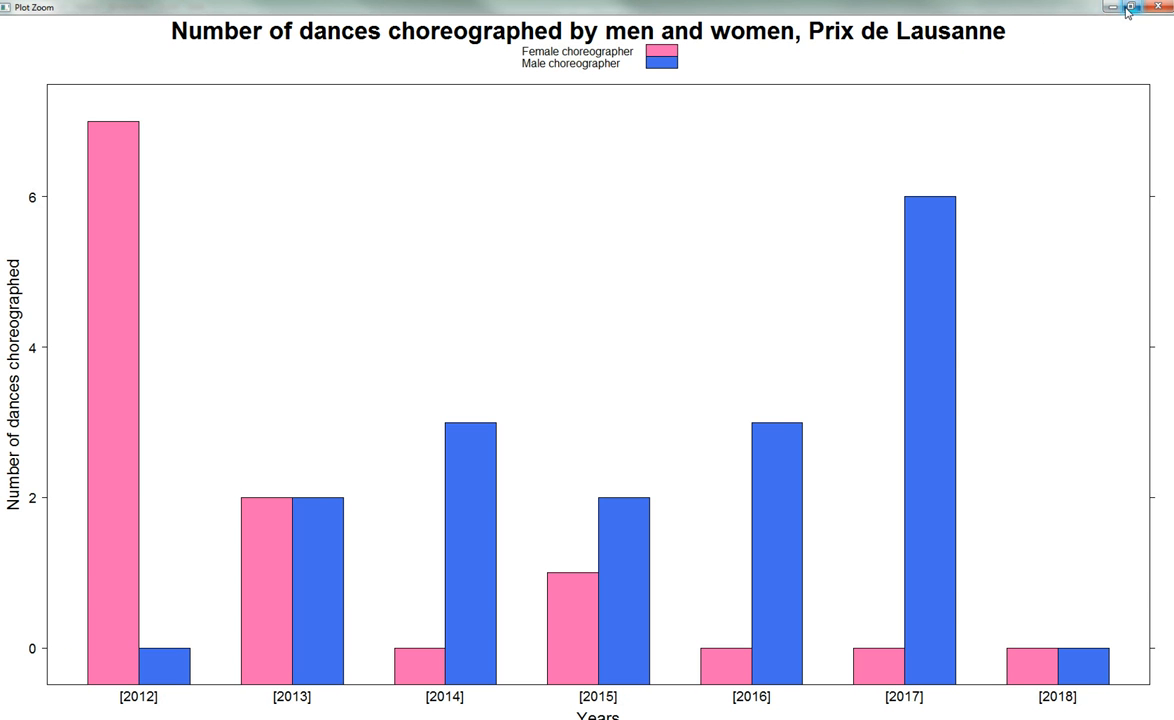
pyautogui.click(1129, 8)
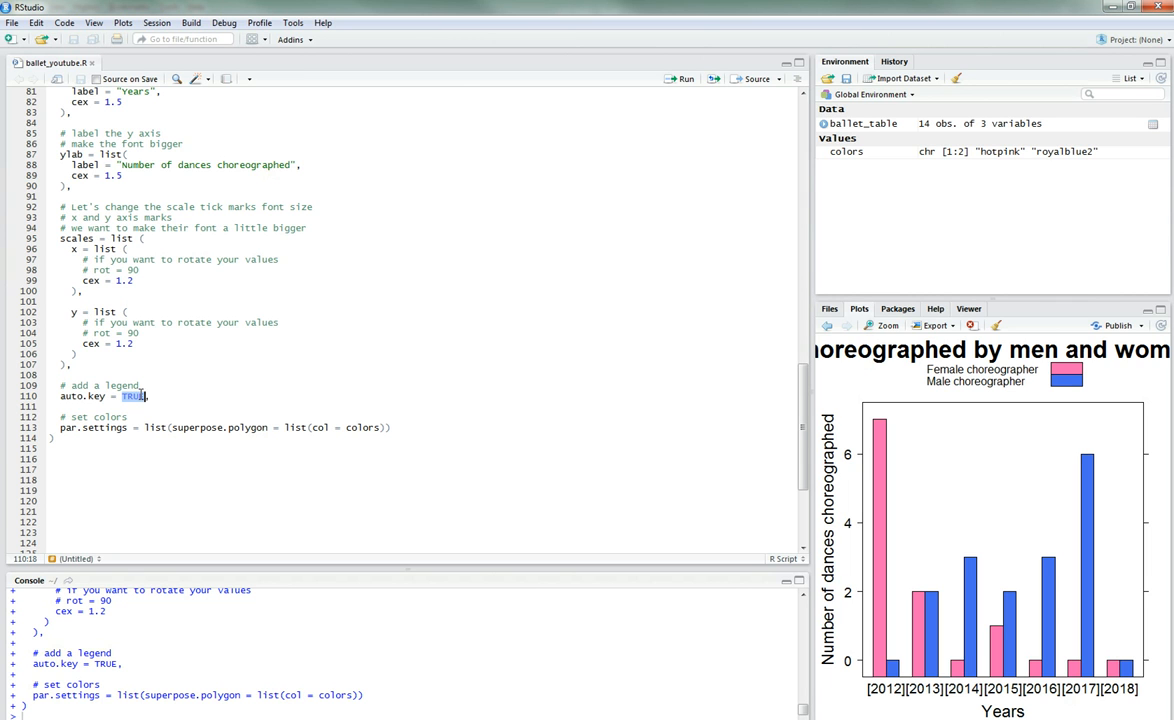
# Step: Set auto.key to list(space = "bottom") to place the legend below the bars
pyautogui.write('list ()')
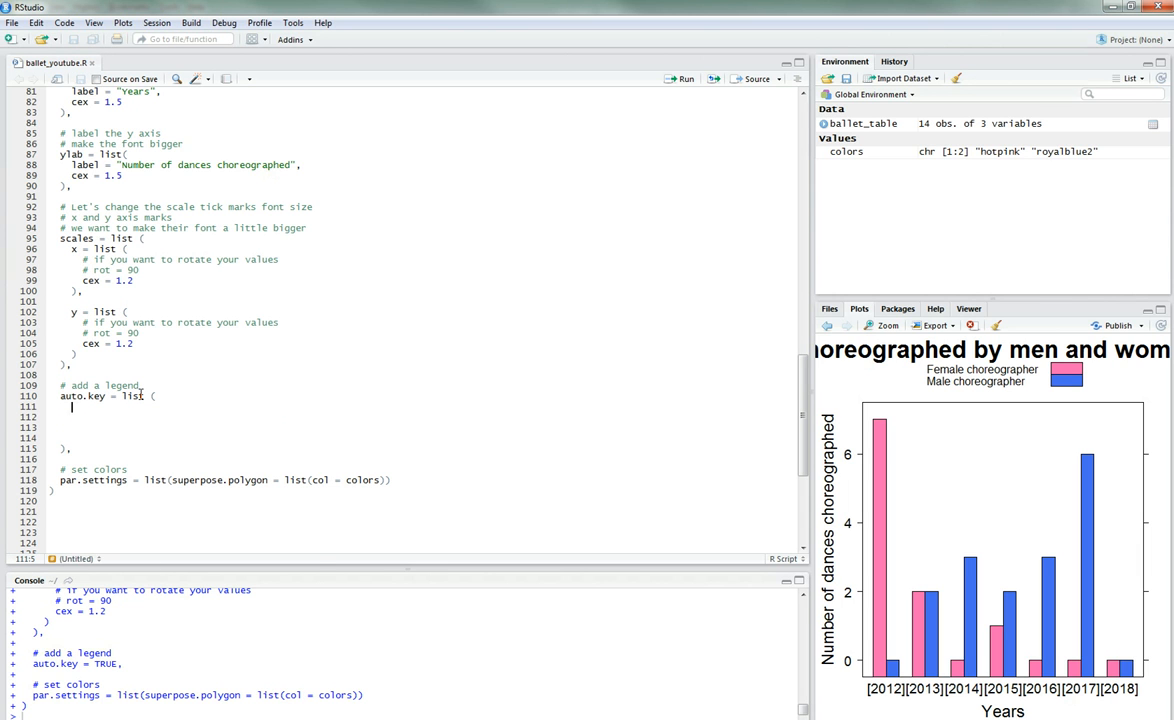
pyautogui.write('s')
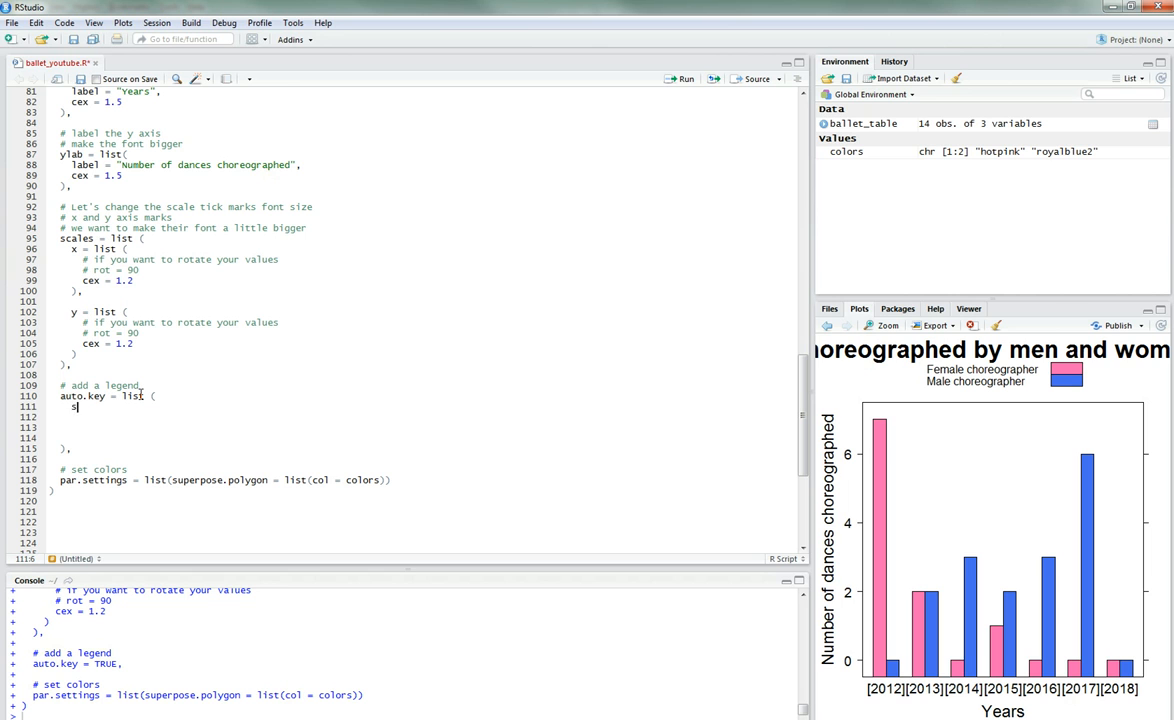
pyautogui.write('space')
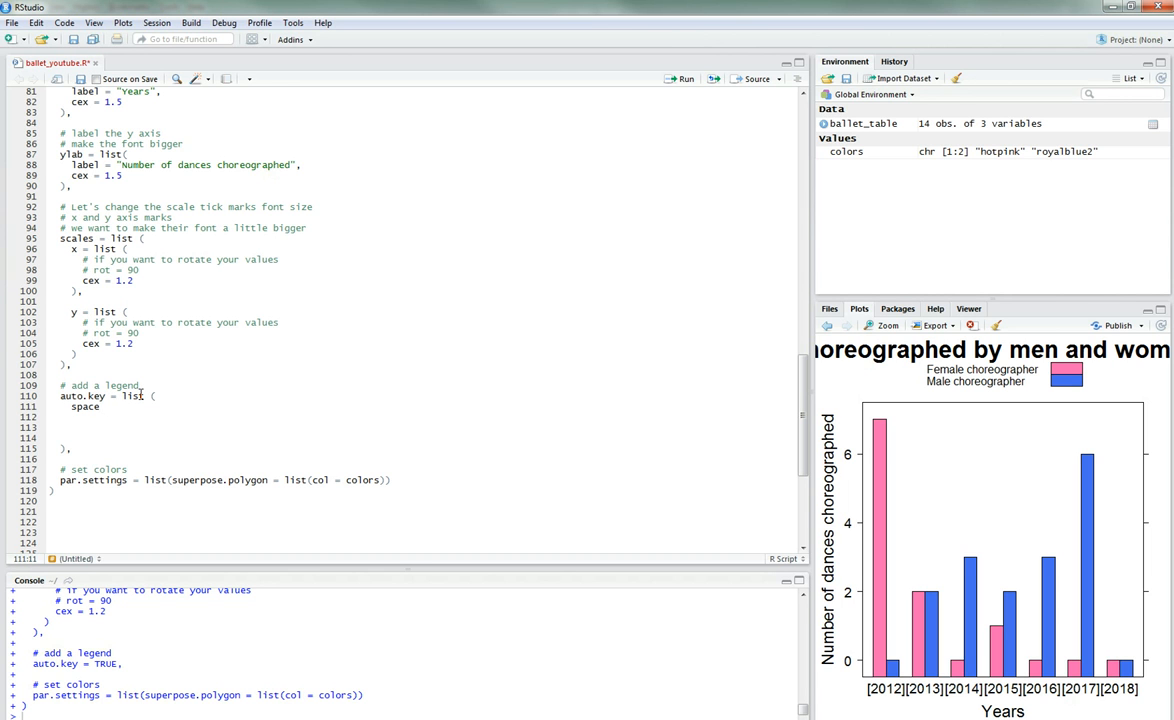
pyautogui.write('= list')
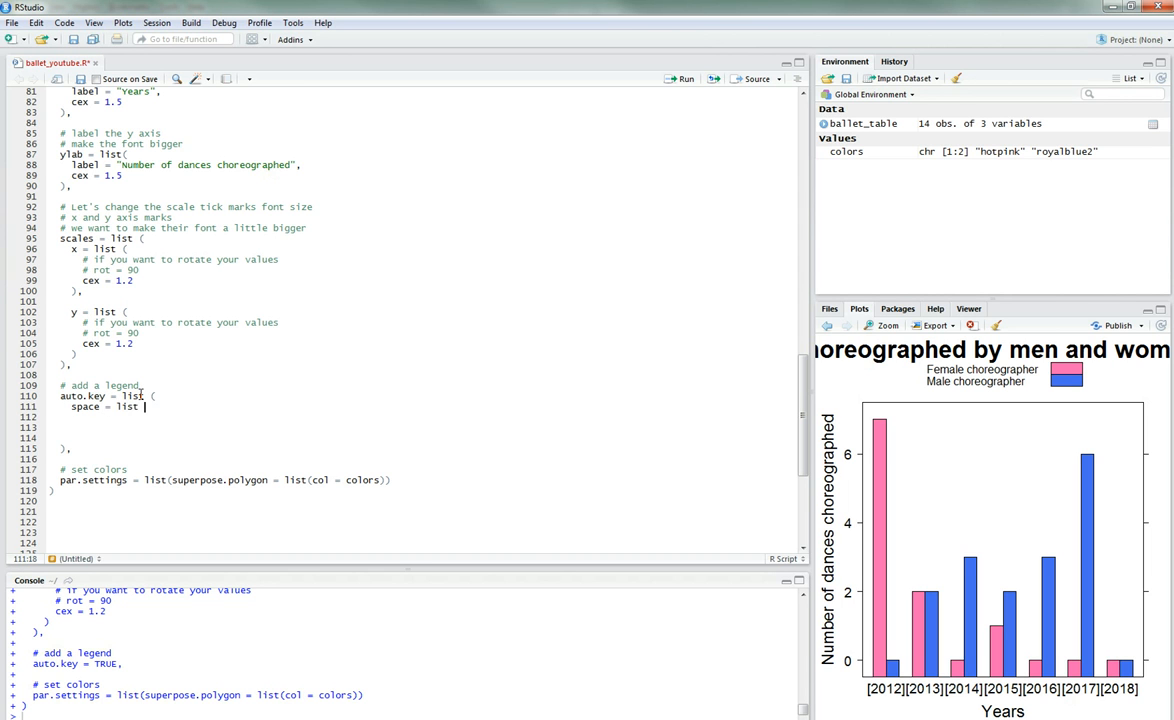
pyautogui.write('()')
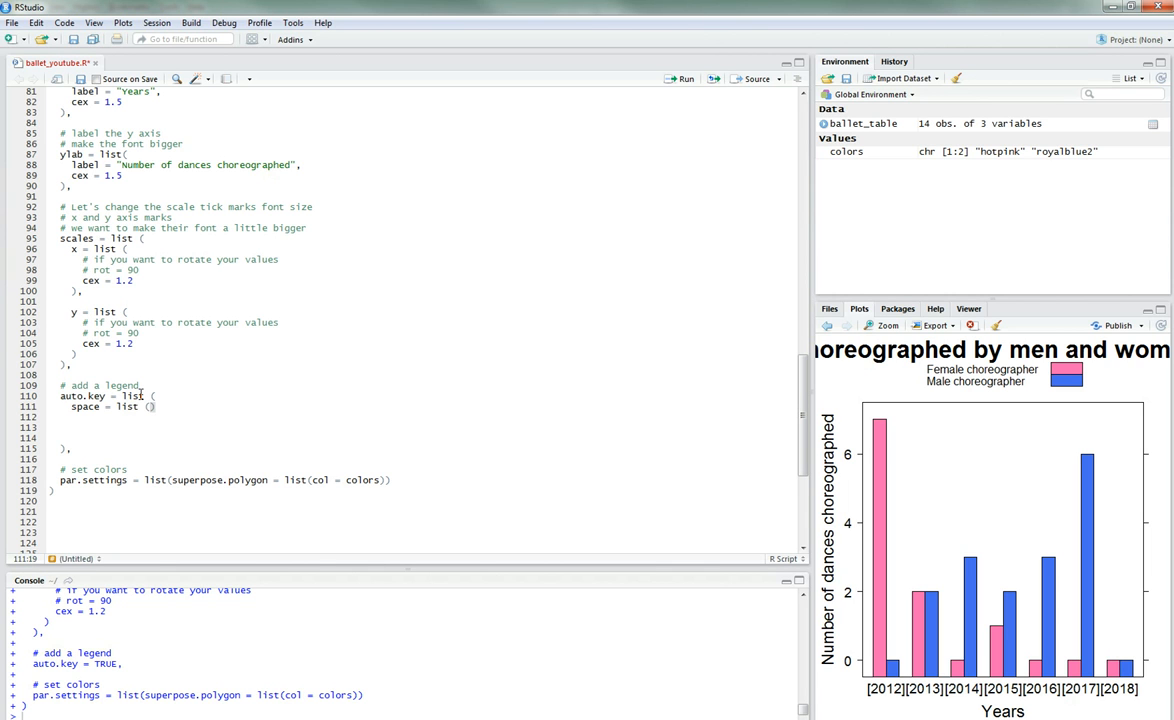
pyautogui.write('space = ""')
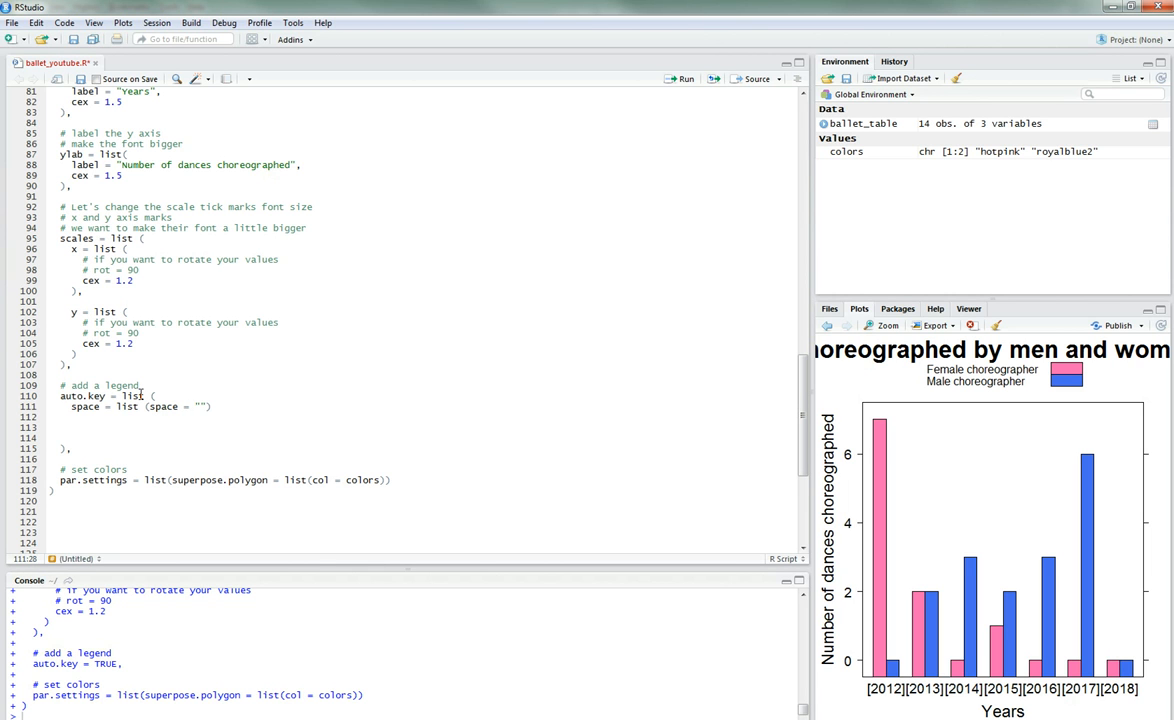
pyautogui.write('bottom')
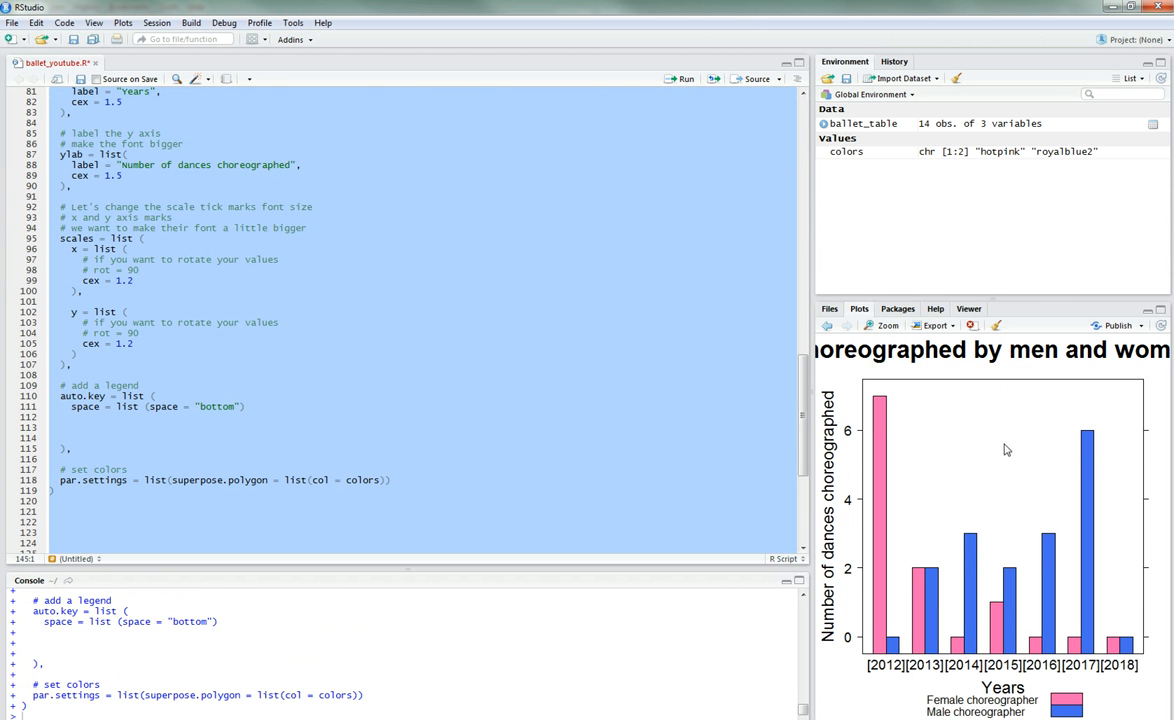
# Step: Inspect the bottom legend, then change space to "right", rerun, and view enlarged
pyautogui.click(884, 325)
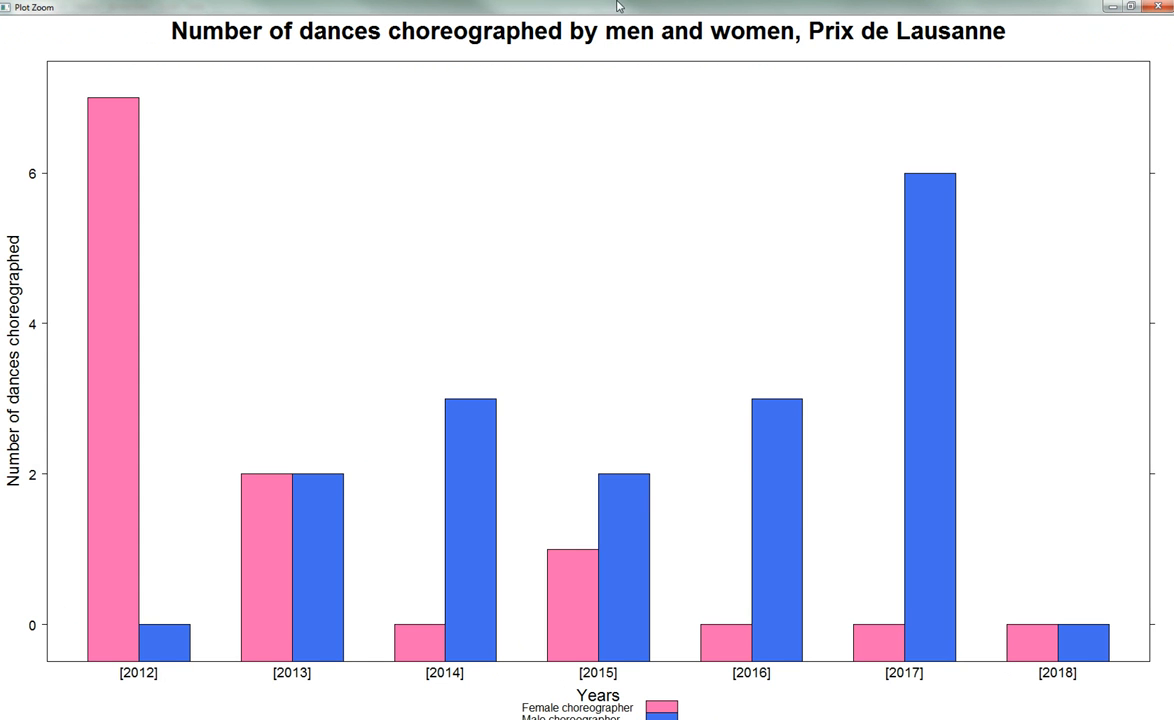
pyautogui.click(1131, 7)
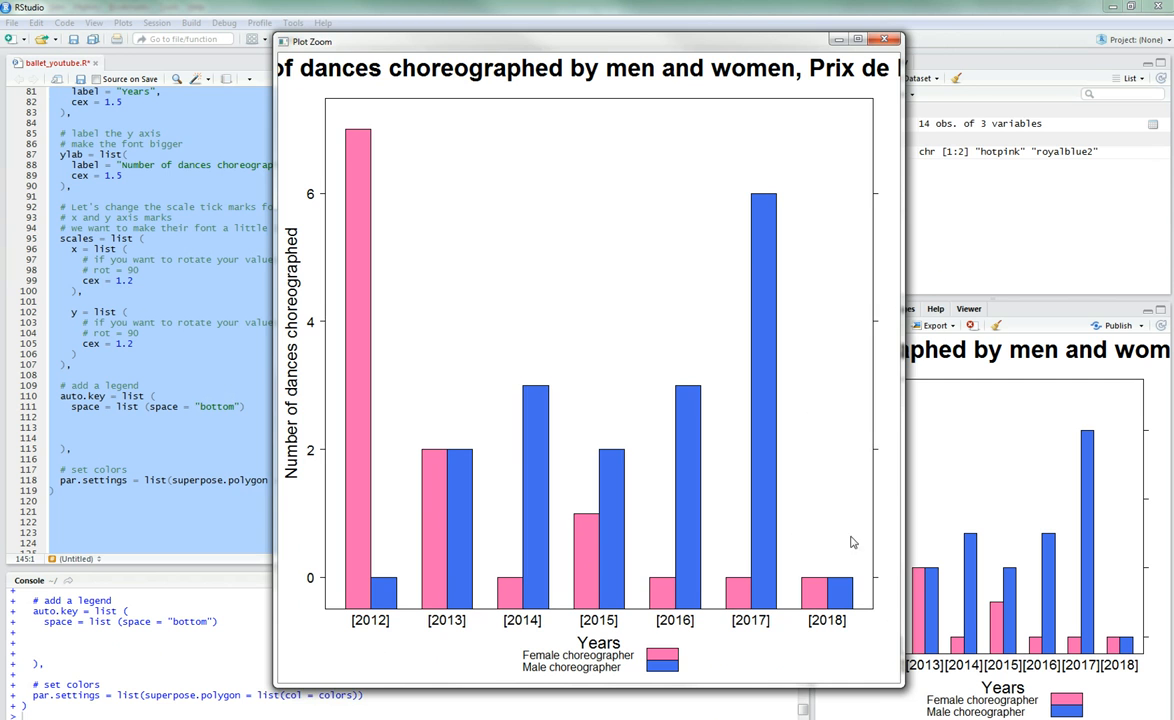
pyautogui.click(884, 39)
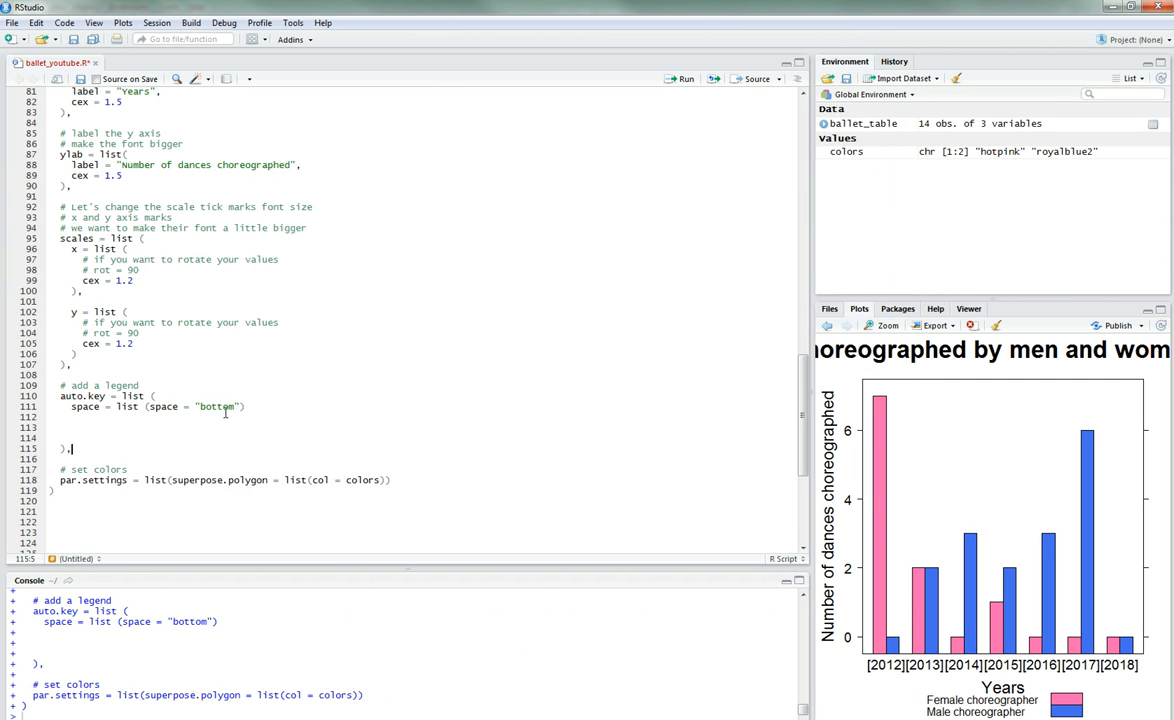
pyautogui.write('right')
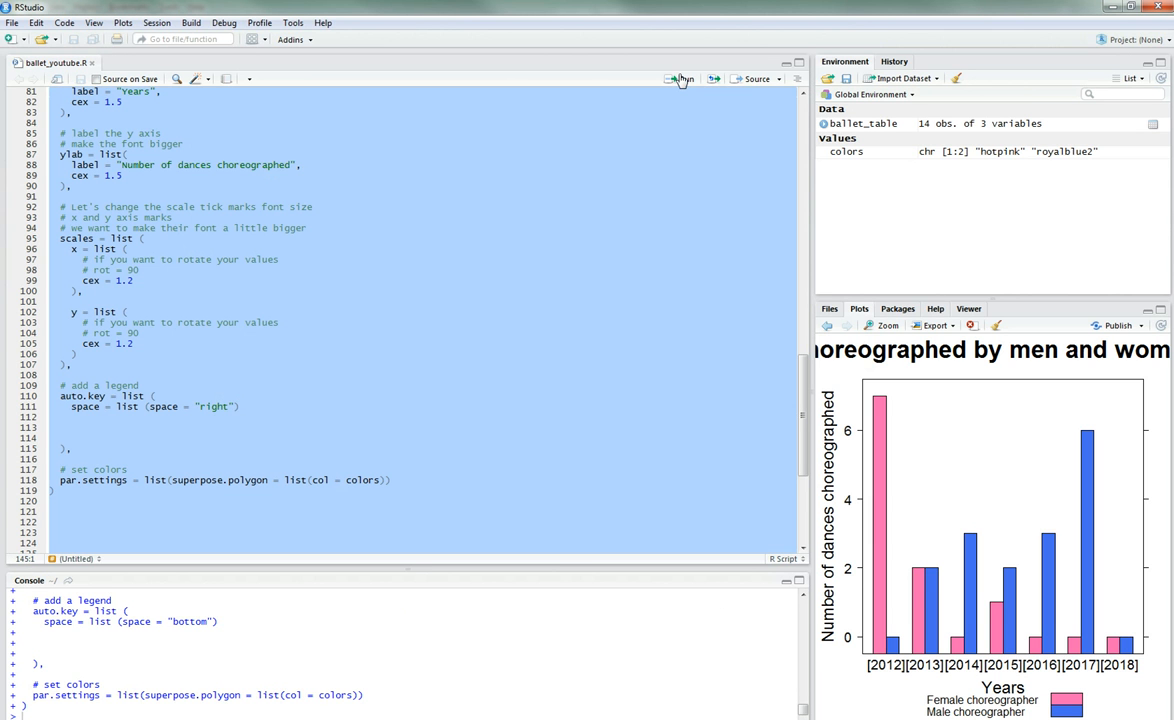
pyautogui.click(684, 79)
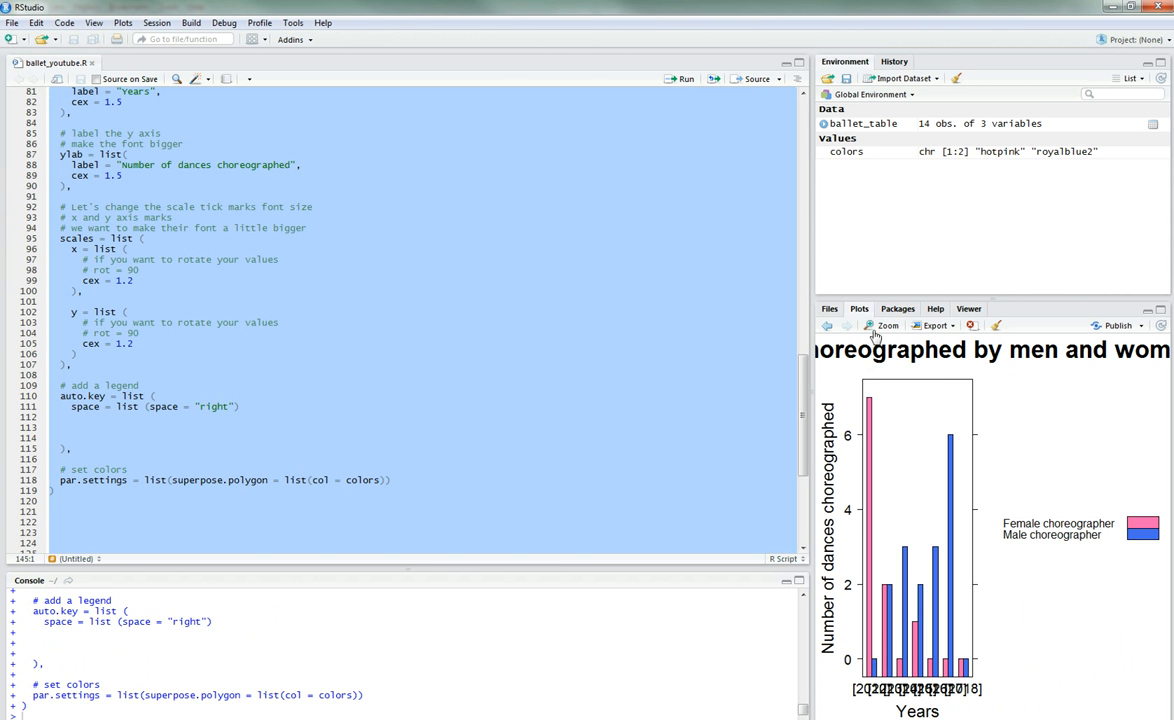
pyautogui.click(886, 325)
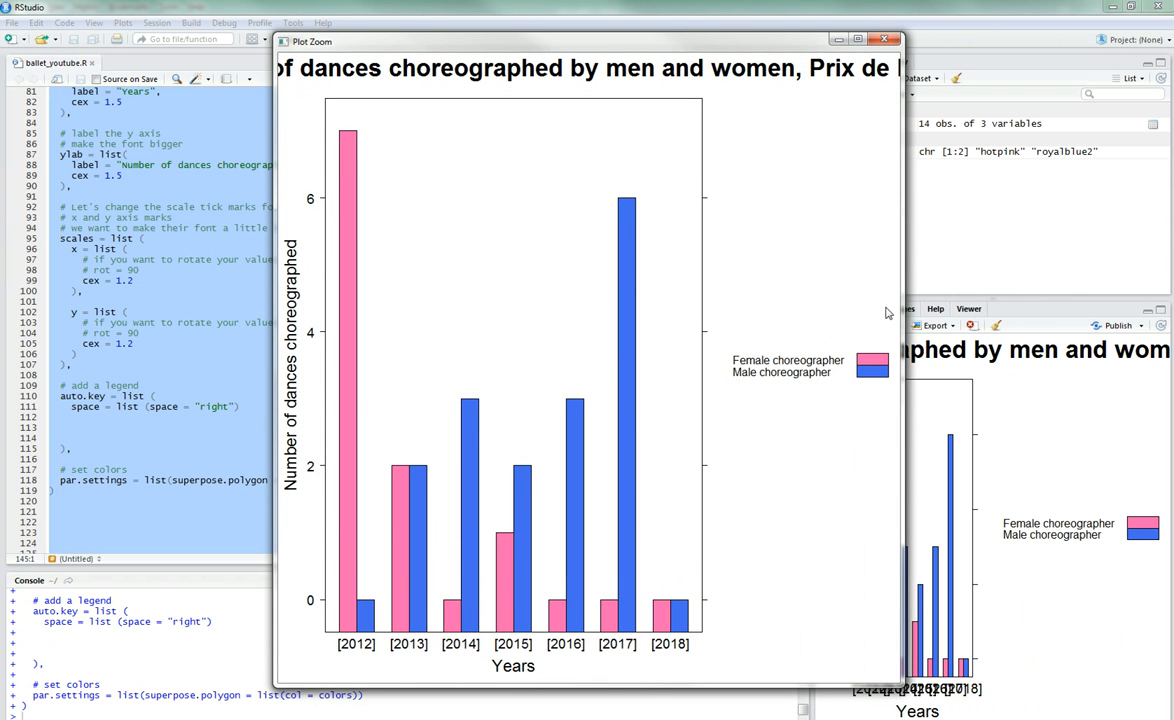
pyautogui.moveTo(913, 134)
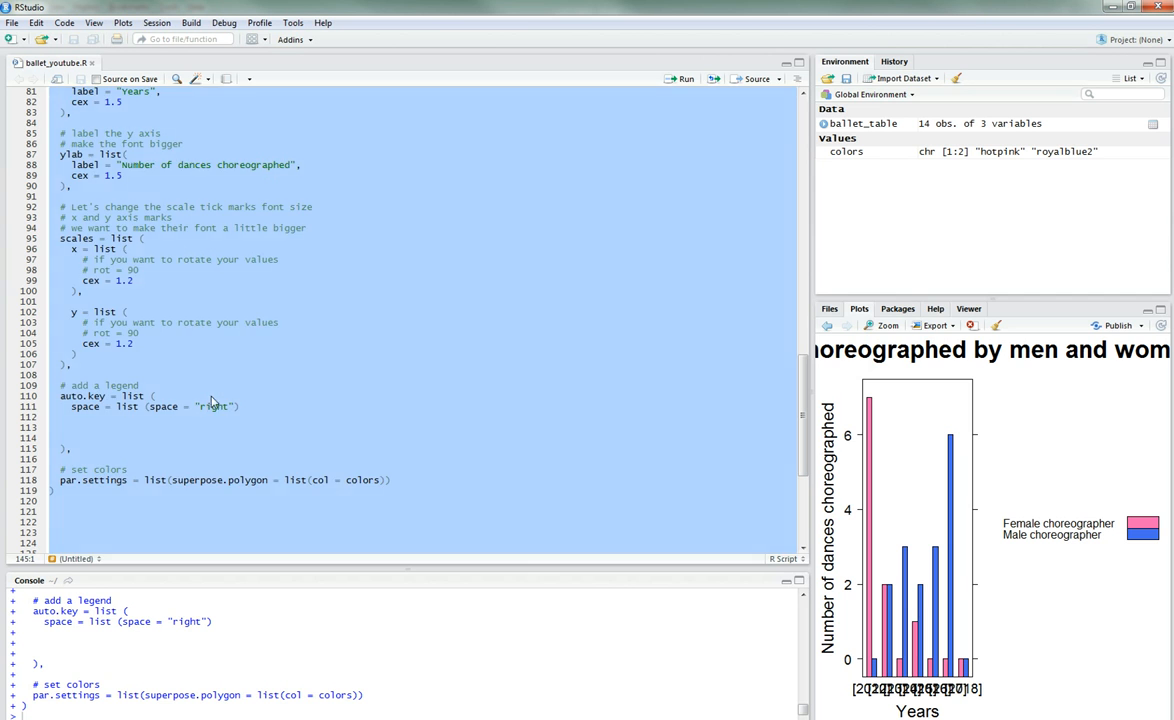
# Step: Put the legend back on top with columns = 2, rerun, and inspect the chart
pyautogui.write('top')
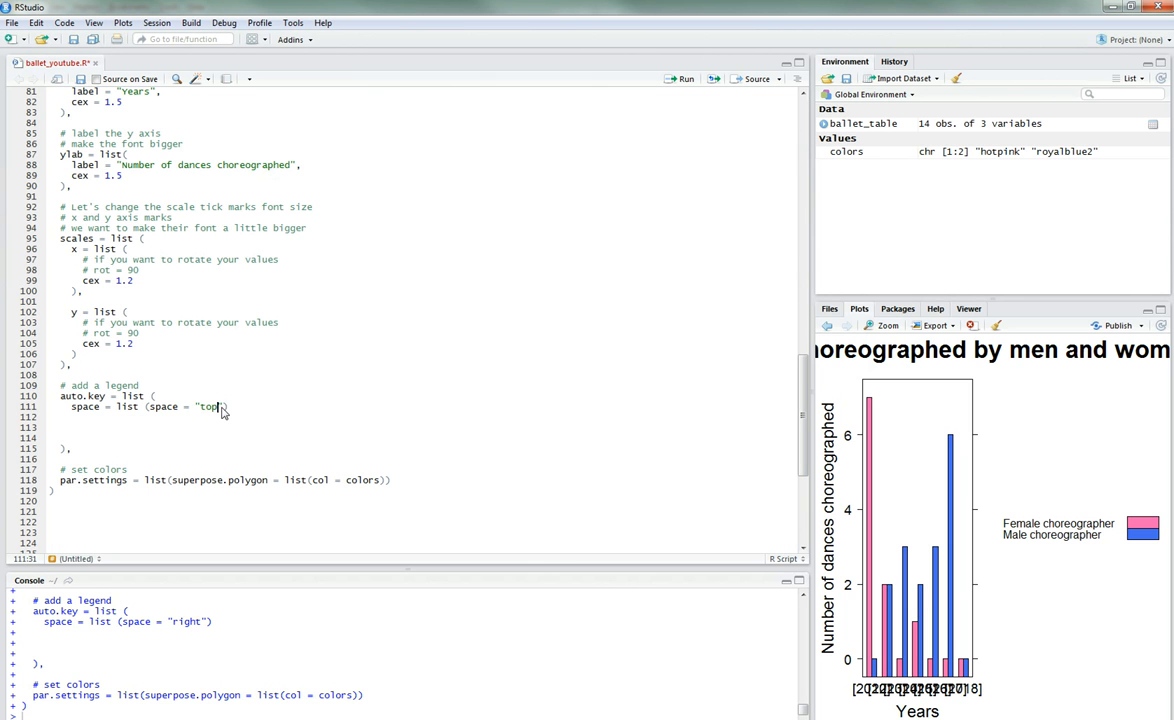
pyautogui.write(',')
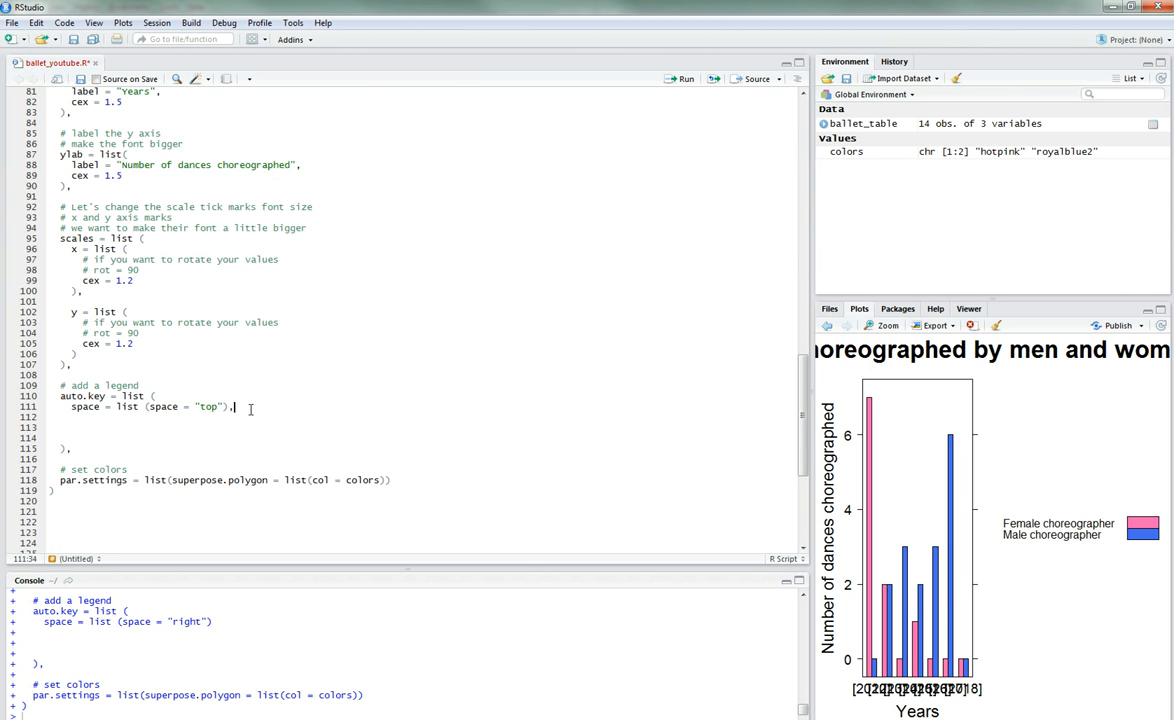
pyautogui.write('col')
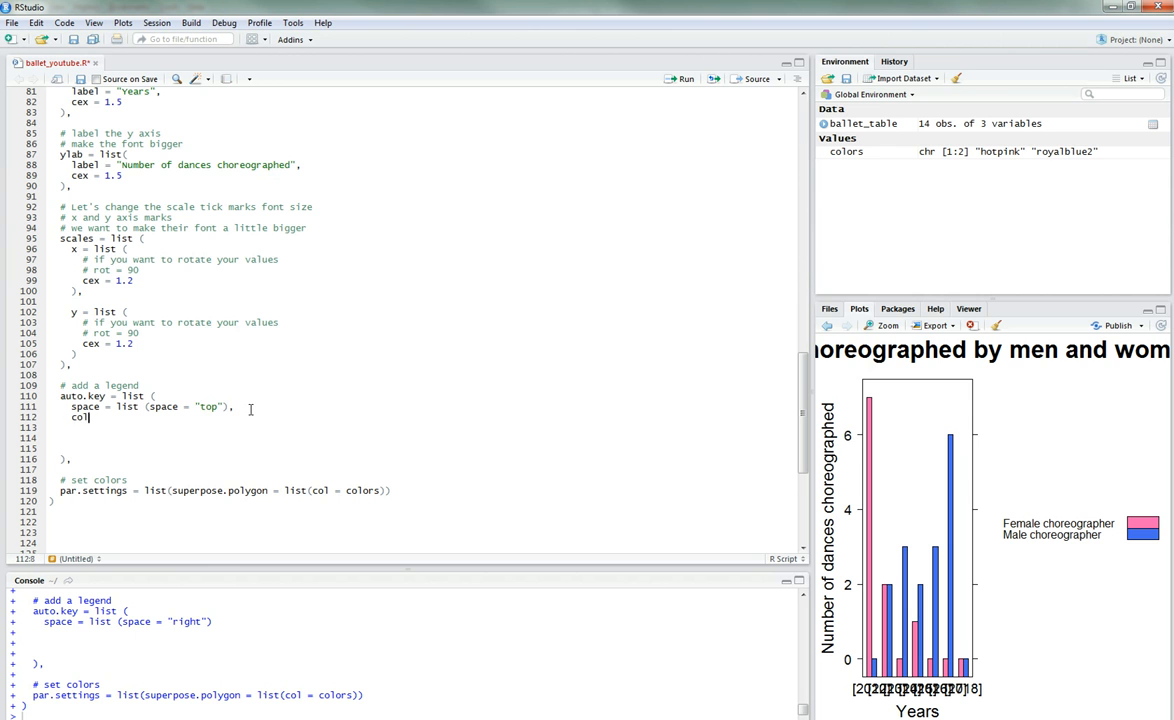
pyautogui.write('columns = 2')
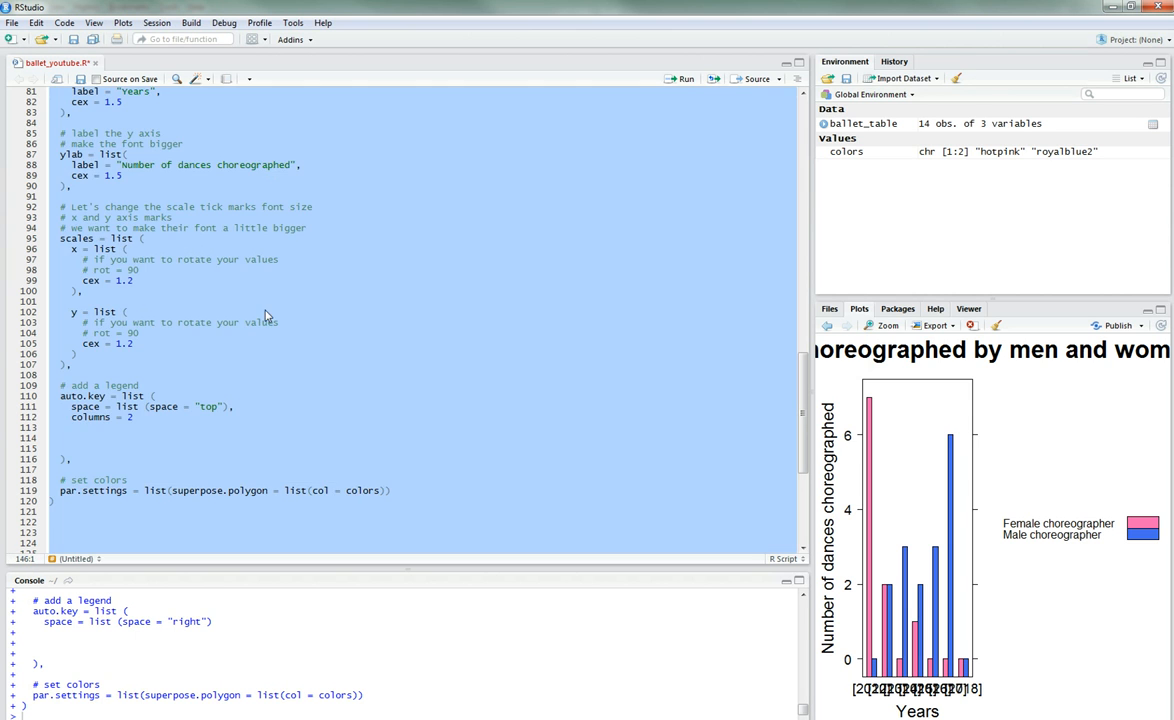
pyautogui.click(684, 78)
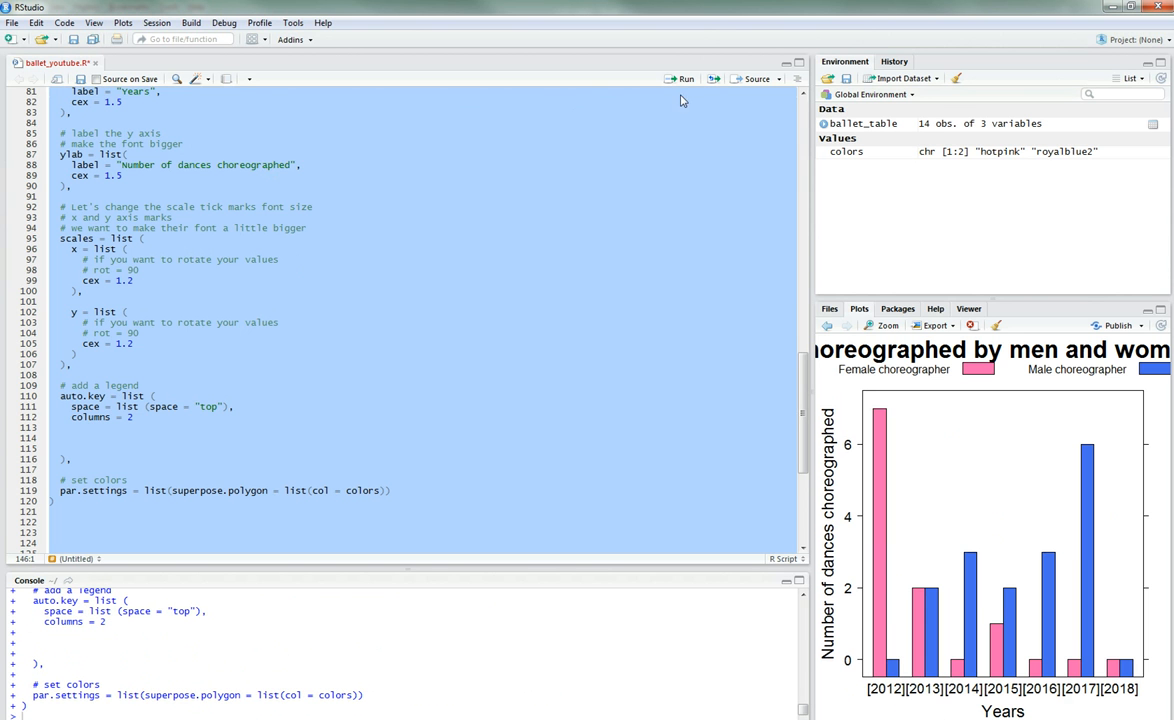
pyautogui.click(884, 325)
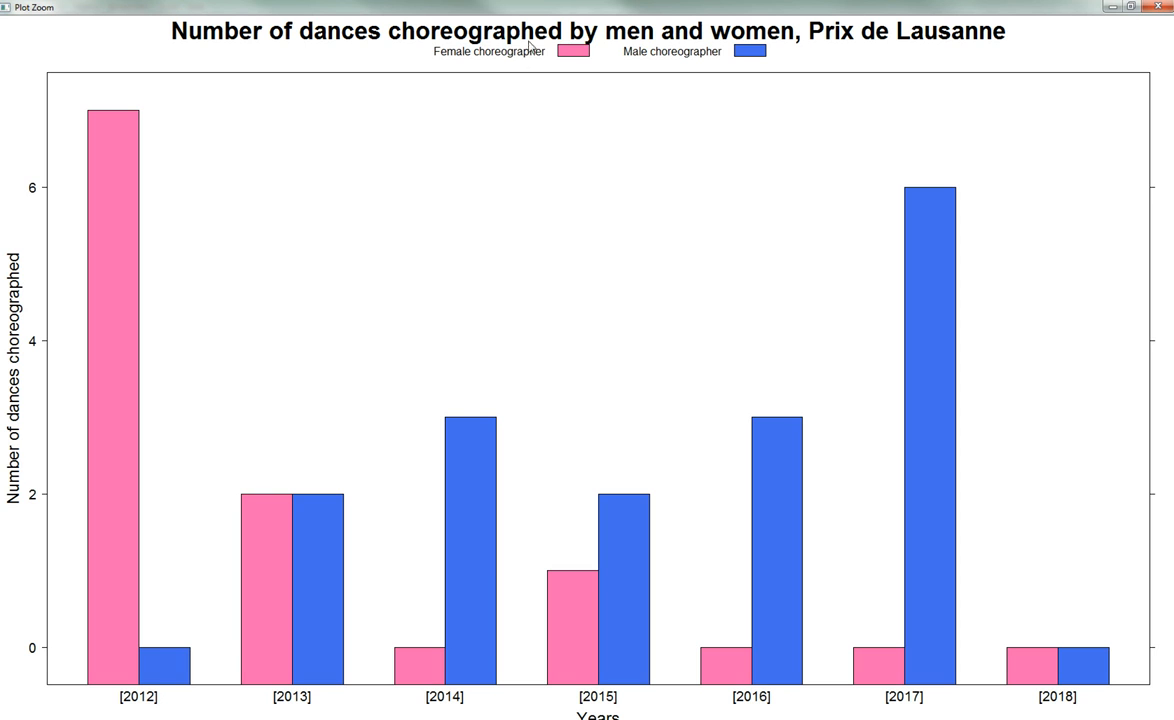
pyautogui.moveTo(633, 64)
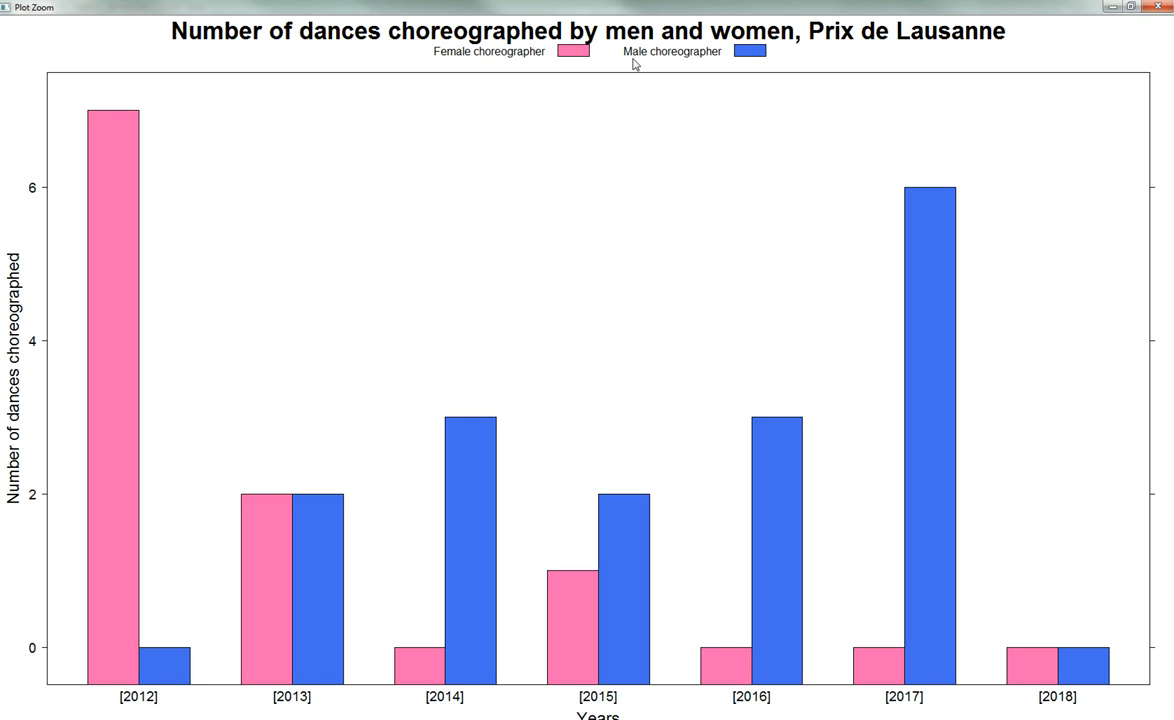
pyautogui.moveTo(729, 85)
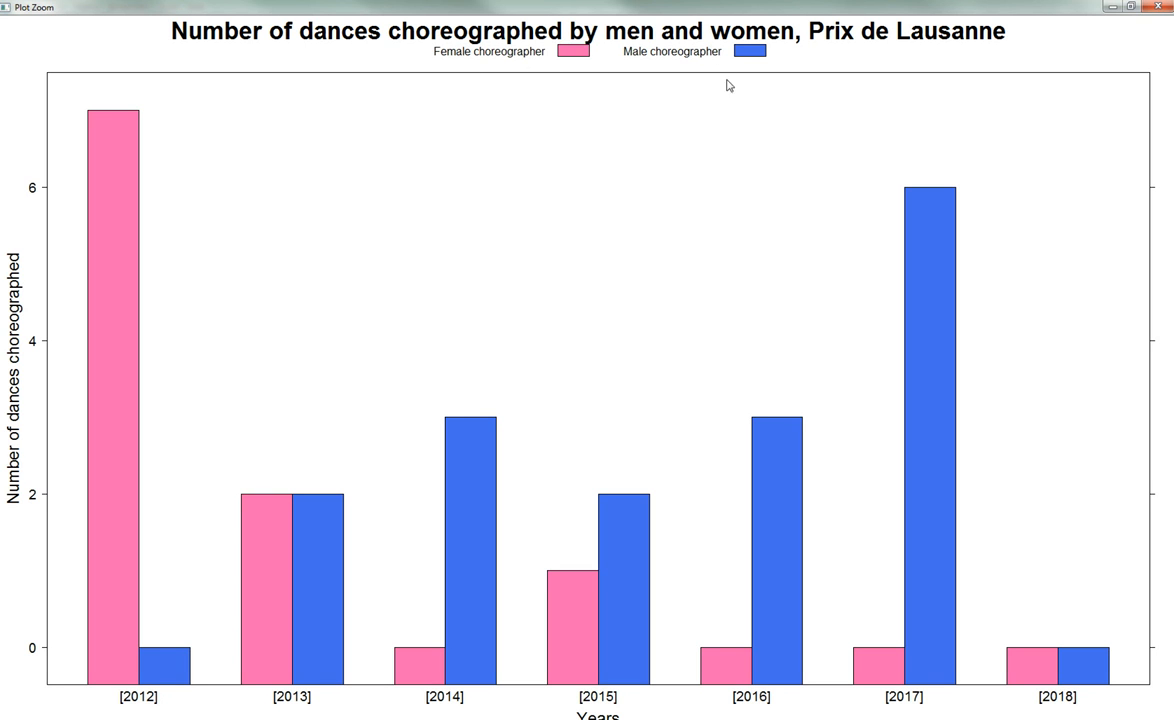
pyautogui.moveTo(1128, 9)
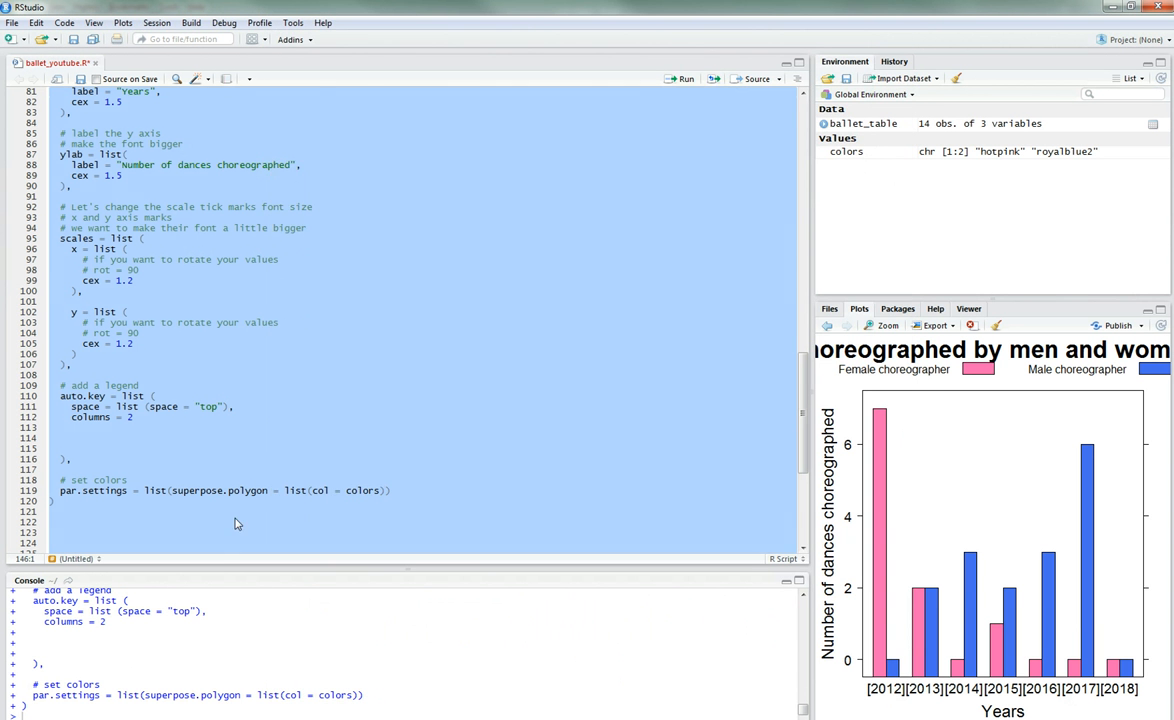
pyautogui.click(170, 418)
pyautogui.write(',')
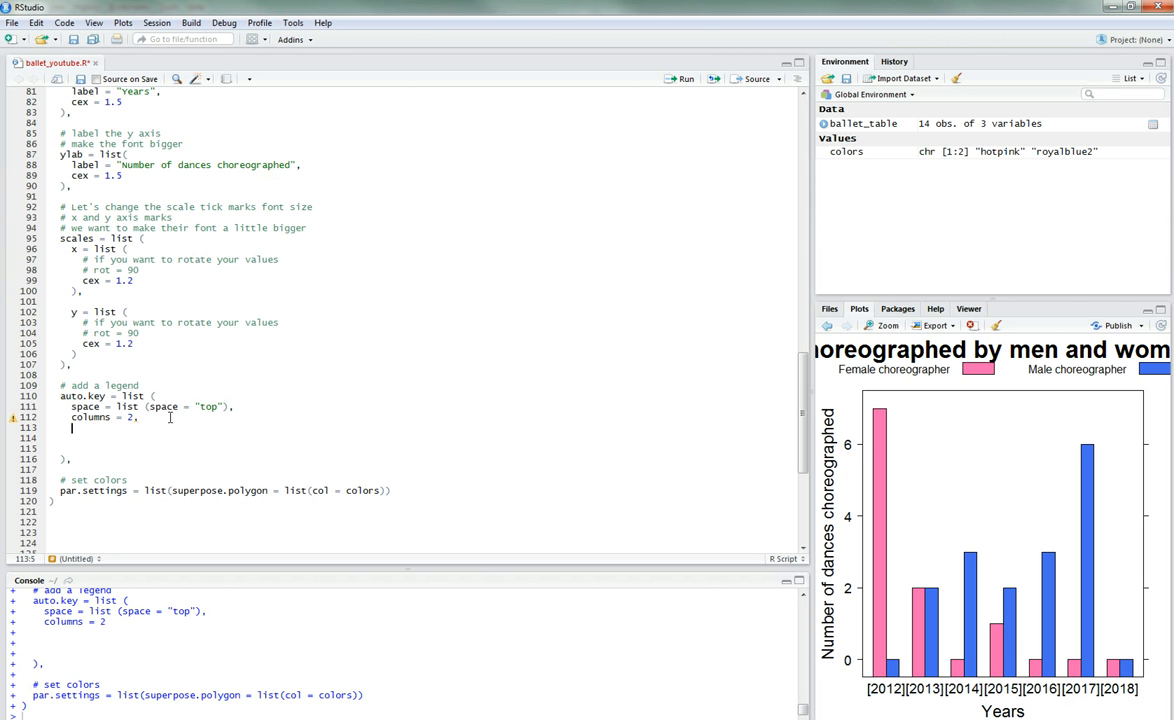
# Step: Add title = "Colors" to auto.key, rerun, and inspect the maximized chart
pyautogui.write('title =')
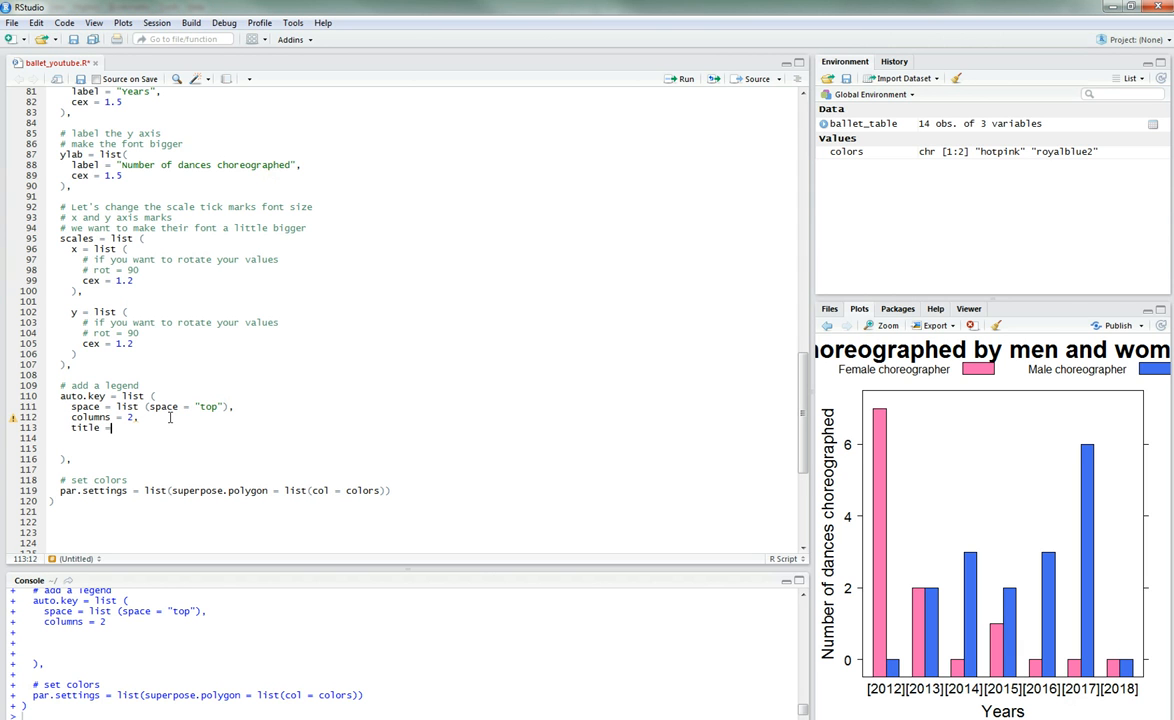
pyautogui.write('""')
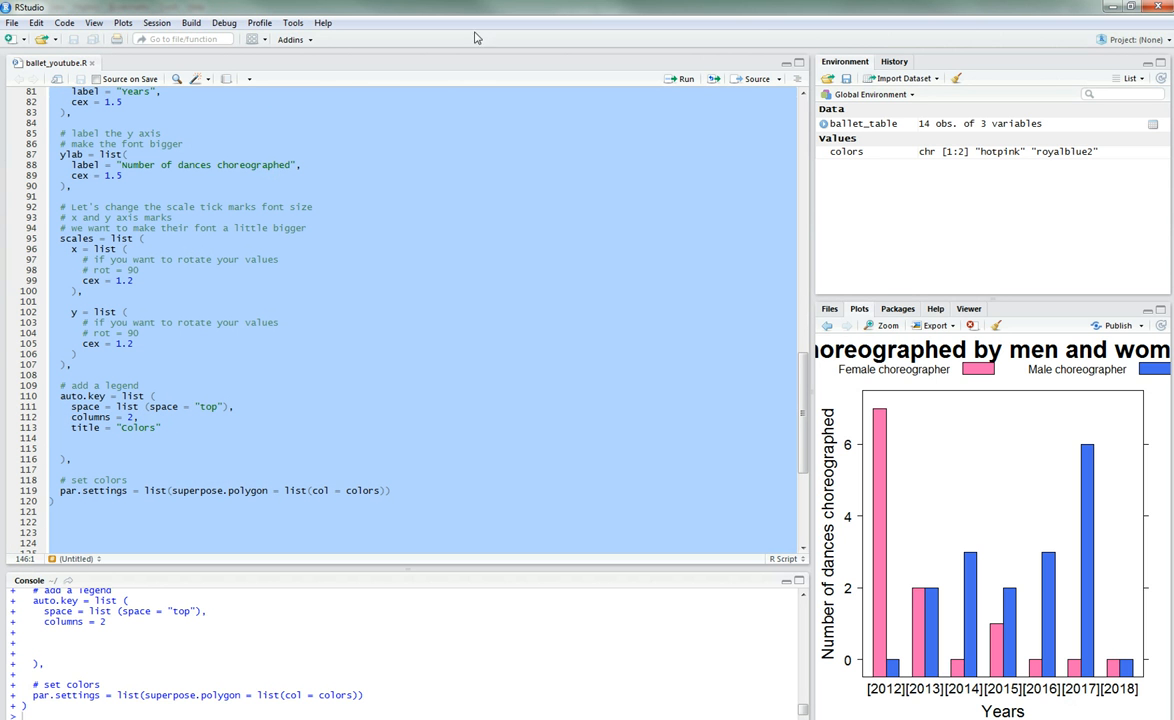
pyautogui.click(686, 79)
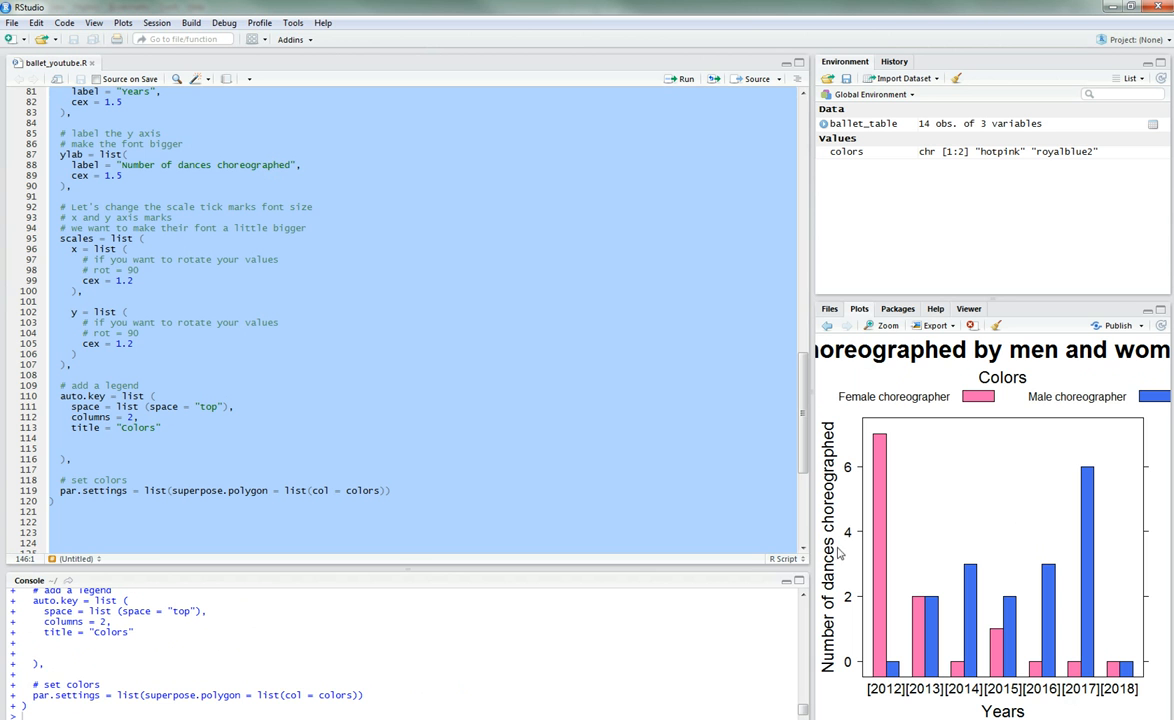
pyautogui.moveTo(875, 335)
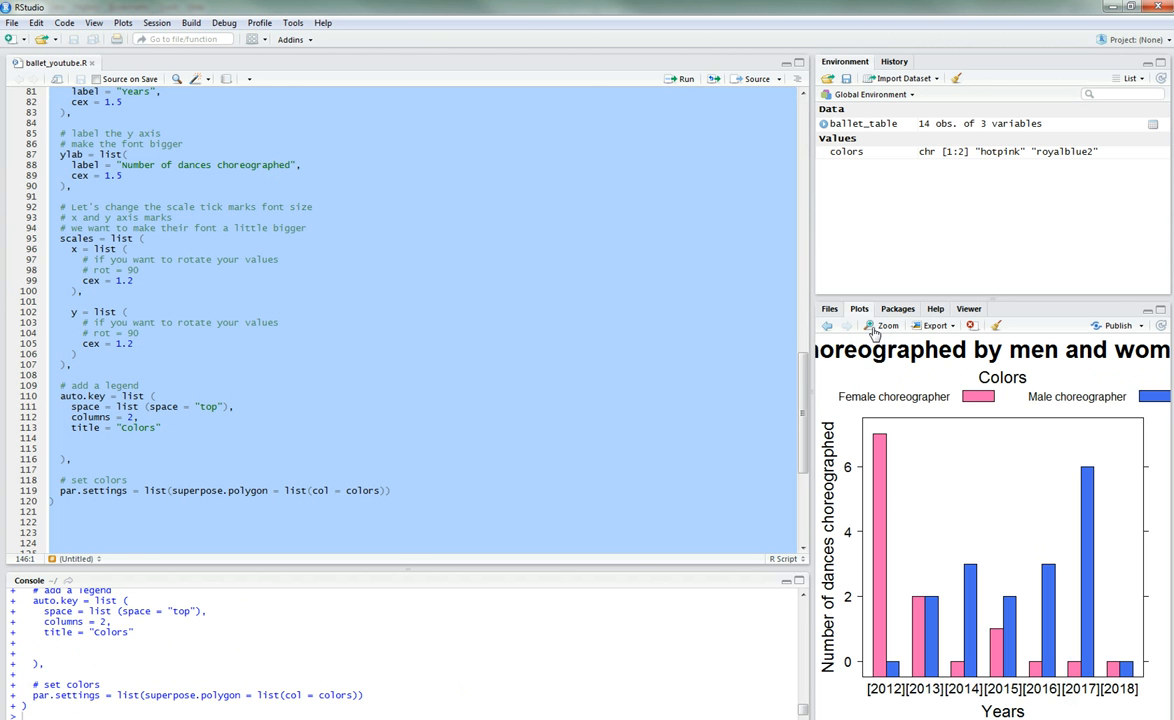
pyautogui.click(884, 325)
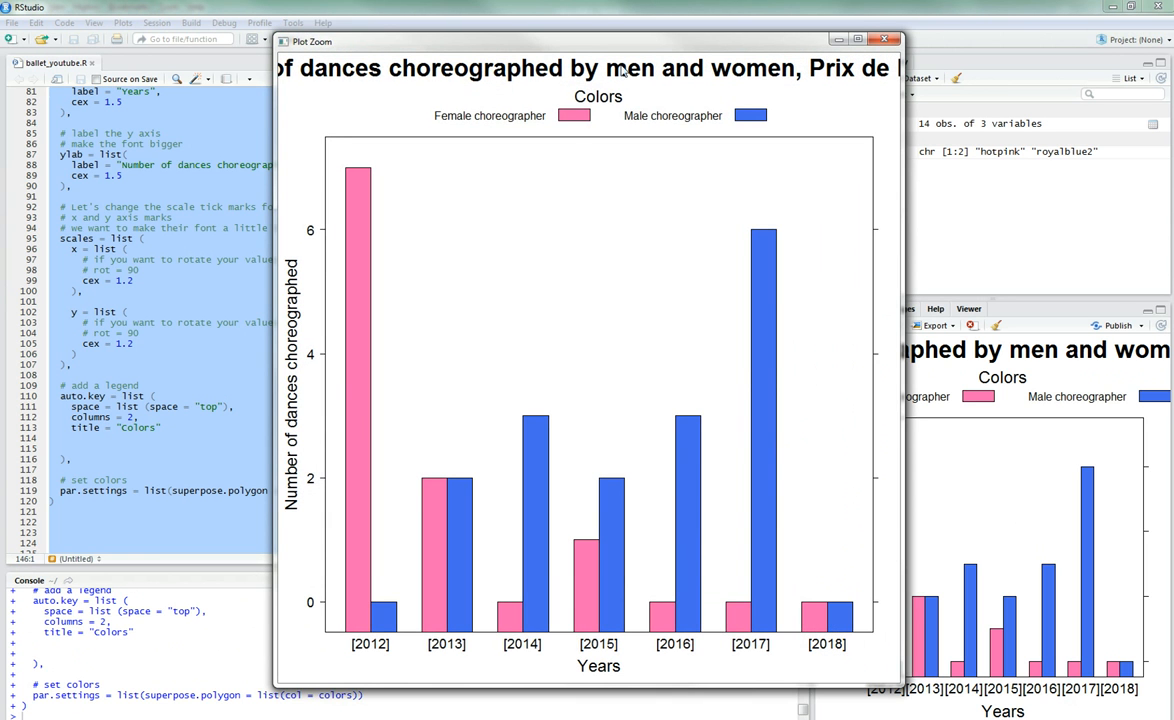
pyautogui.moveTo(785, 68)
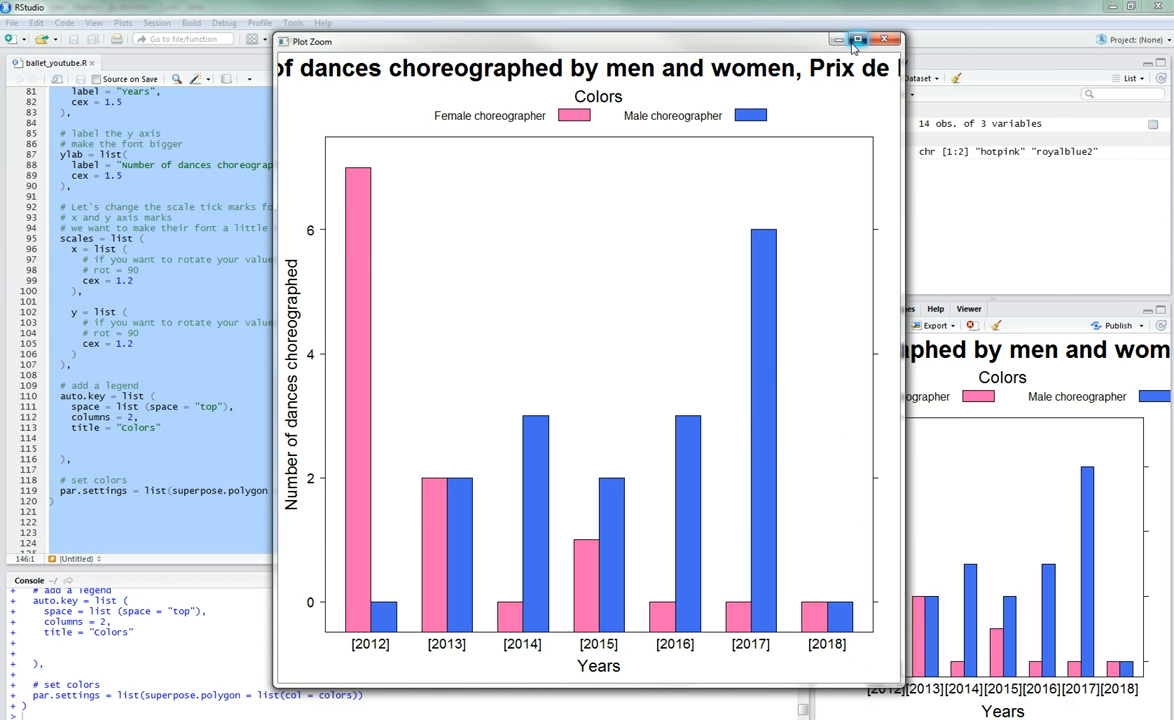
pyautogui.click(857, 40)
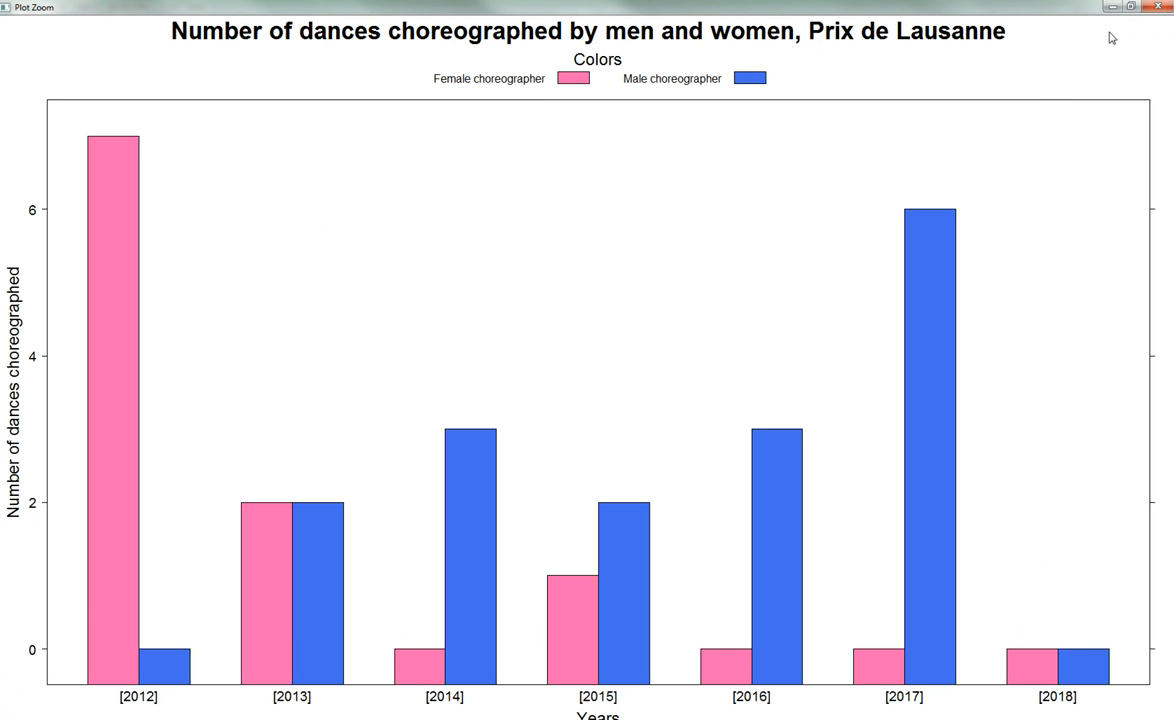
pyautogui.click(1128, 7)
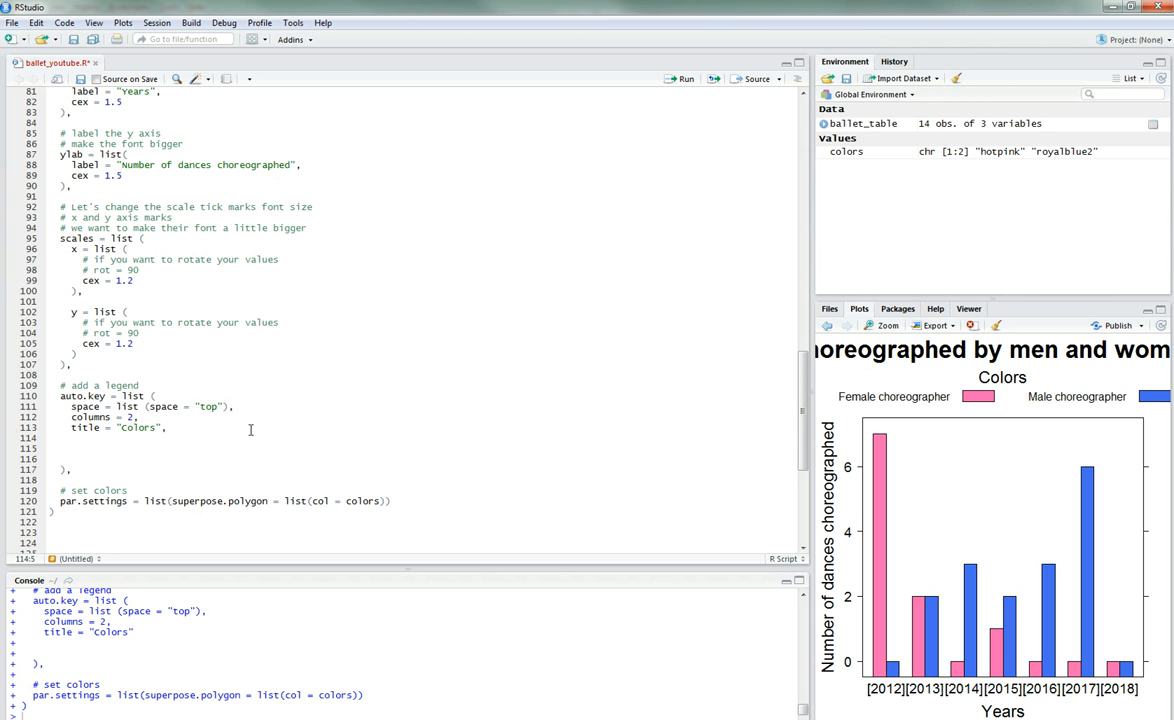
# Step: Add cex.title = 0.9 to the legend settings and rerun the chart
pyautogui.write('cex.title =')
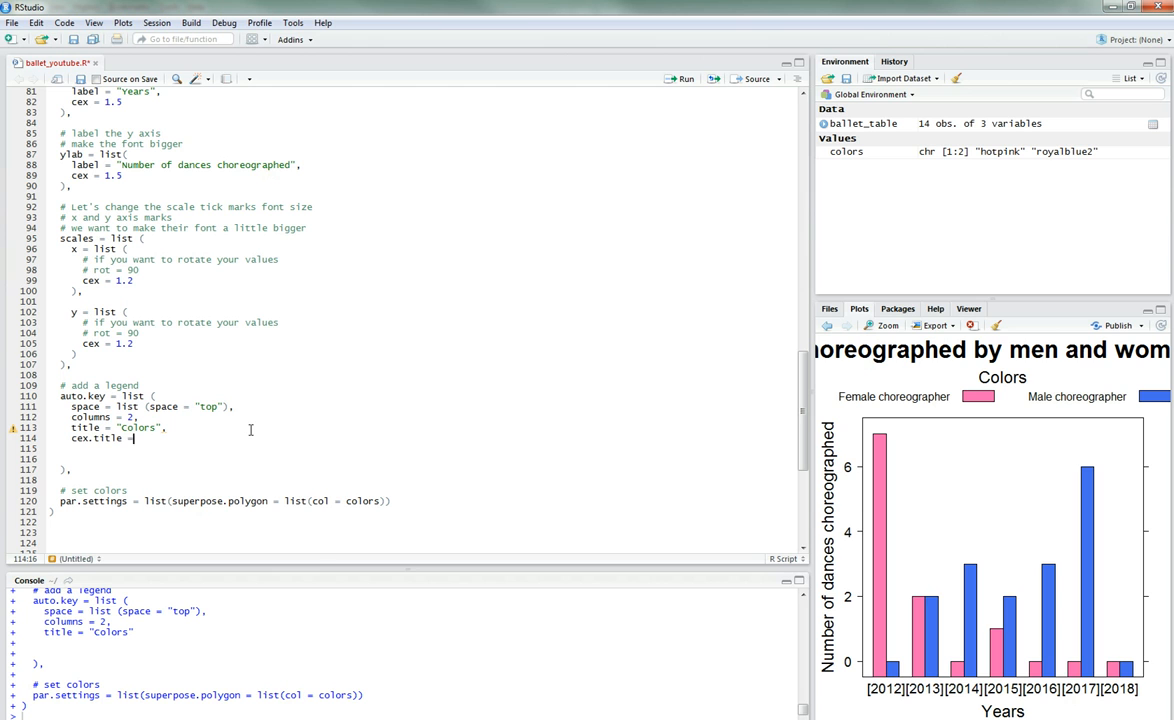
pyautogui.press('Backspace')
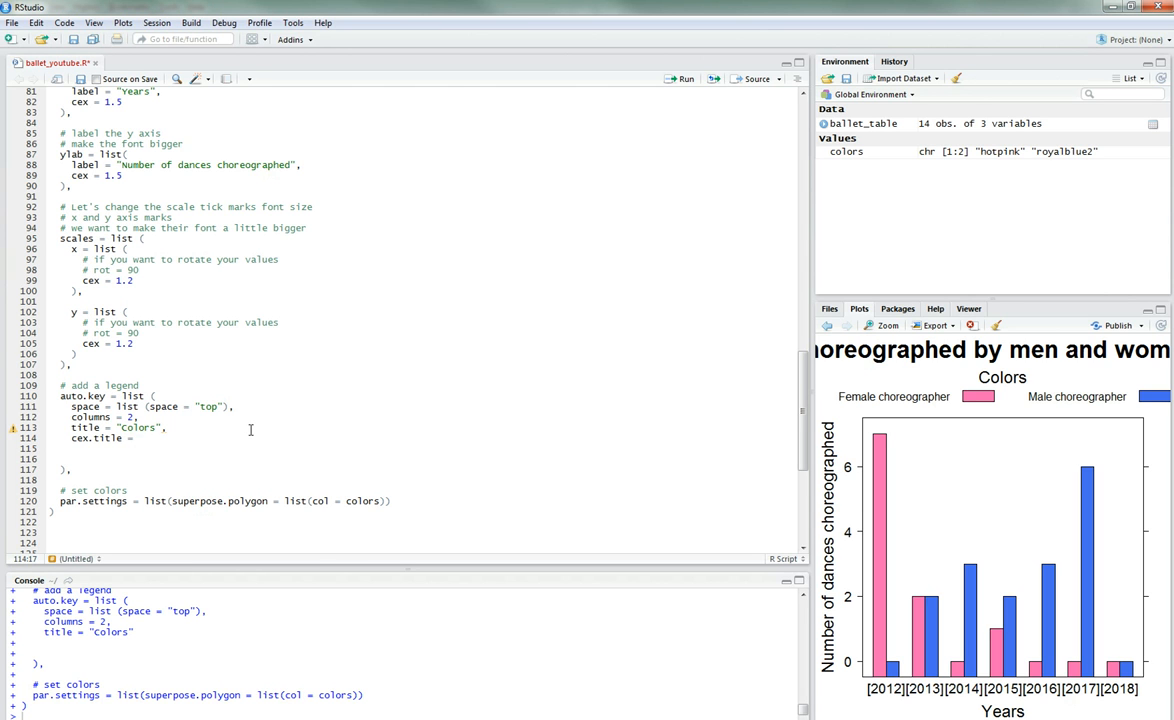
pyautogui.write('0.9')
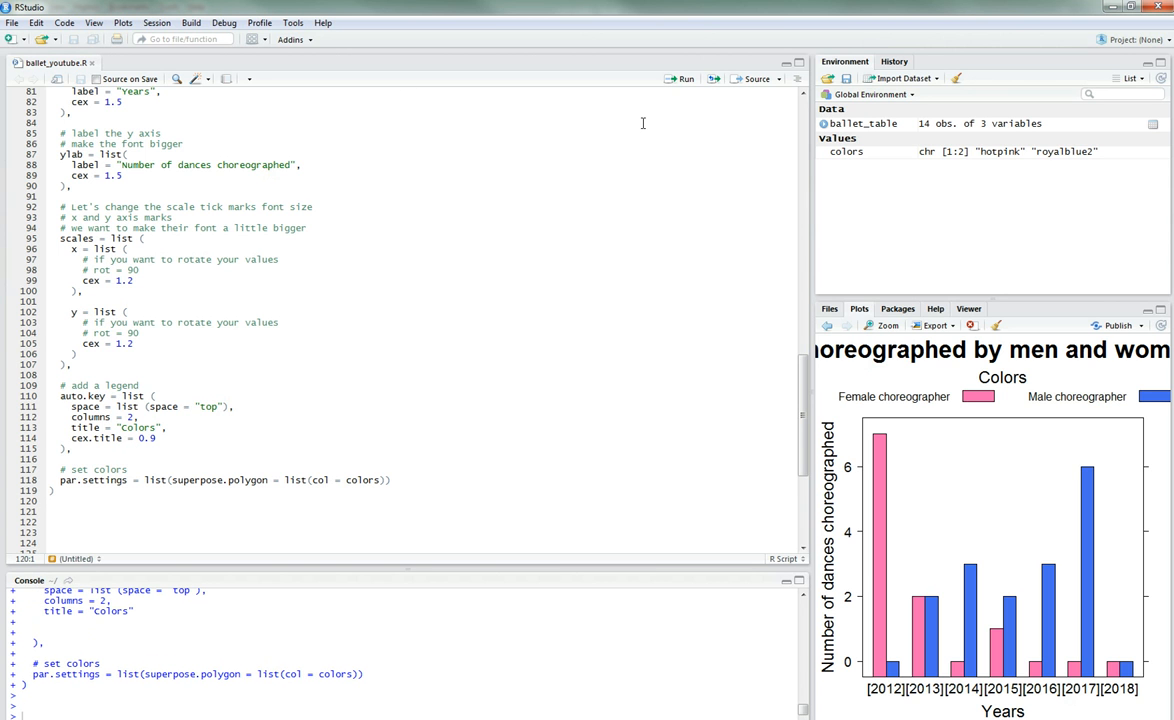
pyautogui.press('ctrl+a')
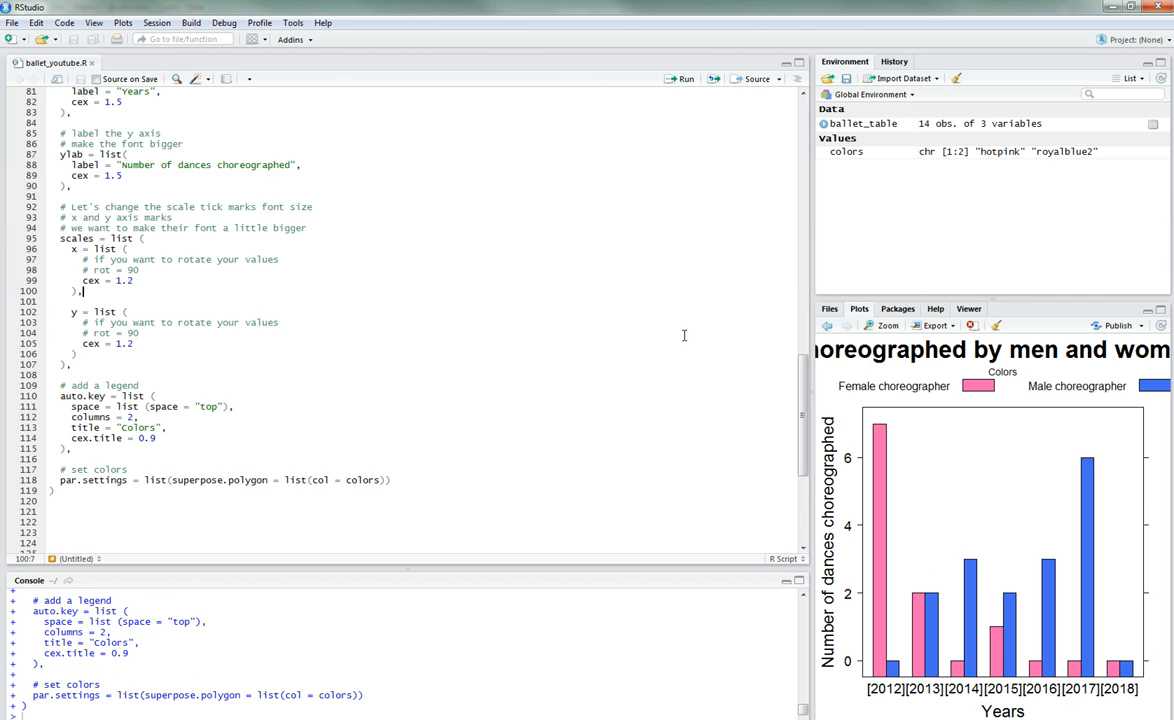
pyautogui.click(884, 325)
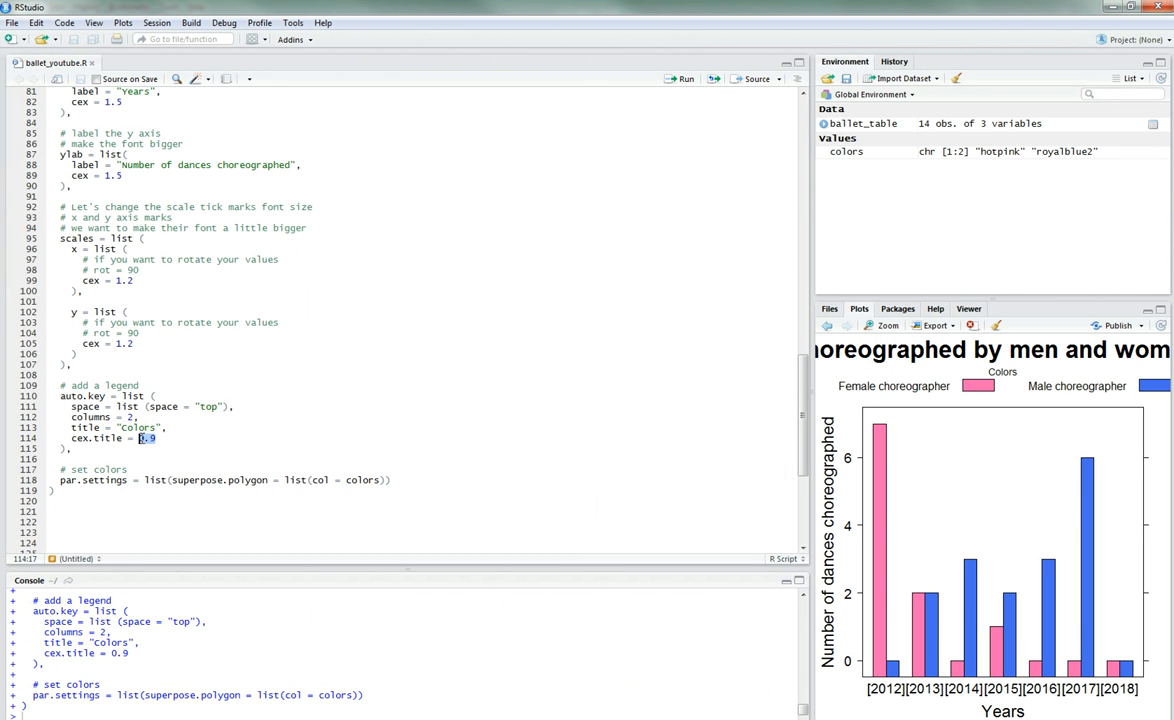
# Step: Raise cex.title to 1.1, rerun, and check the enlarged chart
pyautogui.write('1.1')
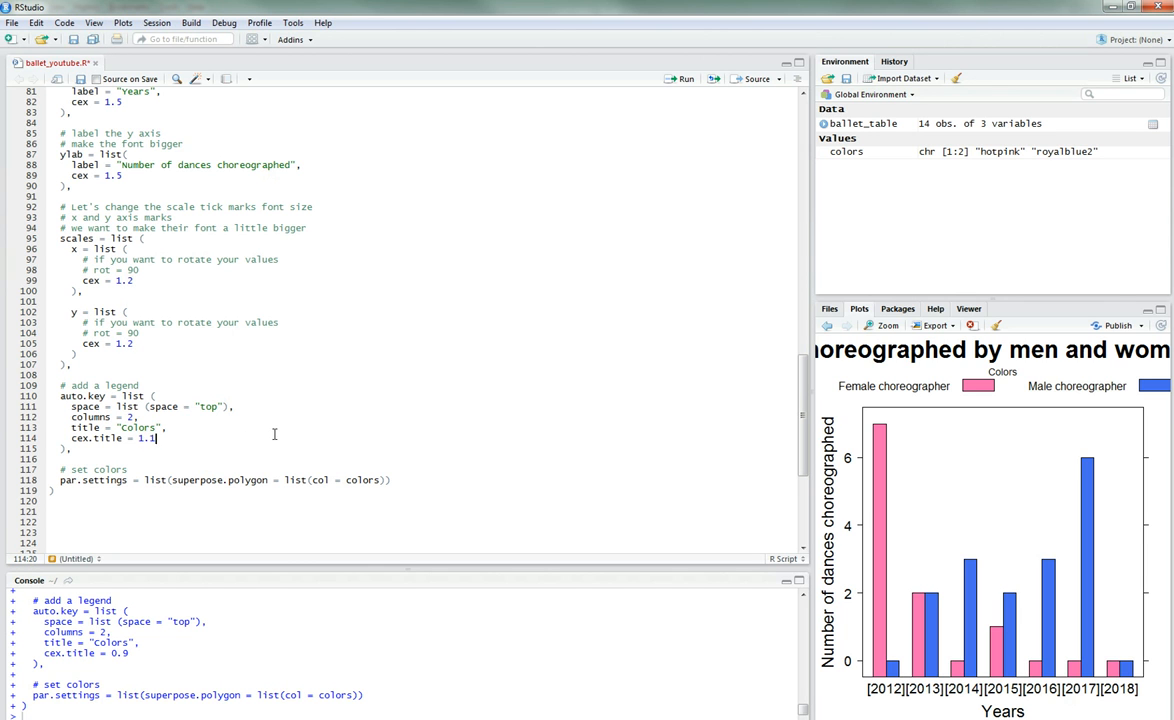
pyautogui.press('ctrl+a')
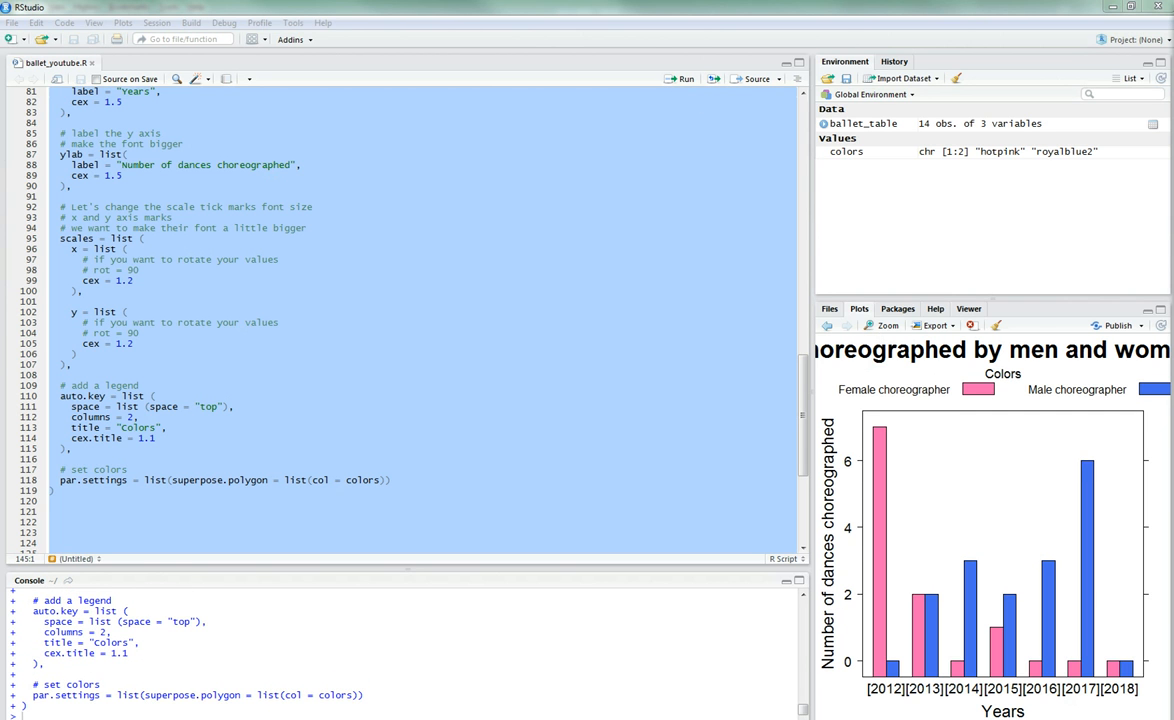
pyautogui.click(884, 325)
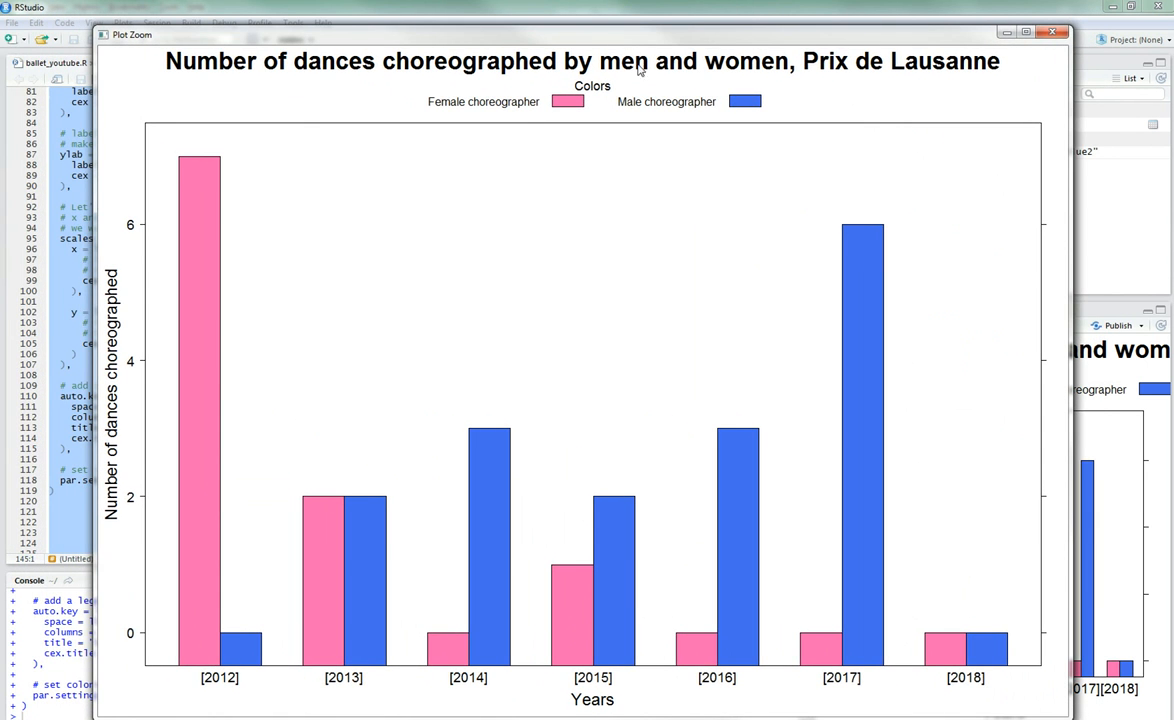
pyautogui.moveTo(227, 622)
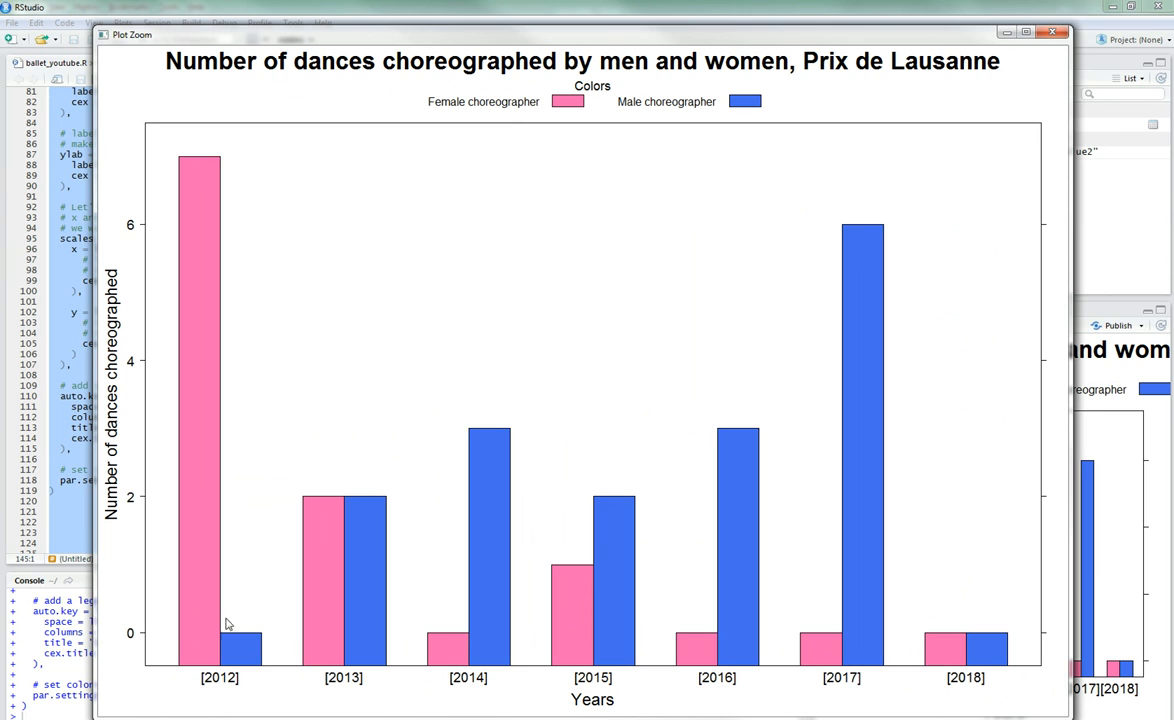
pyautogui.moveTo(557, 640)
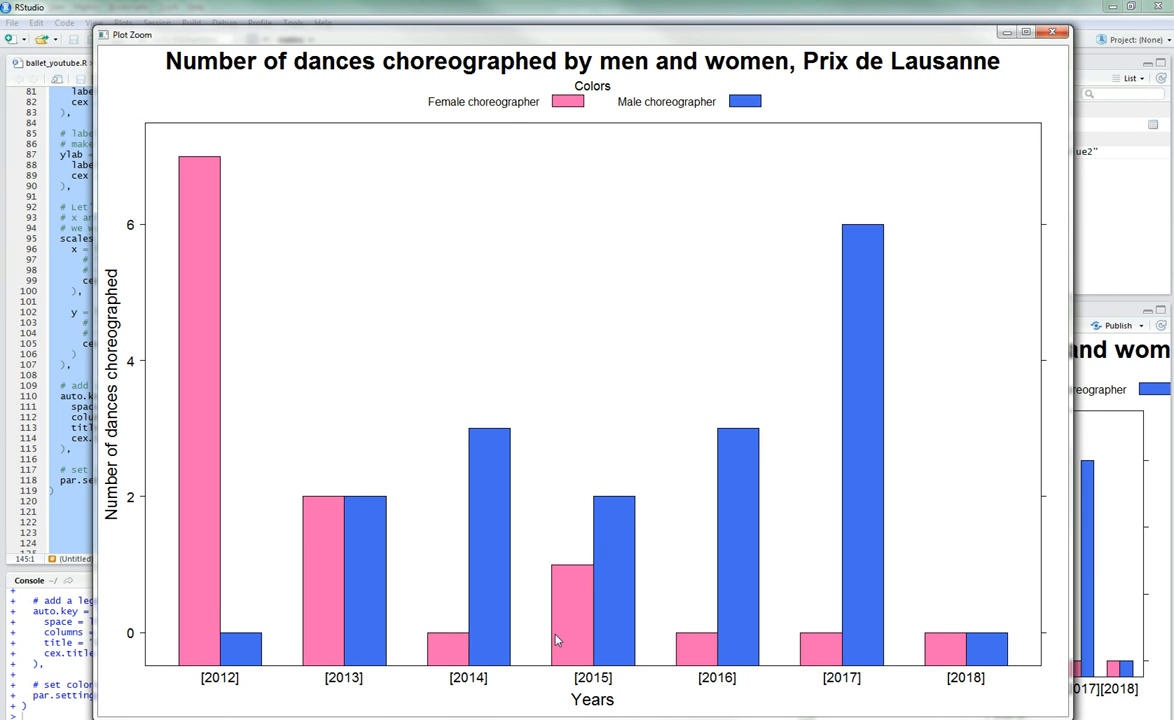
pyautogui.moveTo(209, 680)
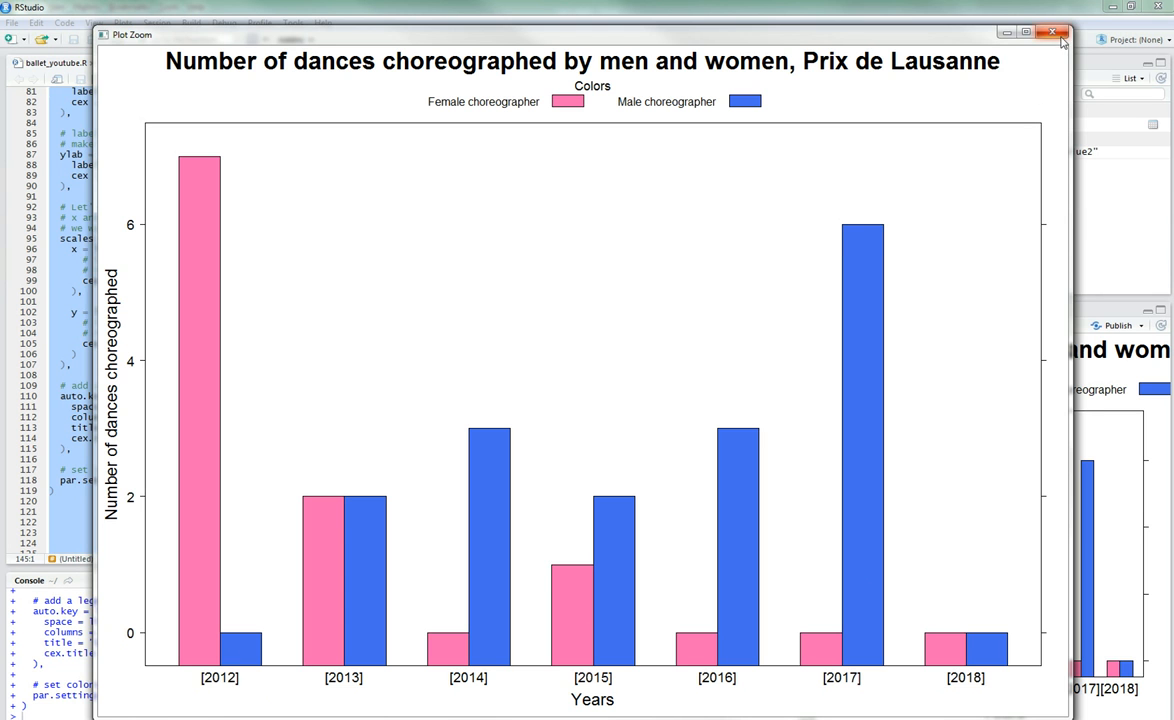
pyautogui.click(1052, 33)
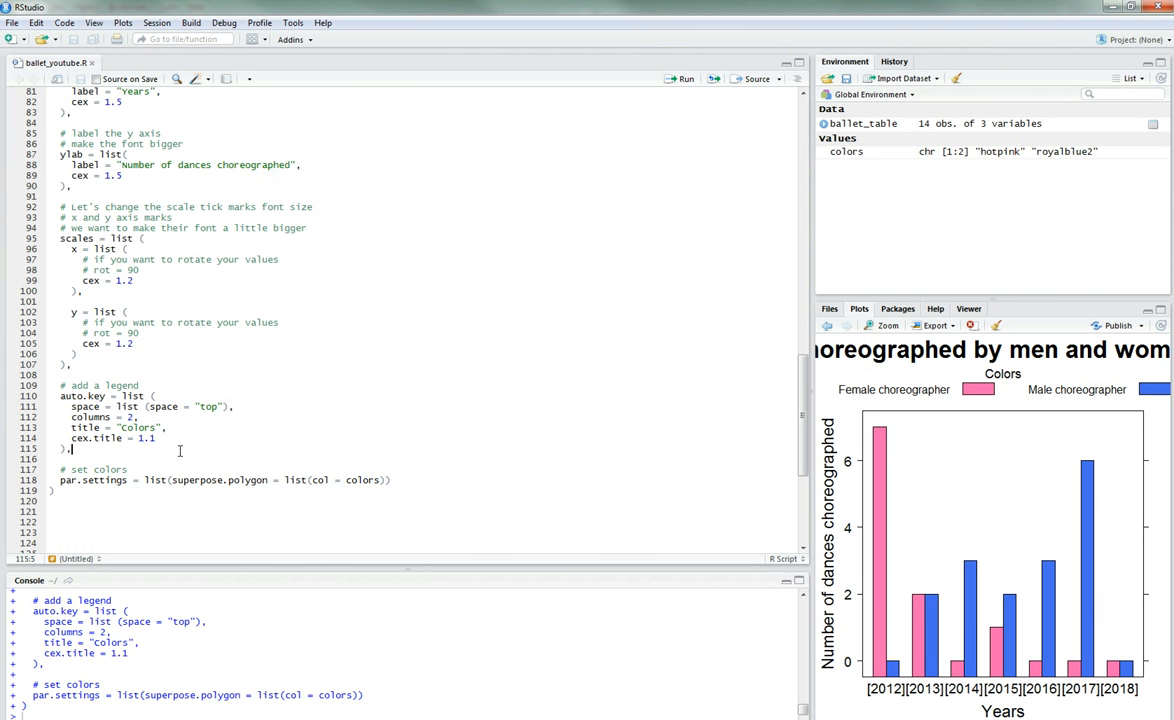
# Step: Add origin = 0 with an explanatory comment to barchart(), rerun, and enlarge the chart
pyautogui.press('enter')
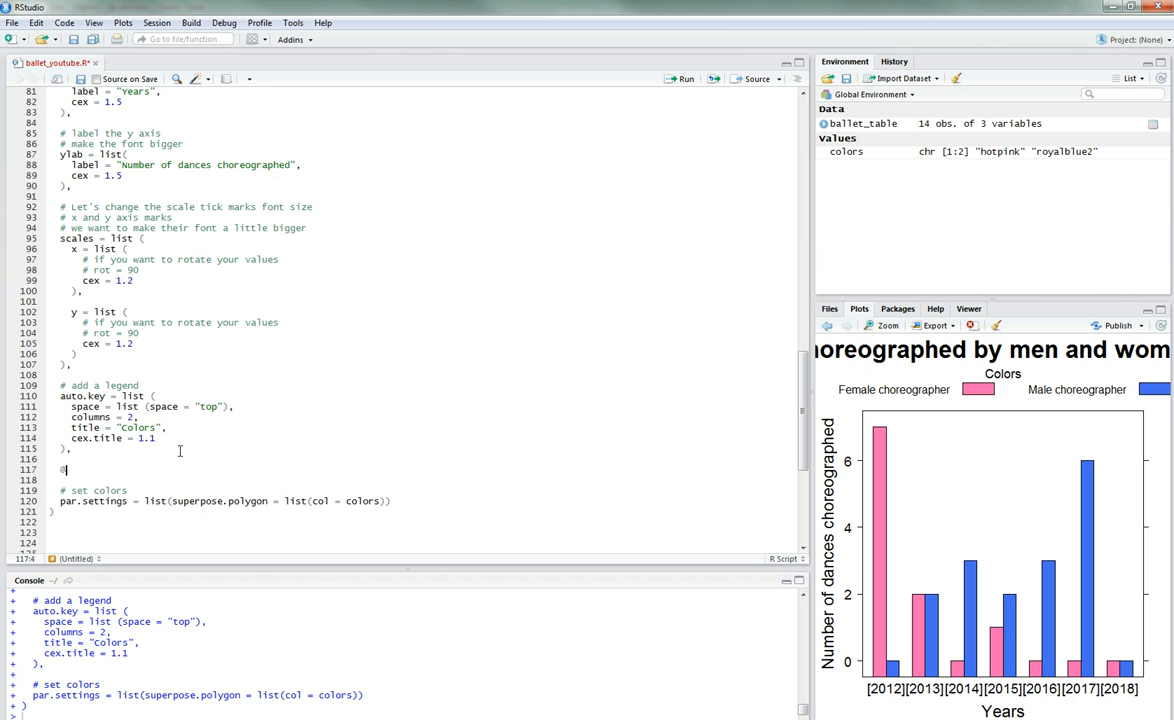
pyautogui.write('# th')
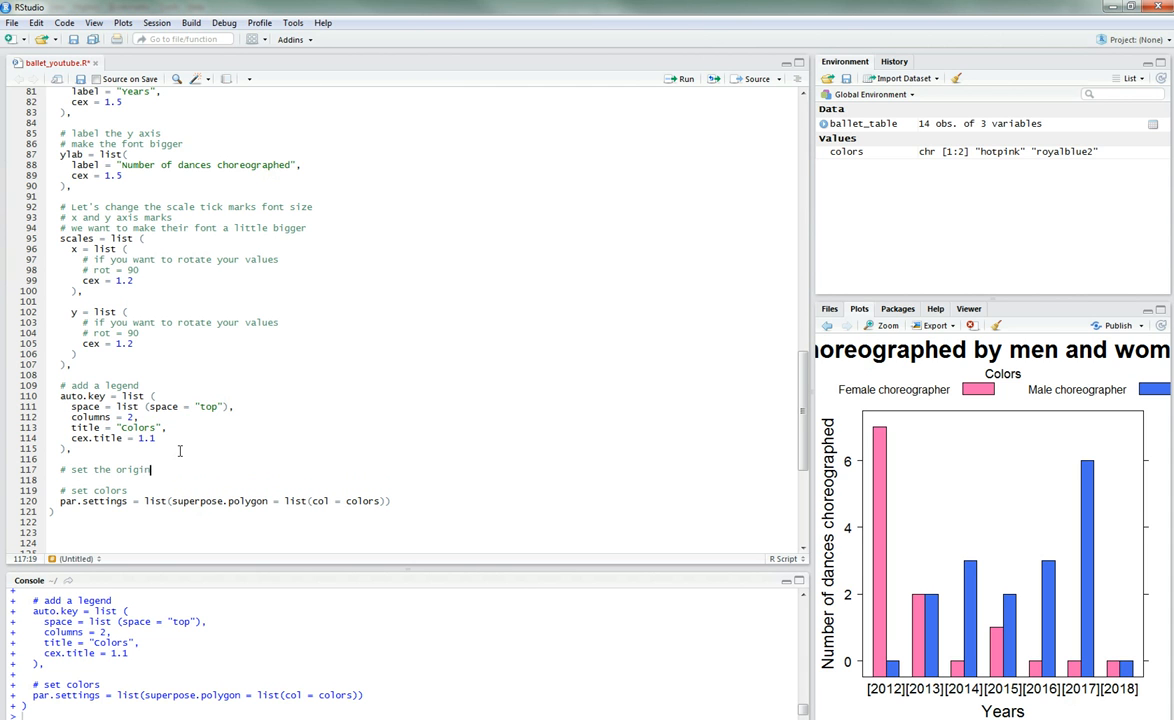
pyautogui.write('so that values start at 0')
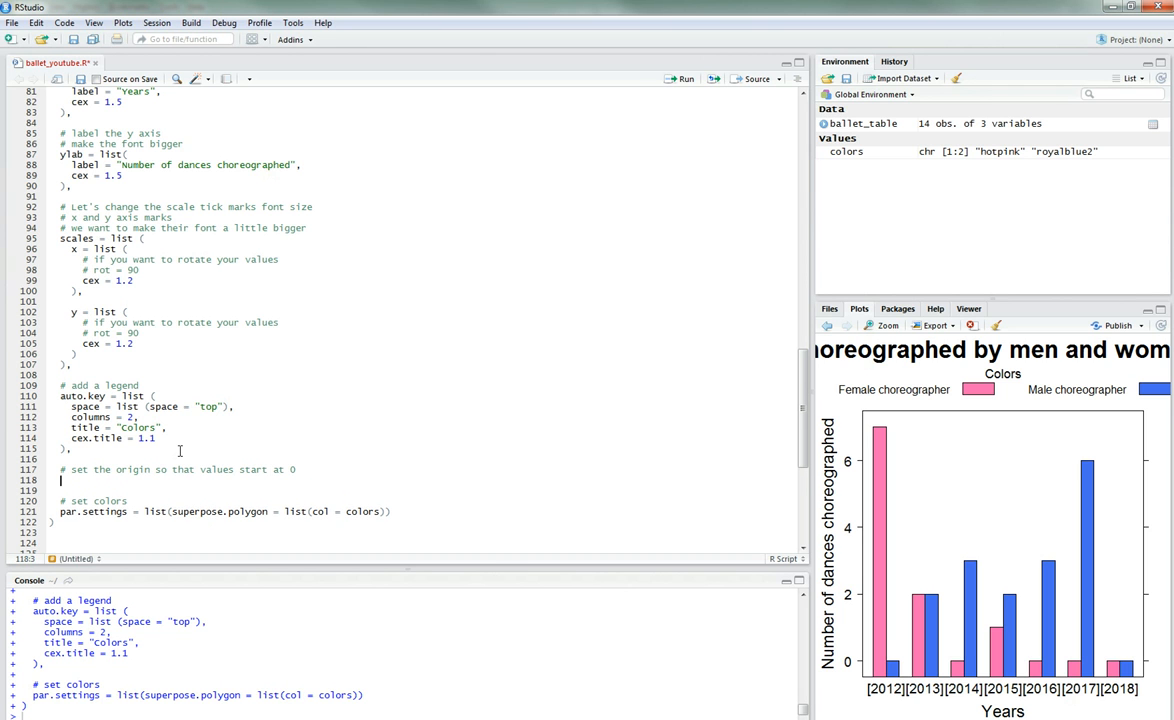
pyautogui.write('origin = 0,')
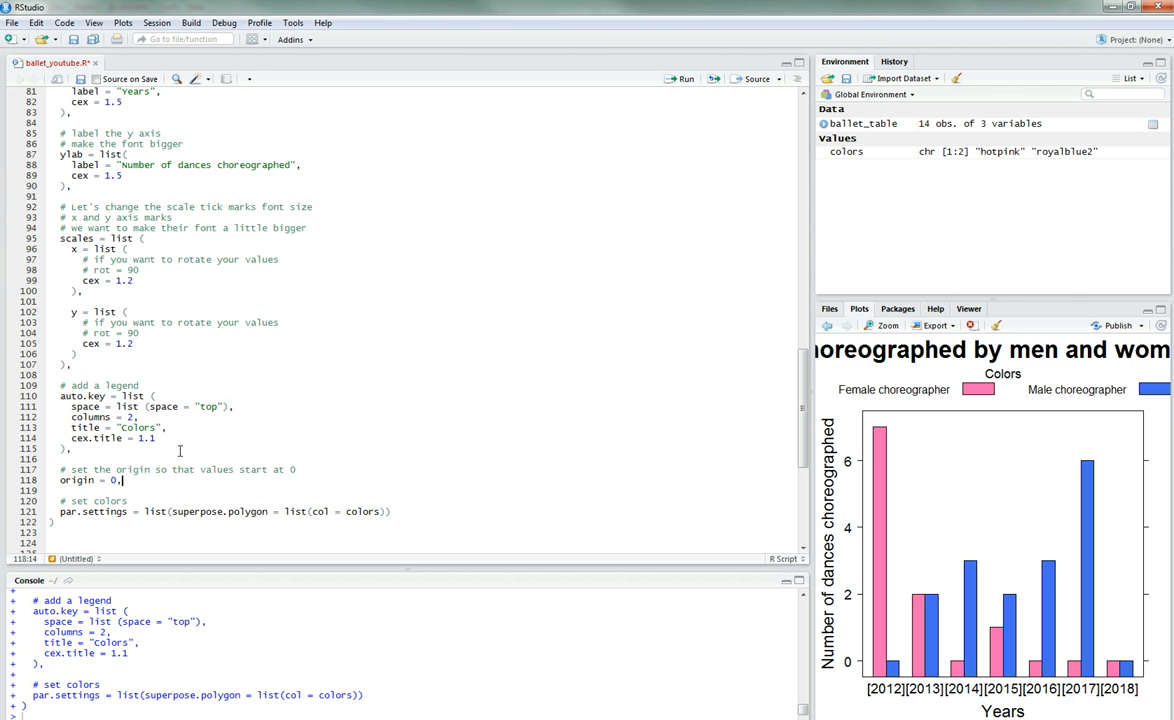
pyautogui.press('ctrl+a')
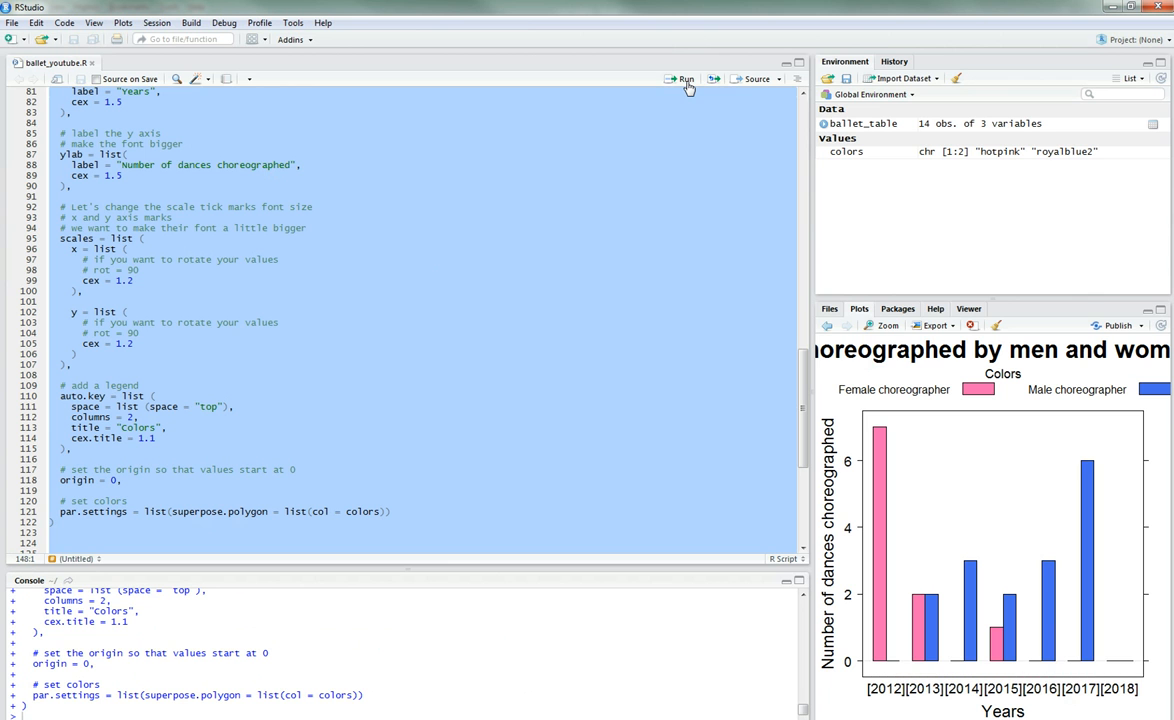
pyautogui.moveTo(882, 325)
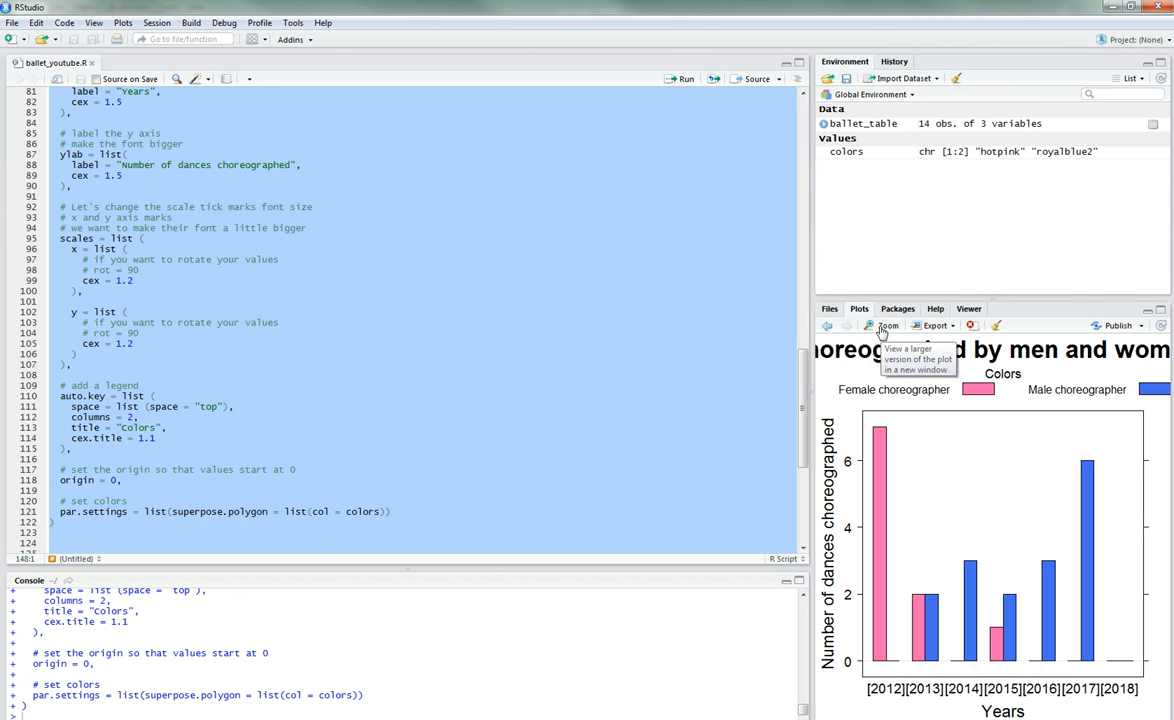
pyautogui.click(886, 326)
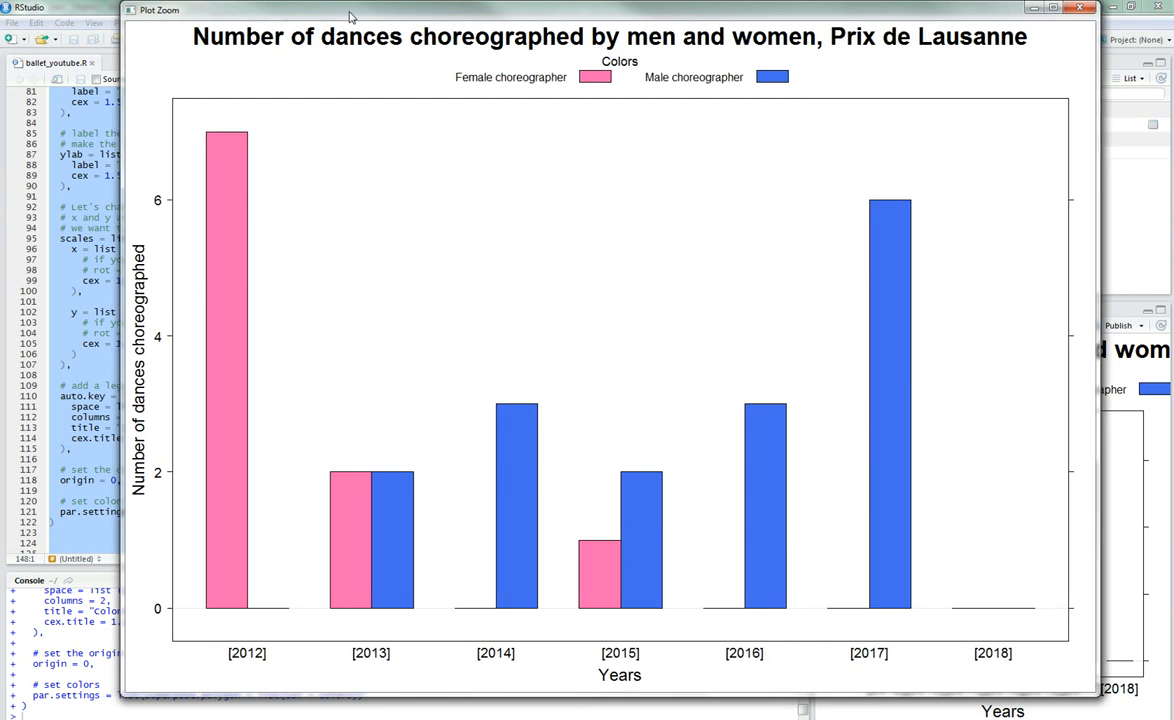
pyautogui.moveTo(490, 199)
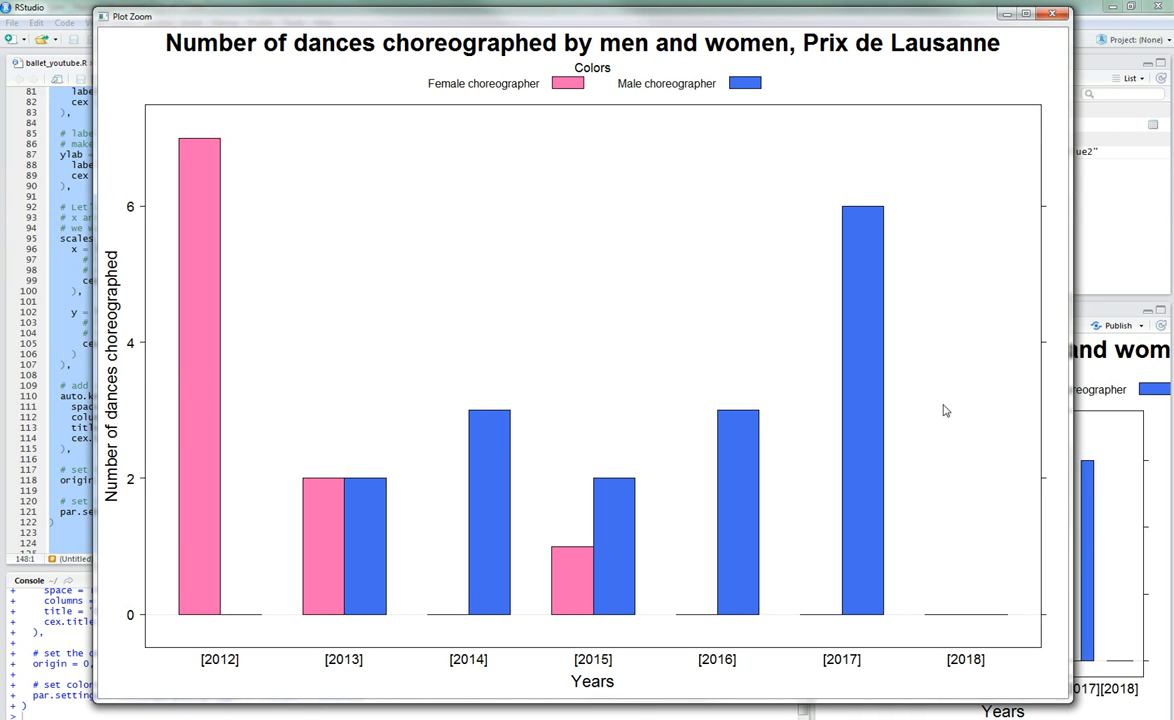
pyautogui.moveTo(803, 199)
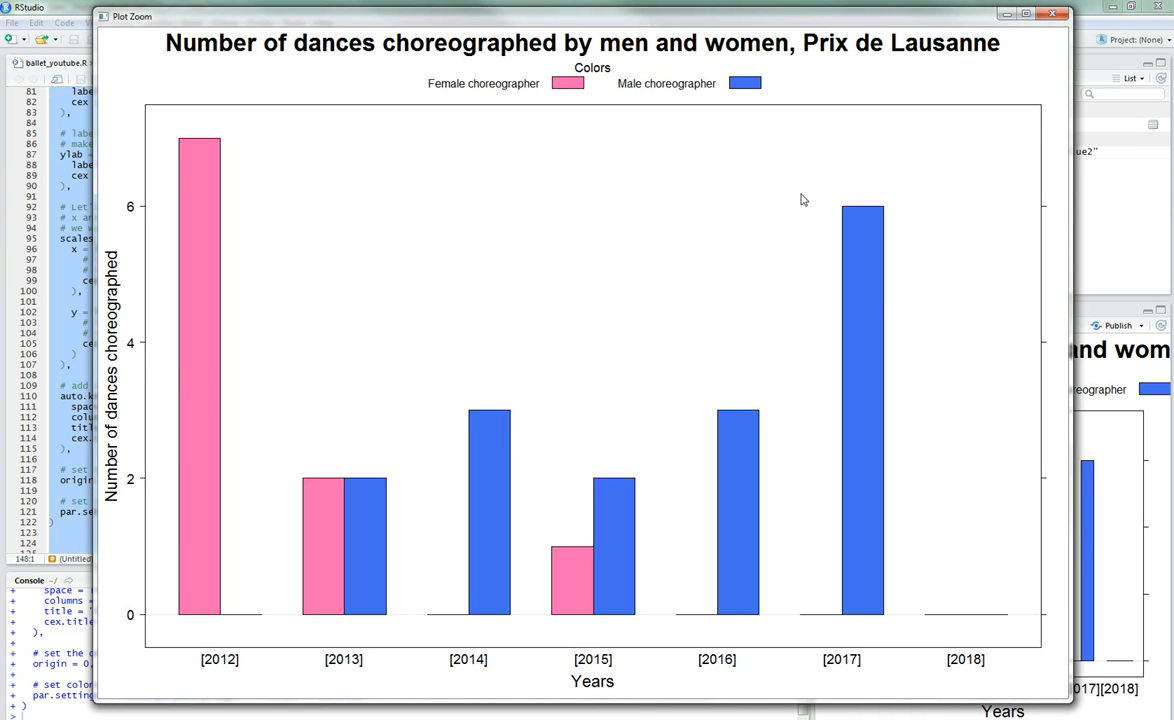
pyautogui.moveTo(178, 558)
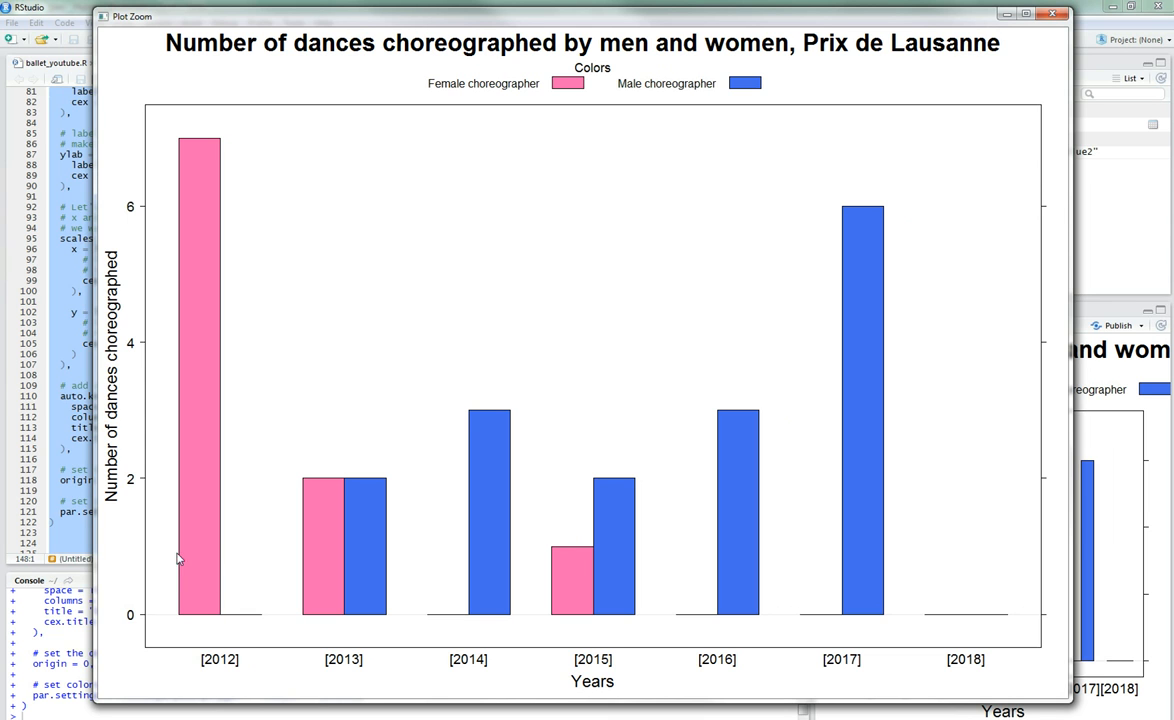
pyautogui.moveTo(680, 618)
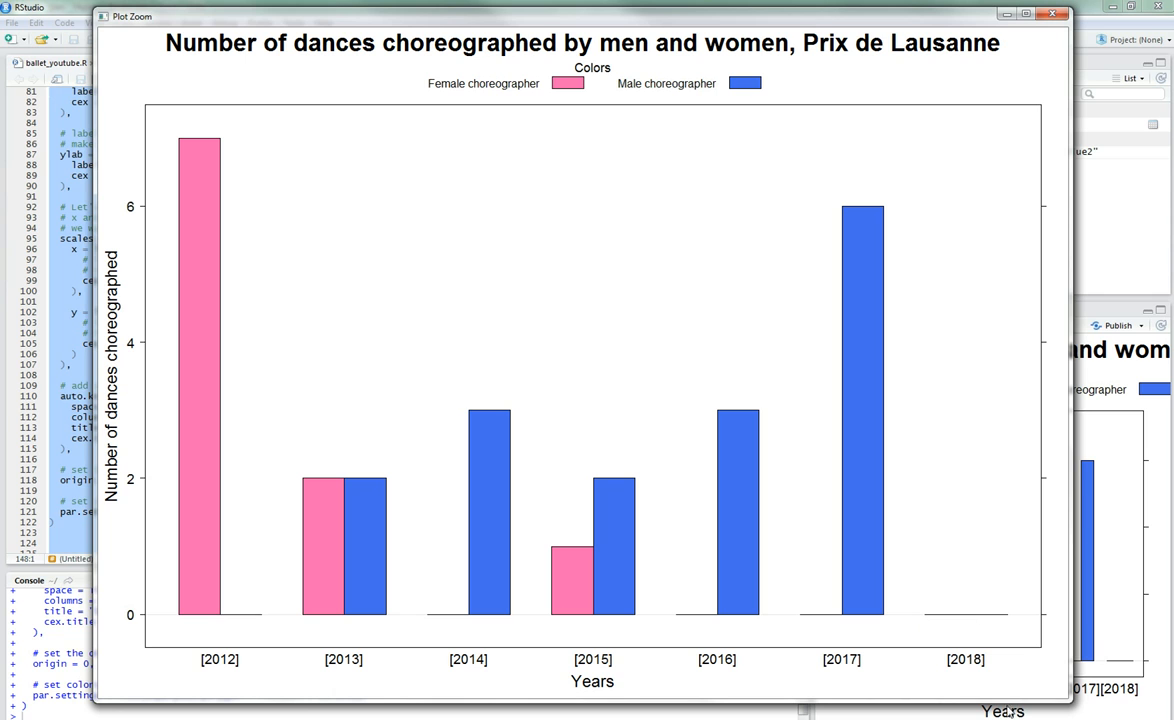
pyautogui.moveTo(715, 304)
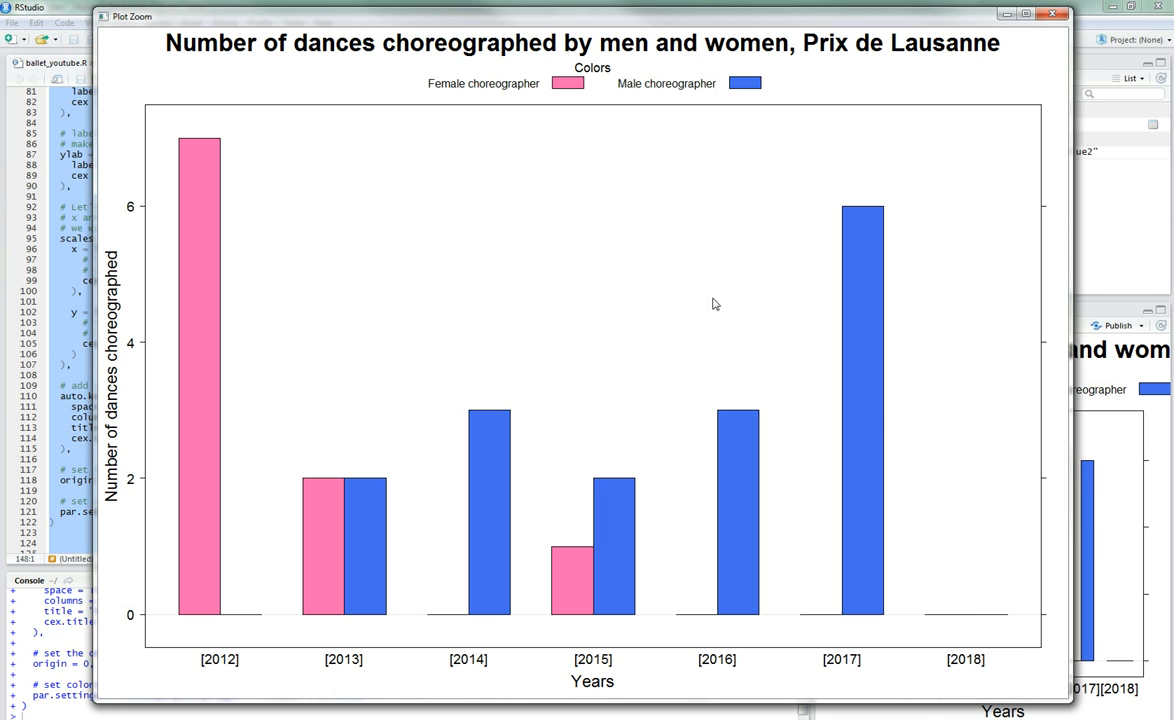
pyautogui.moveTo(1021, 106)
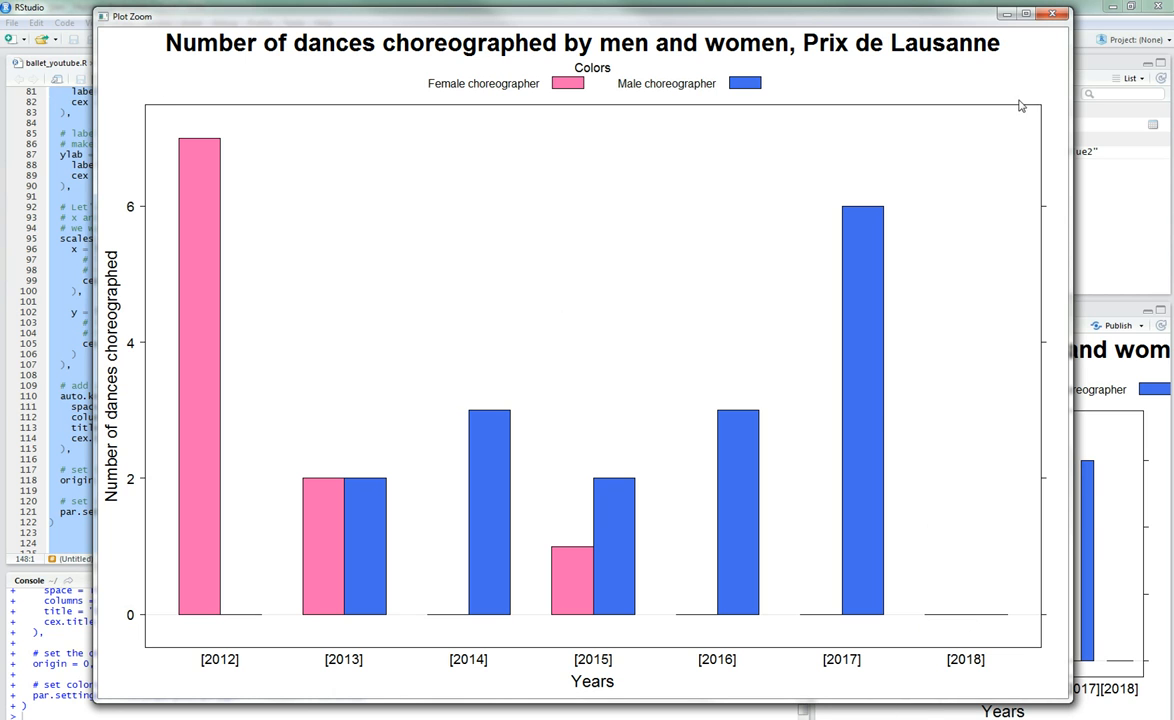
pyautogui.moveTo(810, 6)
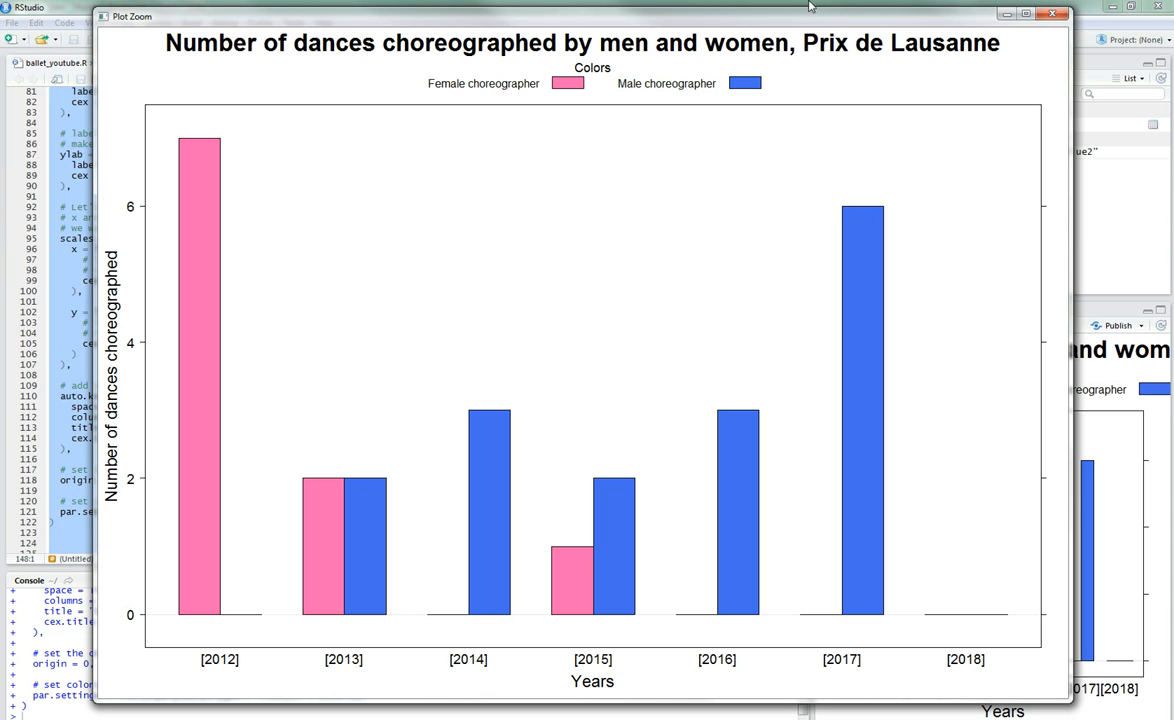
pyautogui.moveTo(437, 573)
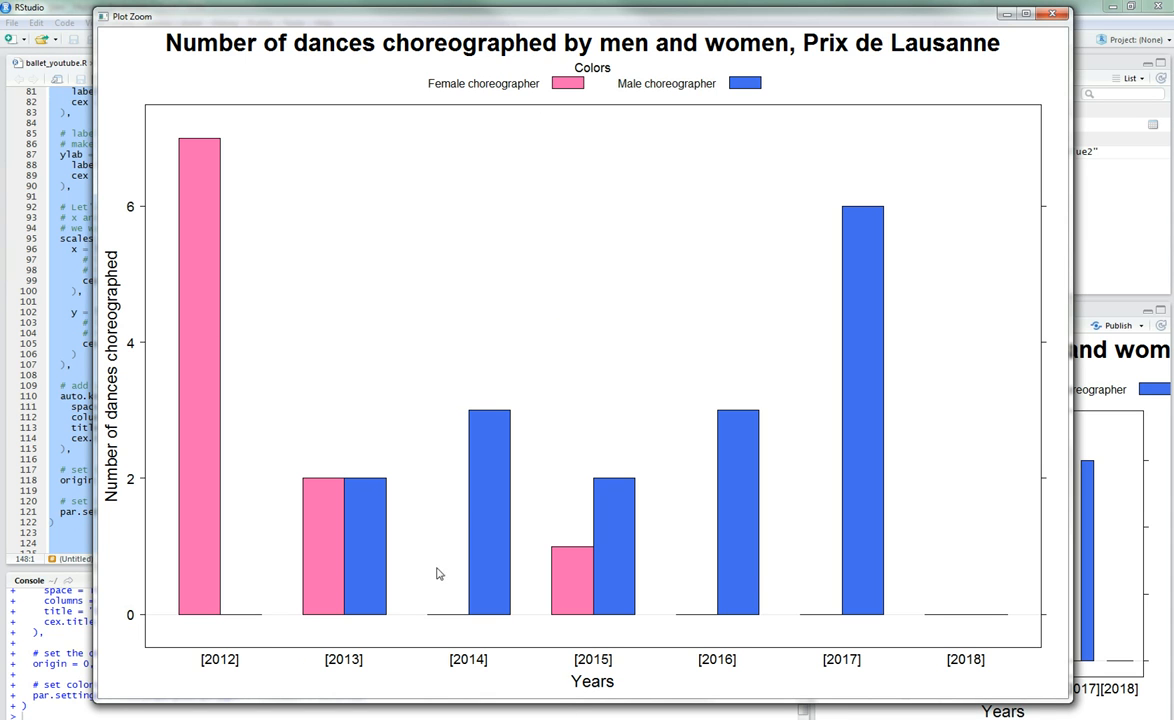
pyautogui.moveTo(679, 456)
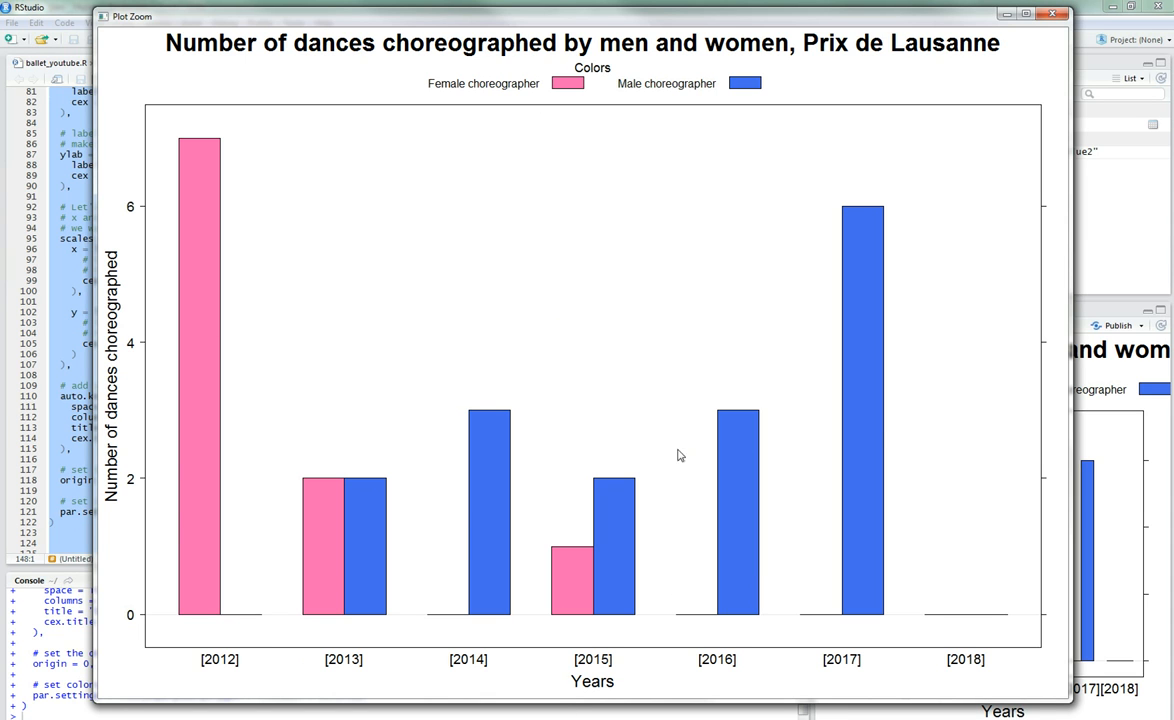
pyautogui.moveTo(508, 262)
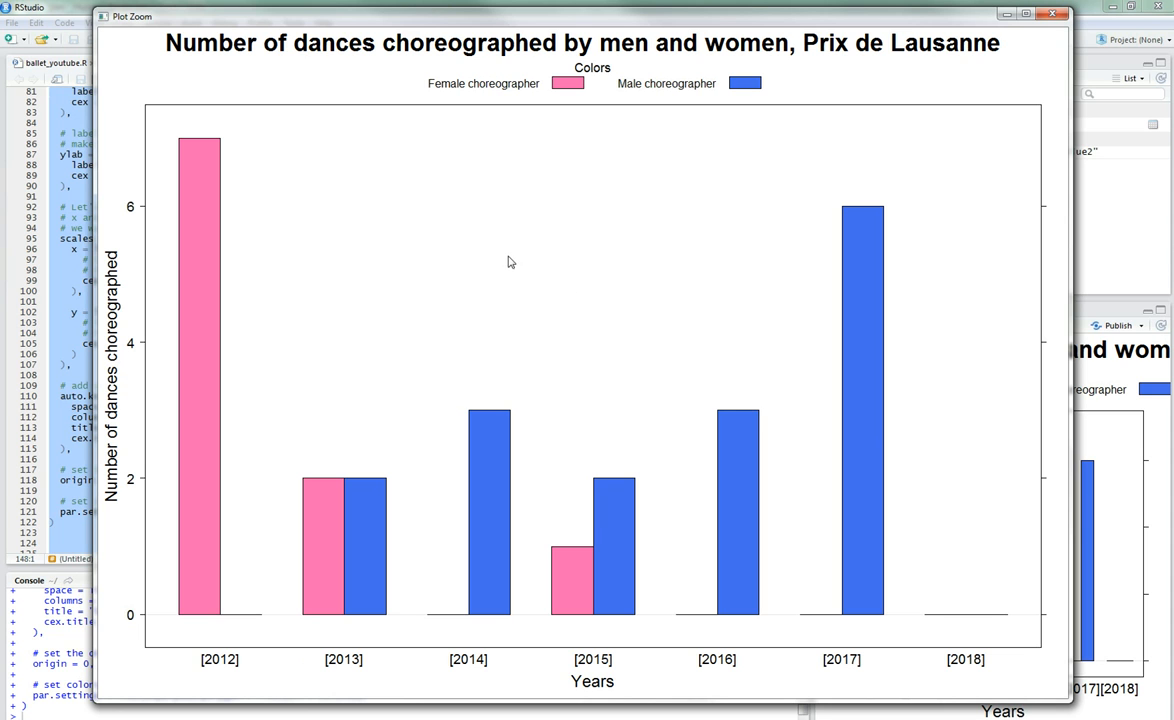
pyautogui.moveTo(1004, 596)
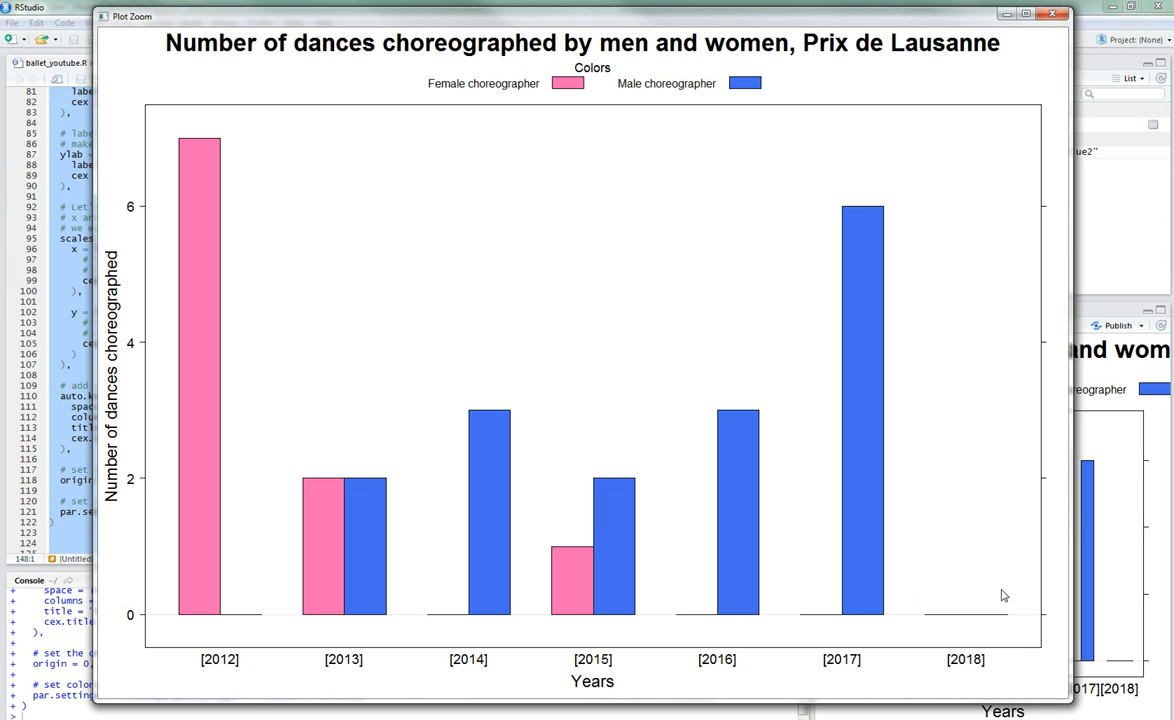
pyautogui.moveTo(1024, 599)
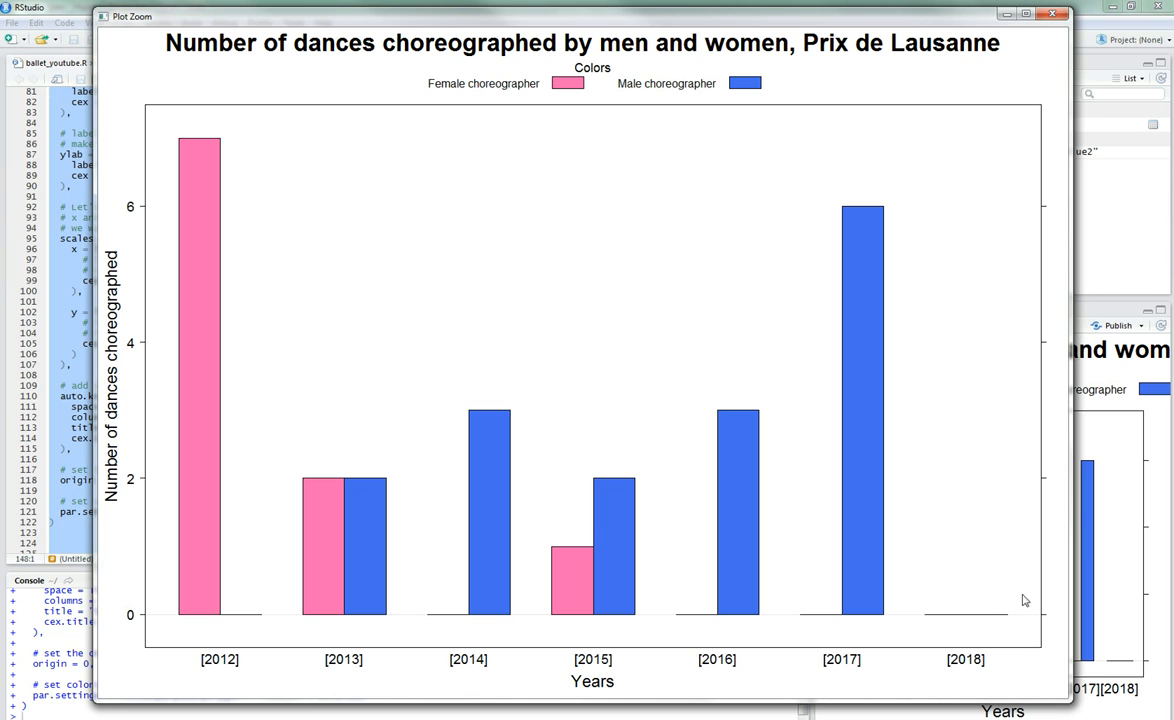
pyautogui.moveTo(968, 285)
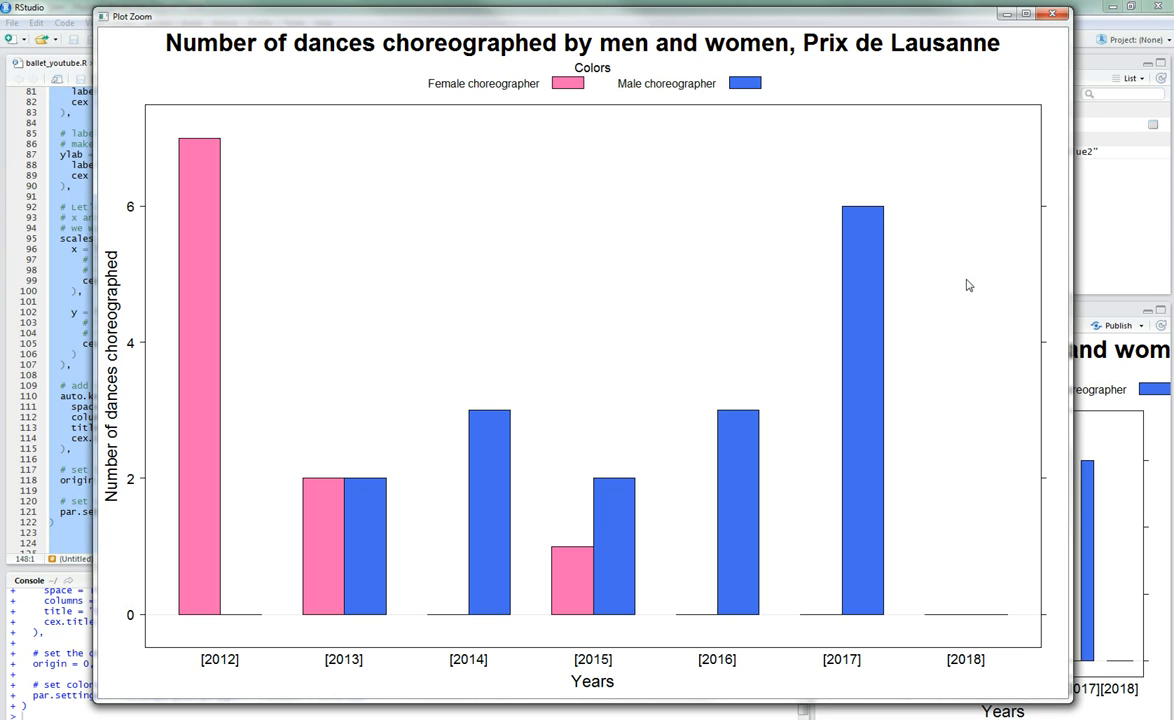
pyautogui.moveTo(1049, 48)
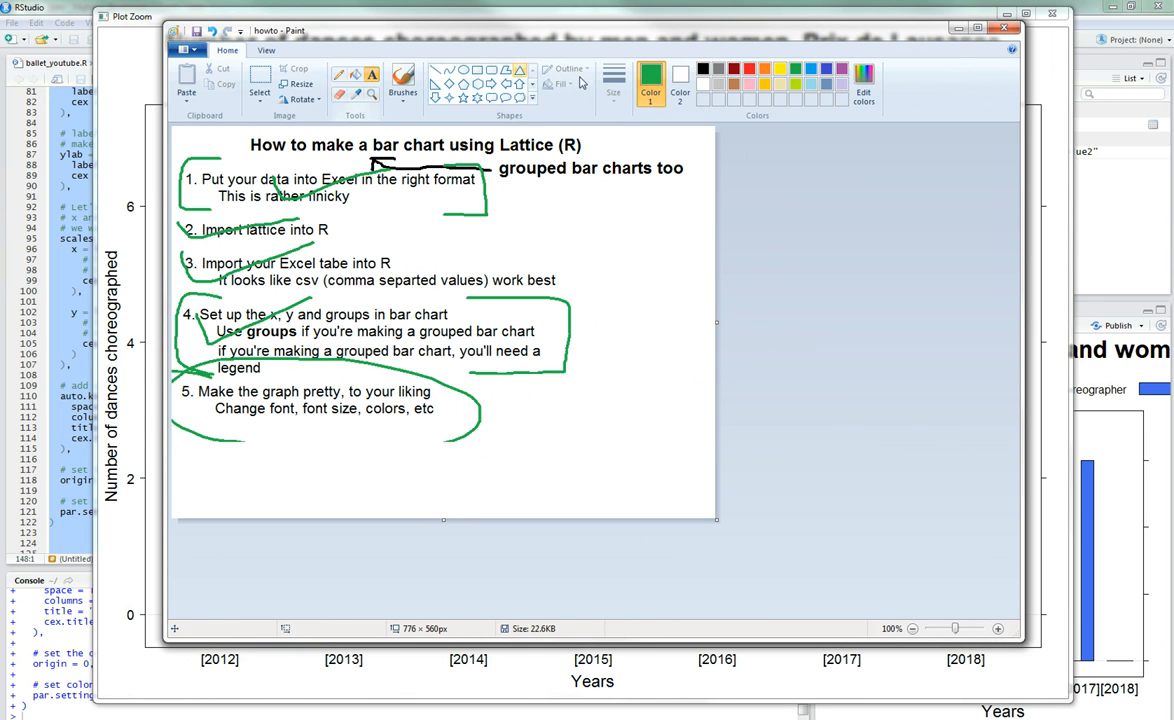
# Step: Add step 6, 'Export the graph in a big format', below step 5 in Paint
pyautogui.moveTo(180, 450); pyautogui.dragTo(403, 480)
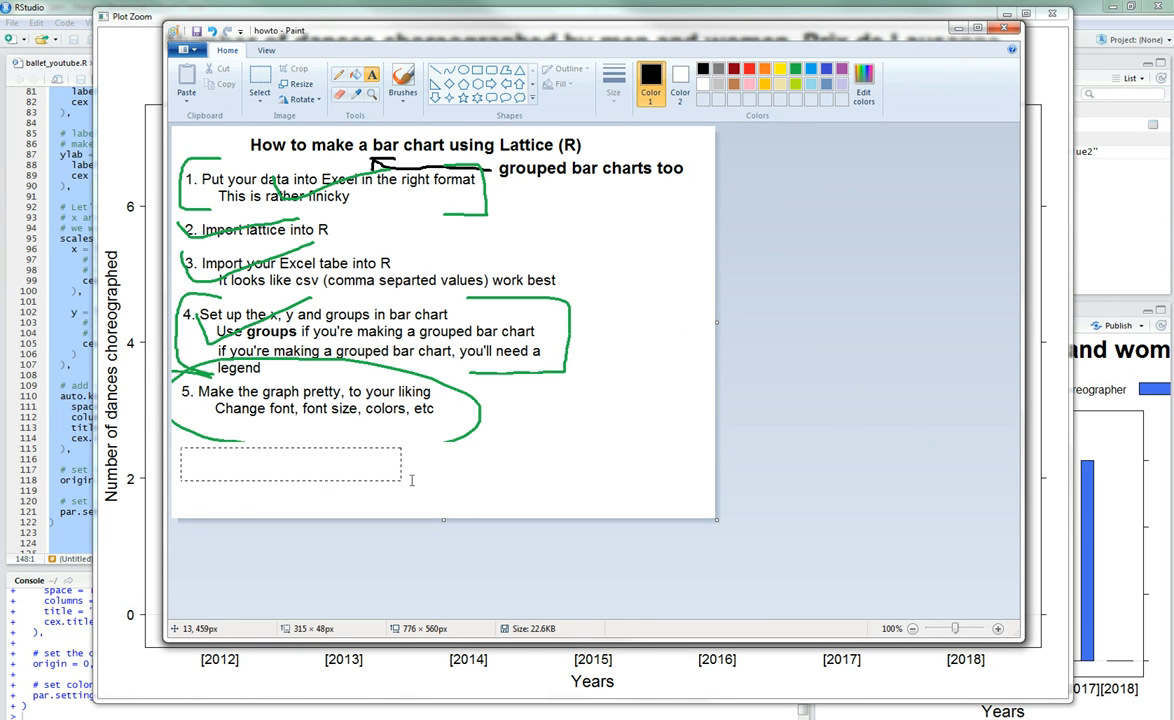
pyautogui.write('6. s')
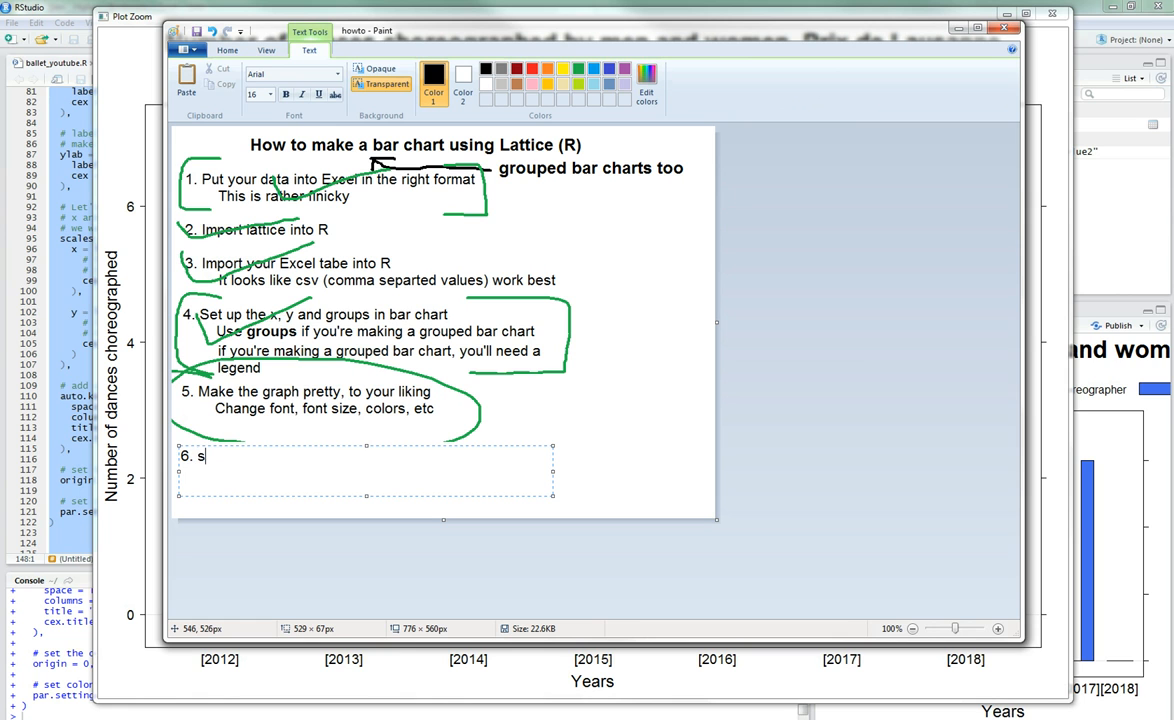
pyautogui.write('Export the grap')
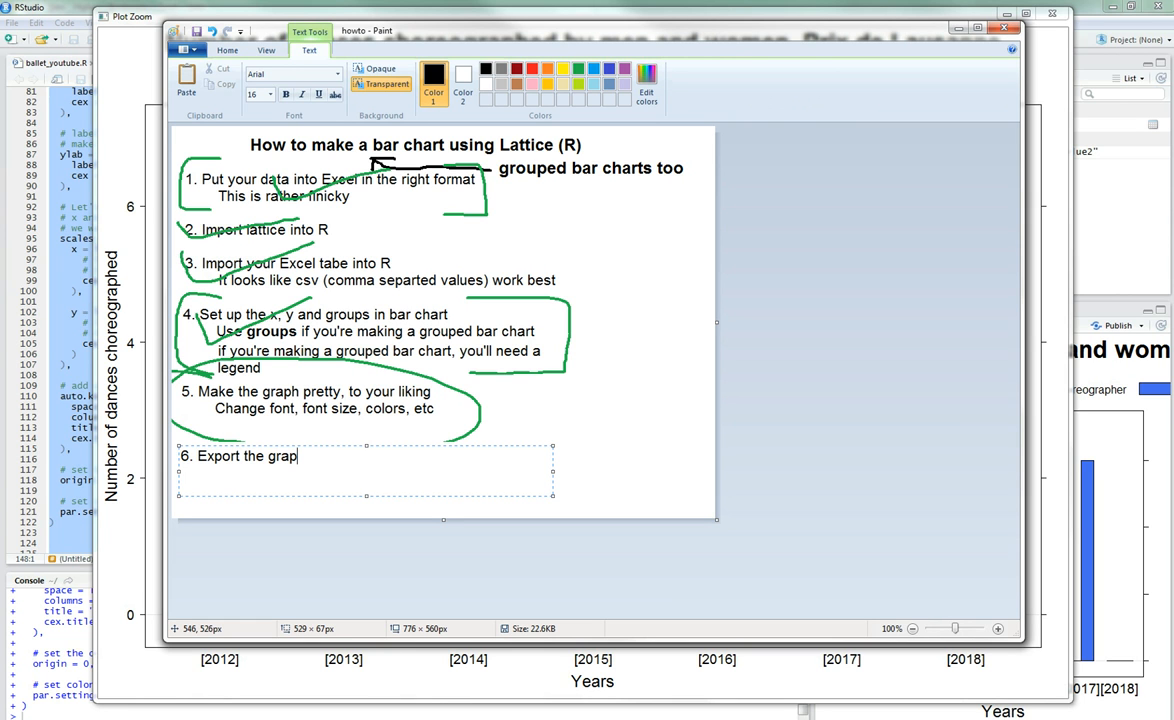
pyautogui.write('h')
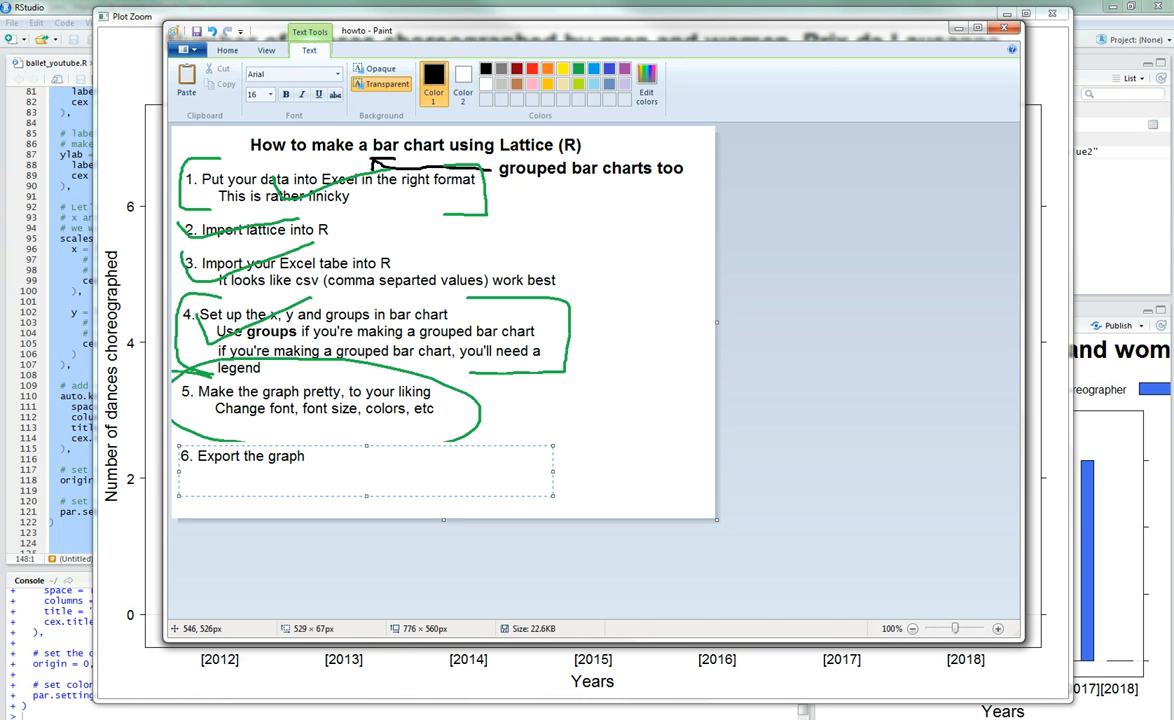
pyautogui.write('in a big')
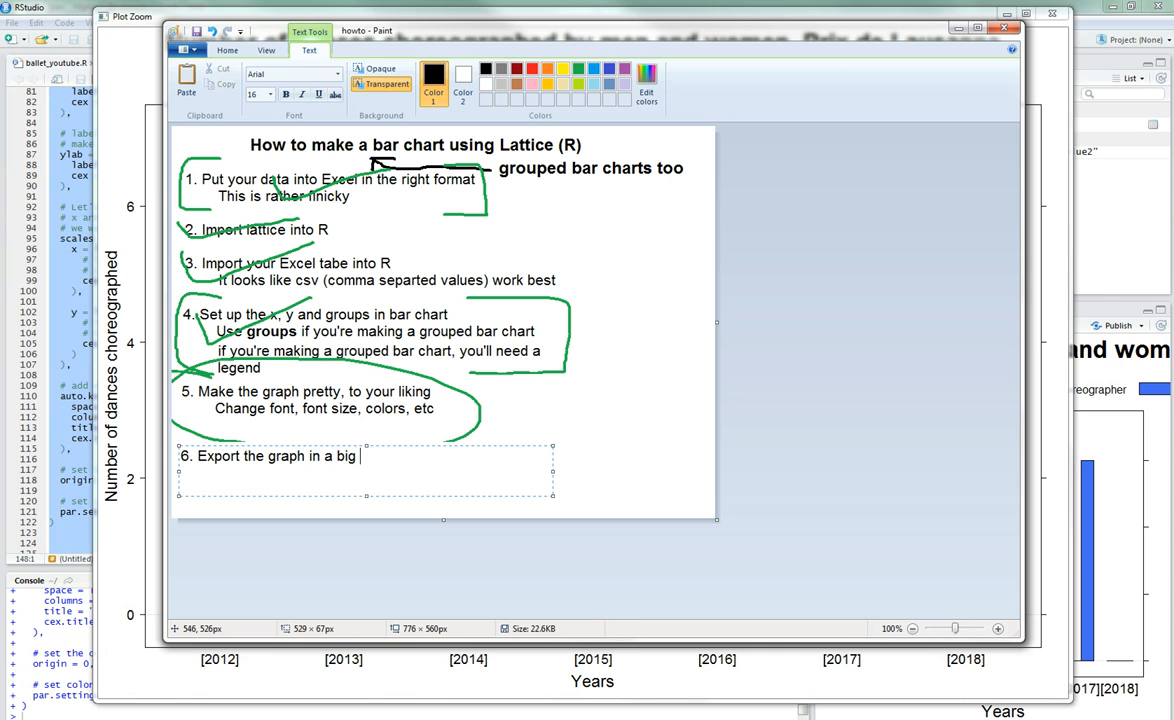
pyautogui.write('fashion')
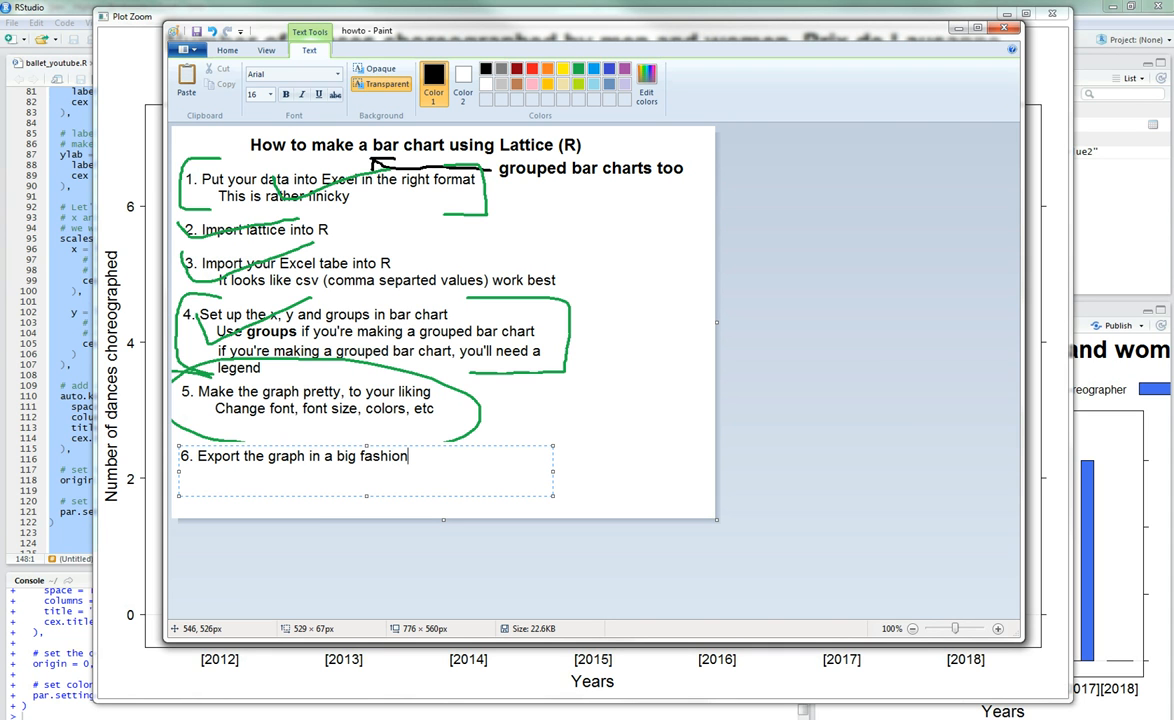
pyautogui.moveTo(407, 456)
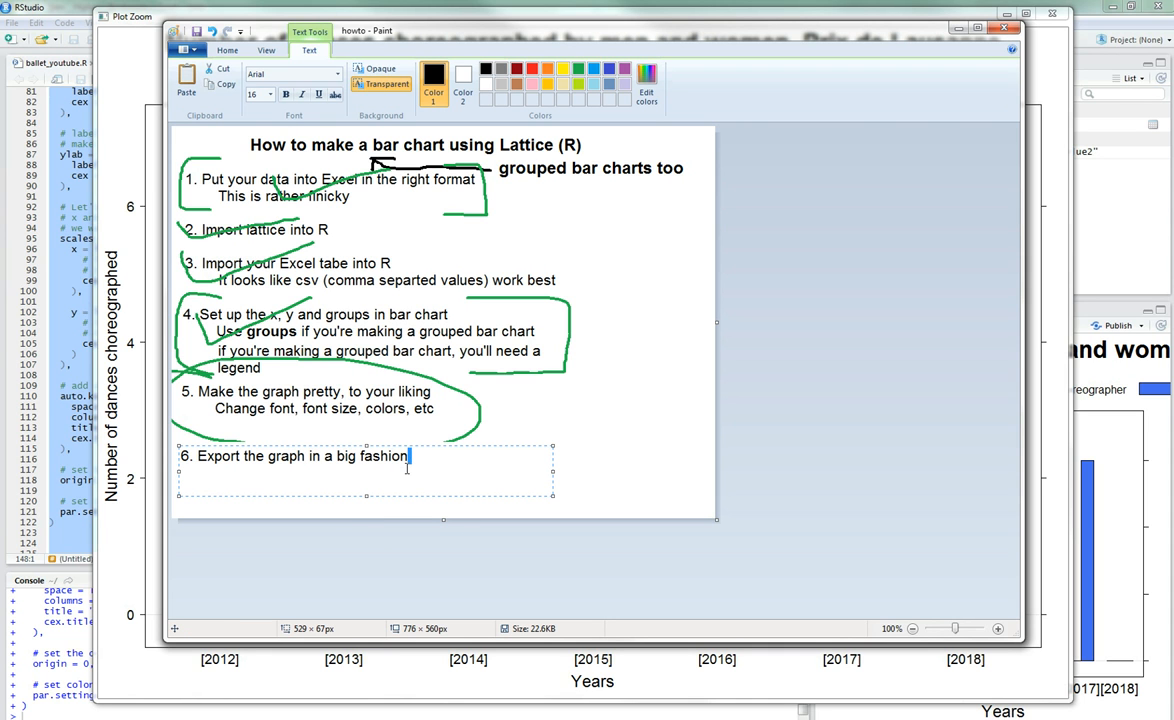
pyautogui.write('format')
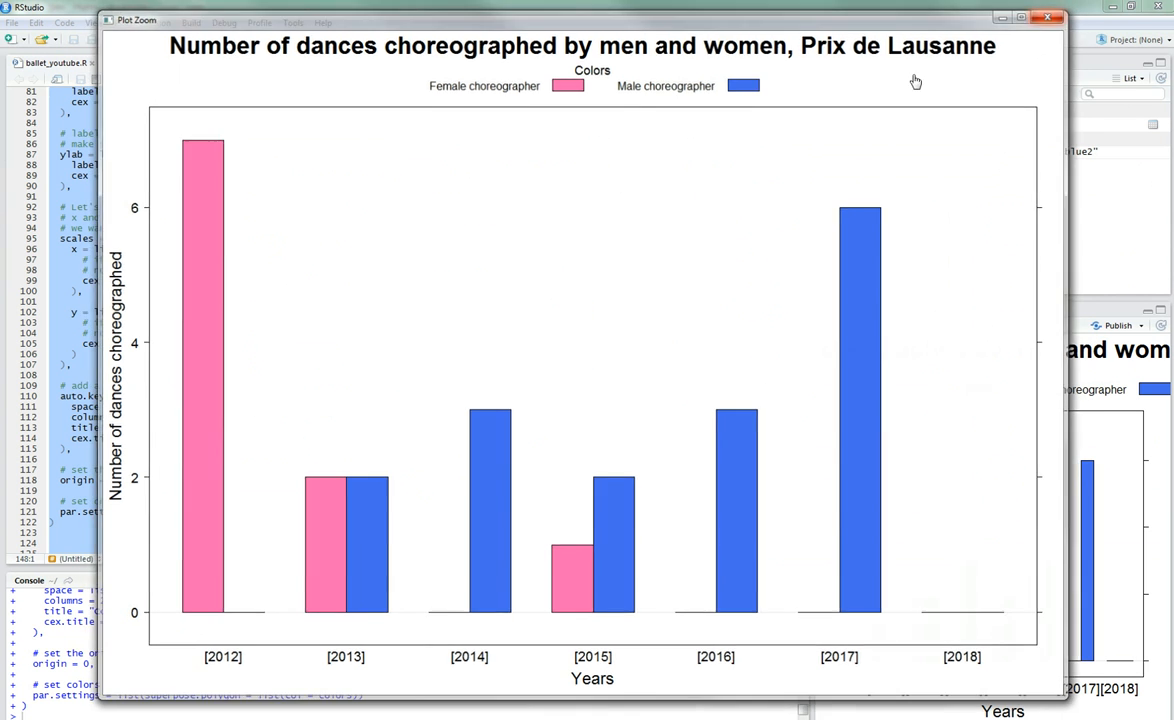
# Step: Close the enlarged chart and add '# open up a blank image that we want to save our chart in' above barchart()
pyautogui.click(1046, 17)
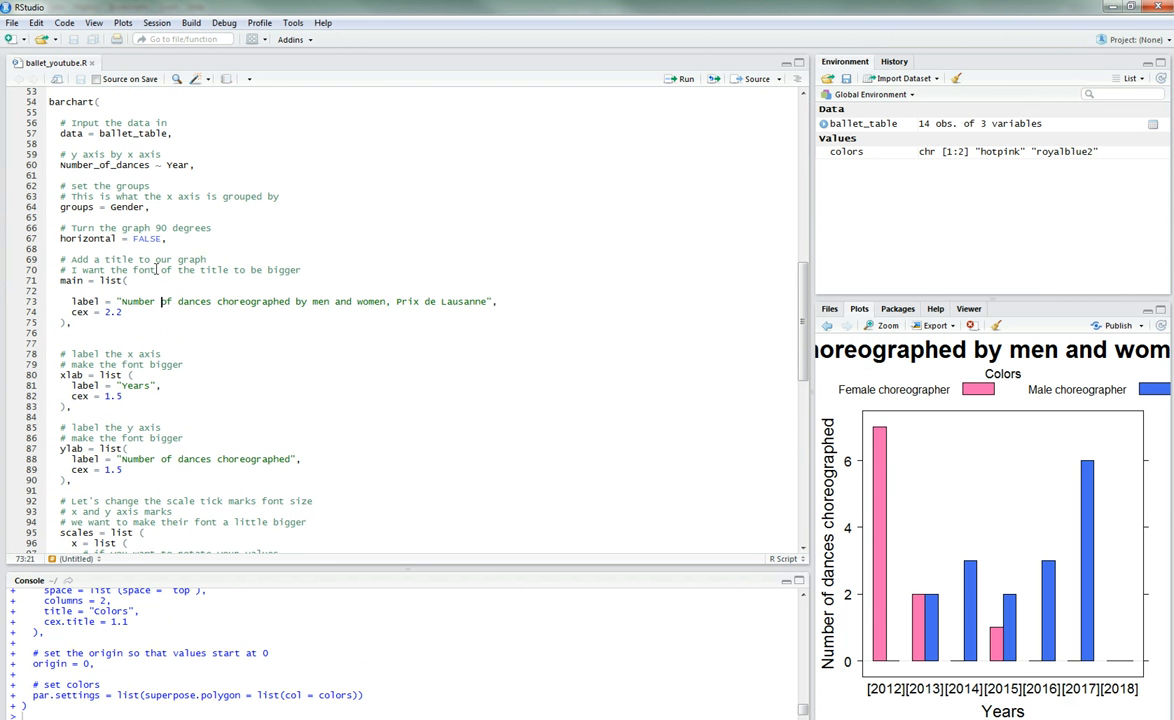
pyautogui.scroll(3)
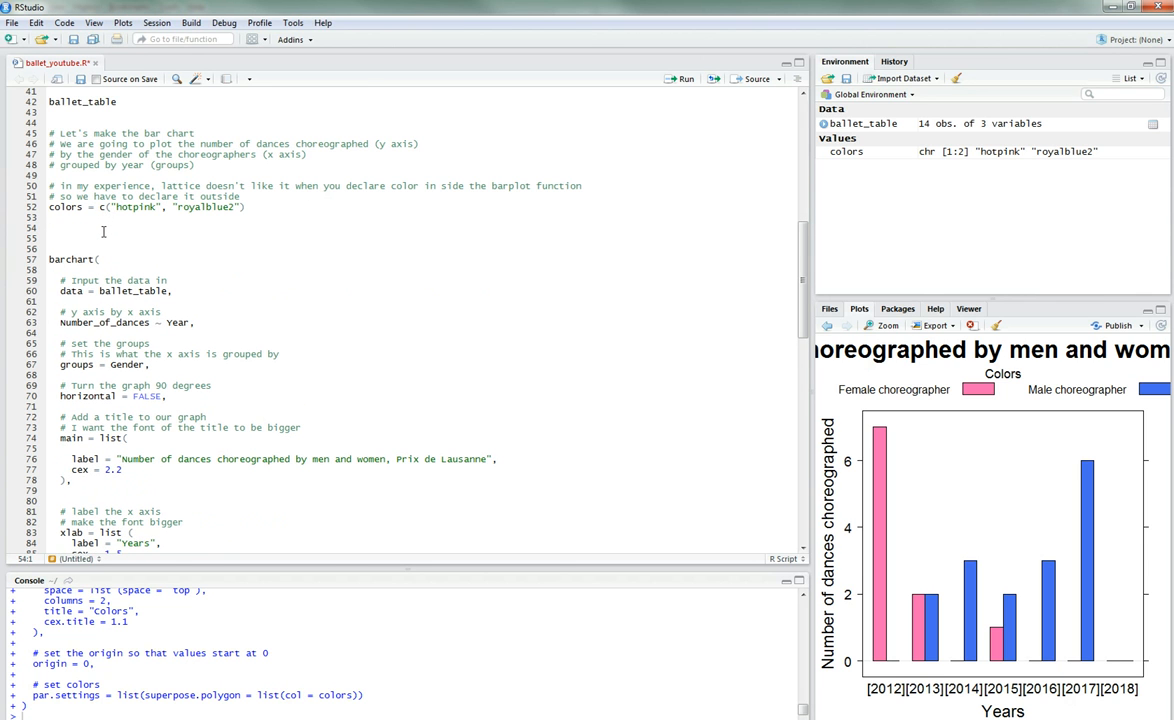
pyautogui.write('# open up a blan')
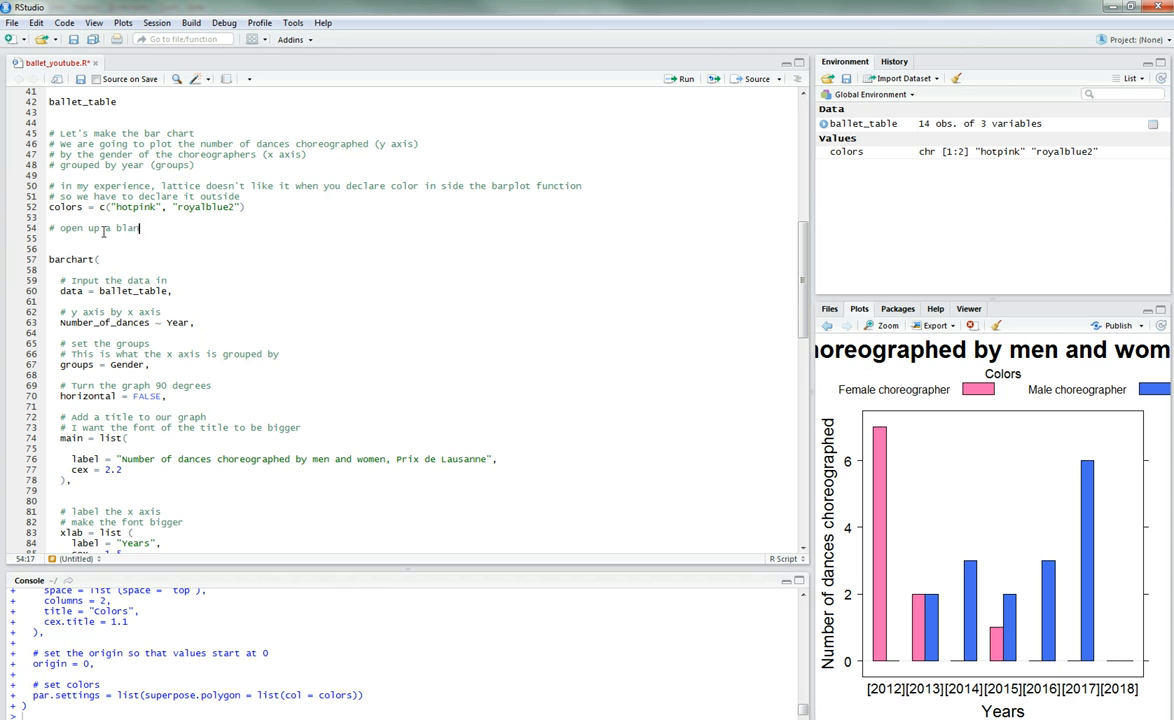
pyautogui.write('k image')
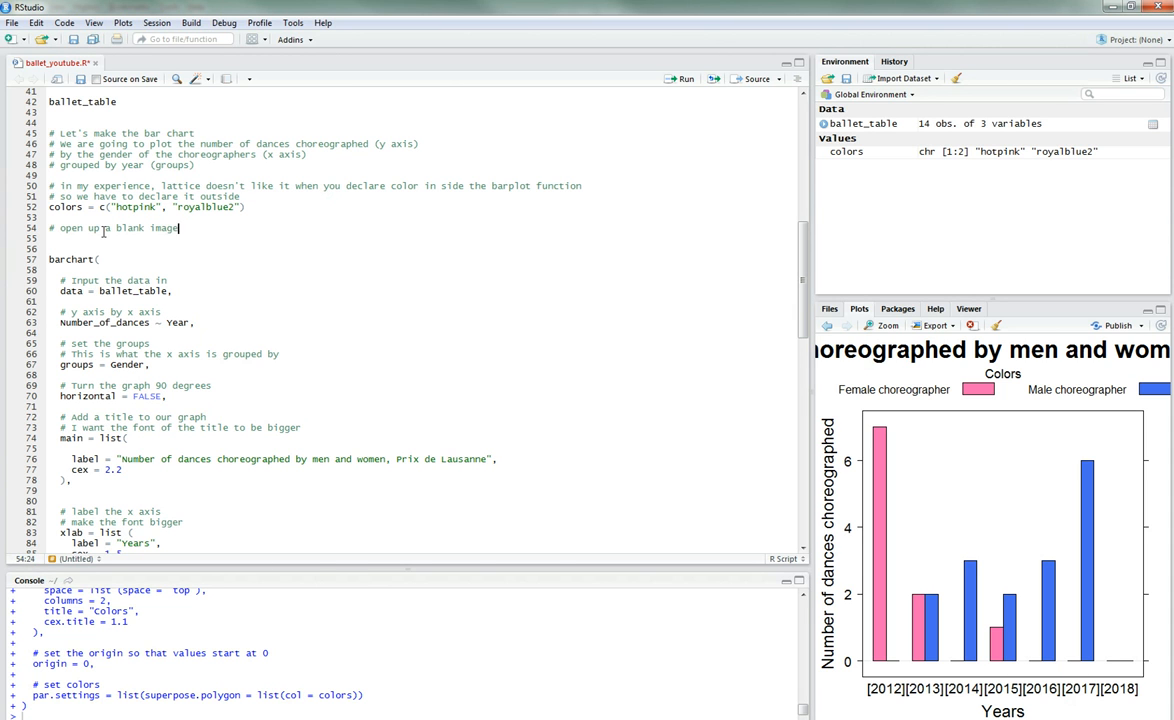
pyautogui.write('that we want to')
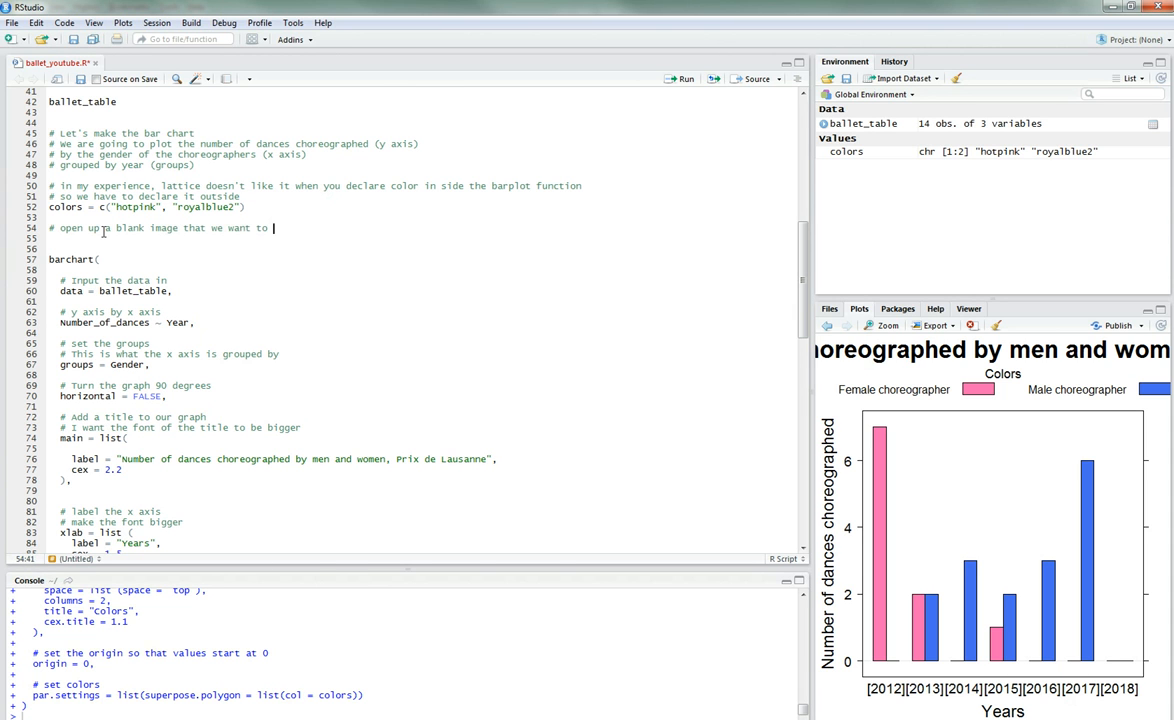
pyautogui.write('save our')
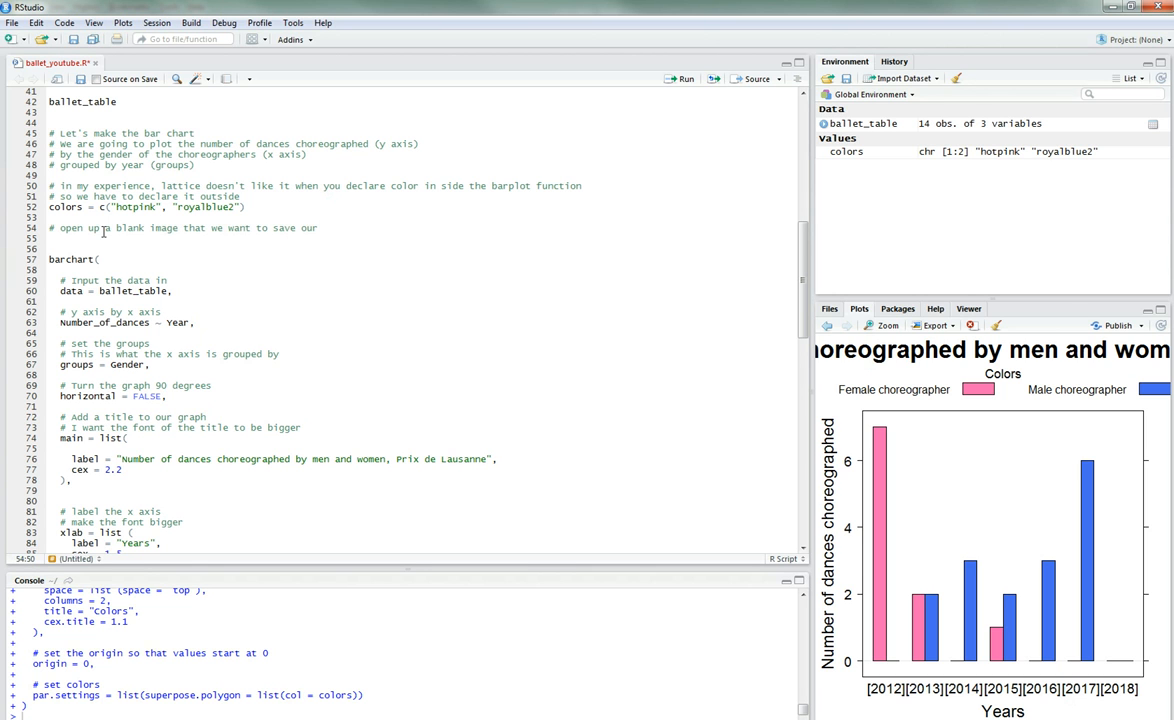
pyautogui.write('chart in')
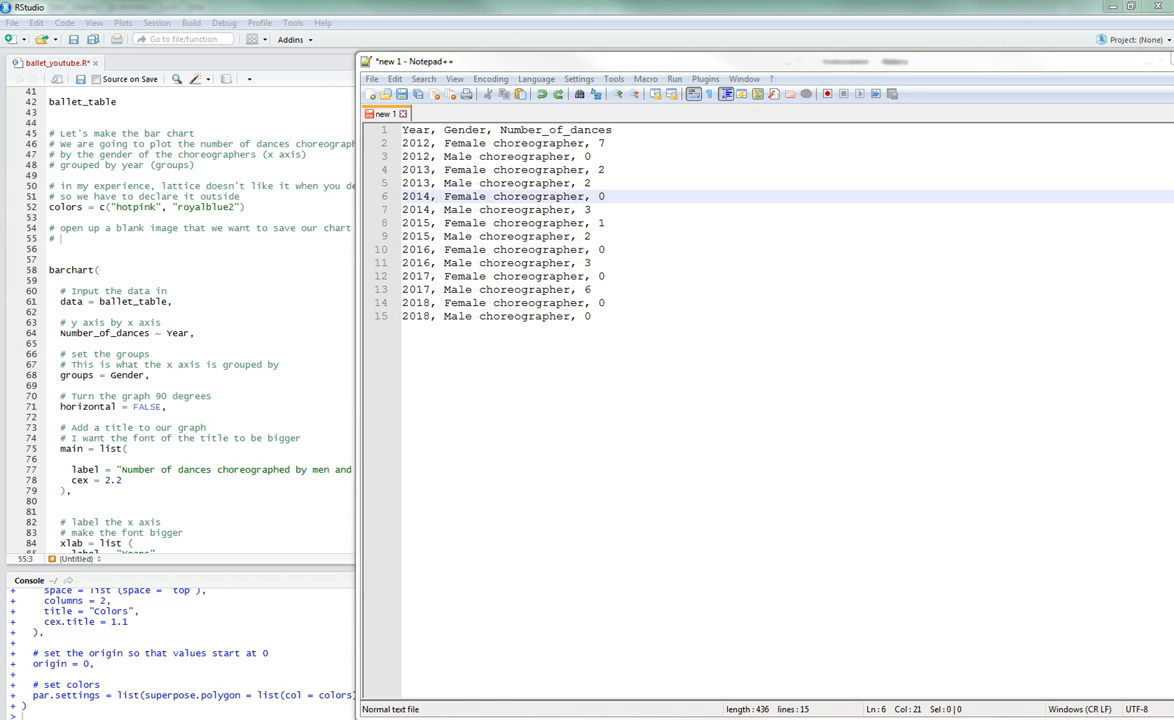
pyautogui.click(436, 113)
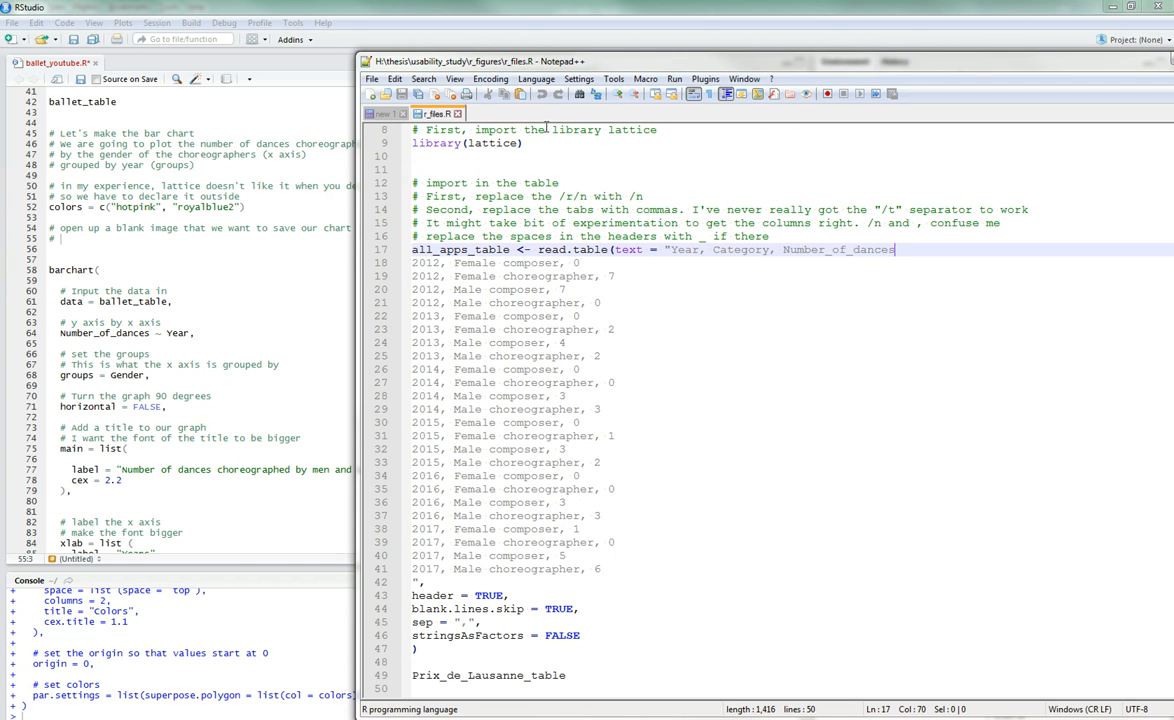
pyautogui.click(386, 113)
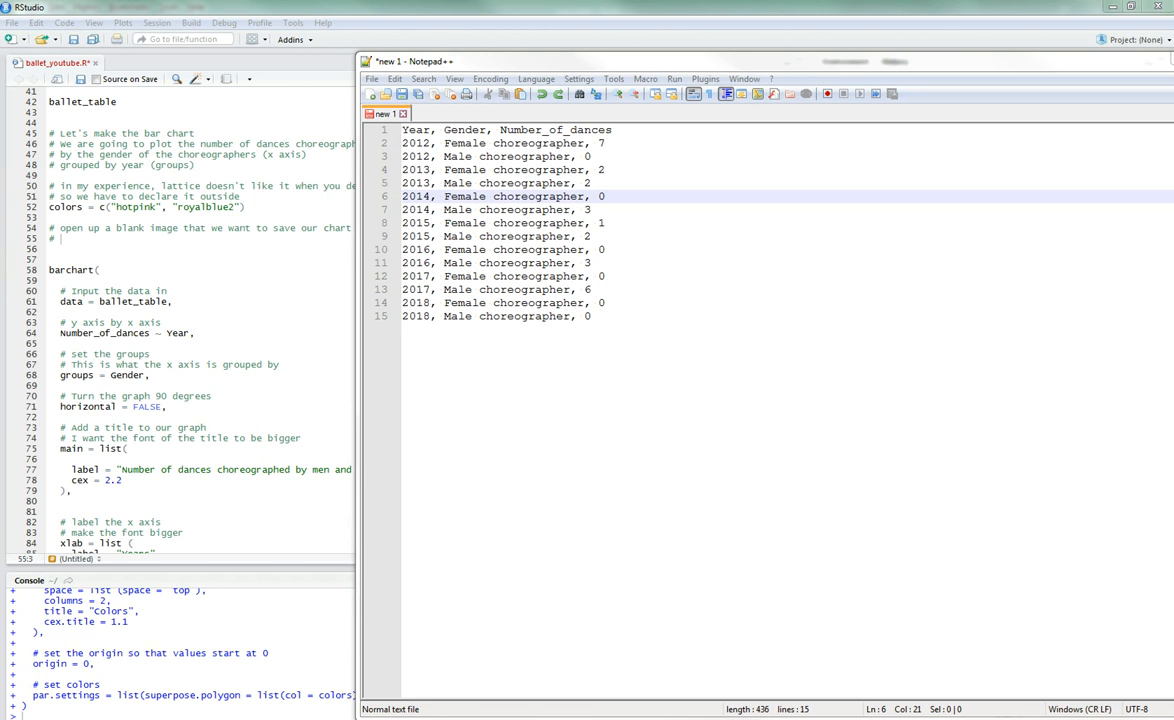
pyautogui.moveTo(942, 131)
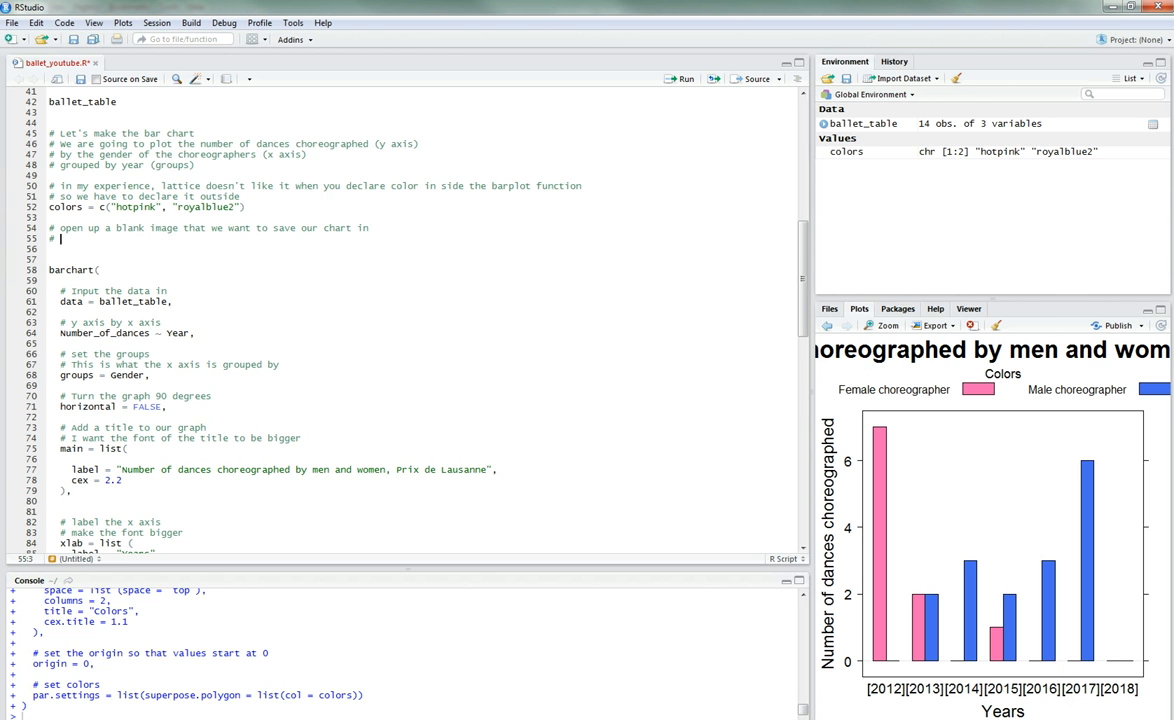
pyautogui.moveTo(219, 365)
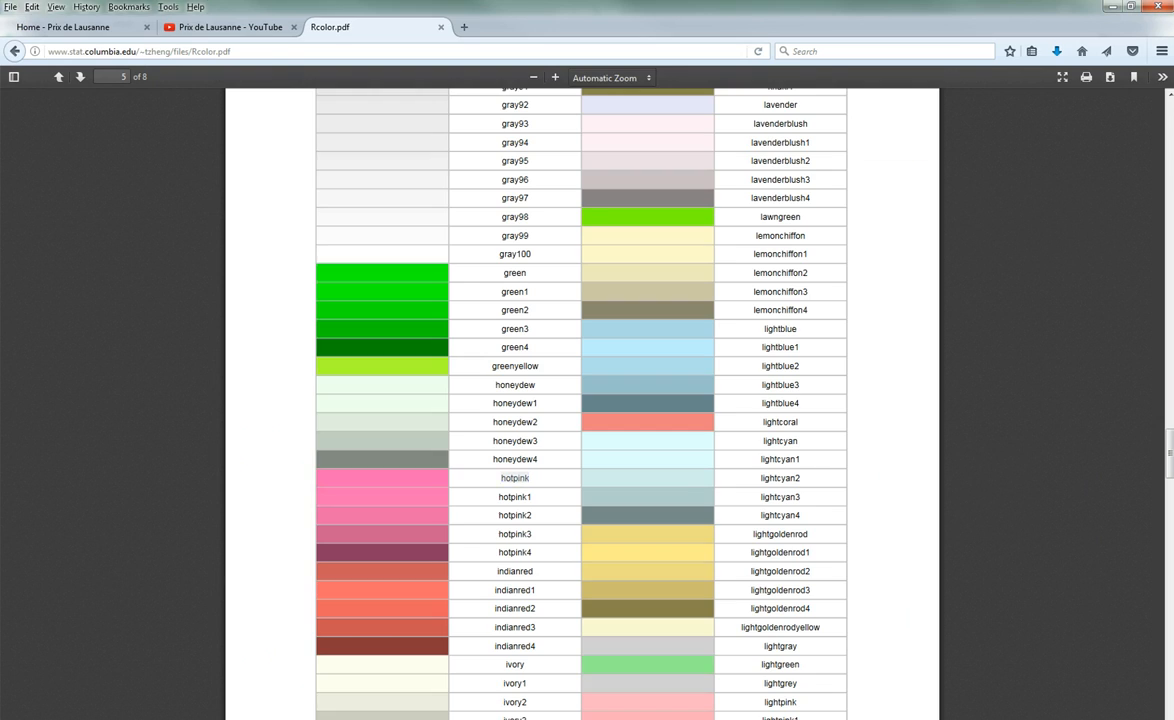
# Step: Search Google for exporting PNG files in R and open the 'Saving Plots in R' result
pyautogui.click(463, 27)
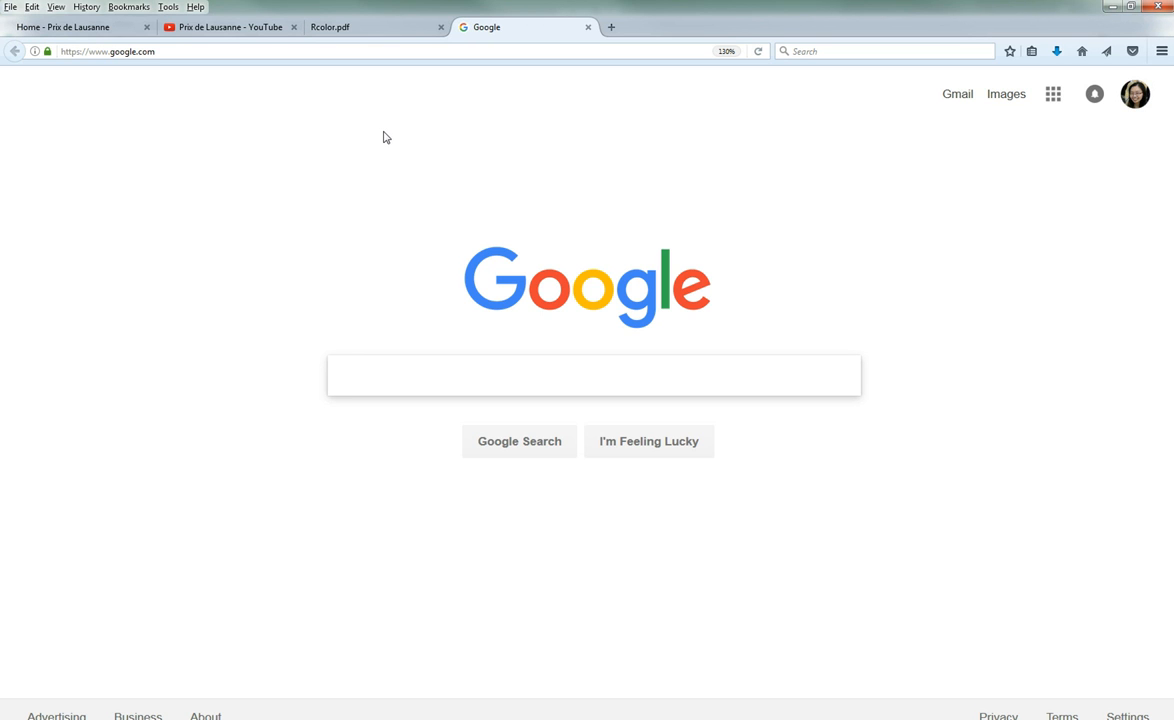
pyautogui.write('export png r')
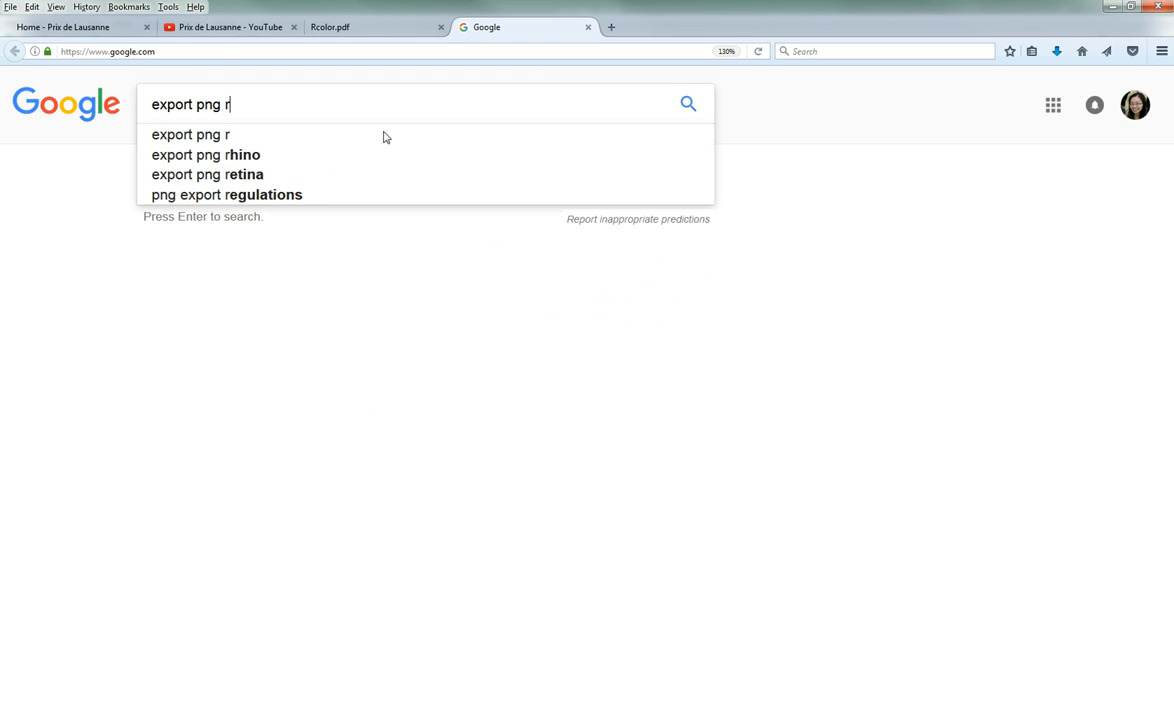
pyautogui.press('Return')
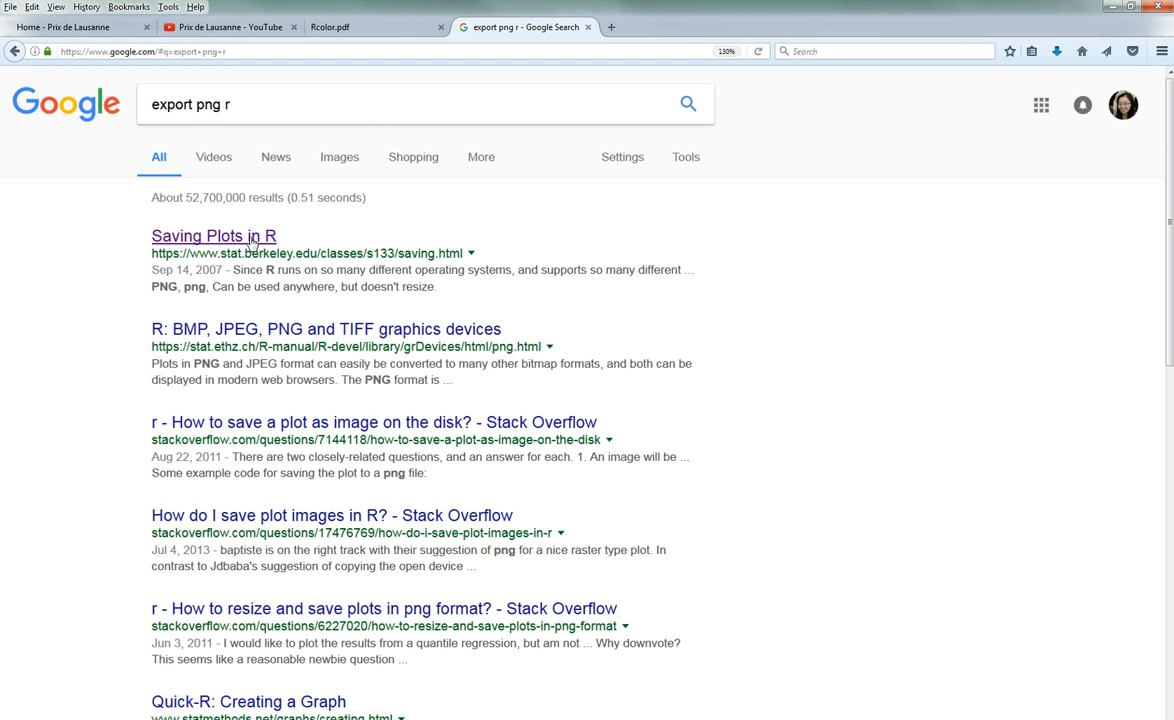
pyautogui.click(213, 236)
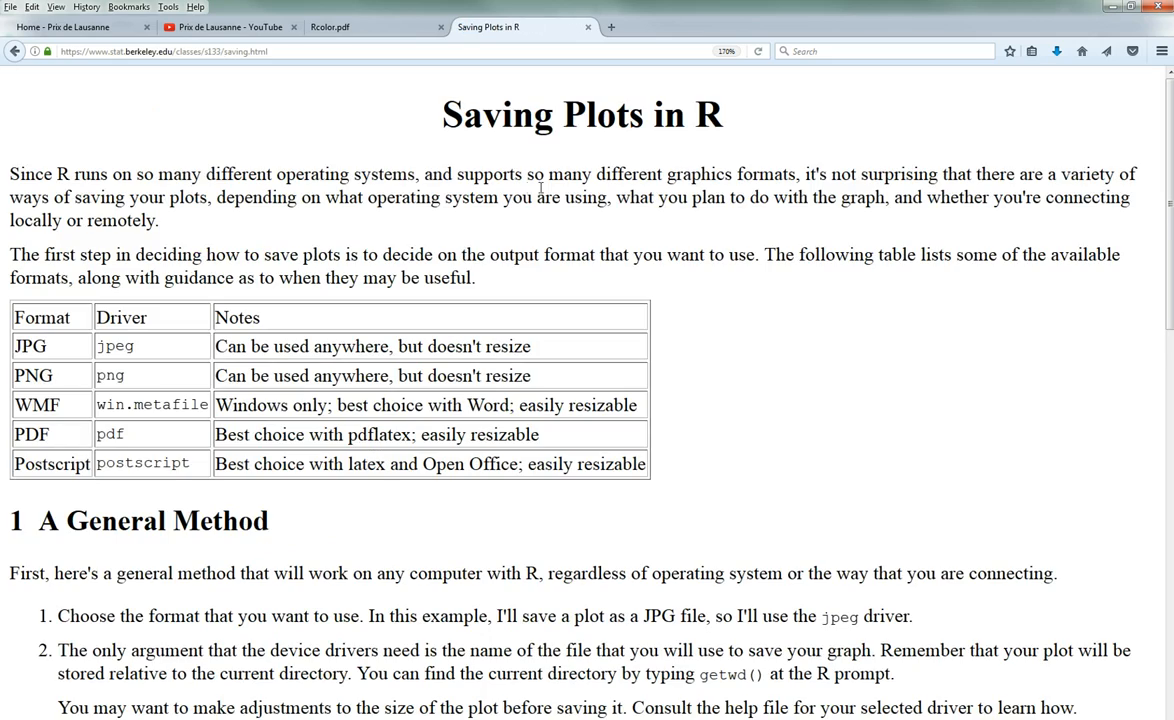
# Step: Scroll through the Saving Plots in R guide
pyautogui.scroll(-3)
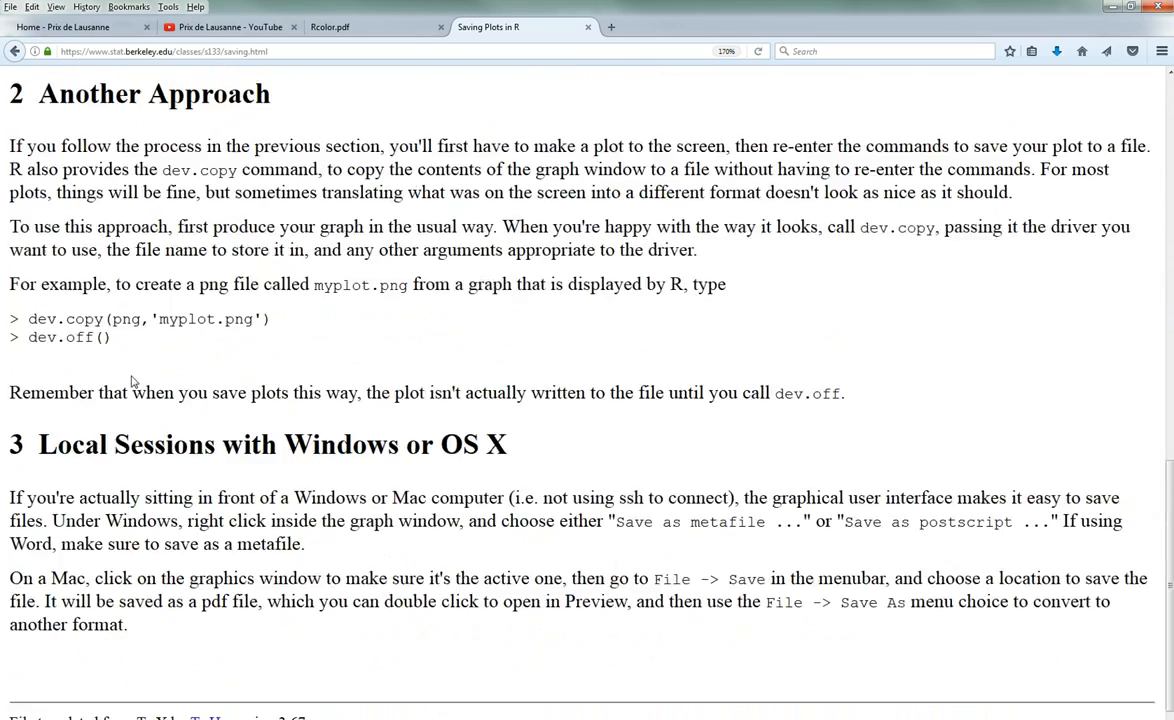
pyautogui.scroll(3)
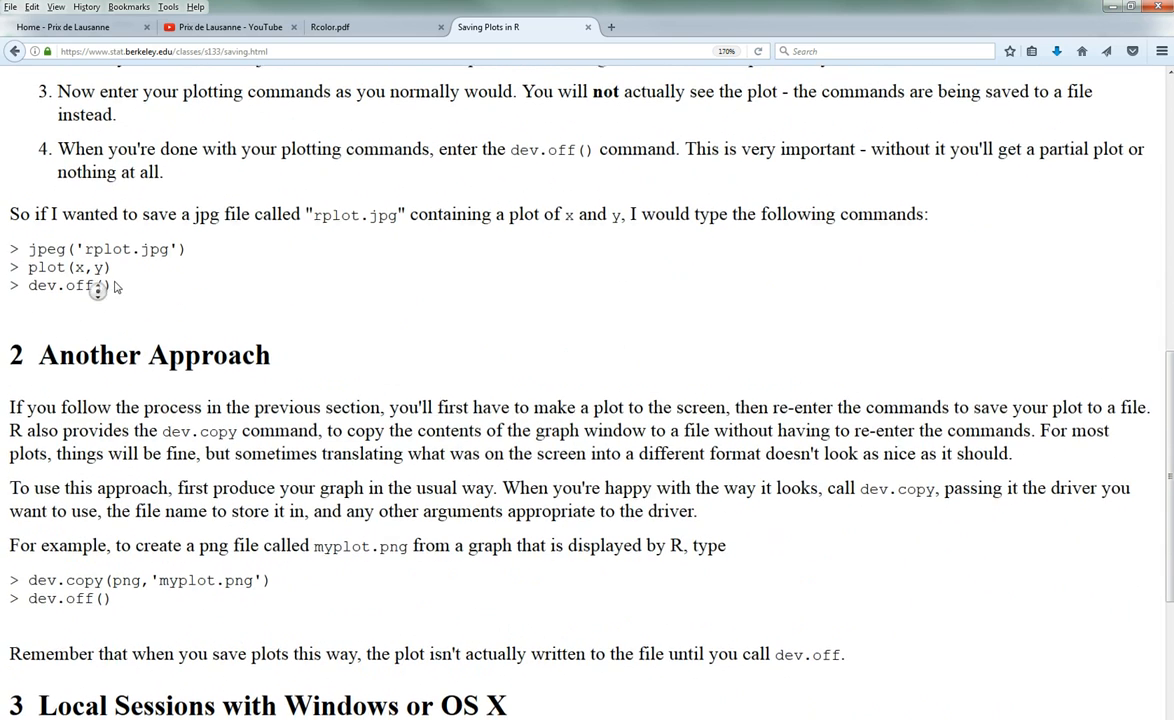
pyautogui.scroll(-3)
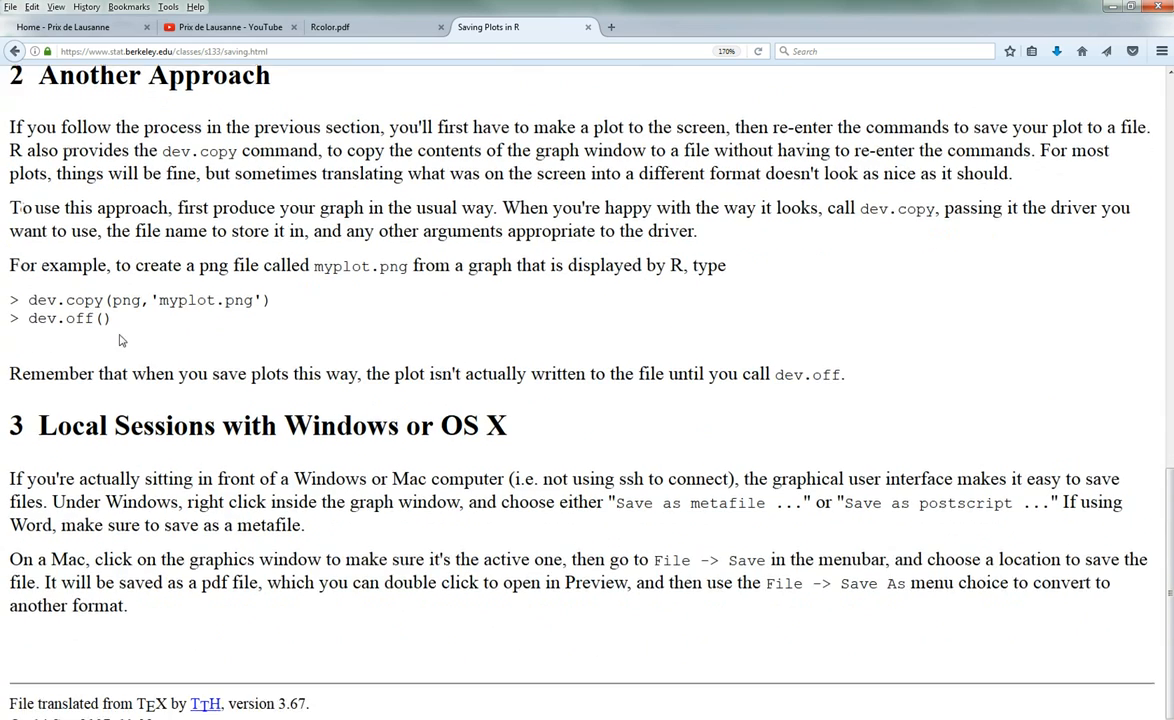
pyautogui.scroll(3)
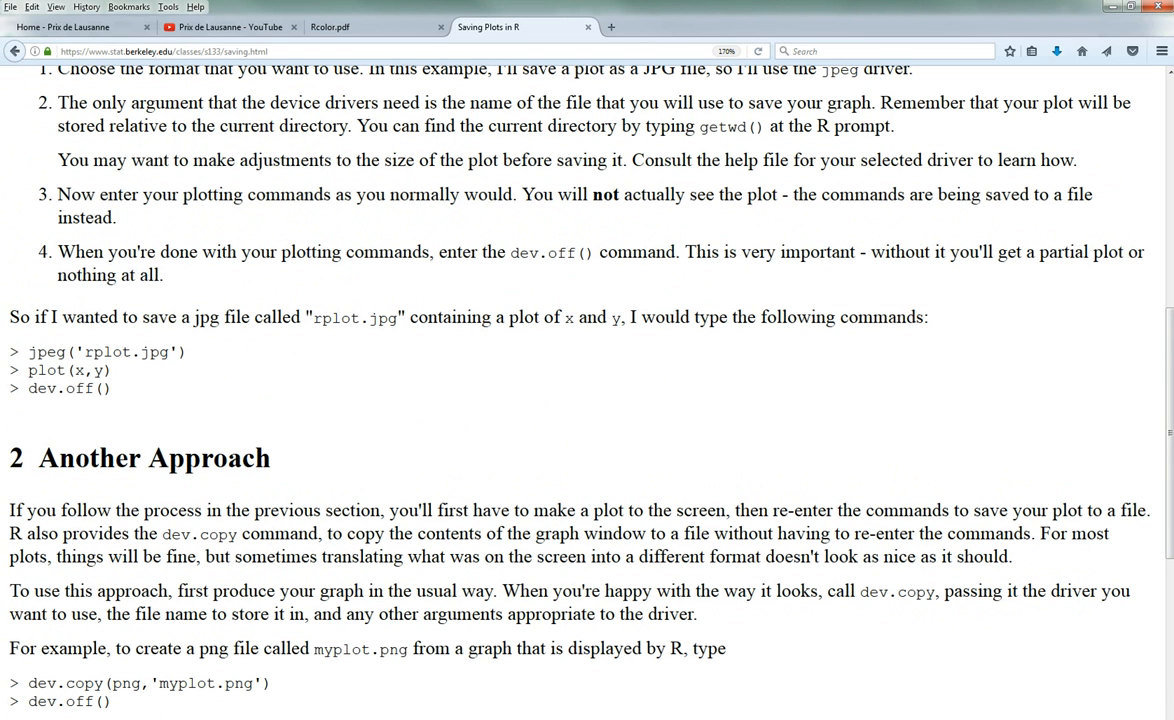
pyautogui.click(520, 27)
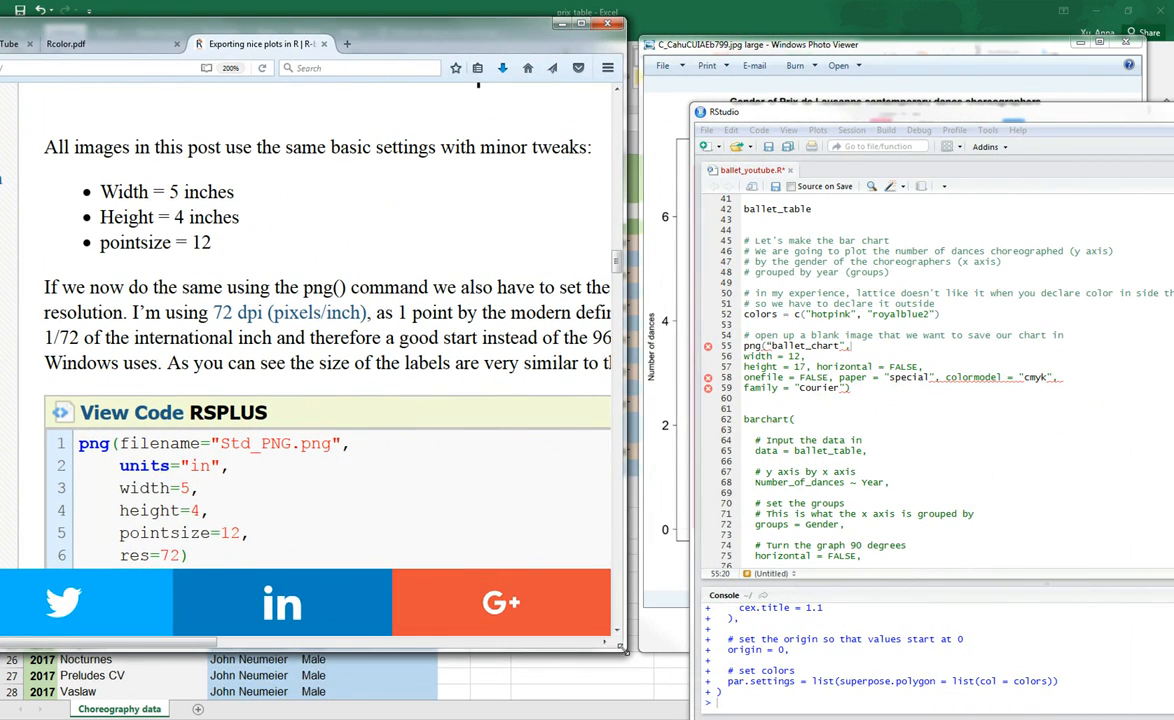
# Step: Start a png() call above barchart() with filename "ballet_chart.png"
pyautogui.scroll(-3)
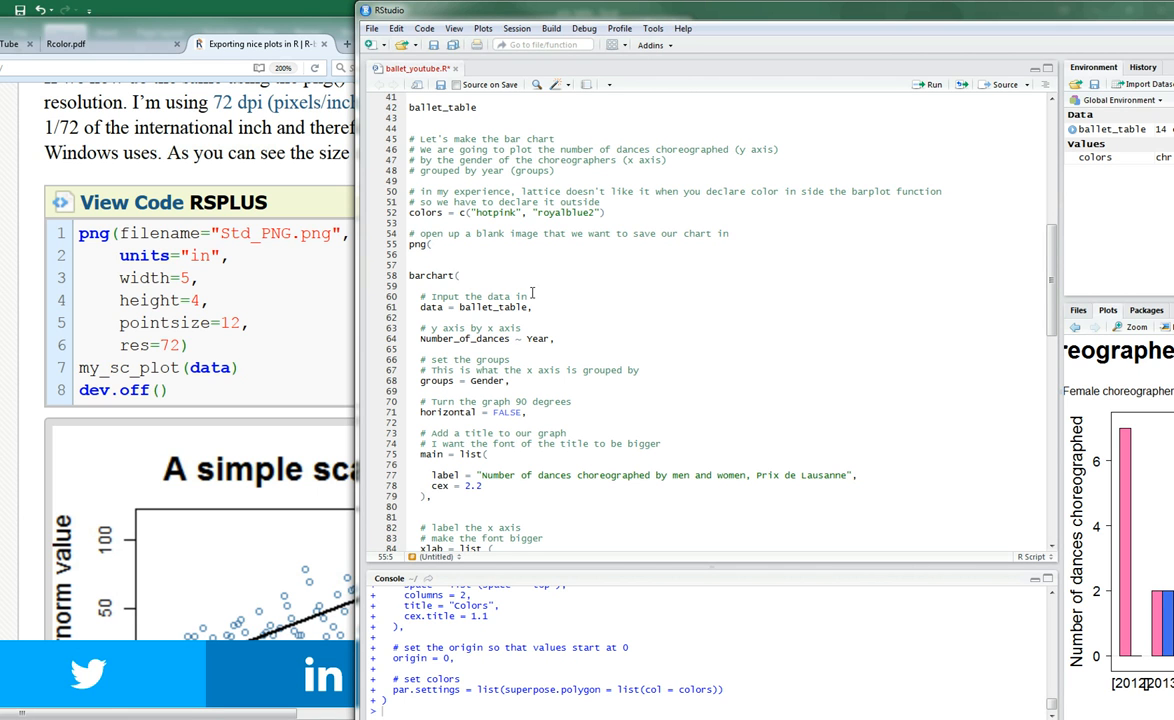
pyautogui.write('filename =')
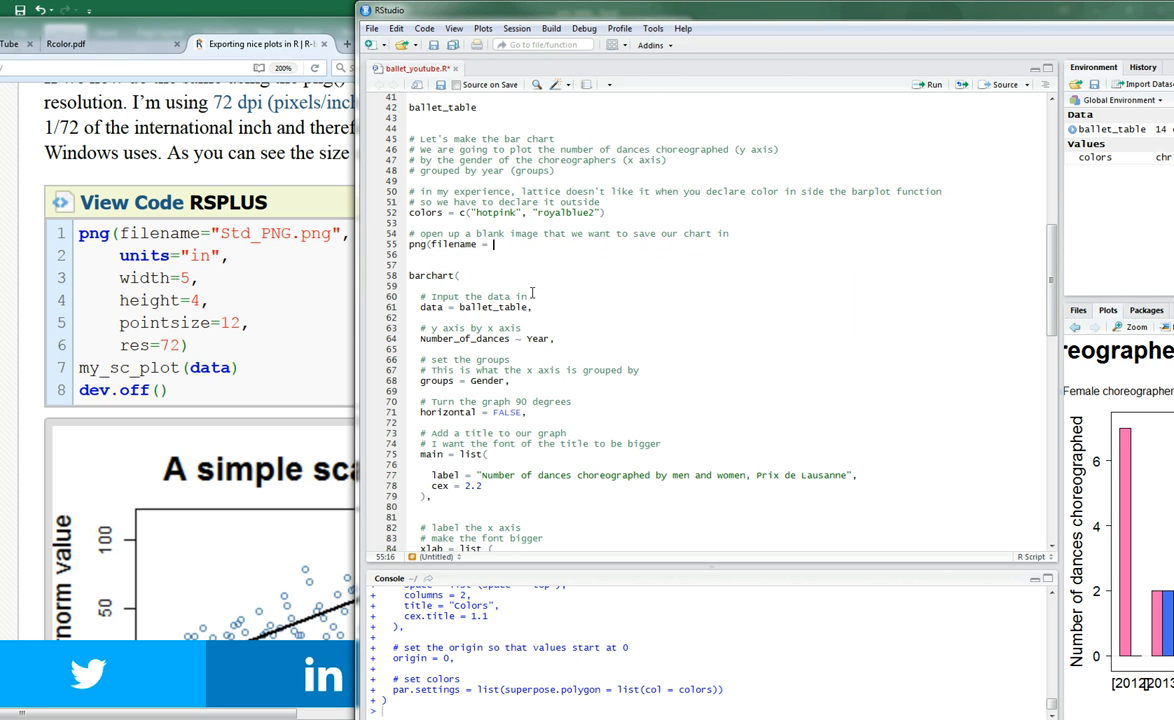
pyautogui.write('""')
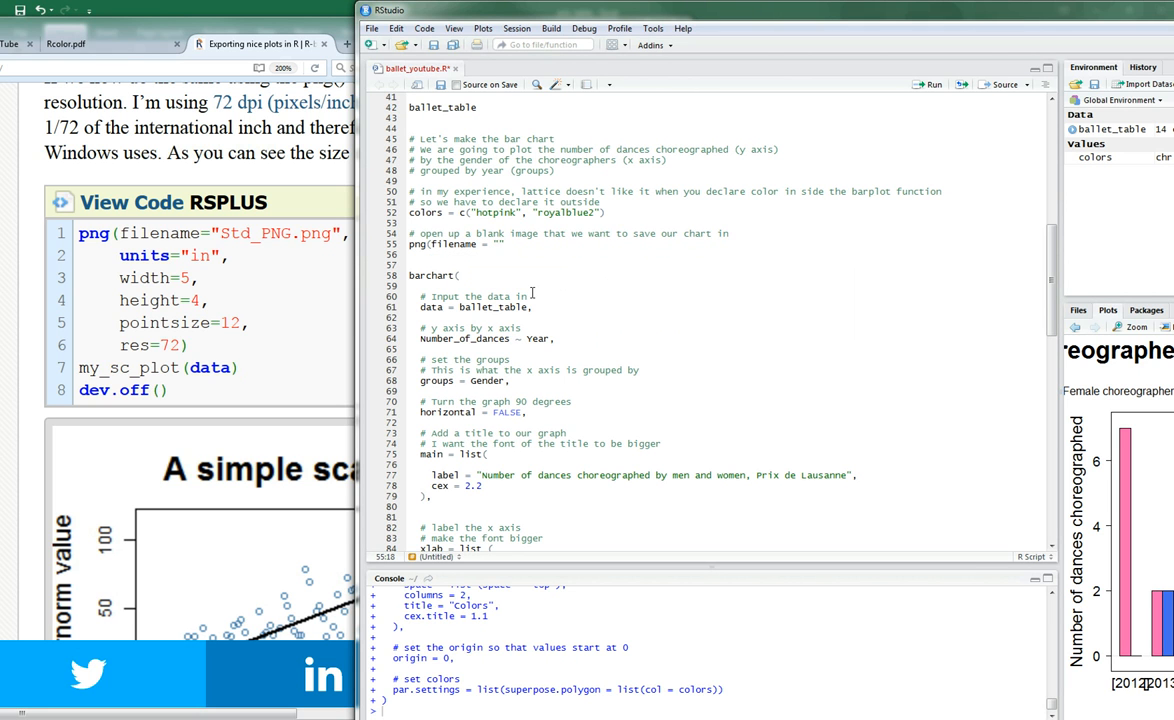
pyautogui.write('ballet_chart')
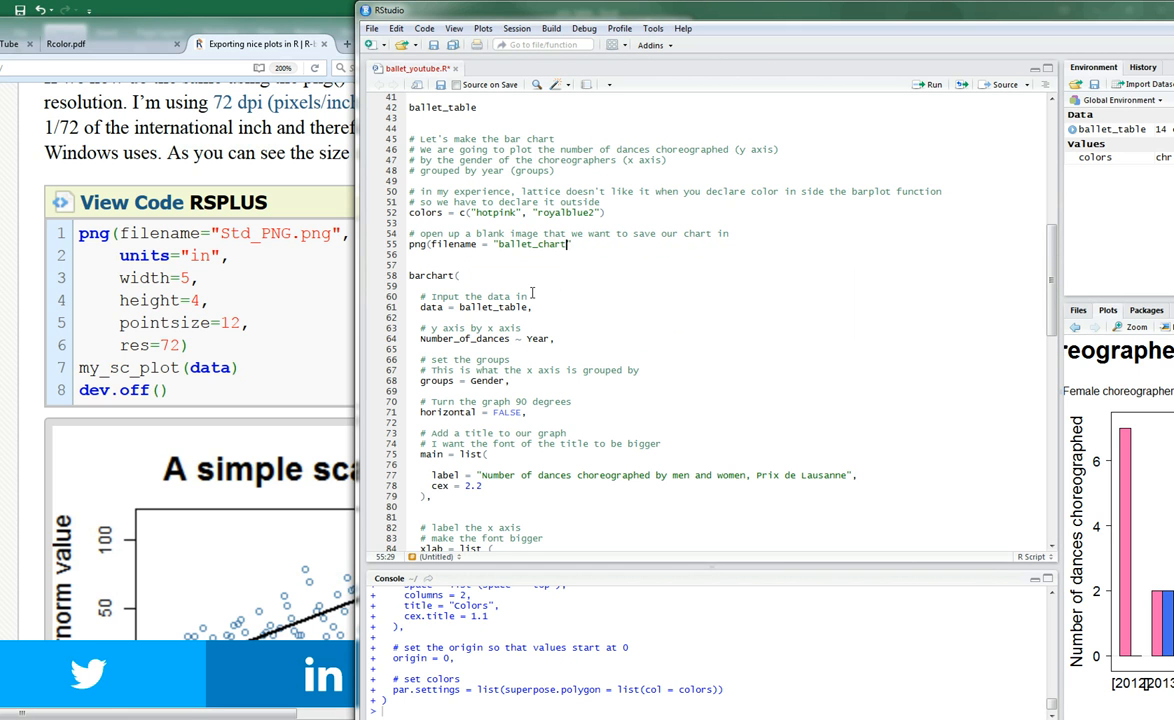
pyautogui.write('.png')
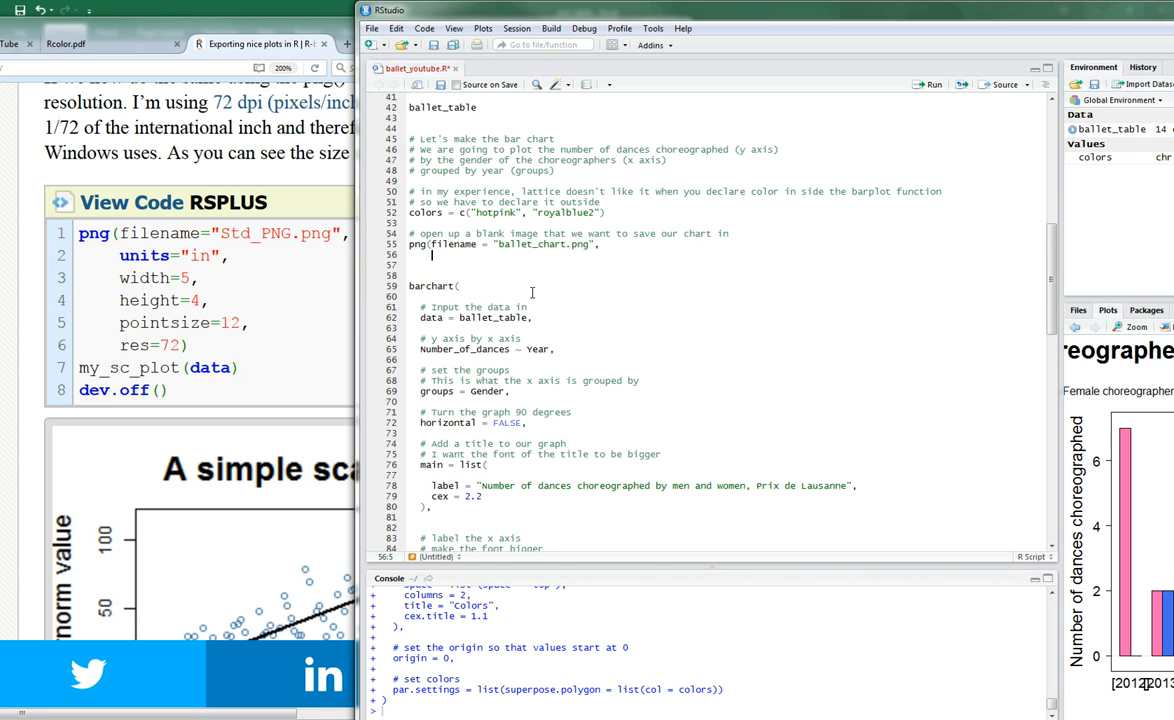
# Step: Add units "in", width and height 10, and dpi = 600 to the png() call
pyautogui.write('units = "')
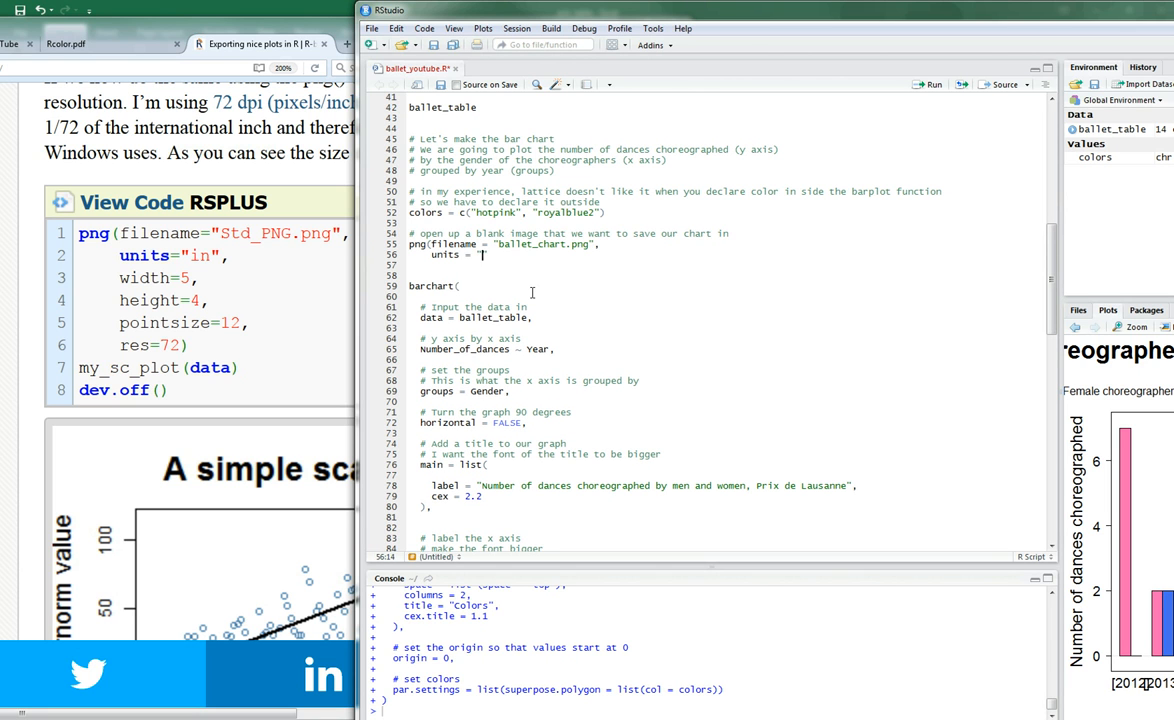
pyautogui.write('in')
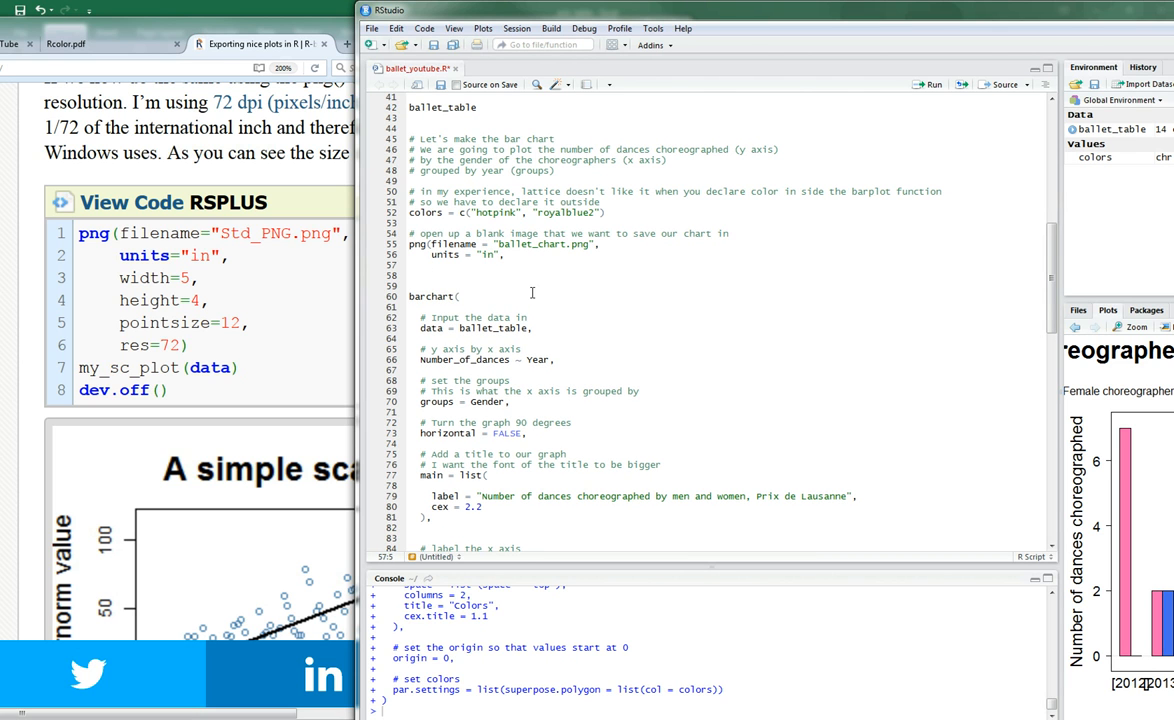
pyautogui.write('width = "10",')
pyautogui.write('height = "10",')
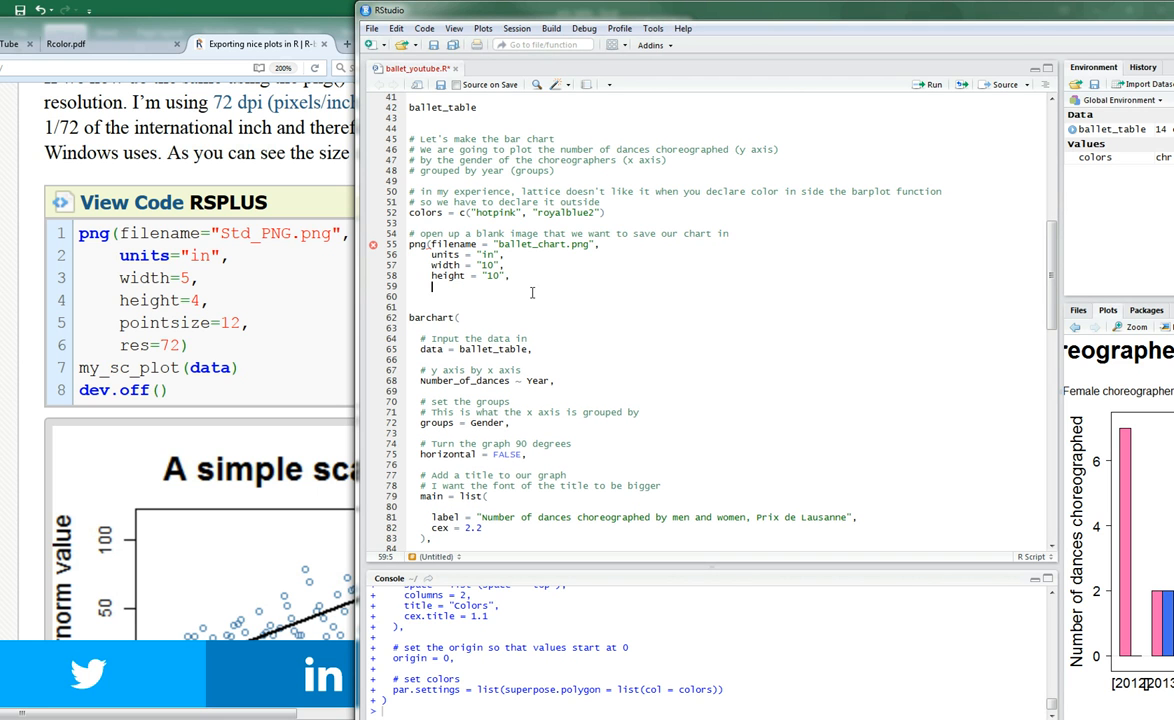
pyautogui.write('reso')
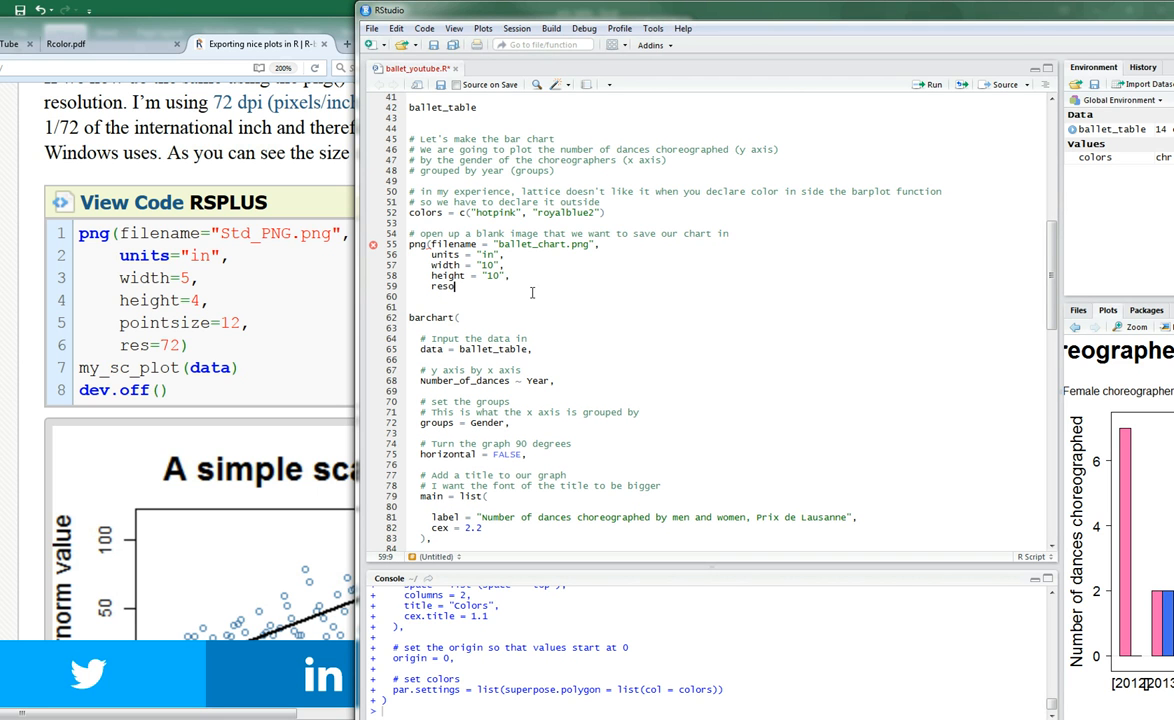
pyautogui.write('=')
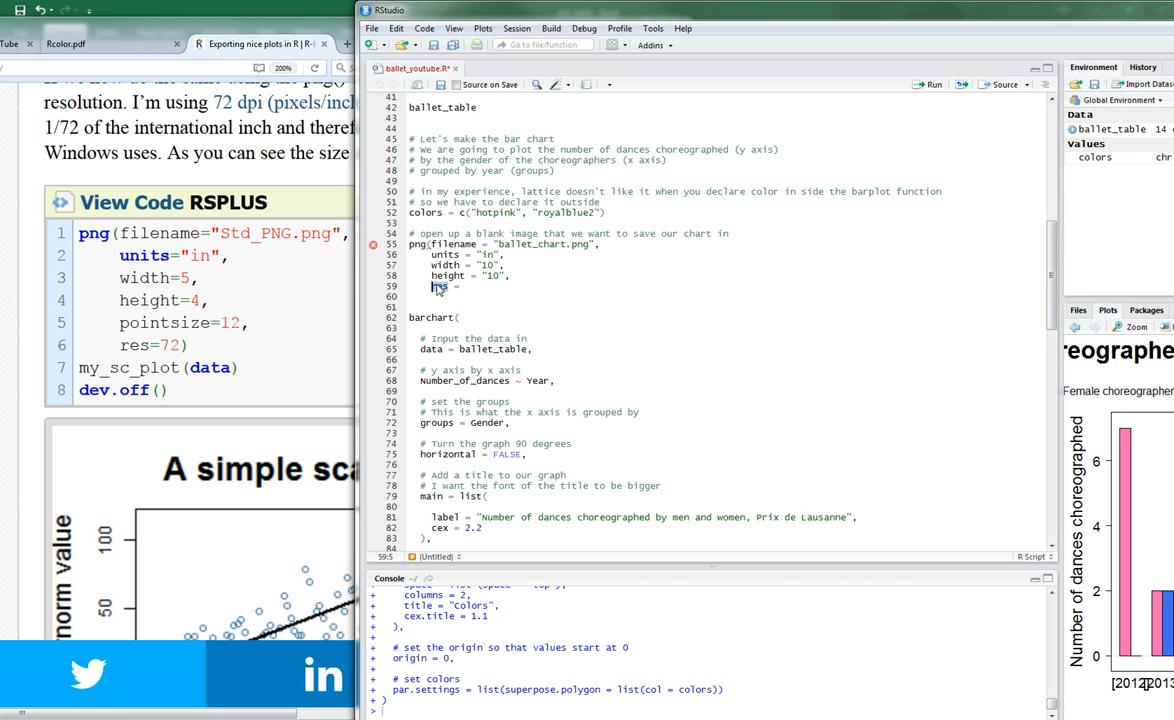
pyautogui.write('dpi =')
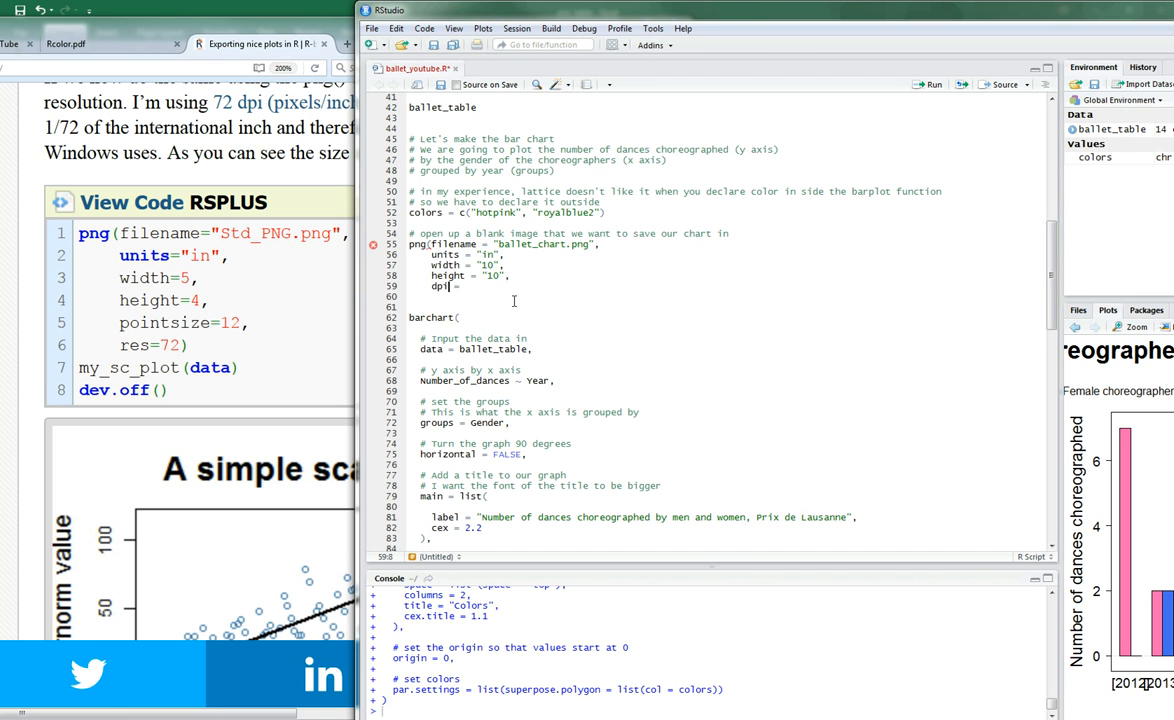
pyautogui.write('6')
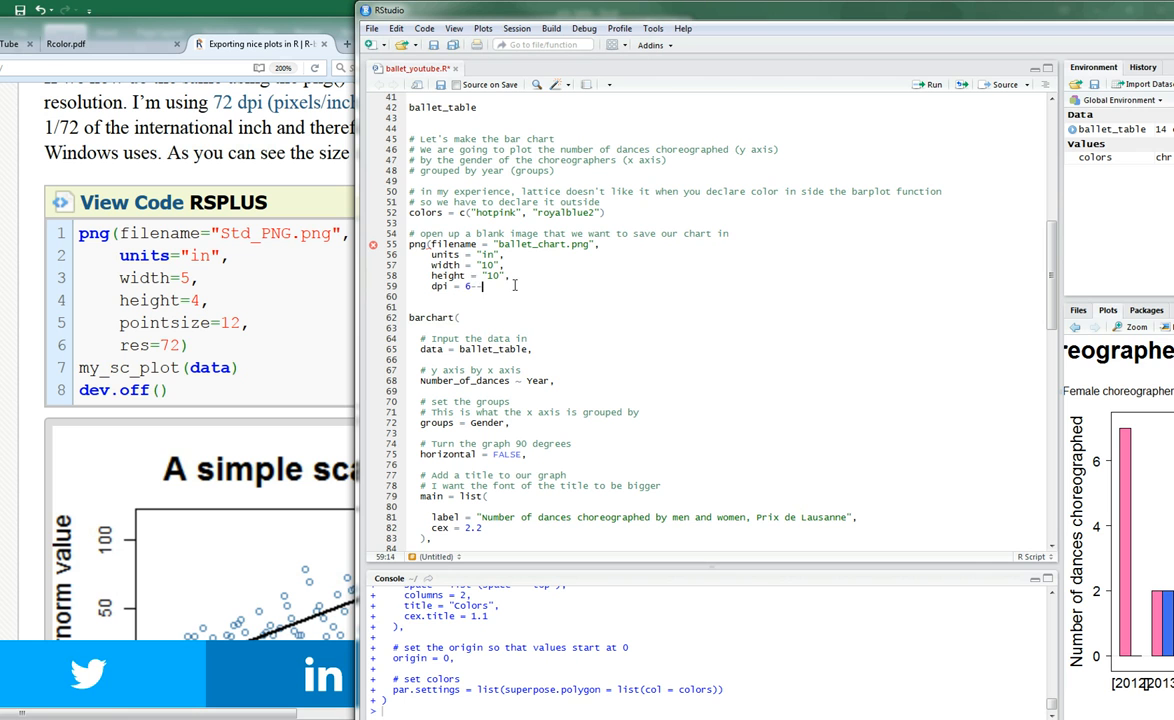
pyautogui.write('00)')
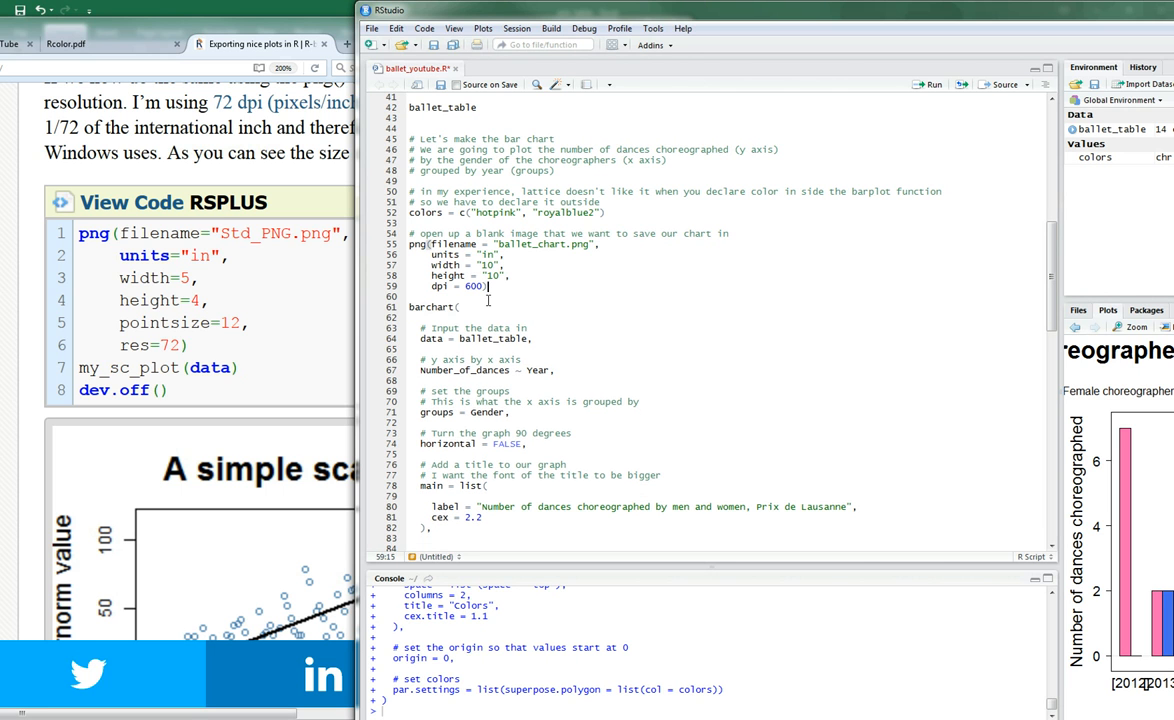
pyautogui.scroll(-3)
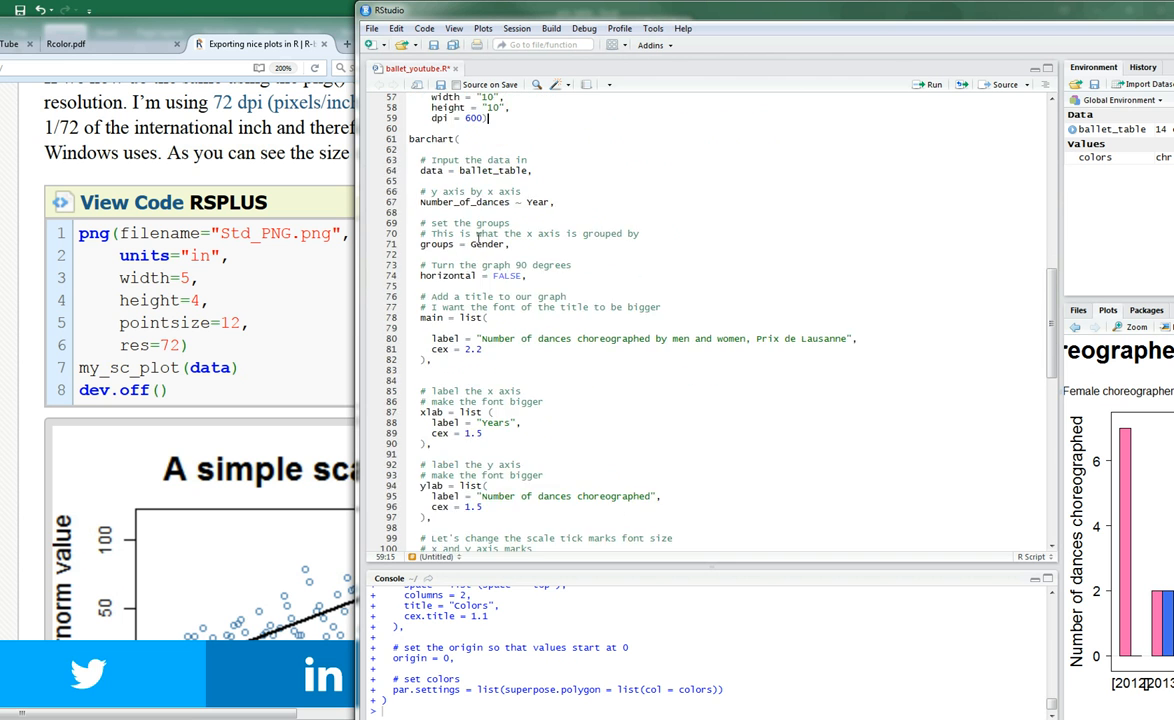
pyautogui.scroll(-3)
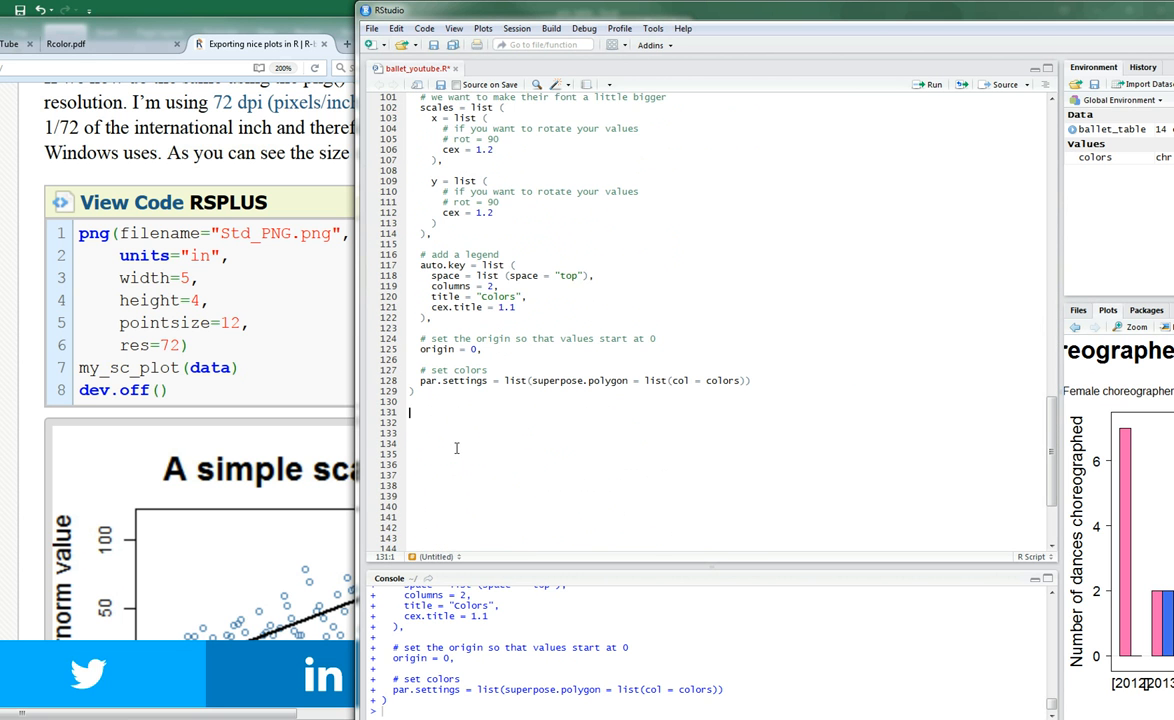
# Step: Add '# save our image' and dev.off() at the end of the script
pyautogui.write('# save our')
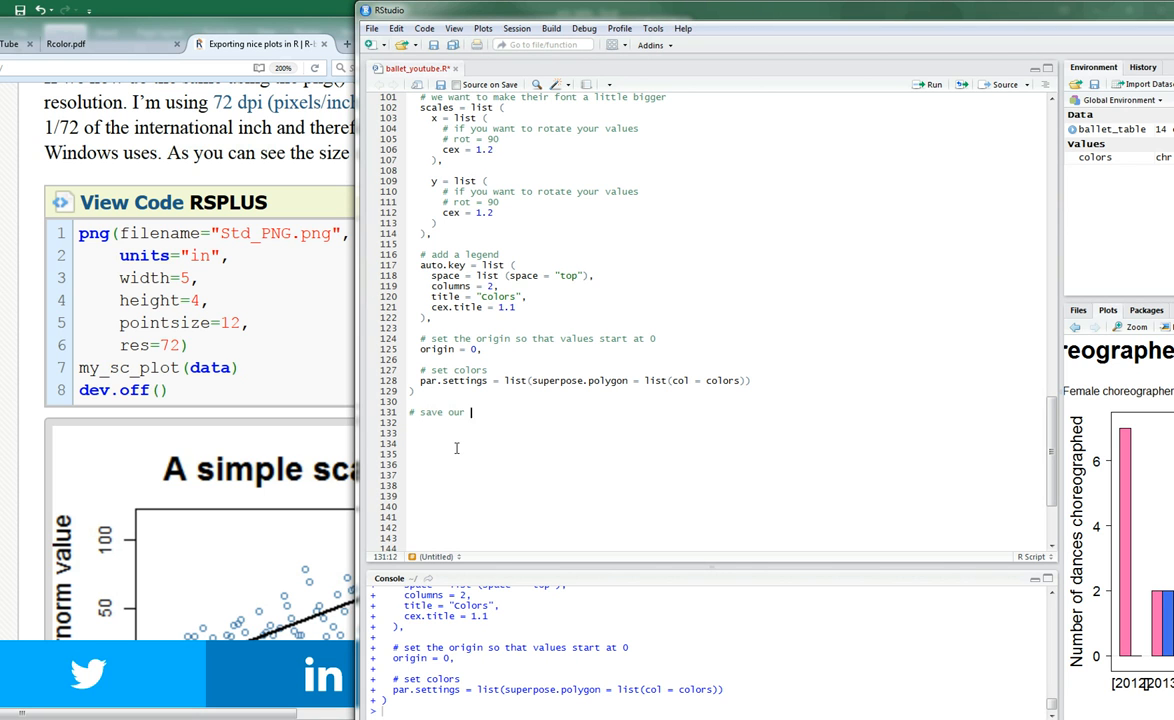
pyautogui.write('image')
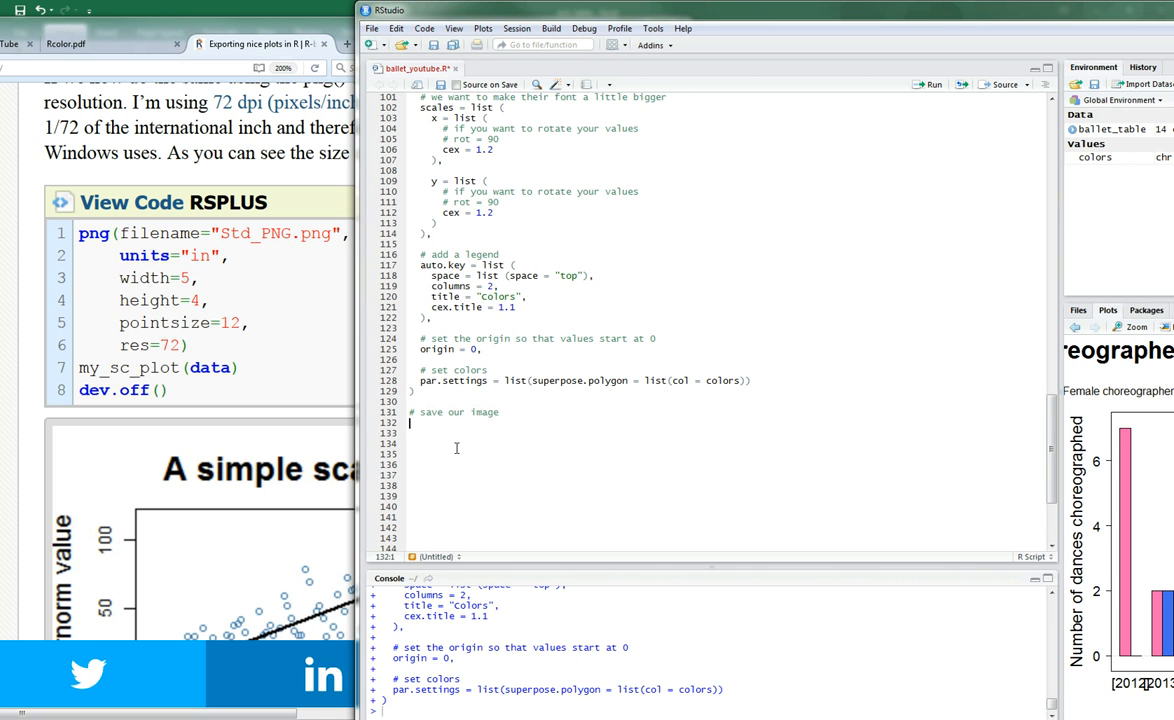
pyautogui.write('dev.off(')
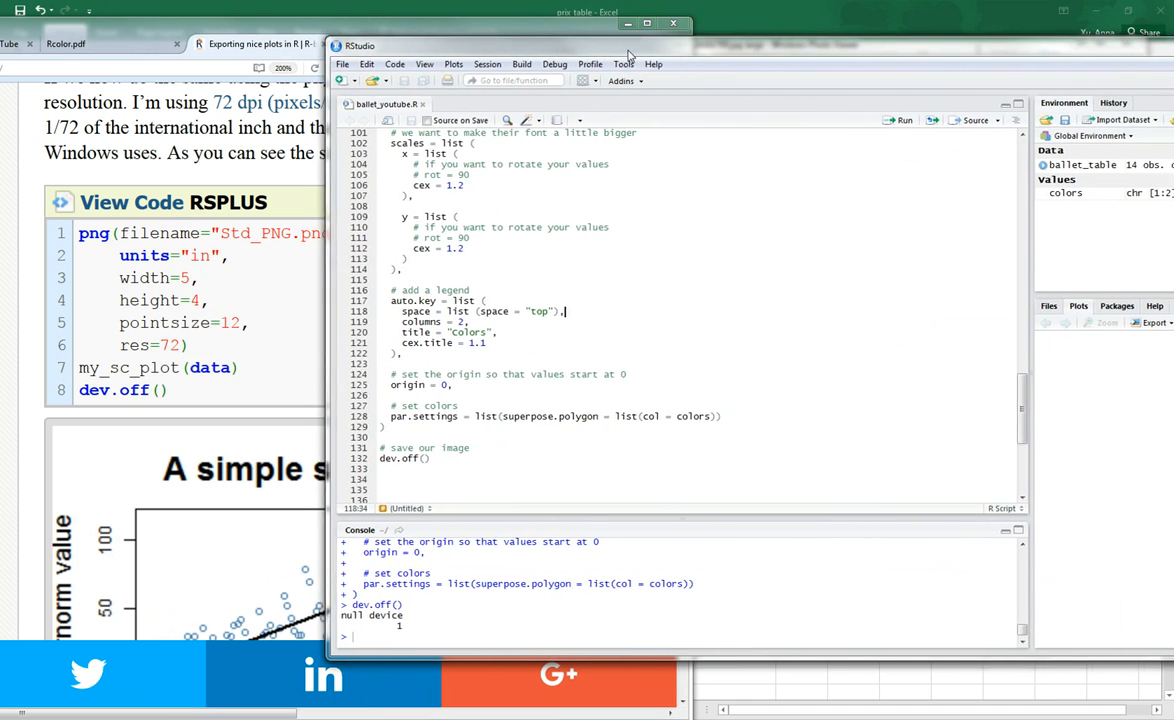
# Step: Scroll back up to the png() call to edit its size and resolution settings
pyautogui.scroll(3)
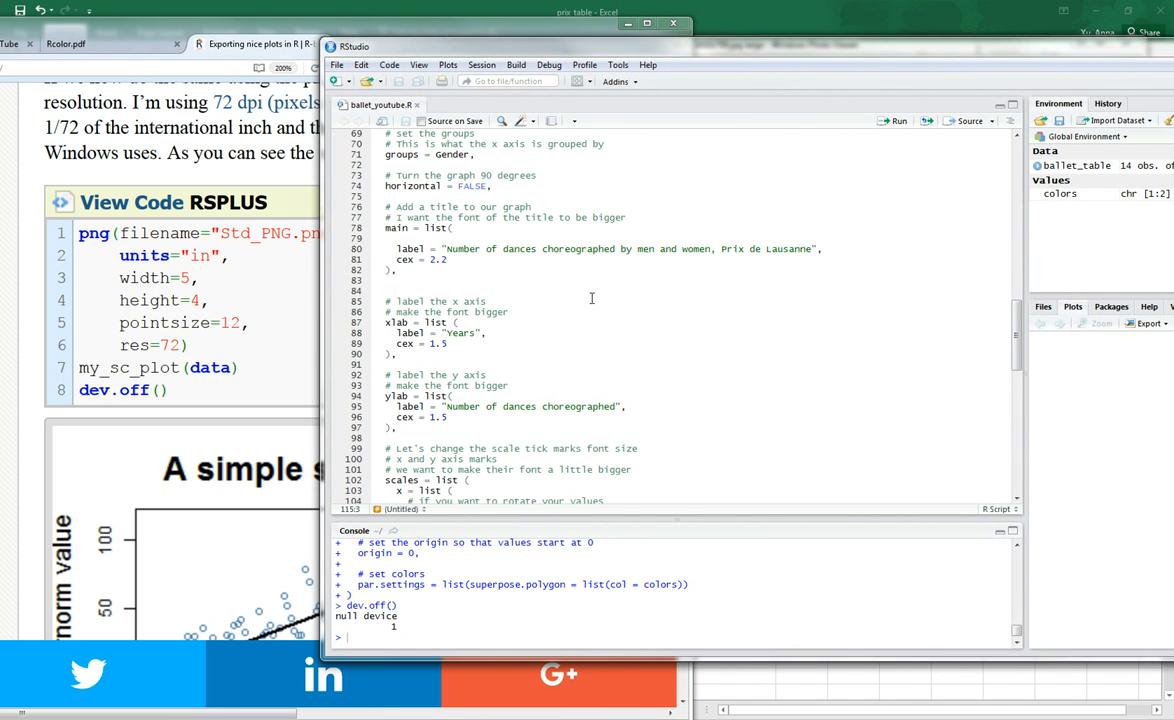
pyautogui.scroll(3)
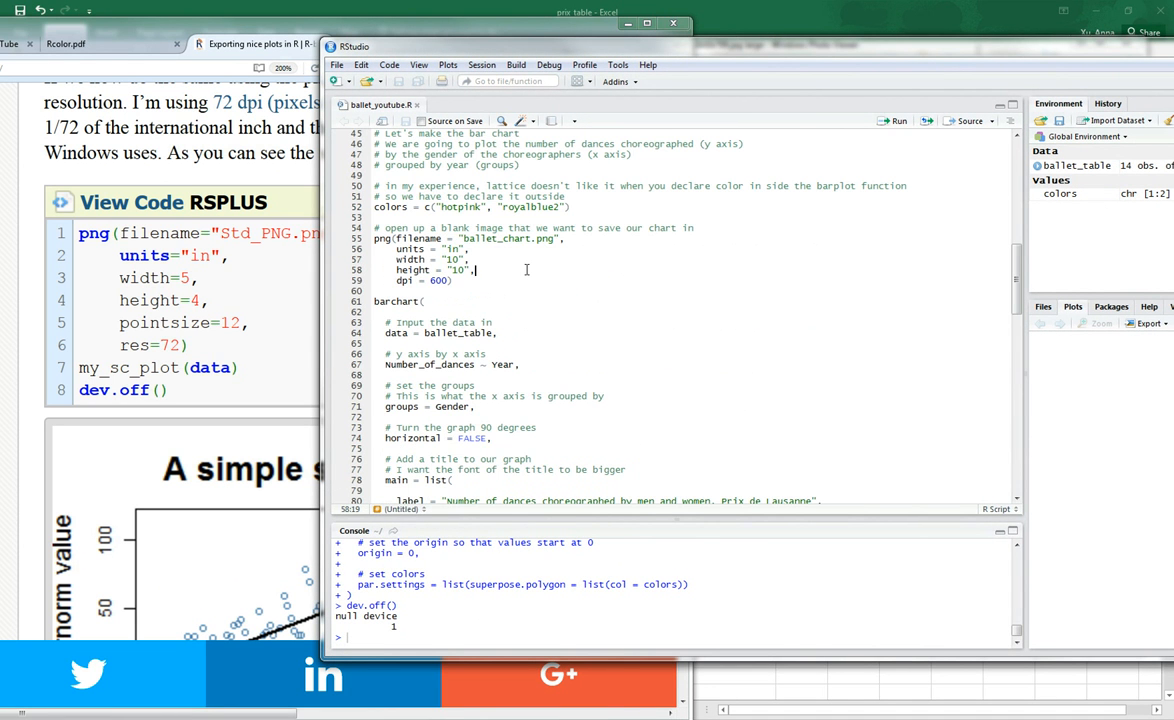
pyautogui.click(488, 291)
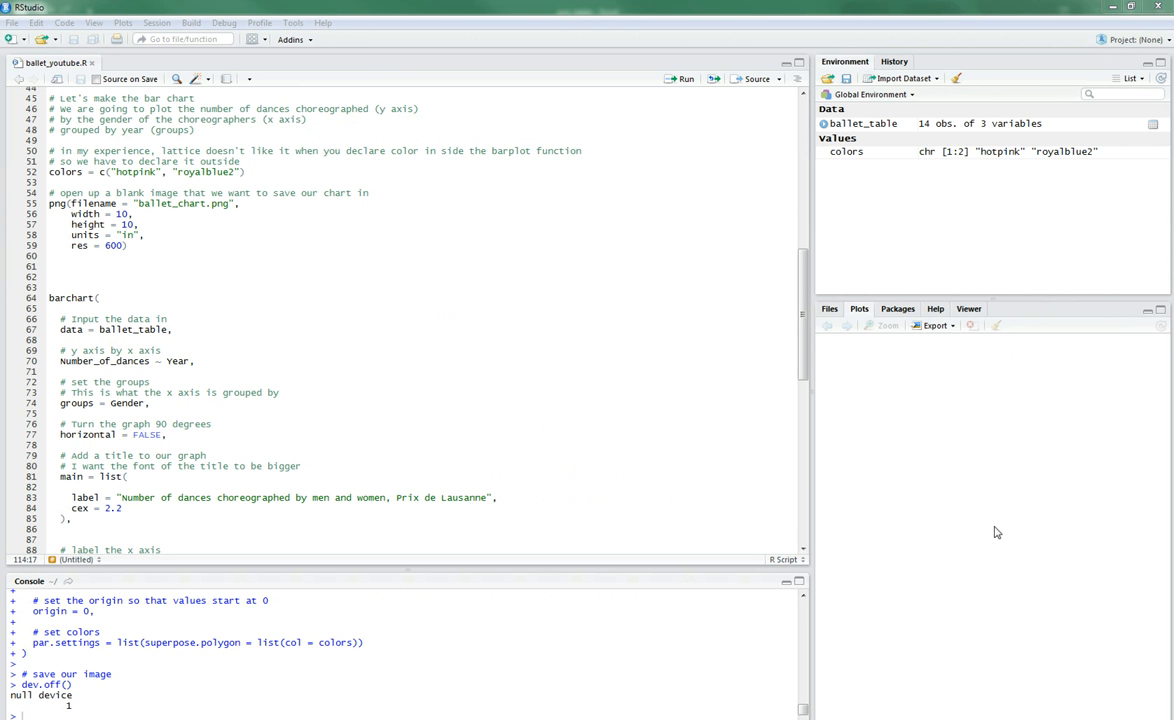
pyautogui.moveTo(298, 17)
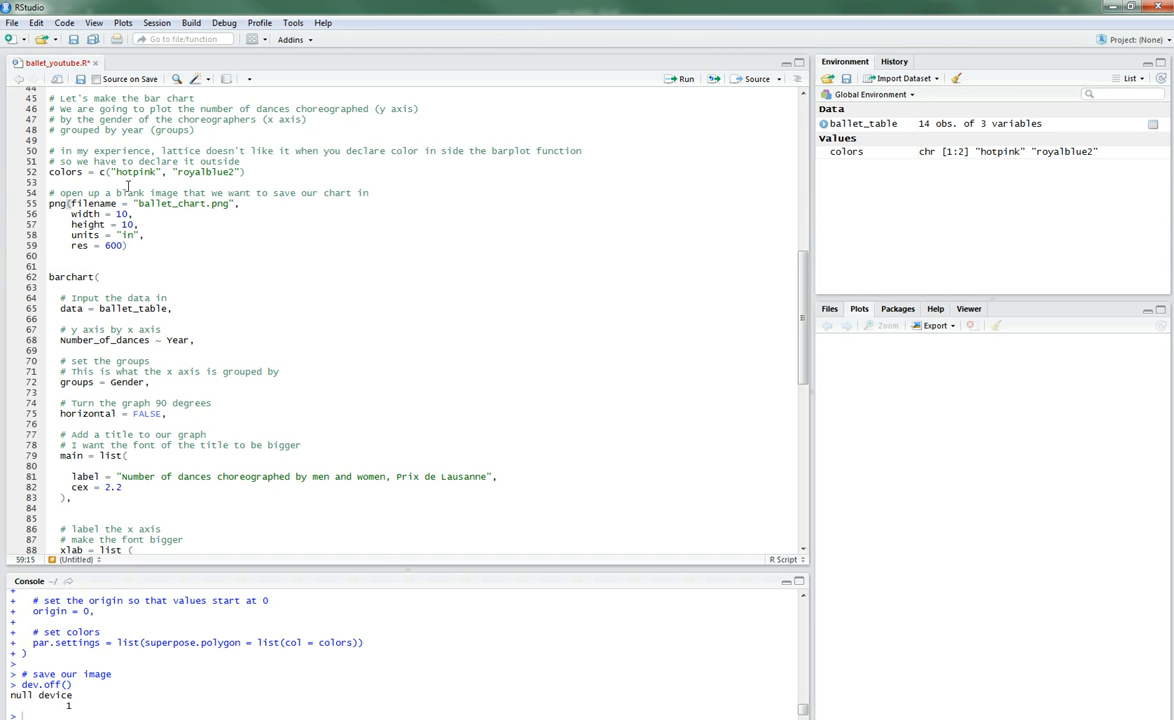
# Step: Reword the chart title to begin with 'Prix de Lausanne', dropping 'Number of'
pyautogui.click(63, 203)
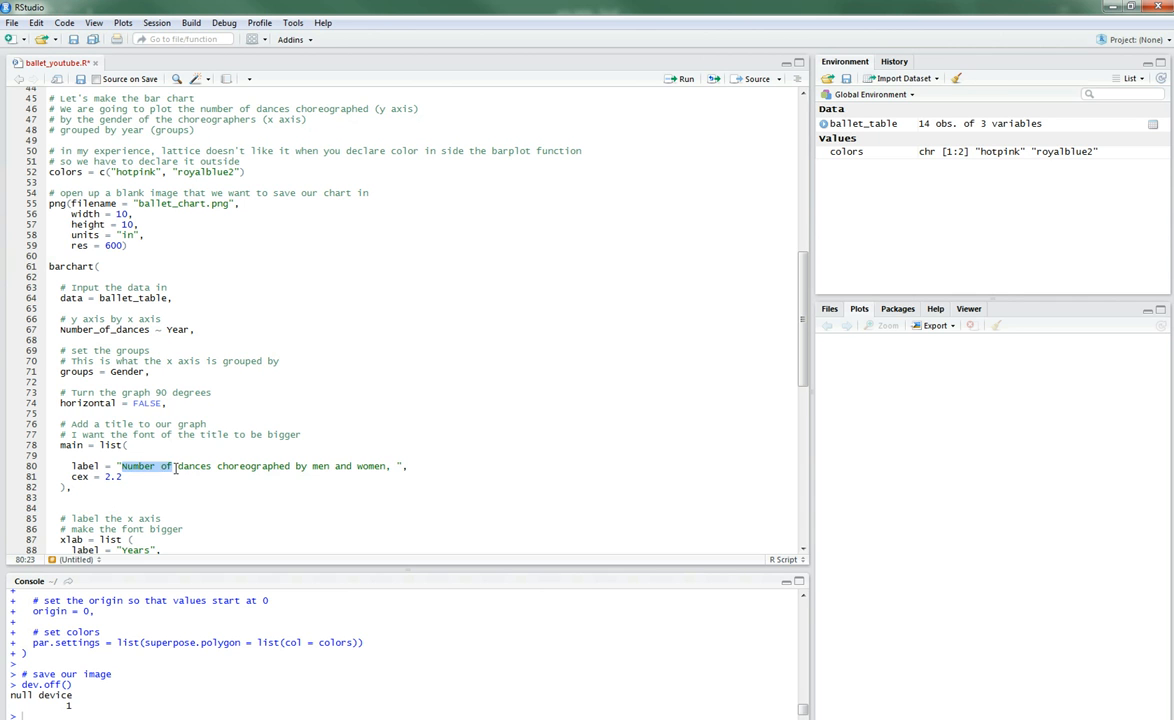
pyautogui.write('Prix de Lausanne')
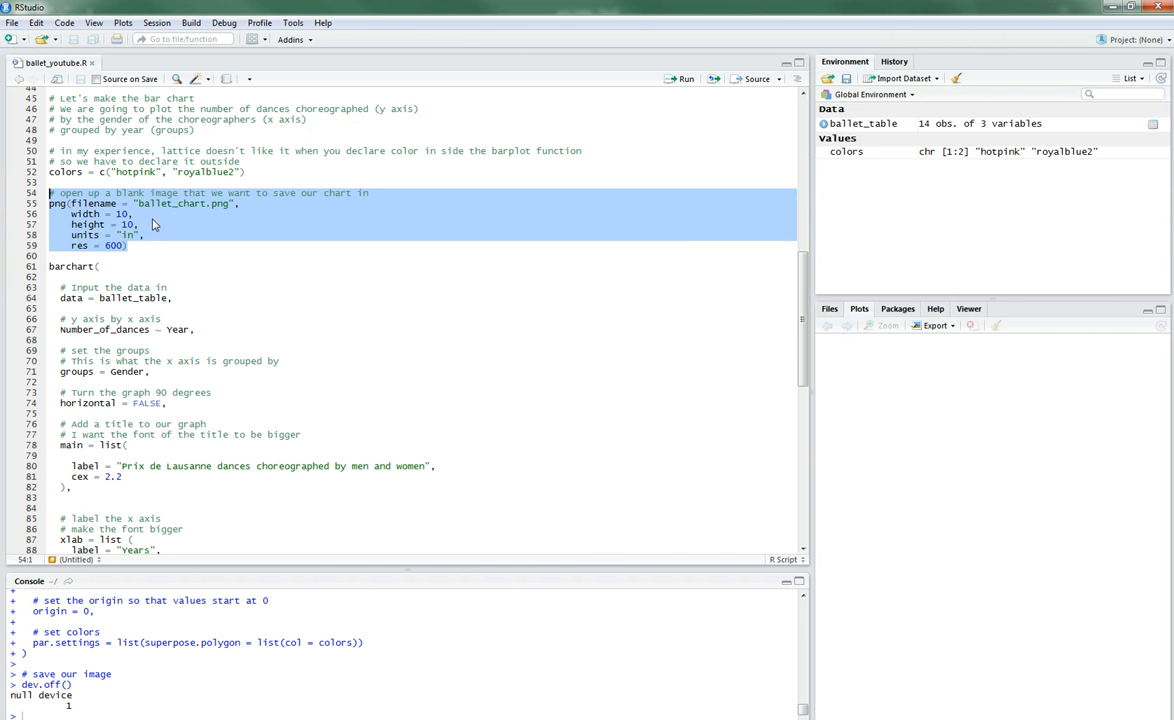
pyautogui.moveTo(215, 431)
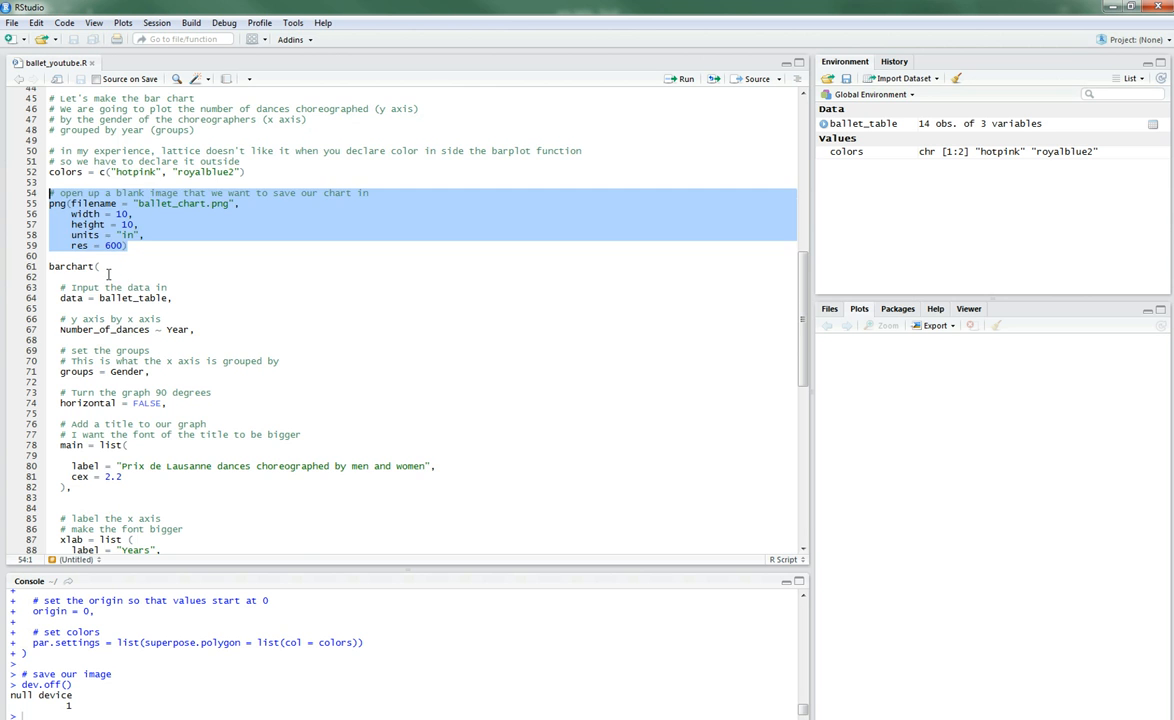
pyautogui.scroll(-3)
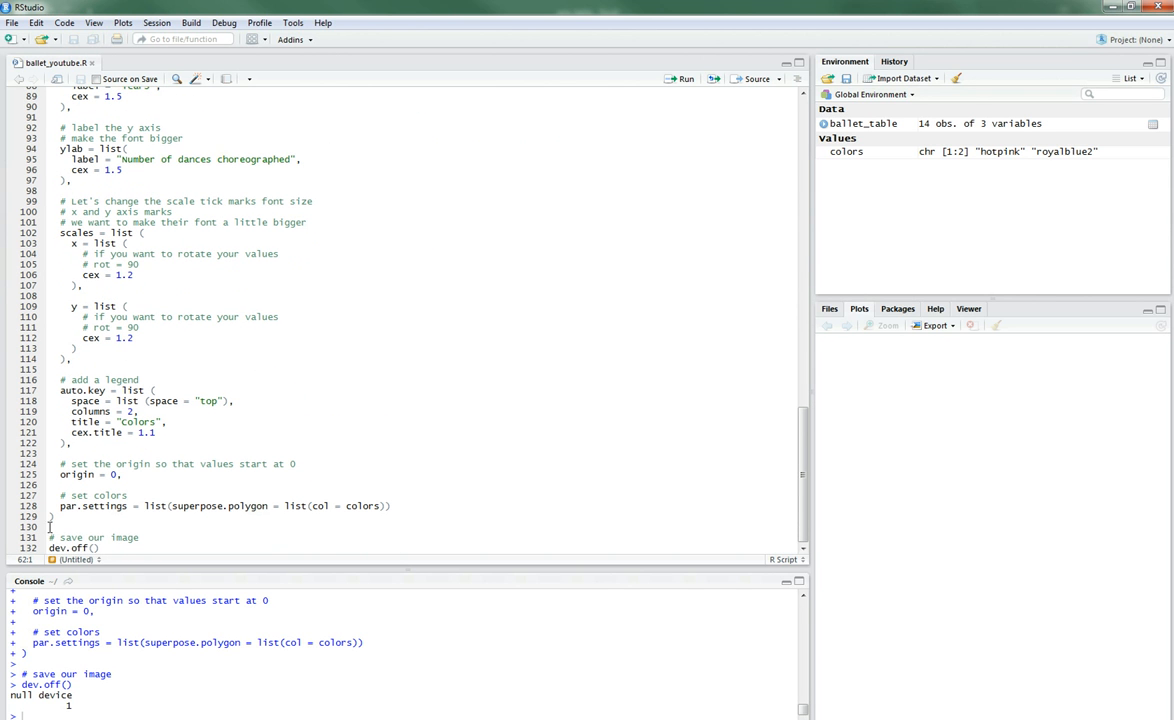
pyautogui.click(100, 547)
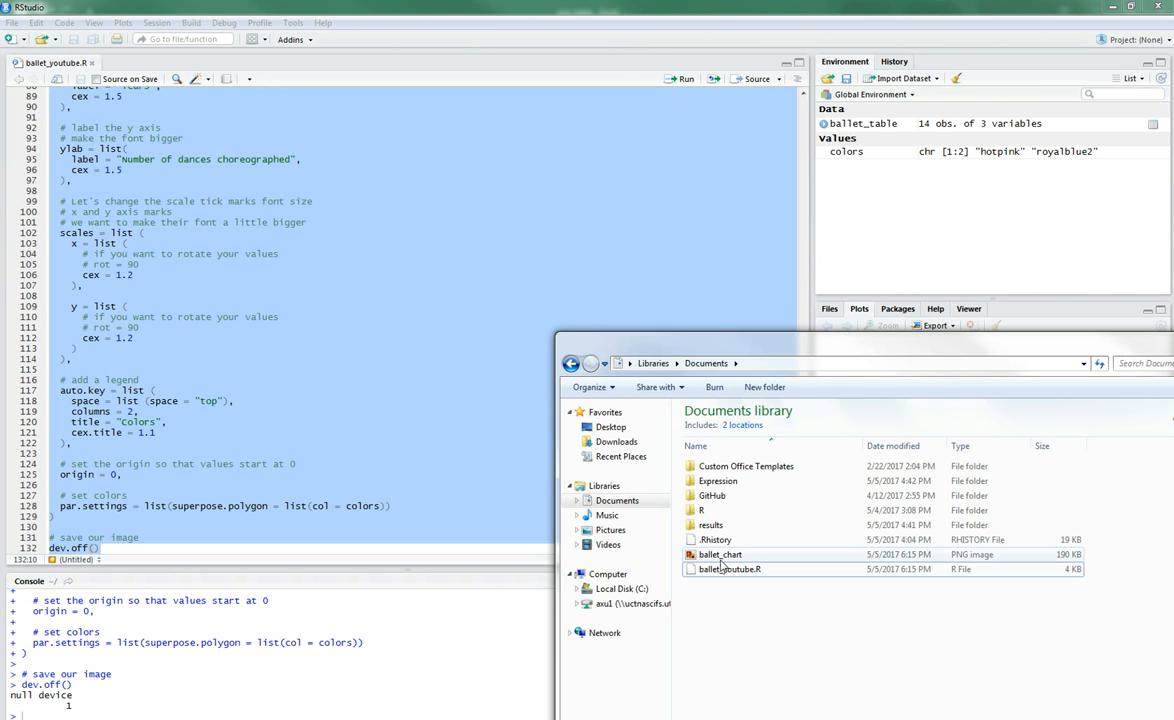
pyautogui.click(720, 554)
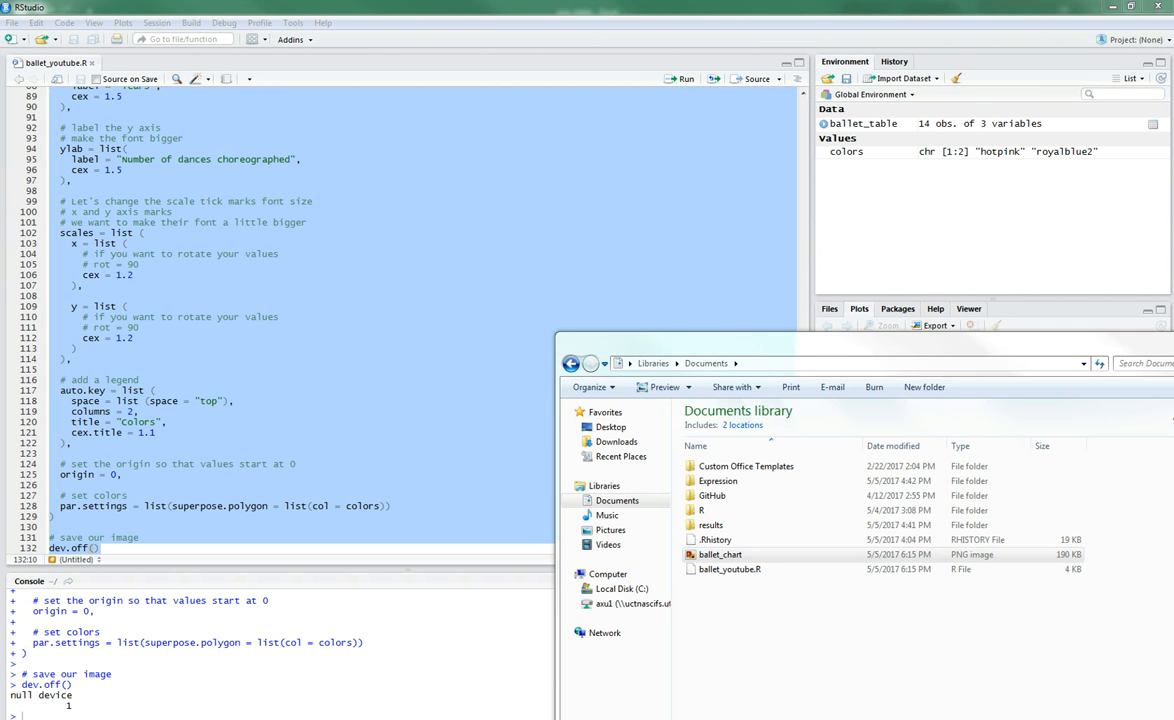
pyautogui.doubleClick(719, 554)
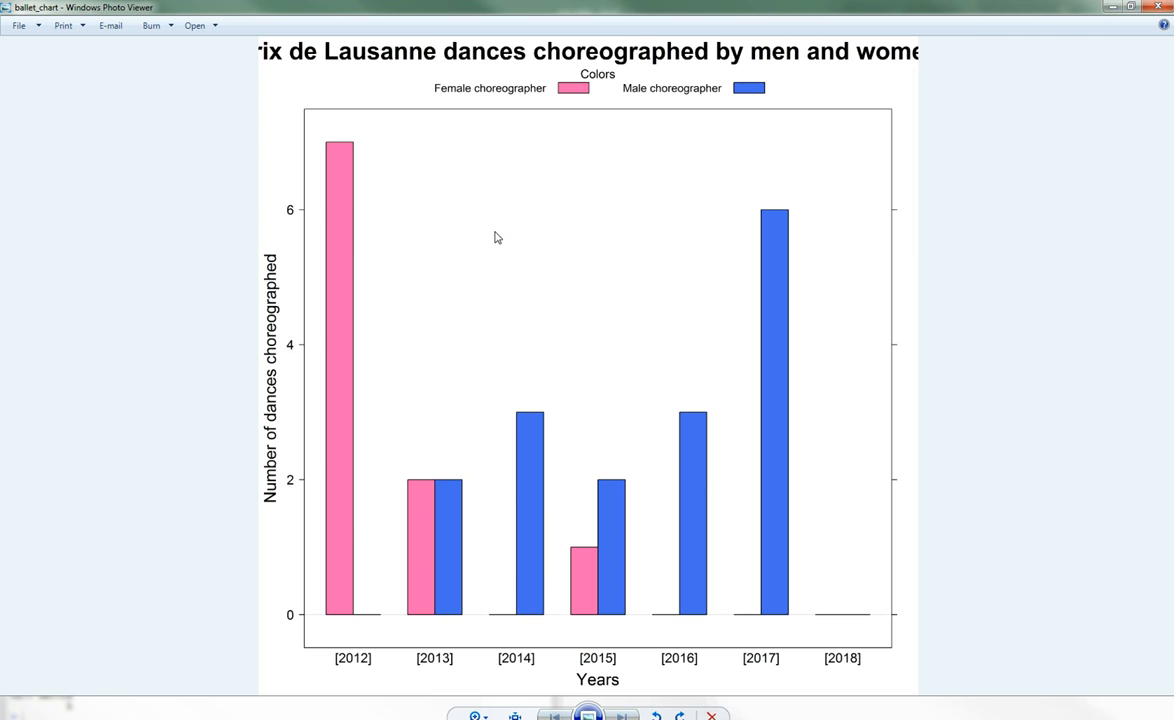
pyautogui.moveTo(570, 51)
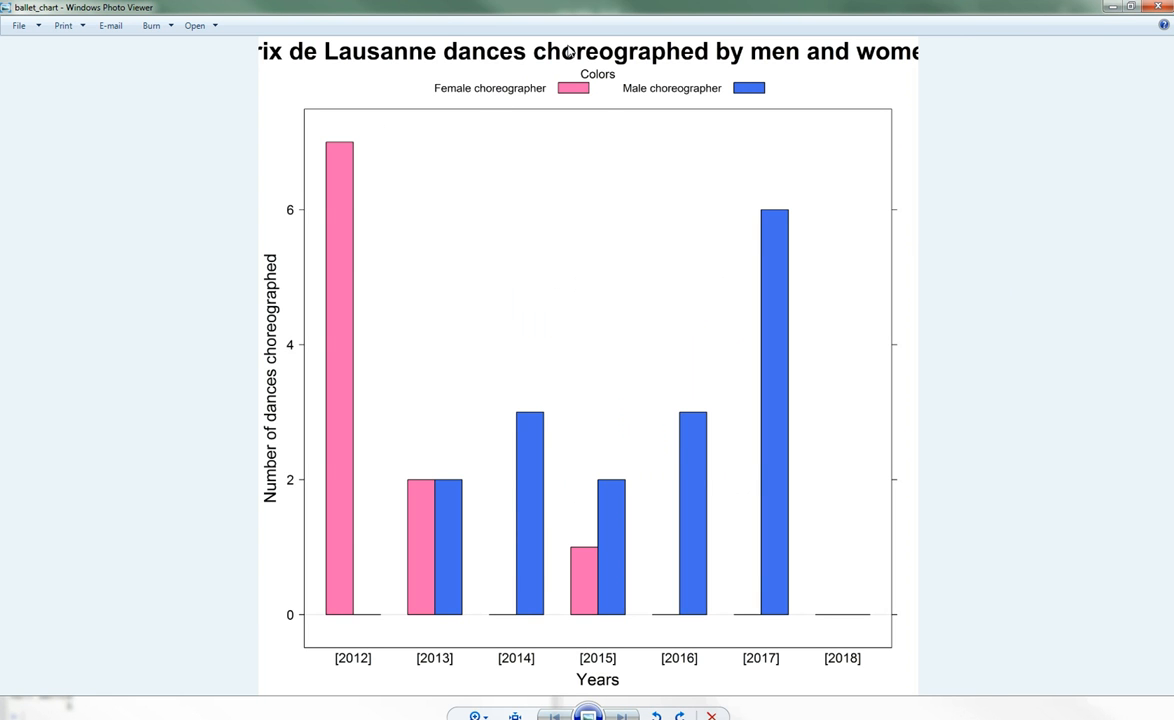
pyautogui.moveTo(763, 144)
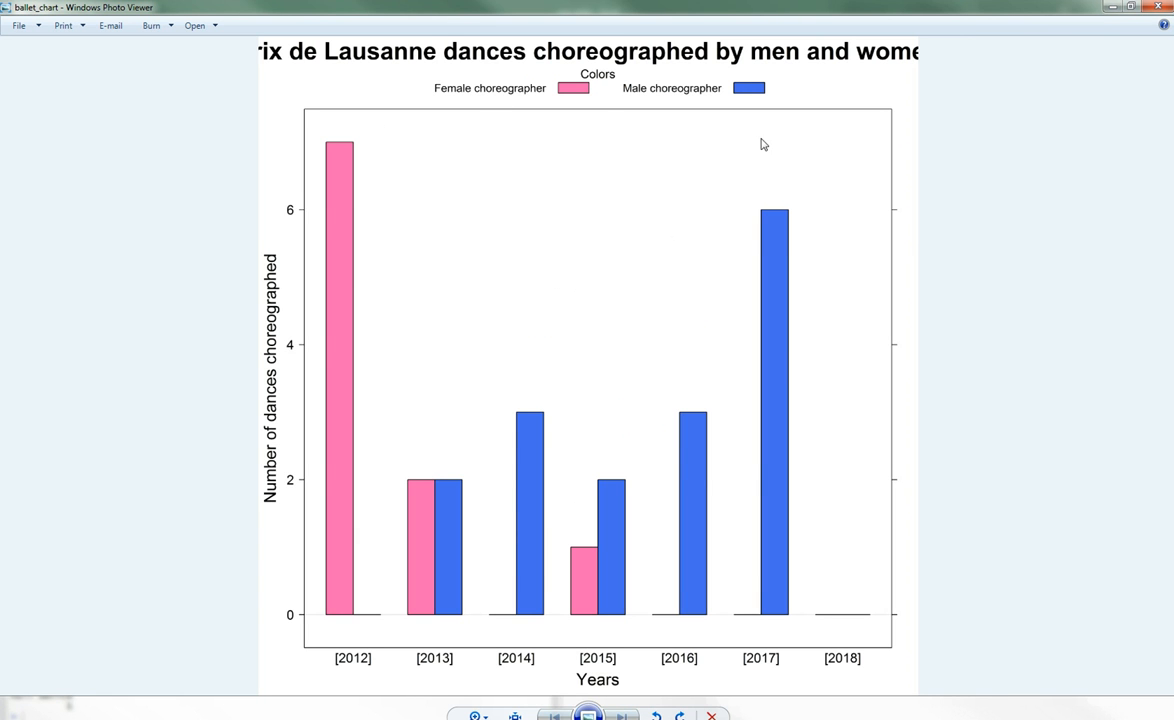
pyautogui.moveTo(1111, 41)
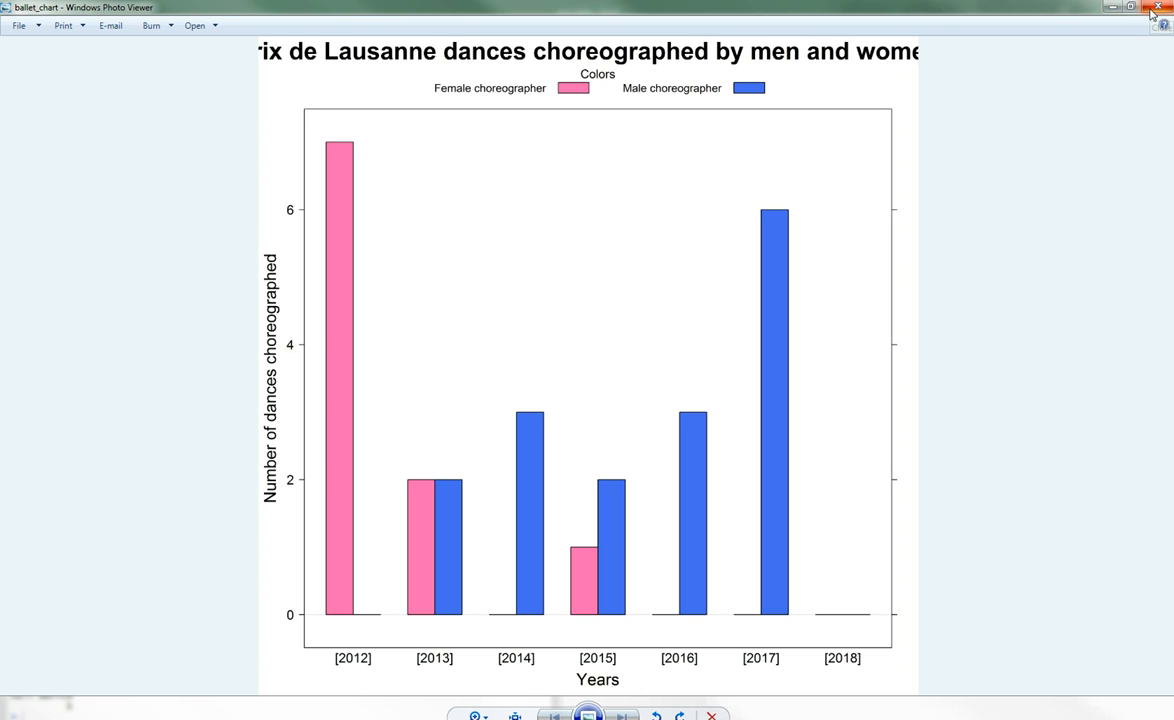
pyautogui.moveTo(1160, 11)
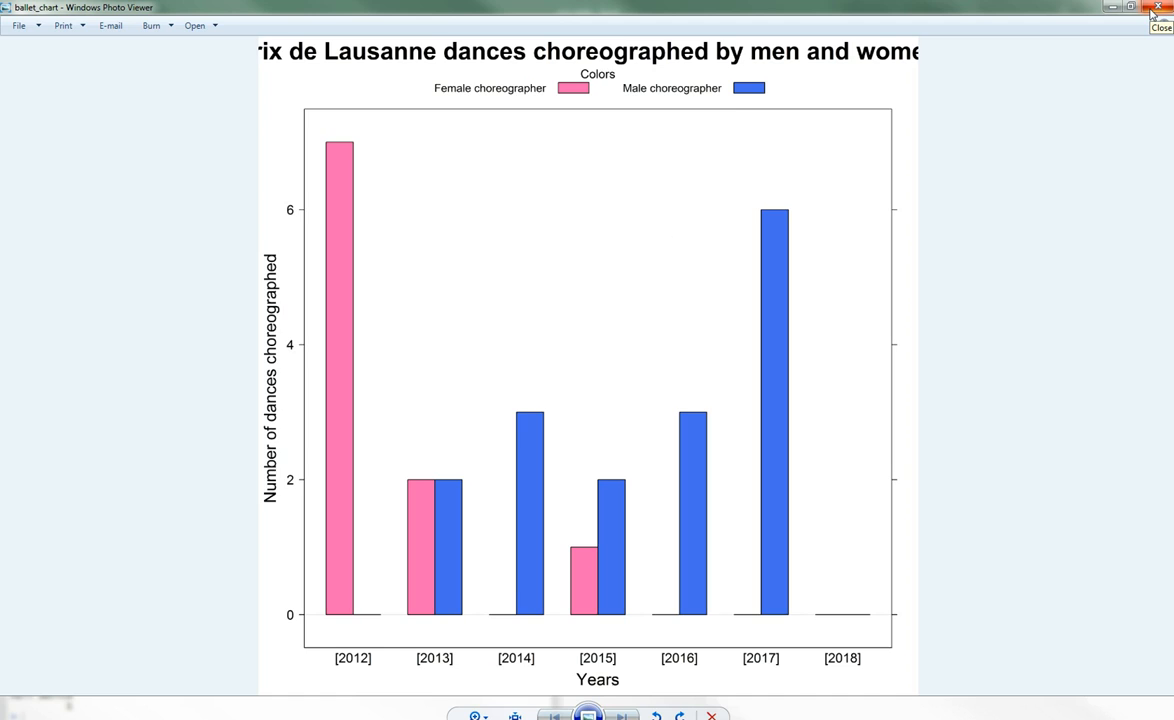
pyautogui.click(1162, 22)
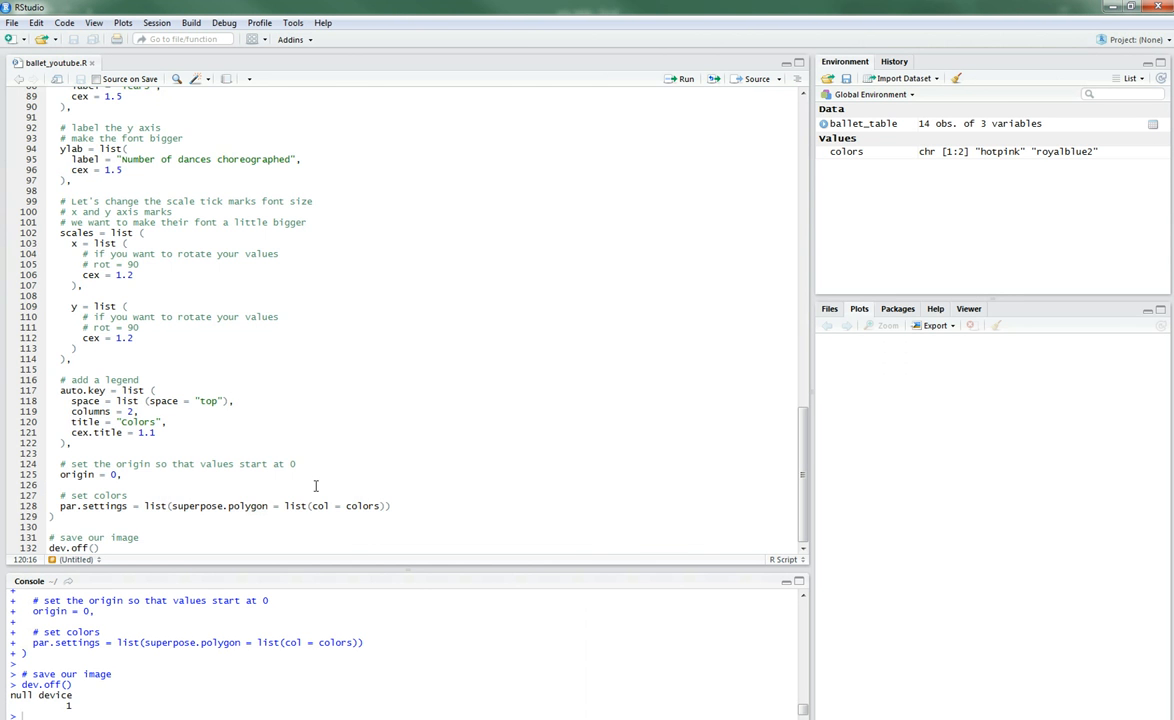
# Step: Preview ballet_chart with the shorter title, then retitle it 'Prix de Lausanne contemporary ballet dances'
pyautogui.scroll(3)
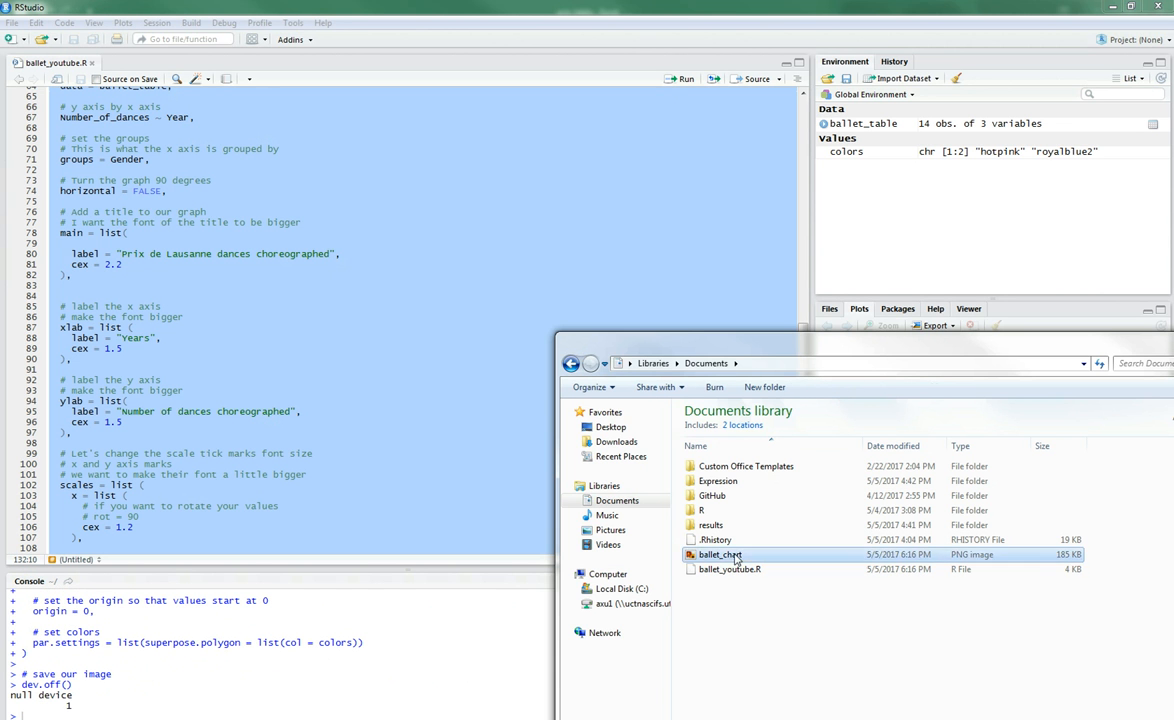
pyautogui.doubleClick(717, 554)
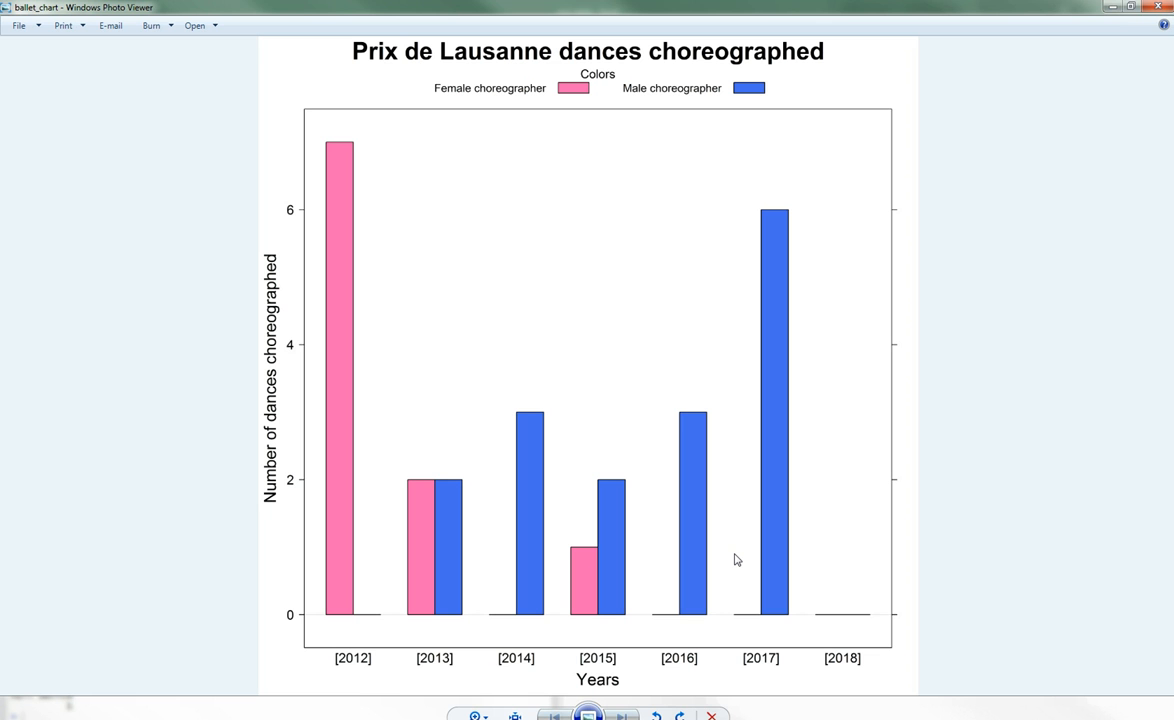
pyautogui.moveTo(1044, 234)
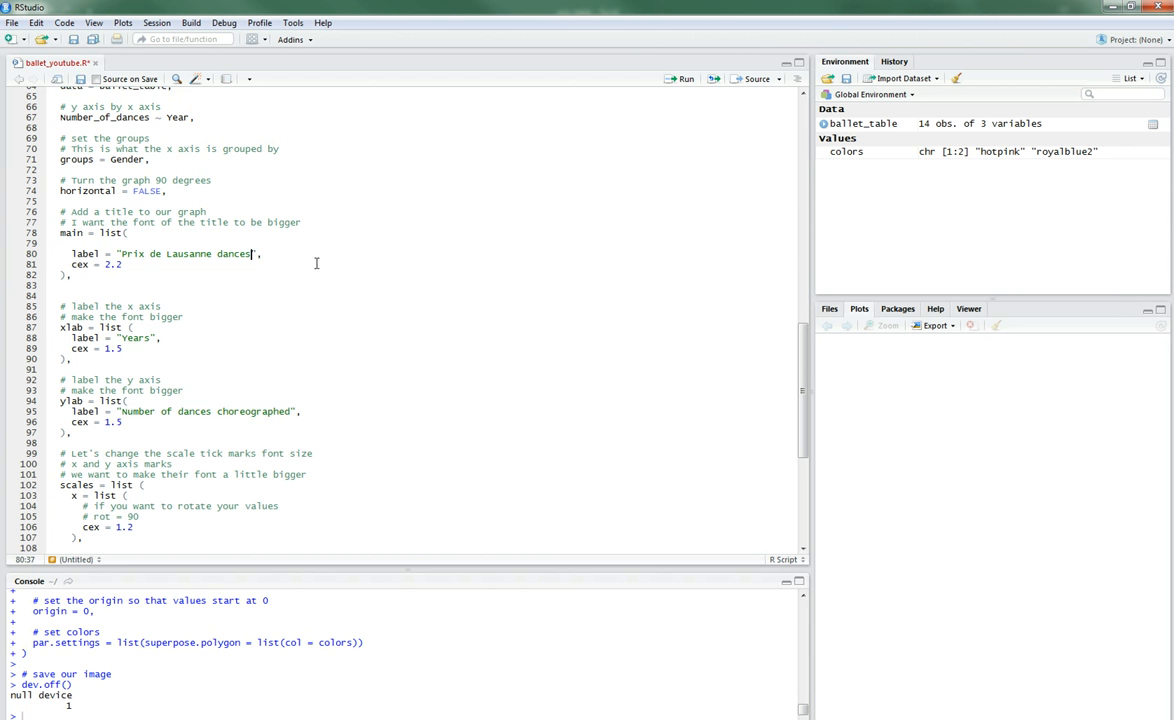
pyautogui.click(684, 78)
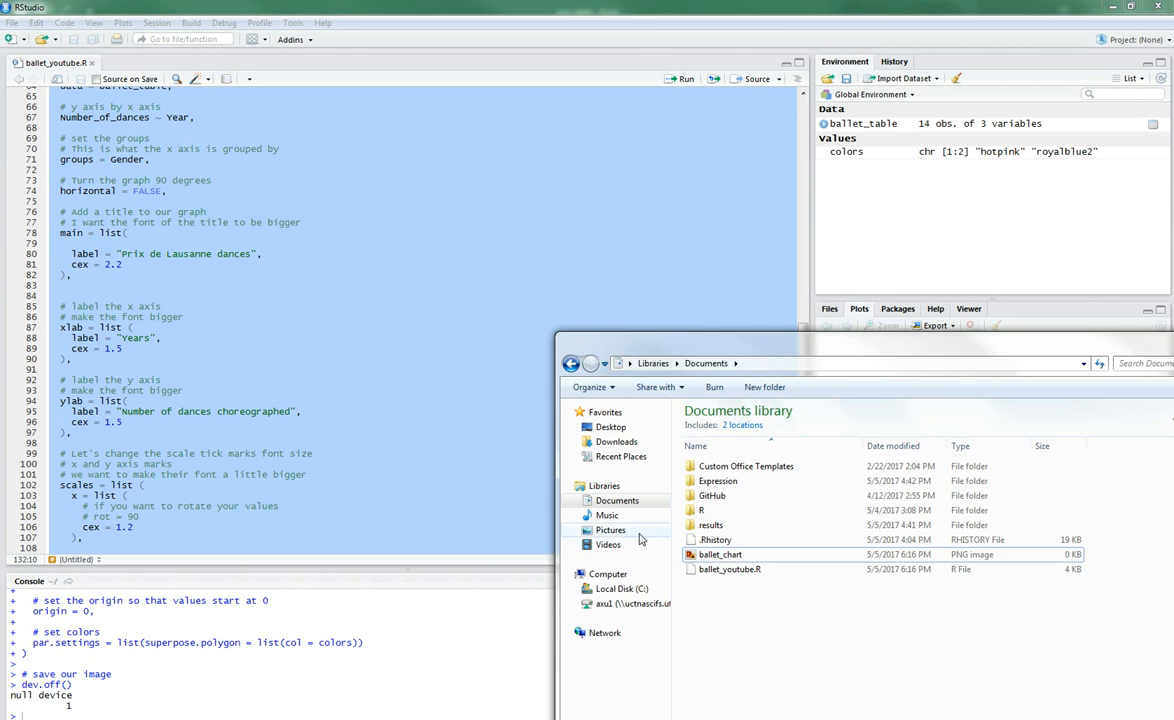
pyautogui.doubleClick(719, 554)
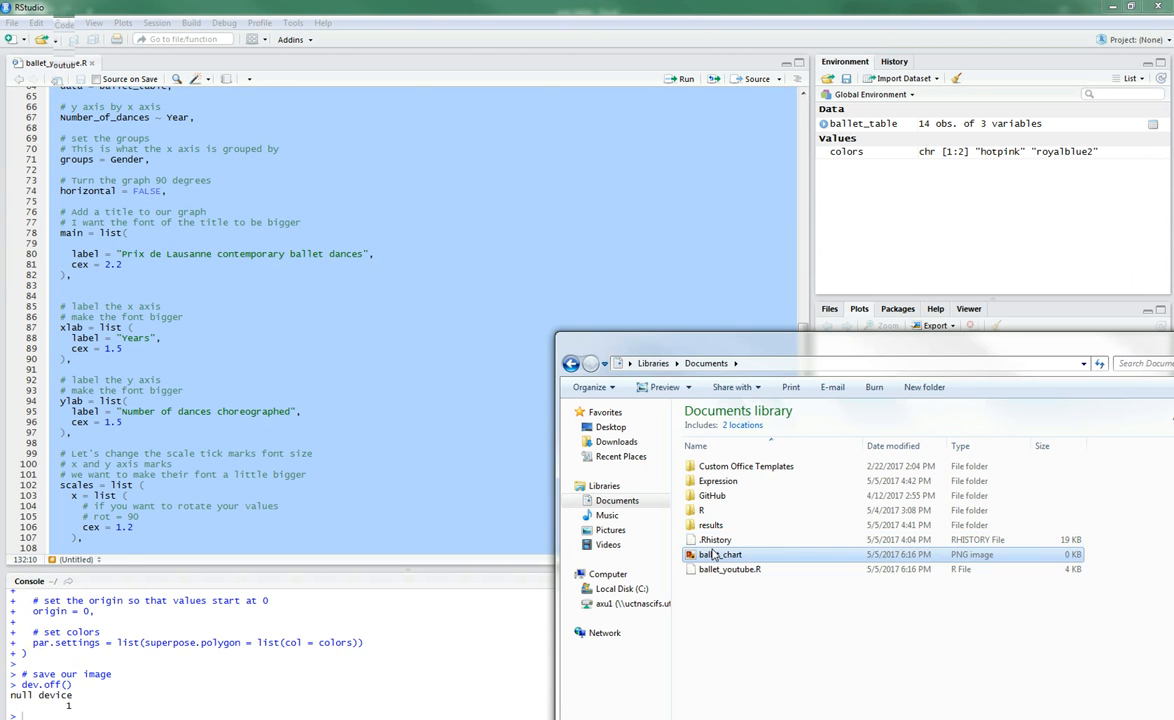
# Step: Open the regenerated ballet_chart image in Photo Viewer
pyautogui.doubleClick(718, 554)
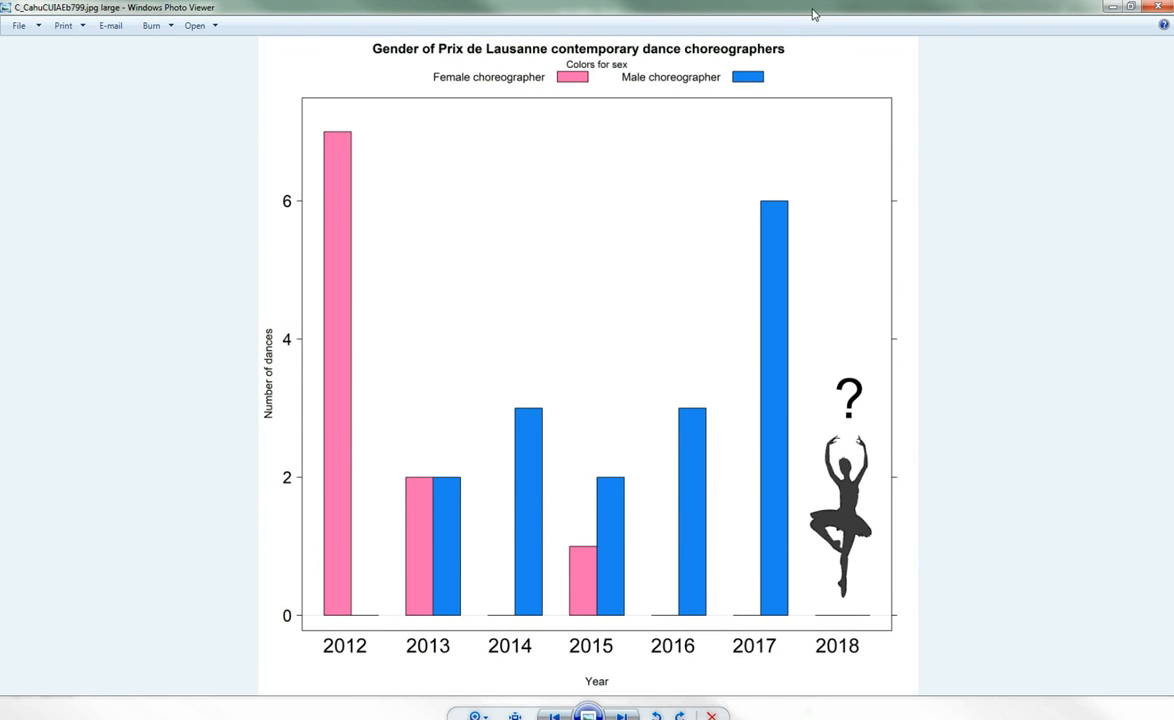
pyautogui.moveTo(983, 546)
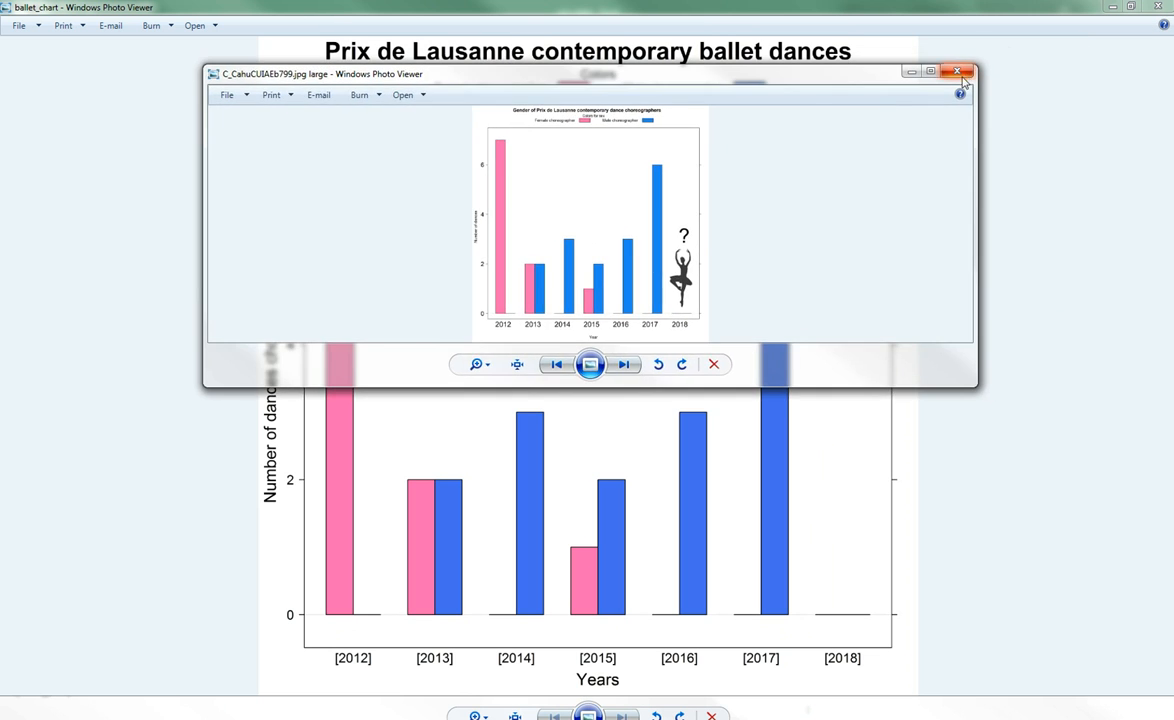
# Step: Close the 'Gender of Prix de Lausanne contemporary dance choreographers' reference image window
pyautogui.click(956, 71)
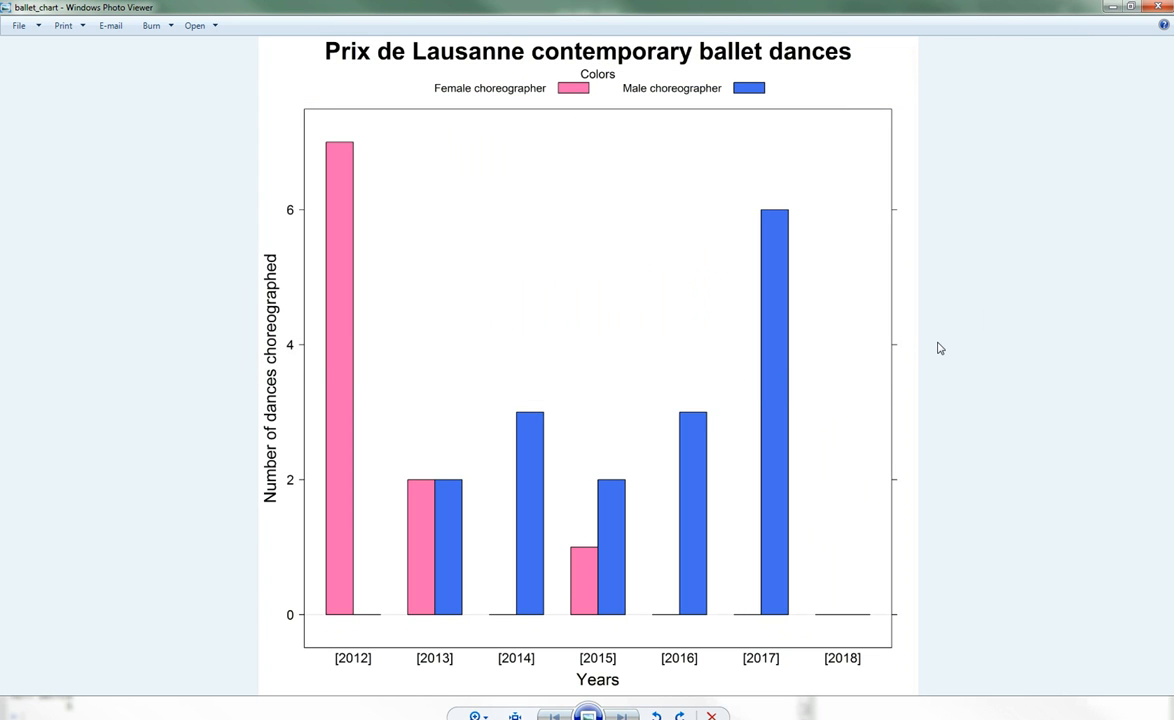